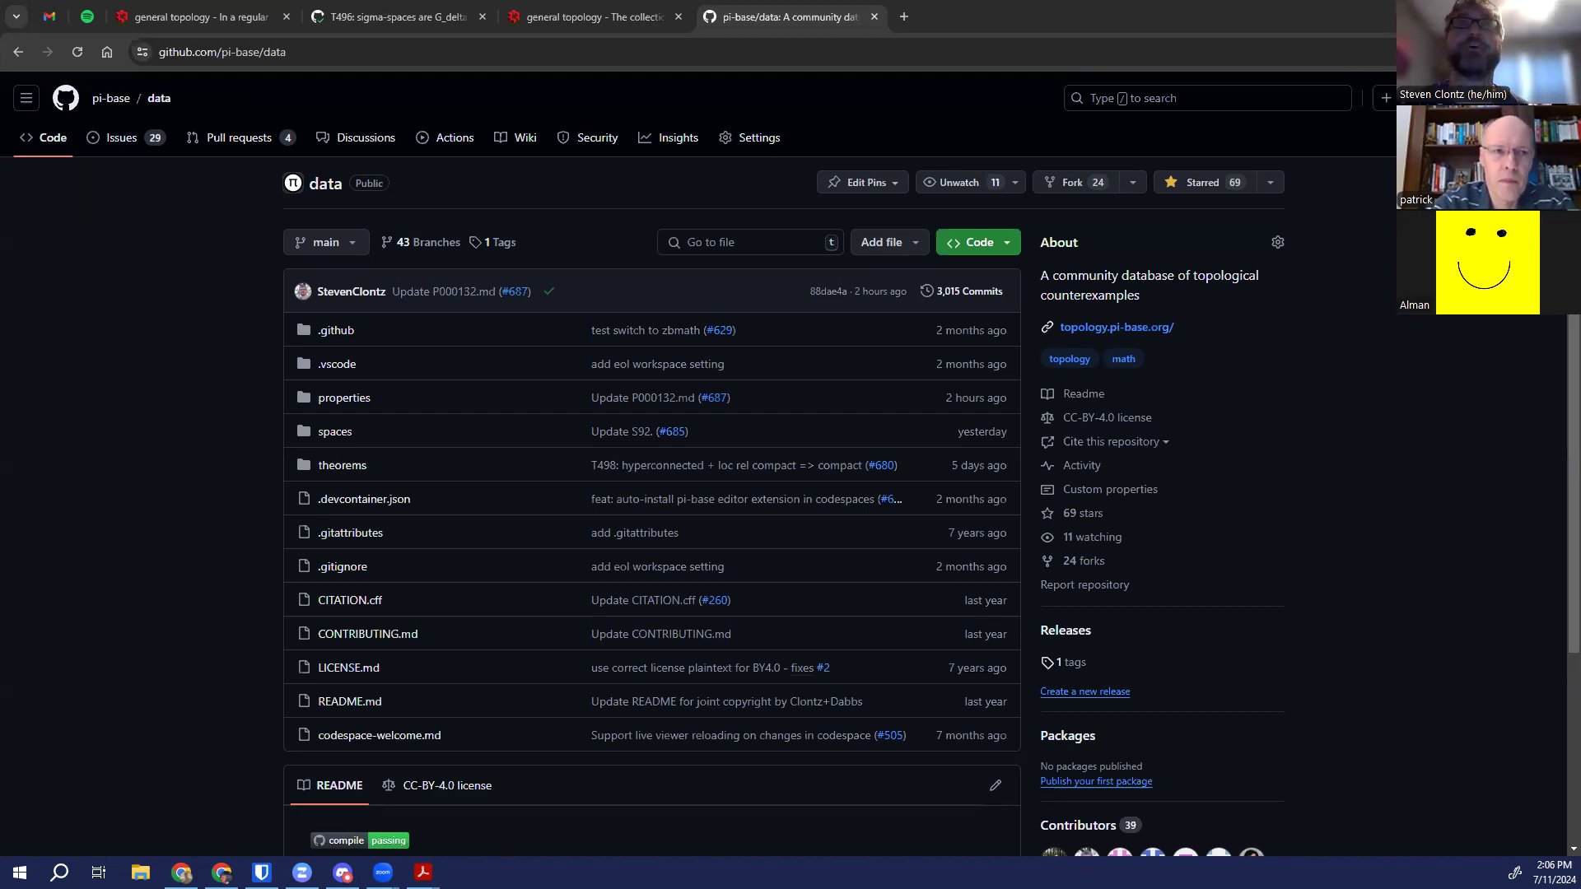
mouse_move(192, 385)
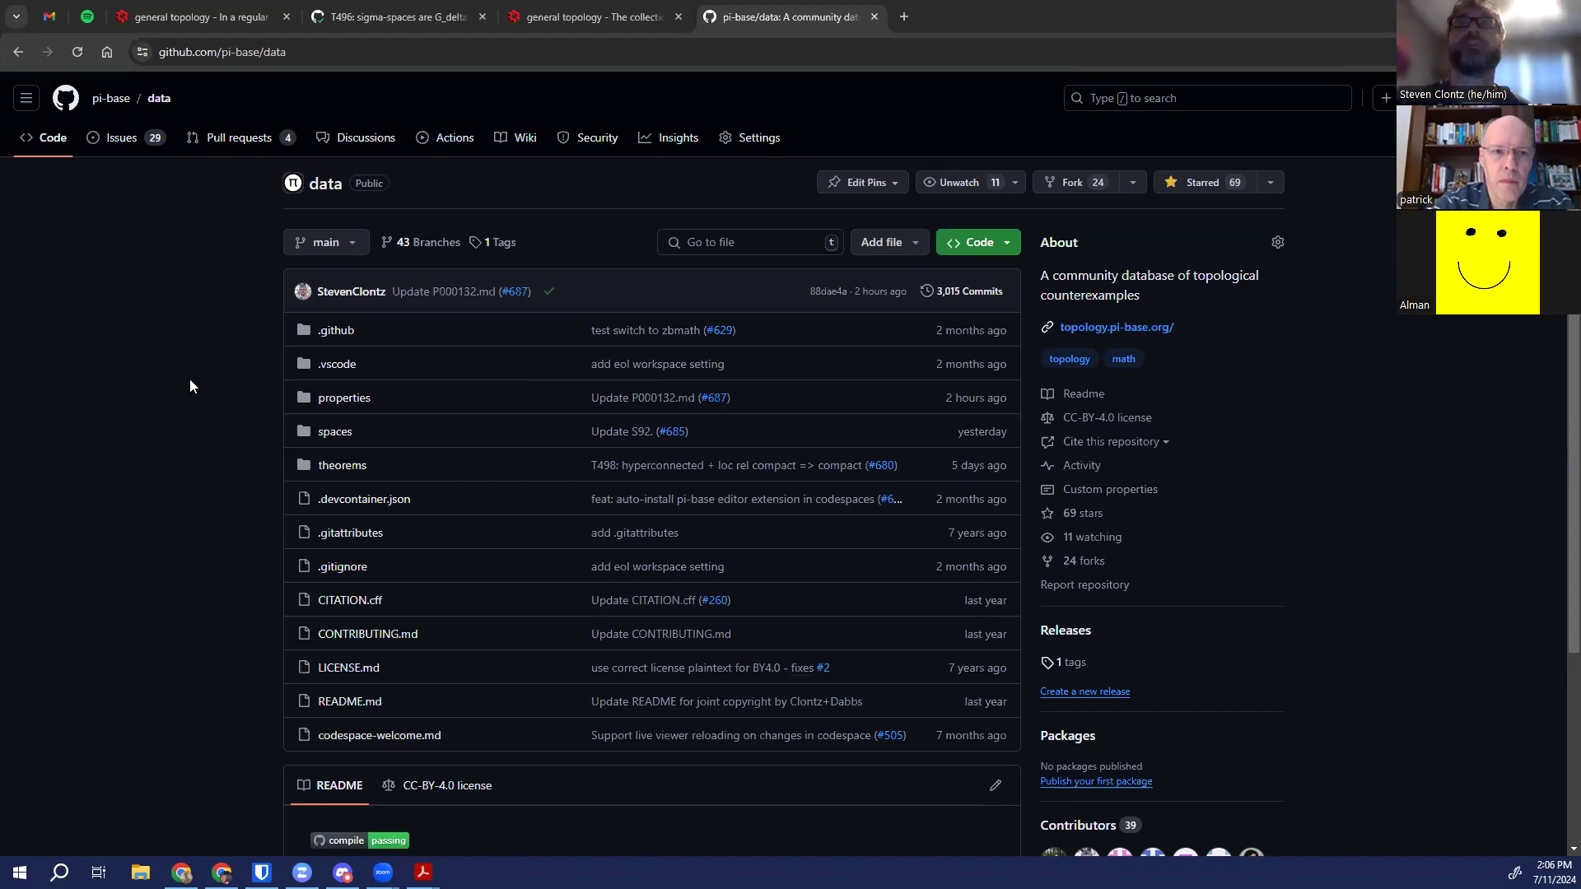
mouse_move(219, 368)
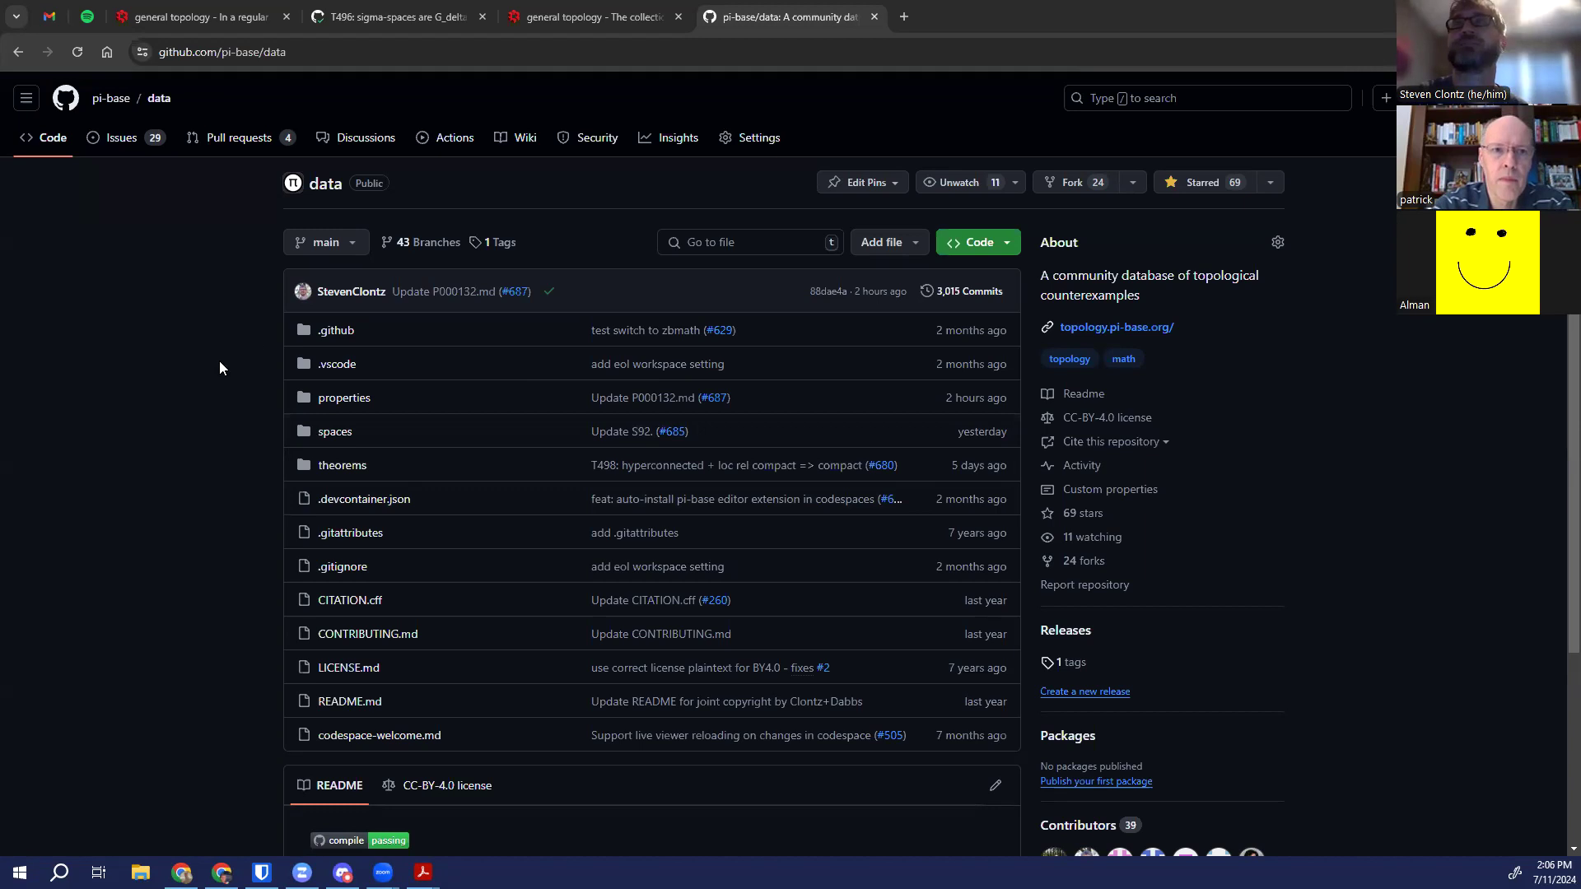
mouse_move(1133, 191)
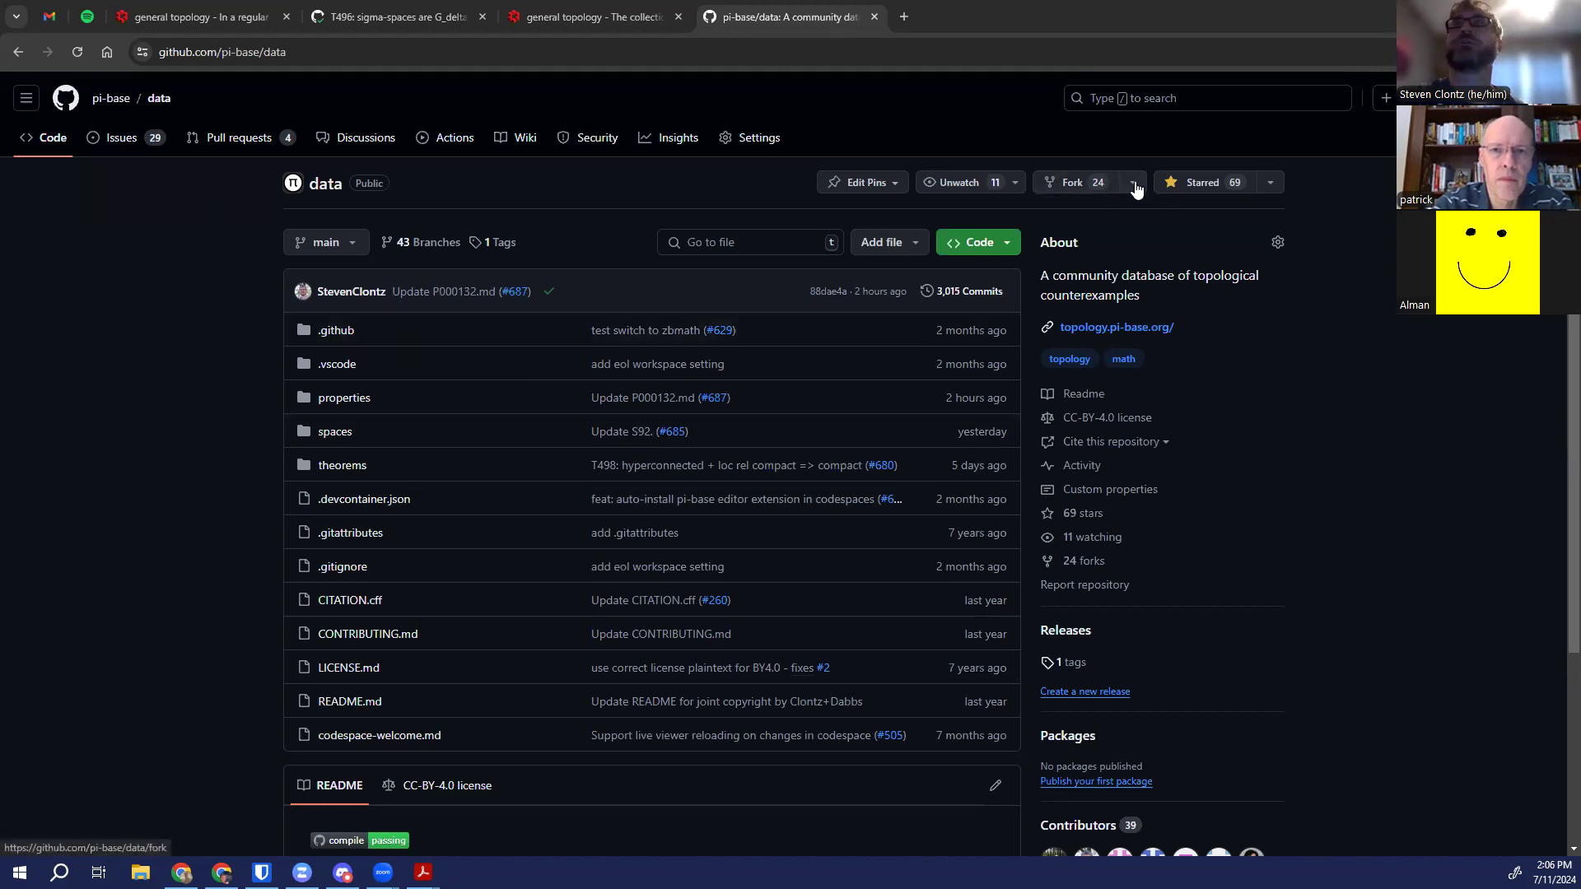
Switch from pi-base/data to your existing fork pi-base-data via the Fork dropdown
left_click(1132, 183)
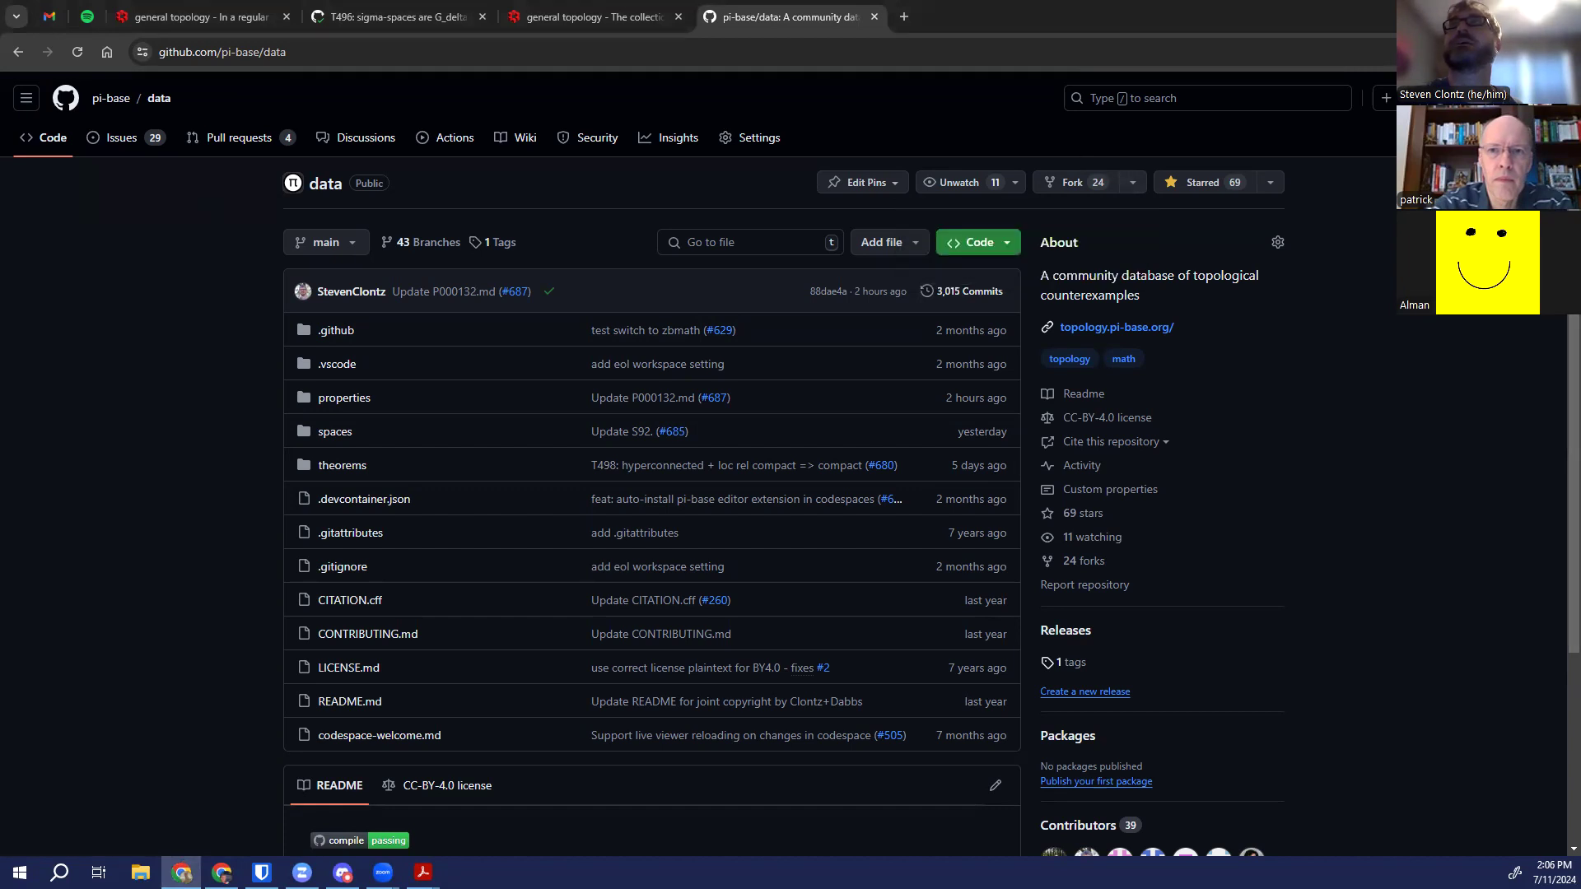
mouse_move(1072, 183)
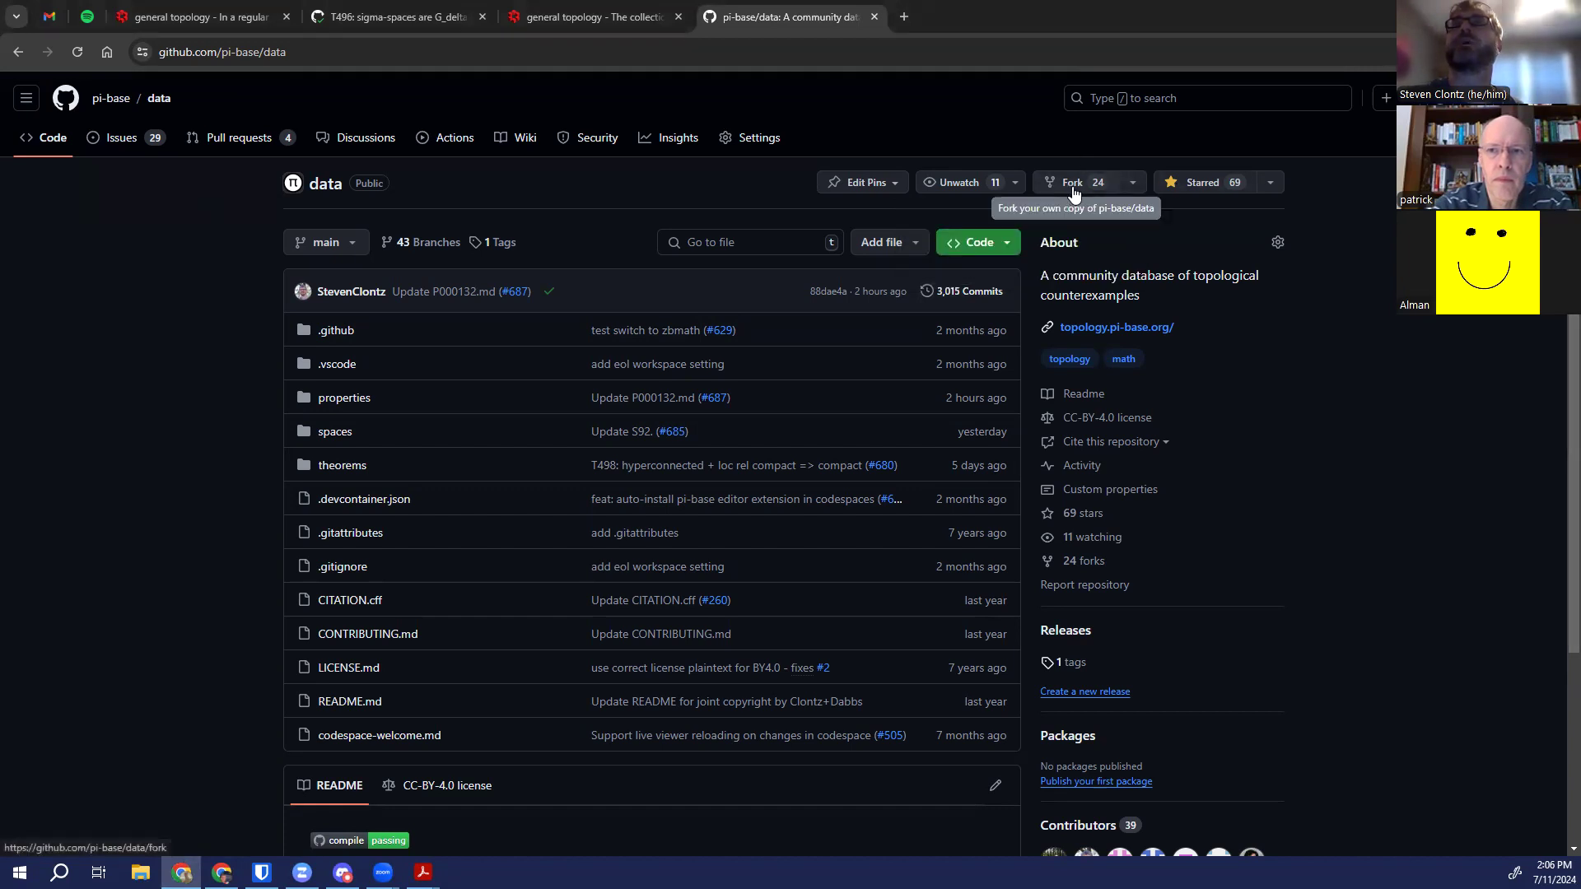
mouse_move(1143, 191)
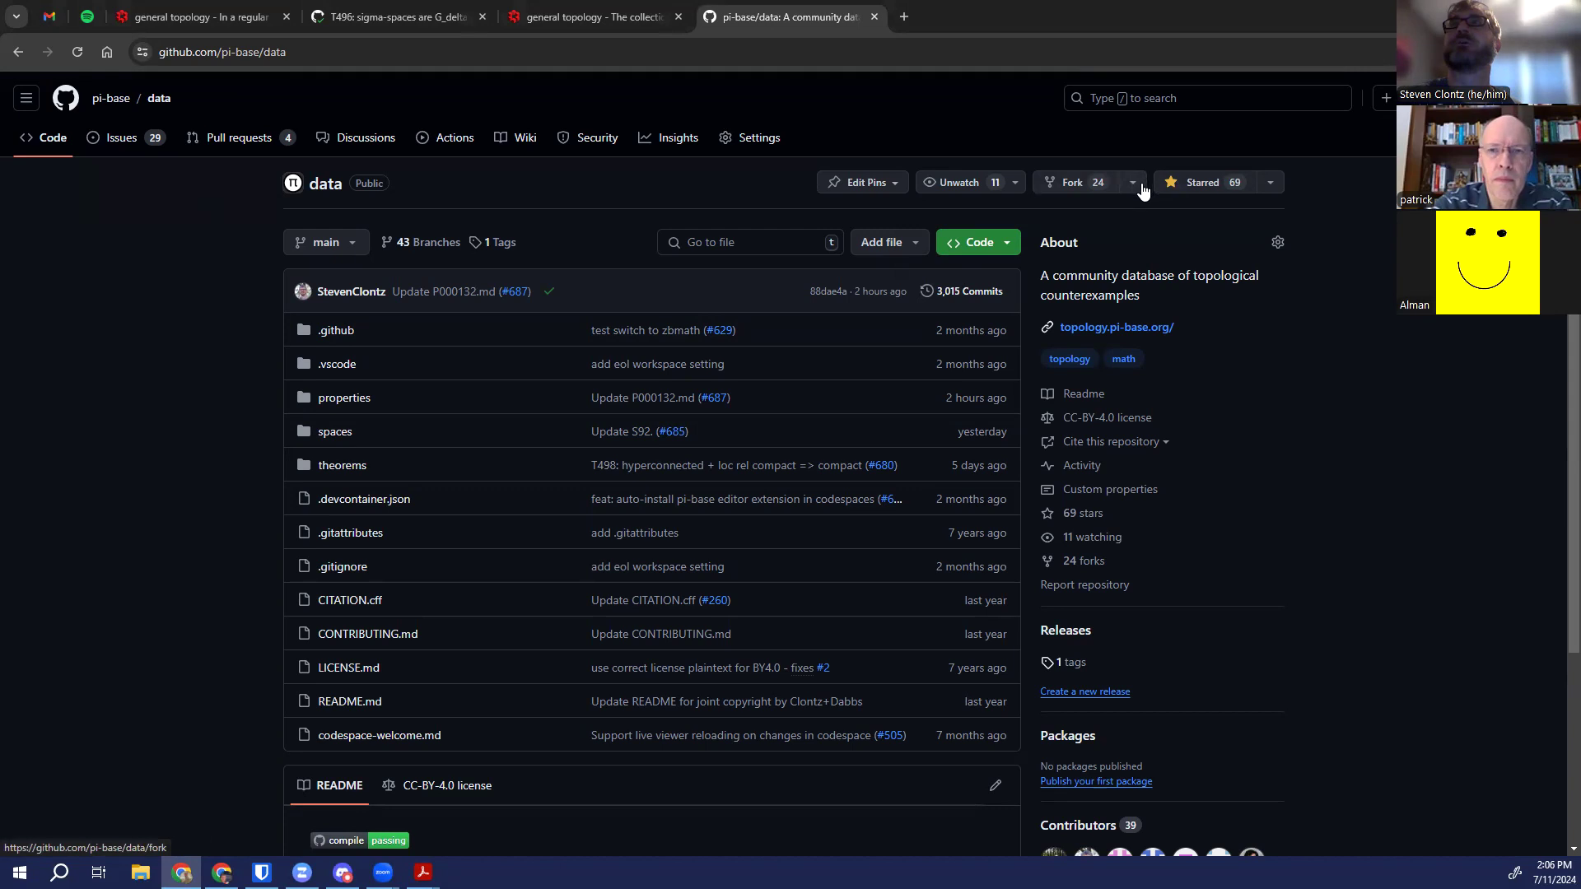
left_click(1131, 182)
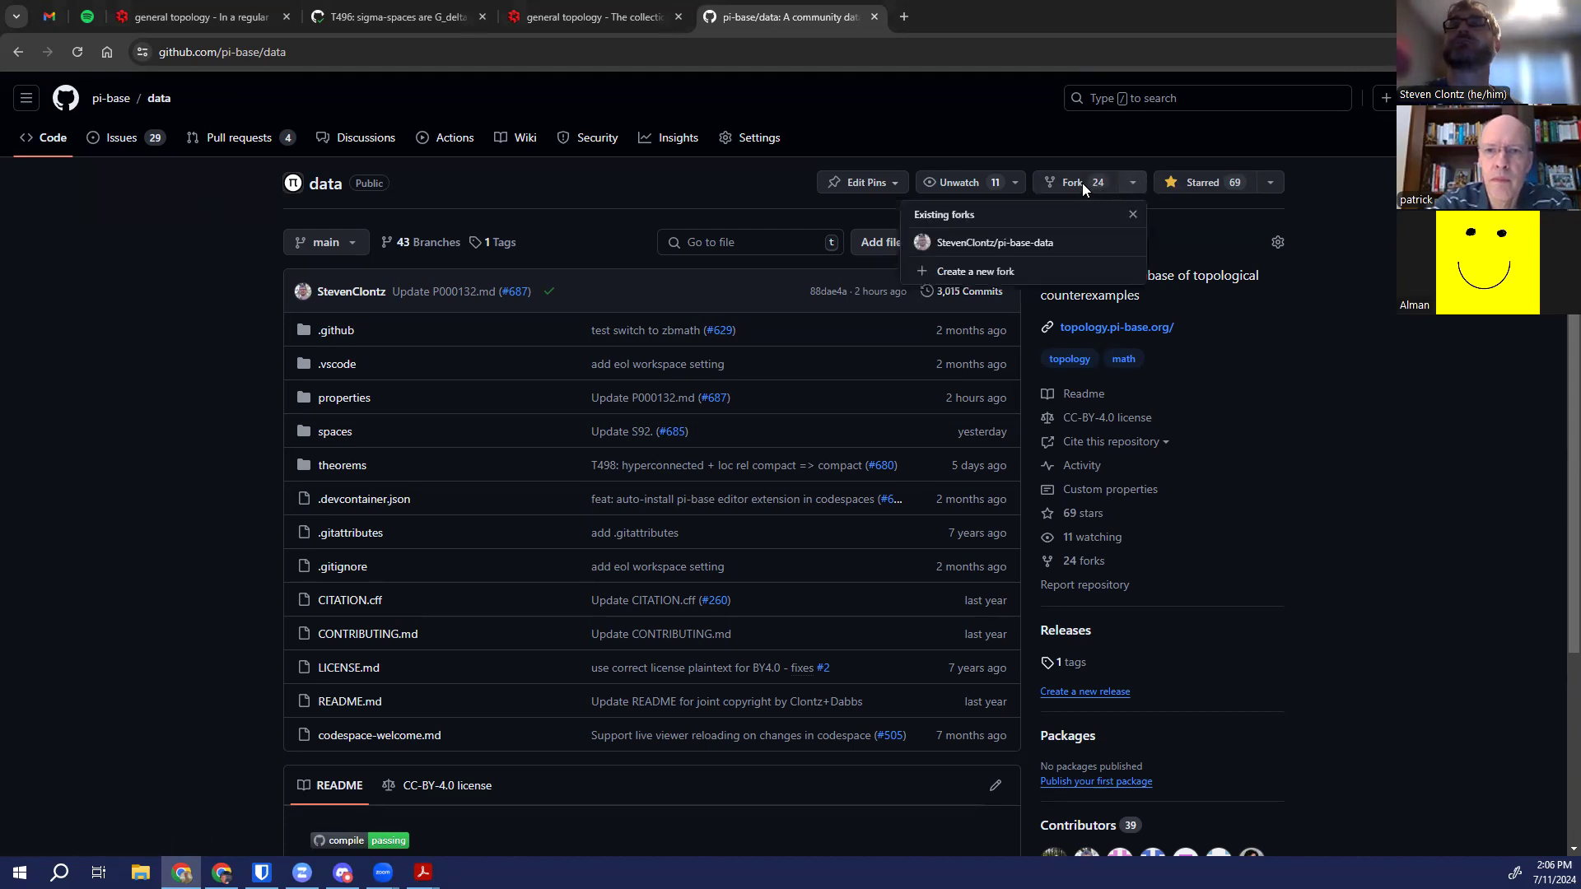
mouse_move(1021, 242)
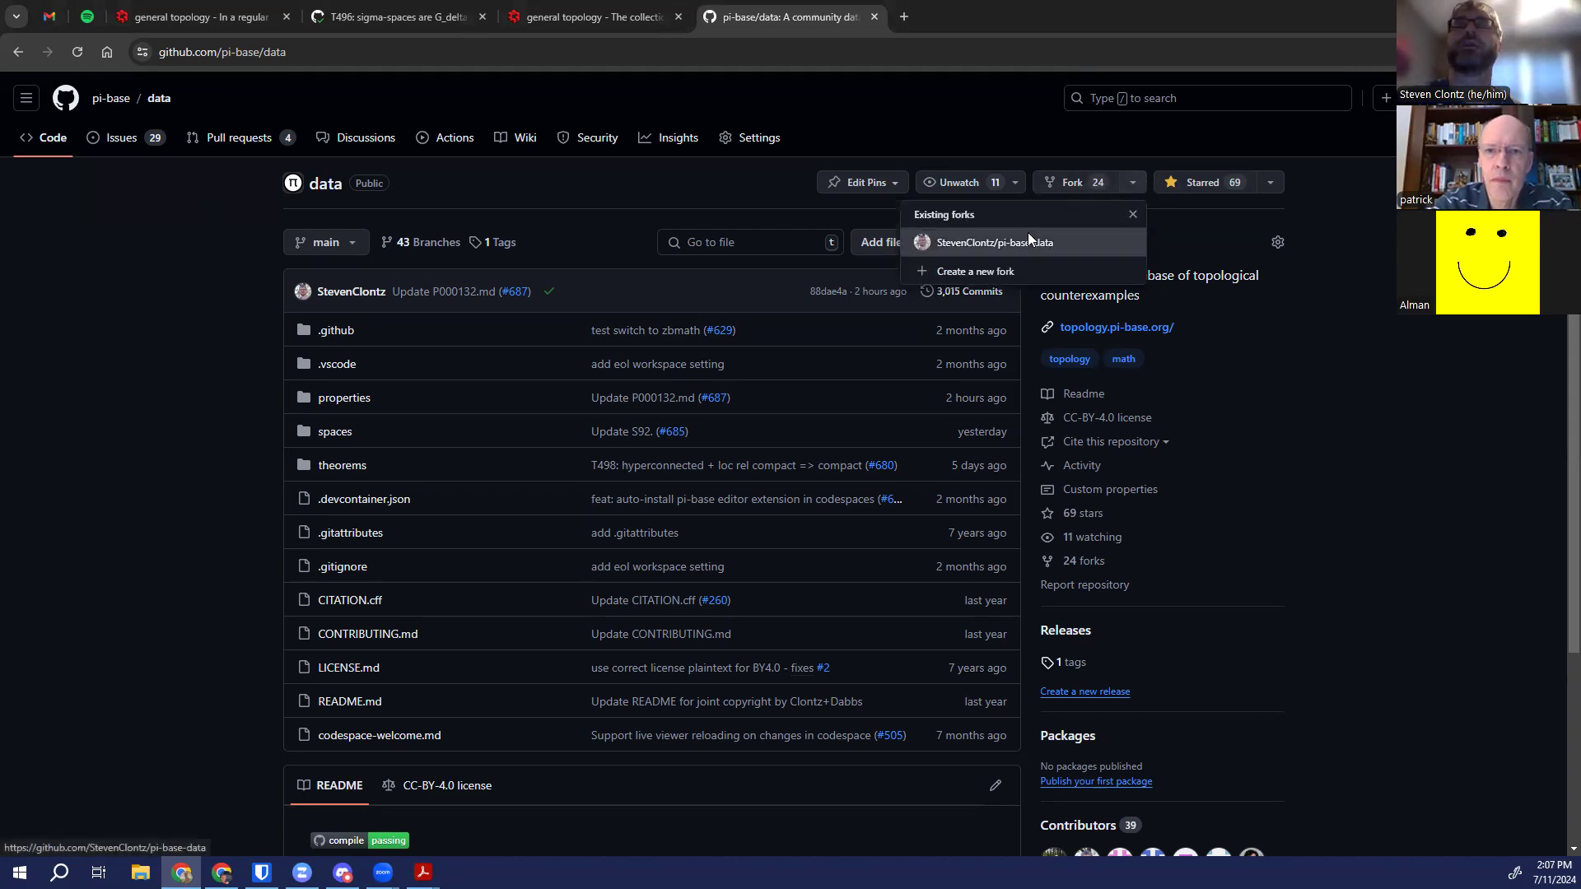
left_click(994, 242)
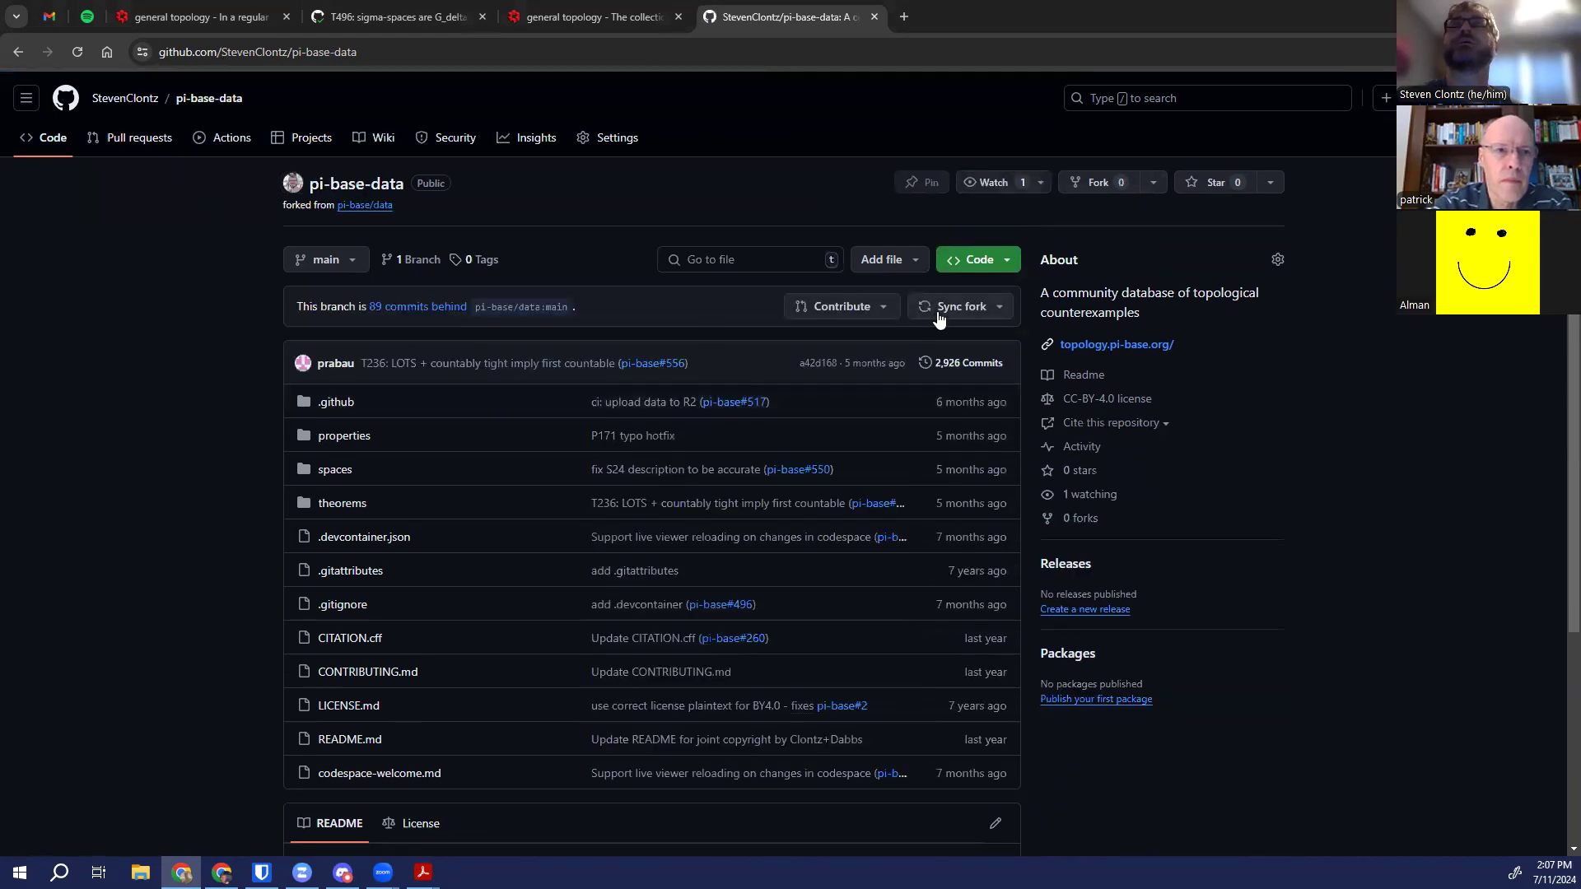
Sync the fork's main branch, pulling in the 89 upstream commits
left_click(955, 306)
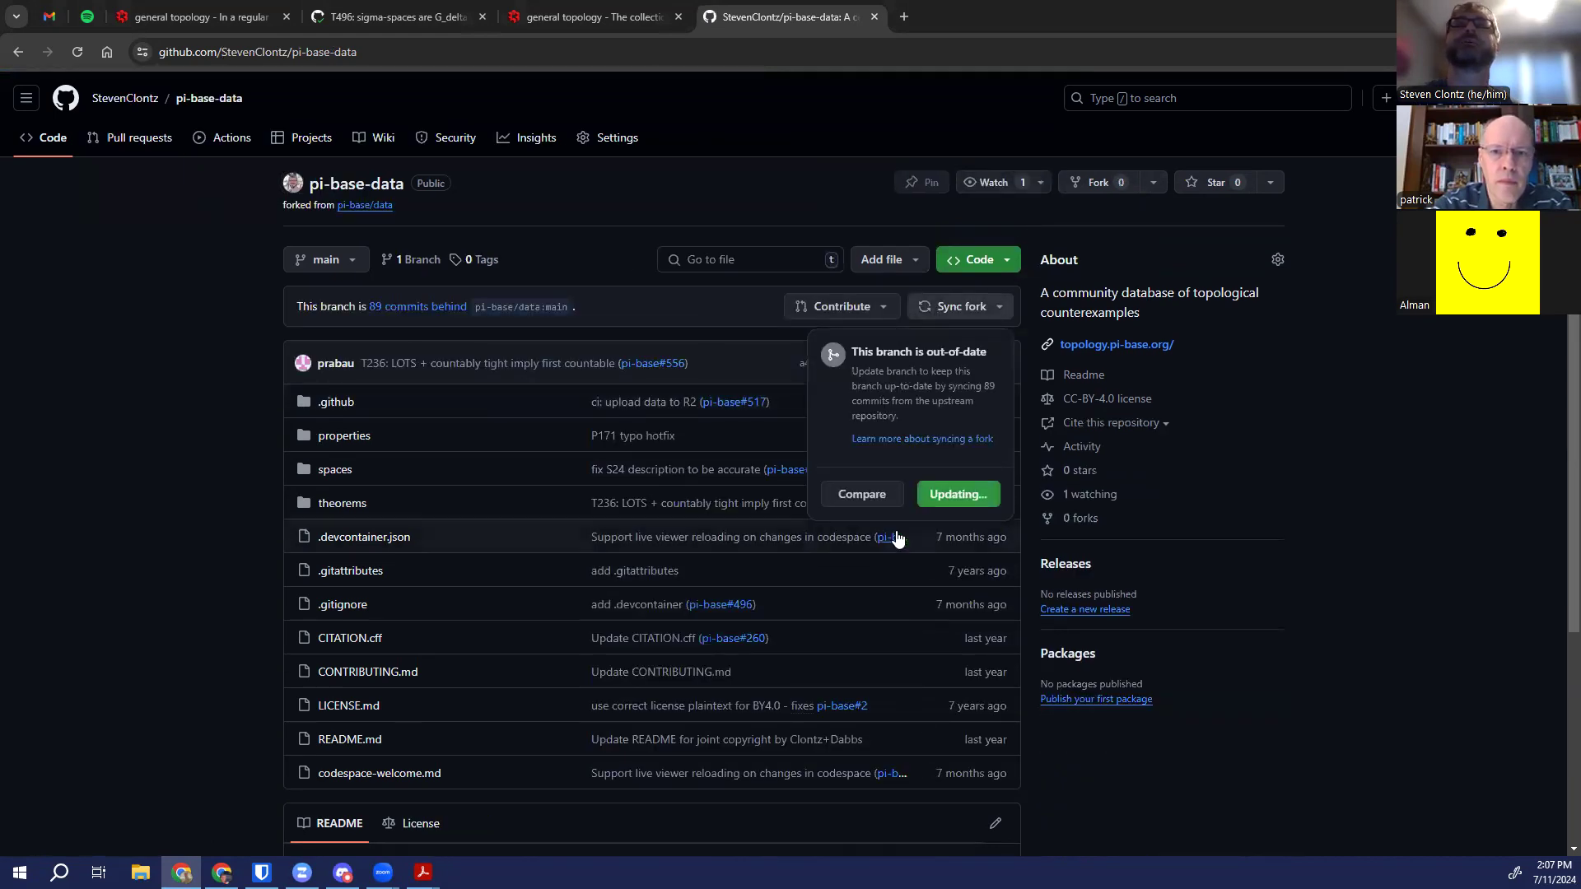
left_click(955, 494)
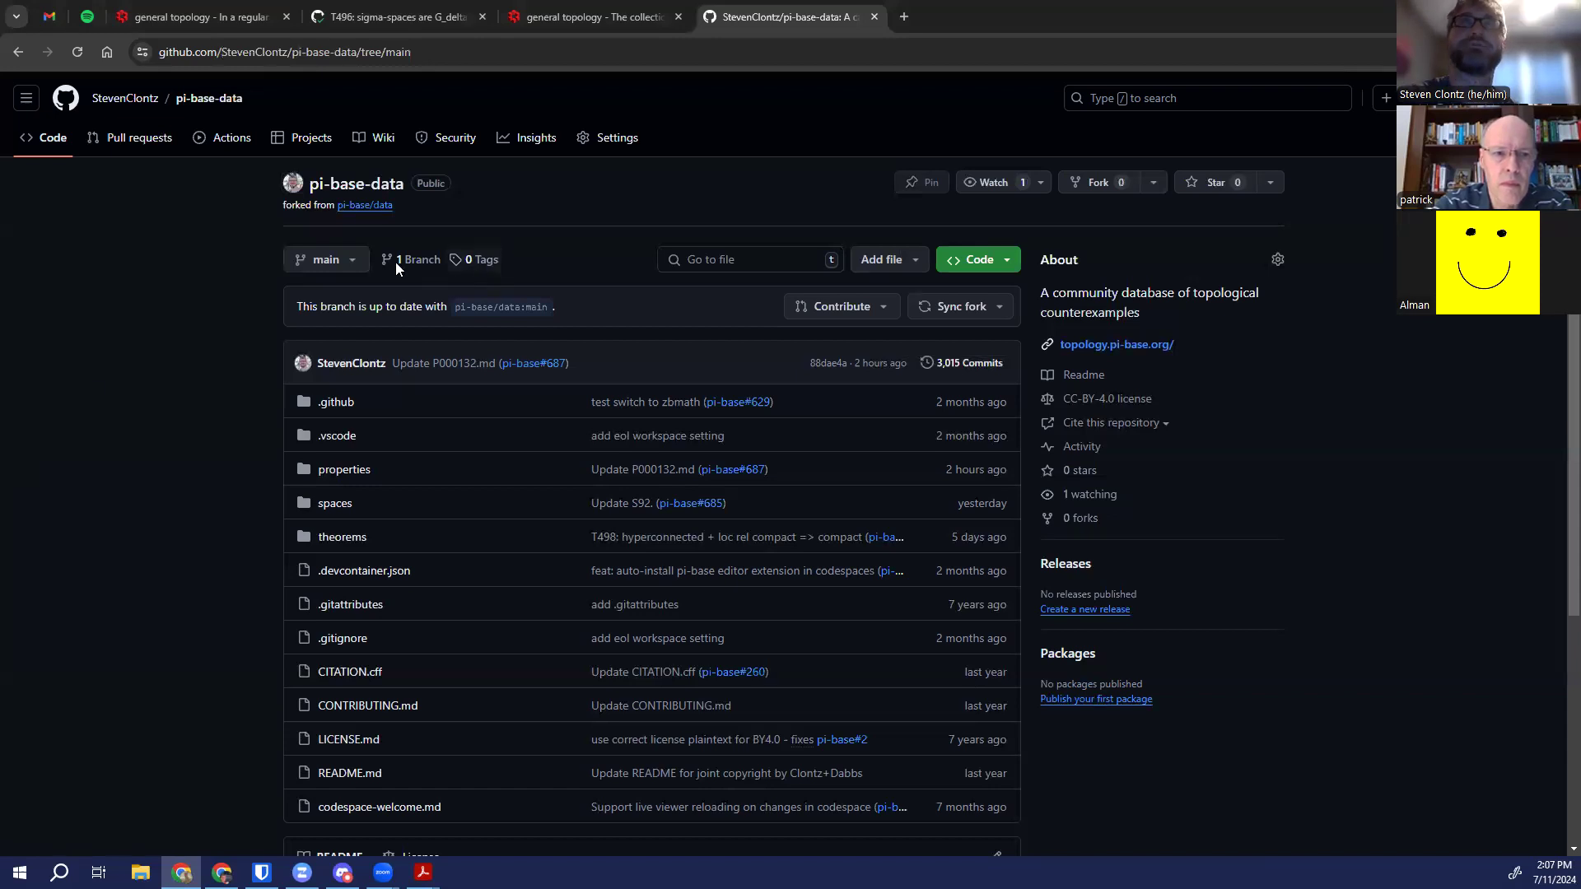
mouse_move(123, 374)
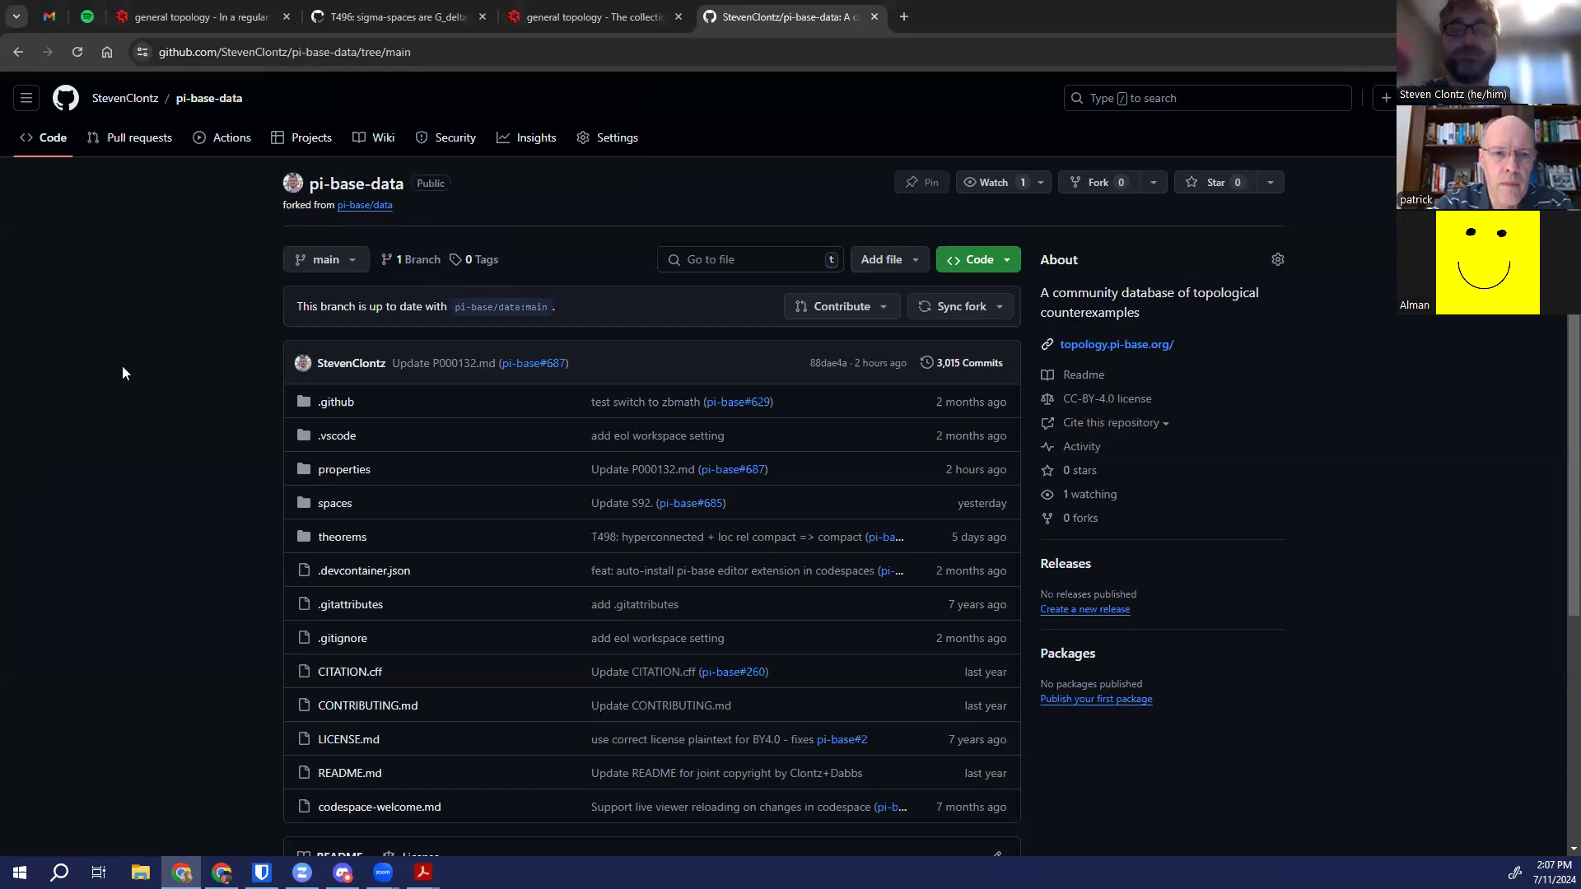
mouse_move(212, 85)
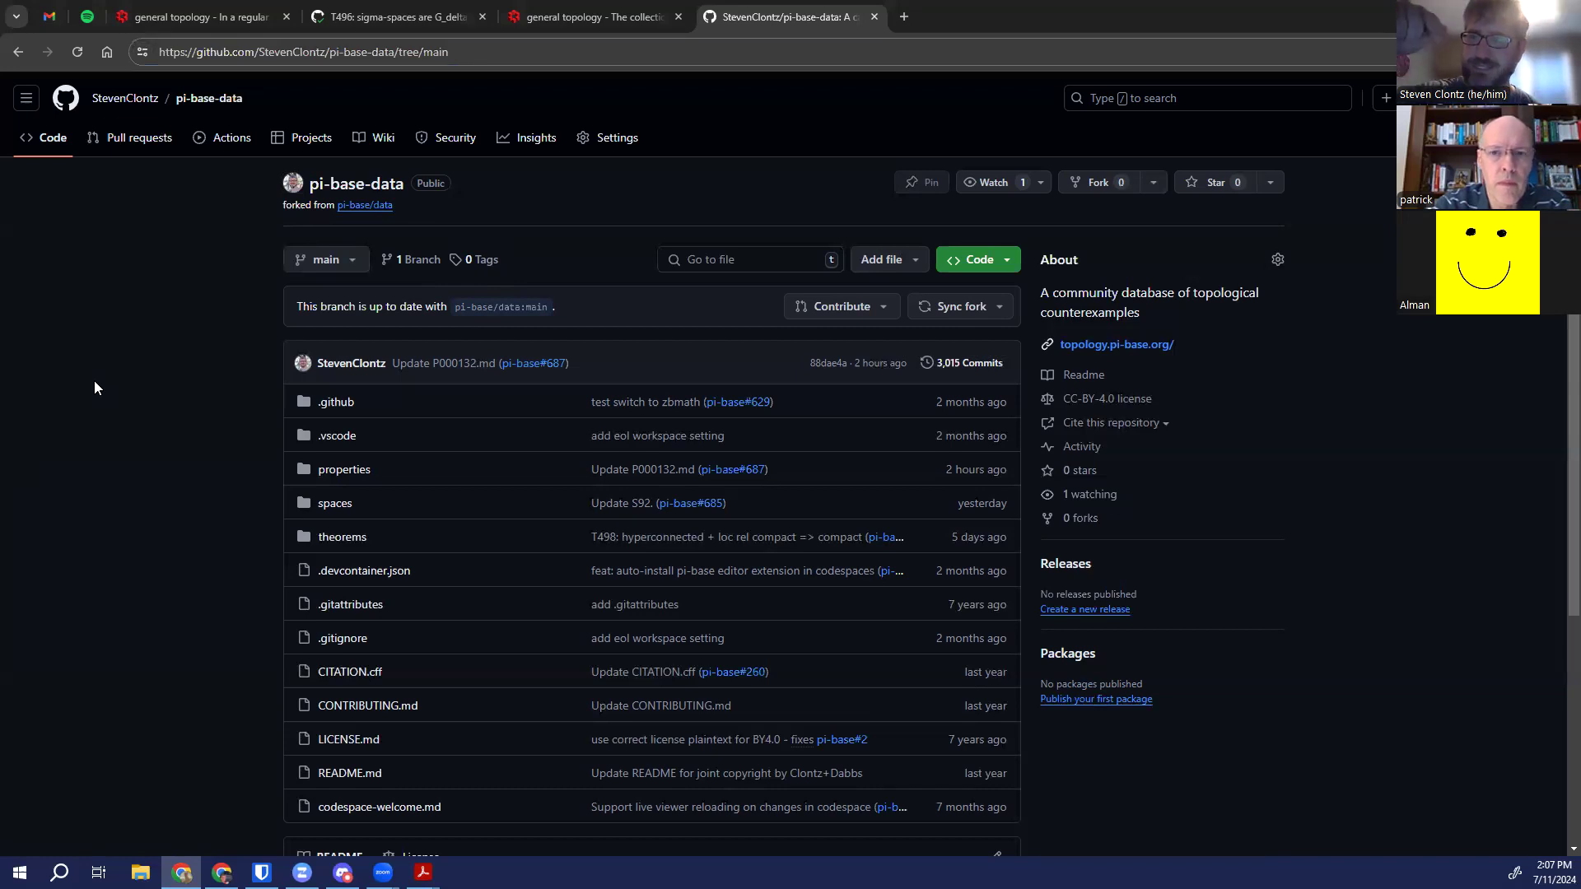
Load the pi-base-data fork in the github.dev web editor
left_click(78, 51)
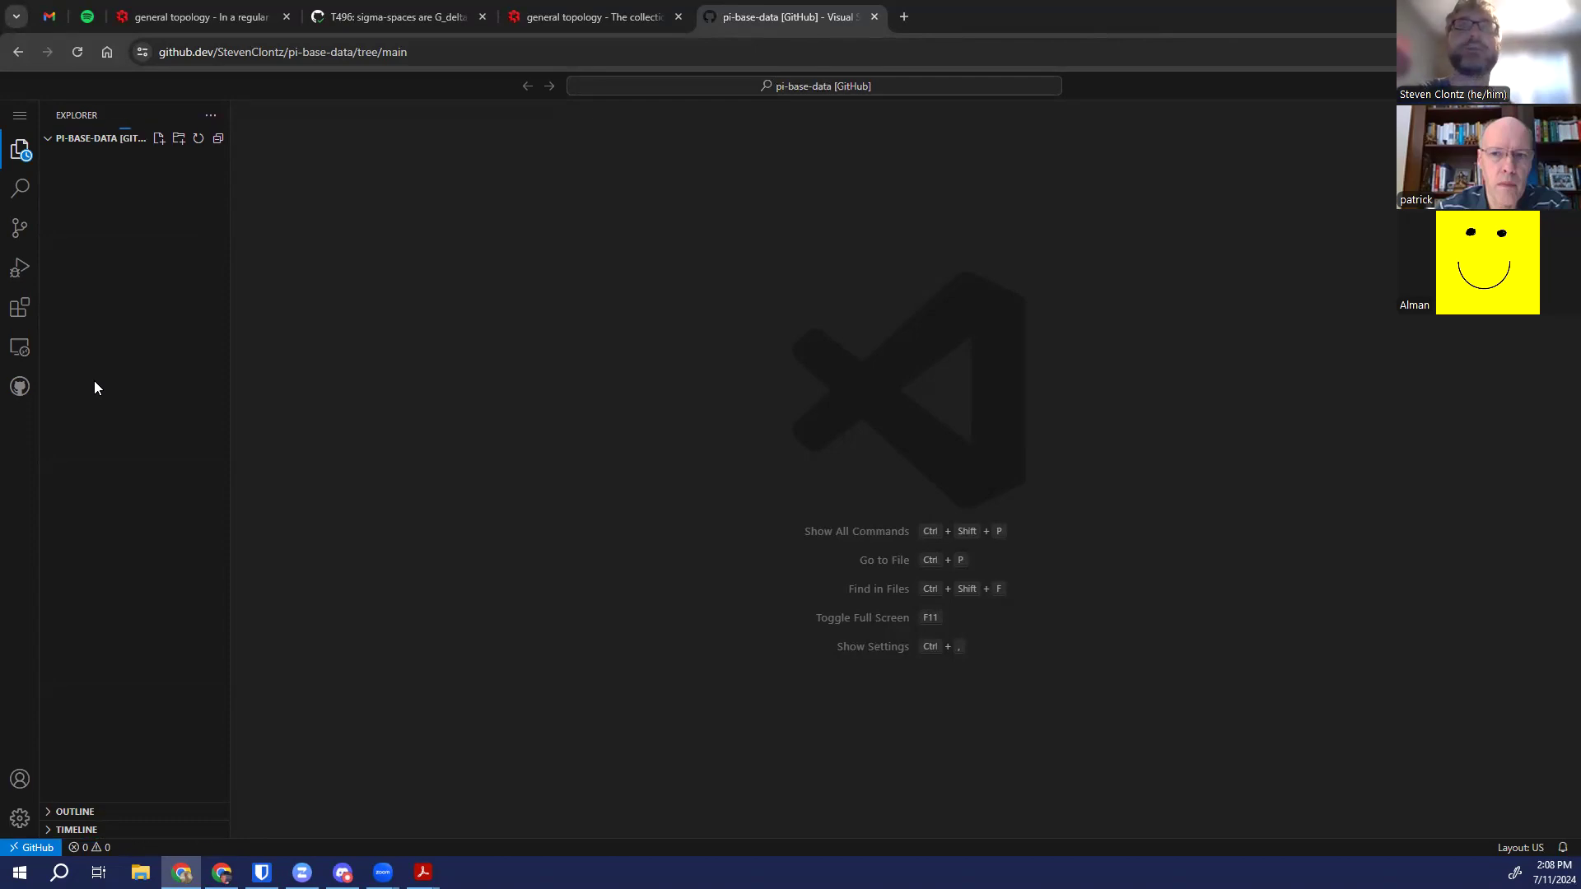
Expand the spaces folder in the Explorer and scroll to the last entry S000198
left_click(101, 138)
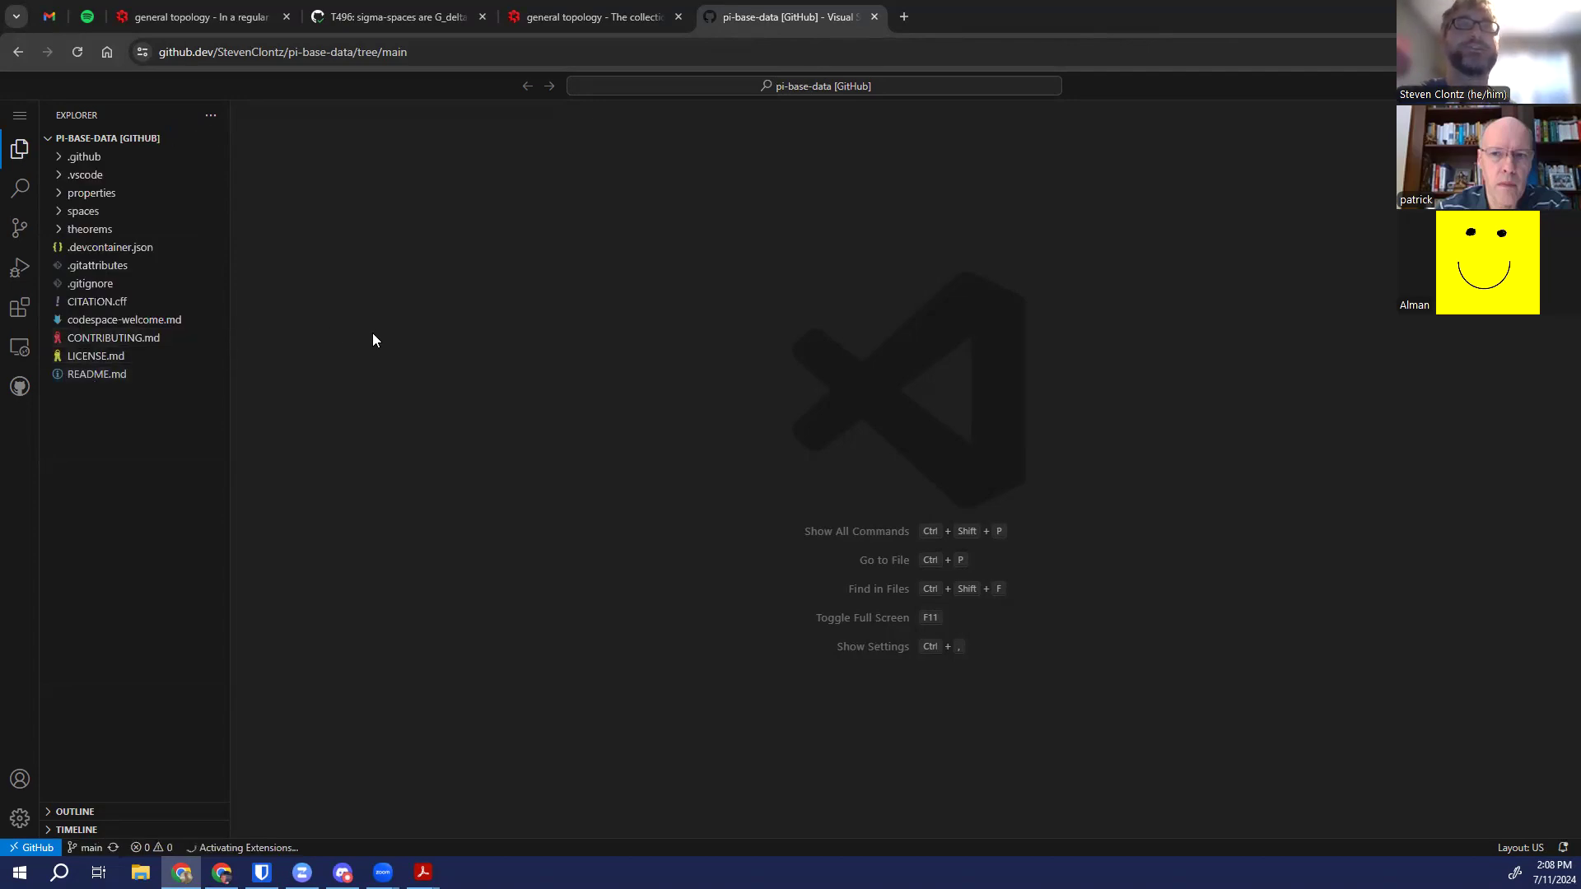
left_click(96, 373)
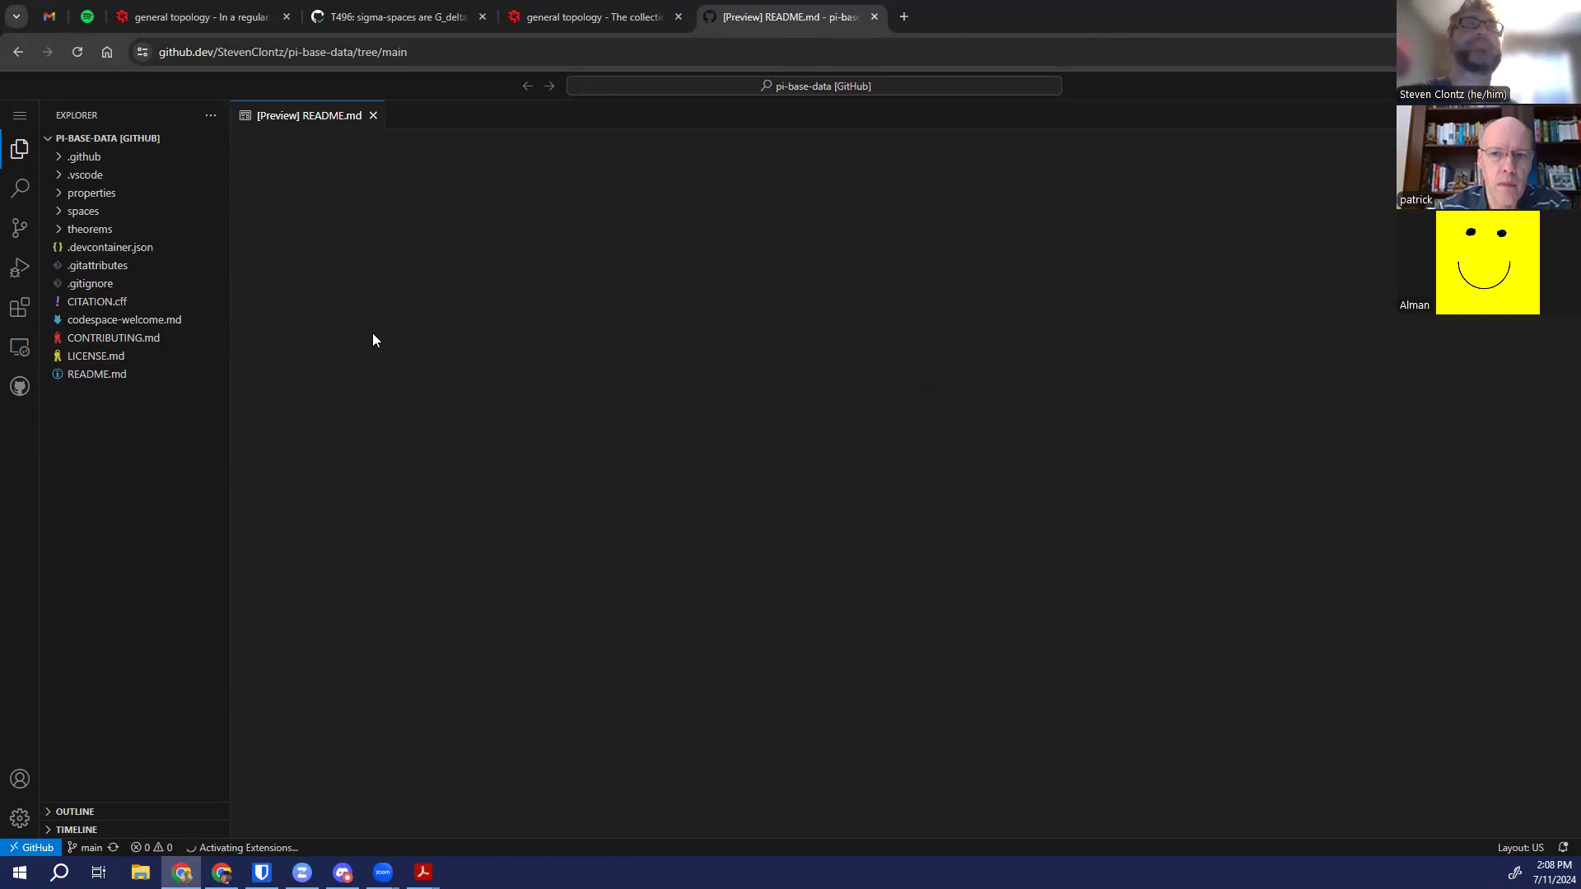
mouse_move(82, 210)
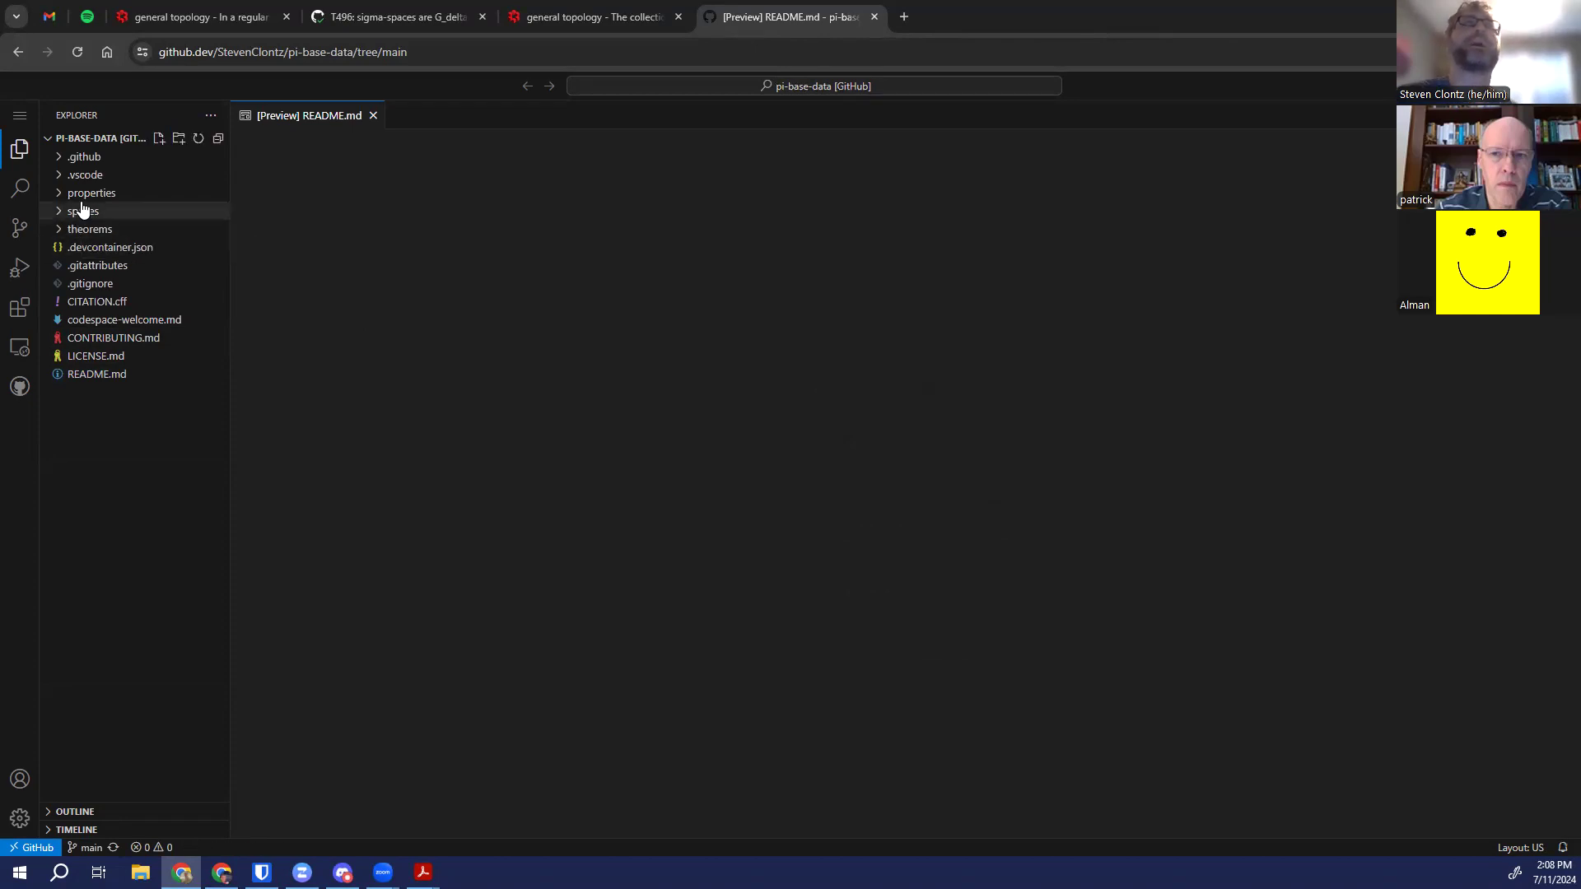
left_click(82, 211)
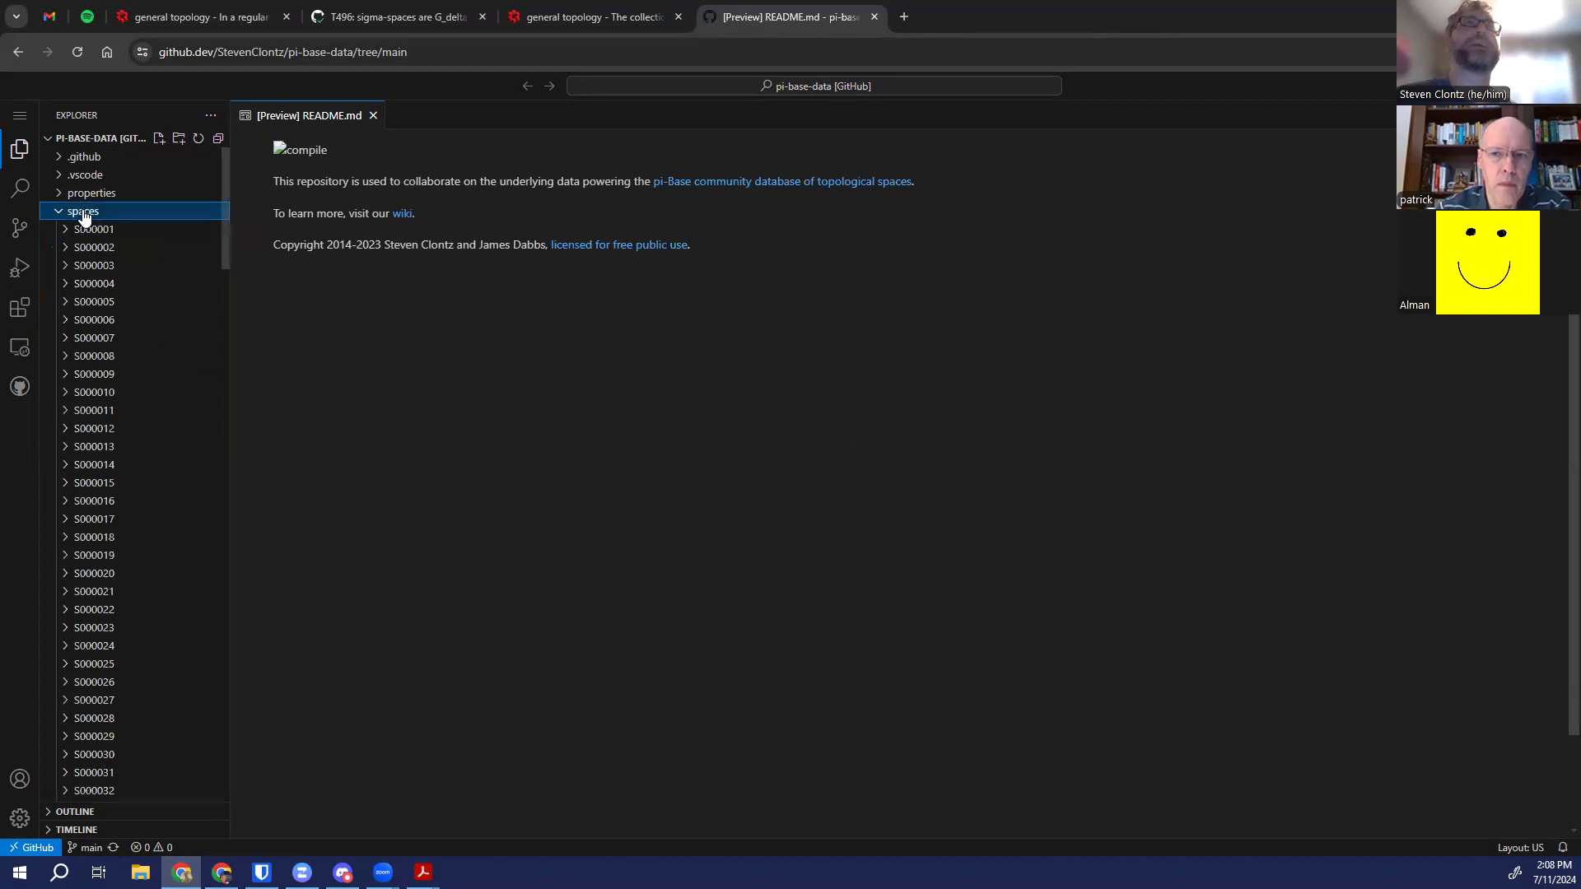
scroll("down", 3)
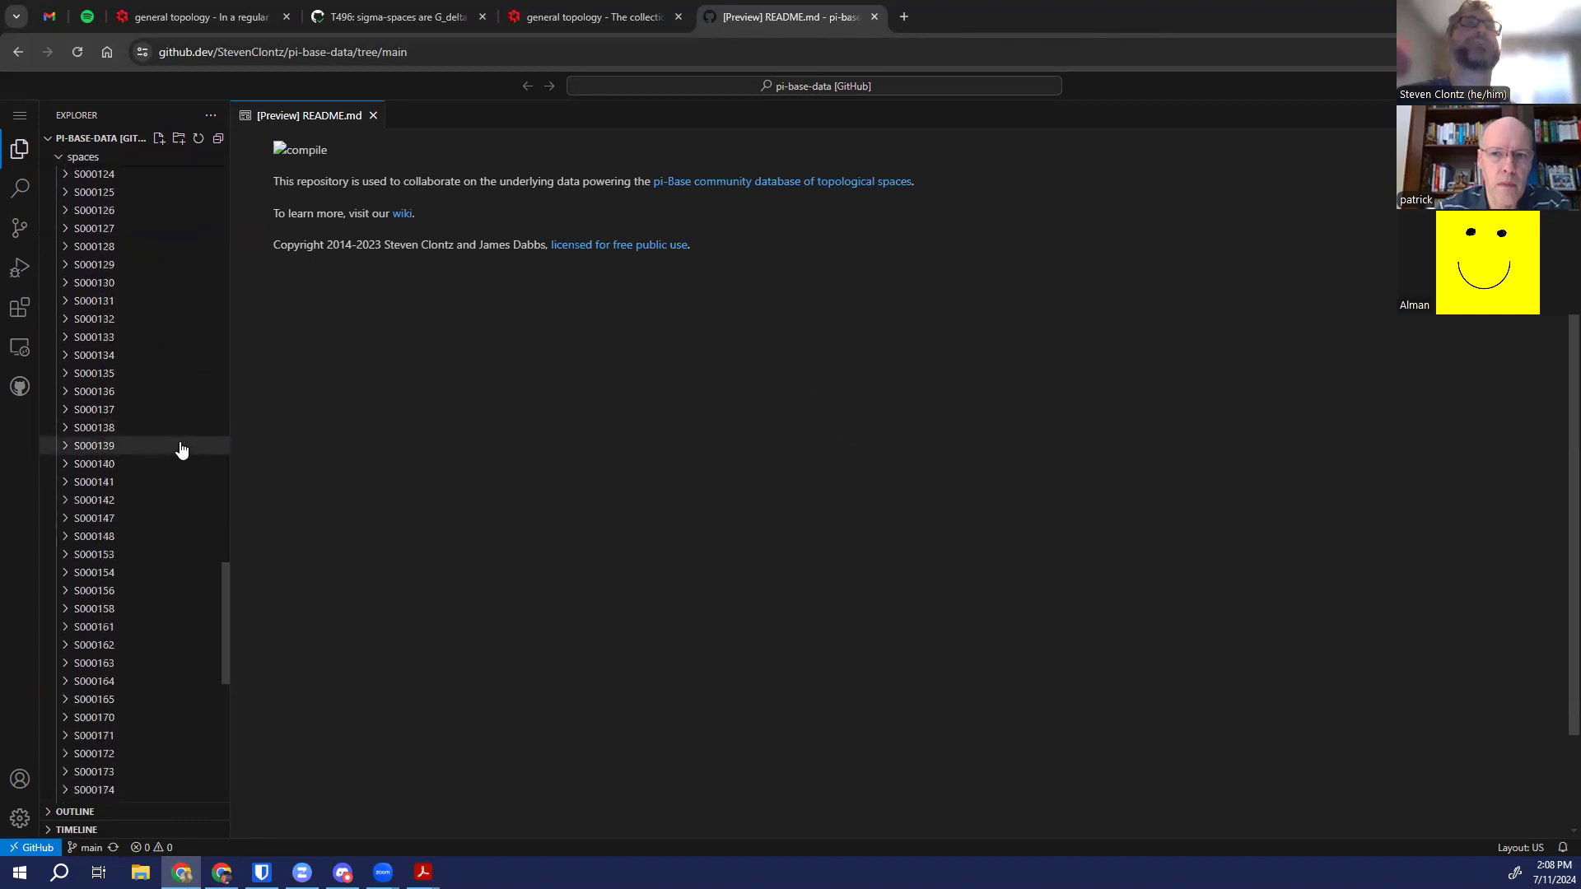
scroll("down", 3)
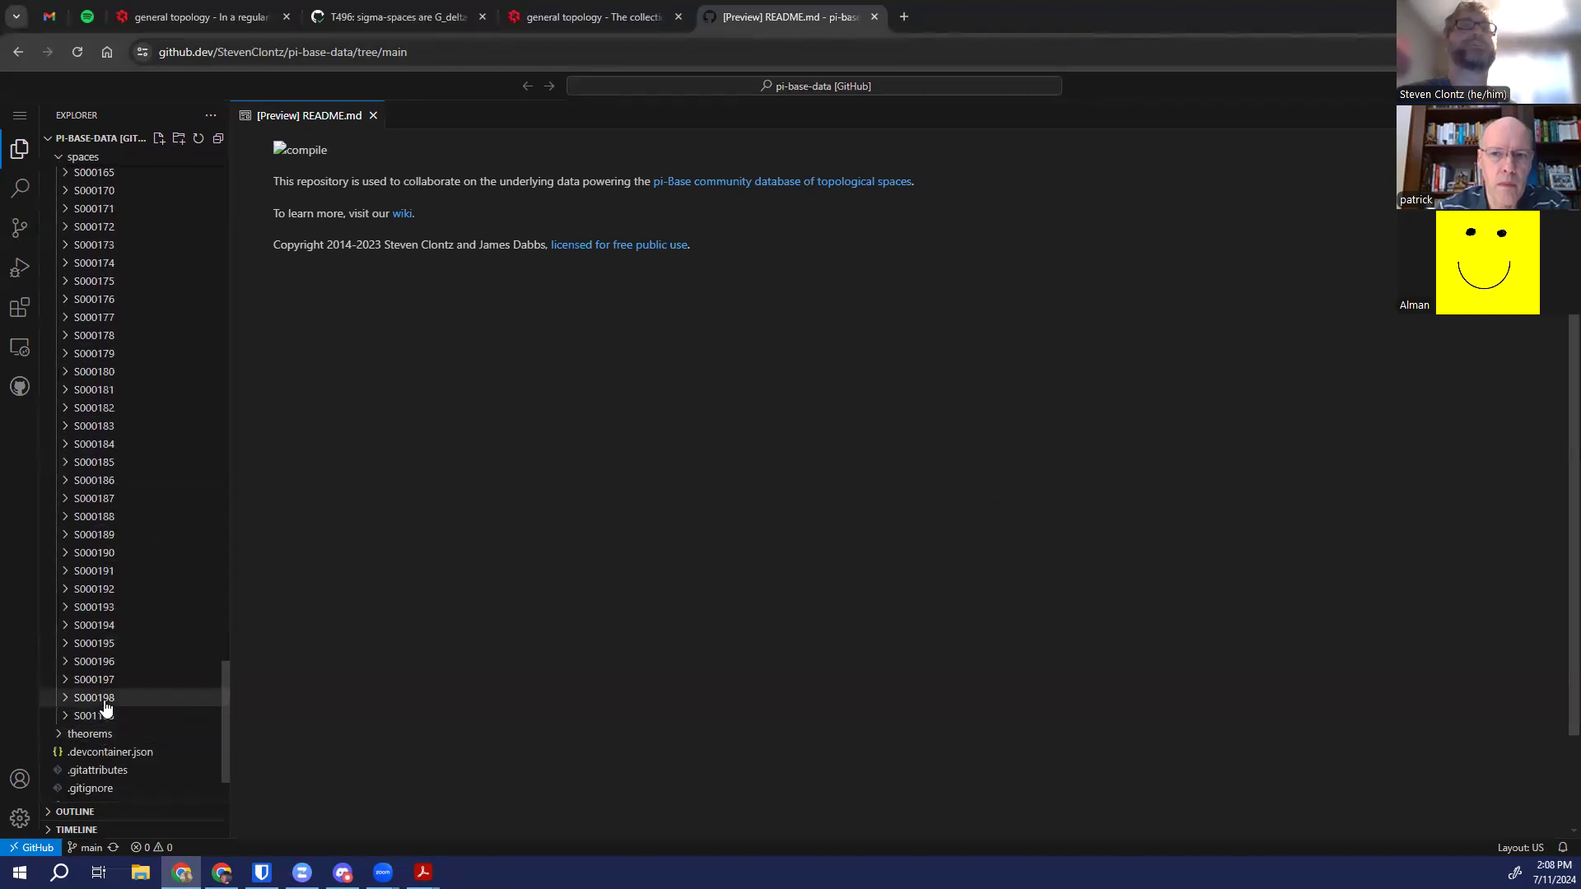
Copy the S000198 folder and rename the duplicate to S000199
left_click(94, 697)
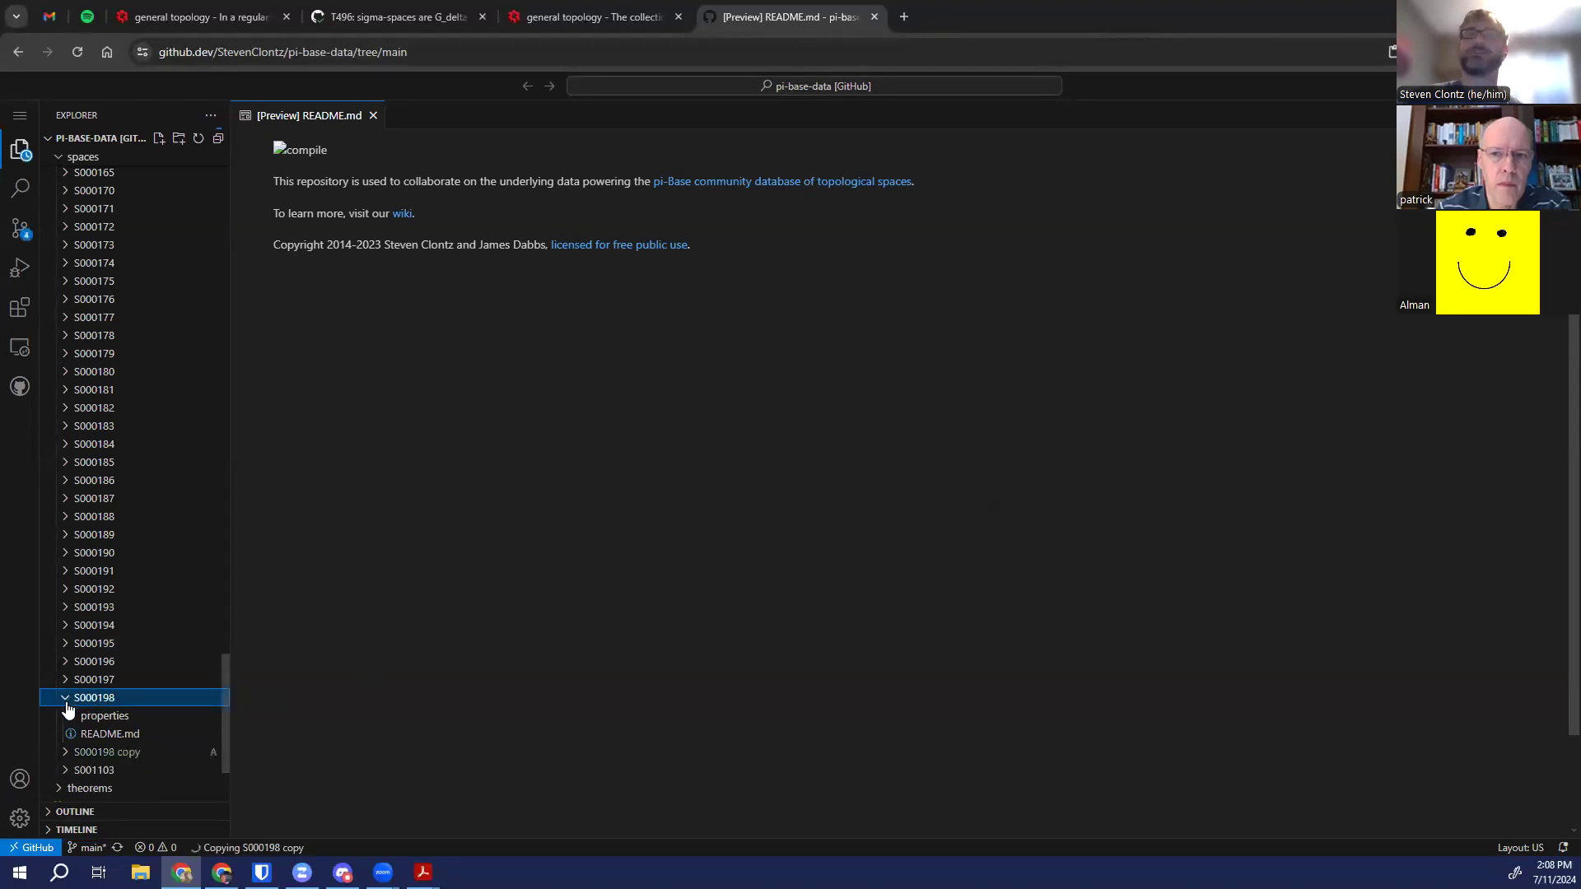
left_click(64, 696)
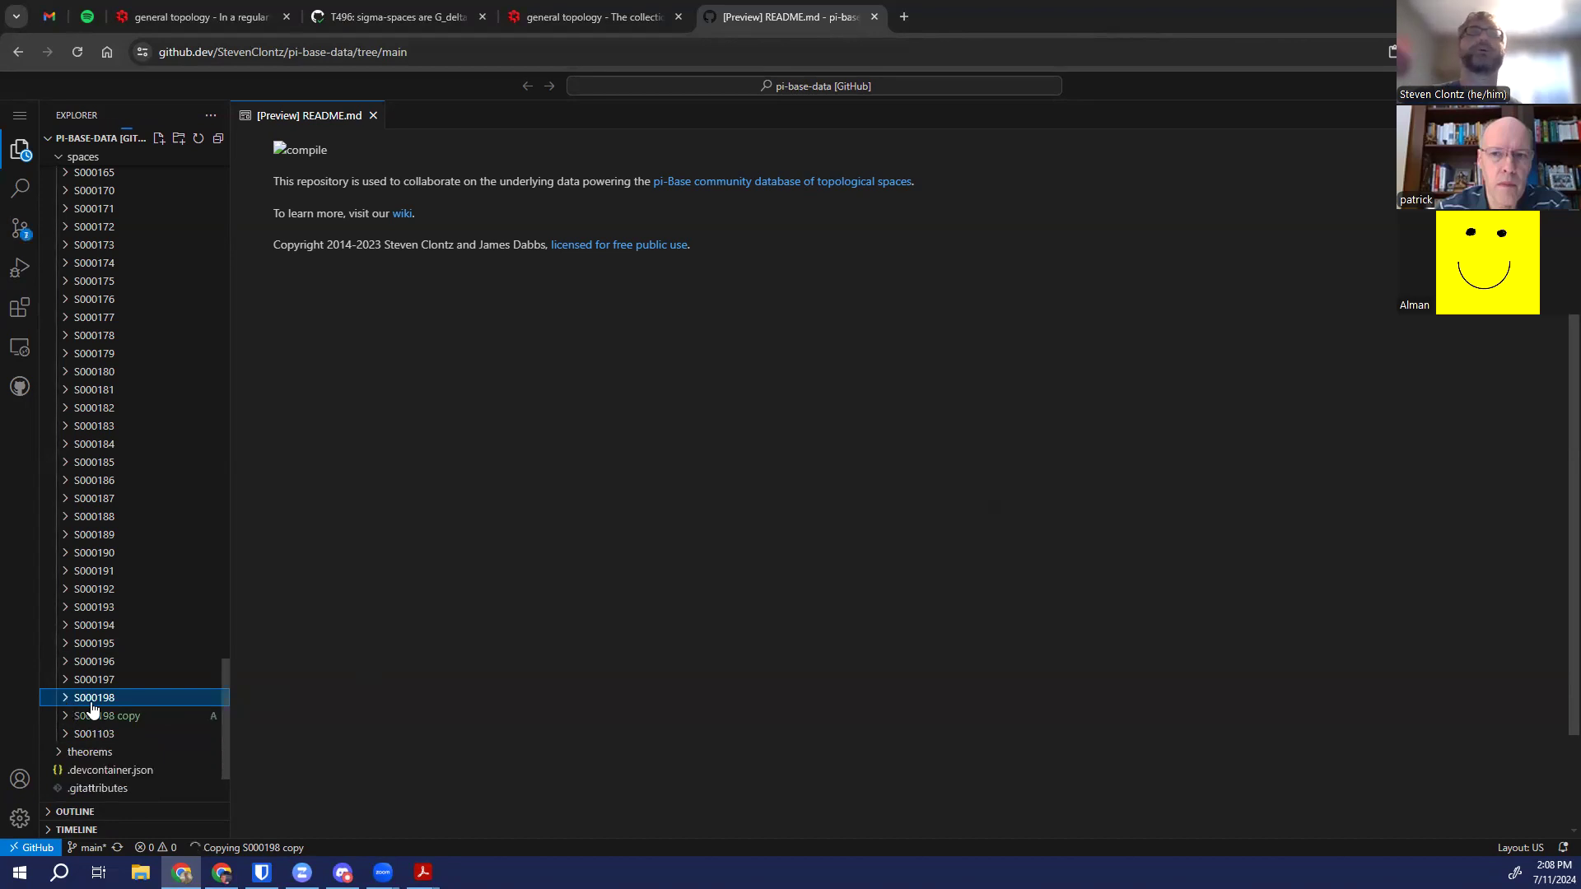
right_click(94, 696)
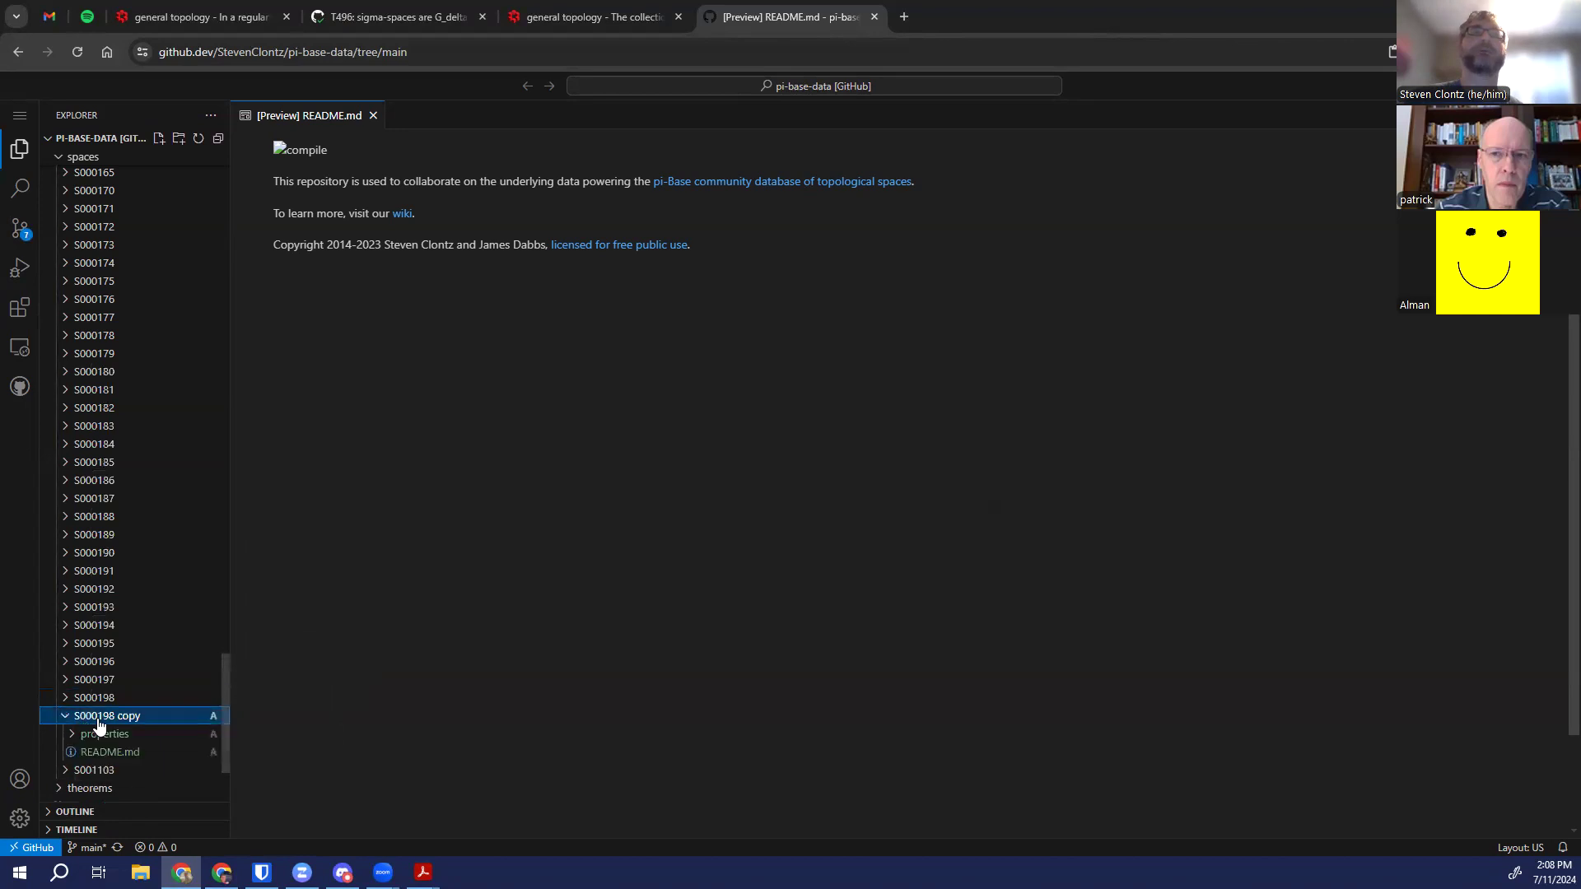
right_click(107, 714)
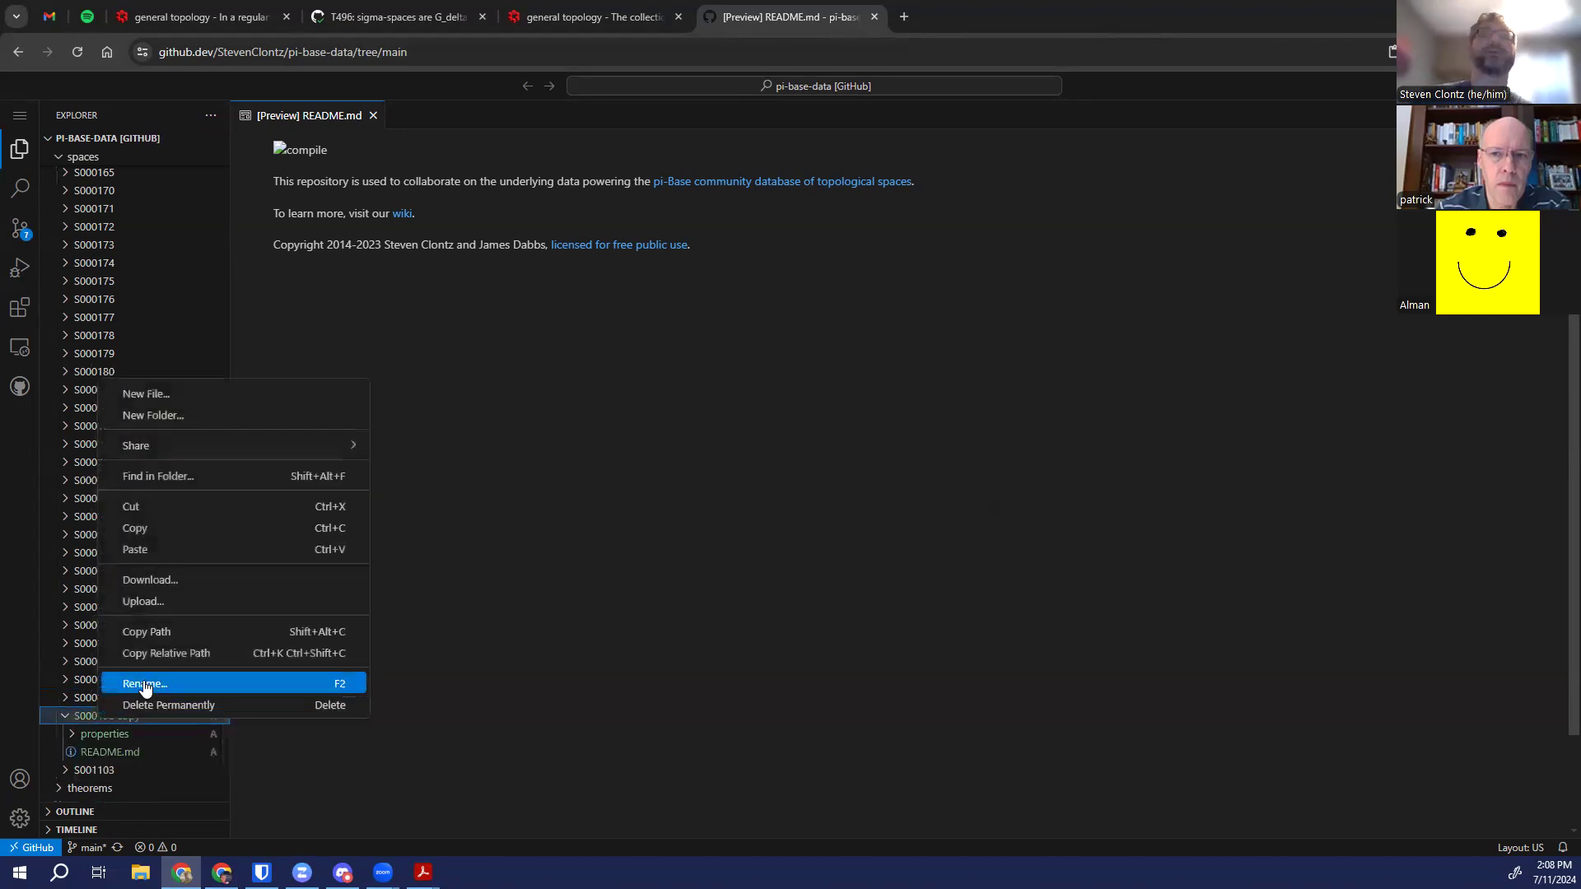
left_click(143, 682)
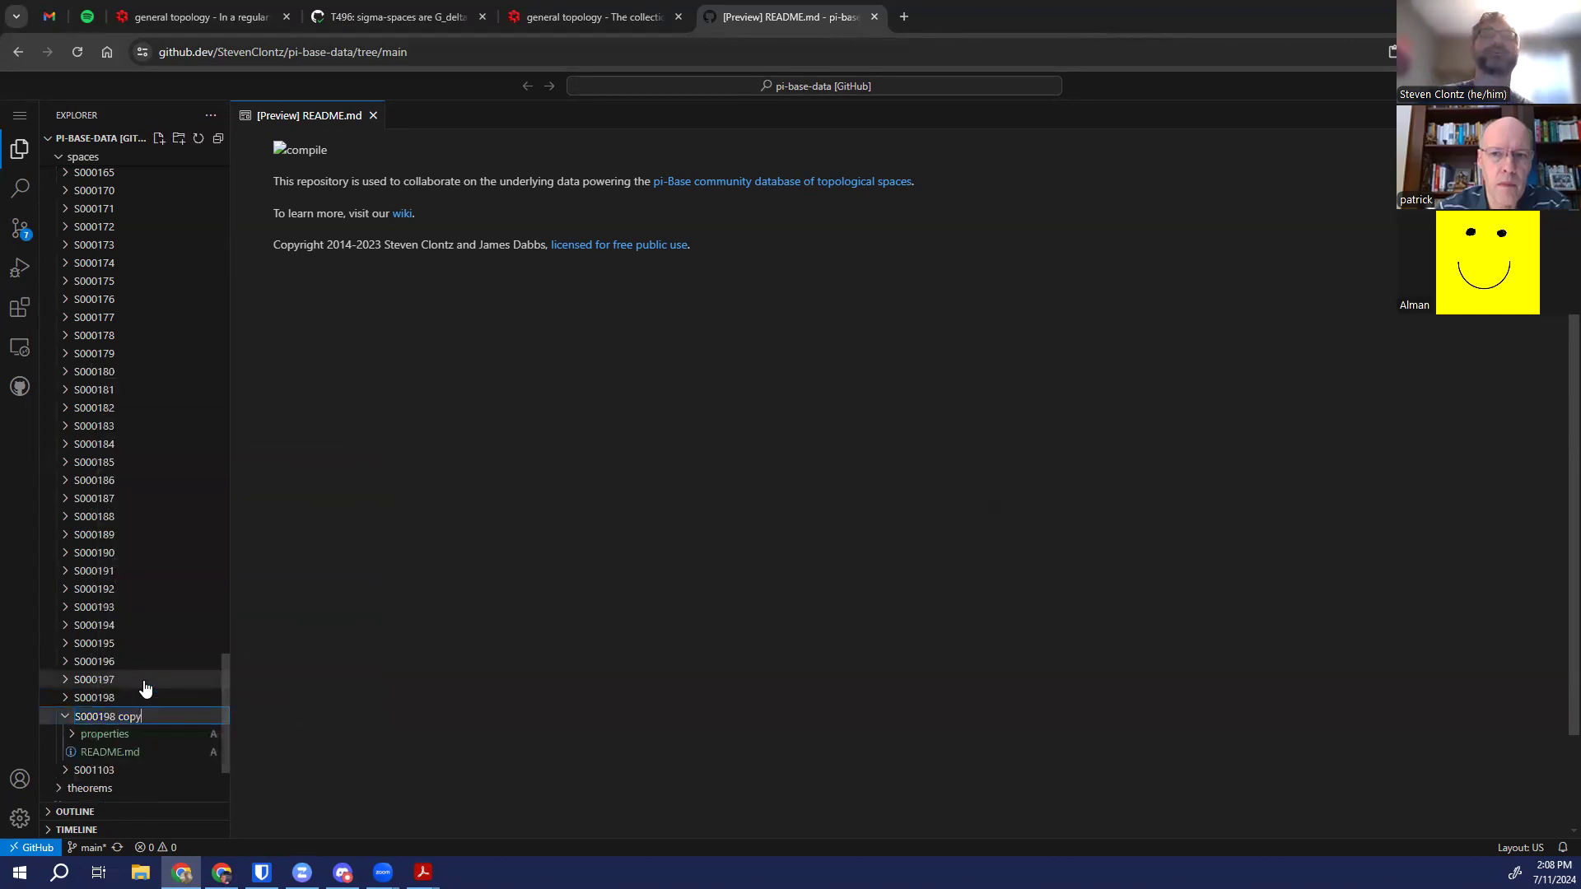
type("9")
key("Return")
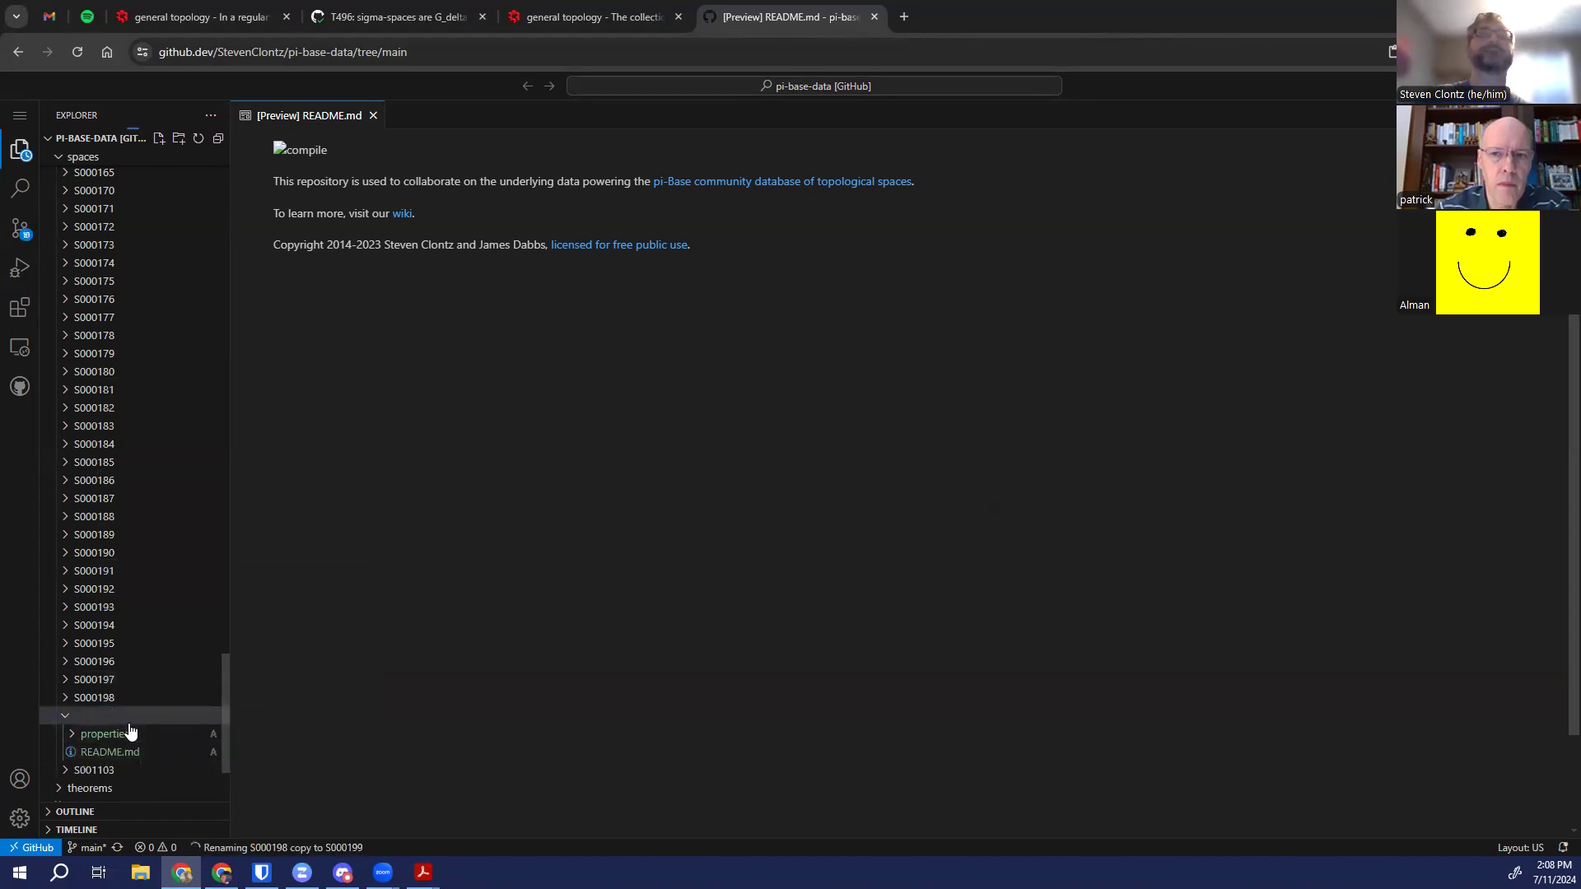
mouse_move(162, 707)
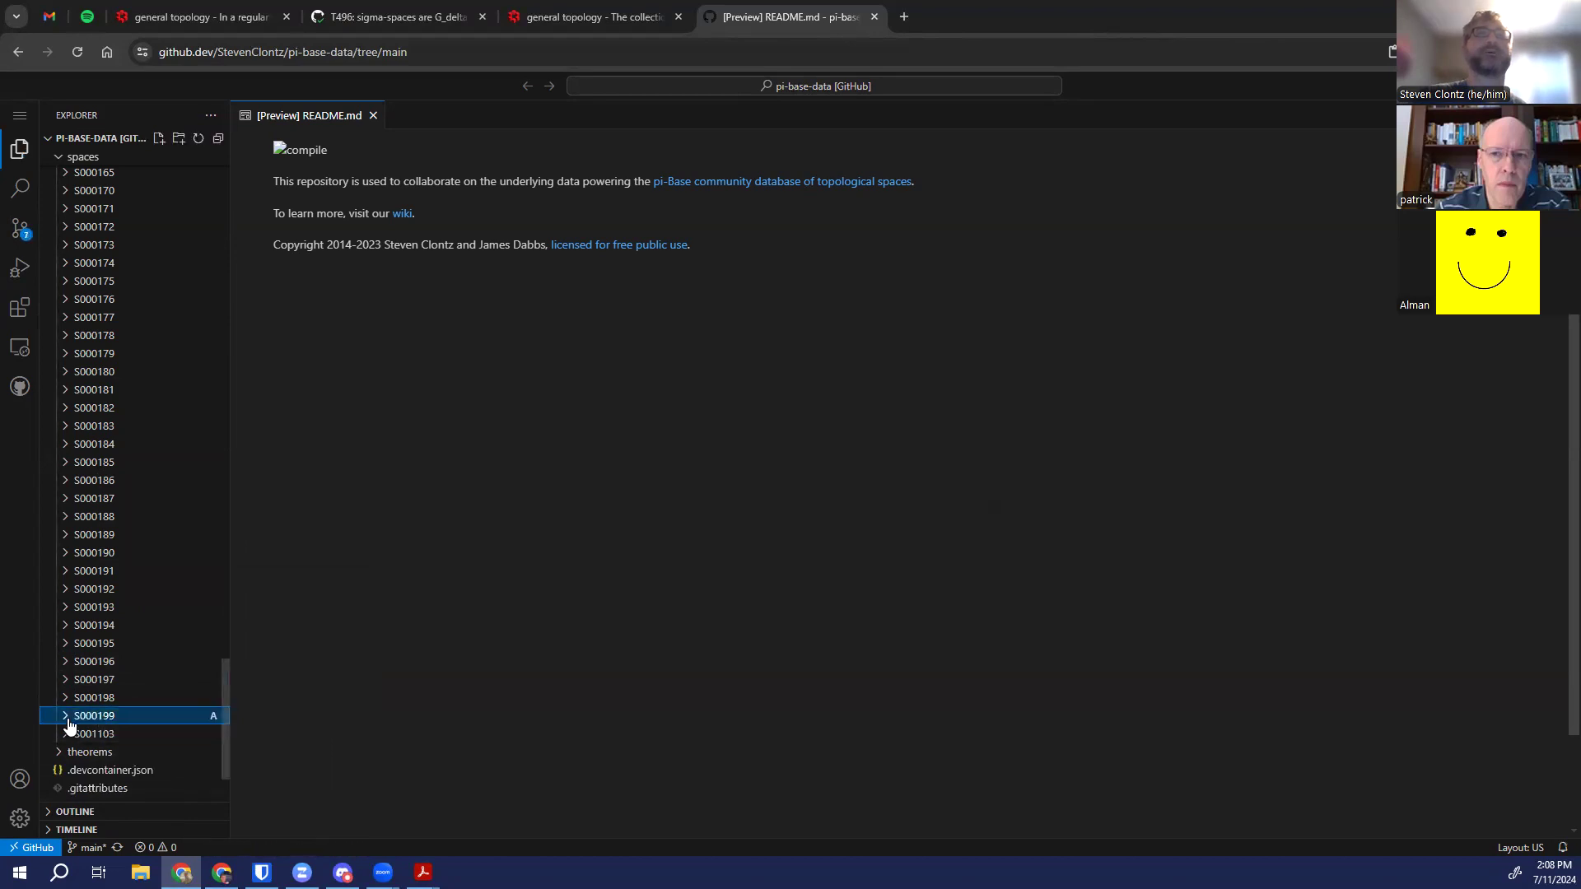
In the S000199 README set uid S000199 and name 'A made-up space'
left_click(94, 715)
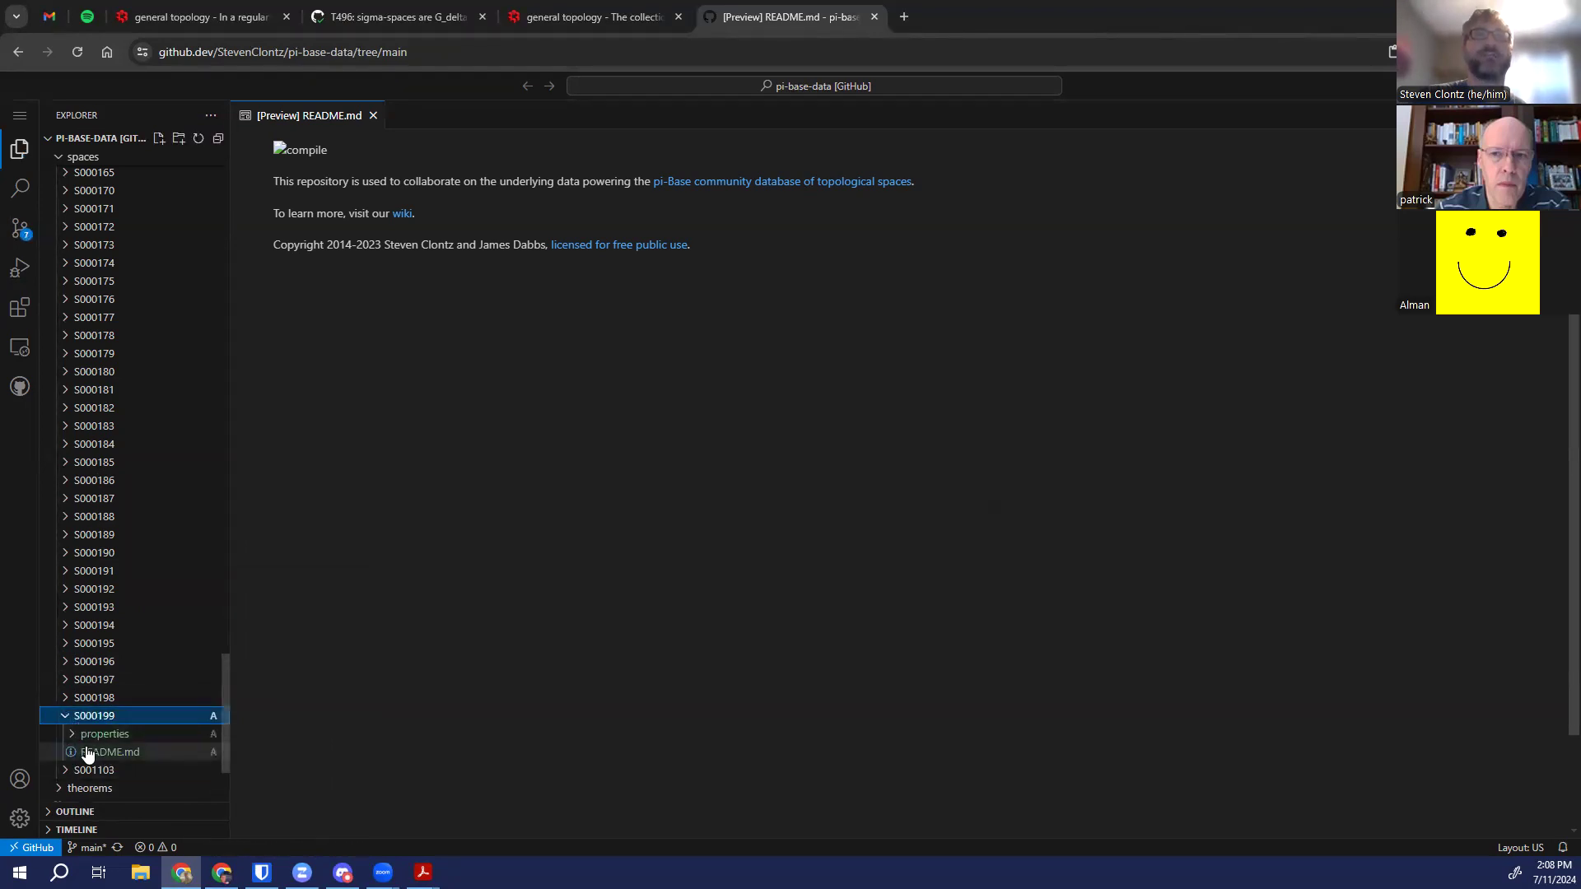
left_click(110, 751)
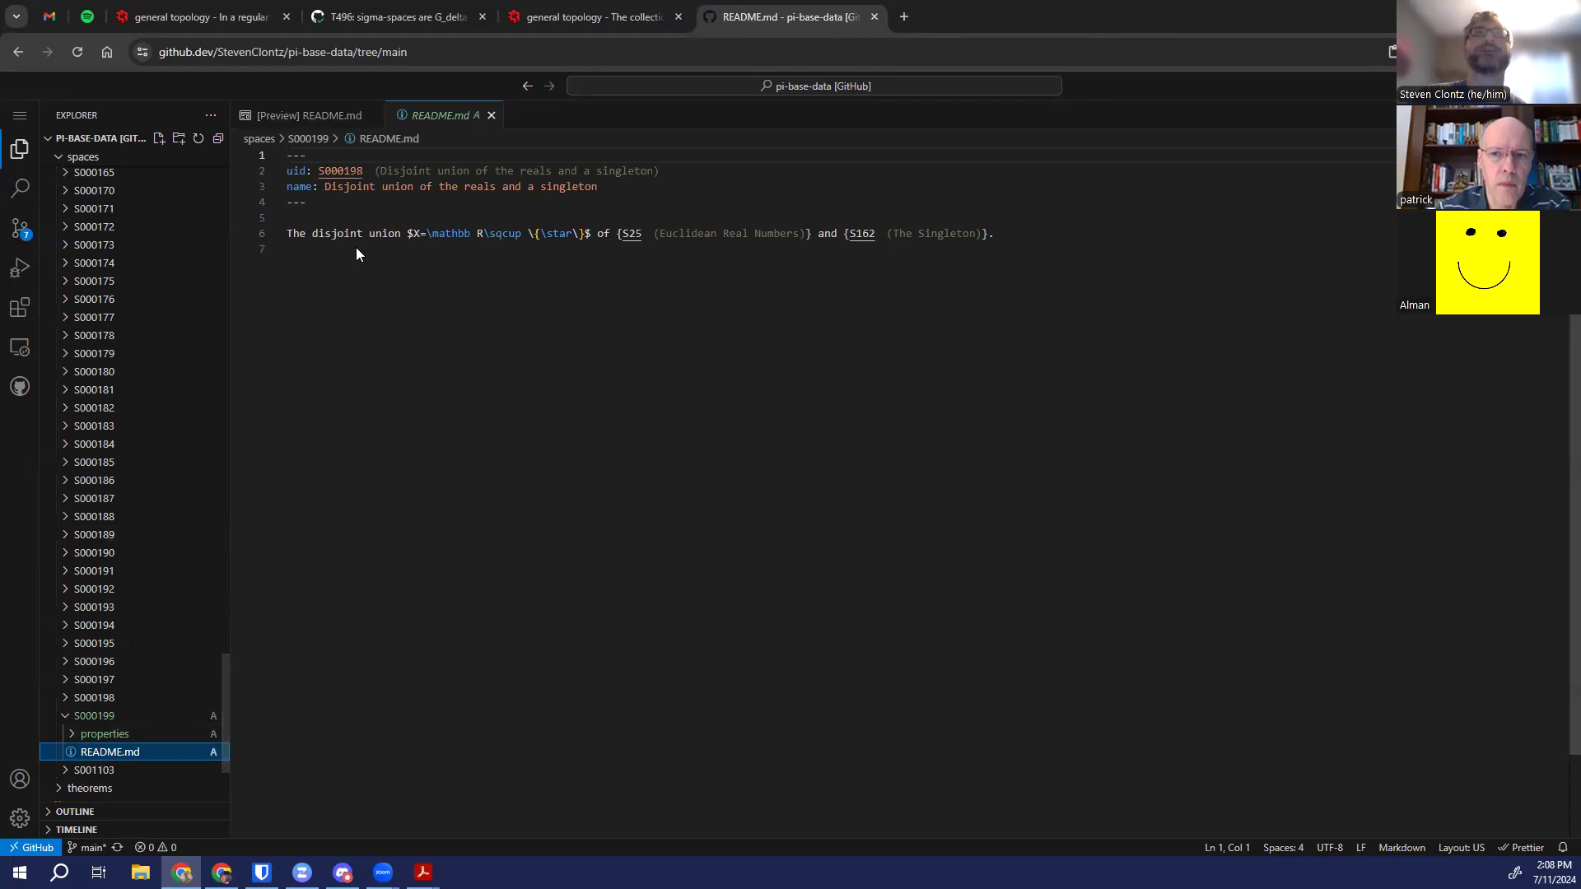
mouse_move(341, 169)
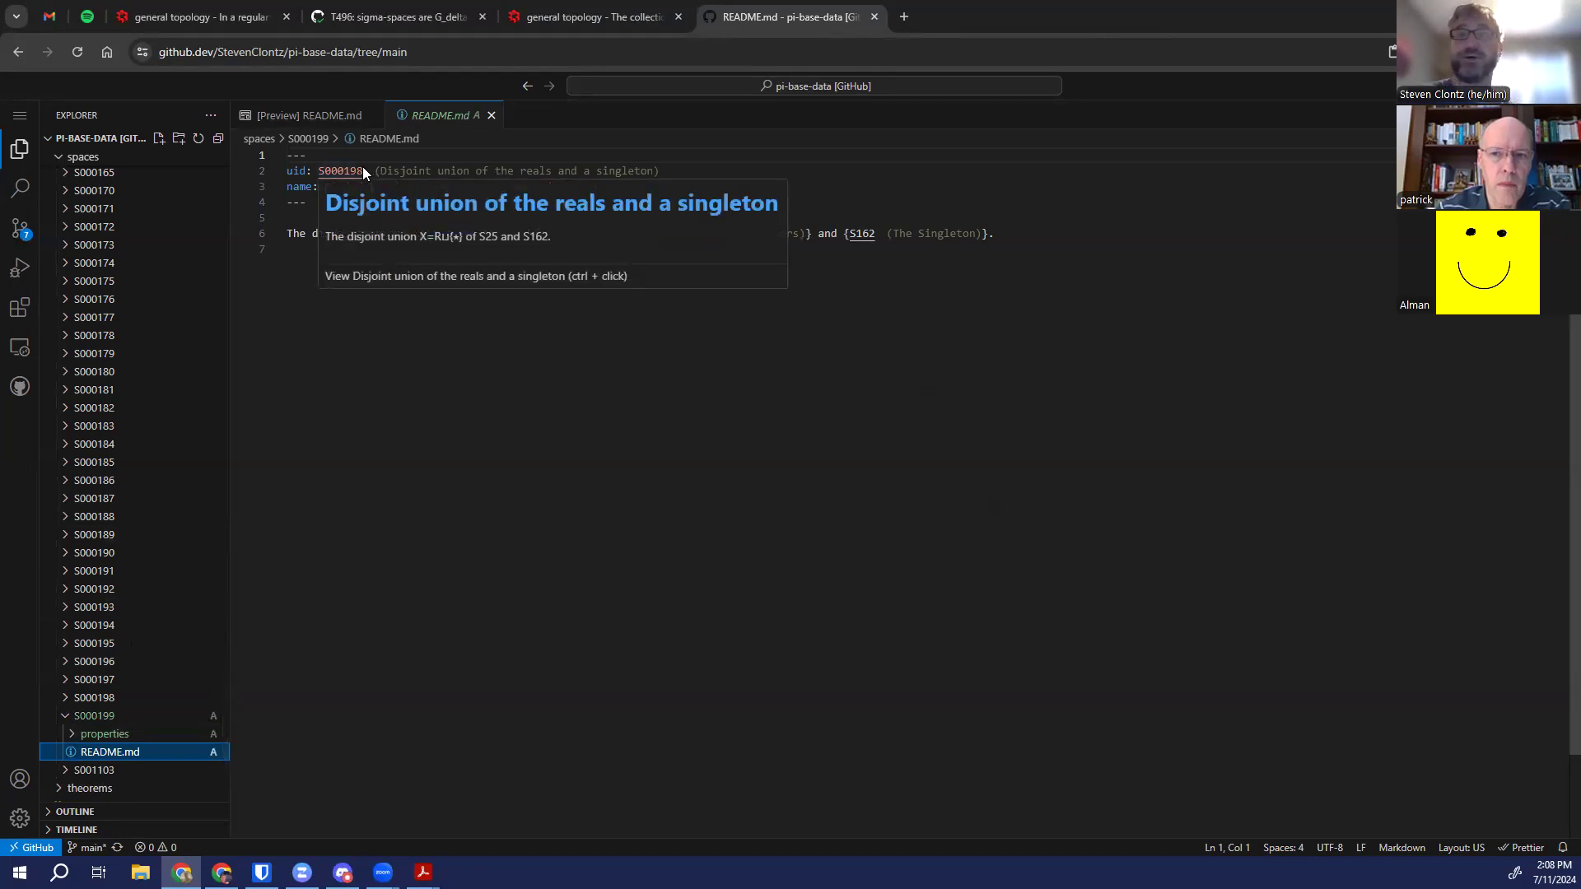
mouse_move(393, 209)
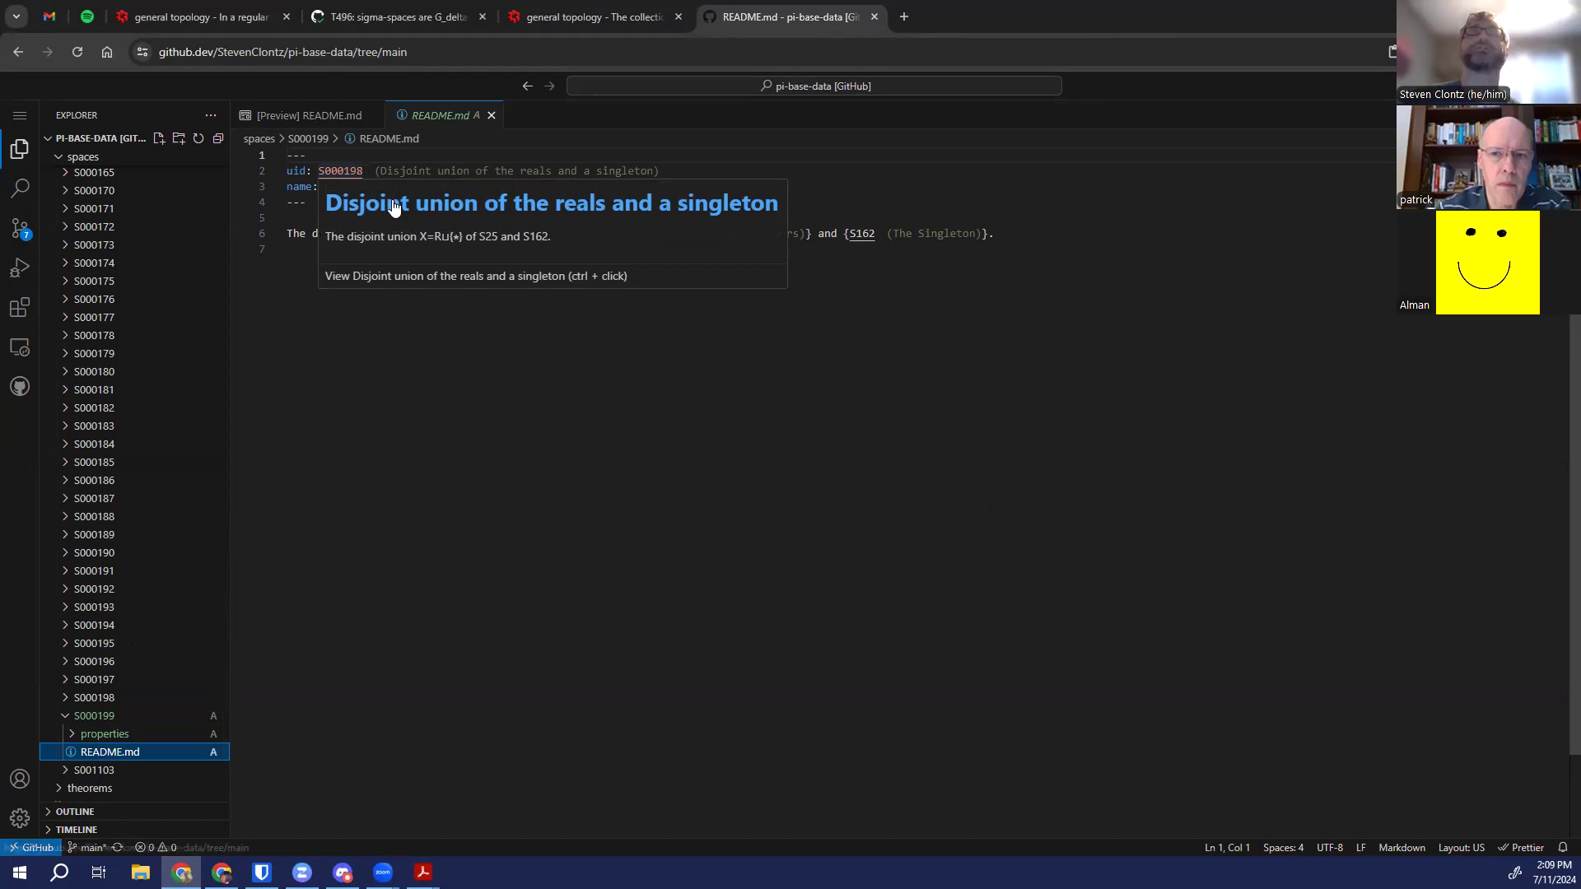
double_click(341, 170)
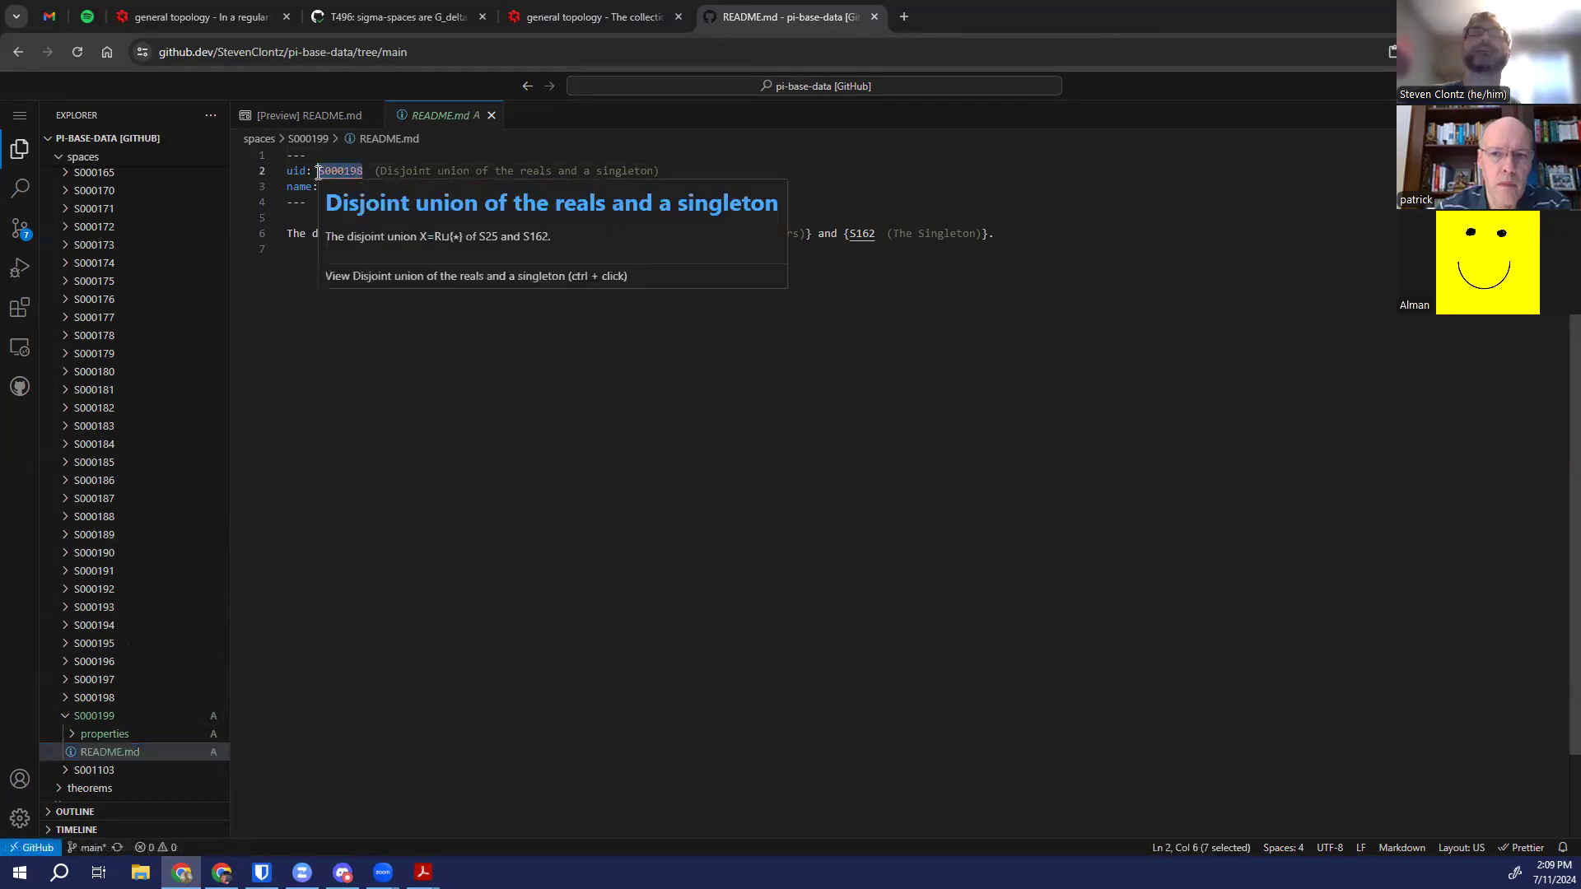
mouse_move(370, 199)
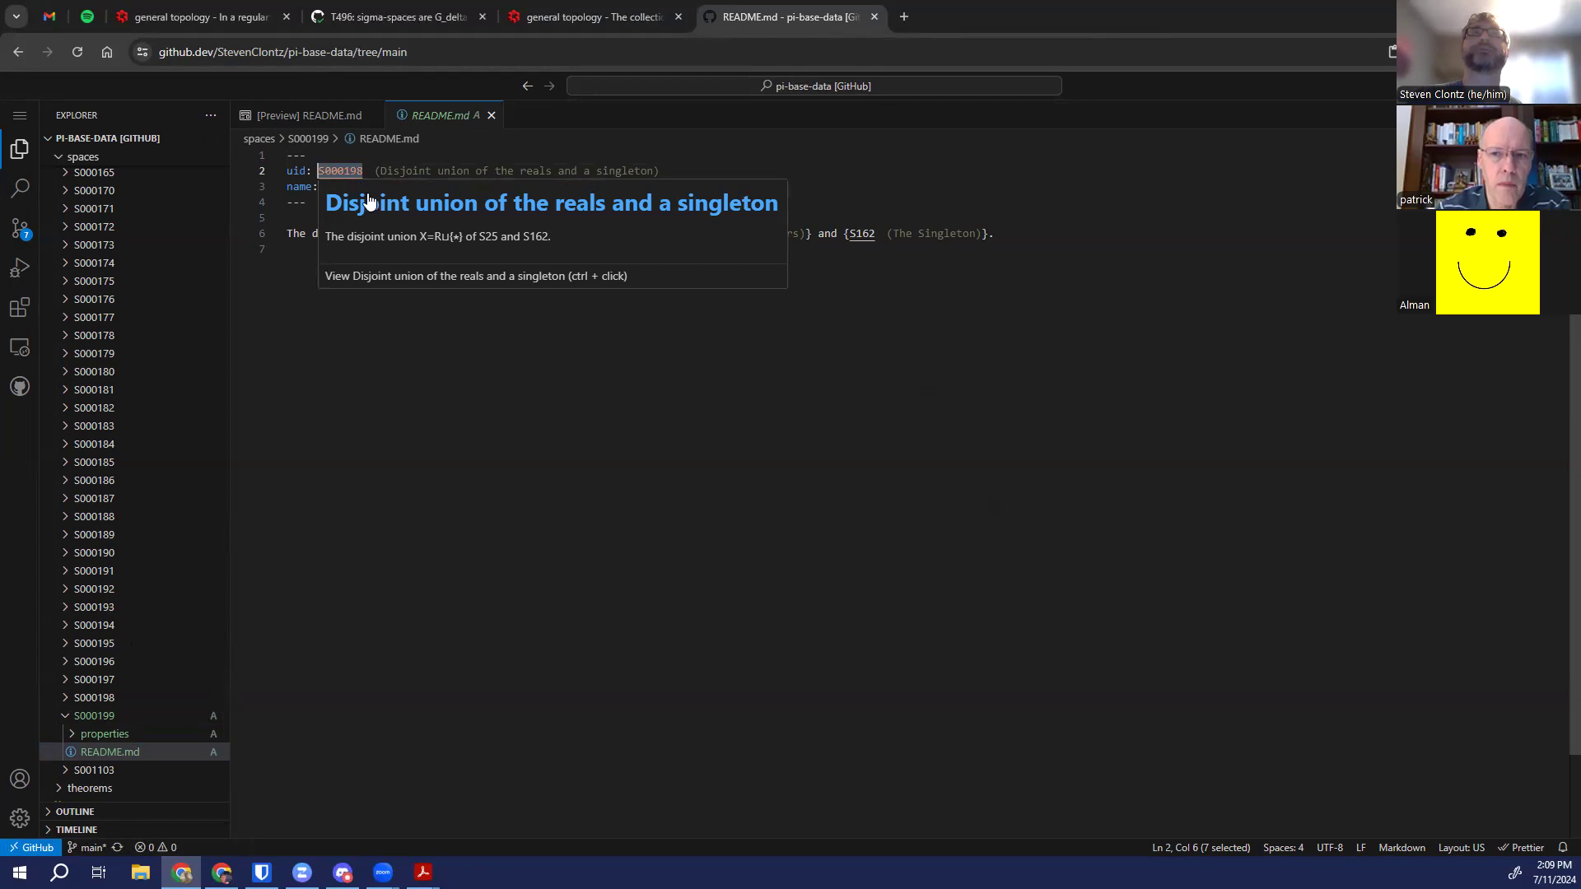
mouse_move(459, 212)
type("9")
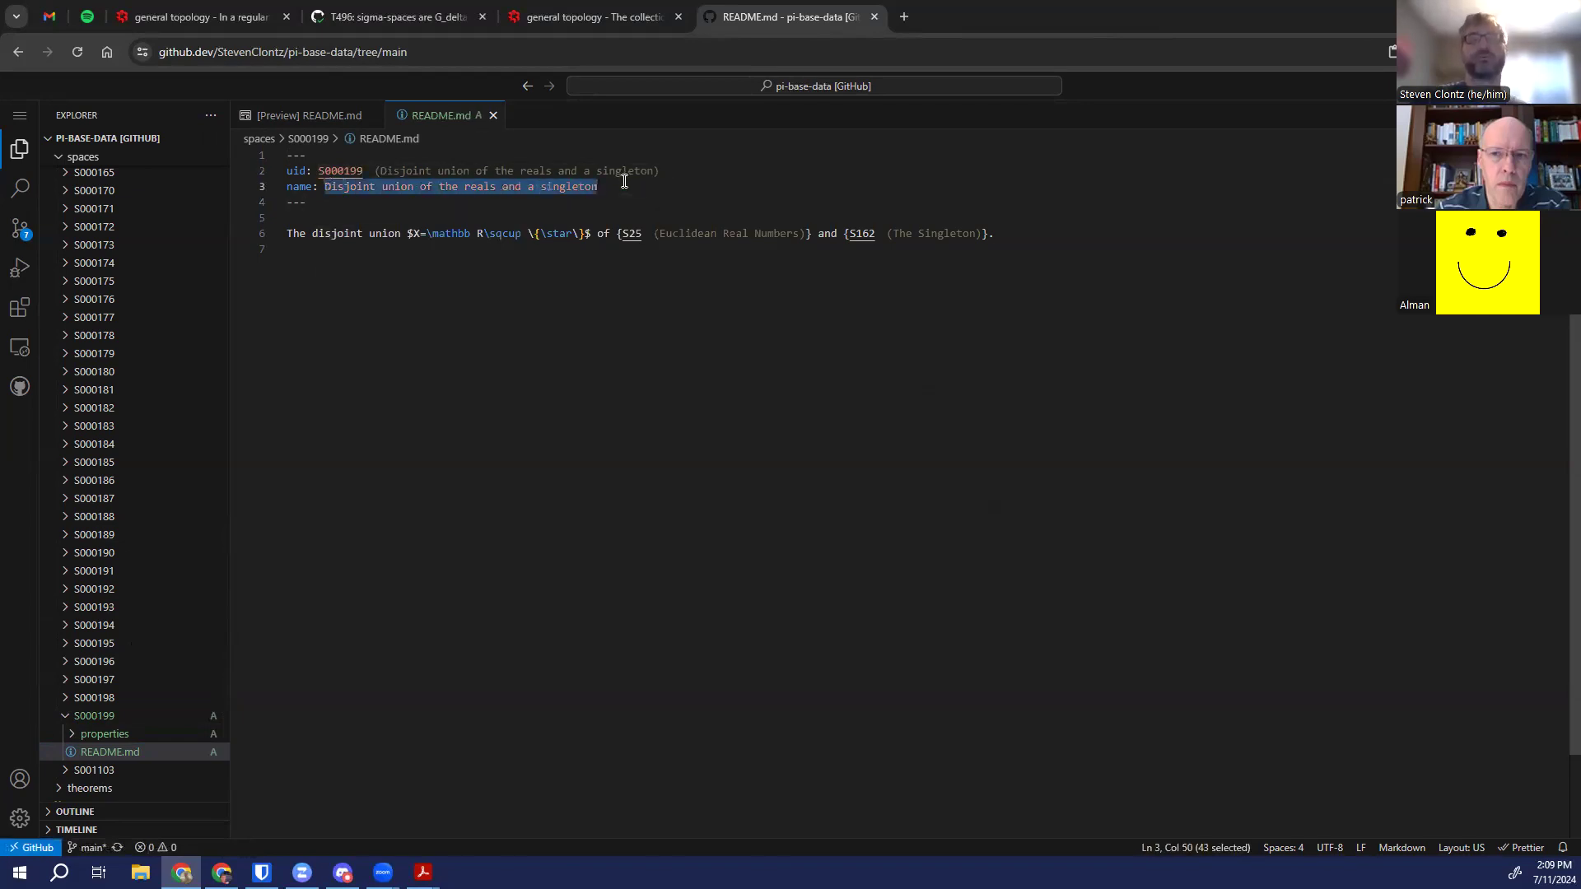
type("A made-up s")
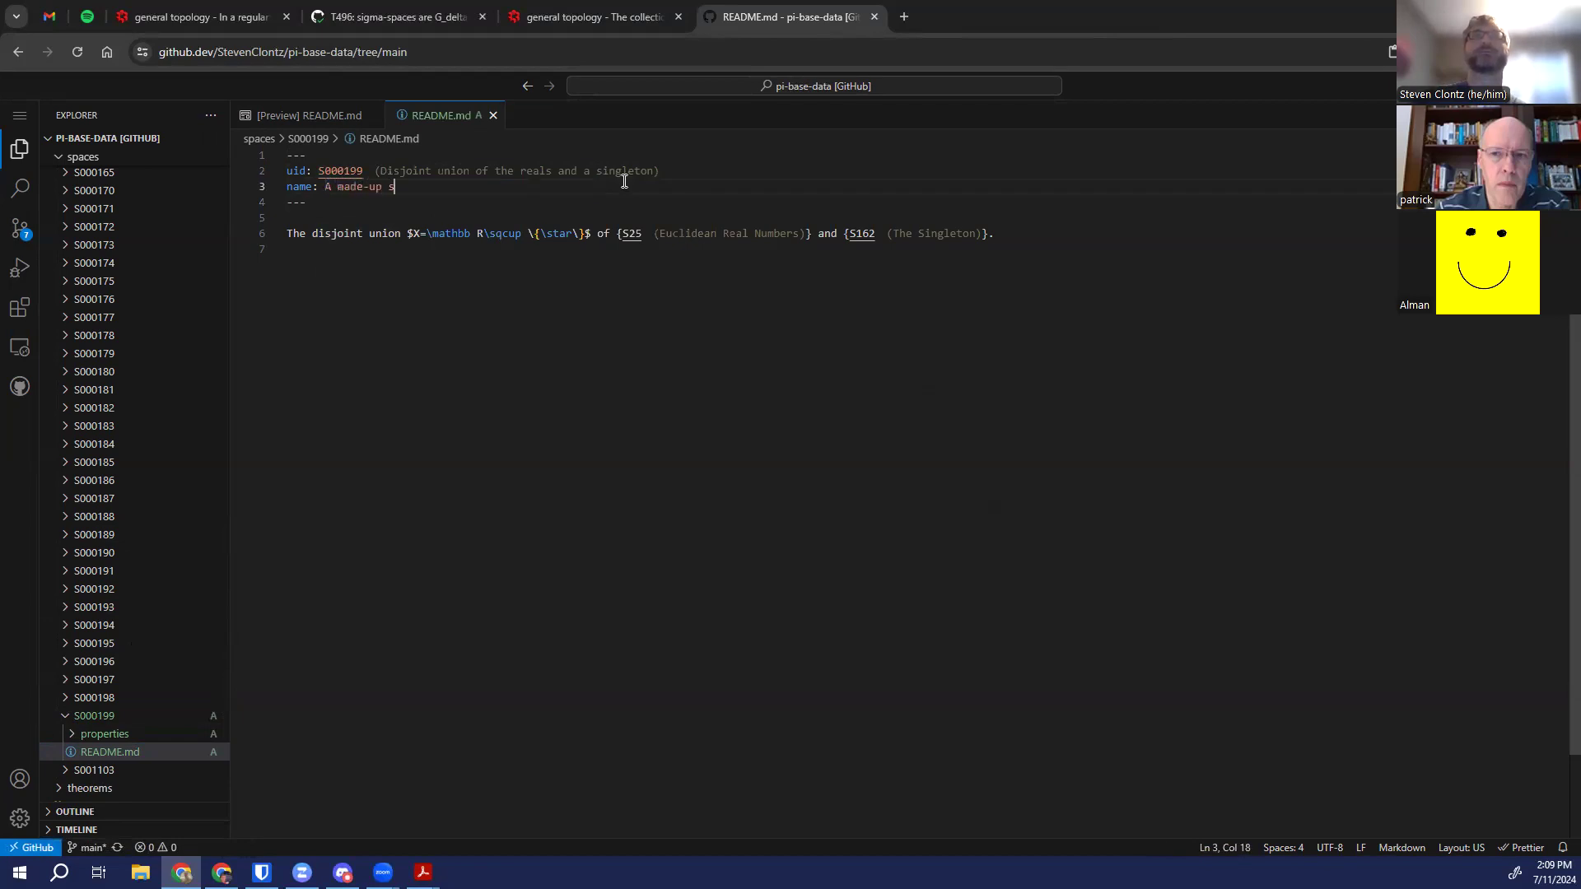
type("pace")
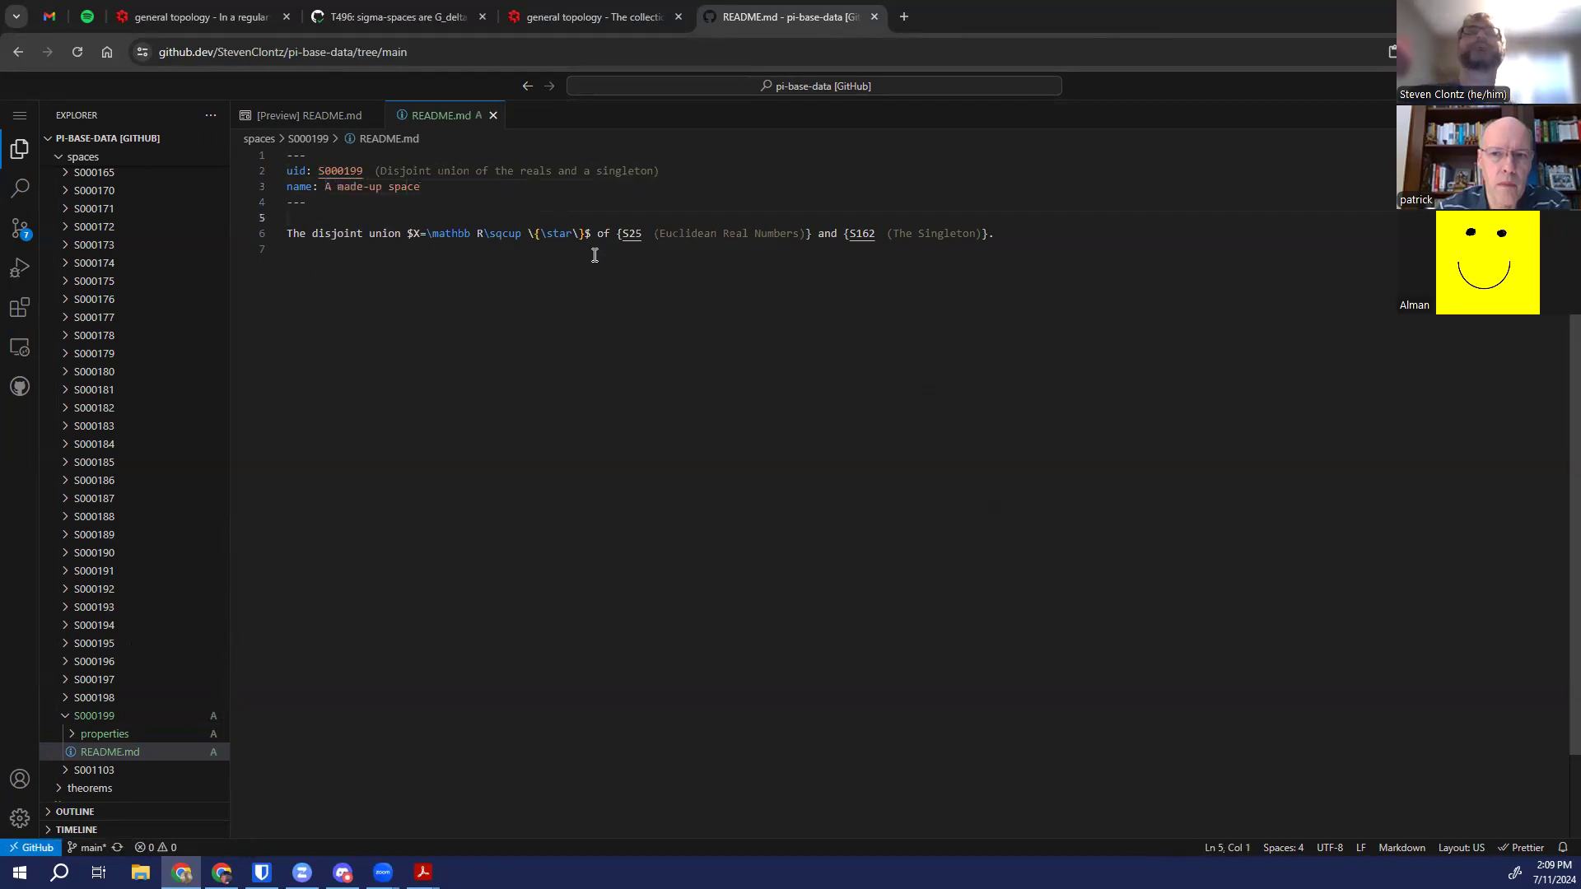
mouse_move(621, 222)
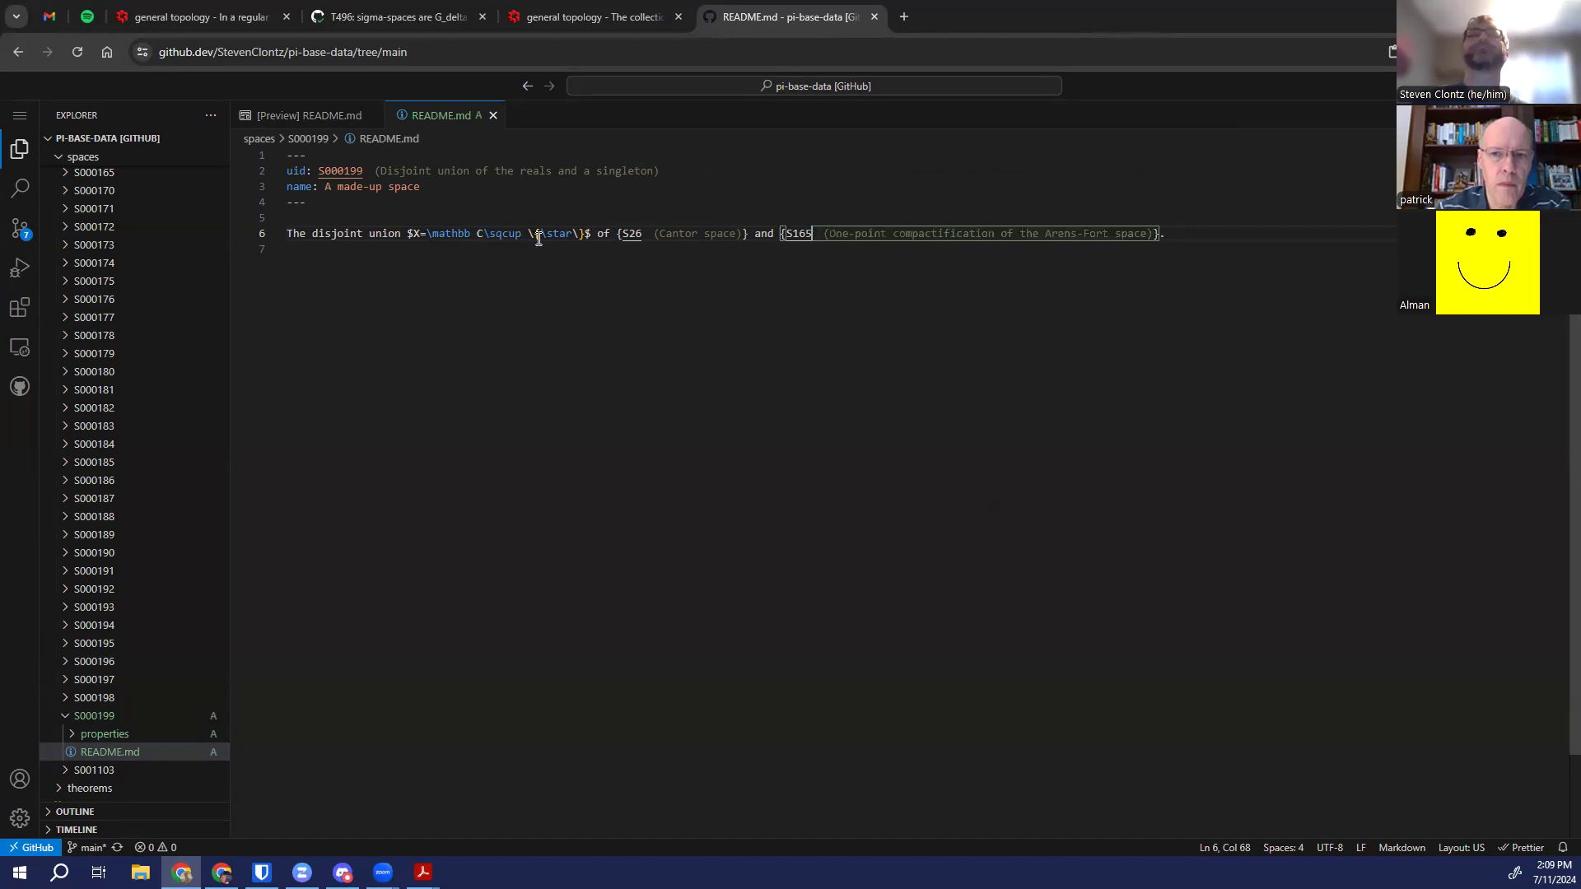
Replace the singleton star expression in the formula with A, giving C ⊔ A
left_click_drag(528, 233, 586, 232)
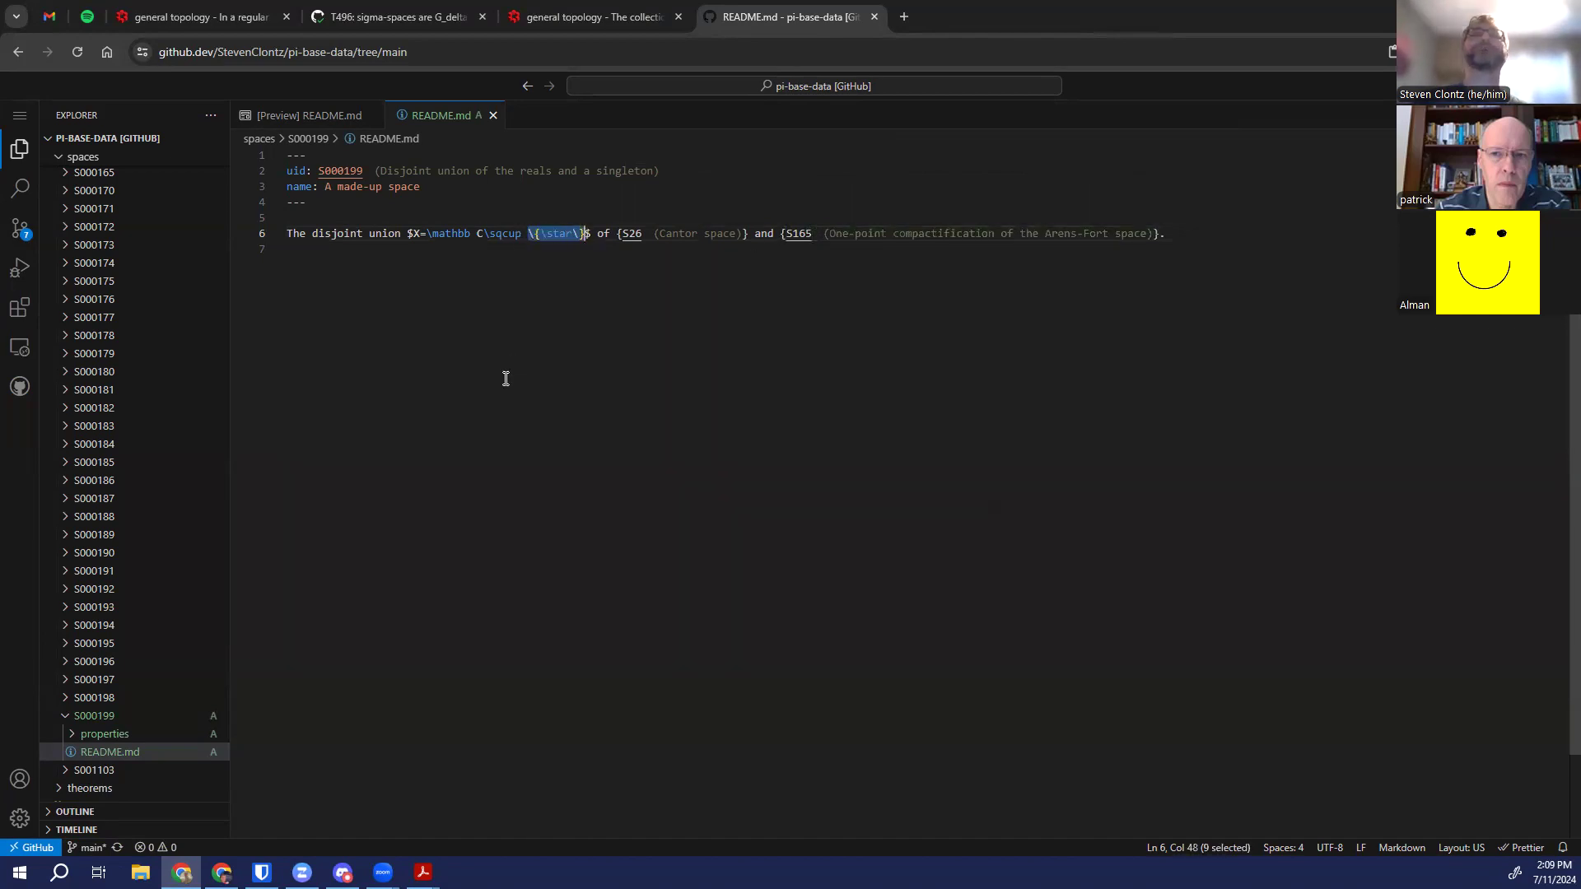
type("A")
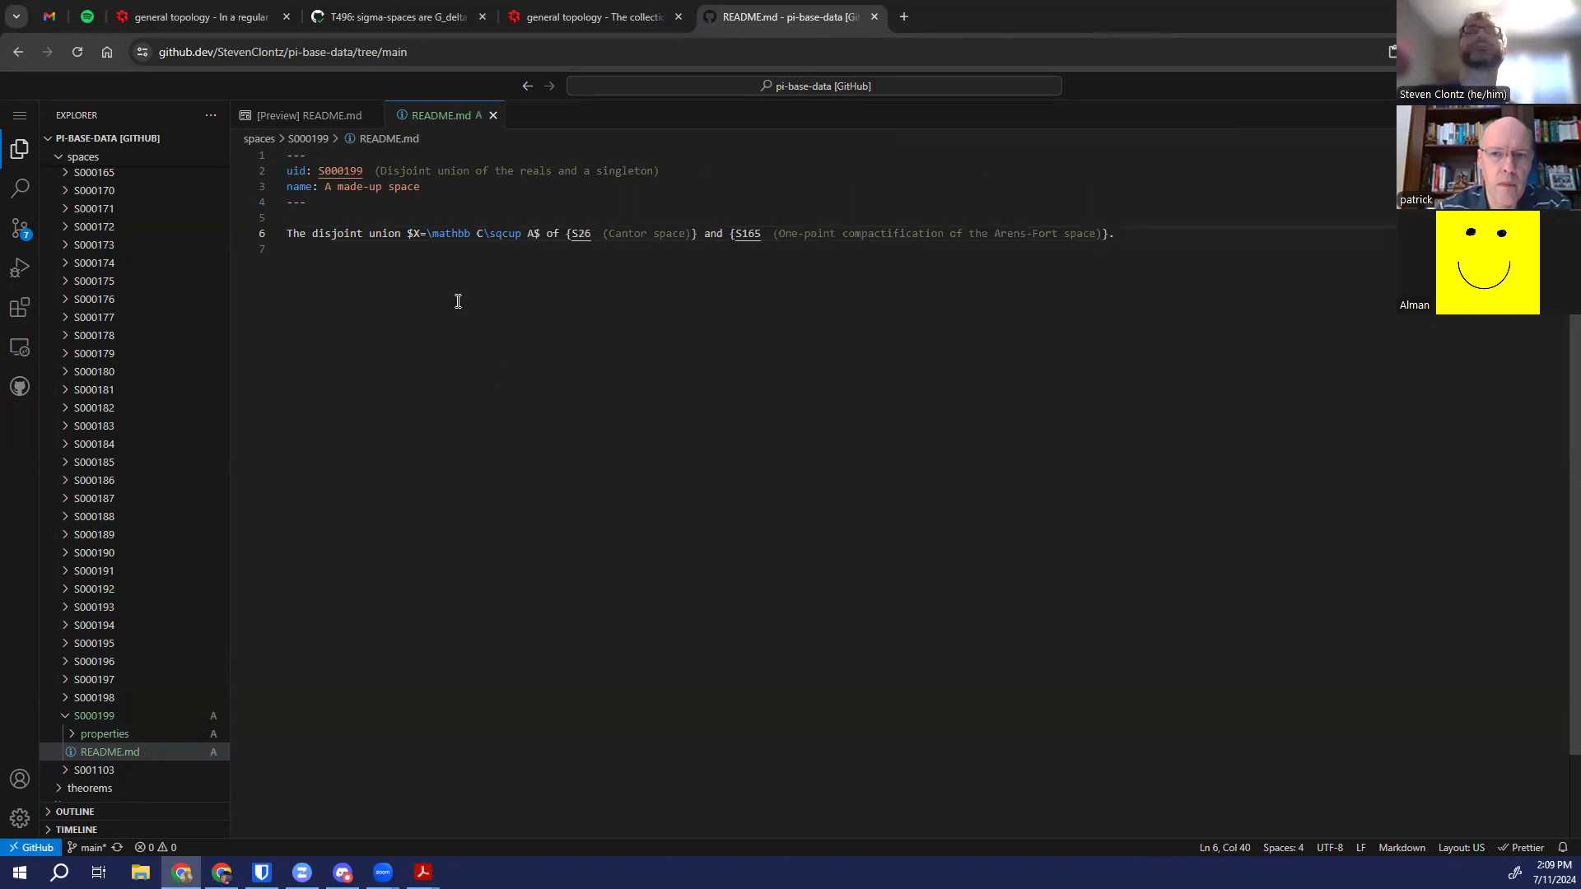
mouse_move(340, 170)
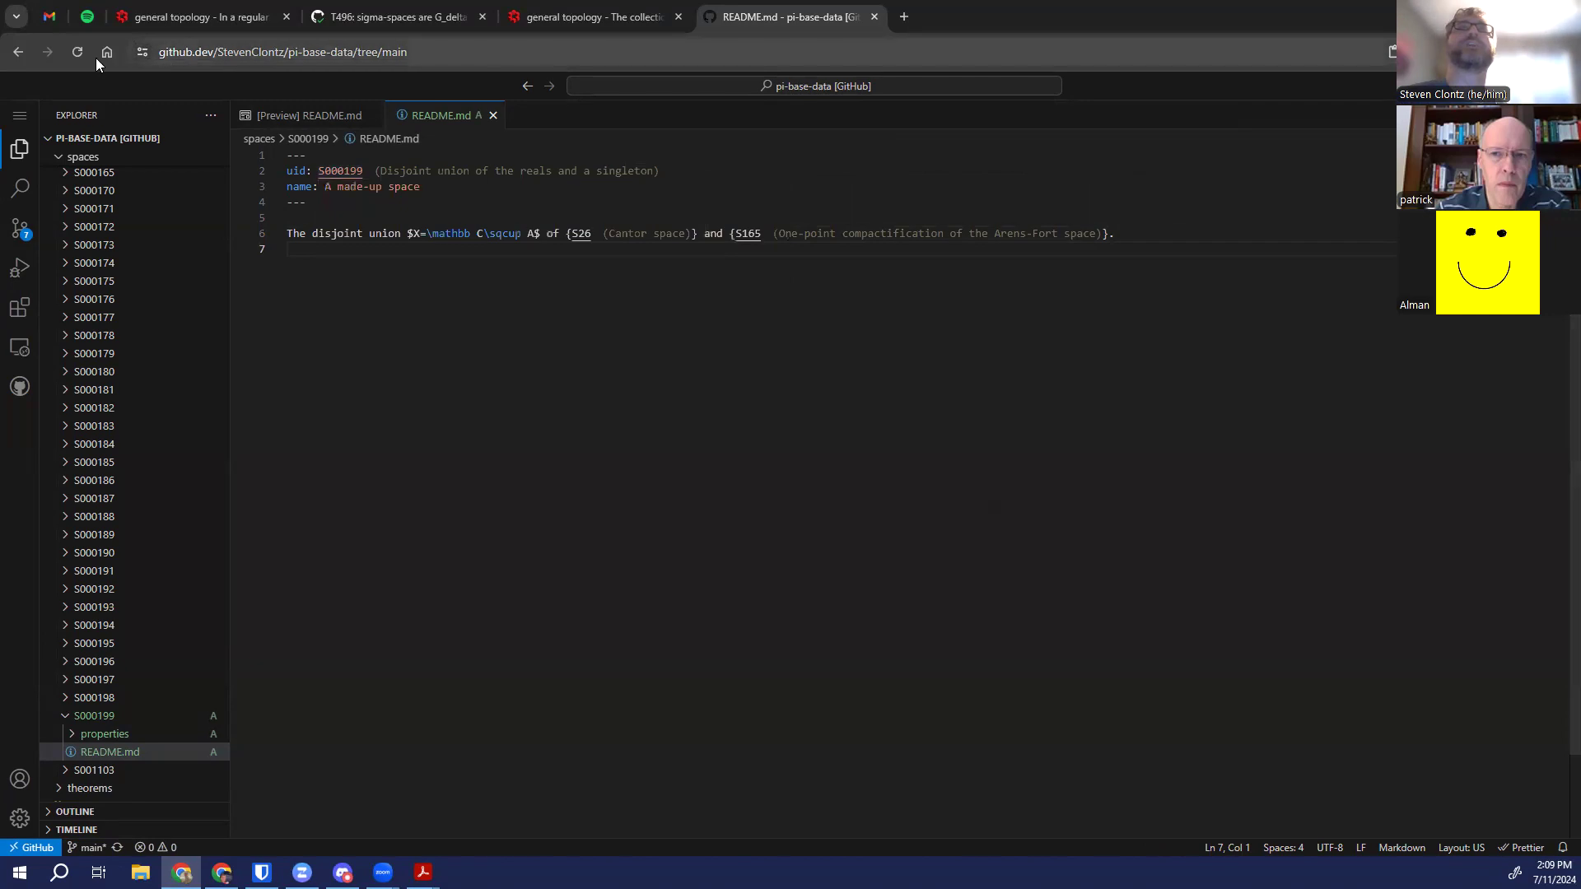
Reload github.dev so the uid annotation resolves to 'A made-up space'
left_click(77, 51)
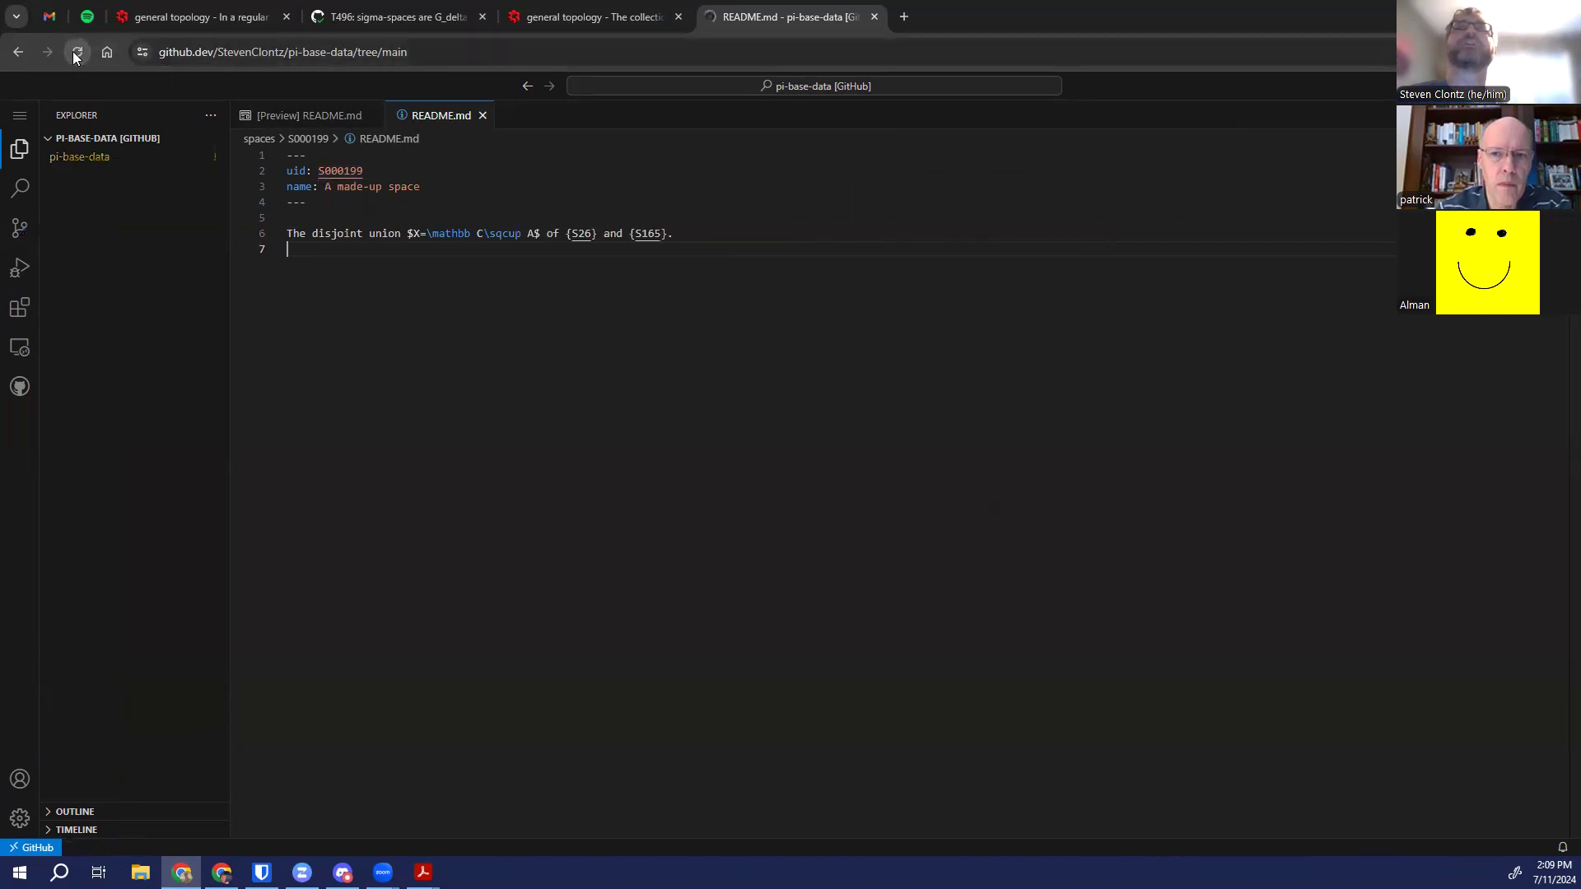
left_click(78, 51)
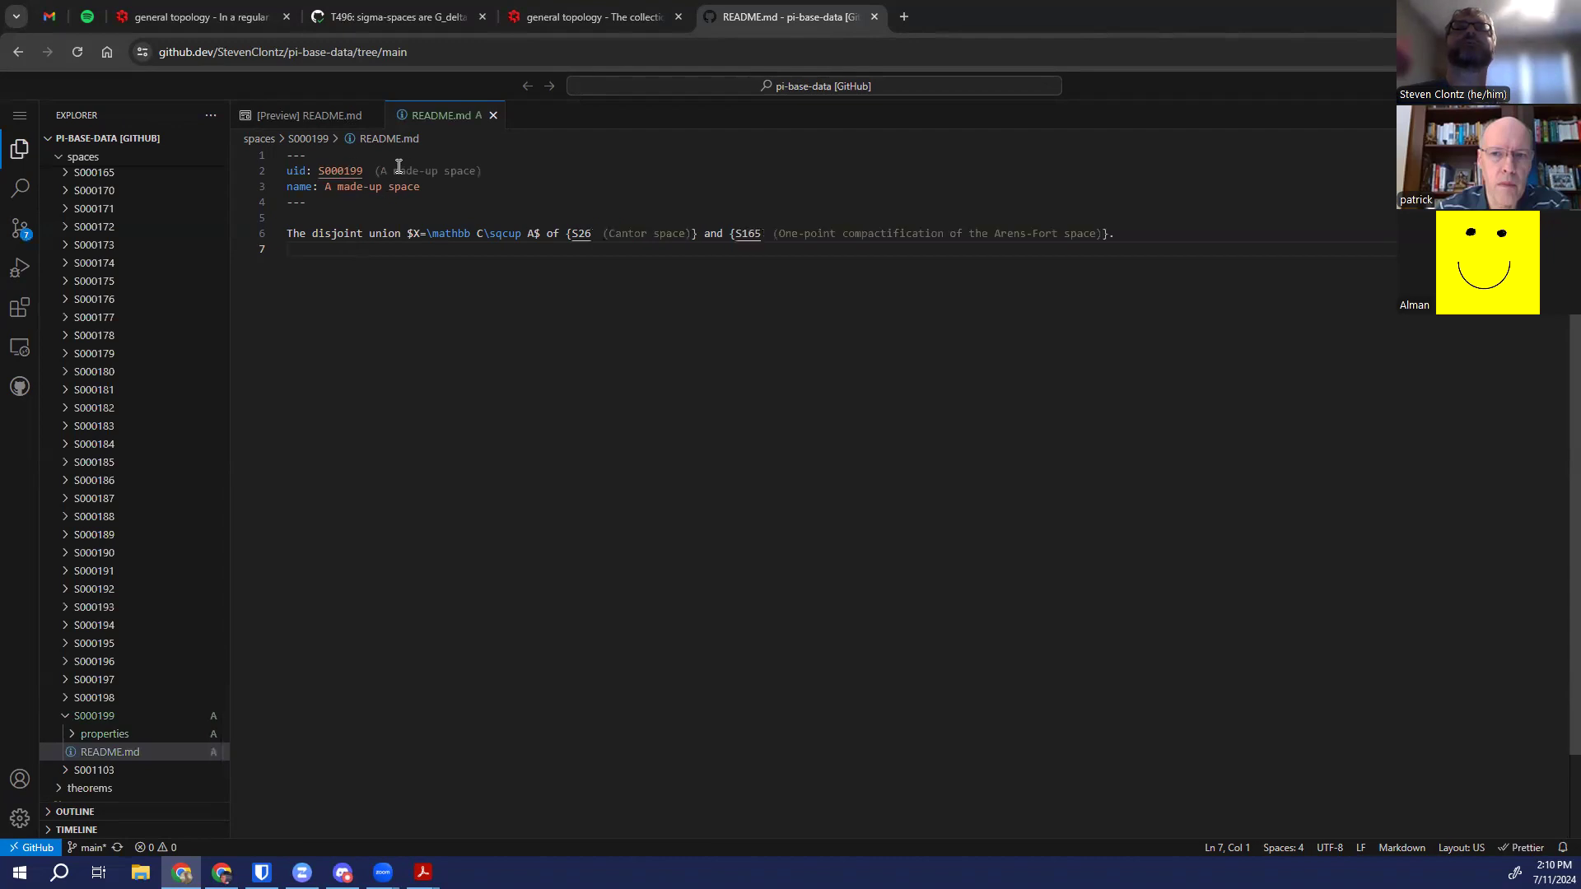
mouse_move(339, 170)
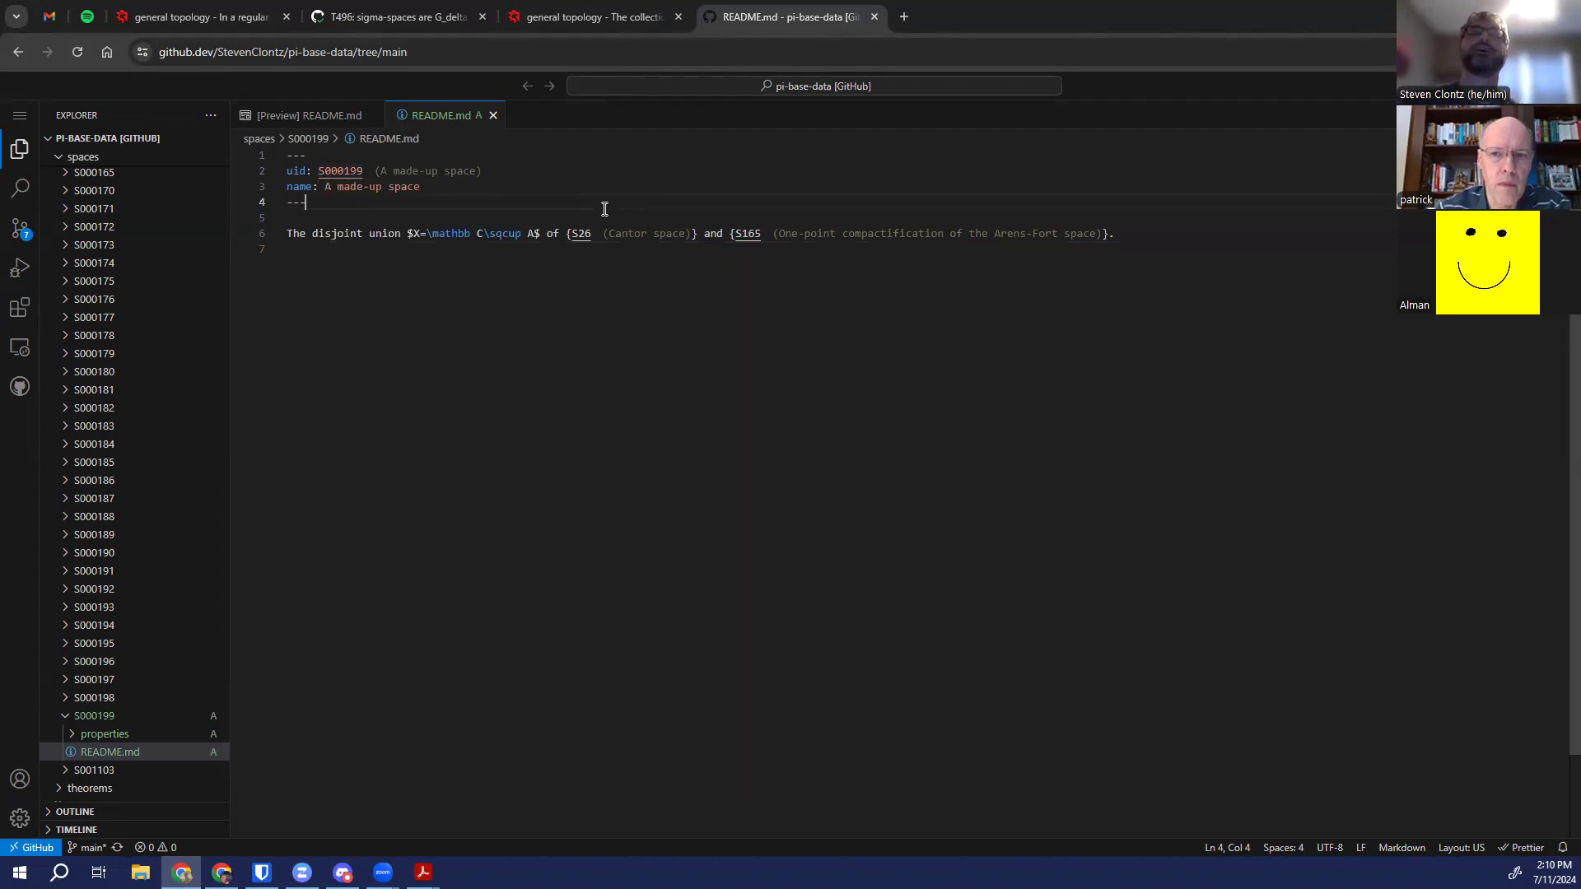
Delete property files P000017 through P000133, leaving only P000016.md in properties
left_click(103, 732)
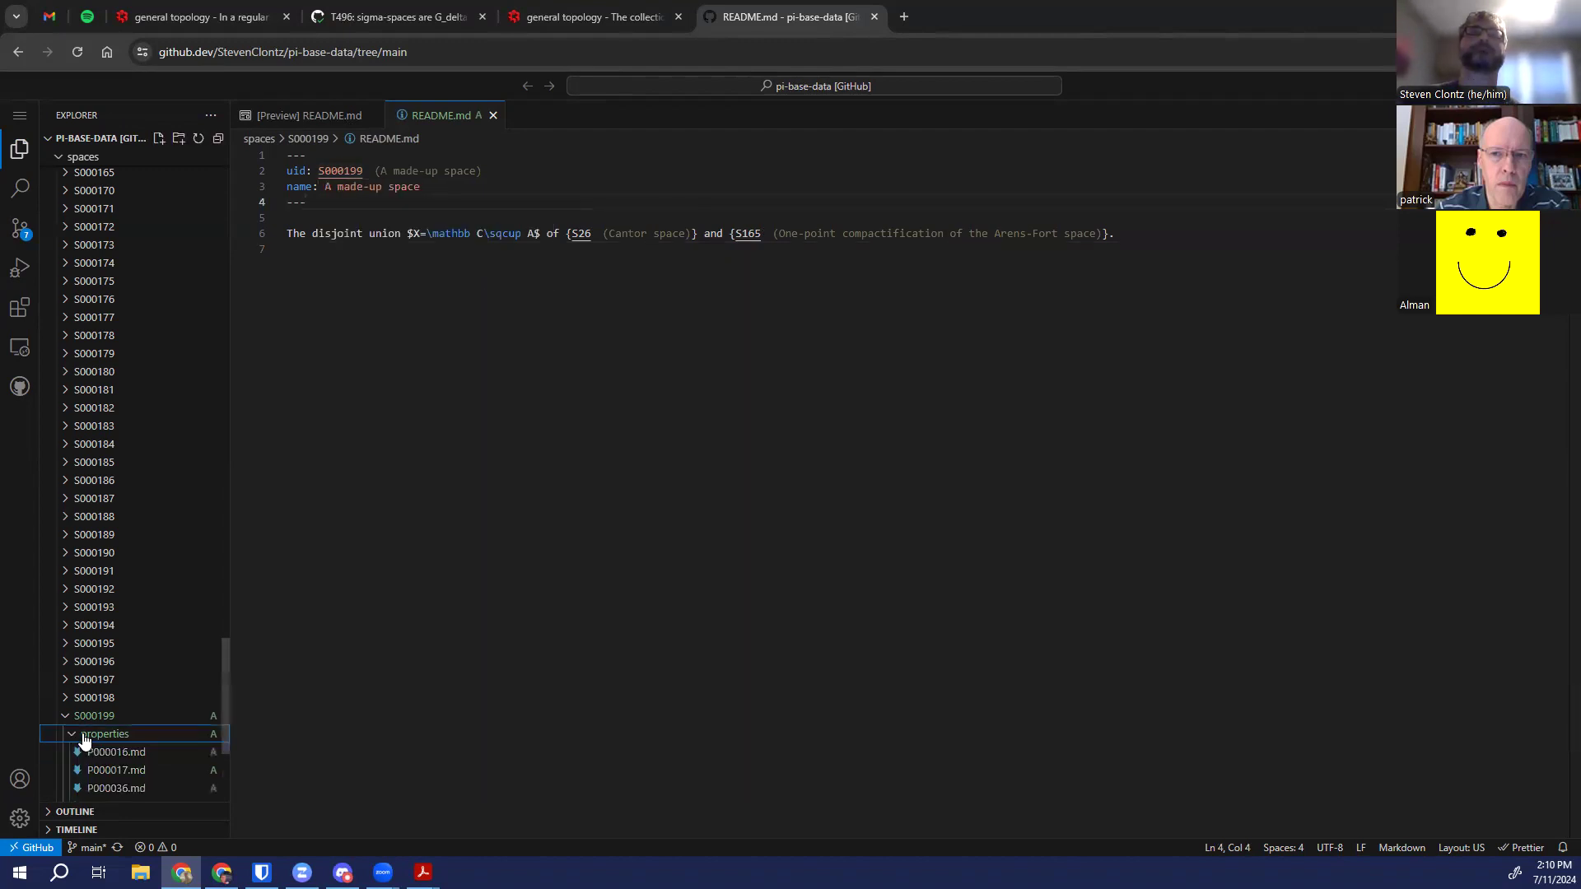
left_click(116, 769)
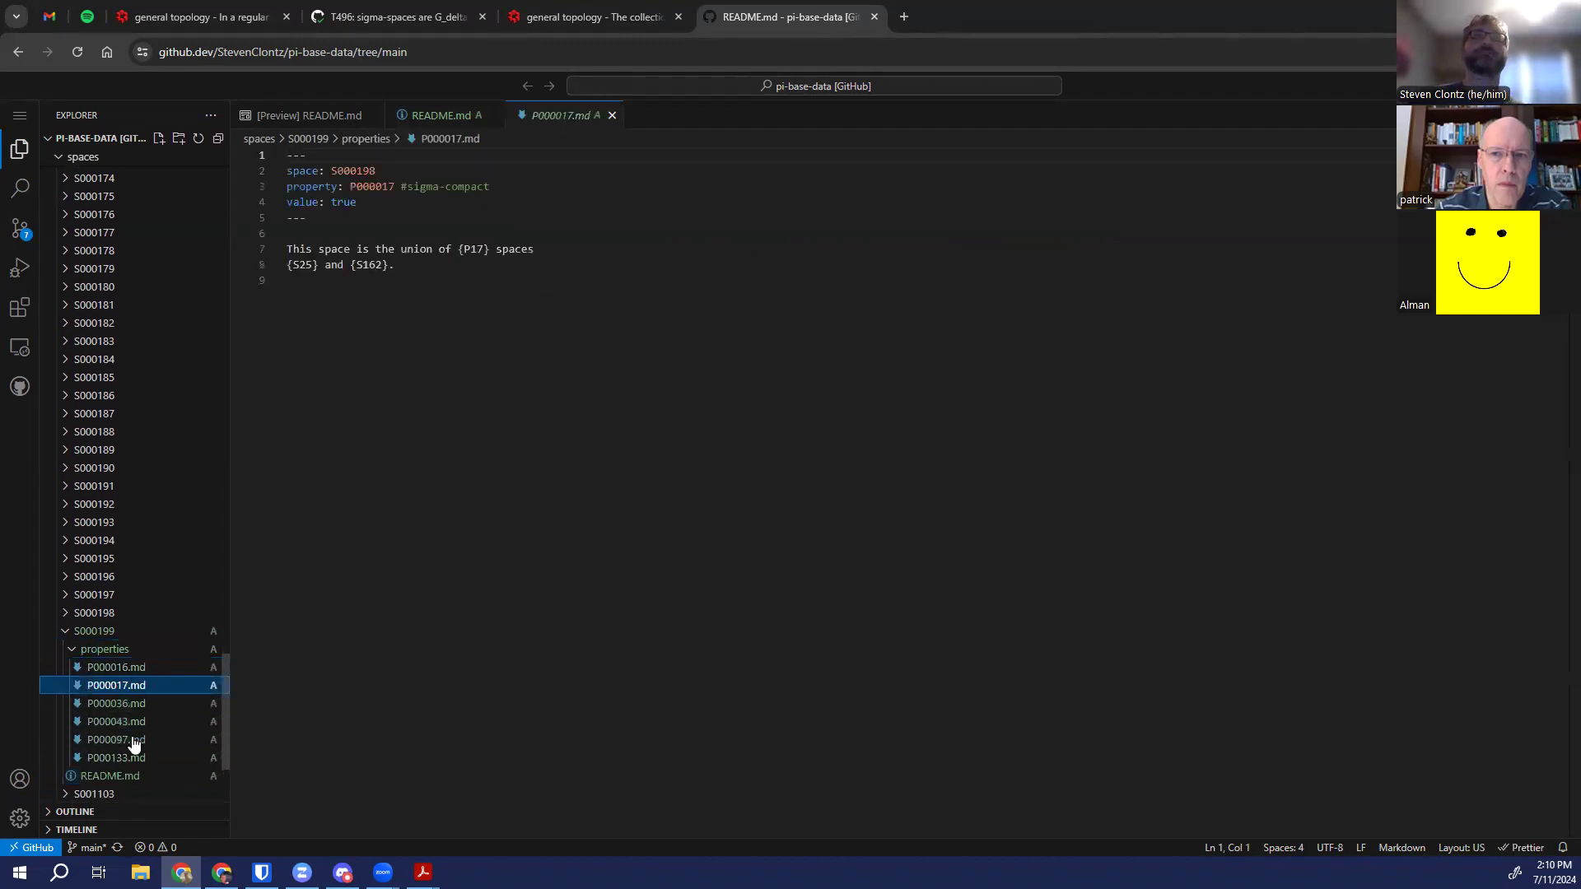
left_click(115, 757)
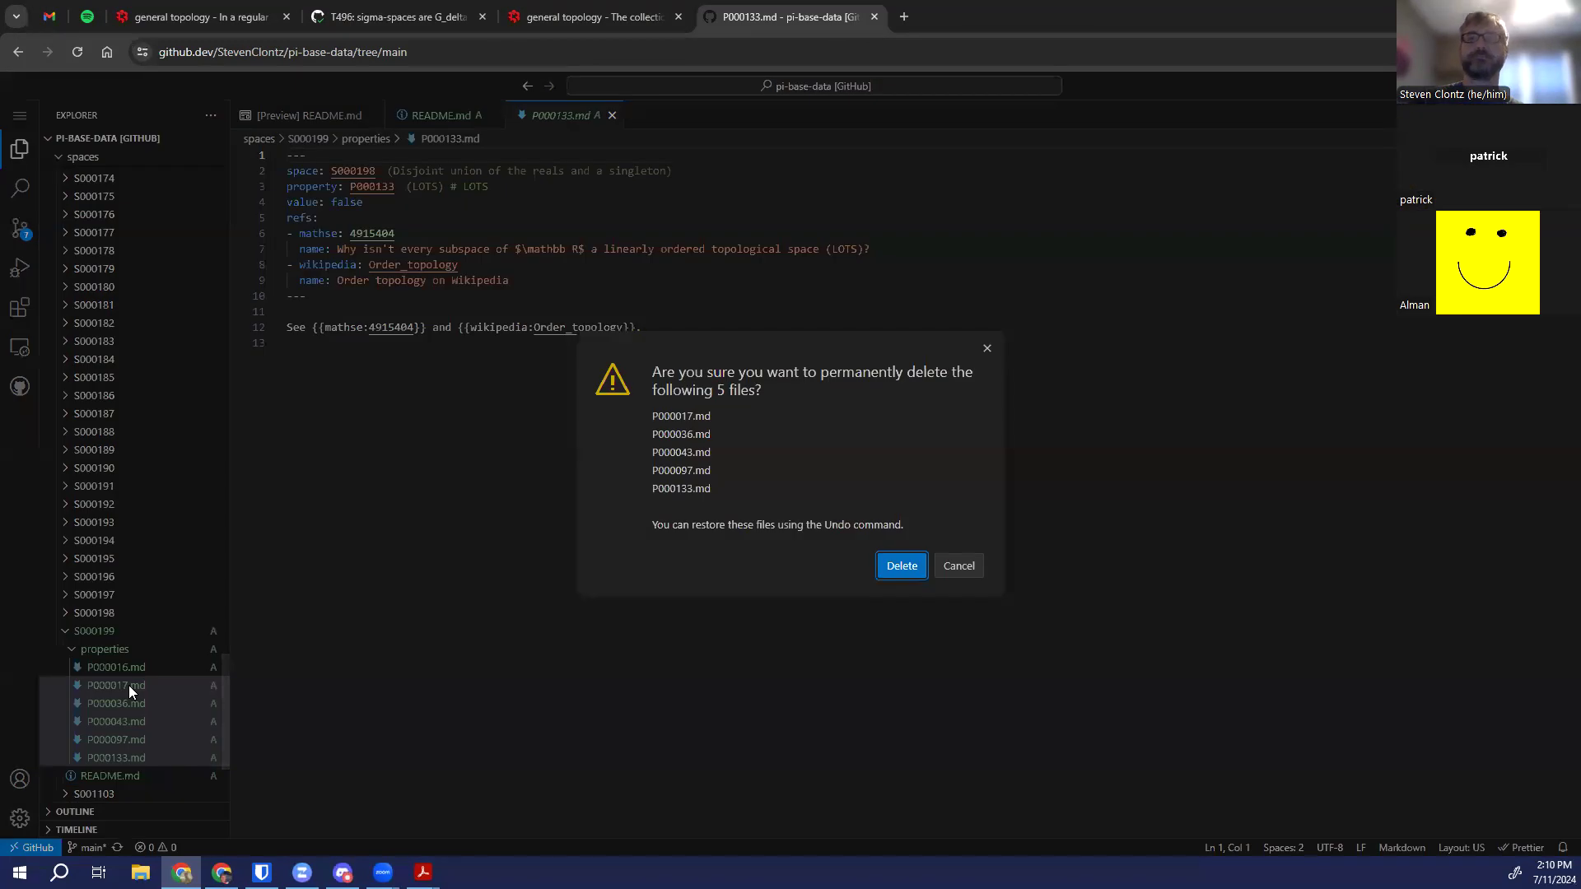
left_click(899, 565)
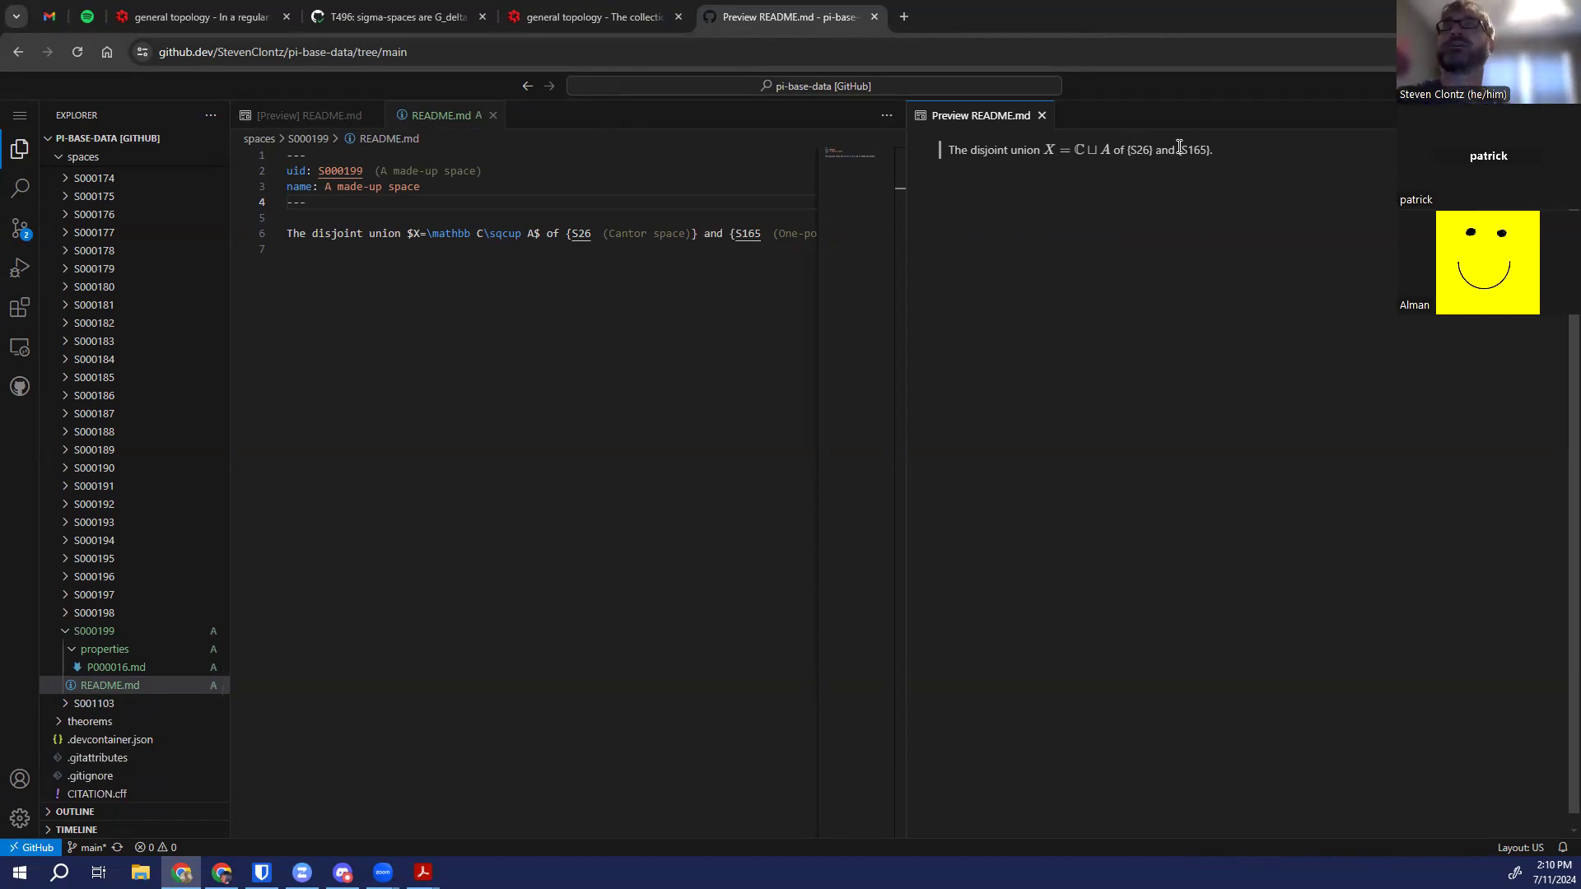
mouse_move(579, 232)
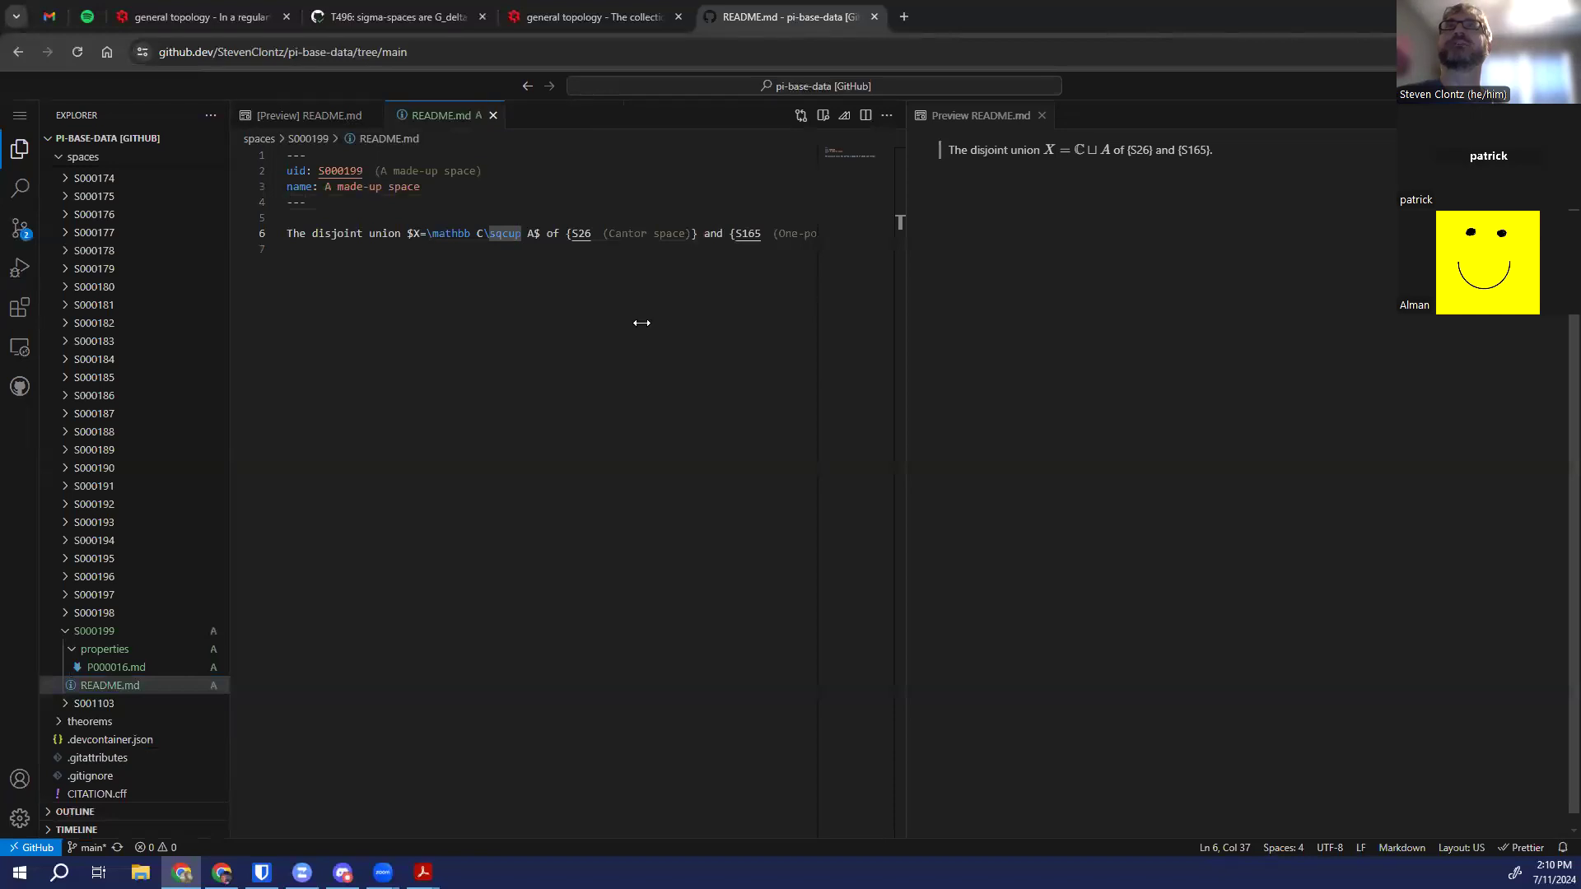
Change A to A' in the README formula so the preview renders ℂ ⊔ A′
scroll("right", 3)
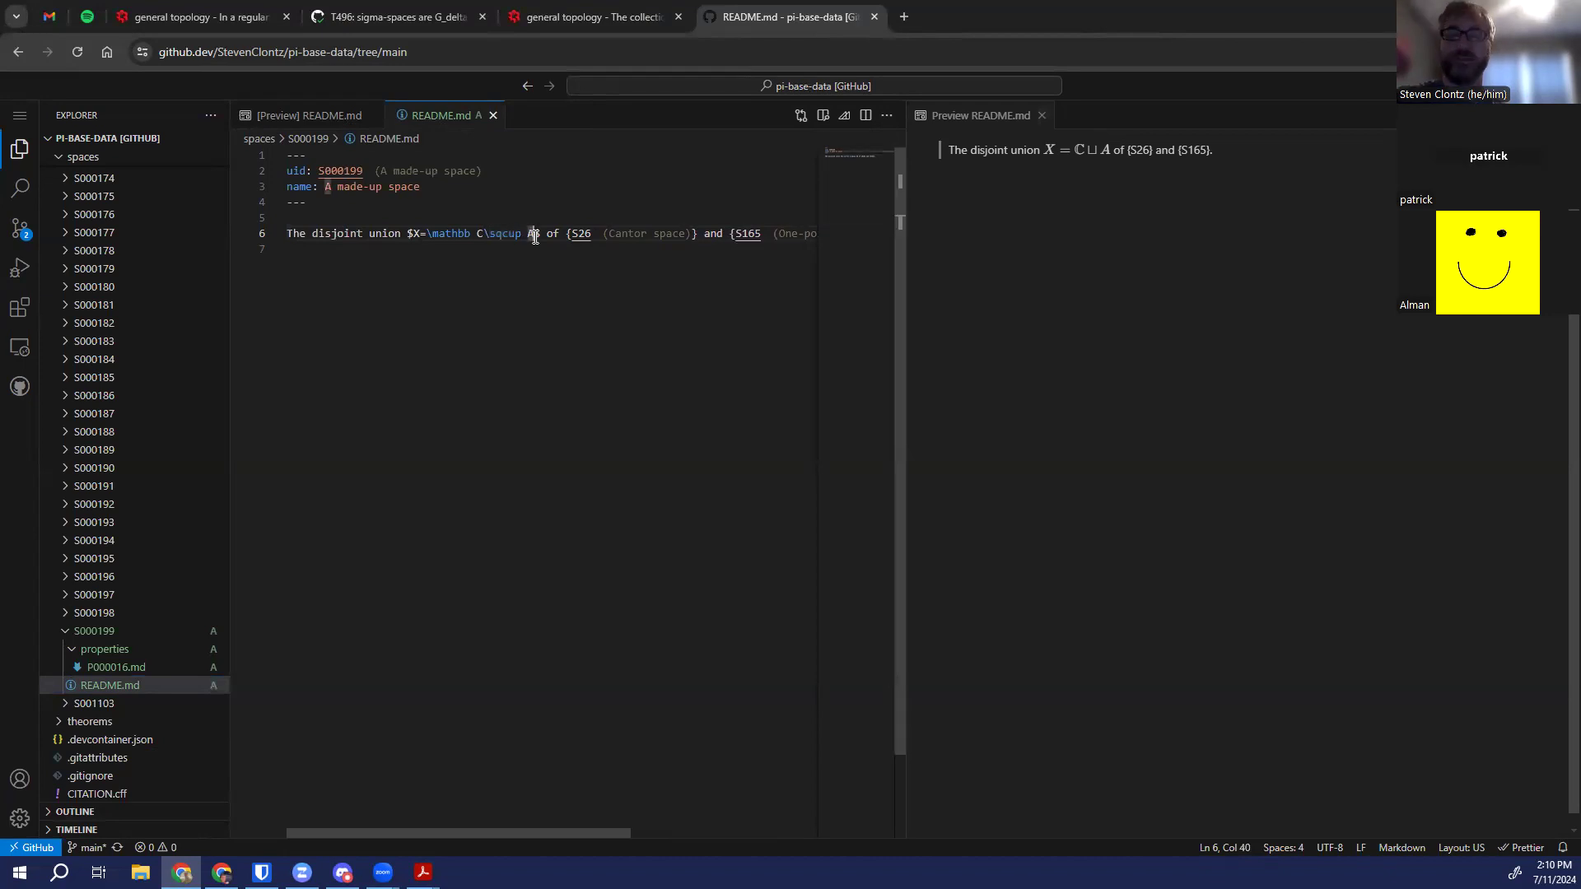
type("'")
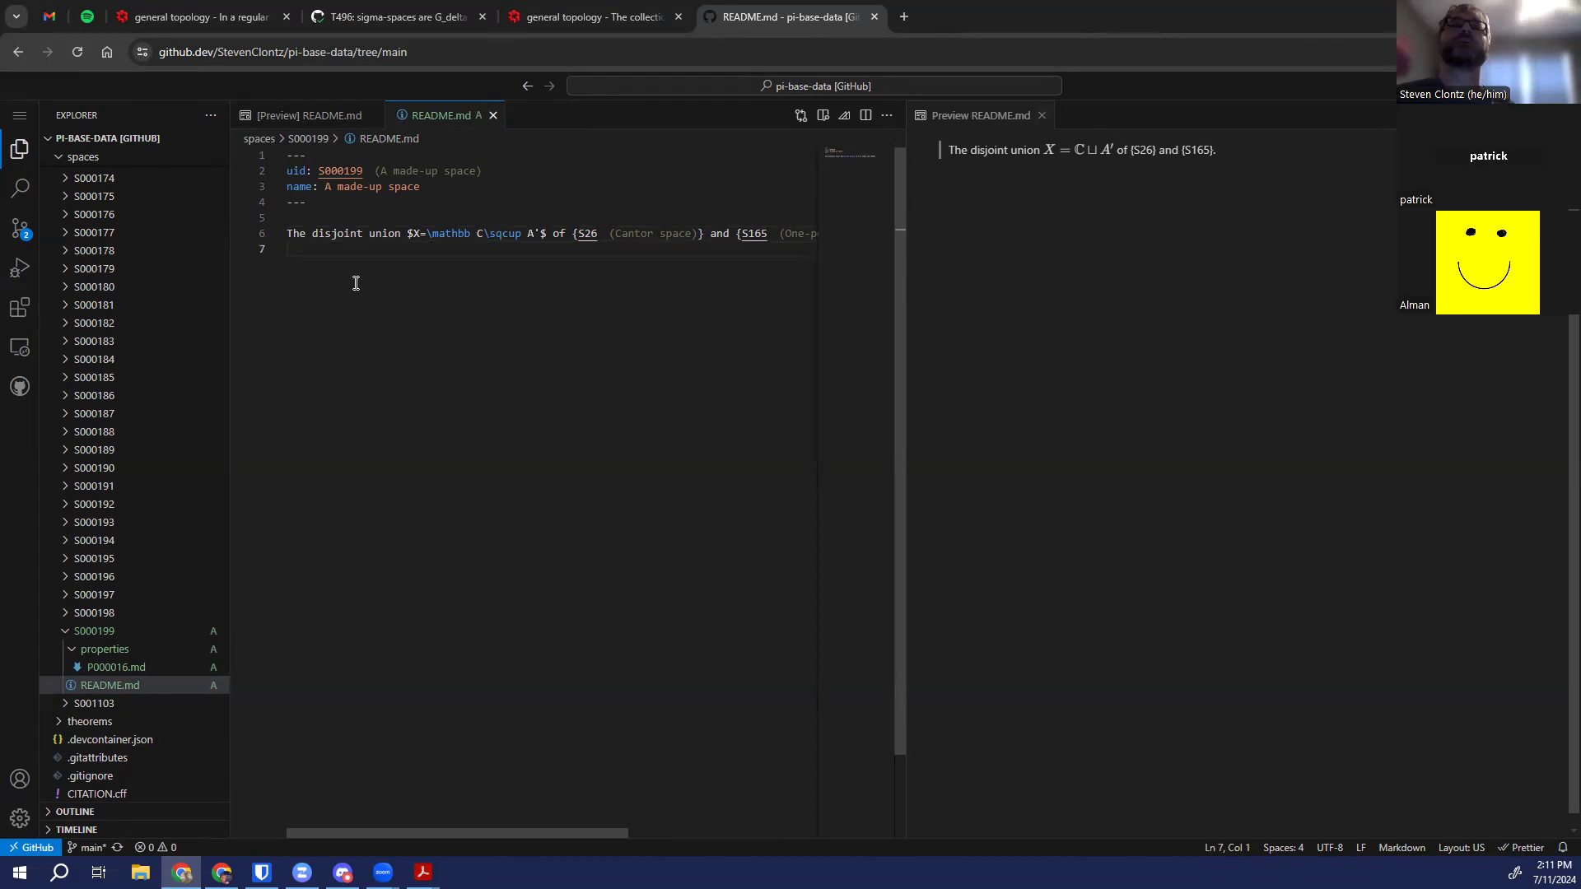
mouse_move(165, 667)
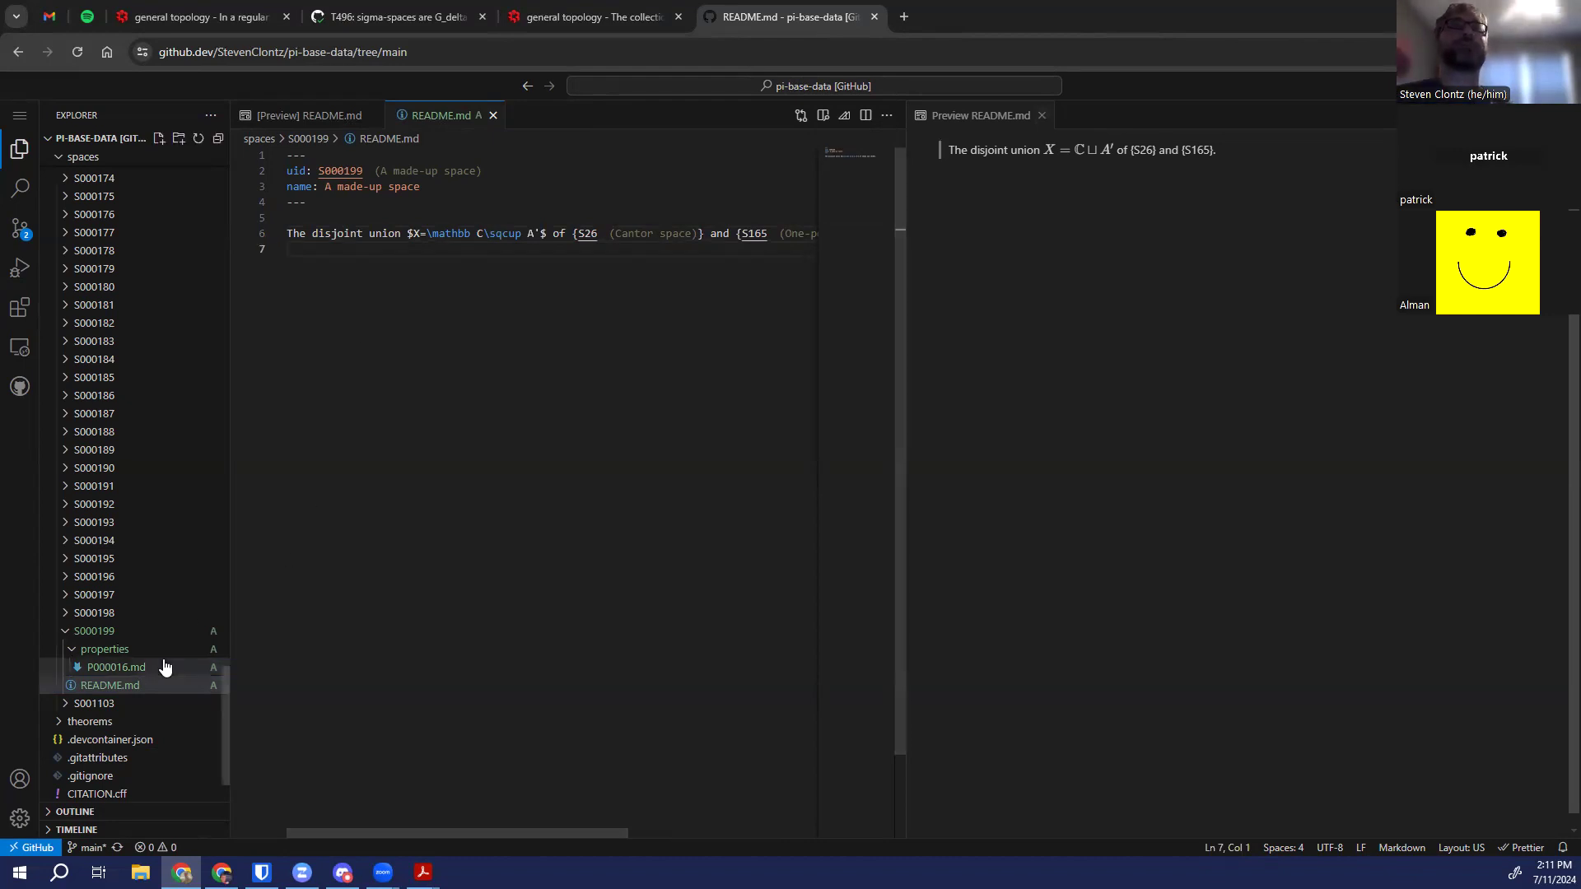
In P000016.md set value true with justification 'Follows as the union of two {P16} spaces.'
left_click(115, 667)
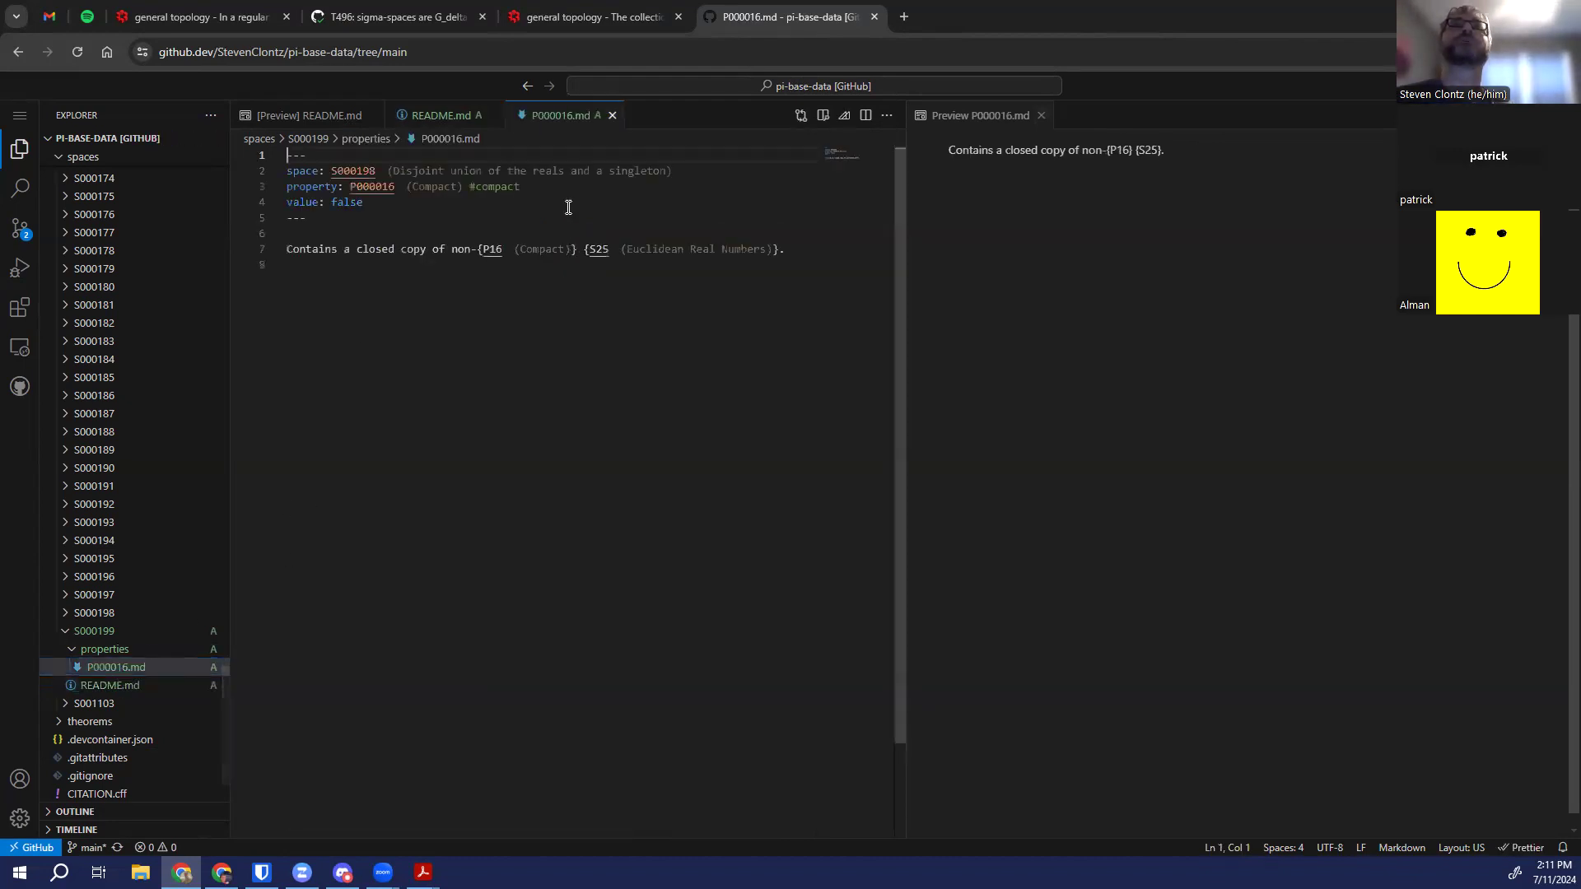
mouse_move(352, 170)
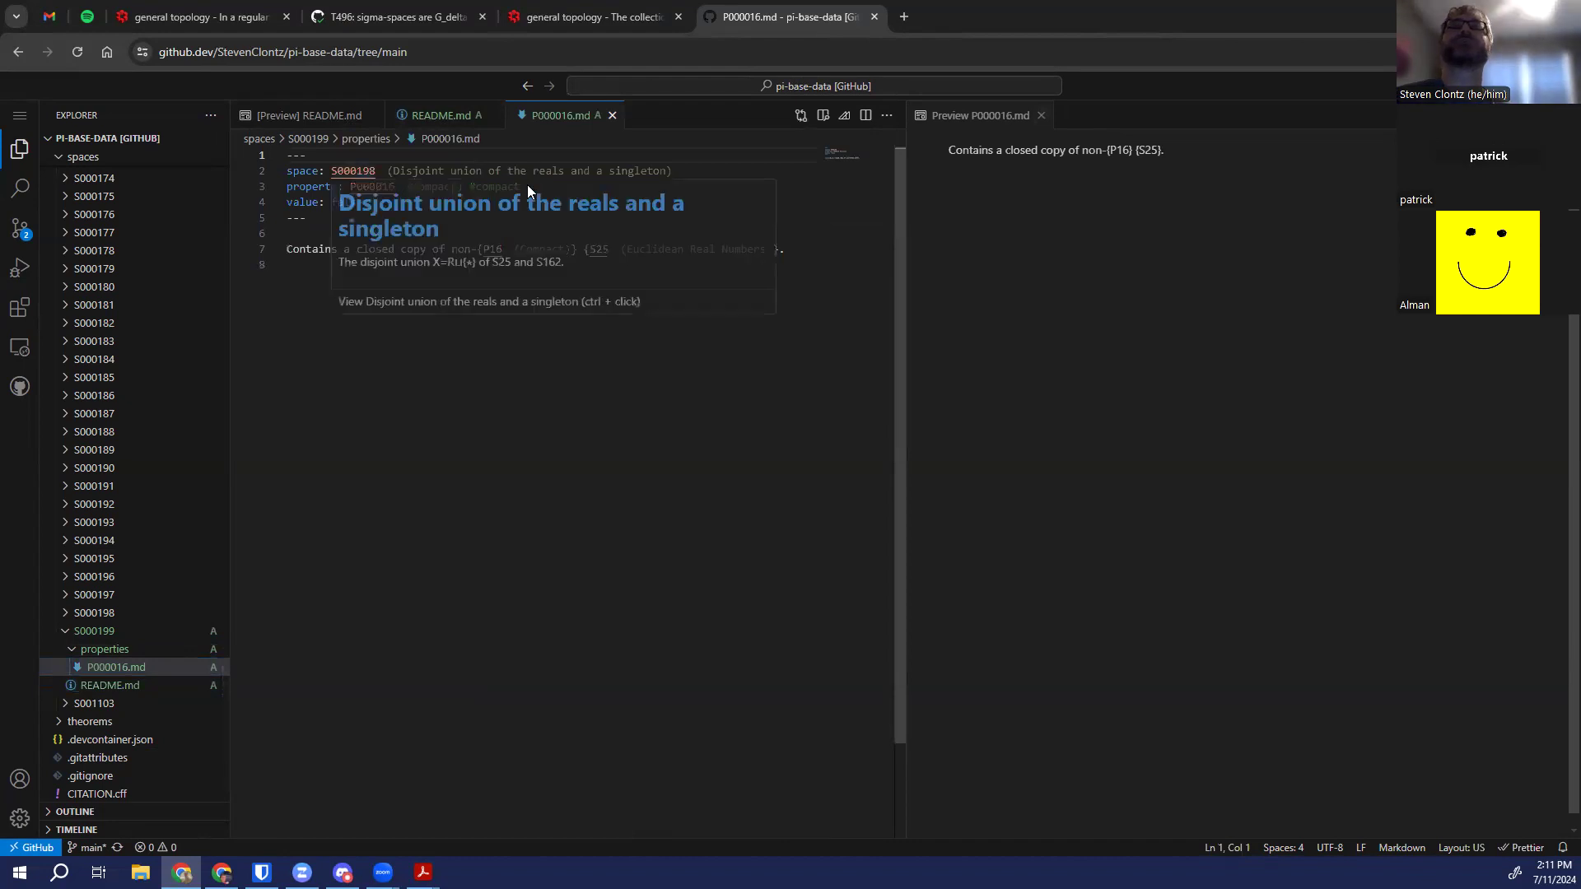
left_click(441, 115)
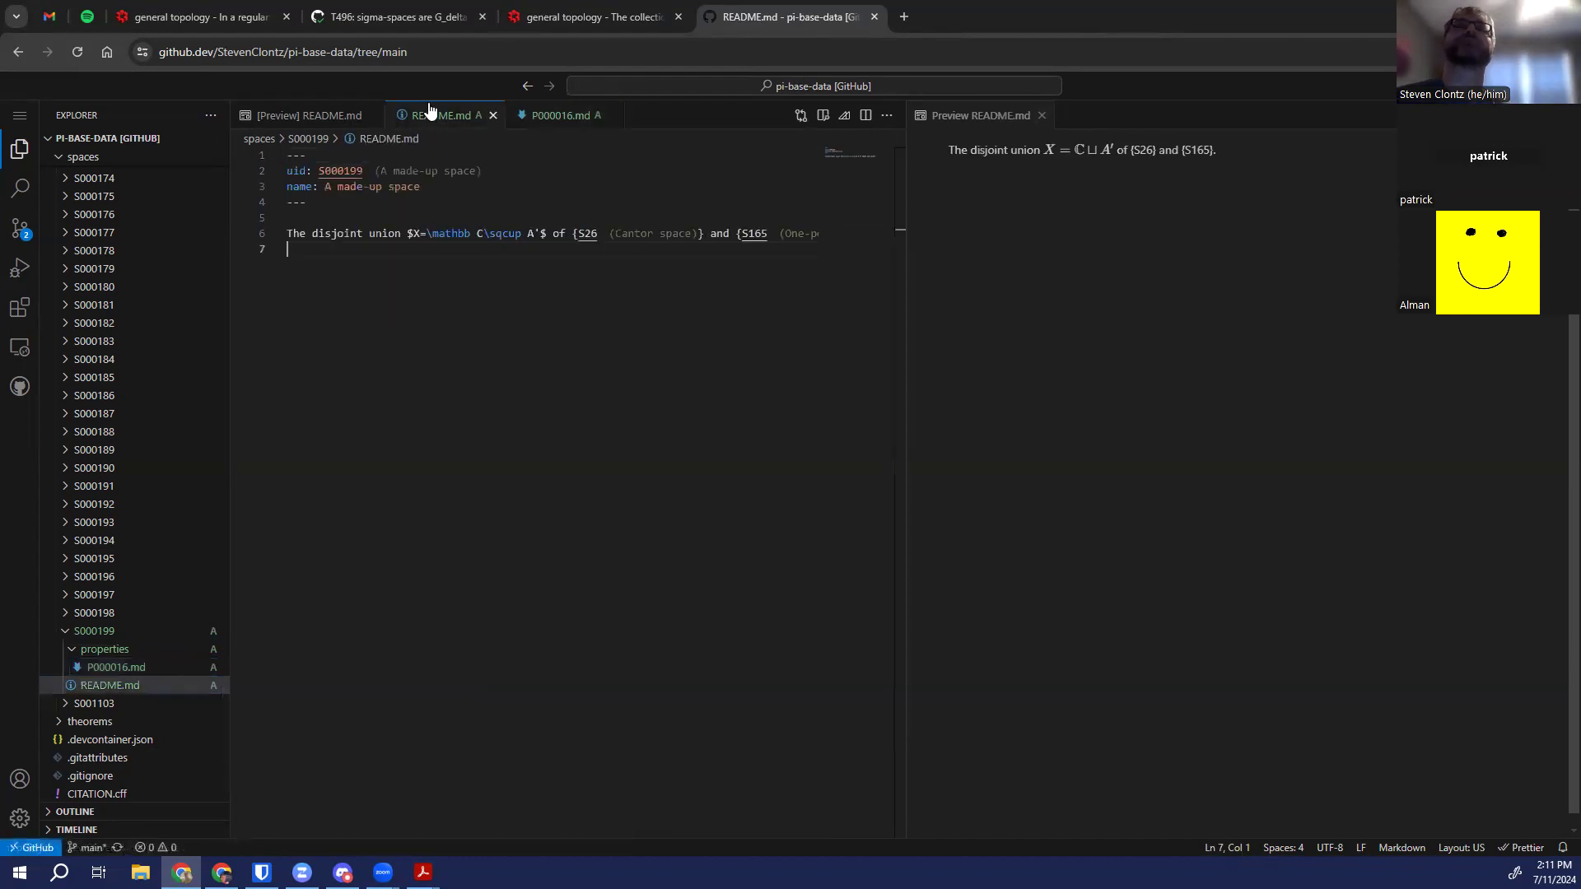
left_click(560, 115)
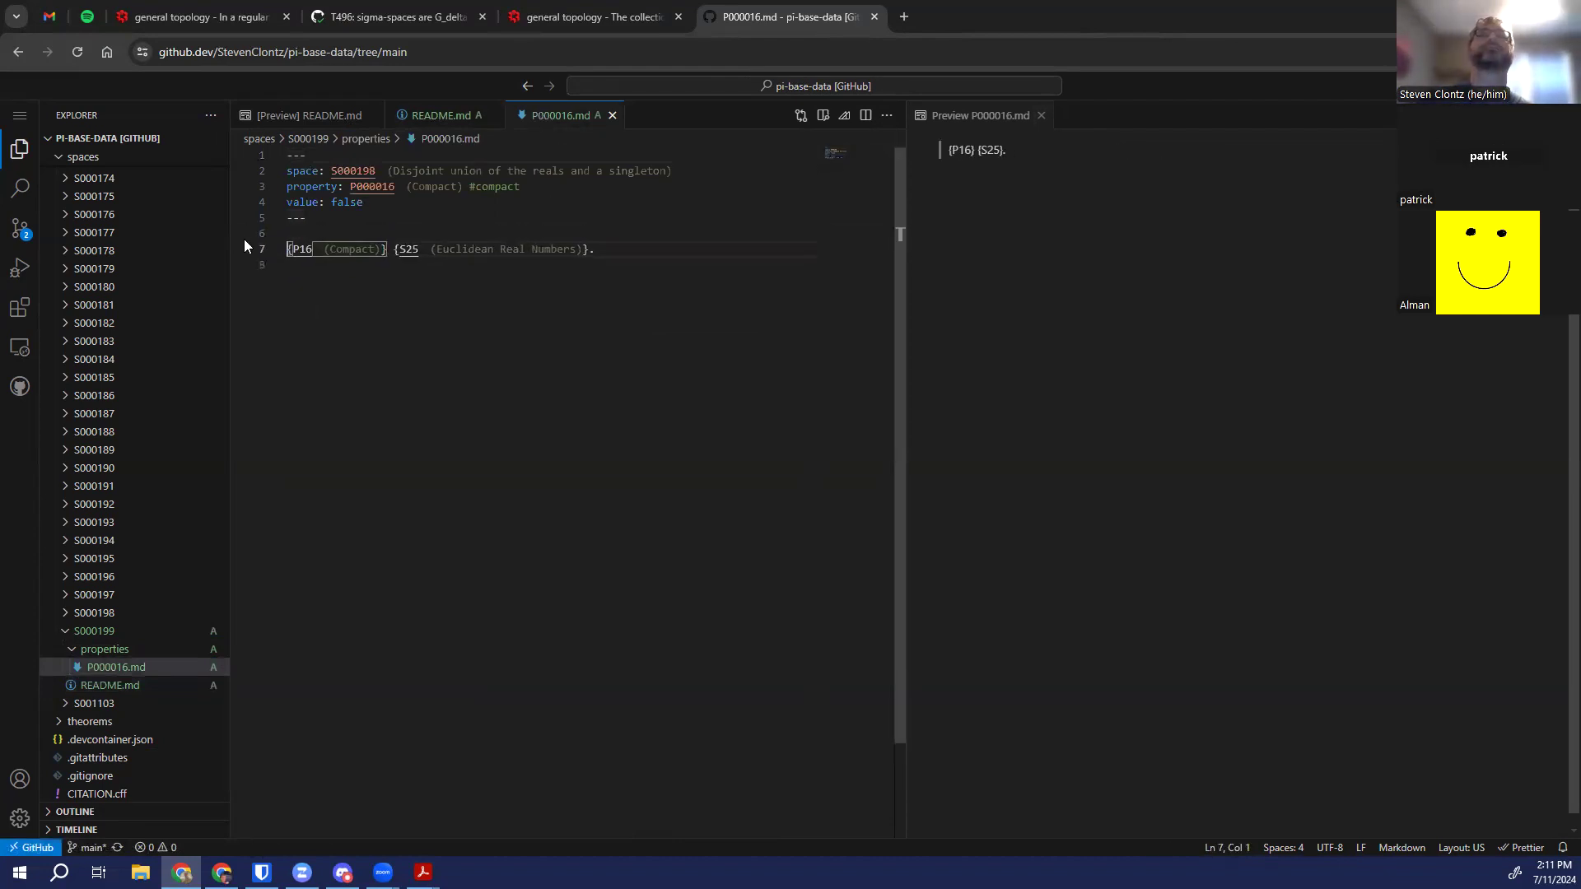
type("Follows as the union")
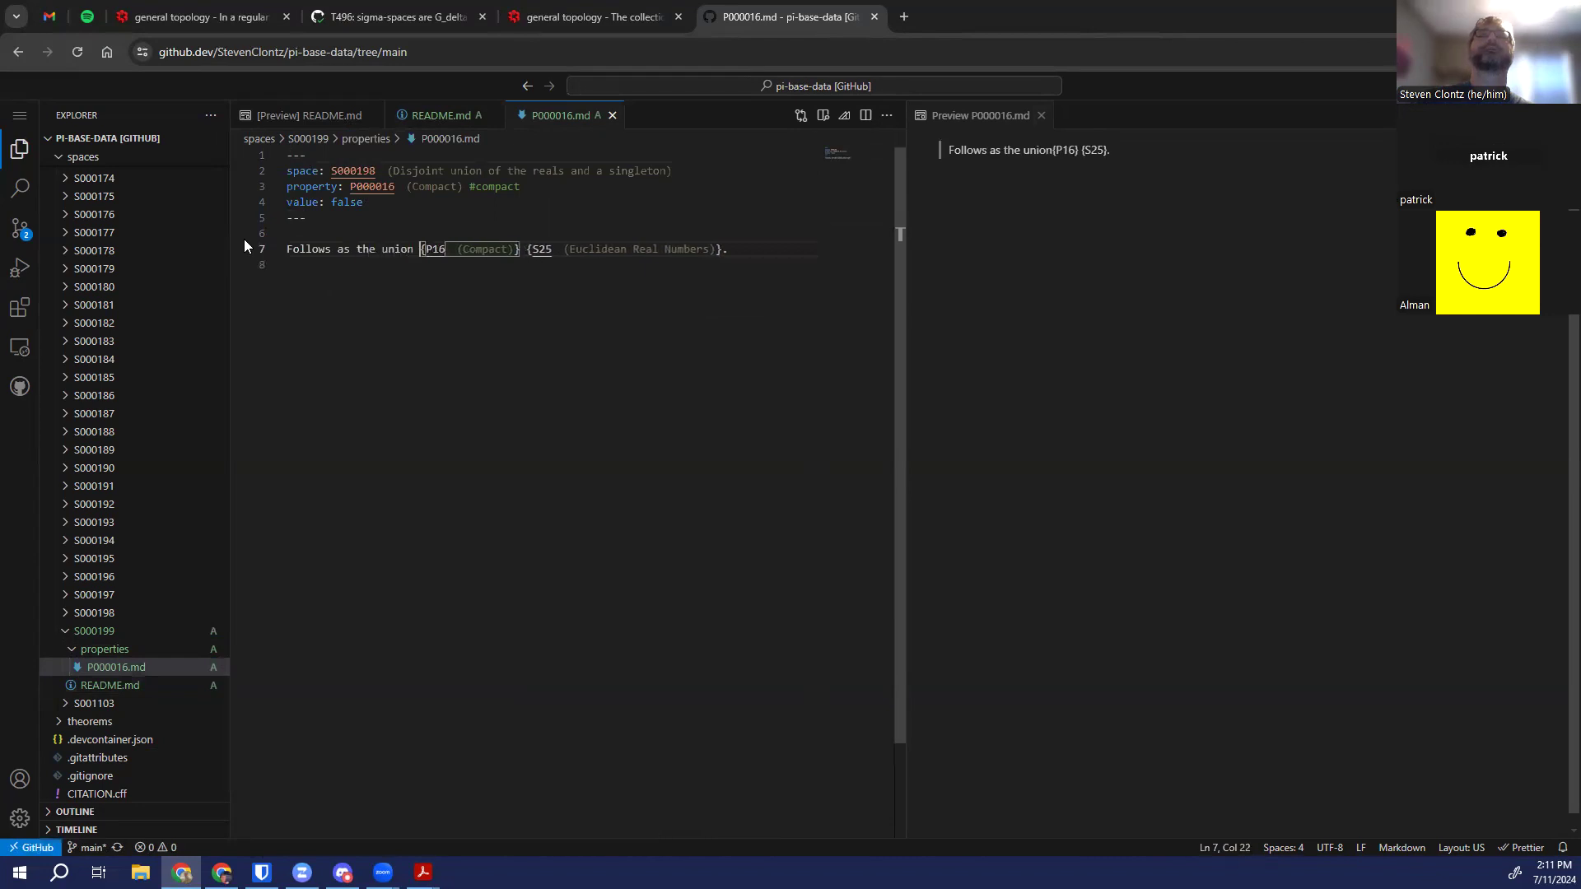
type("of two")
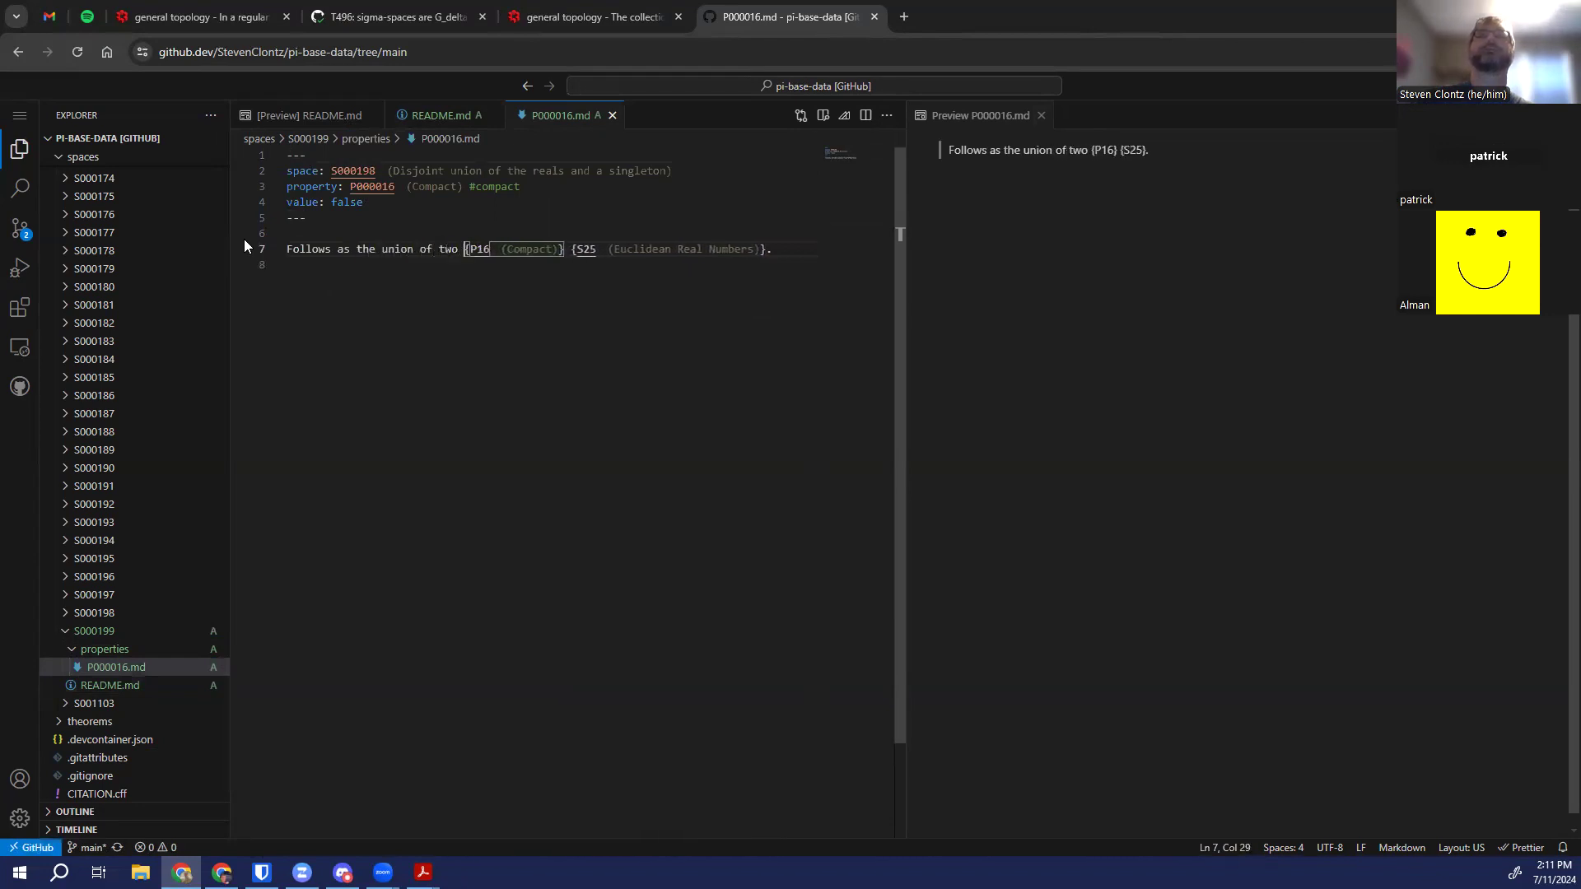
type("comp")
left_click(584, 202)
type("t")
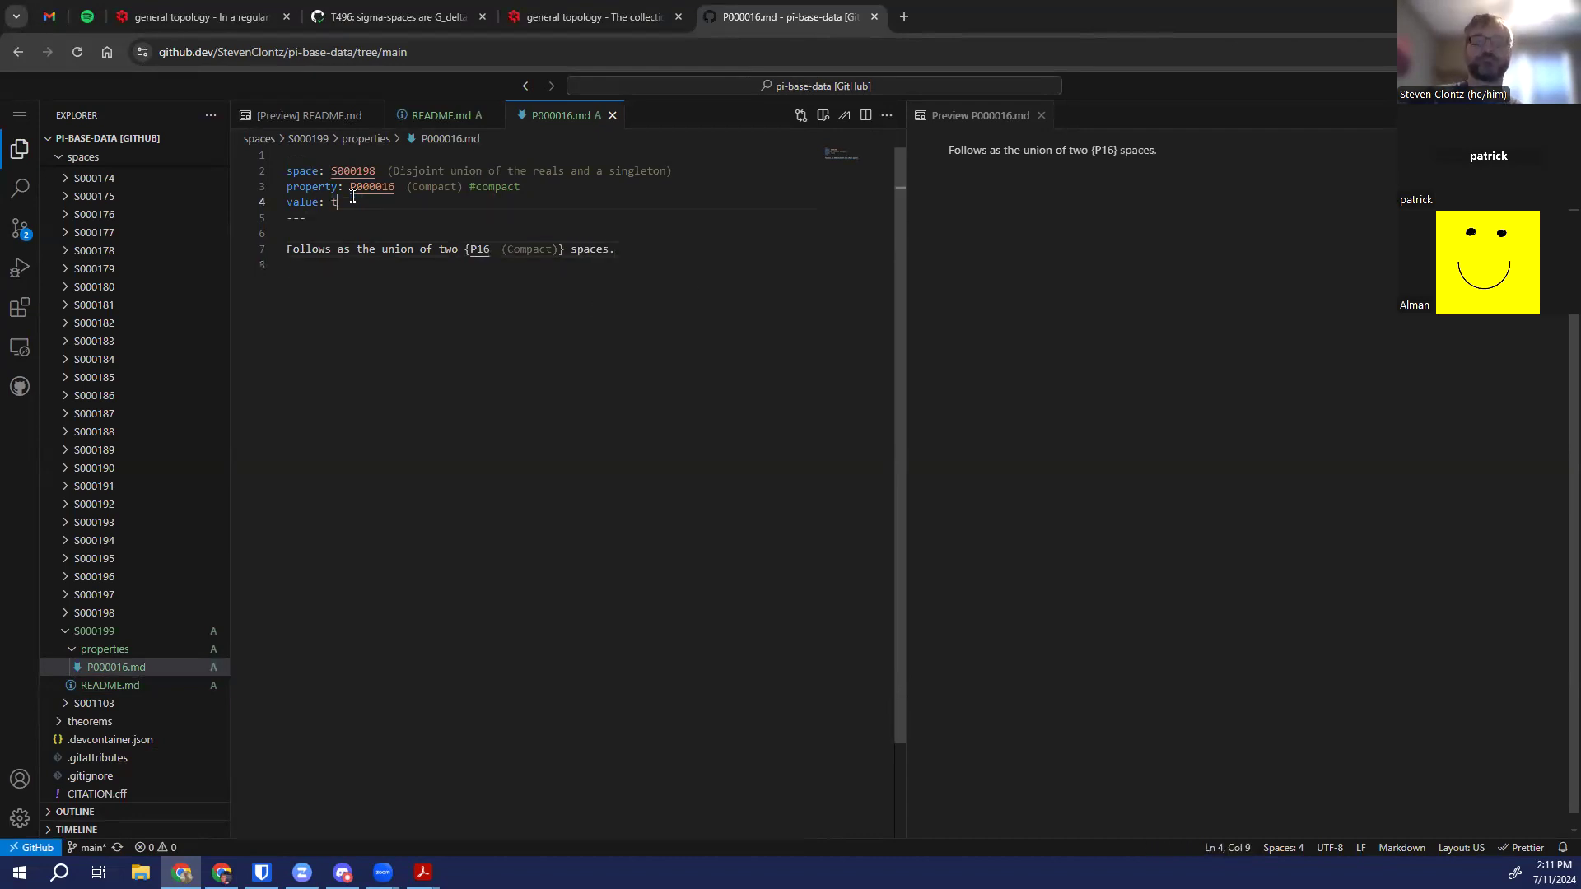
type("rue")
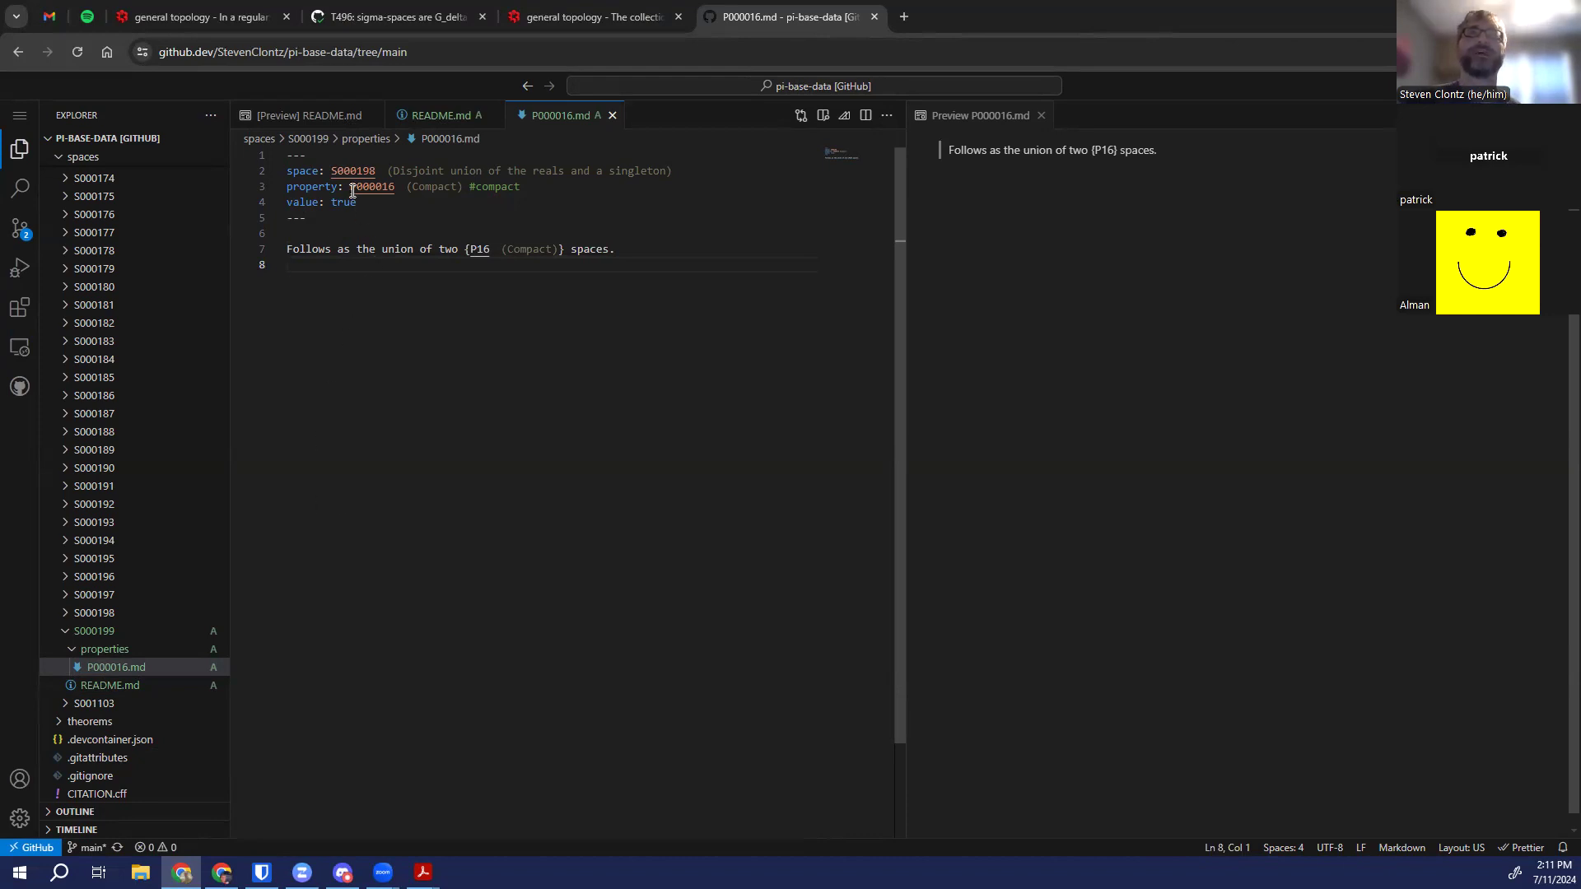
mouse_move(352, 169)
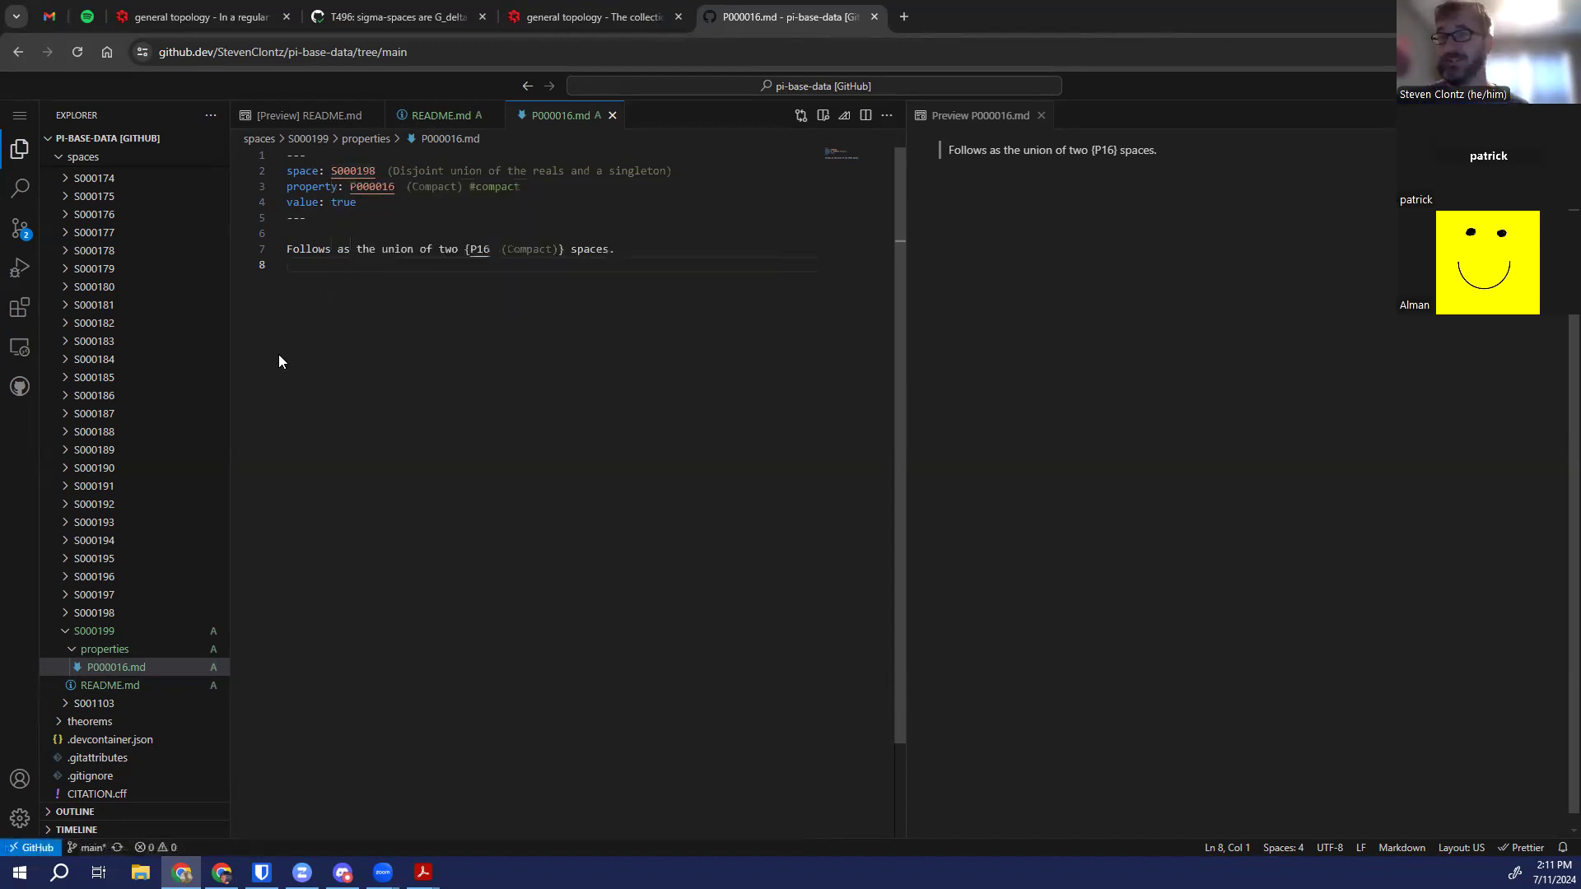
mouse_move(20, 232)
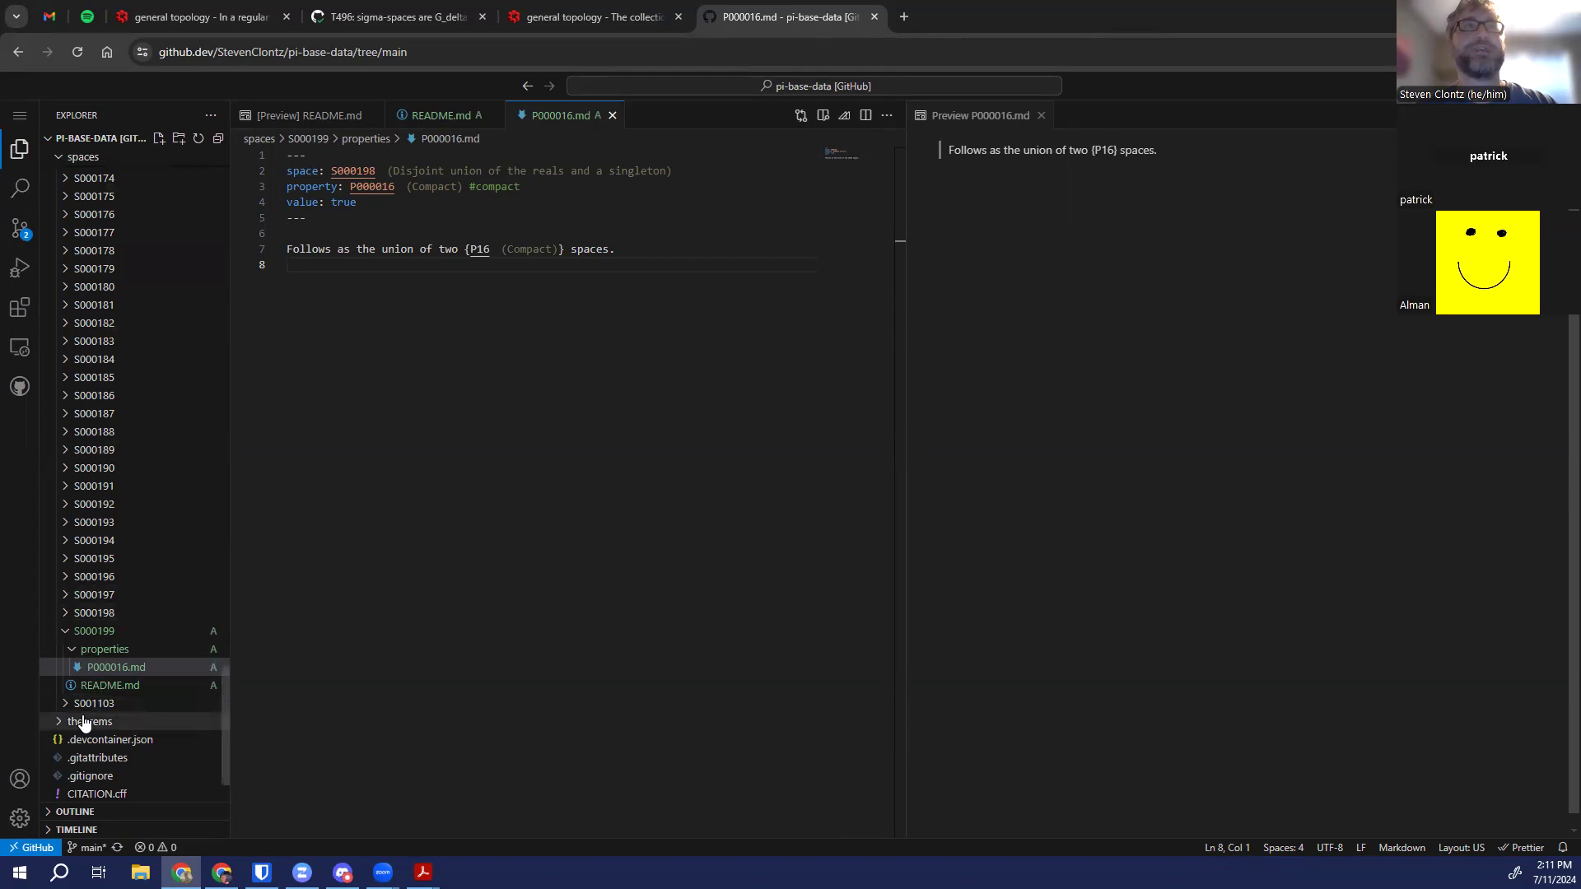
Add a refs: line under value in P000016.md and copy the refs block from S000194's README.md
left_click(89, 721)
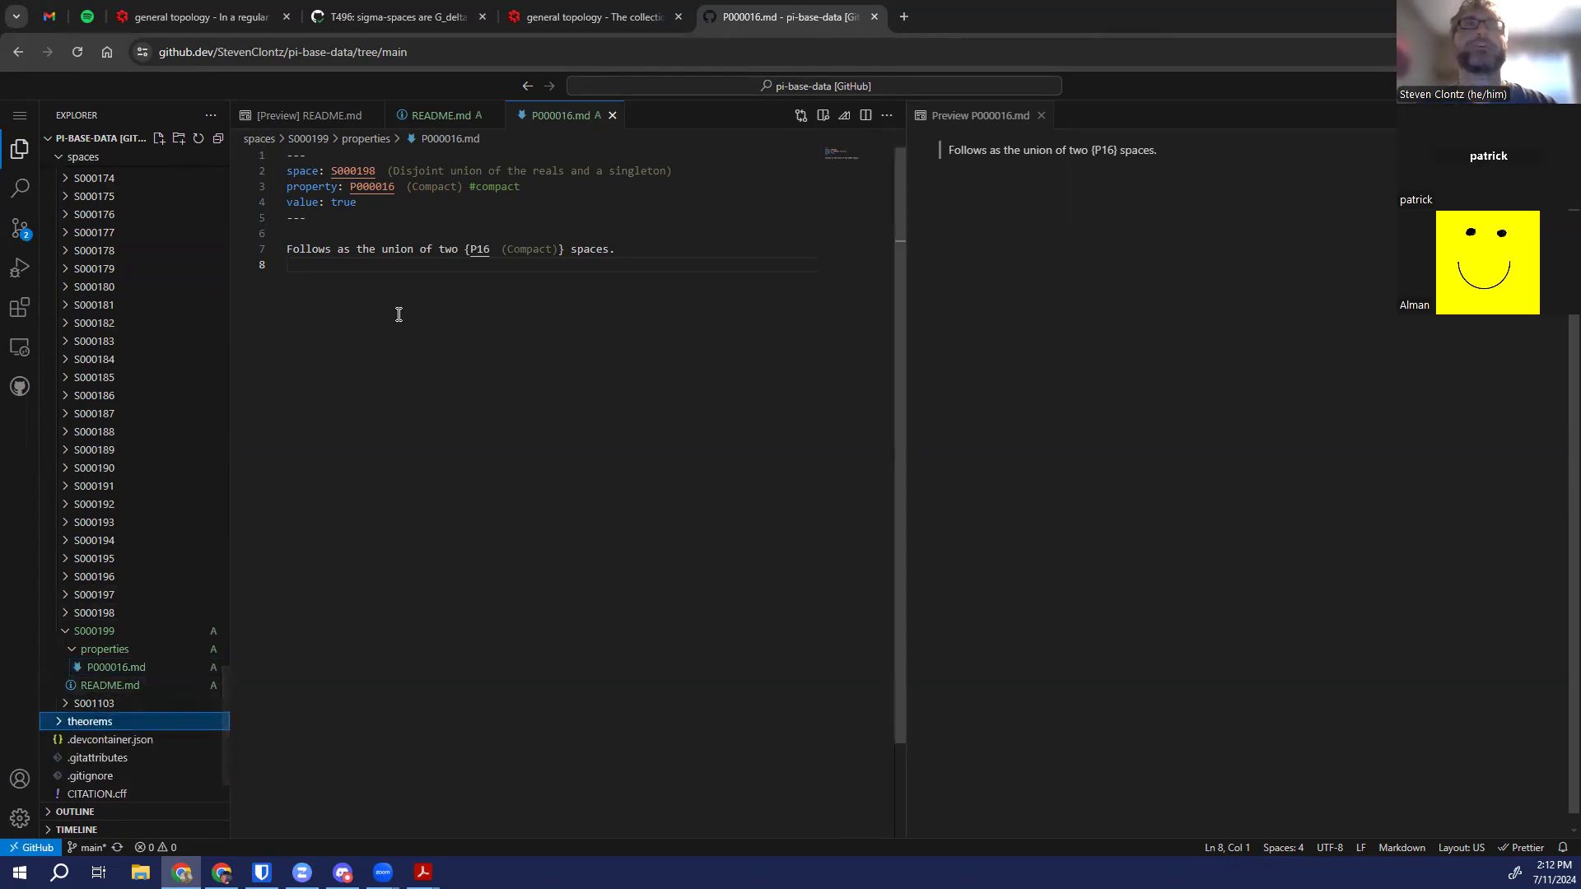
double_click(342, 201)
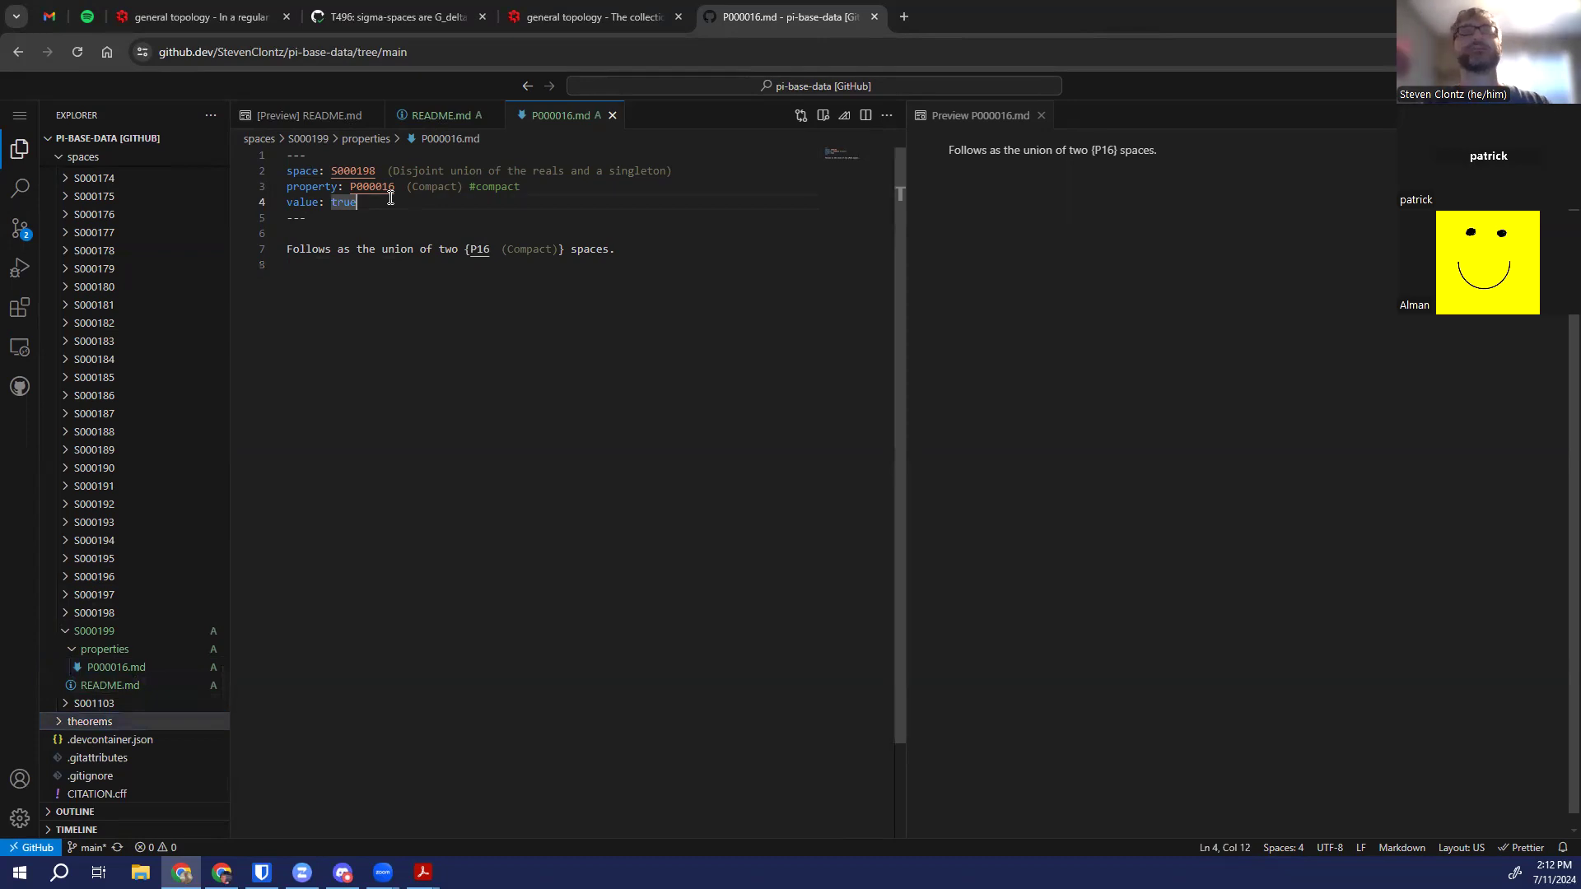
type("refs:")
left_click(551, 232)
type("-")
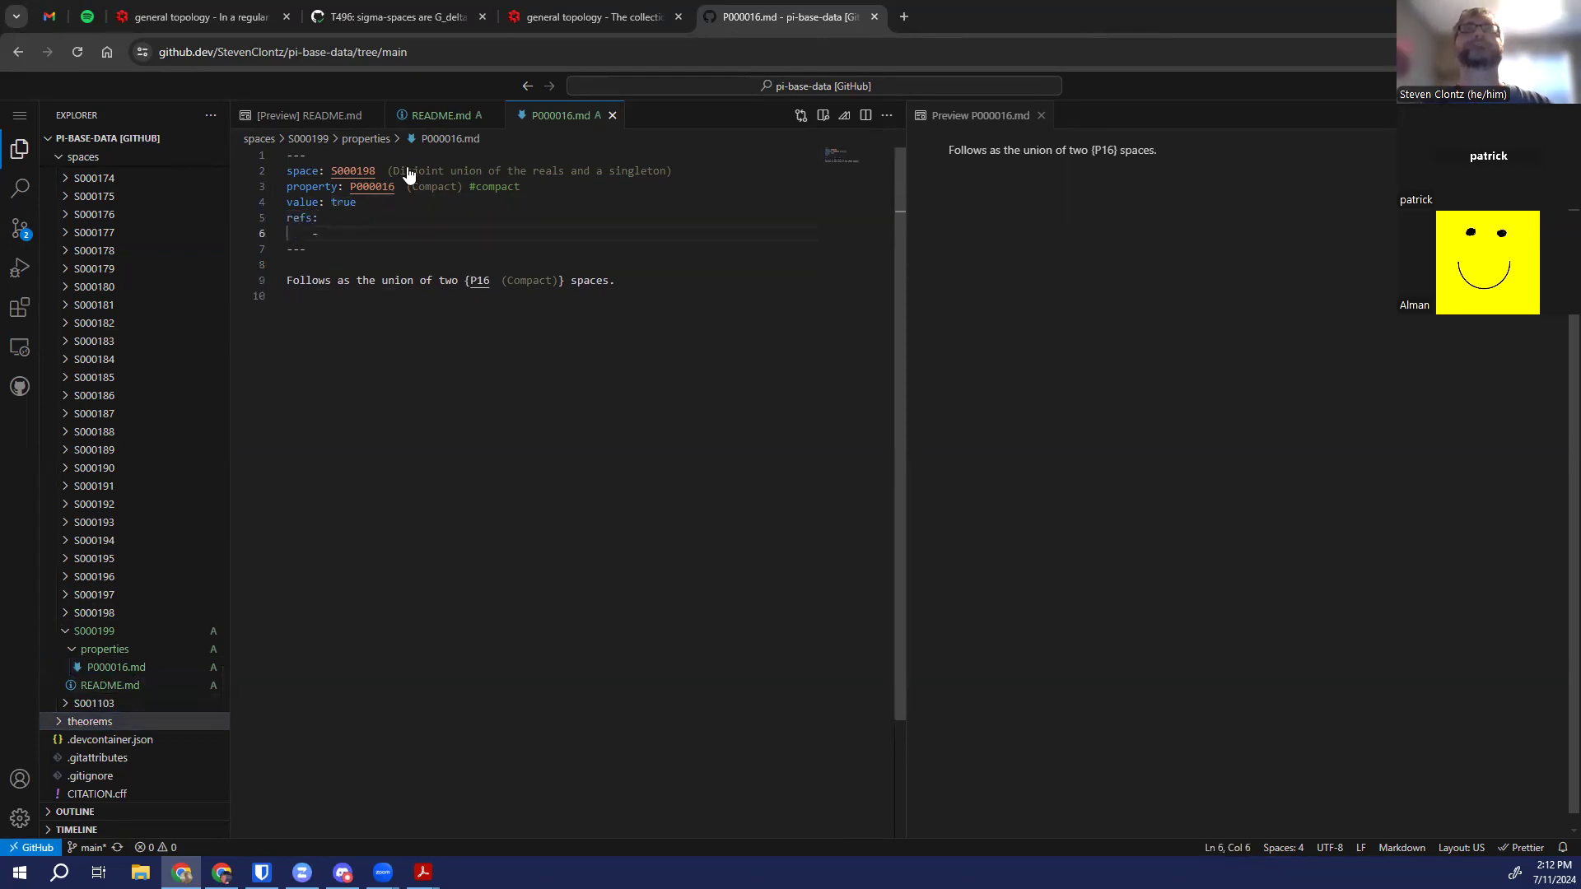
left_click(445, 116)
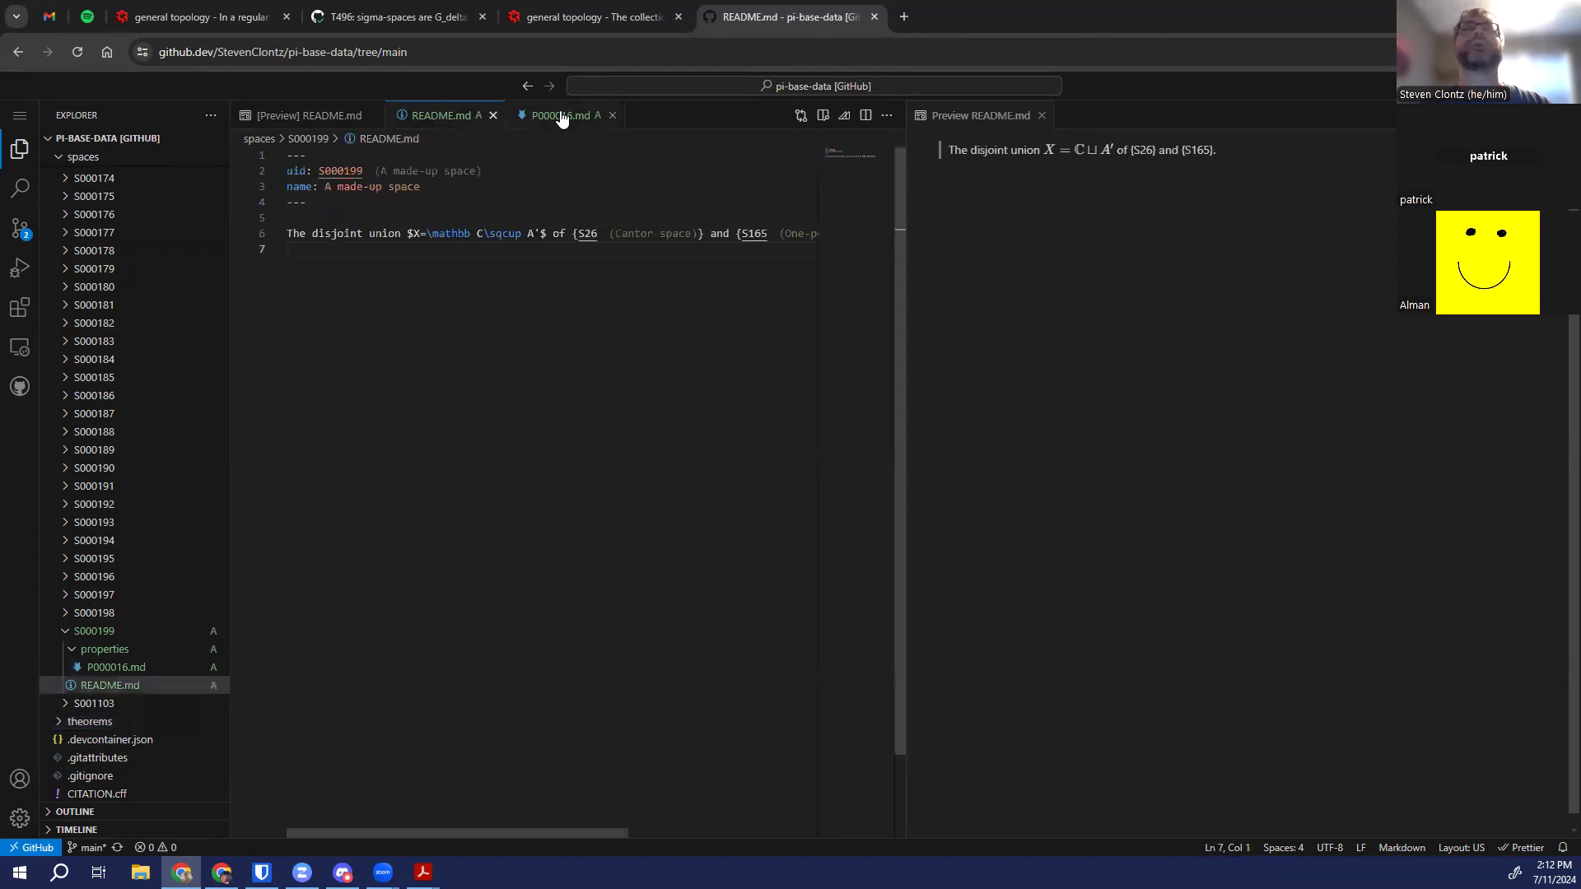
left_click(554, 115)
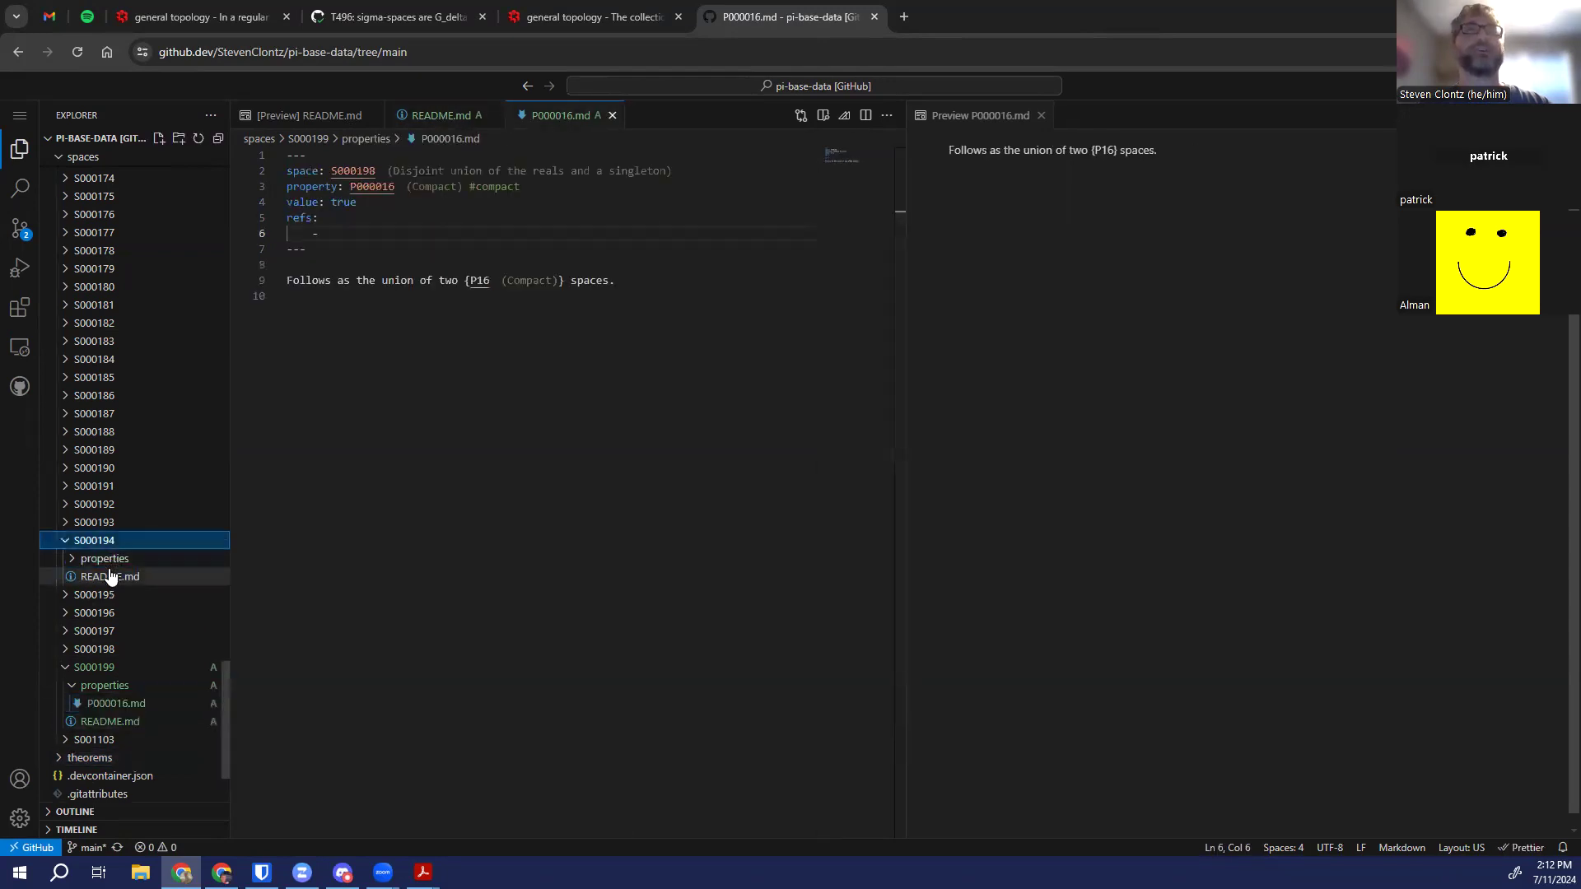
left_click(109, 576)
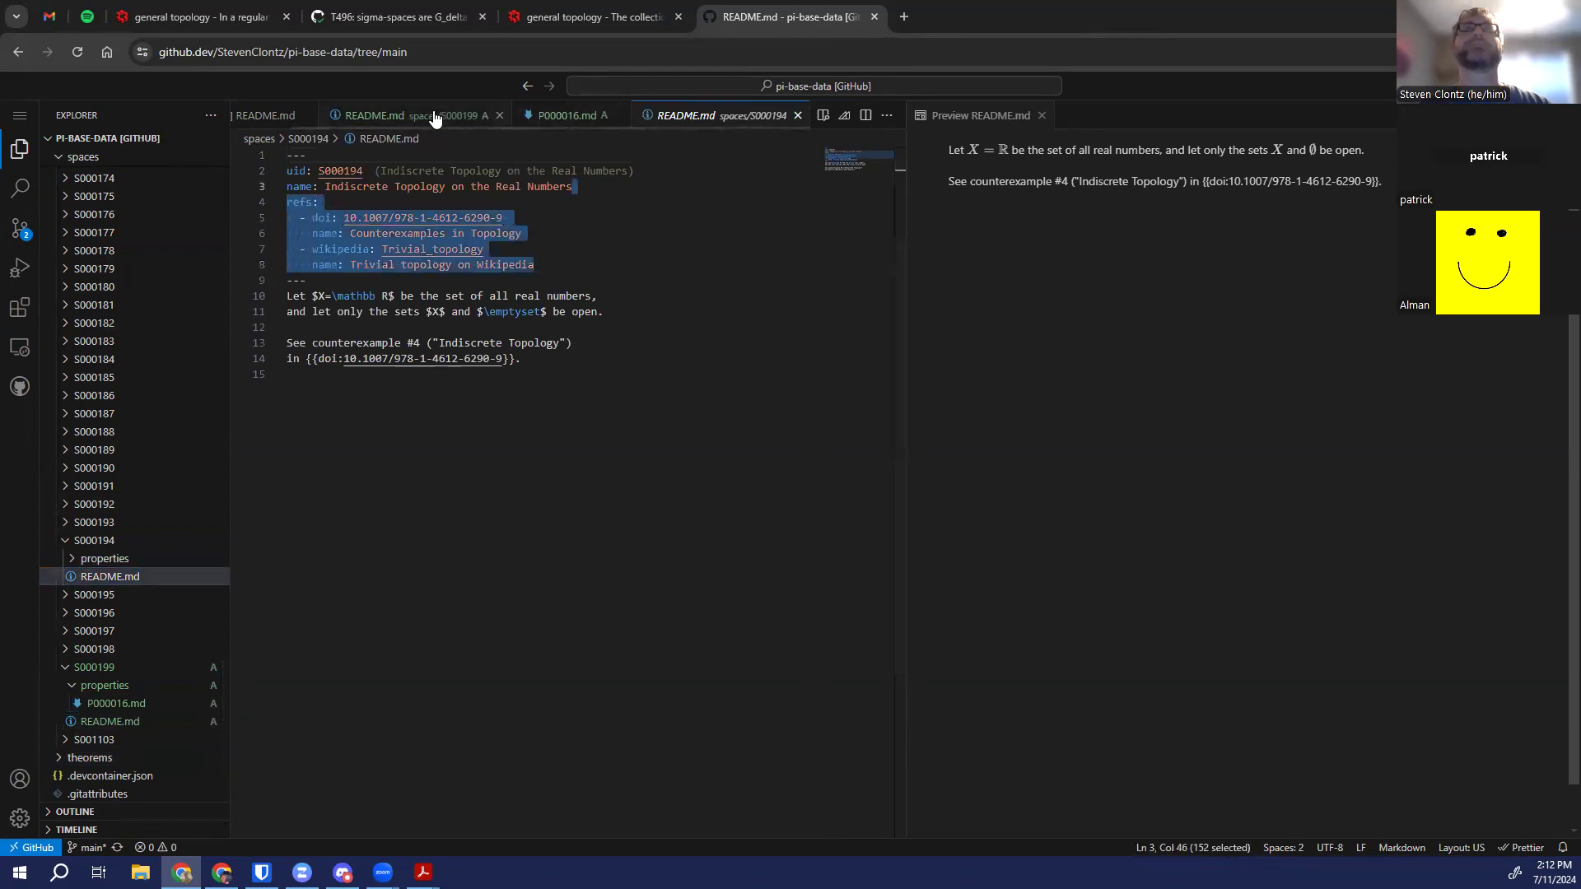
left_click(608, 115)
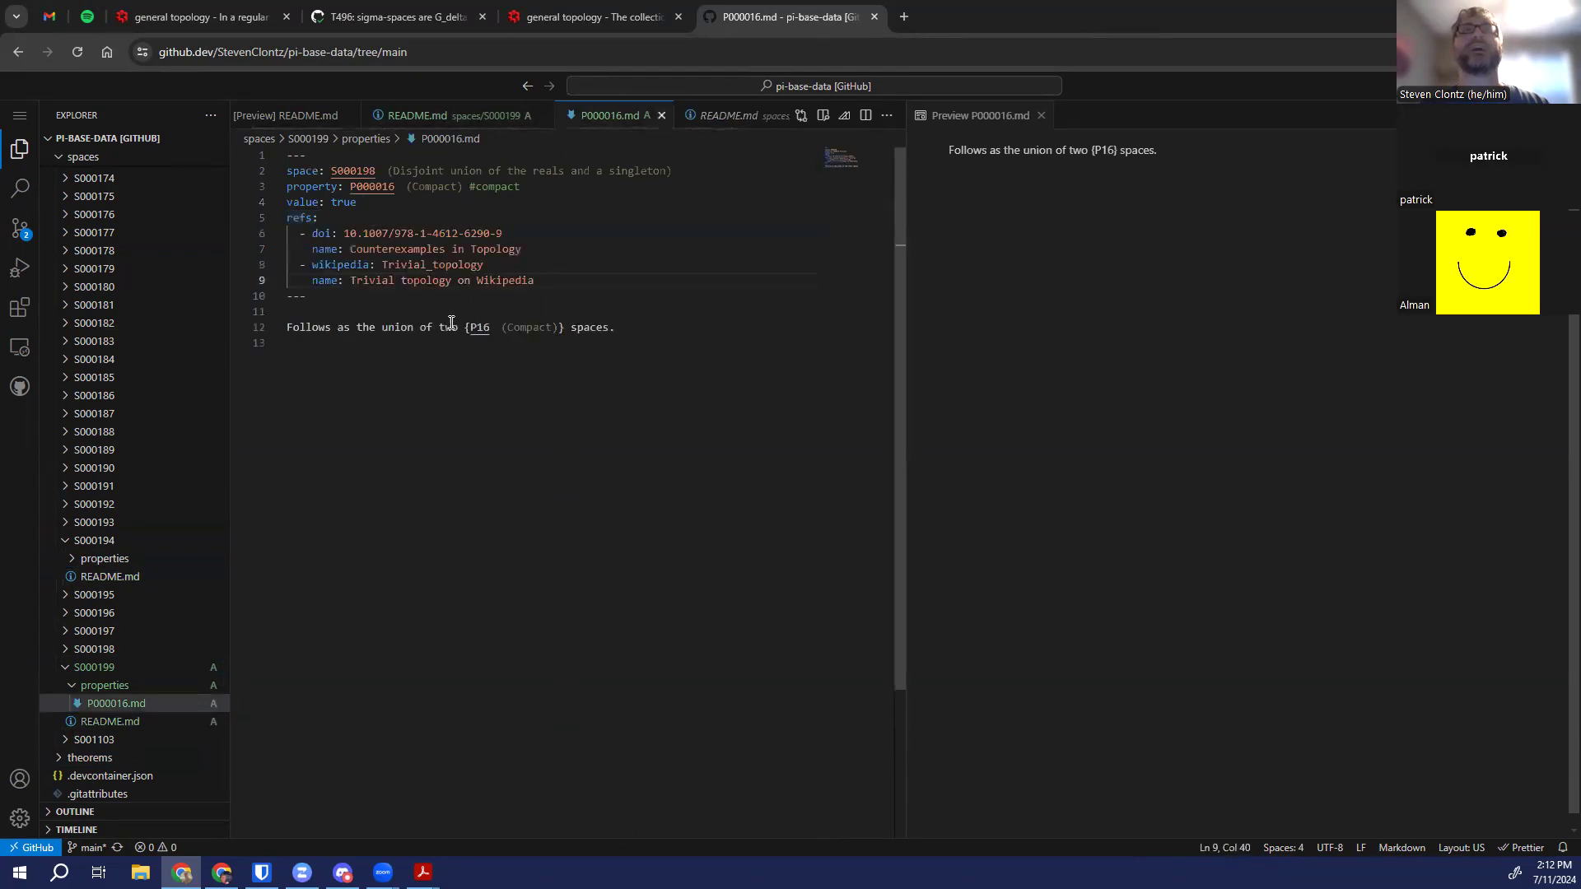
mouse_move(591, 356)
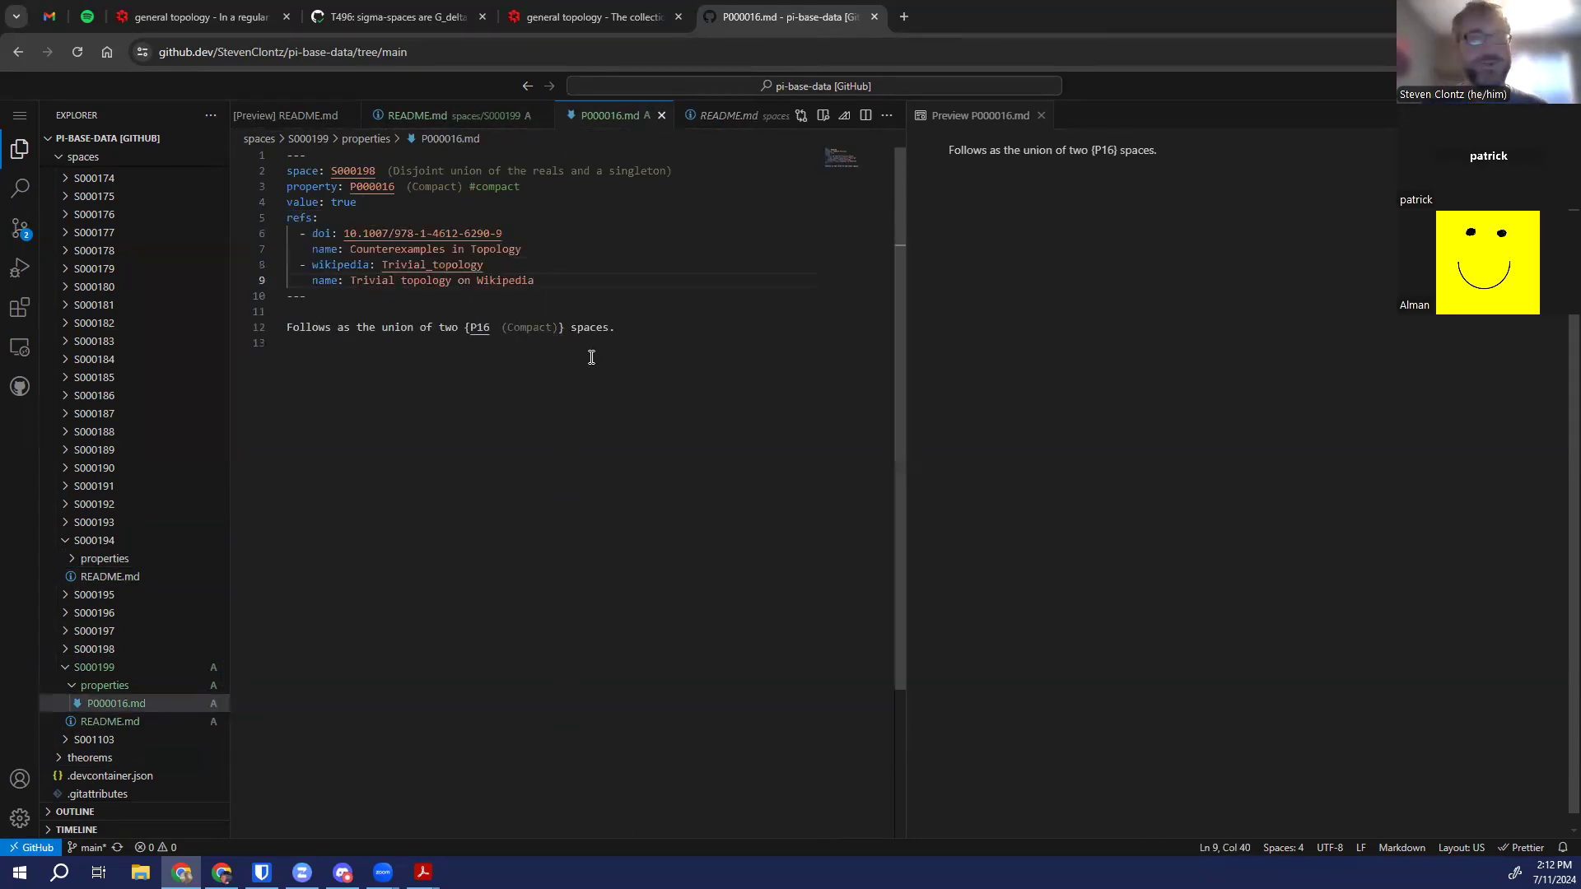
mouse_move(563, 285)
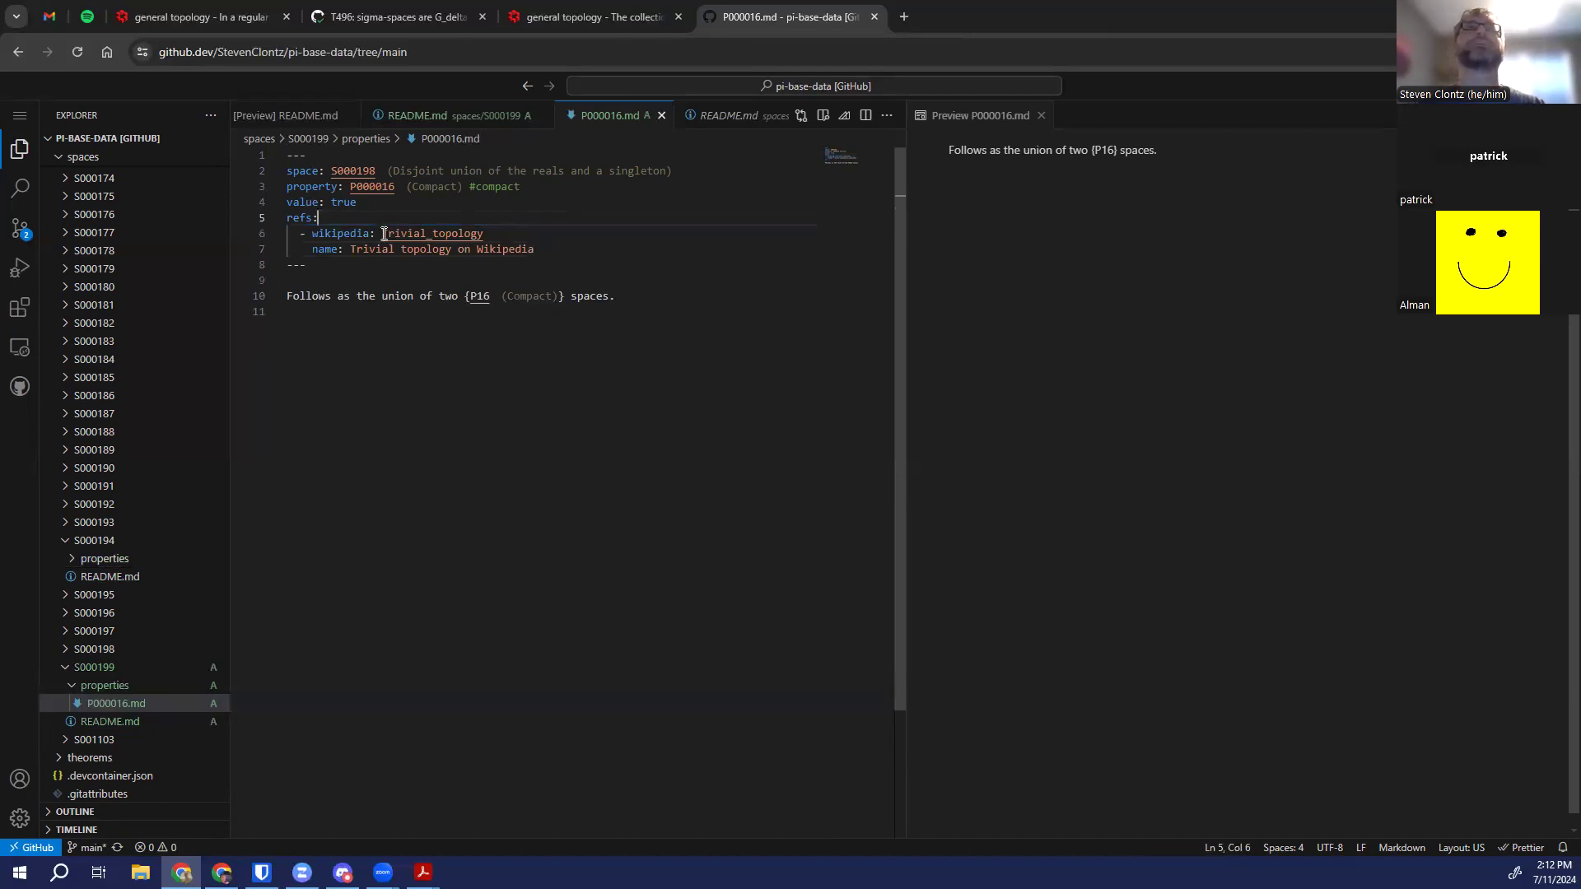
Edit the copied reference to wikipedia id Made_up_space named "Made up space on Wikipedia"
type("M")
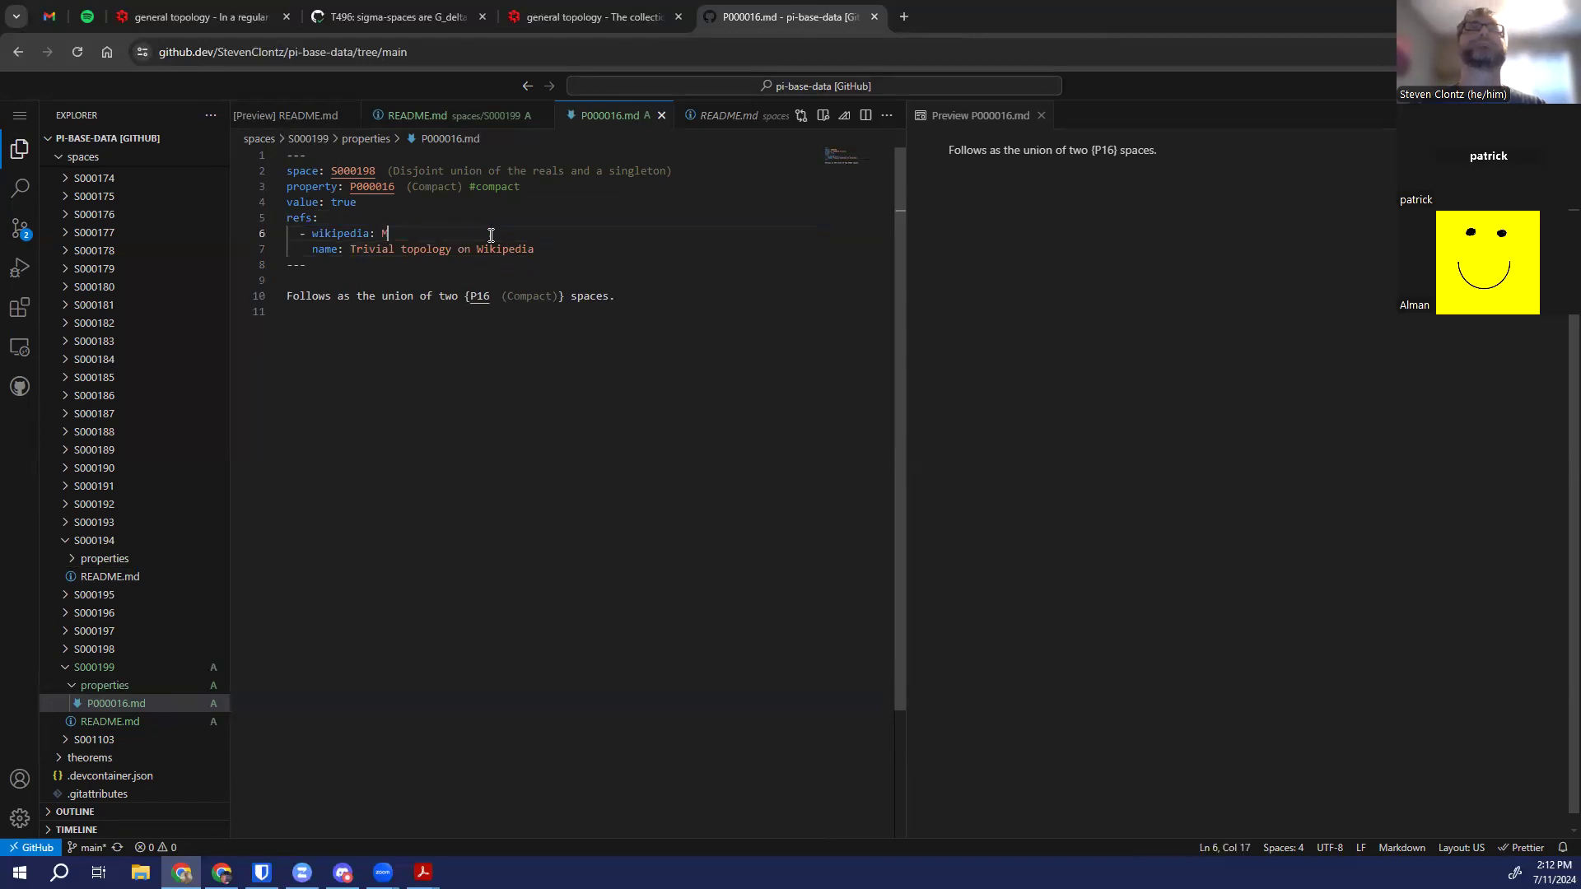
type("ade_up_space")
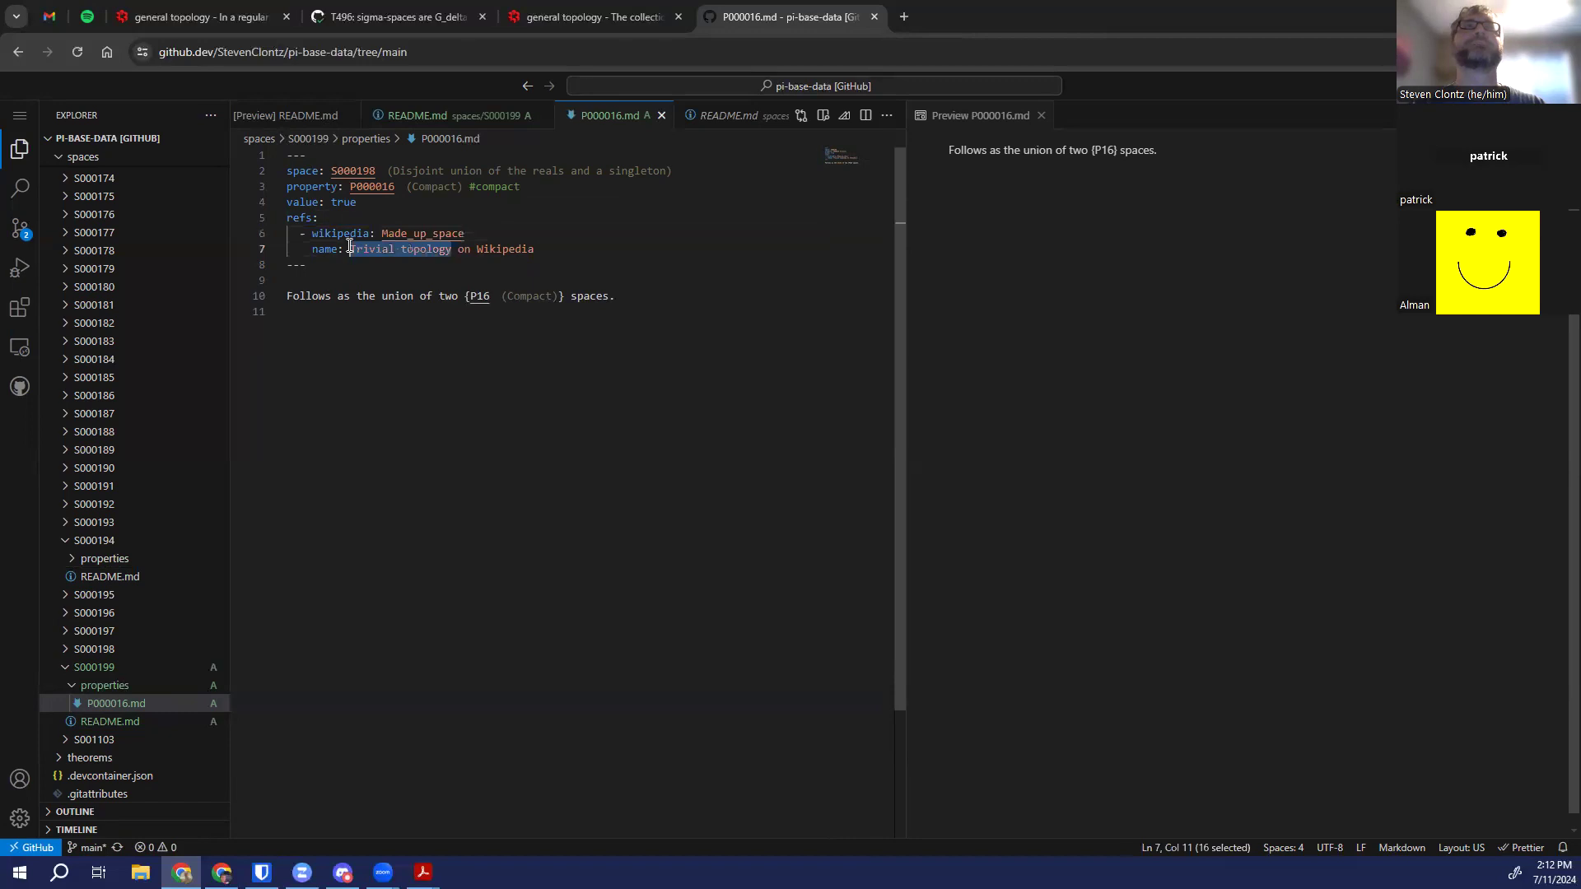
type("Made up space")
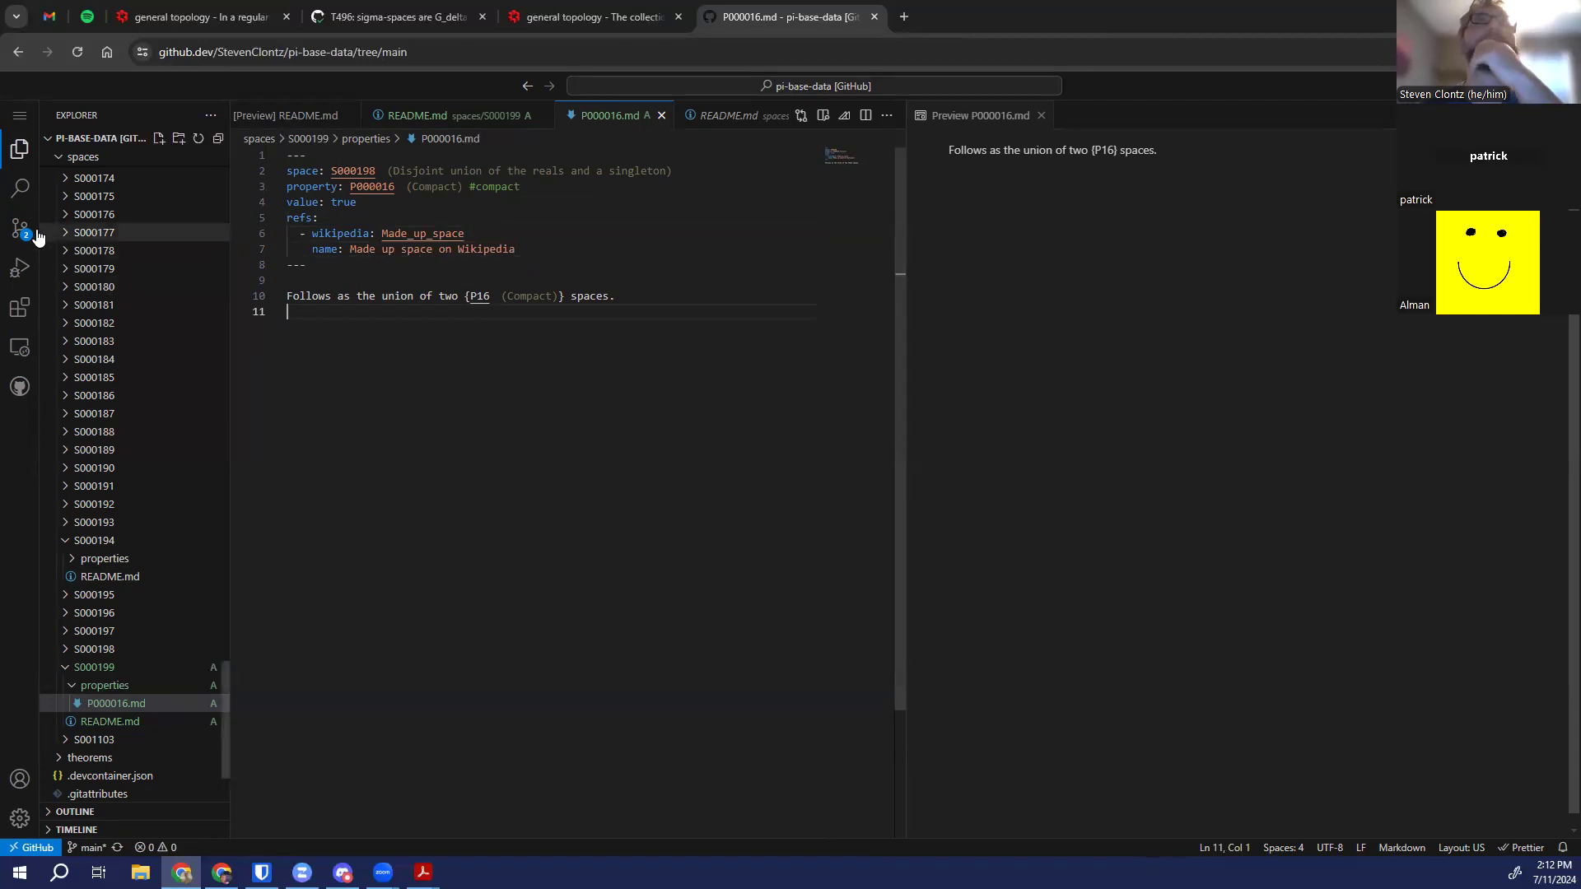
From Source Control, create a new branch named made-up-space-example-20240711 for the pending changes
left_click(20, 229)
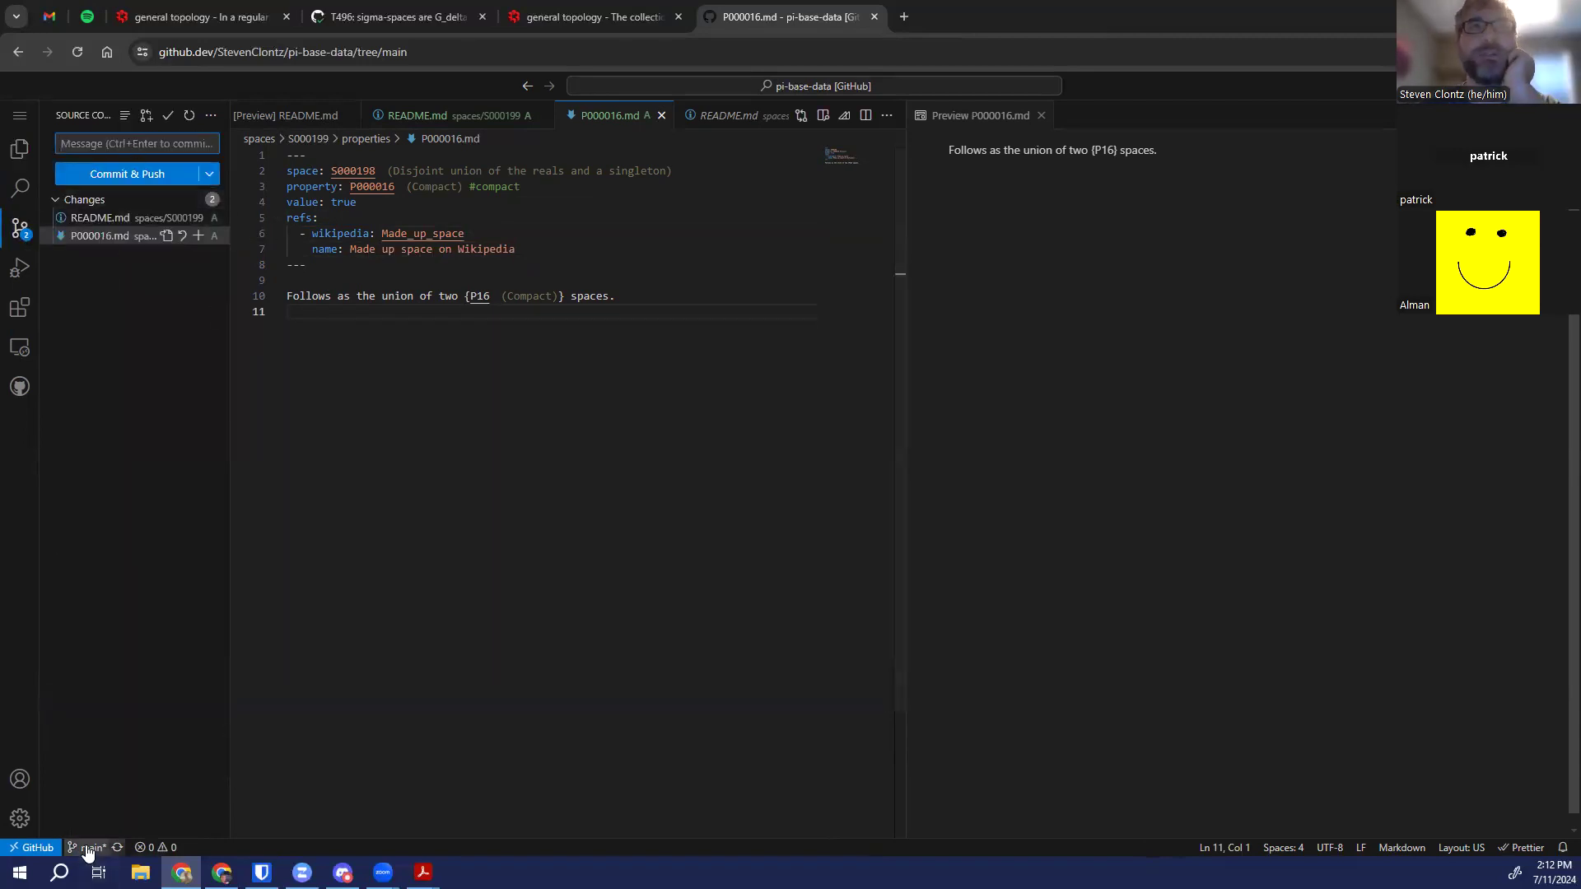
mouse_move(89, 846)
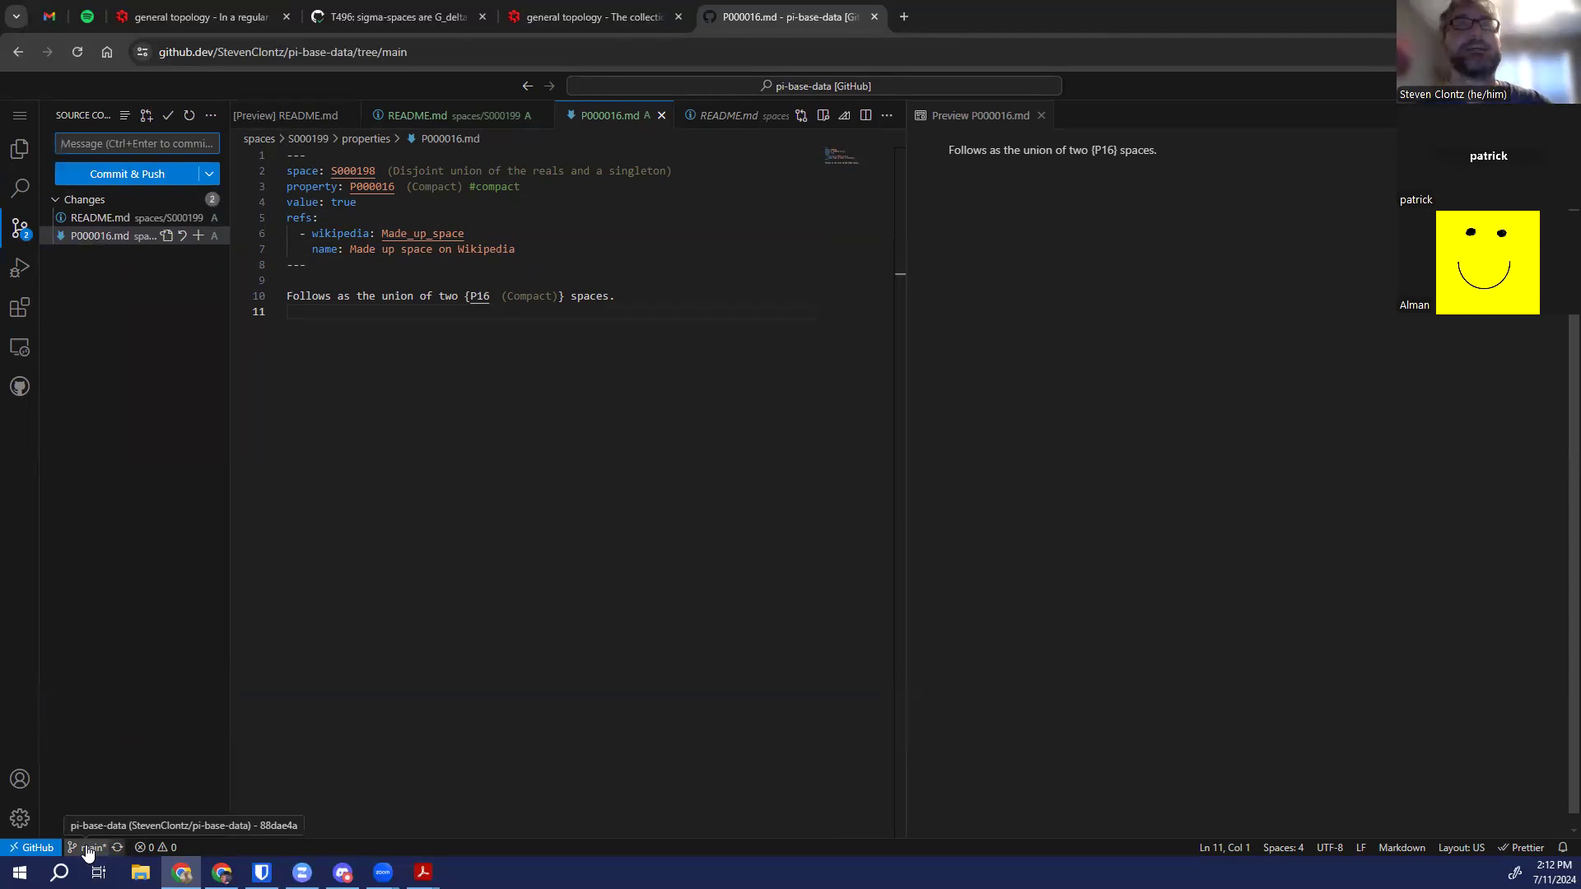
left_click(89, 846)
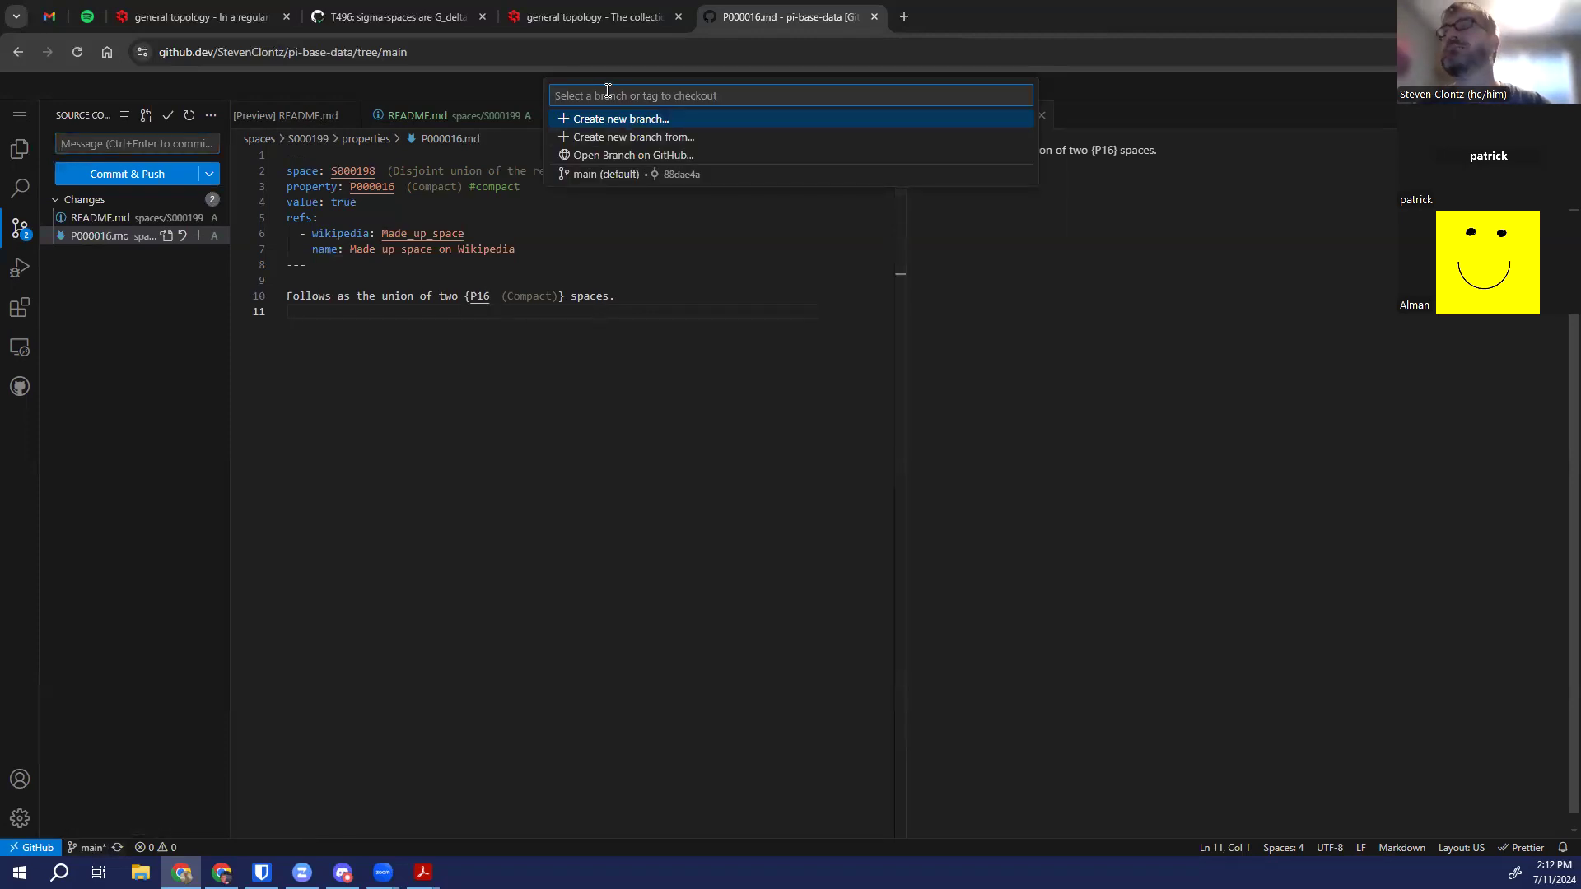
type("made-ups")
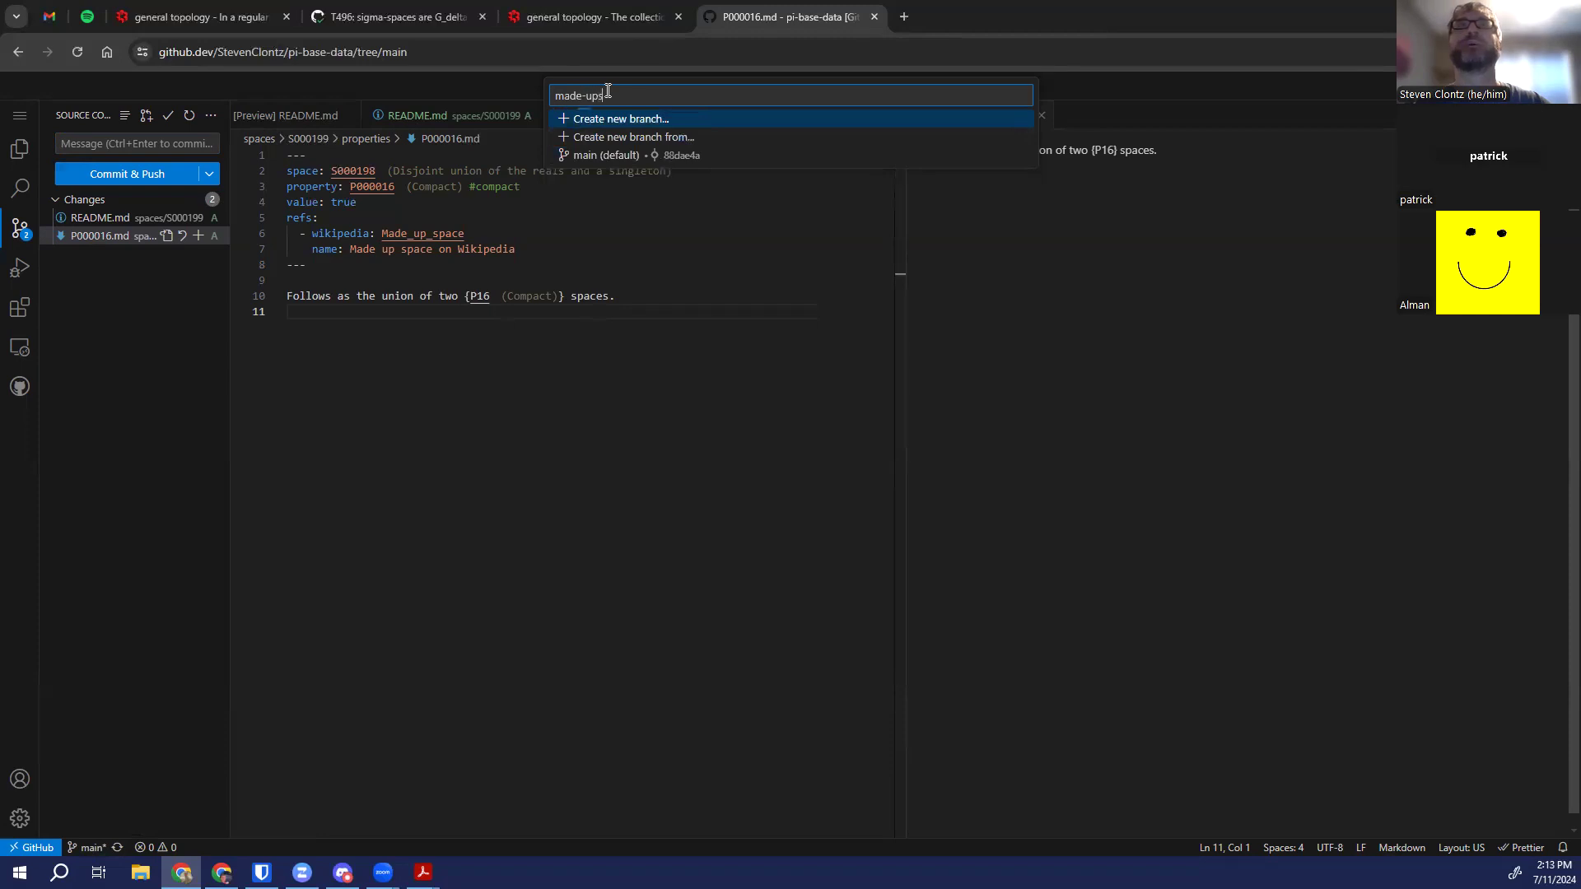
type("-space-example-202")
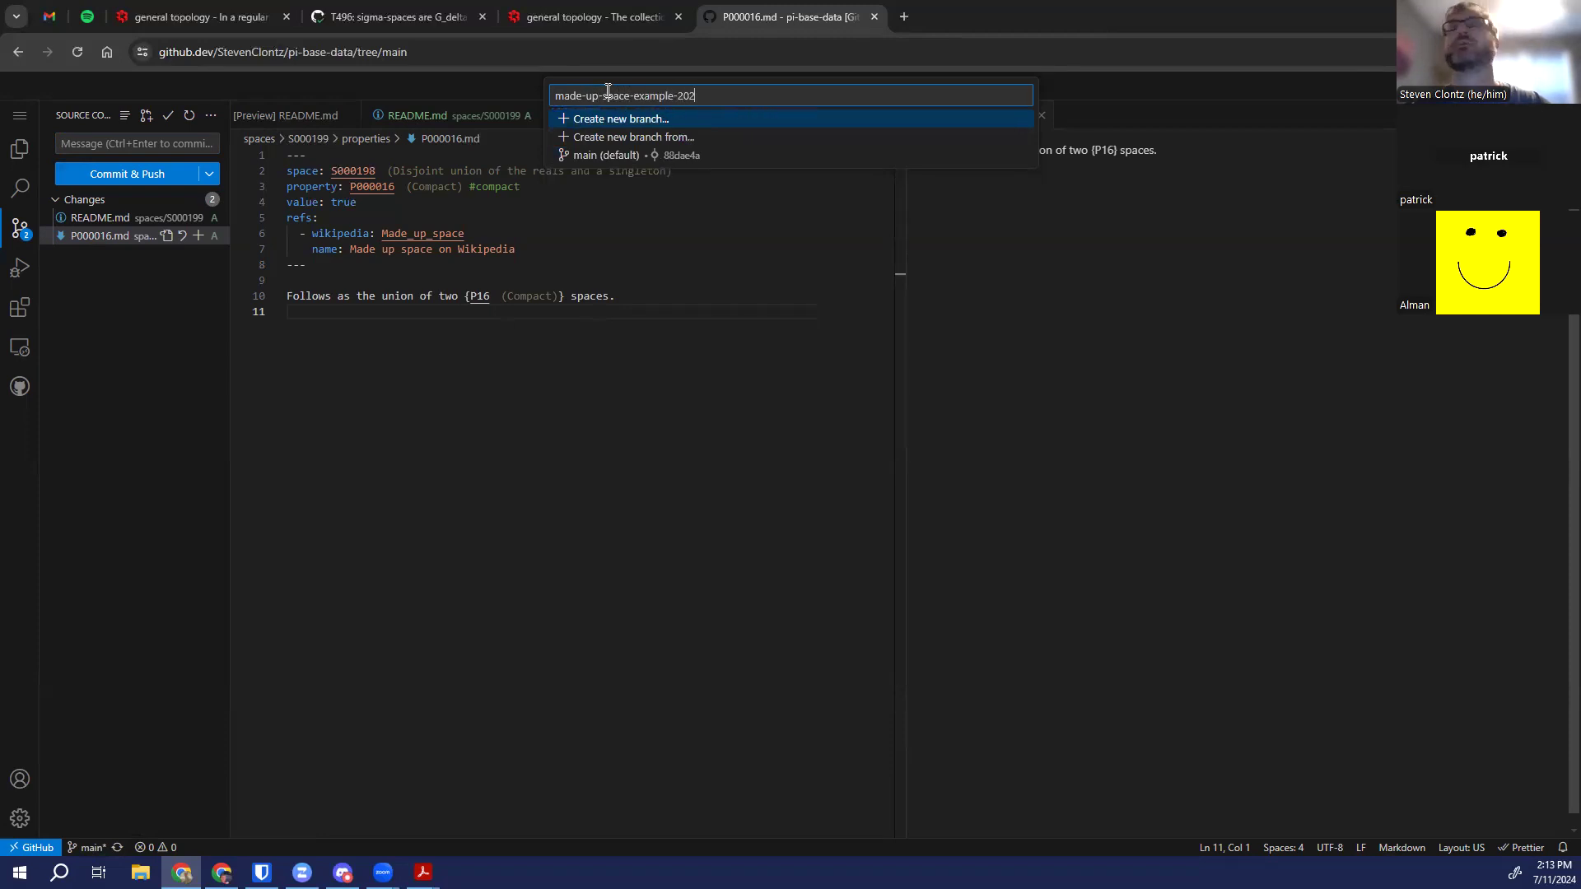
type("40711")
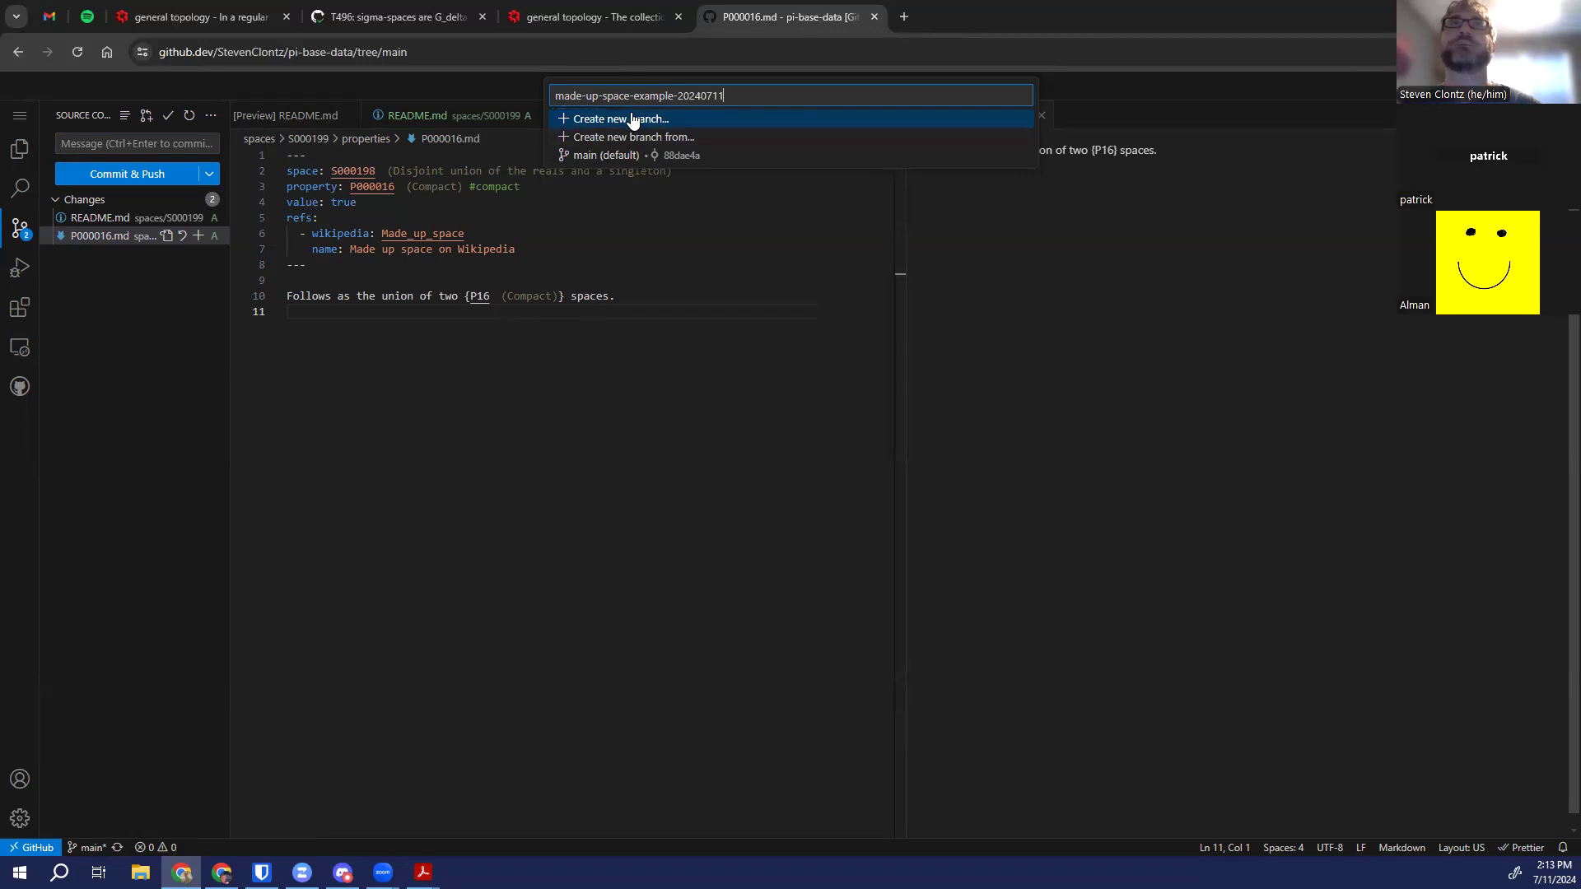
left_click(615, 119)
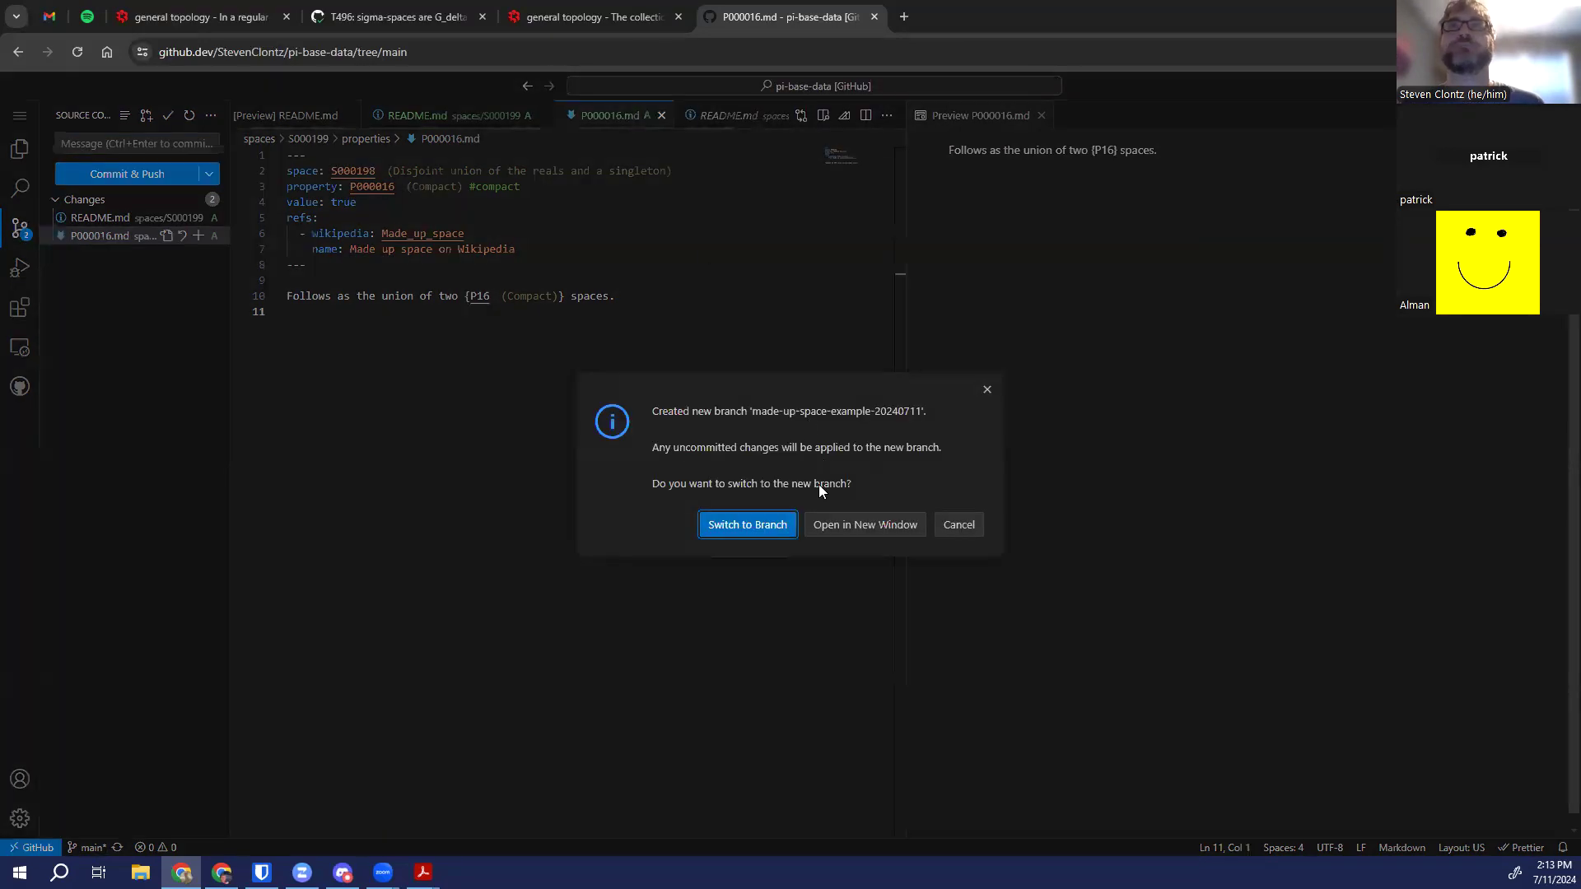
Switch to the new branch and start typing the commit message for the two pending space files
left_click(746, 523)
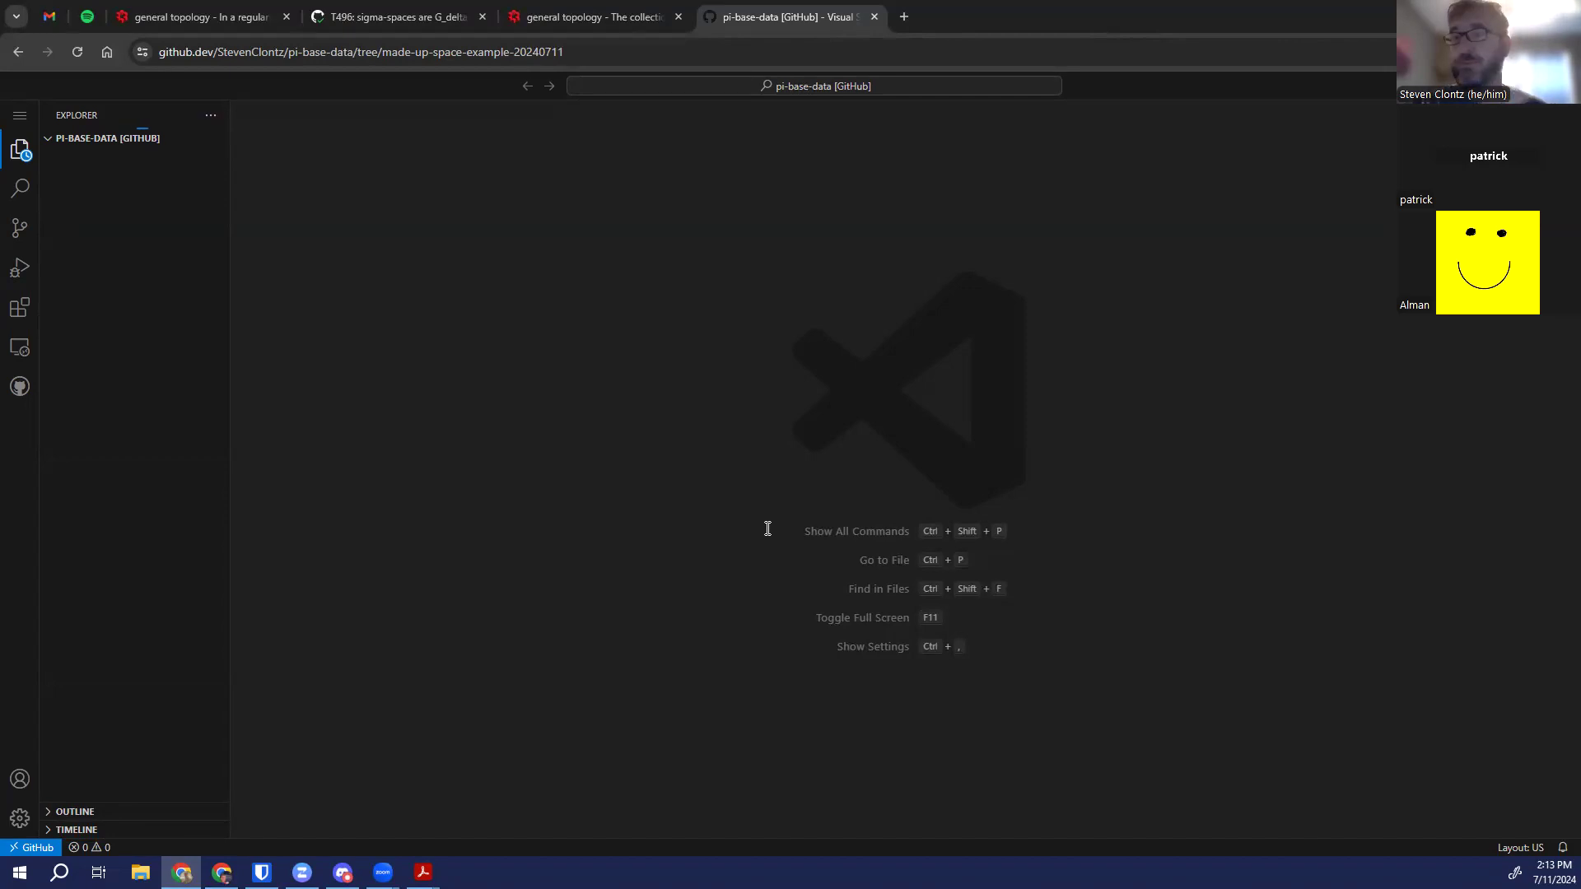
left_click(105, 139)
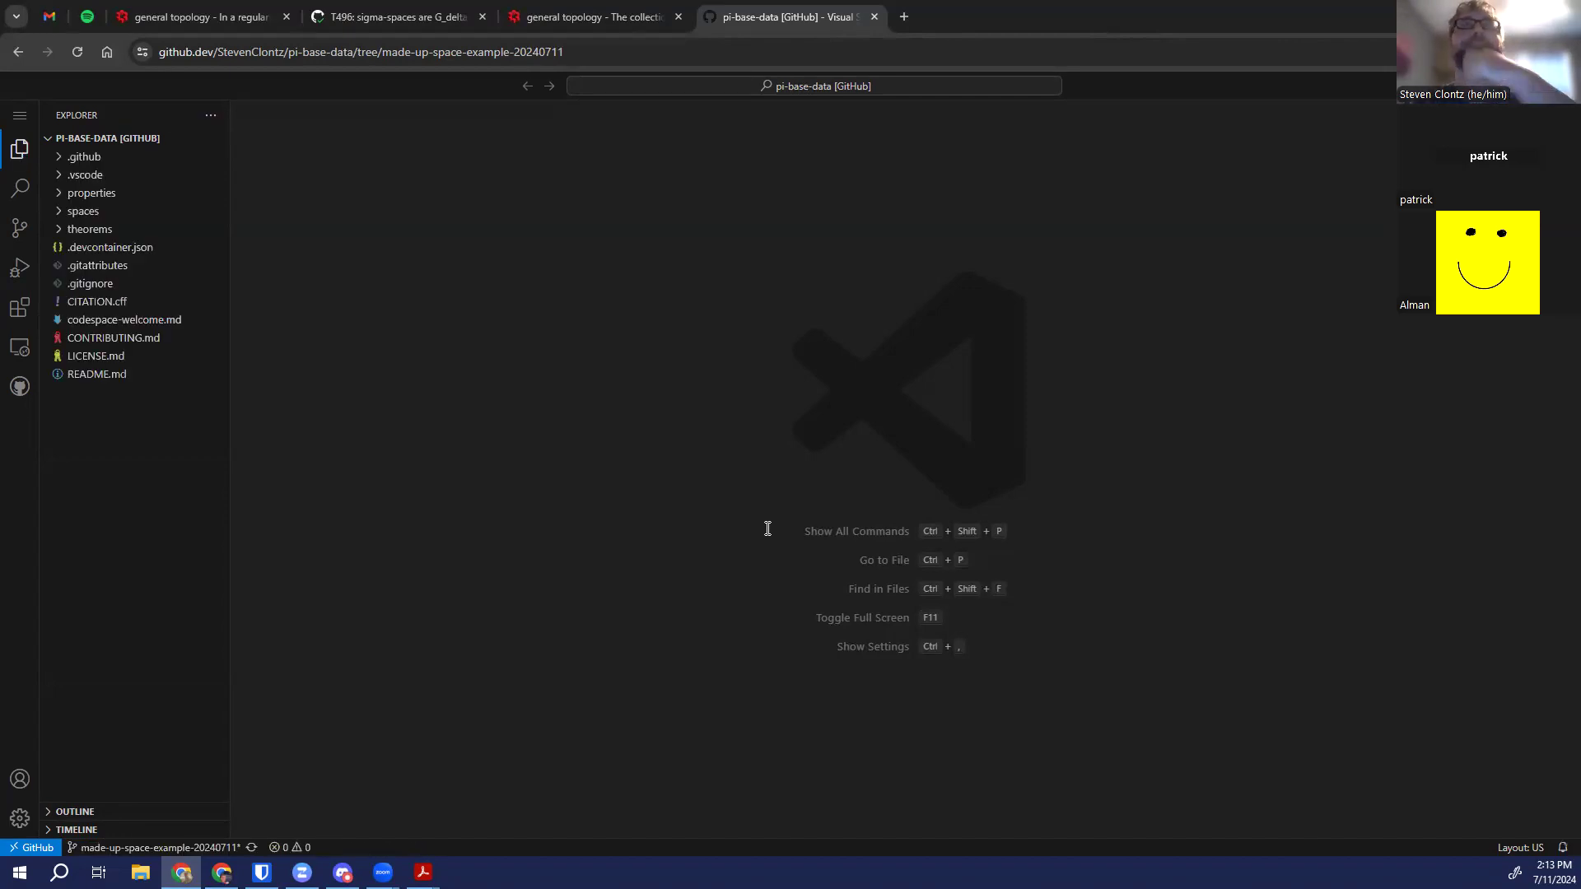
left_click(96, 374)
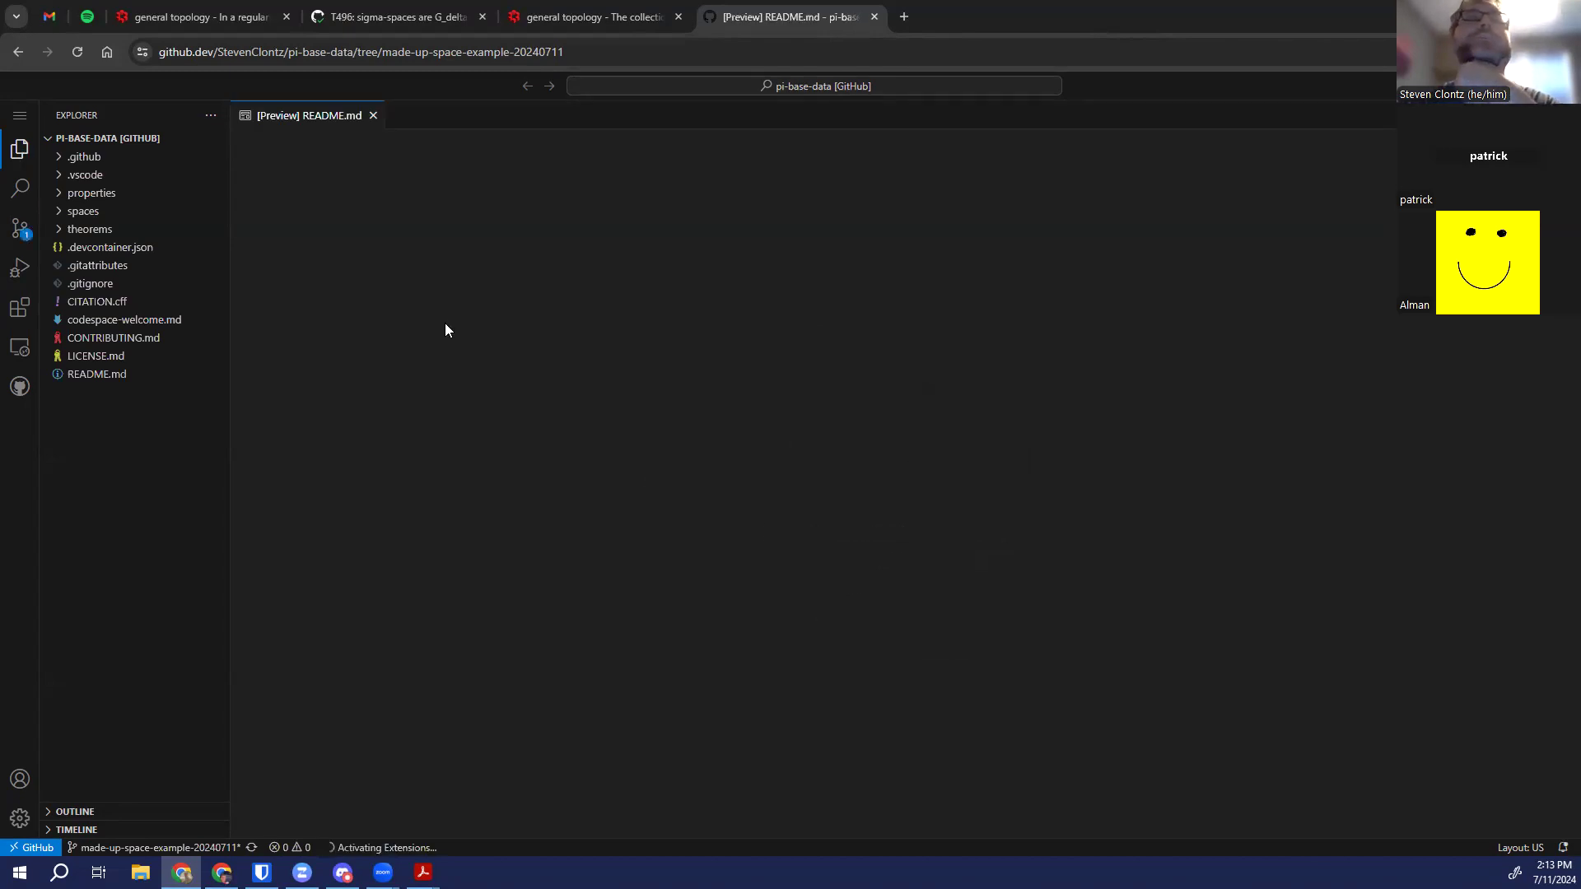
mouse_move(353, 230)
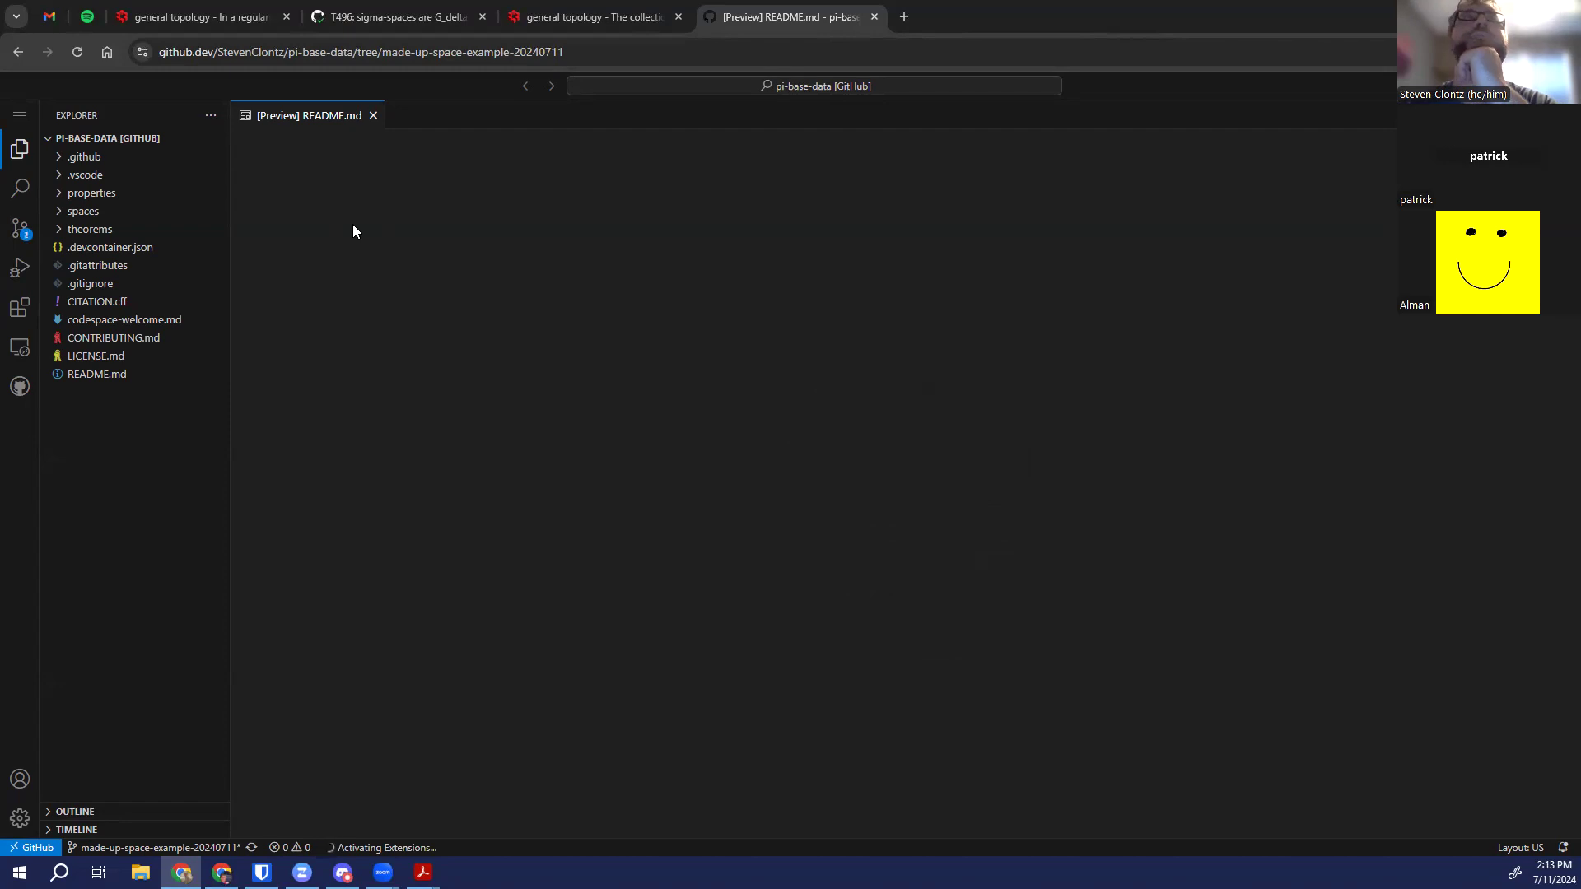
left_click(20, 229)
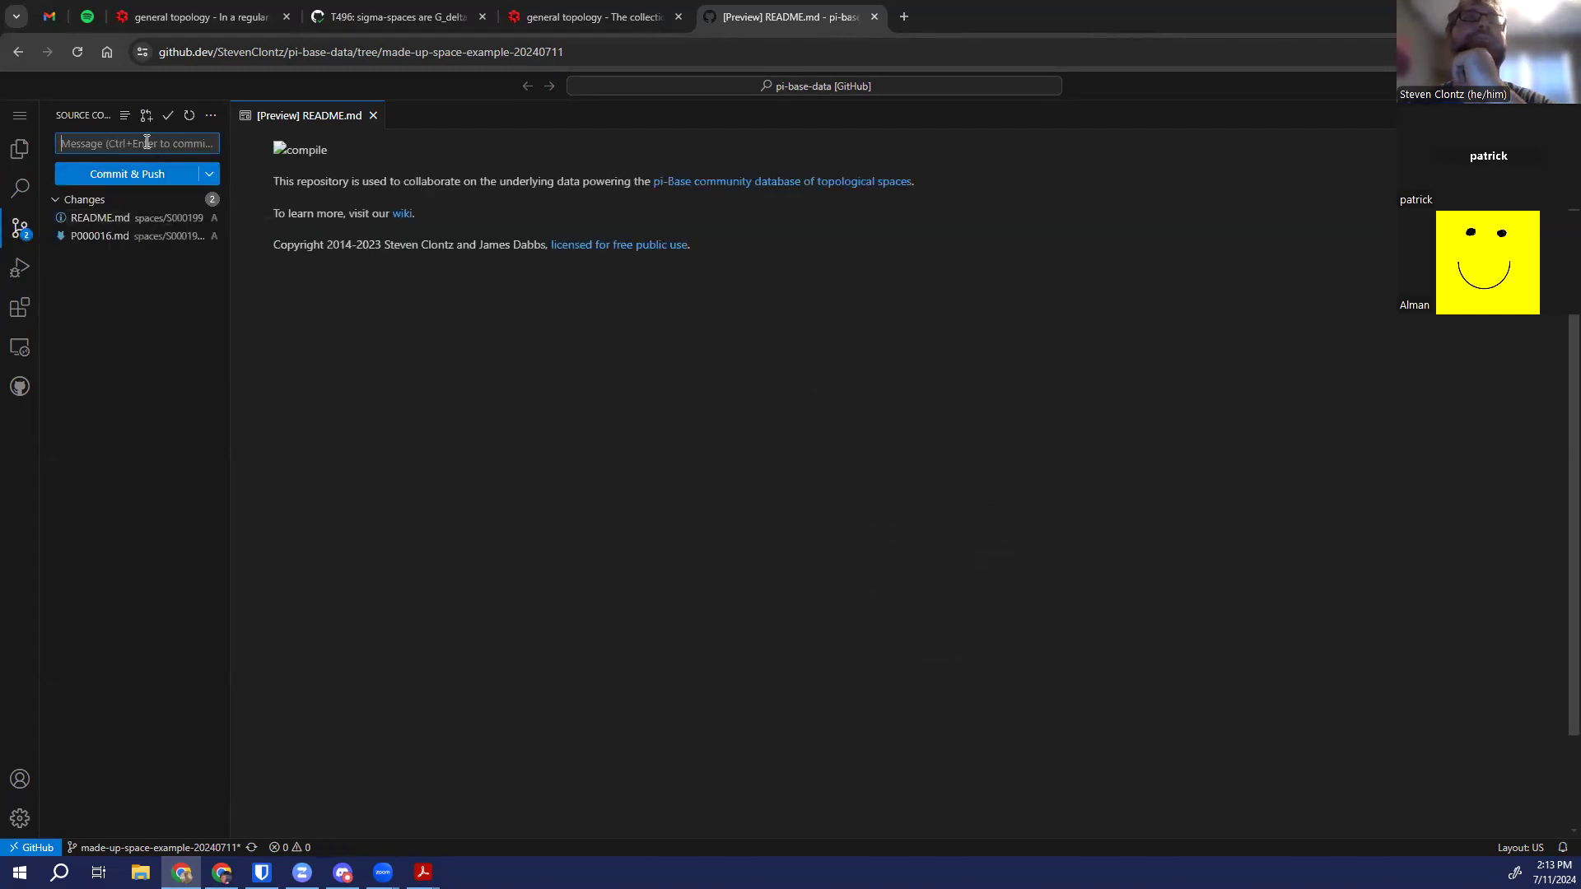
type("added a new space S199 (that's comp")
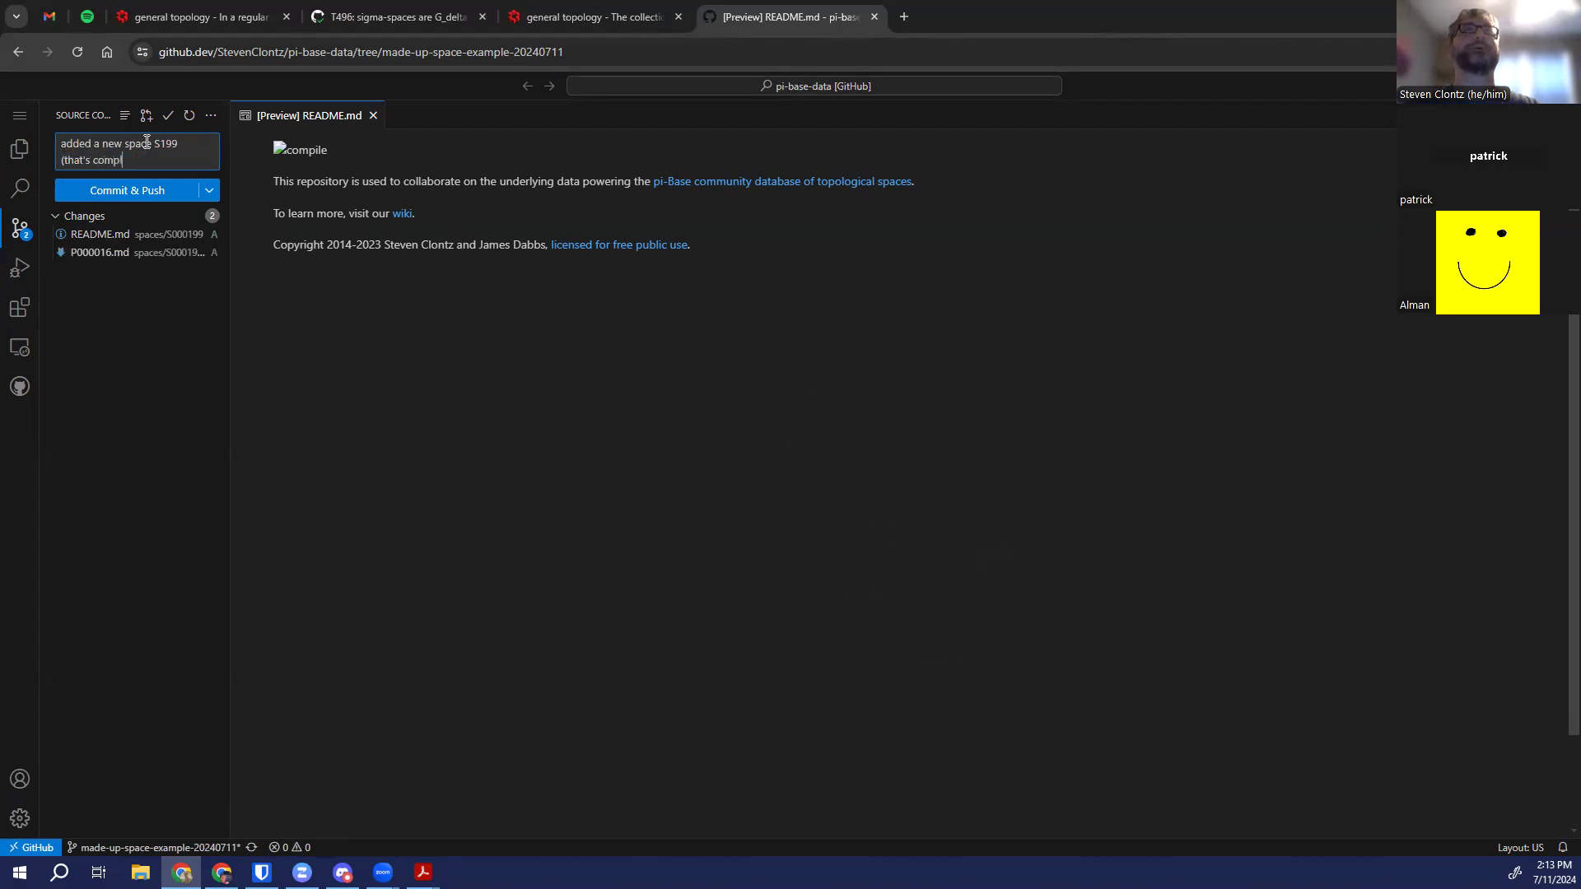
Commit and push both files with message "added a new space S199 (that's completely made up)"
type("letely made up)")
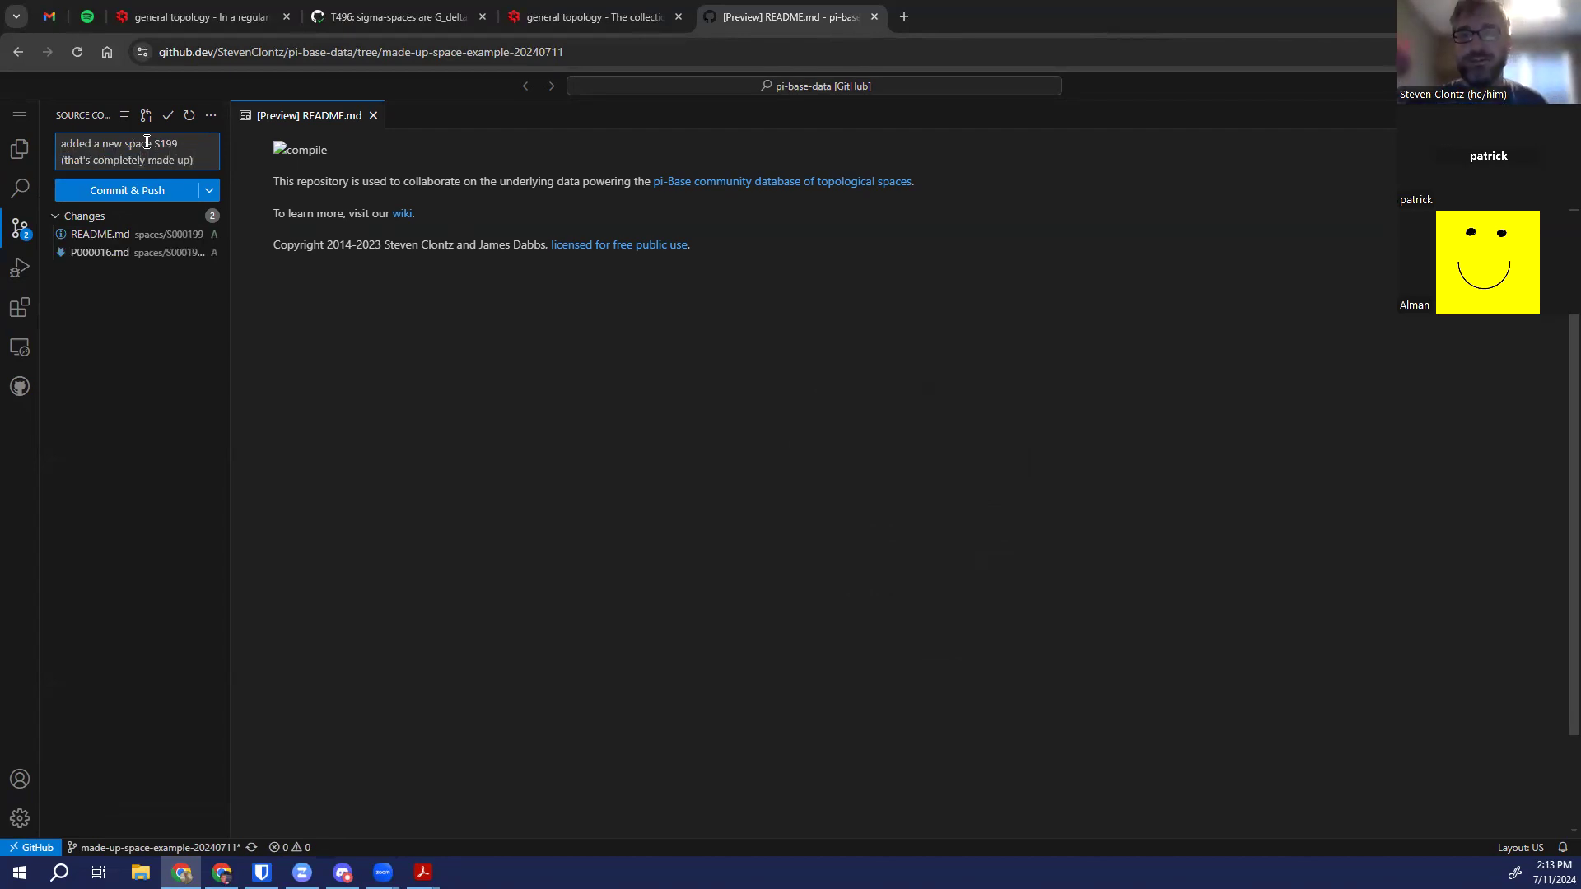
mouse_move(142, 191)
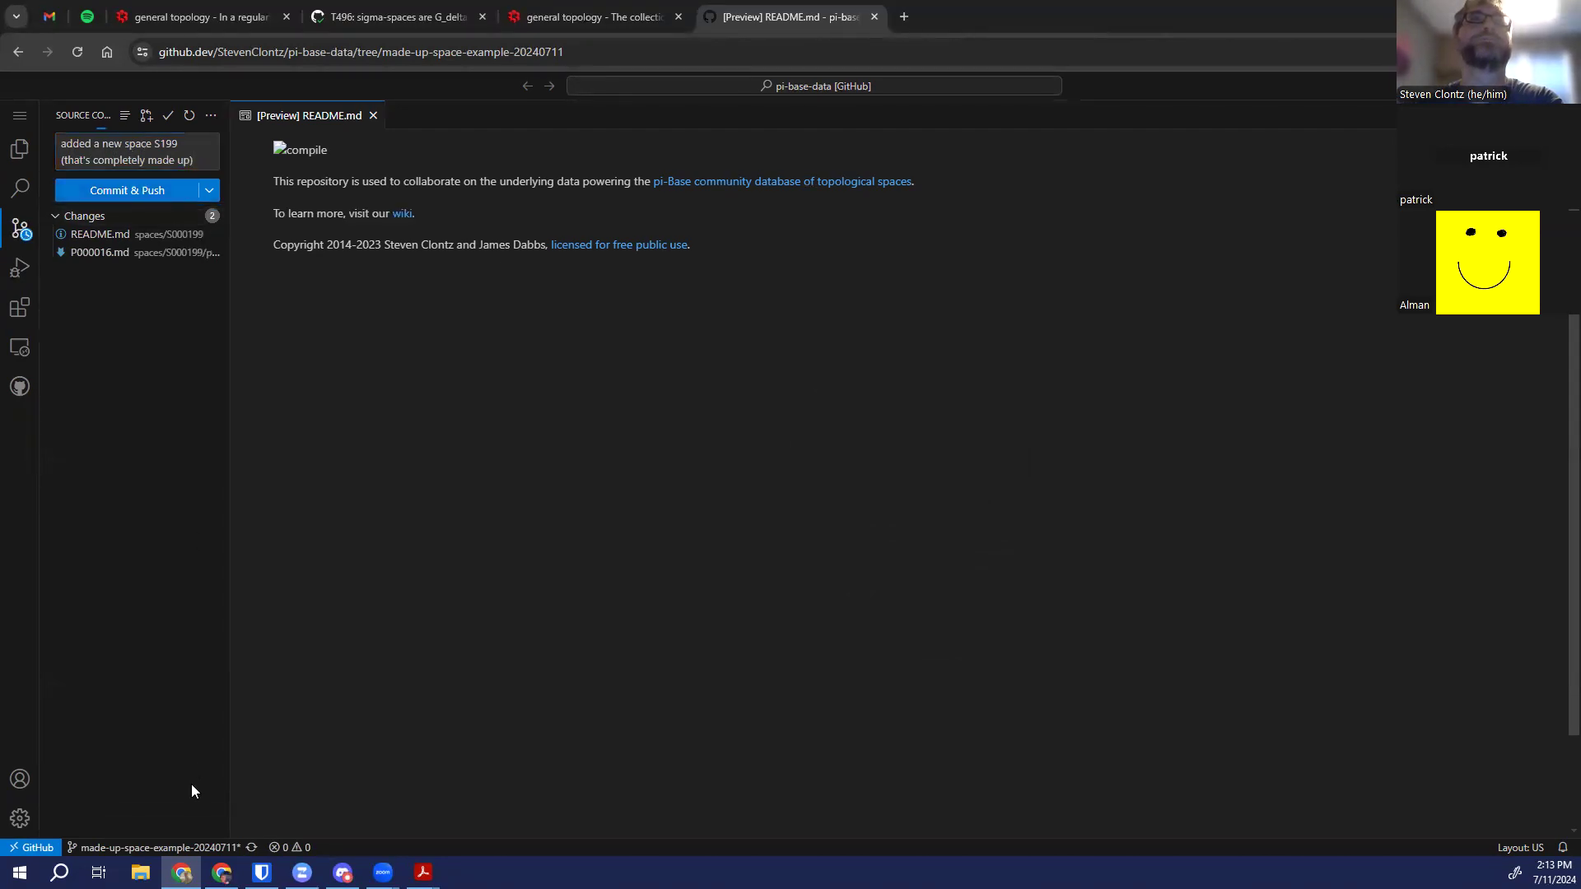
left_click(127, 190)
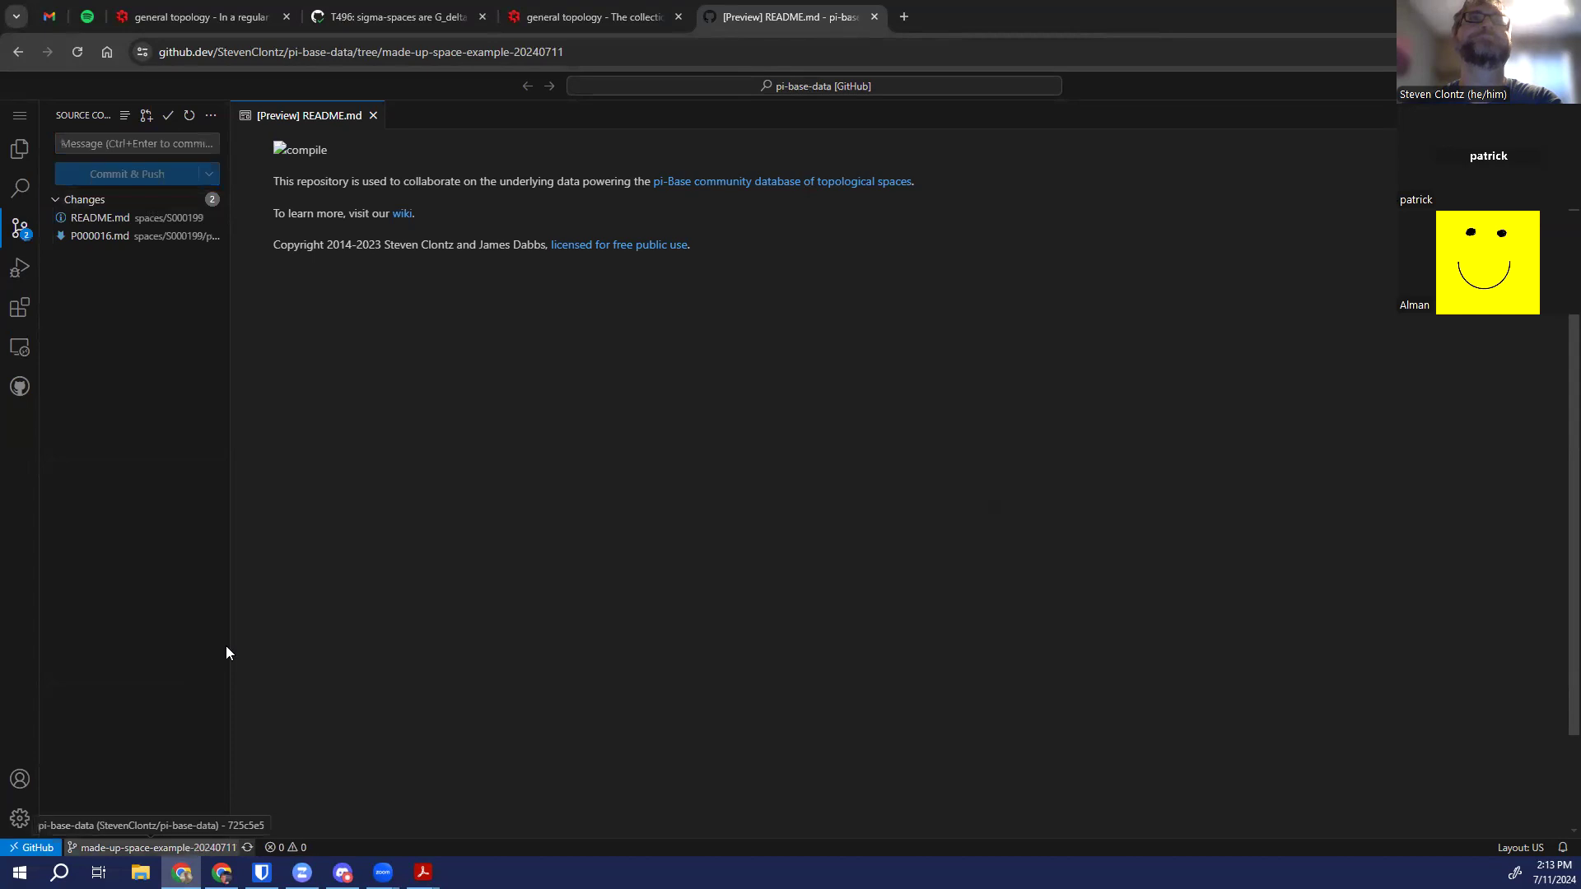
left_click(83, 199)
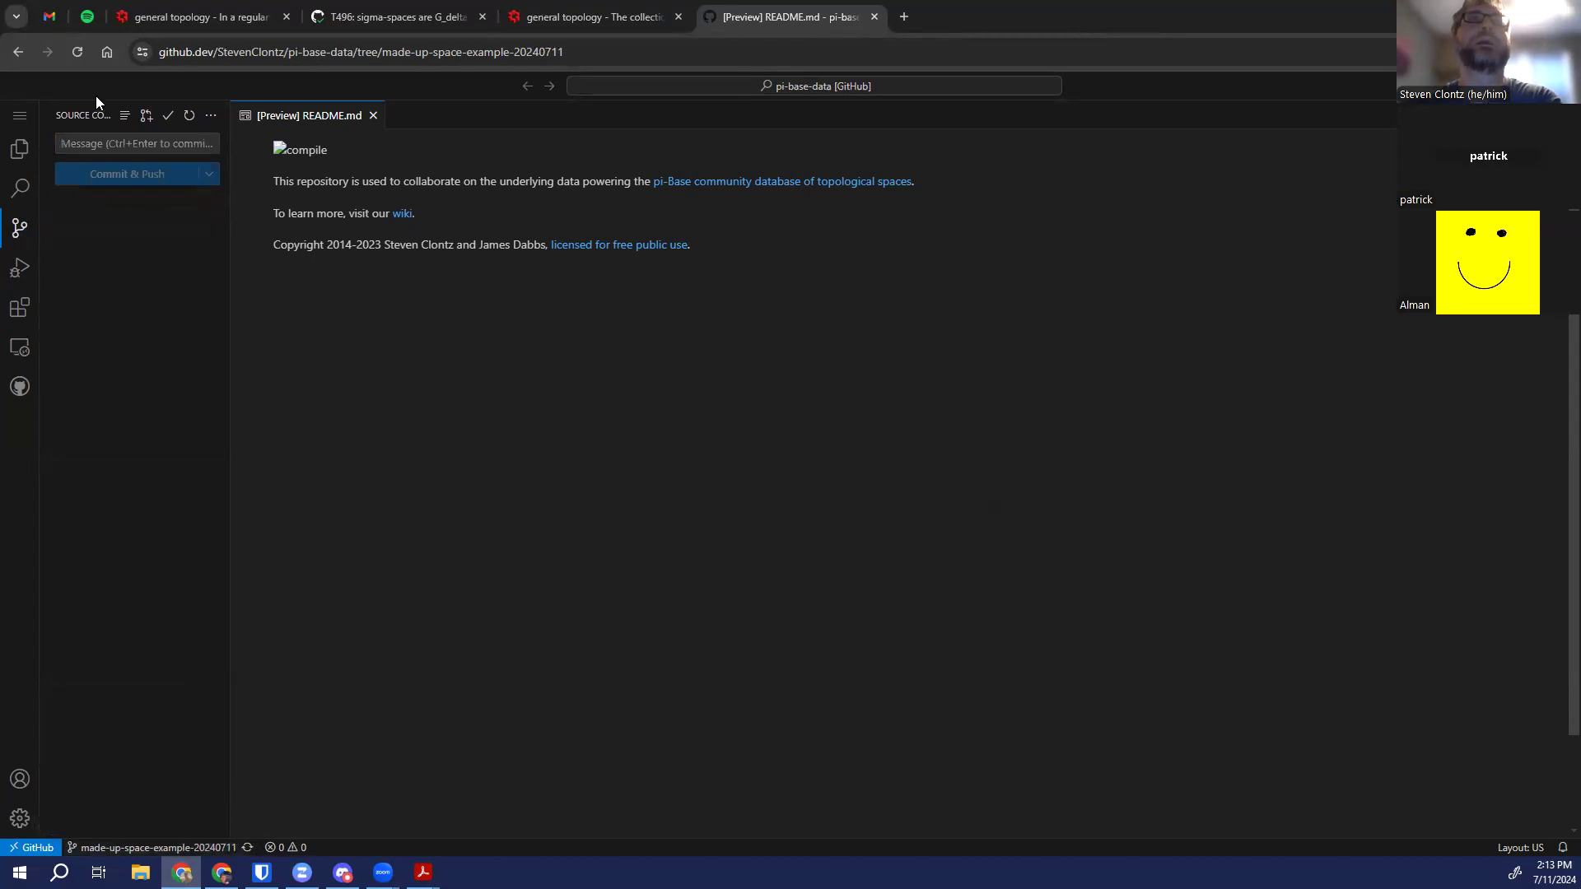
mouse_move(199, 826)
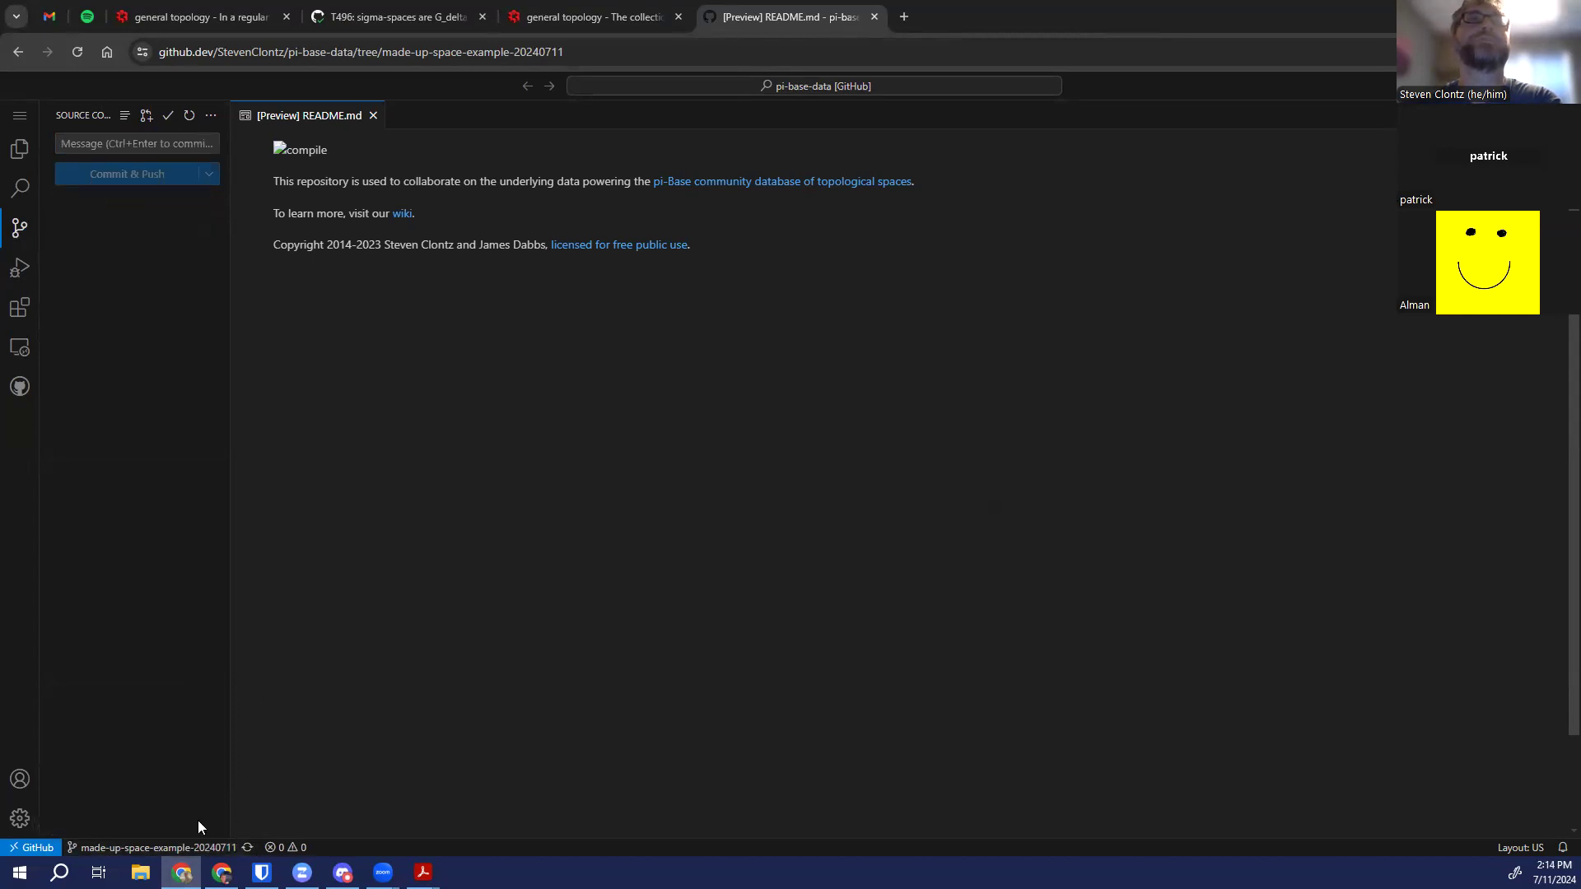
mouse_move(128, 466)
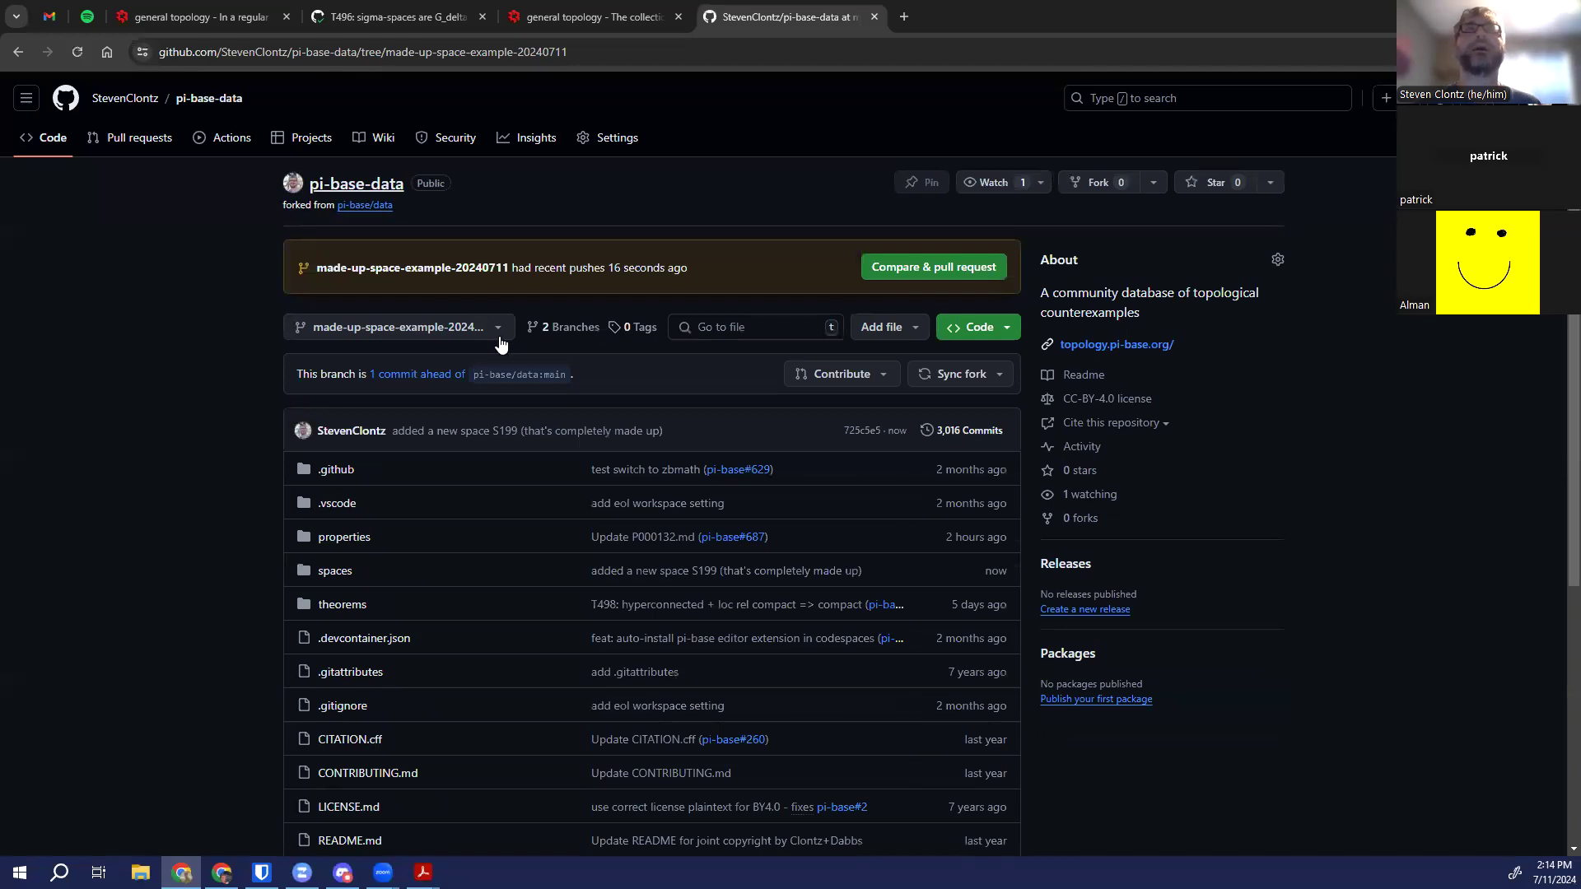
mouse_move(530, 376)
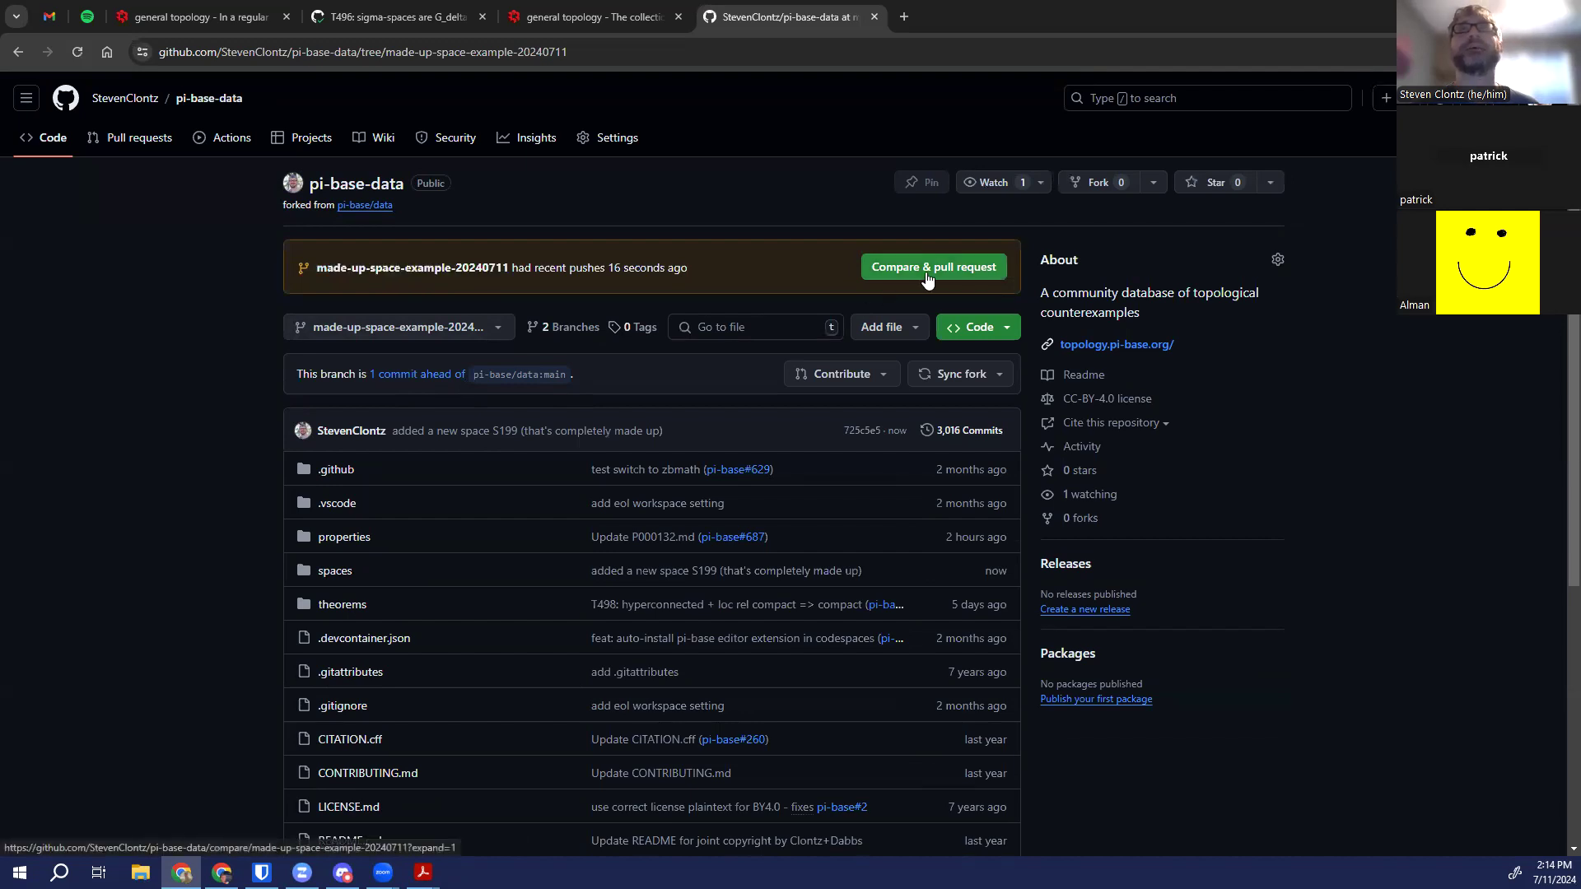
Use Compare & pull request on the fork's recent-pushes banner to open the PR form into pi-base/data
left_click(931, 266)
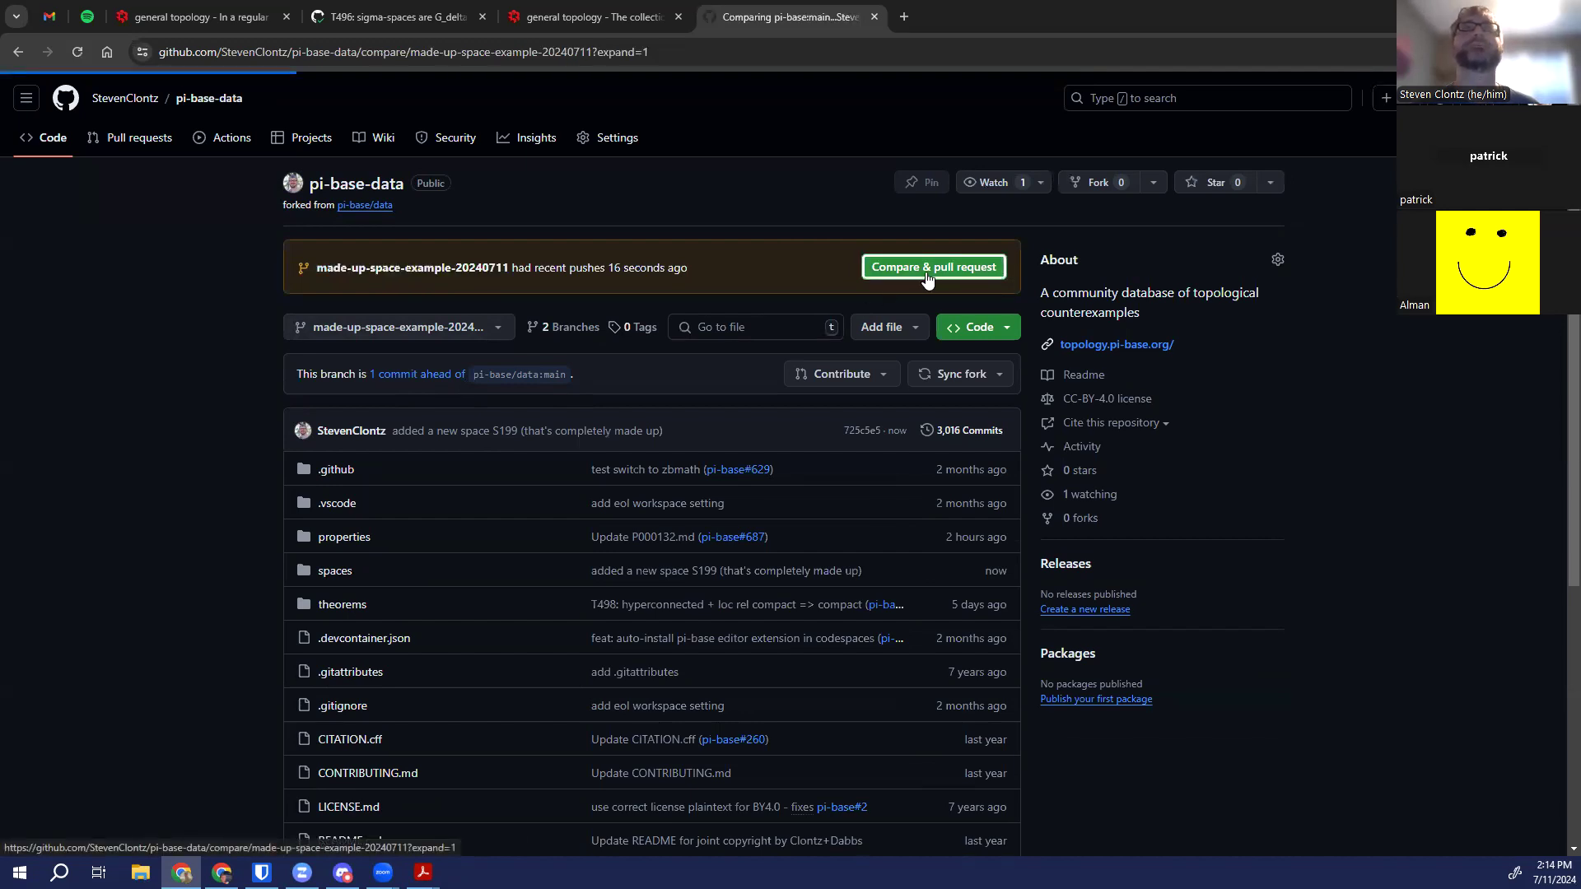
left_click(932, 266)
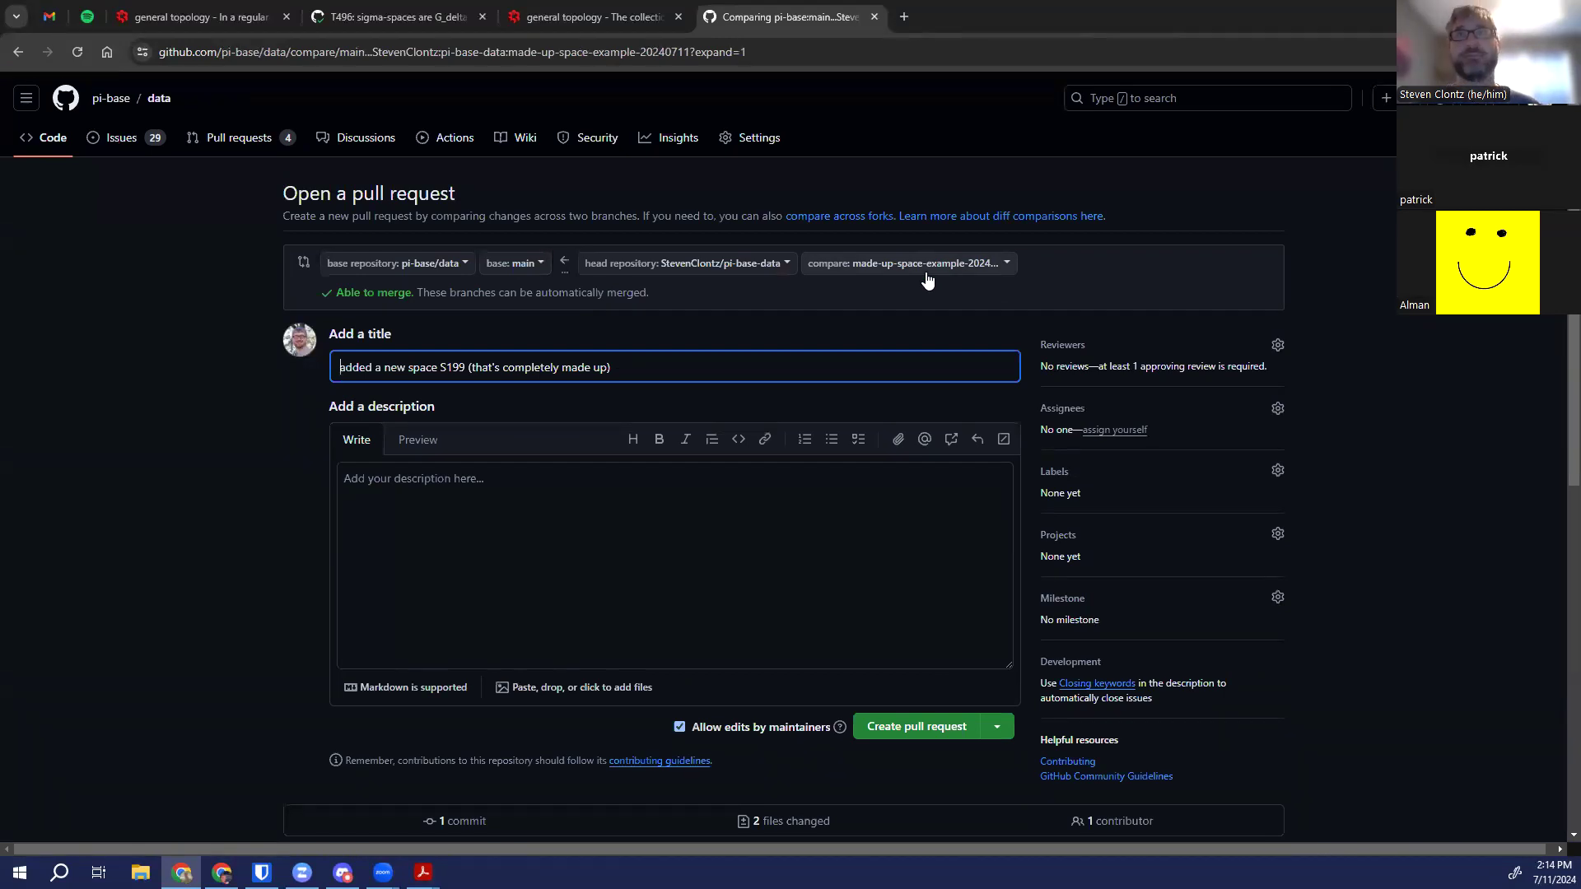
Choose Create draft pull request, review the form, and submit draft PR #688 into pi-base/data
left_click(995, 726)
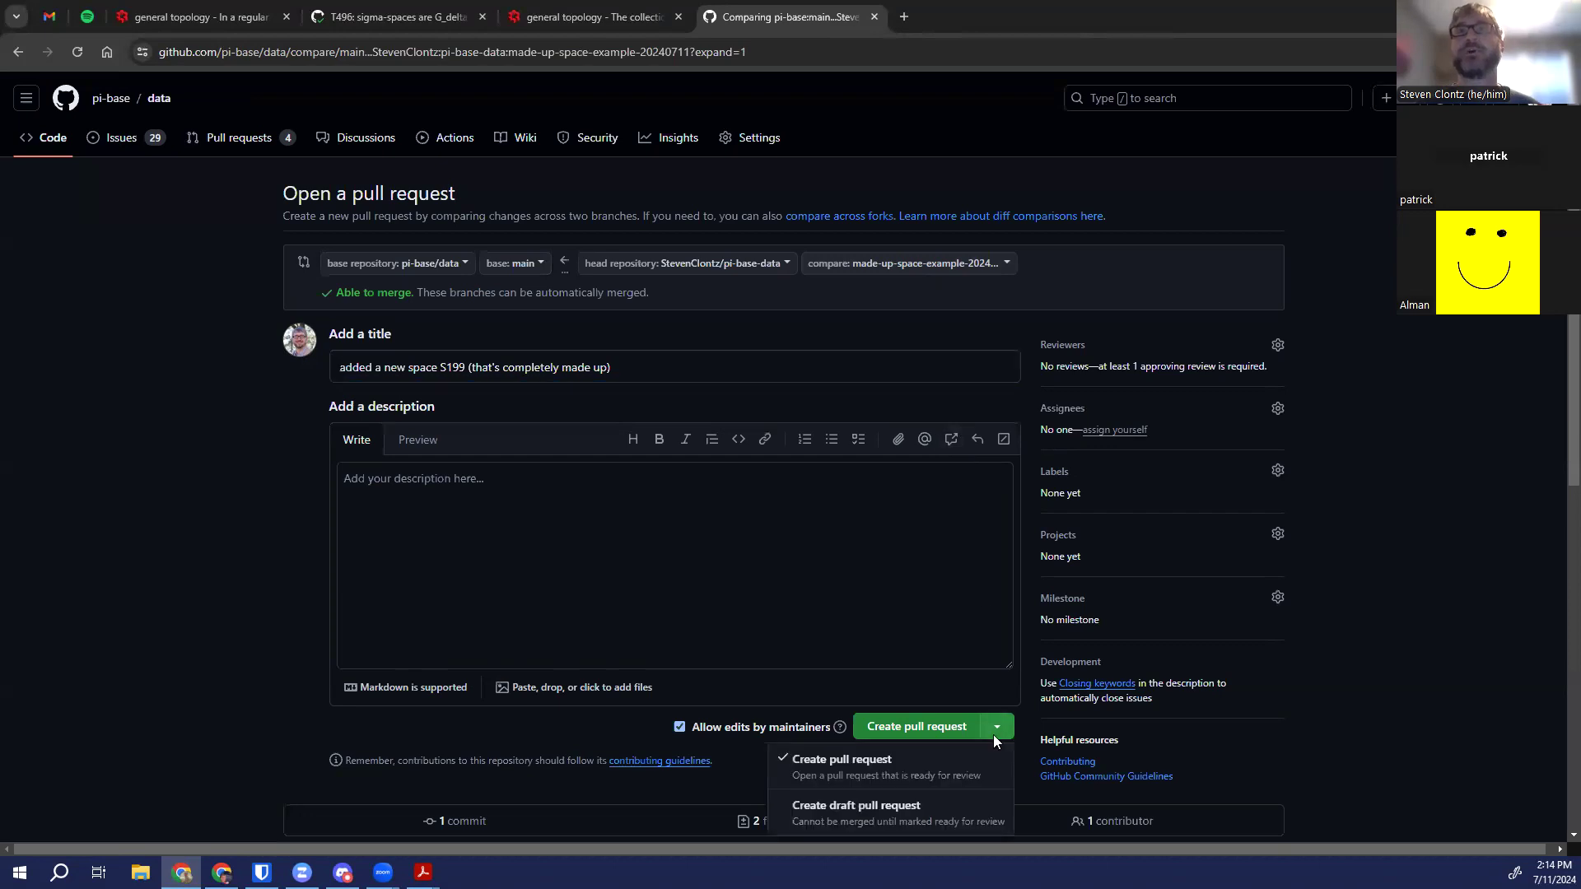
left_click(854, 805)
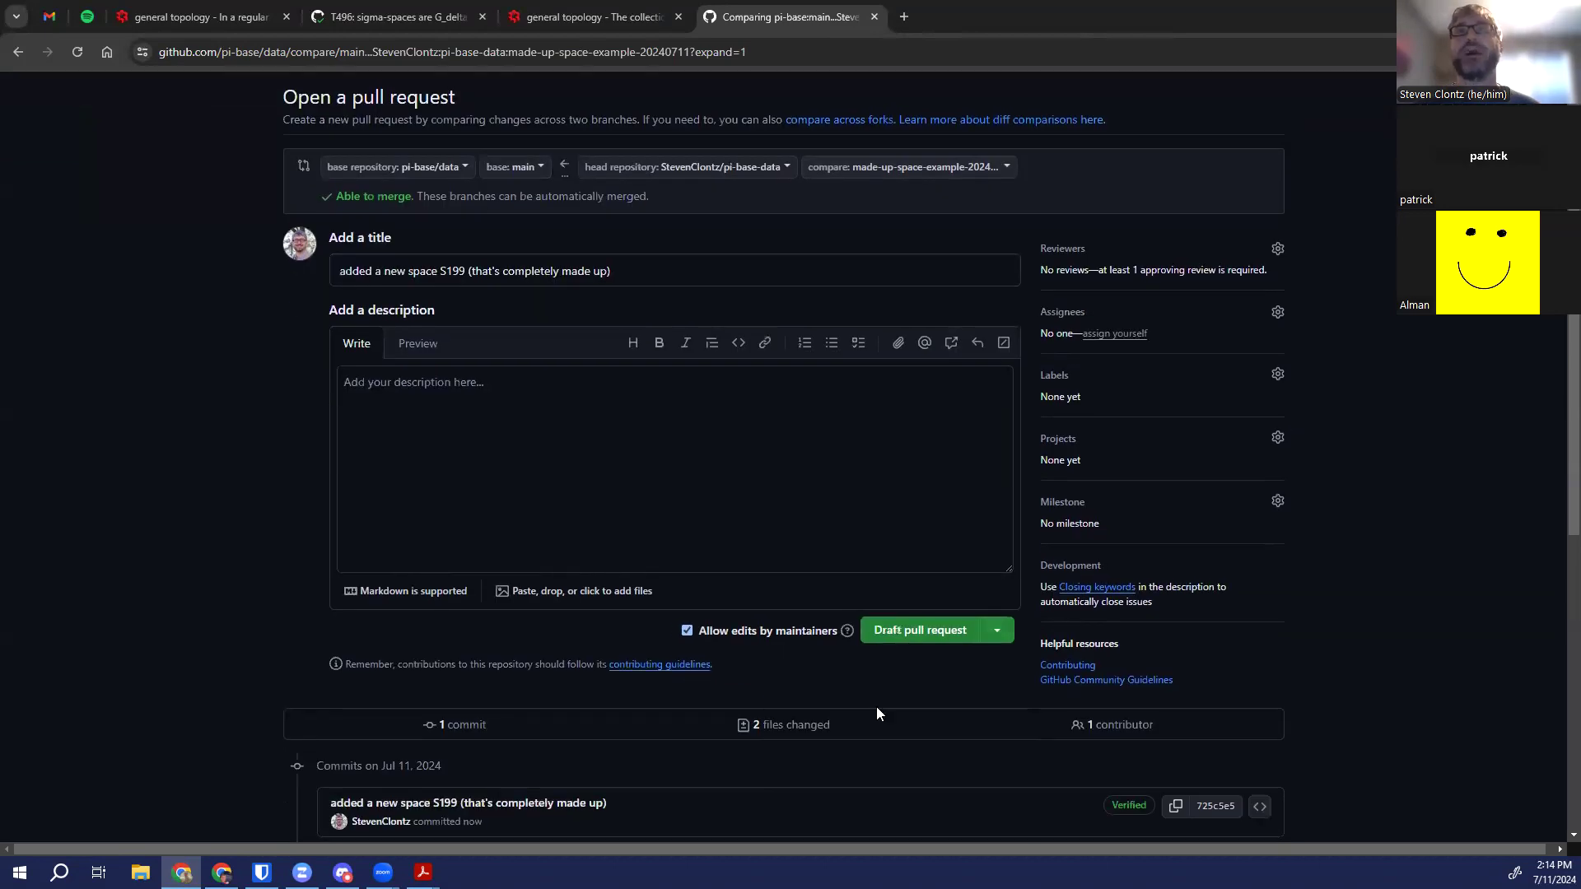
mouse_move(228, 599)
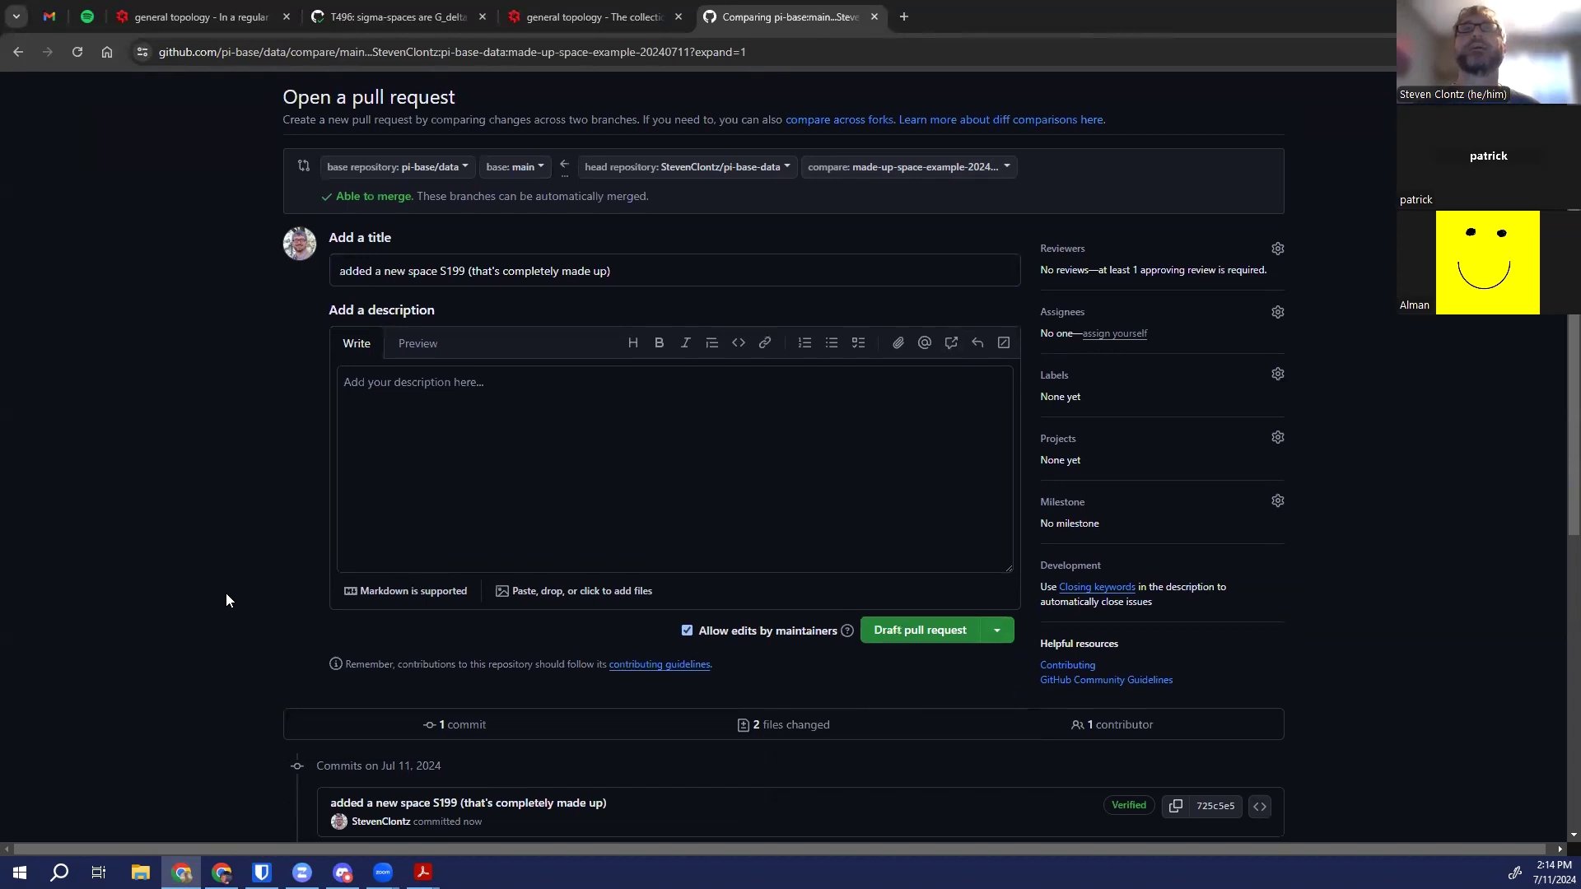
scroll("up", 3)
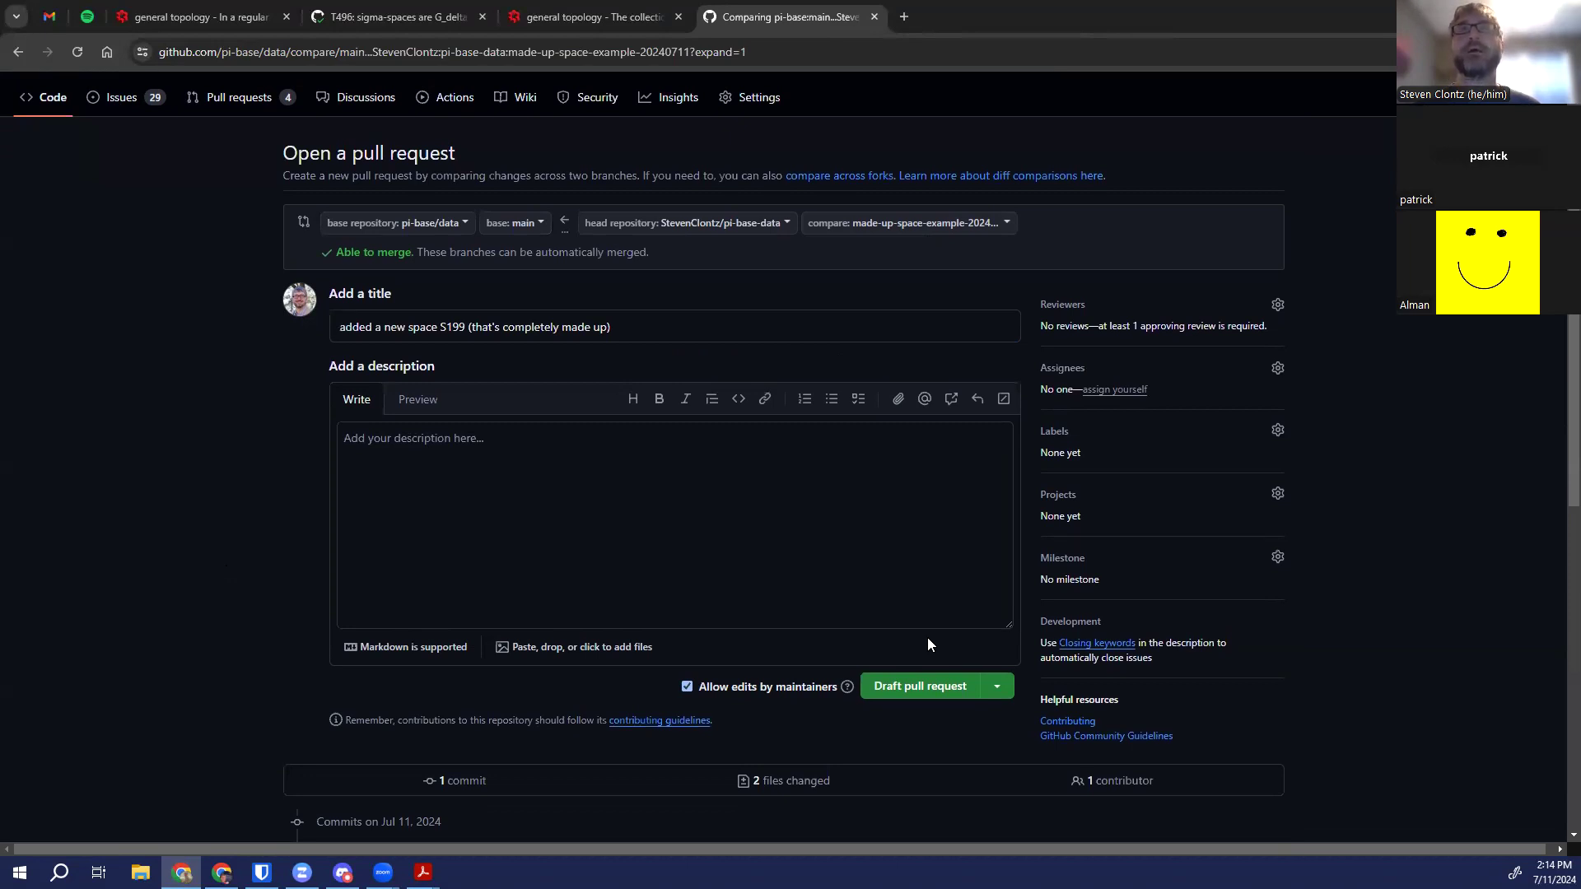
scroll("up", 3)
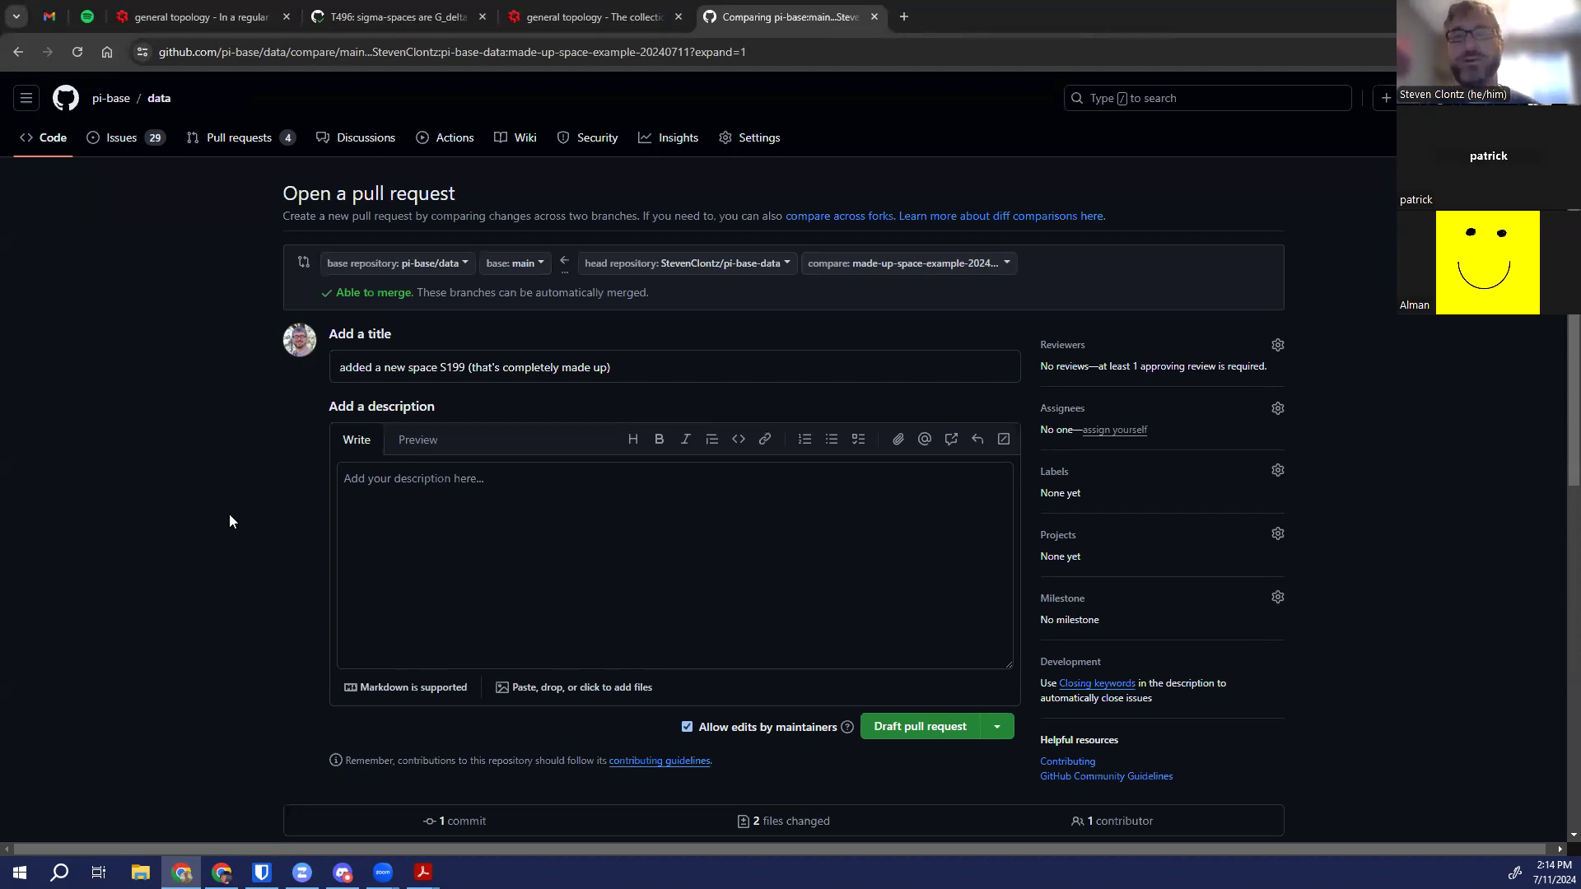
mouse_move(887, 726)
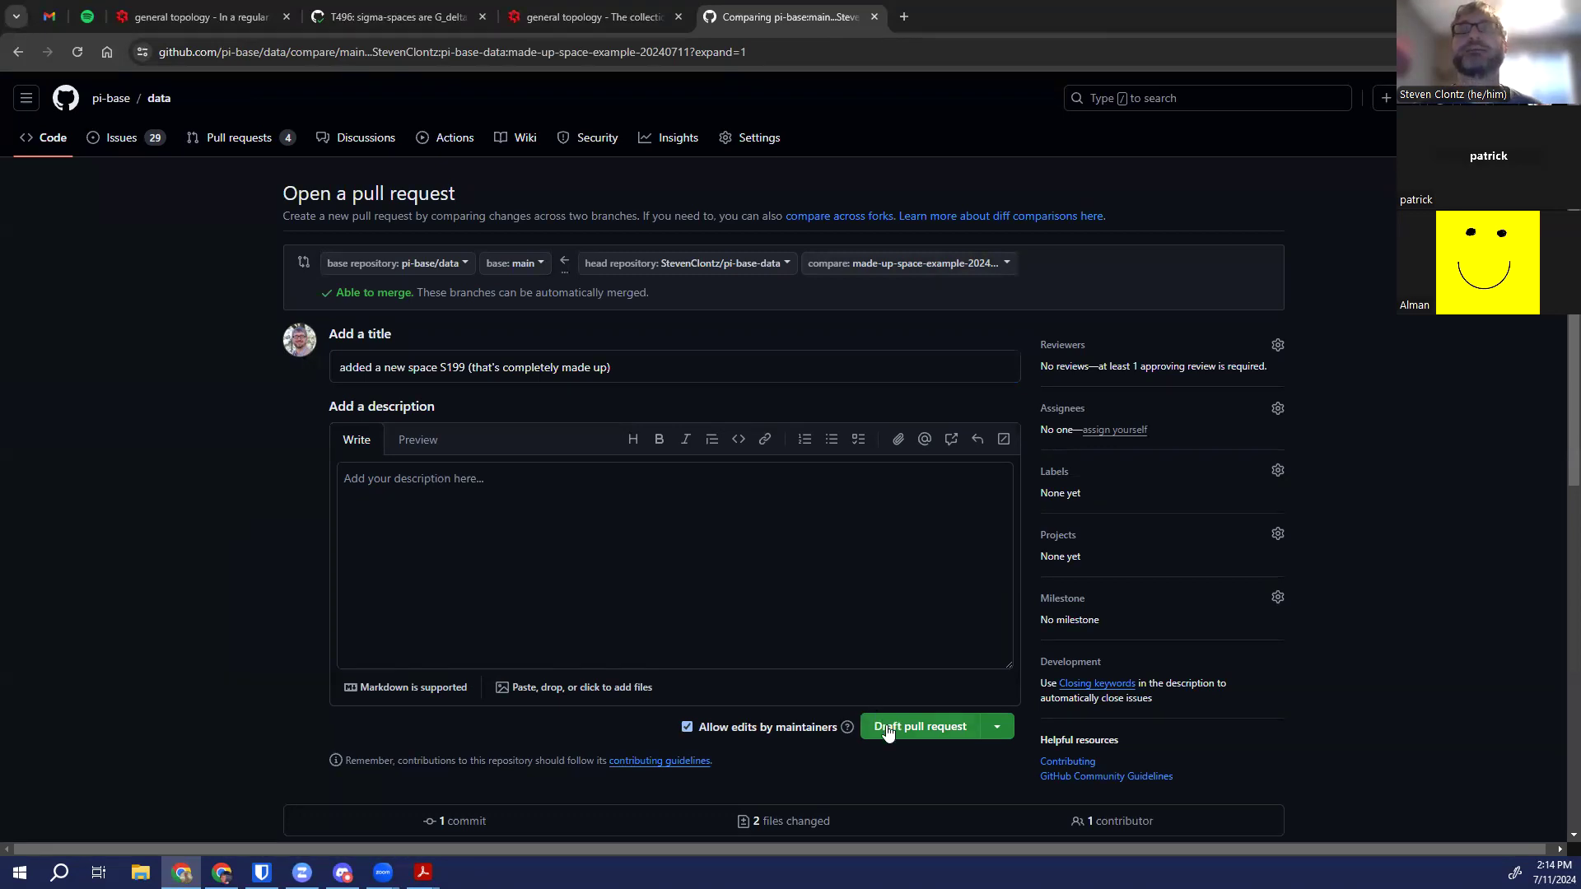
left_click(918, 726)
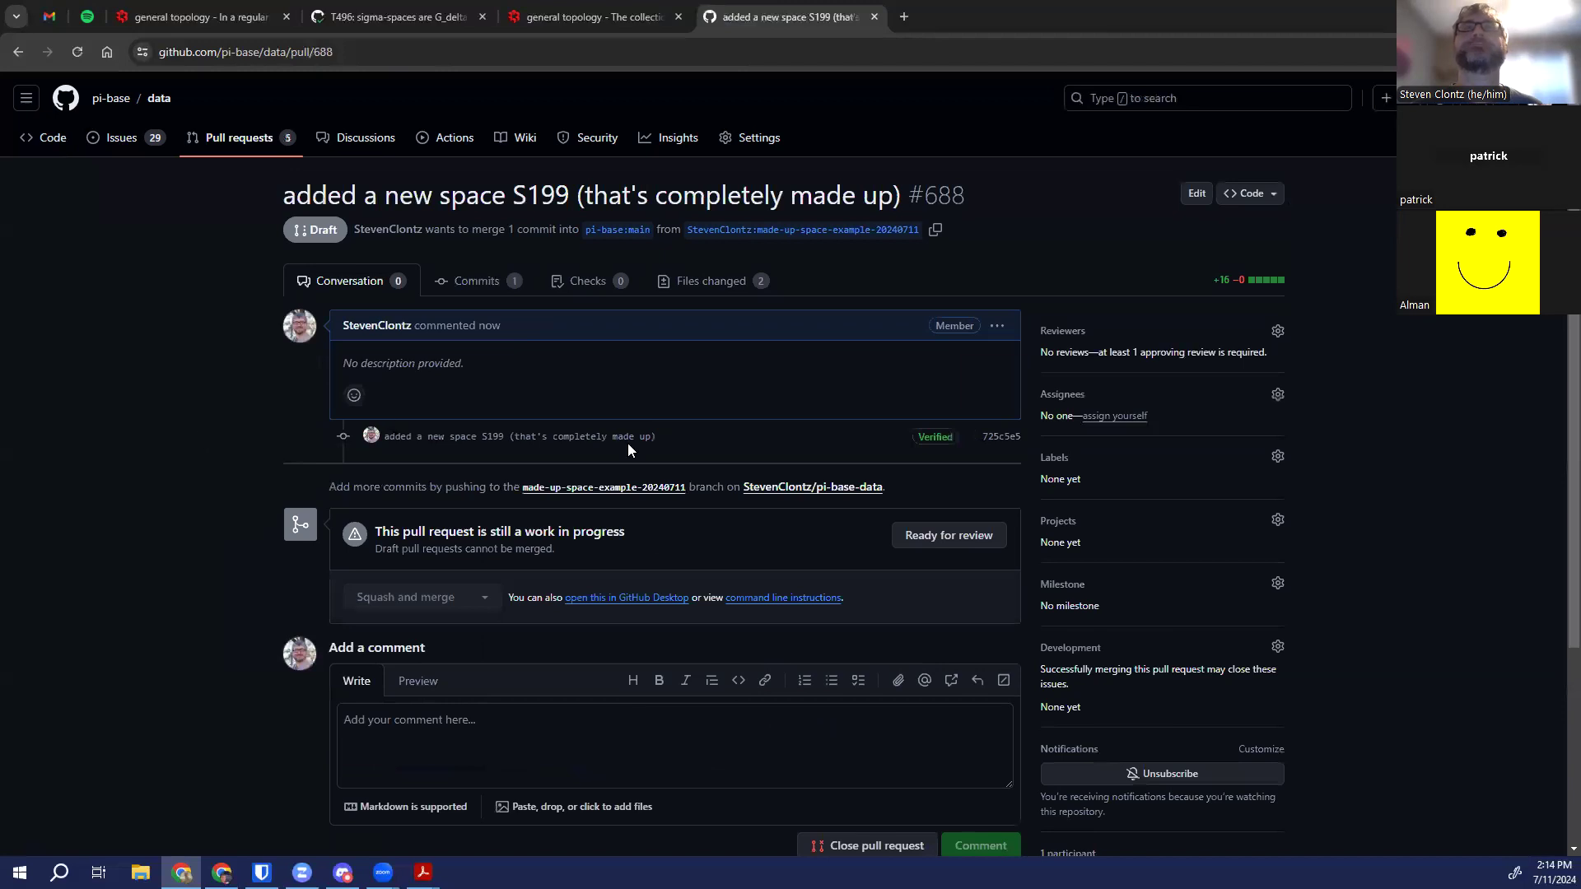
mouse_move(935, 439)
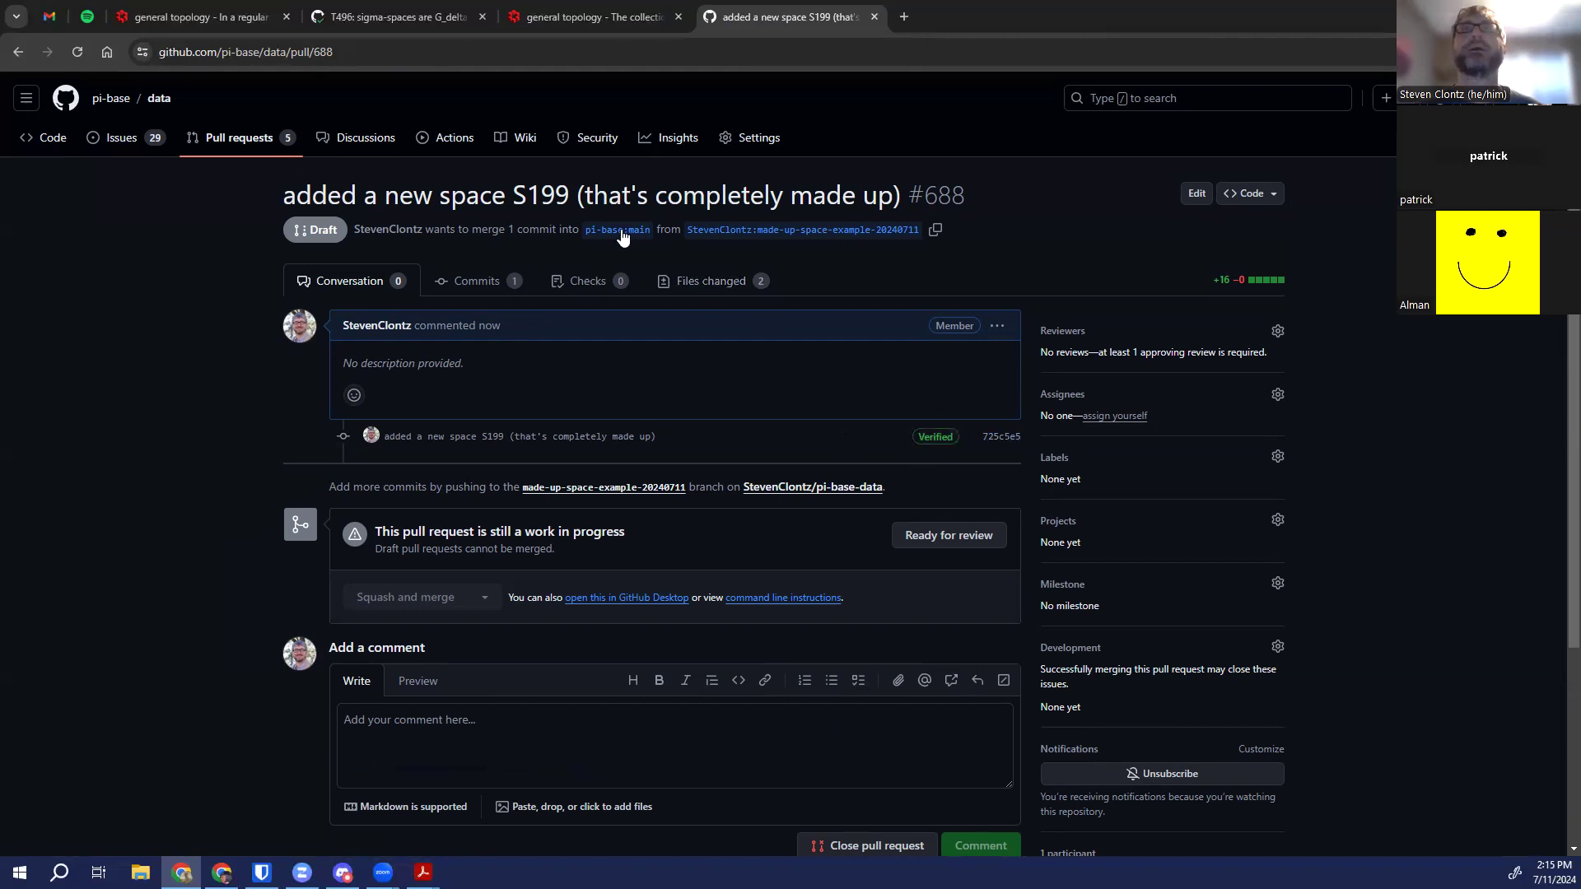
mouse_move(967, 446)
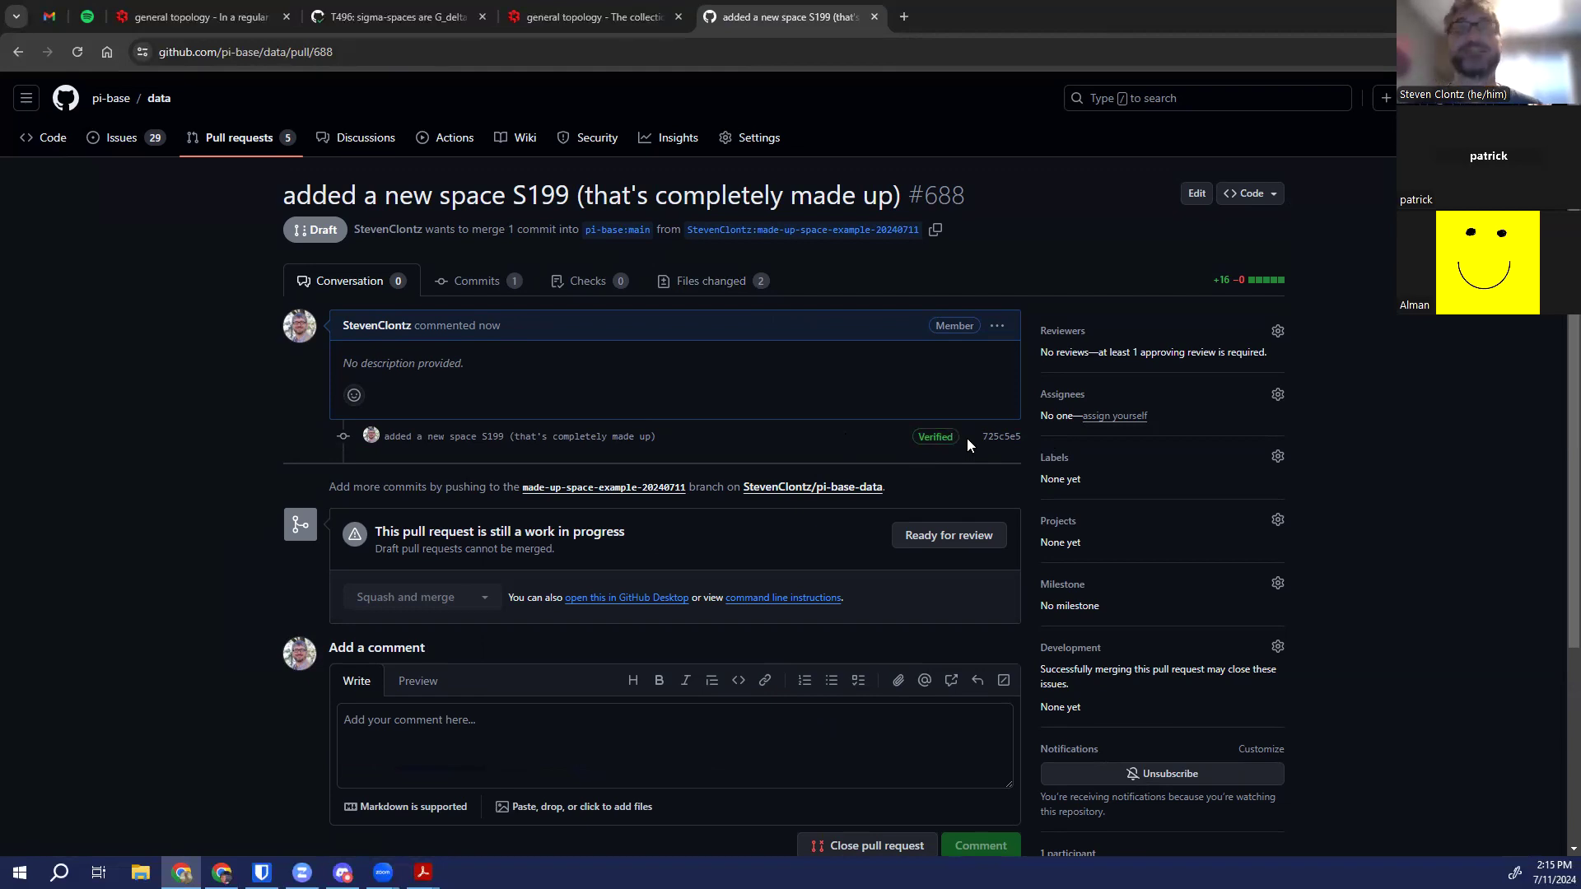
mouse_move(763, 412)
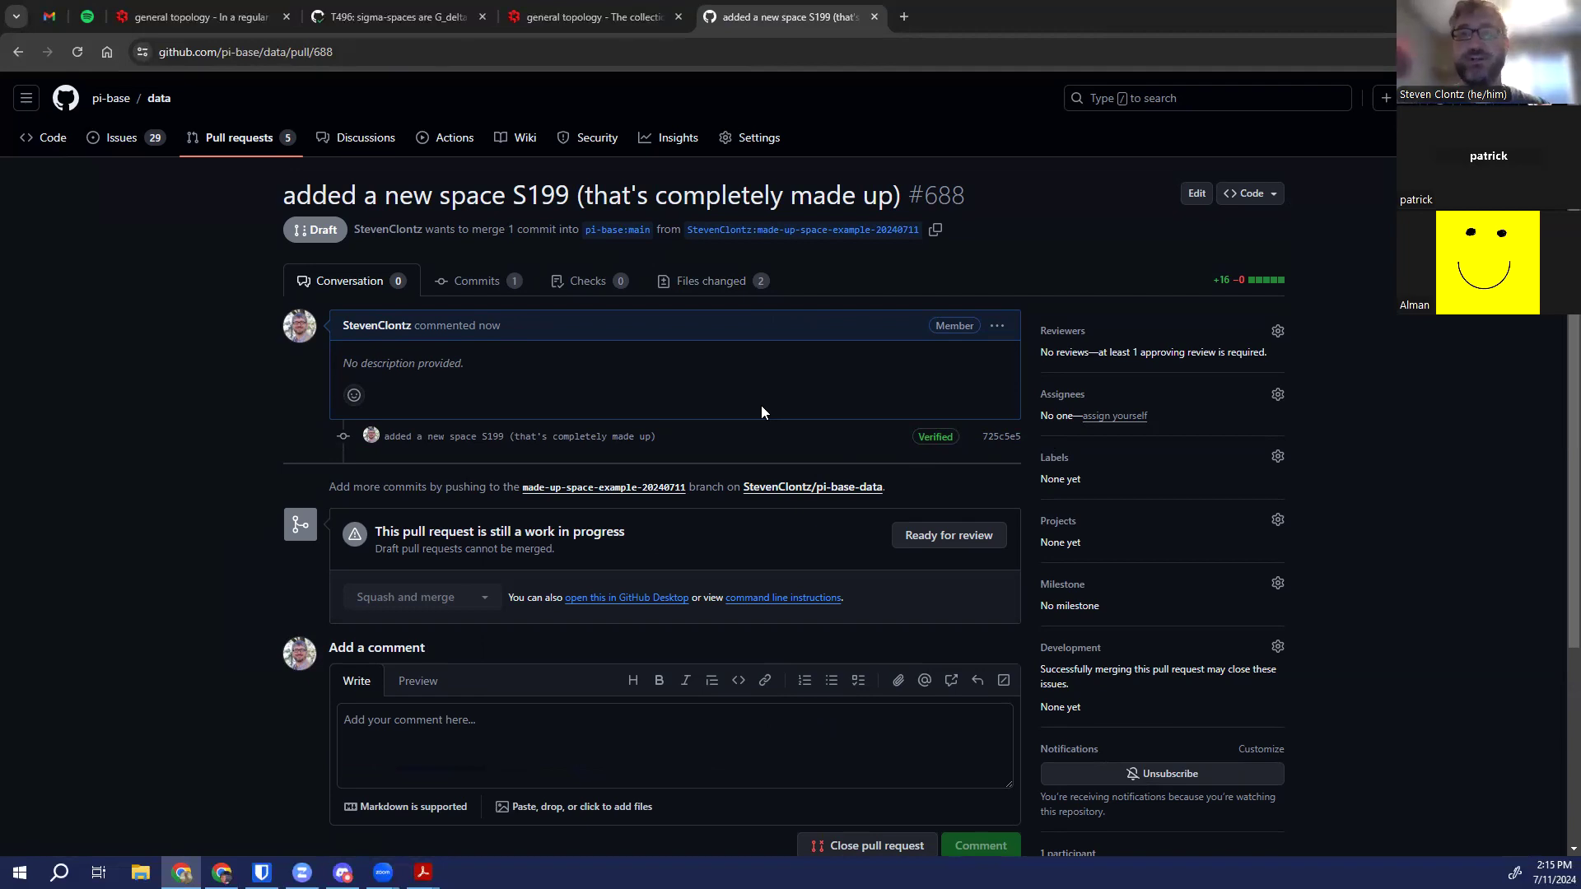
mouse_move(204, 410)
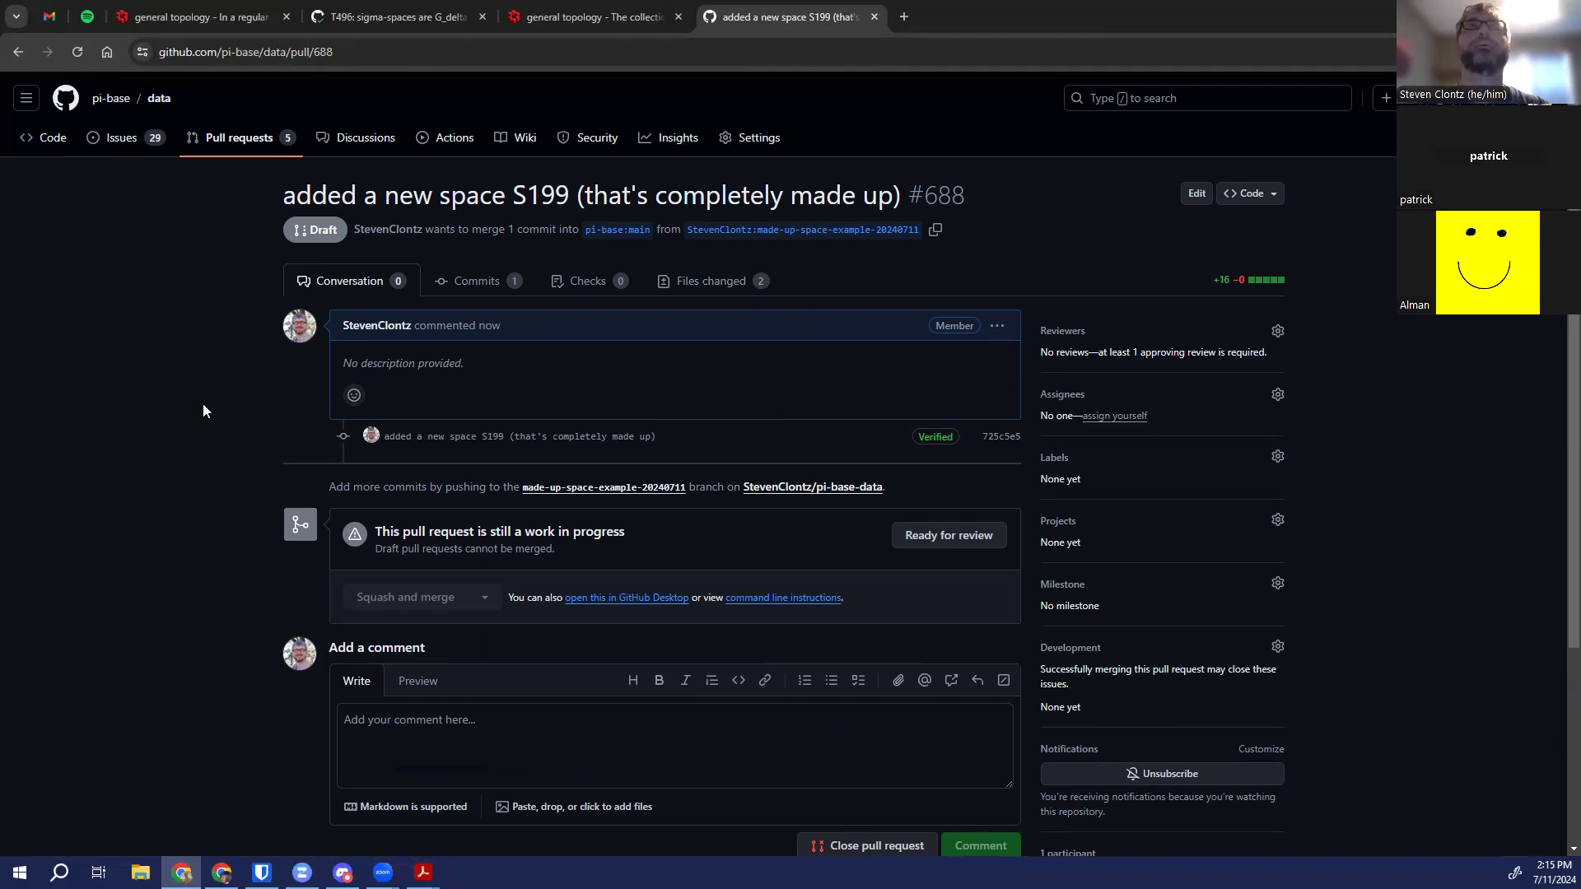
mouse_move(150, 385)
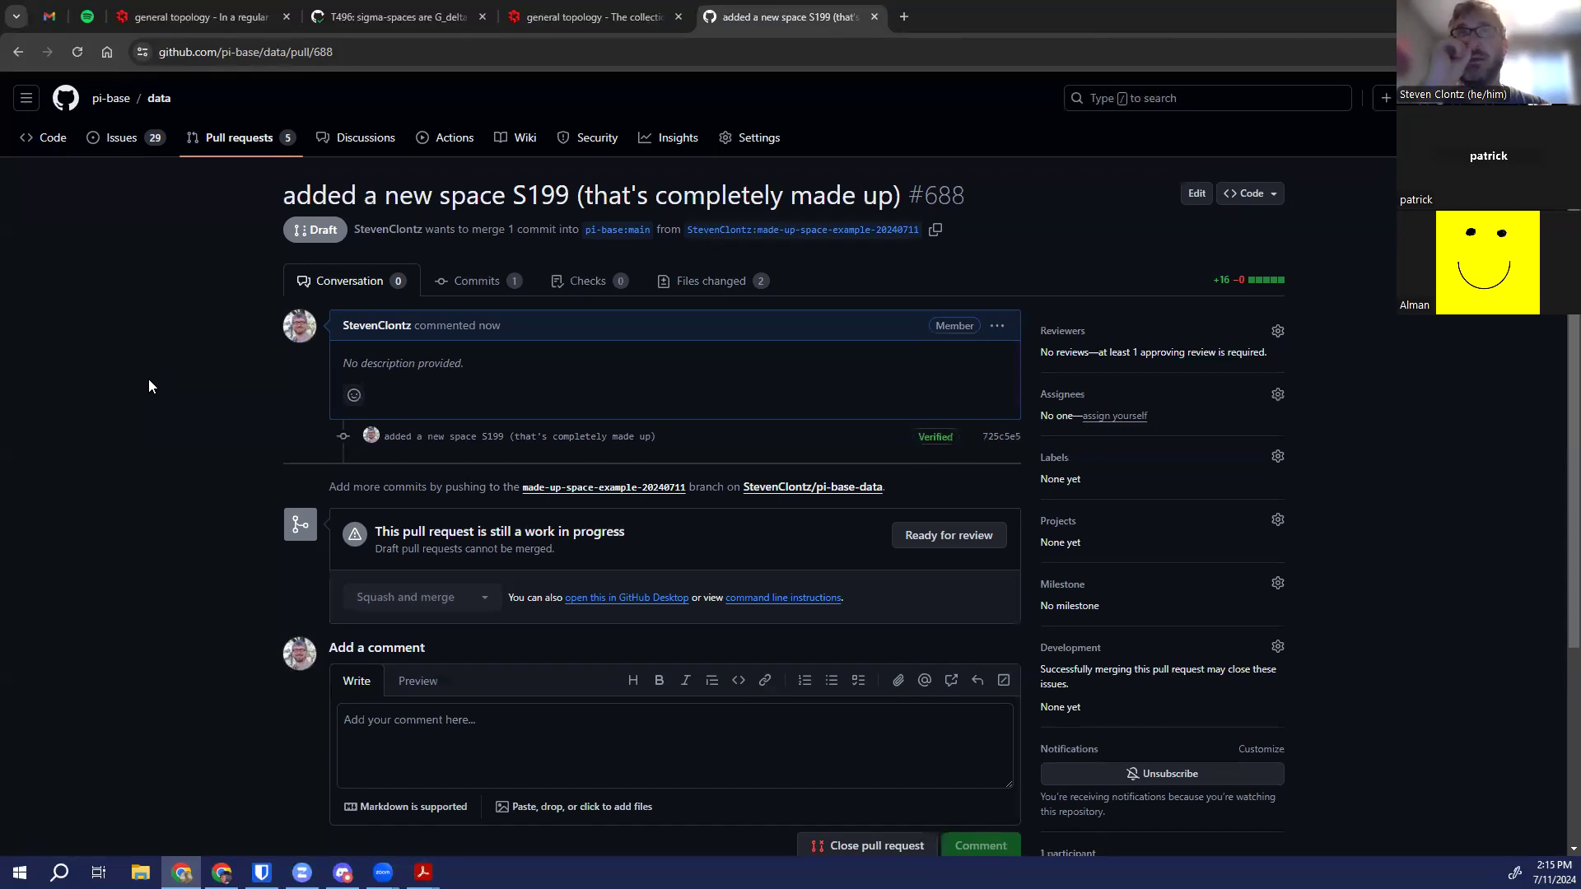
mouse_move(770, 240)
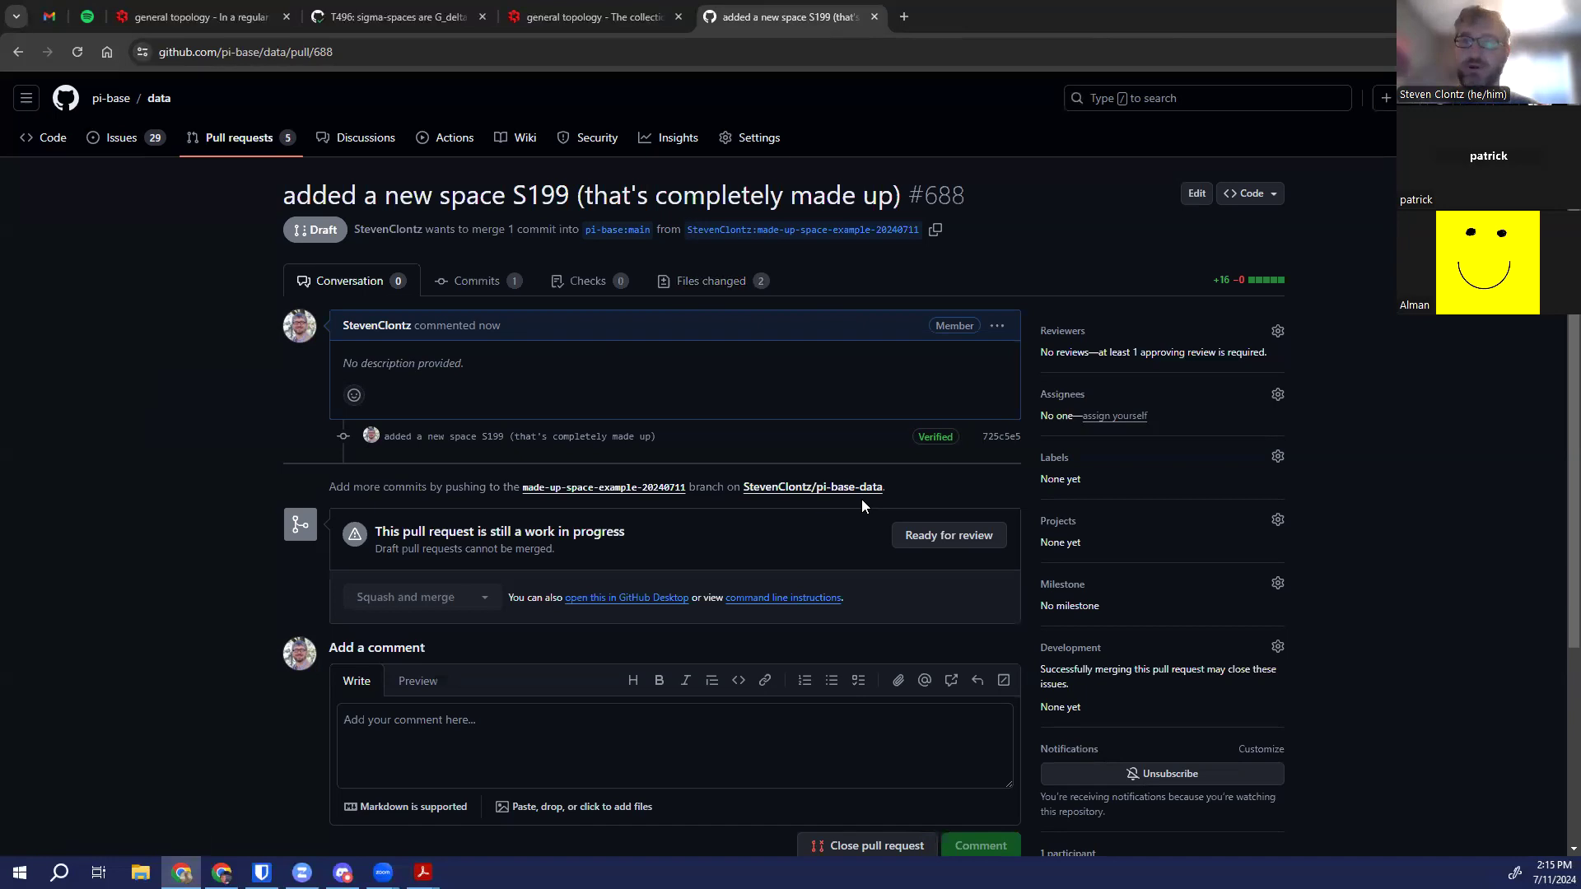
mouse_move(99, 549)
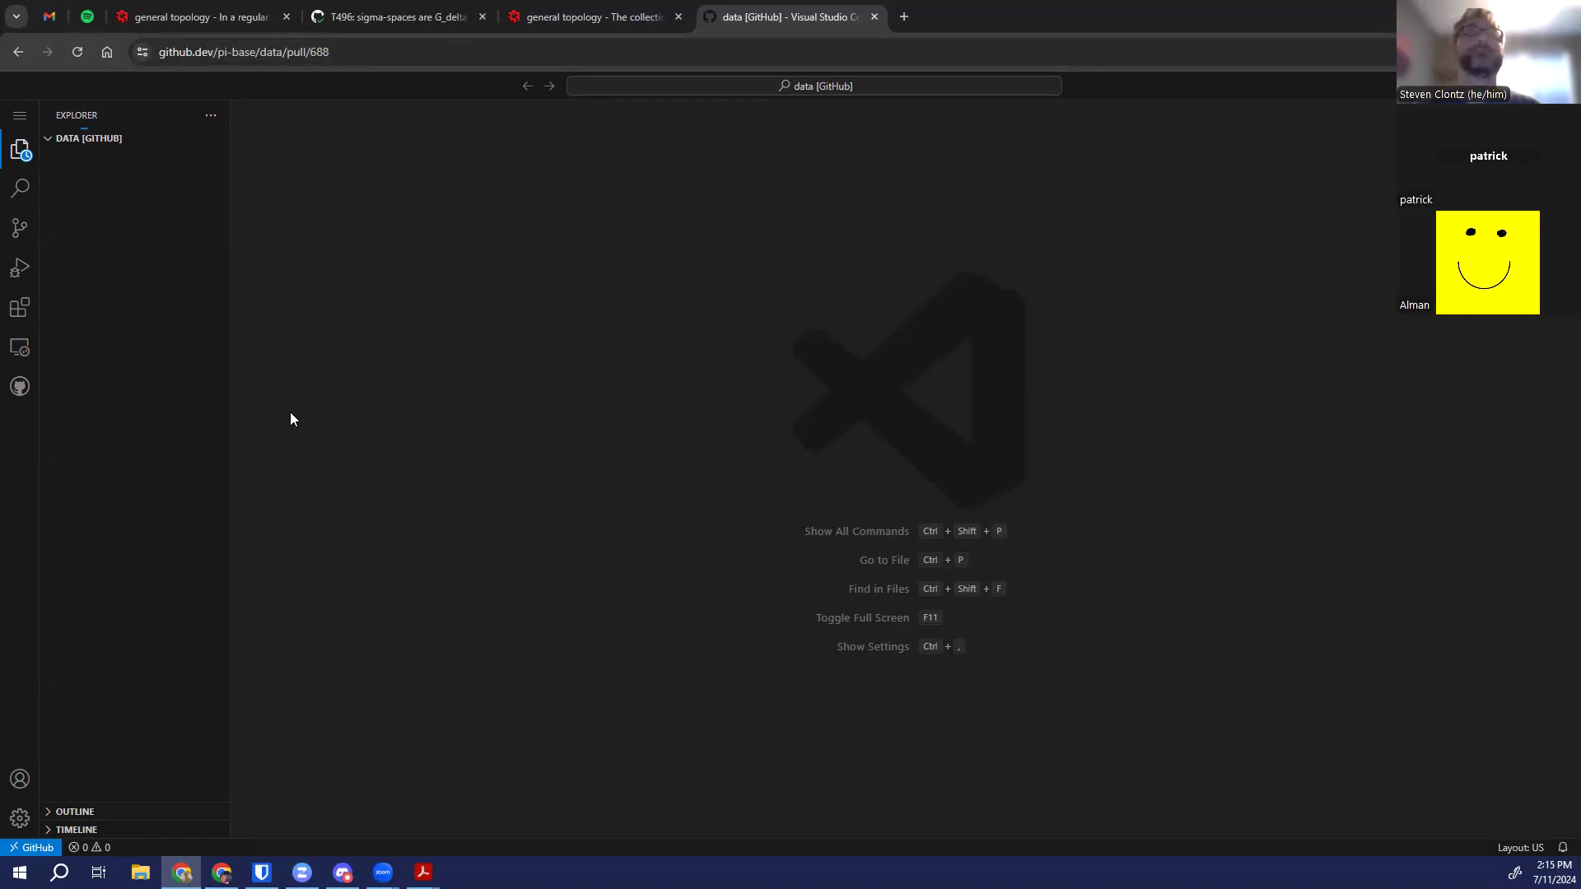
Load PR #688's changes in github.dev, create branch pr688, then go back to the PR on GitHub
left_click(20, 427)
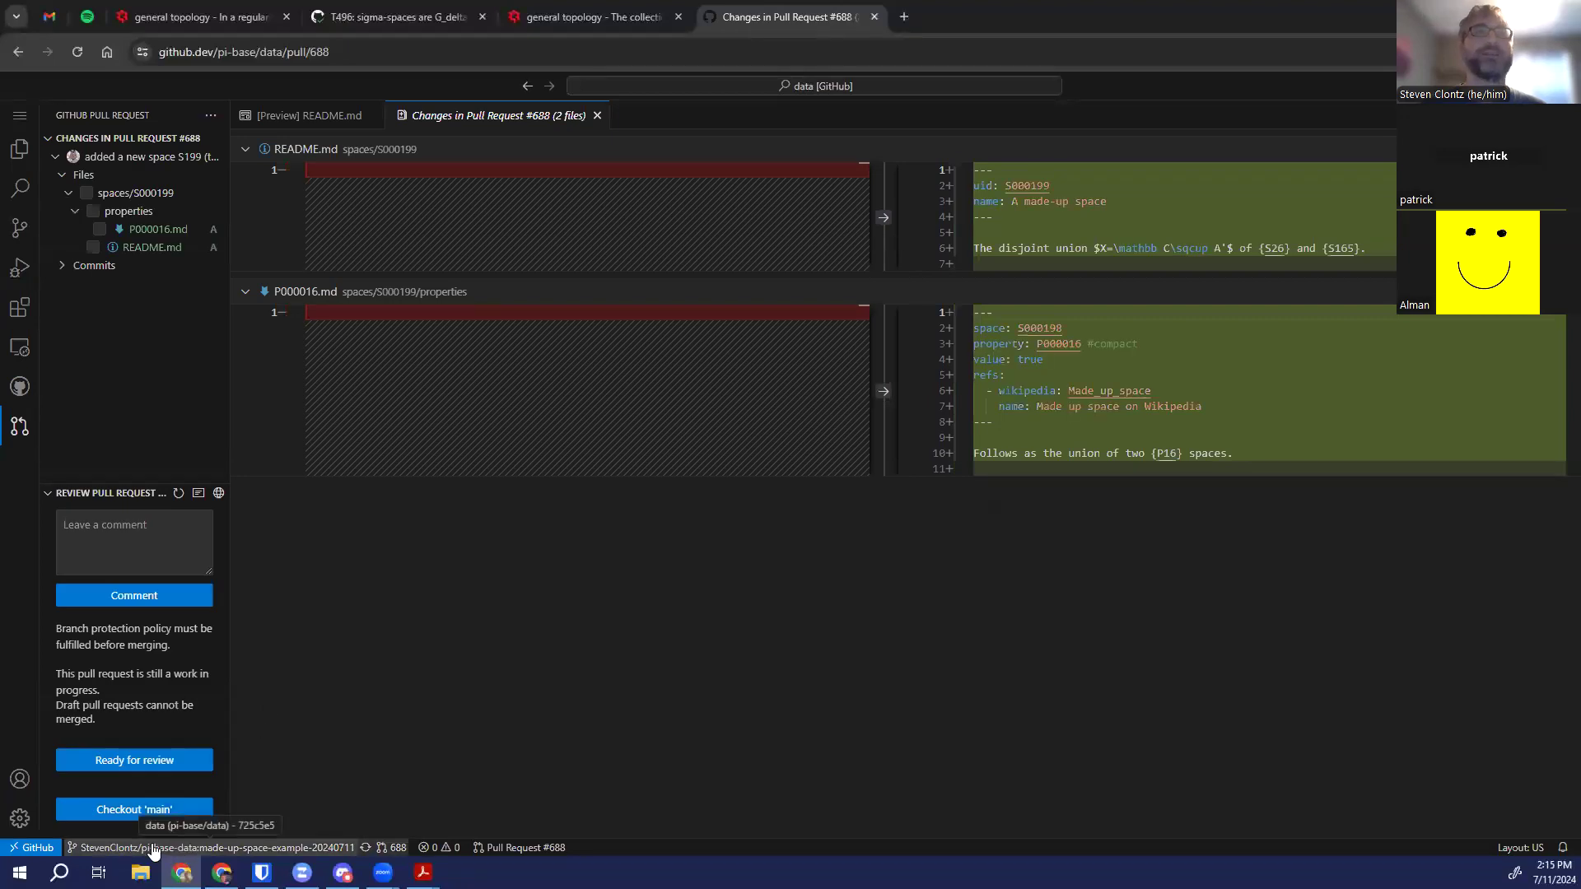
left_click(133, 808)
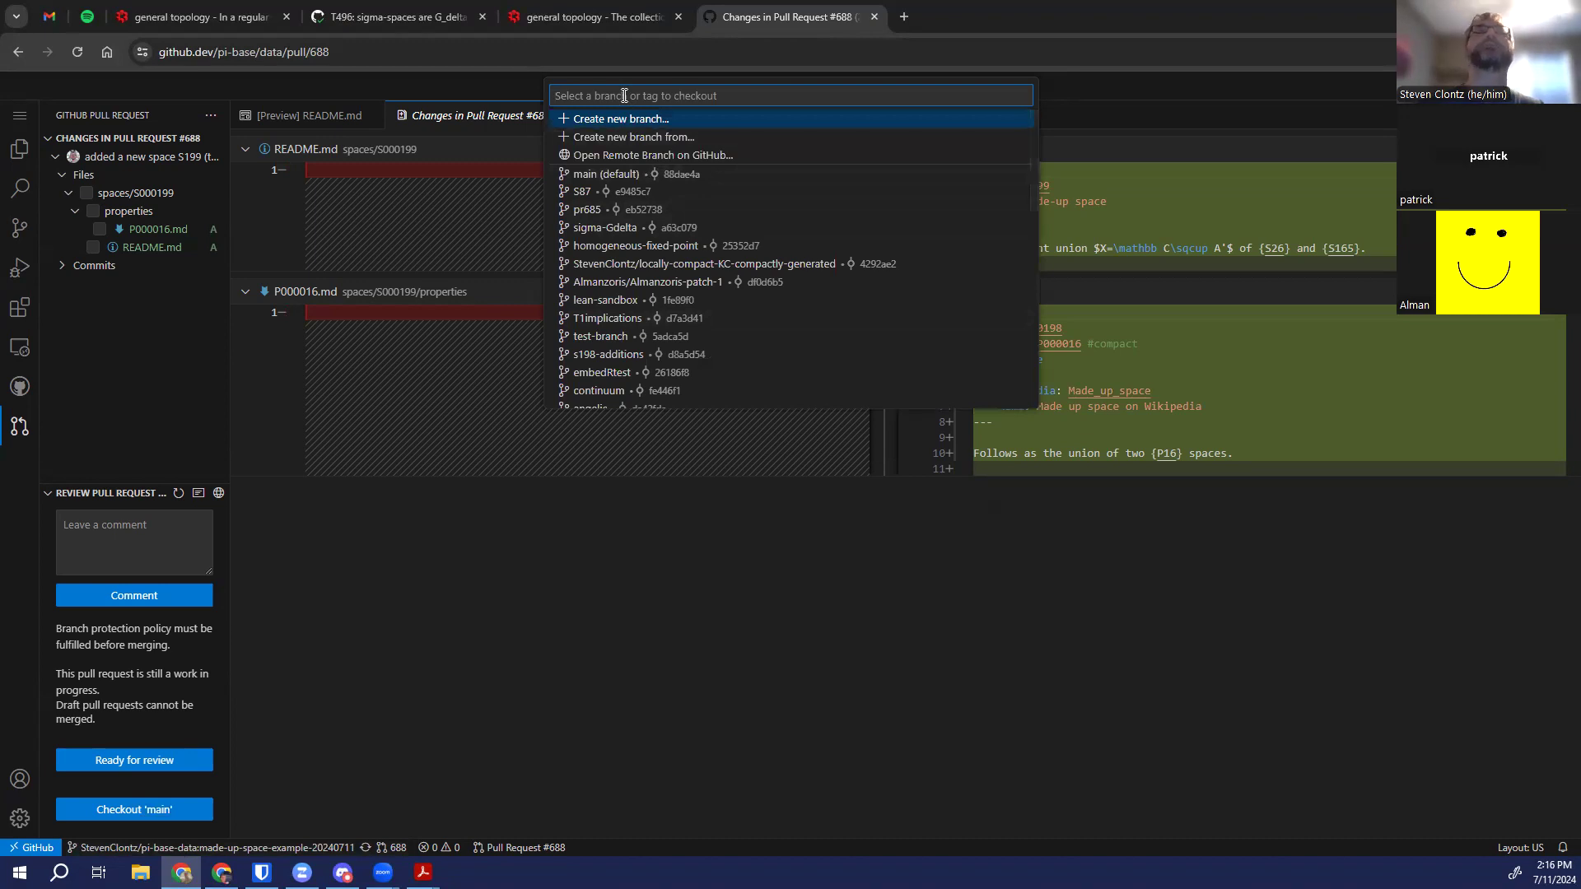
mouse_move(395, 160)
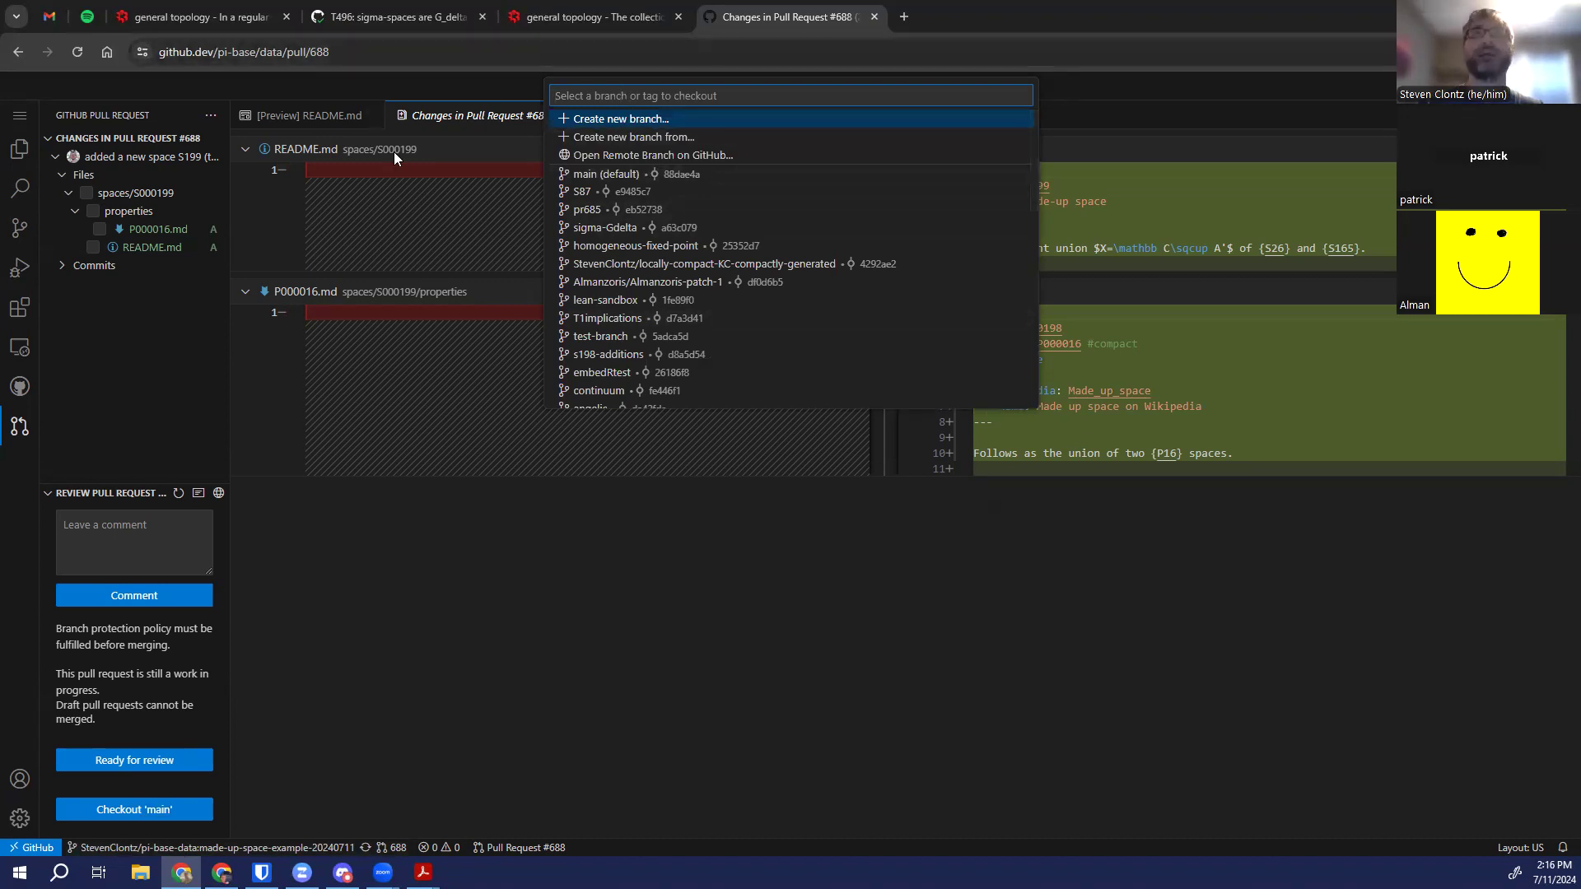
type("pr688")
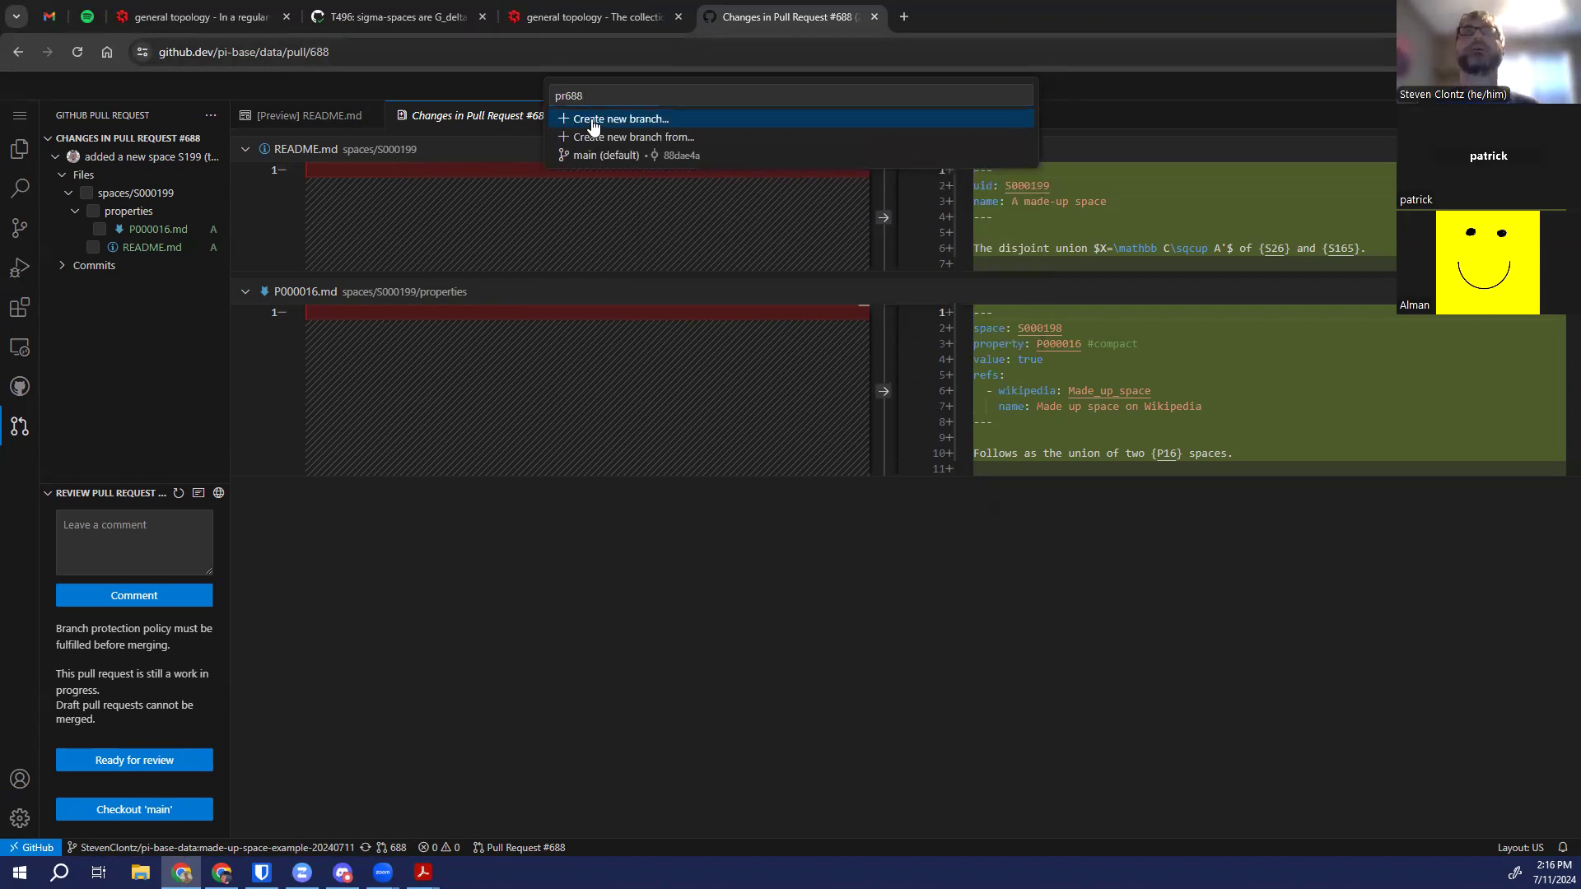
left_click(619, 119)
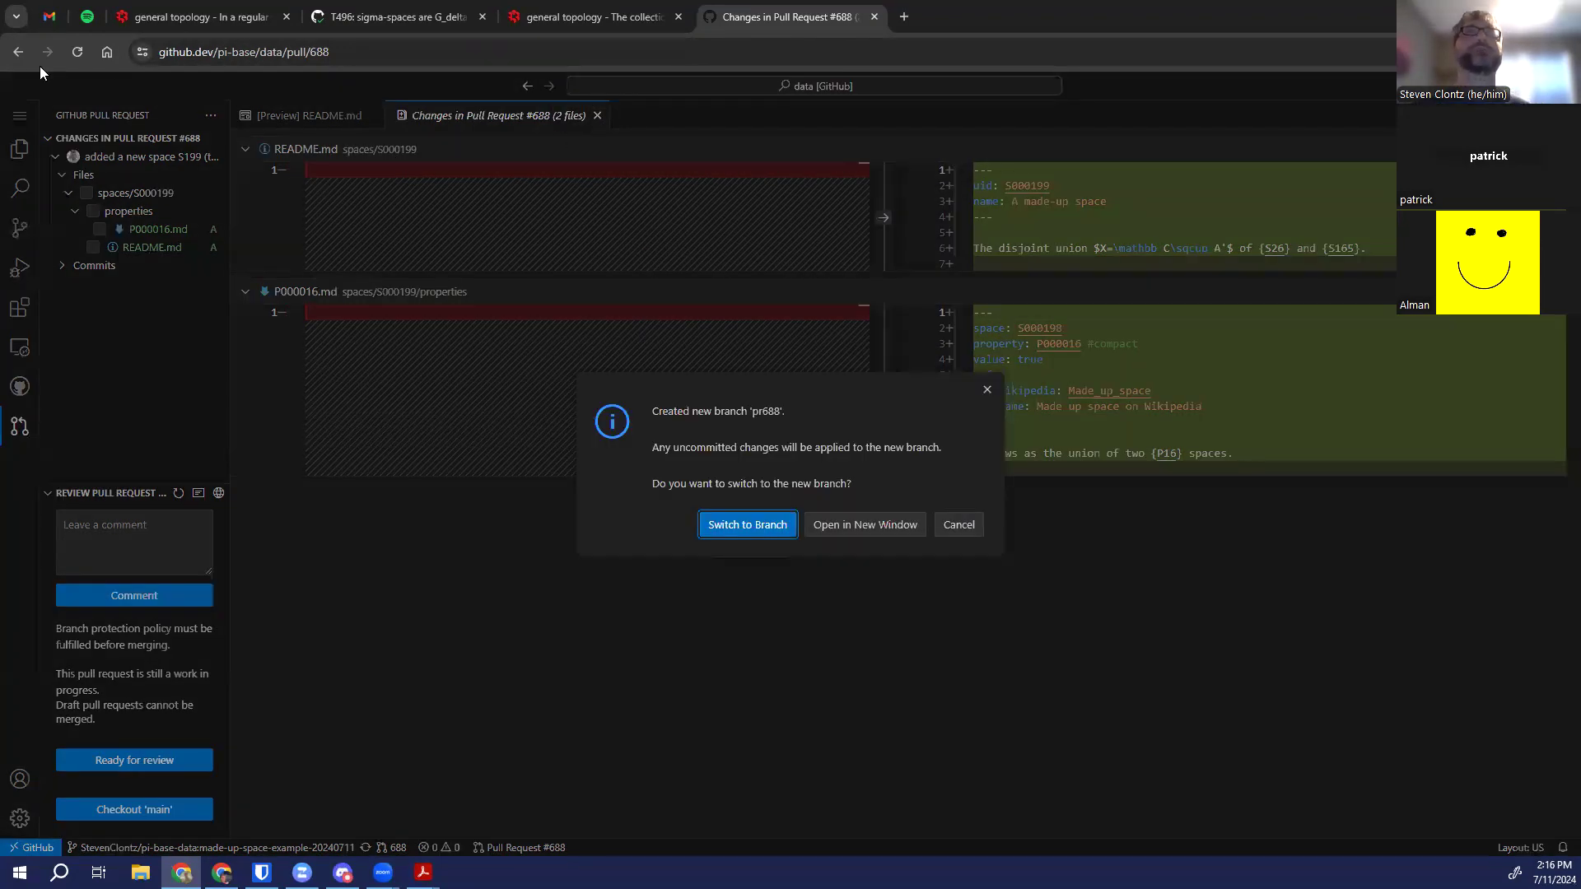
left_click(16, 51)
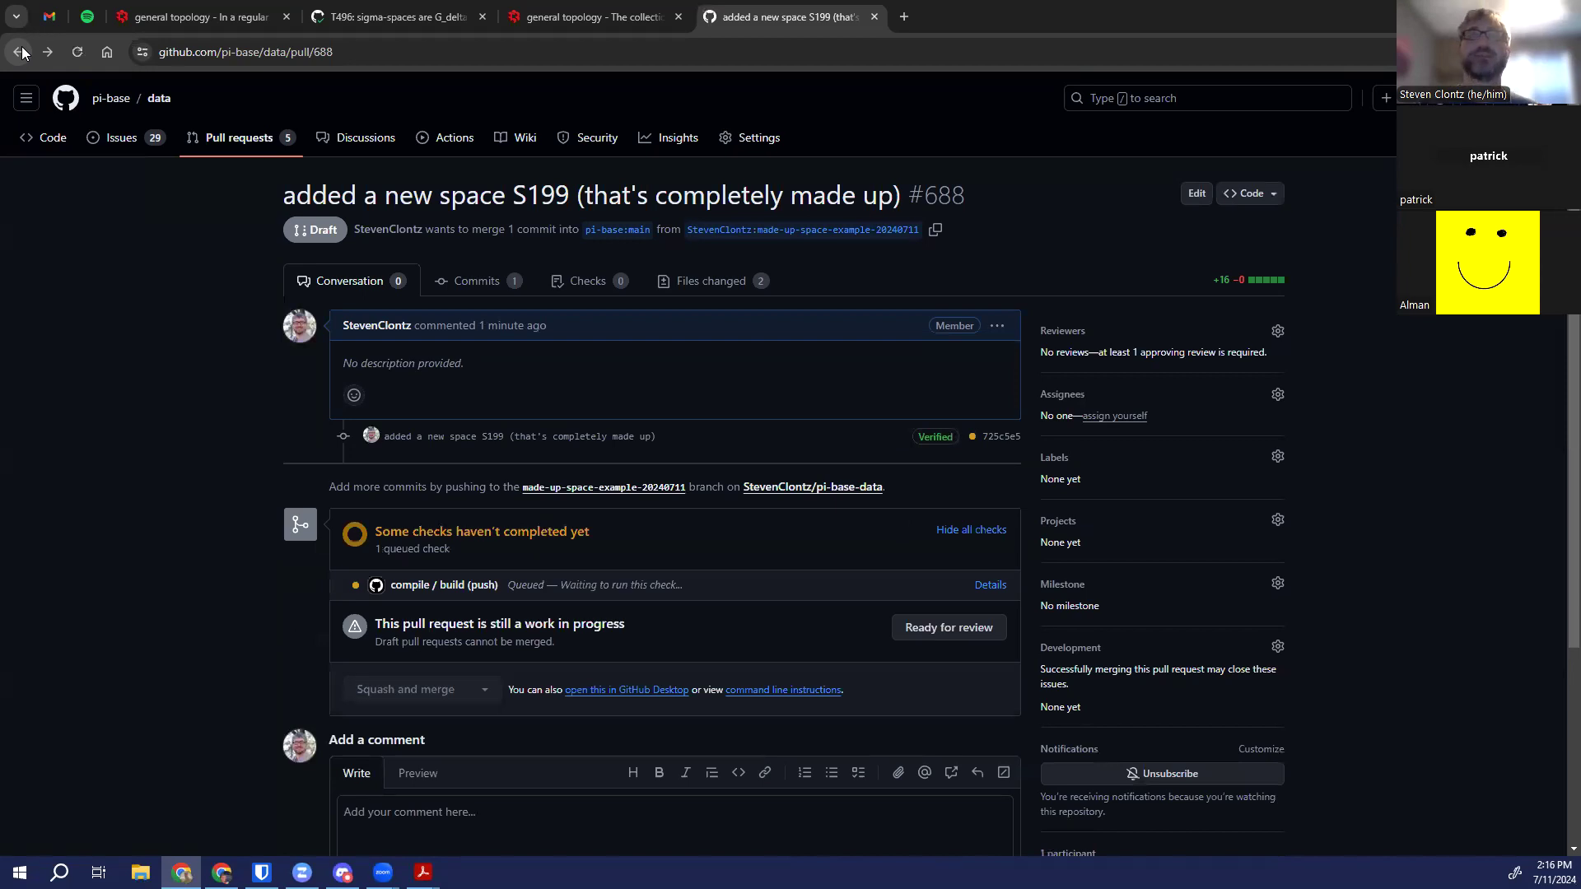
mouse_move(994, 475)
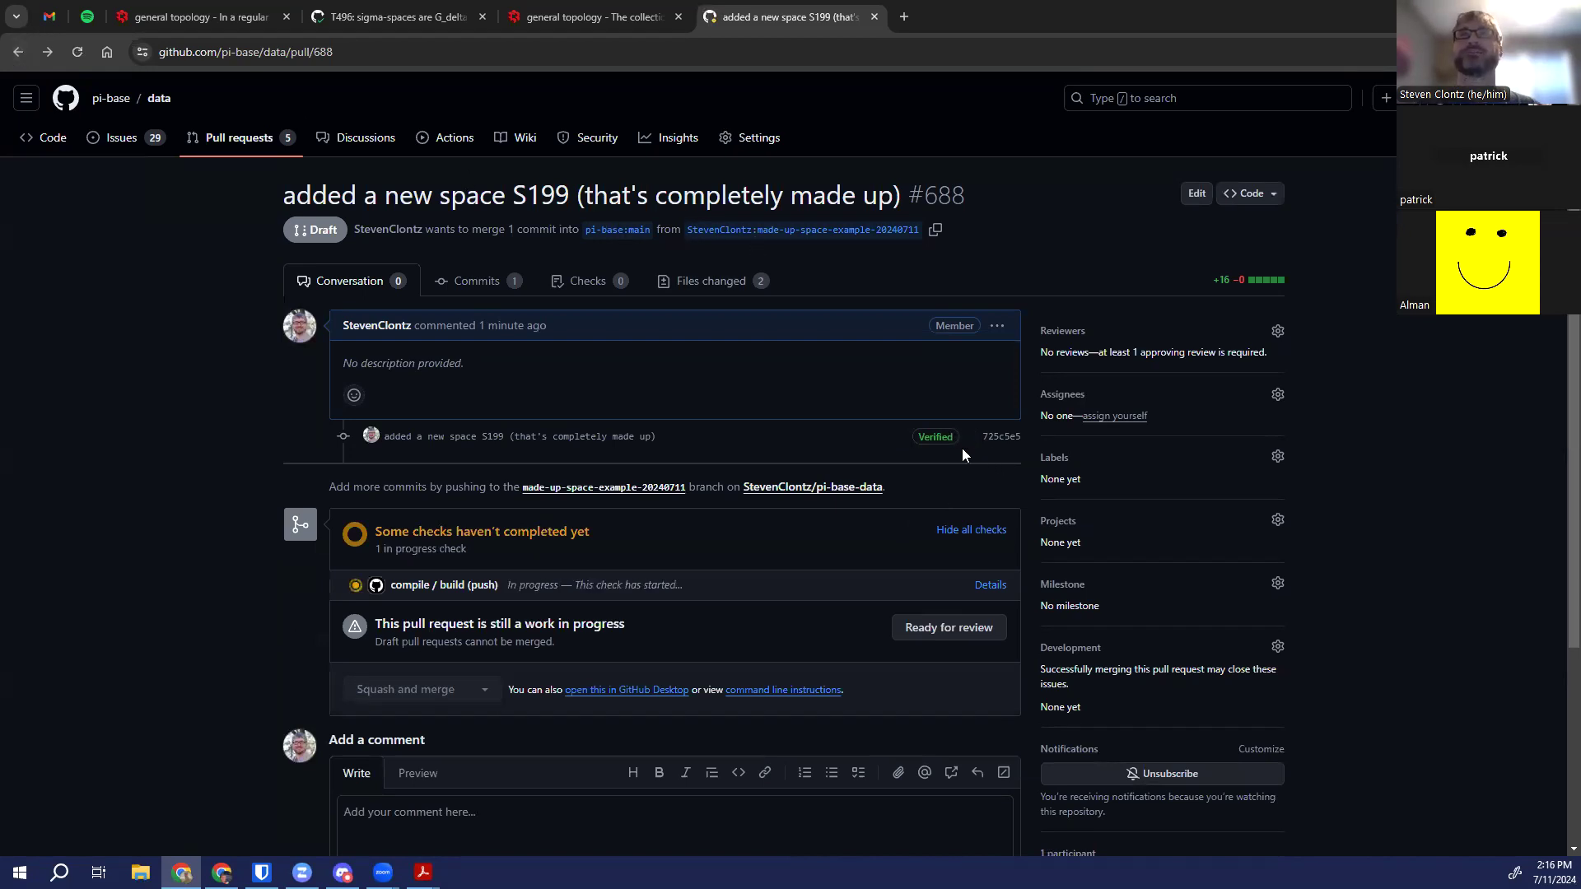
mouse_move(410, 591)
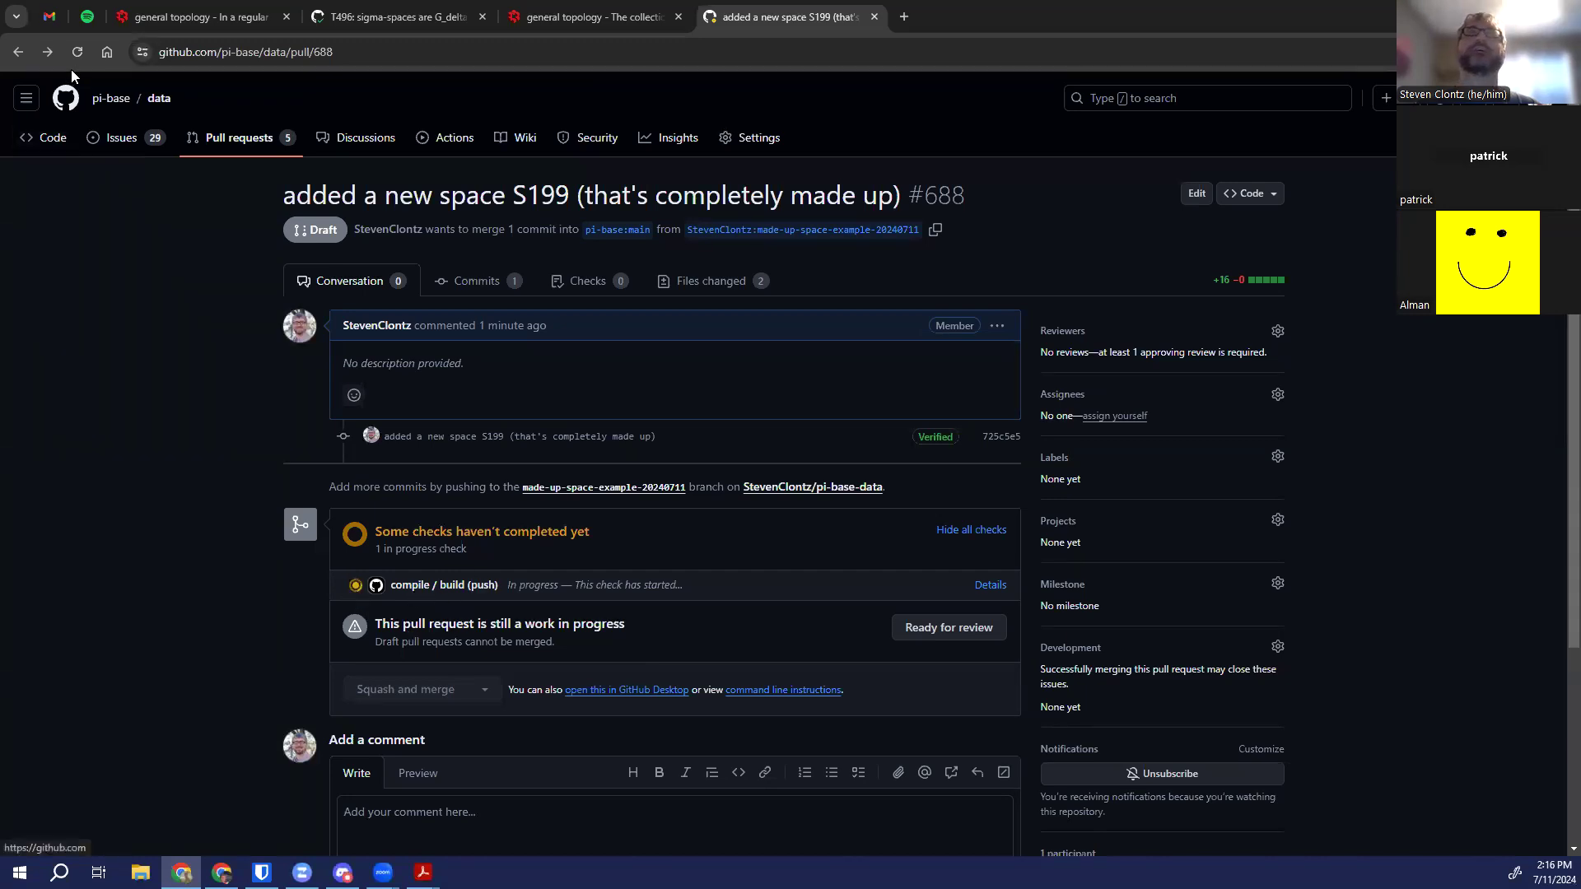
Reload PR #688, inspect the failing compile/build check's Compile bundle log, then return to the PR
left_click(76, 51)
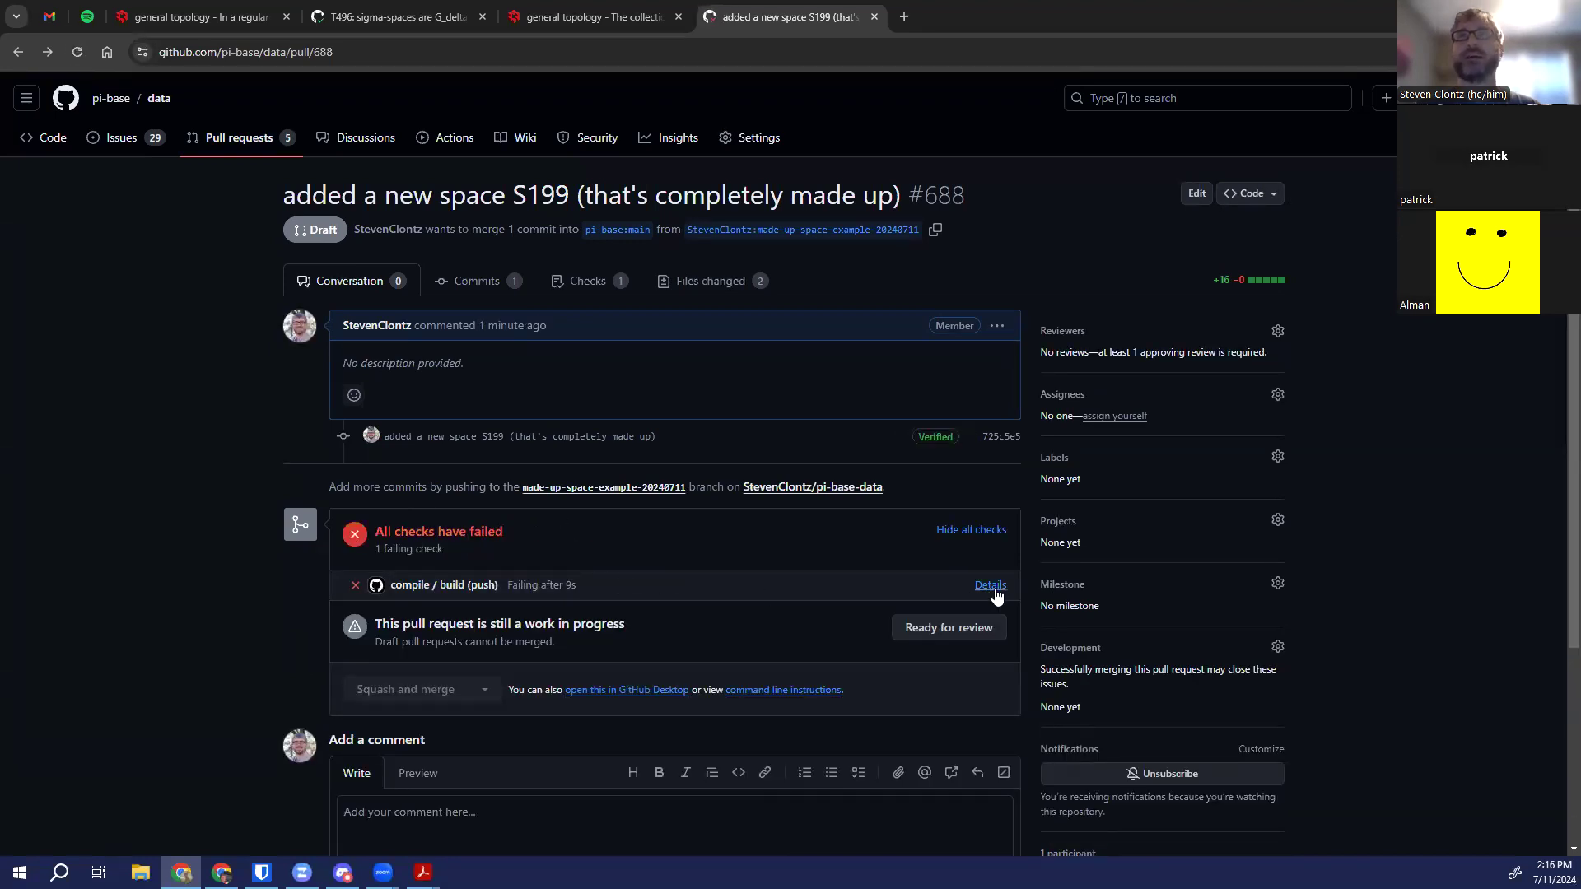
left_click(990, 585)
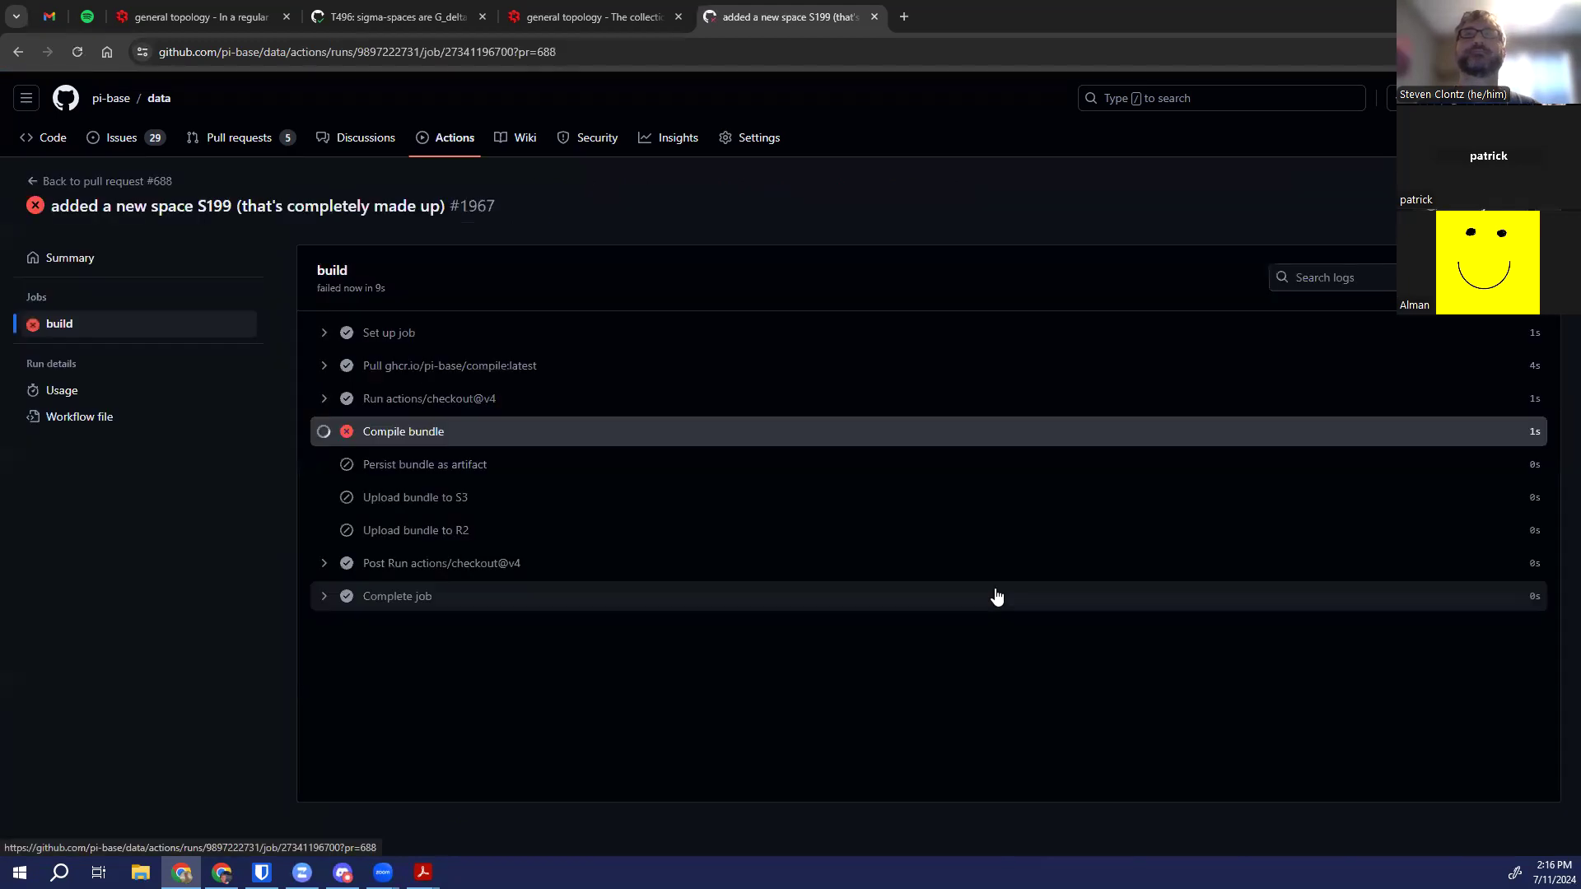
left_click(402, 431)
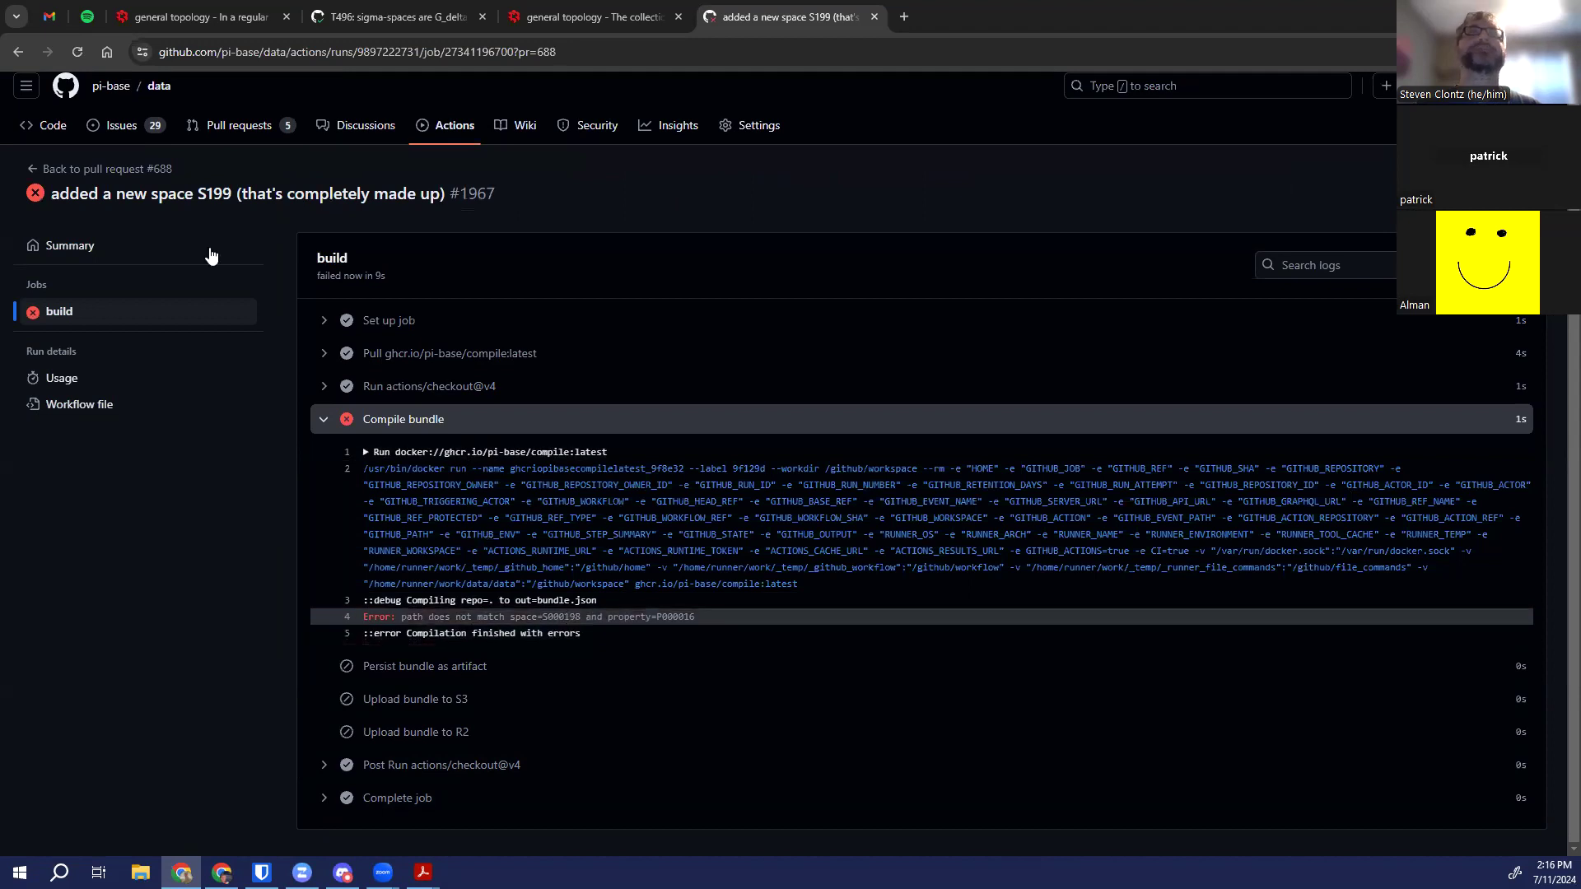
left_click(18, 51)
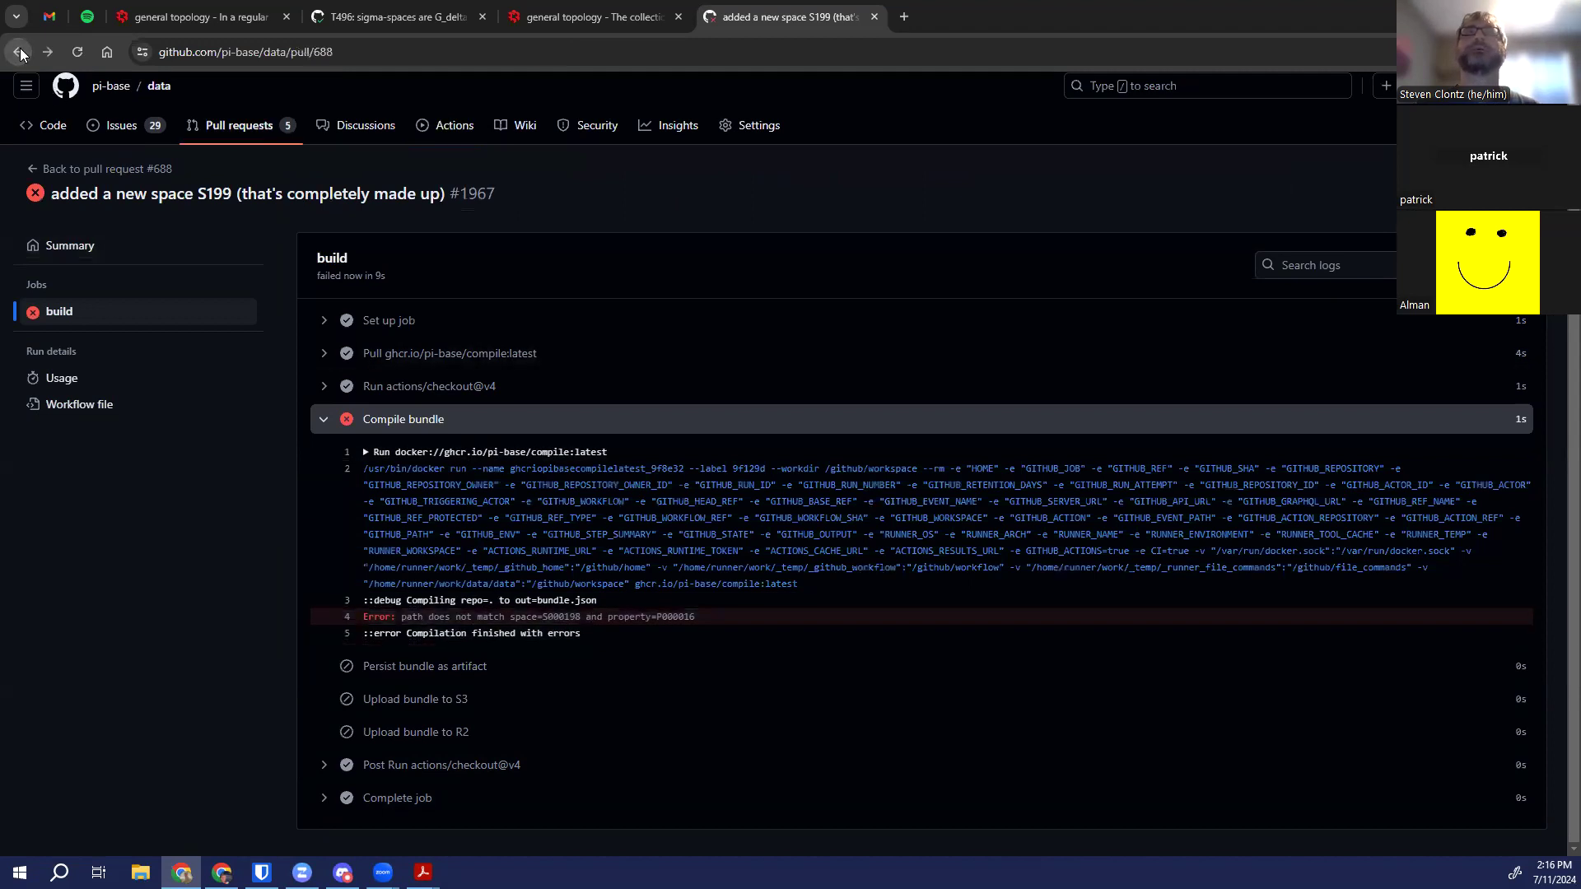
left_click(18, 51)
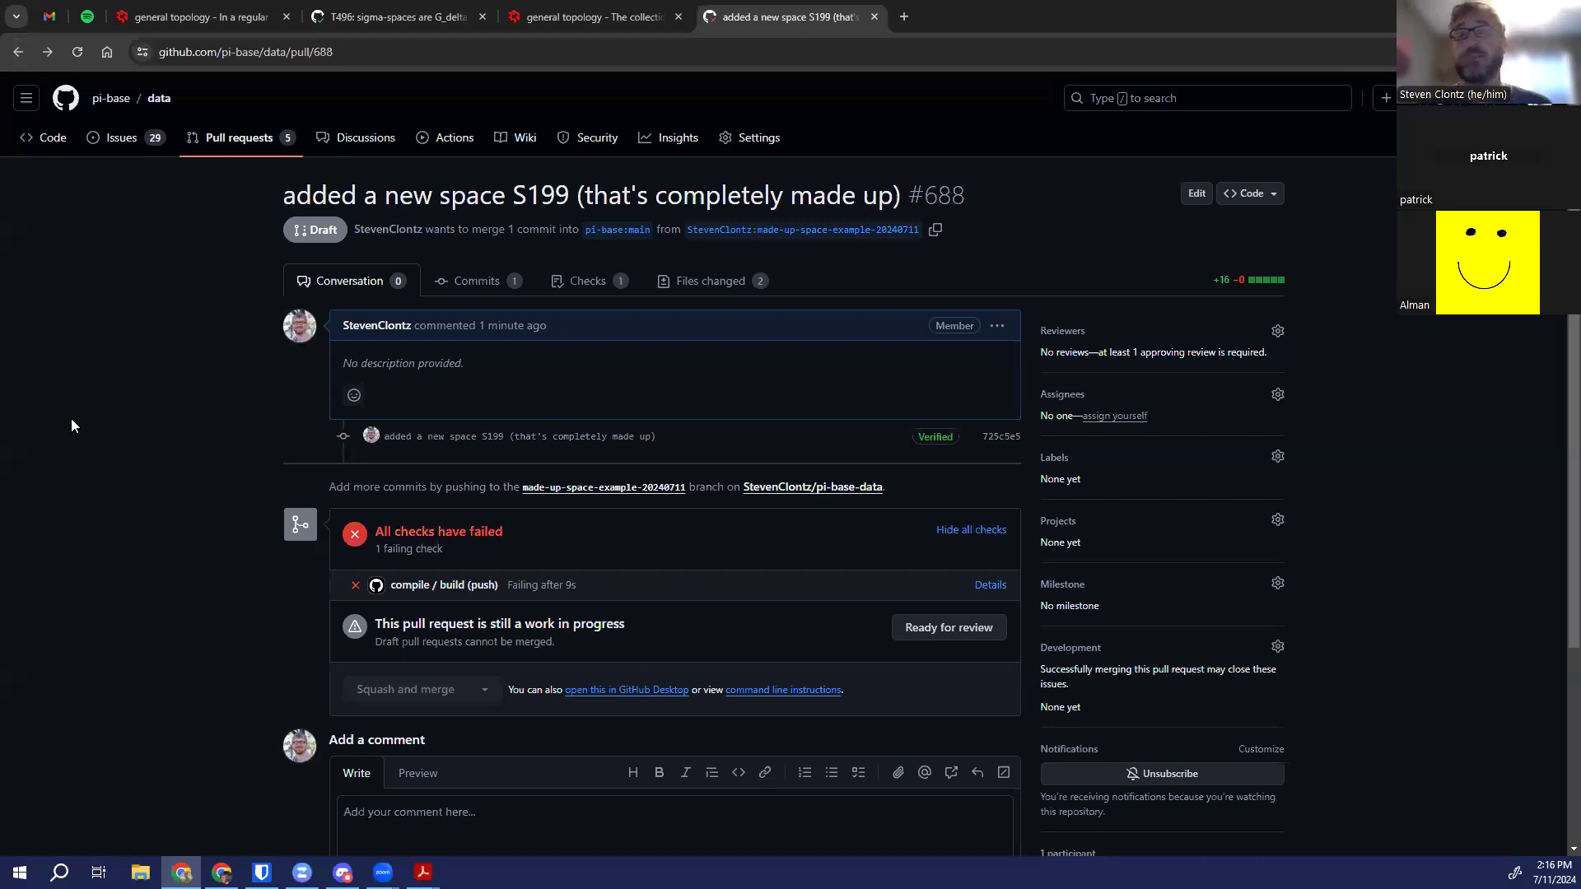
mouse_move(691, 307)
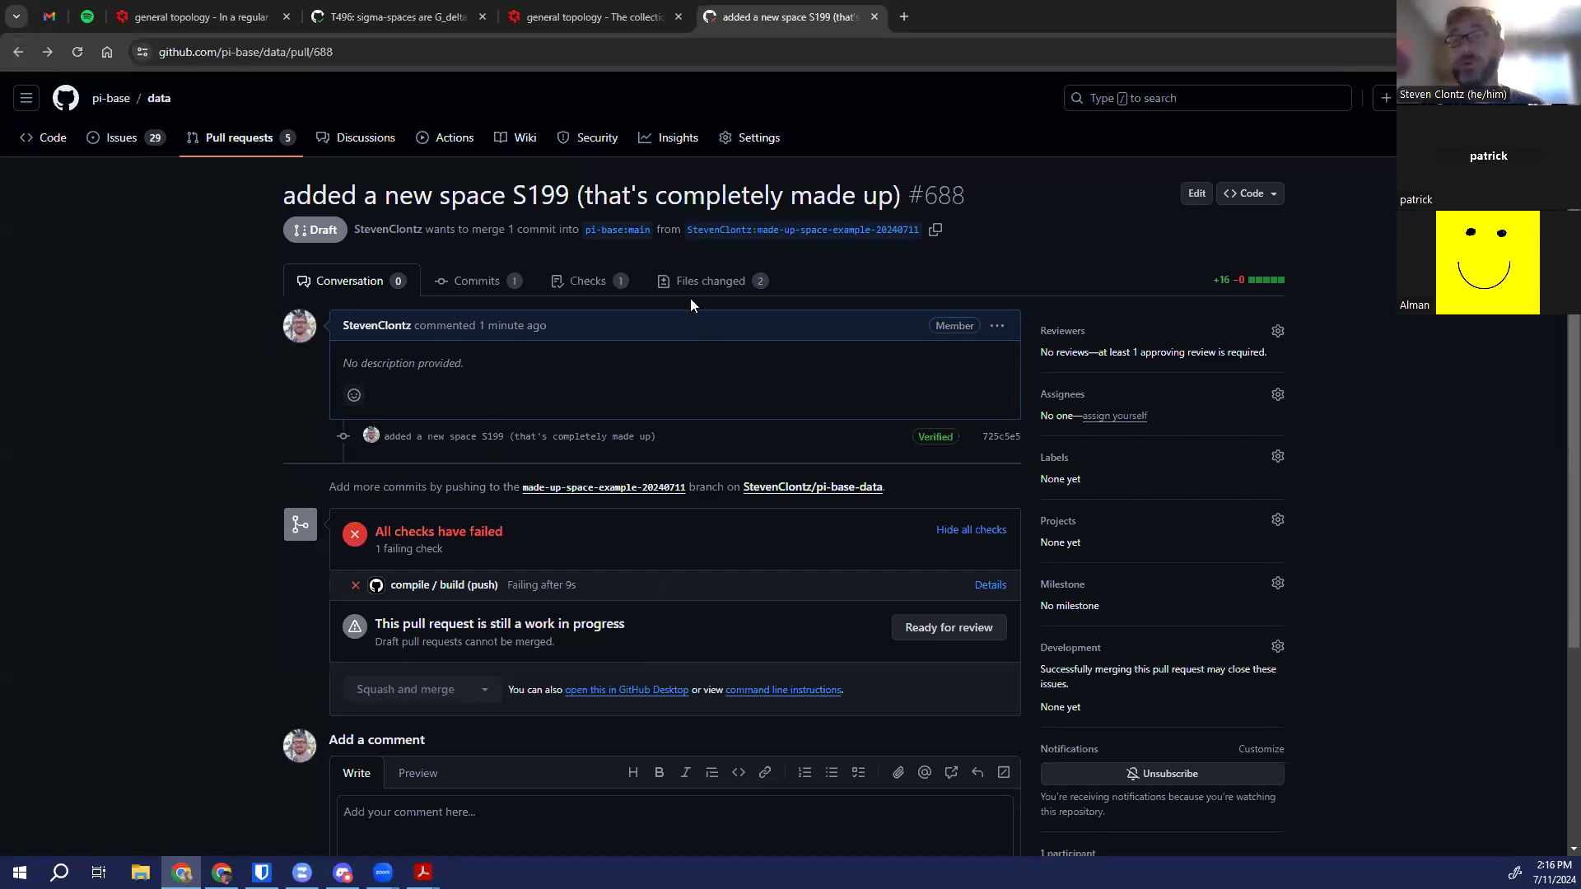
mouse_move(711, 281)
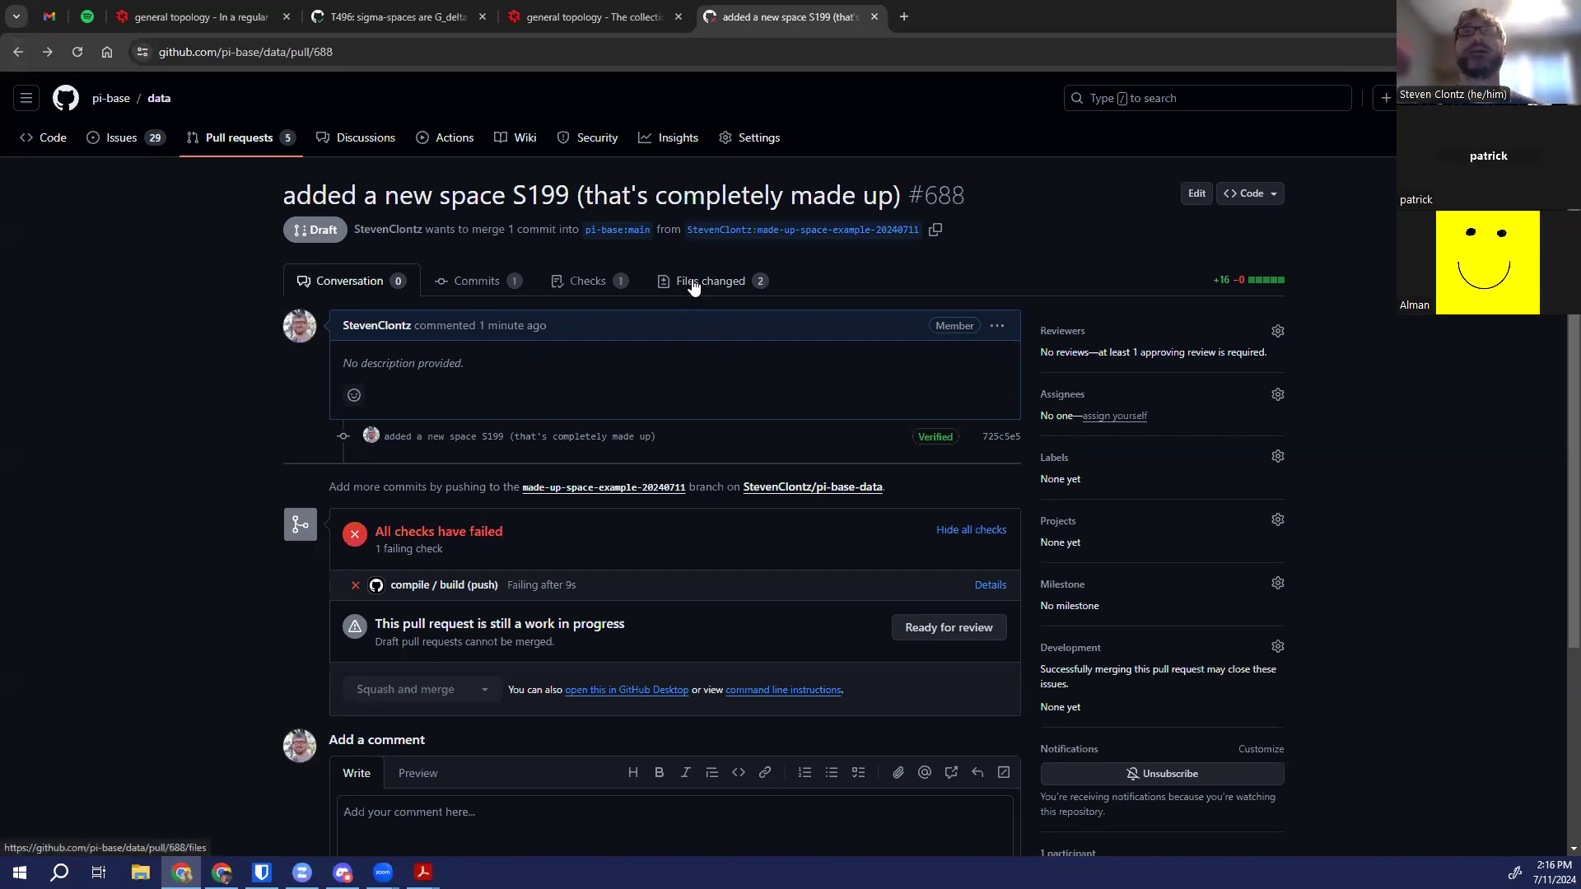
In Files changed, post a suggestion on line 2 of P000016.md changing space to S000199
left_click(712, 280)
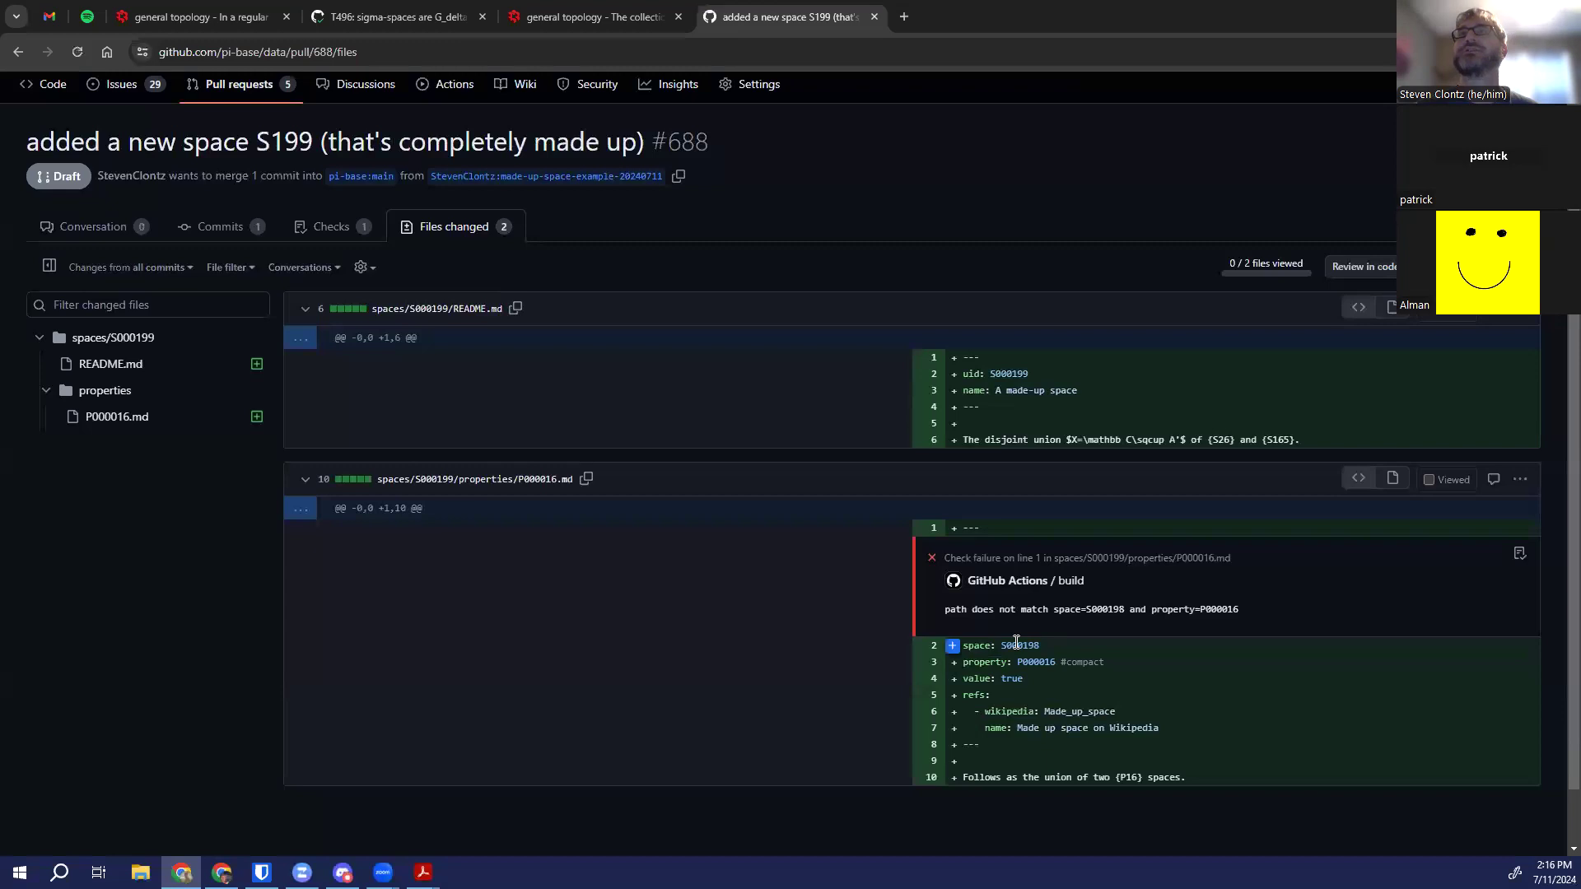
mouse_move(726, 532)
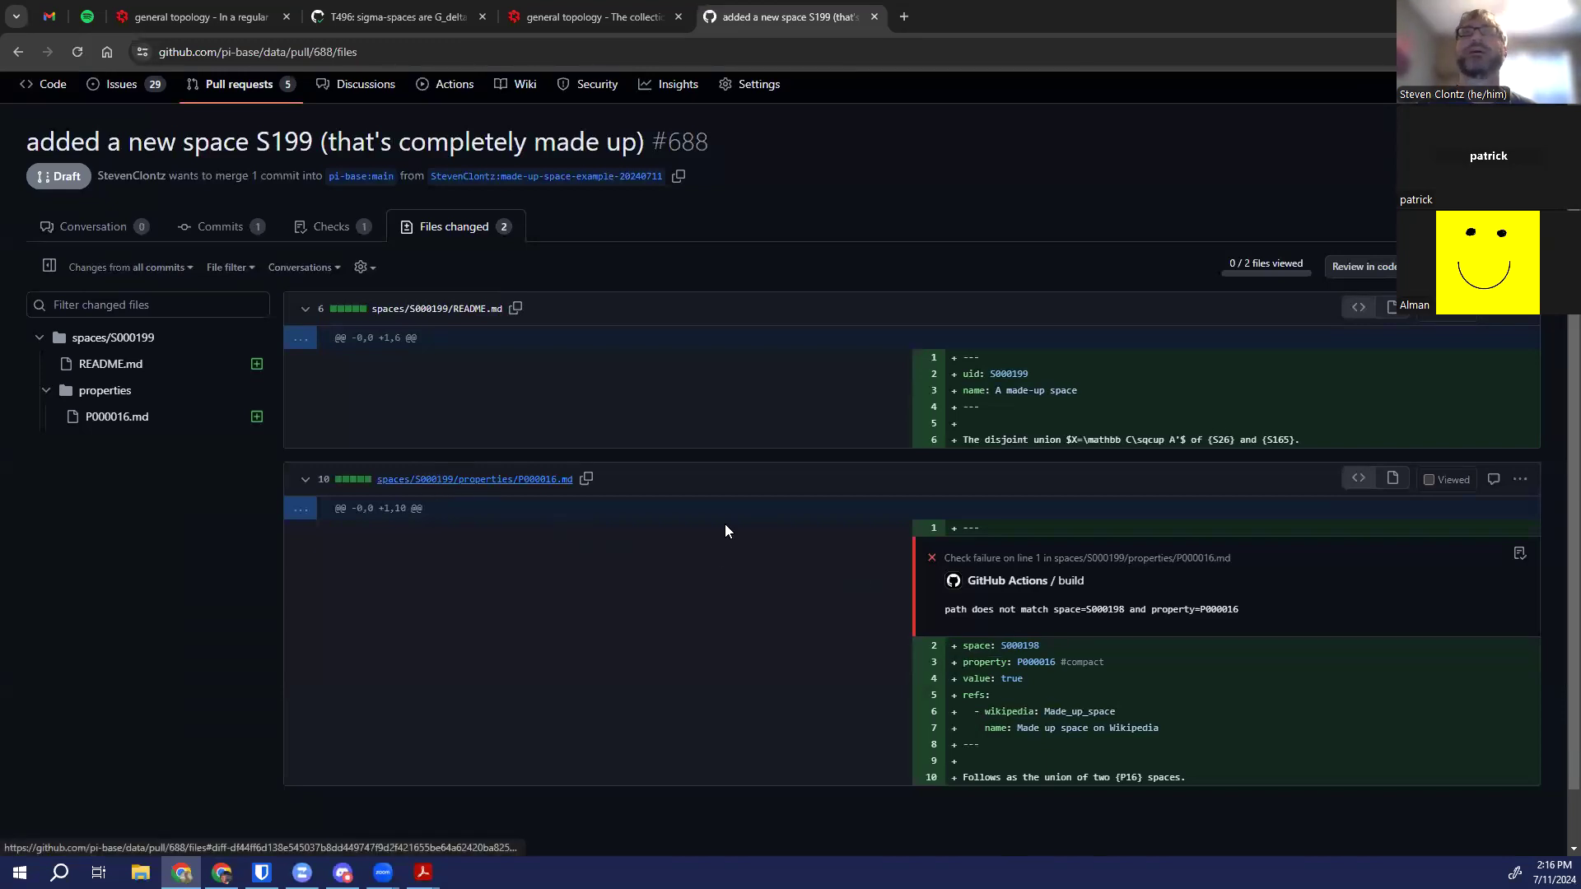
left_click(954, 645)
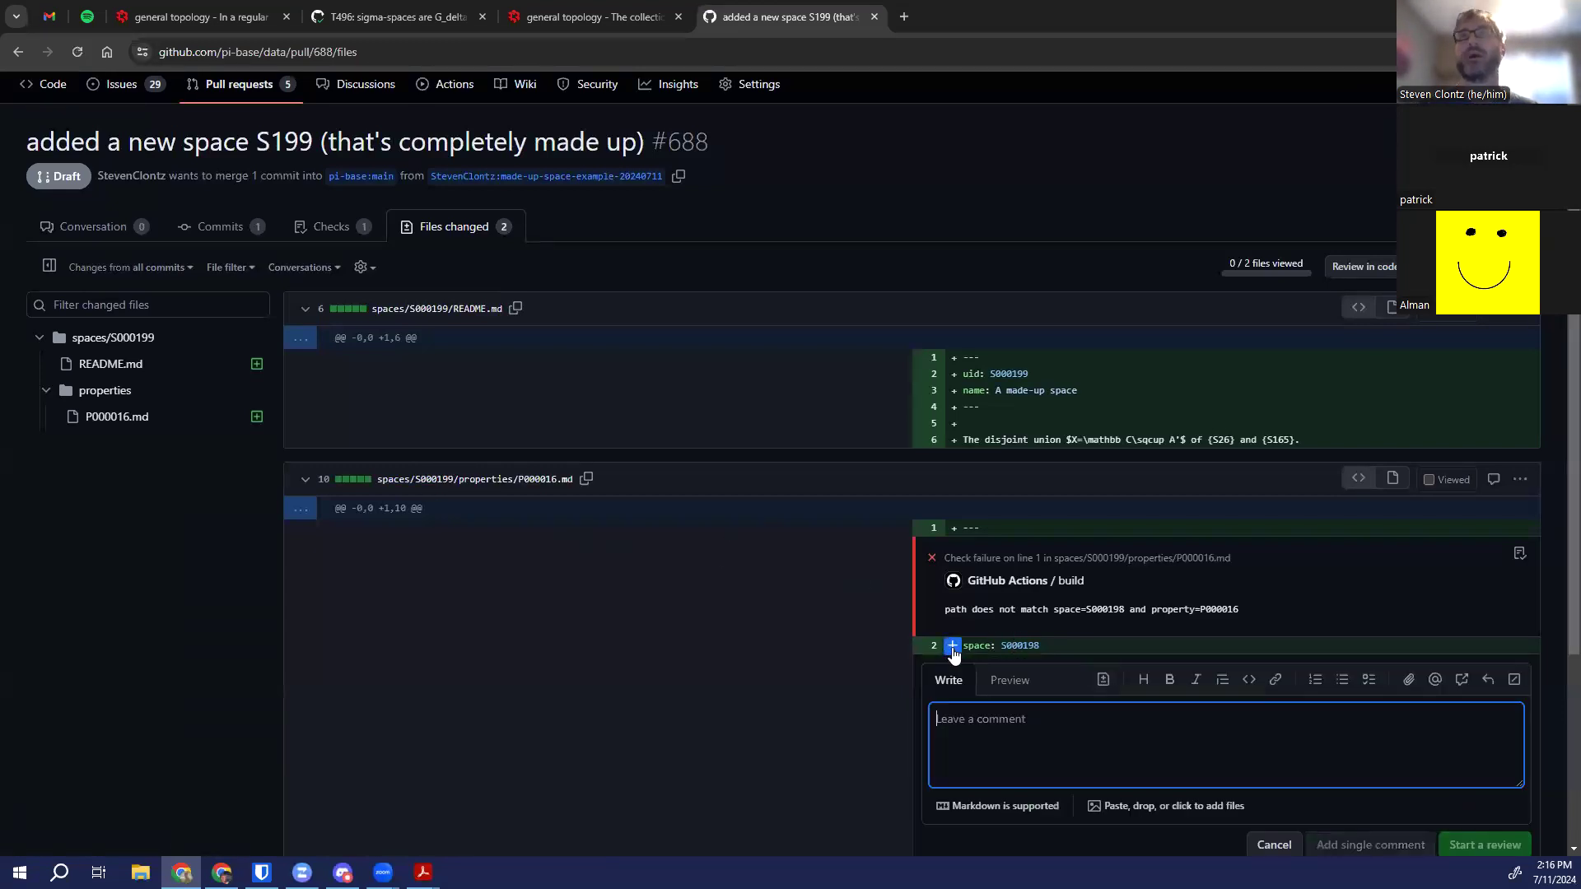
left_click(950, 645)
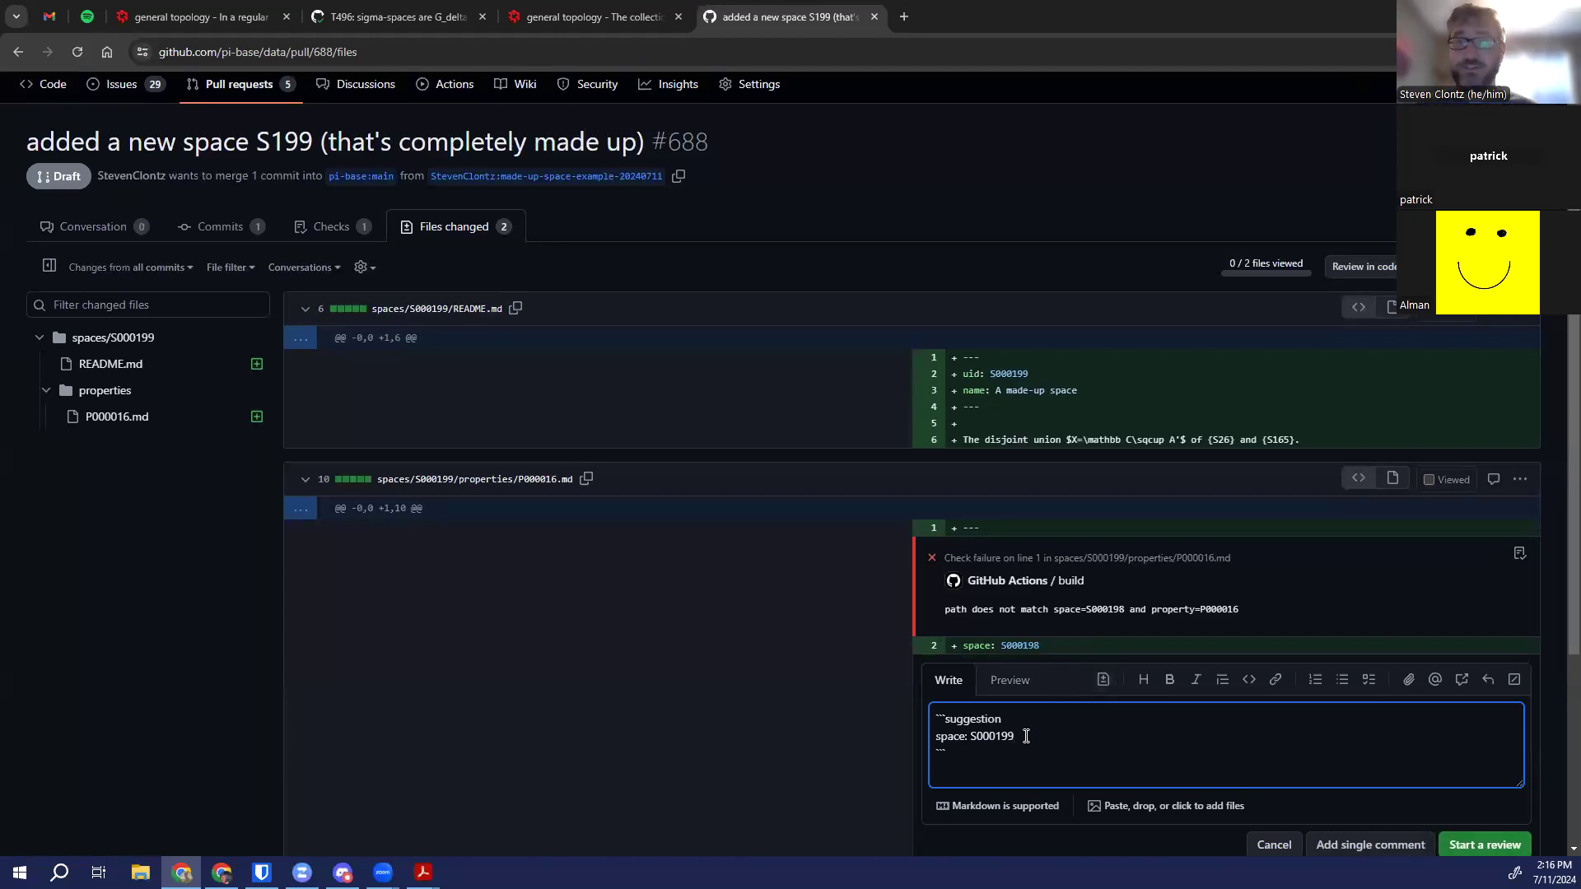
scroll("down", 3)
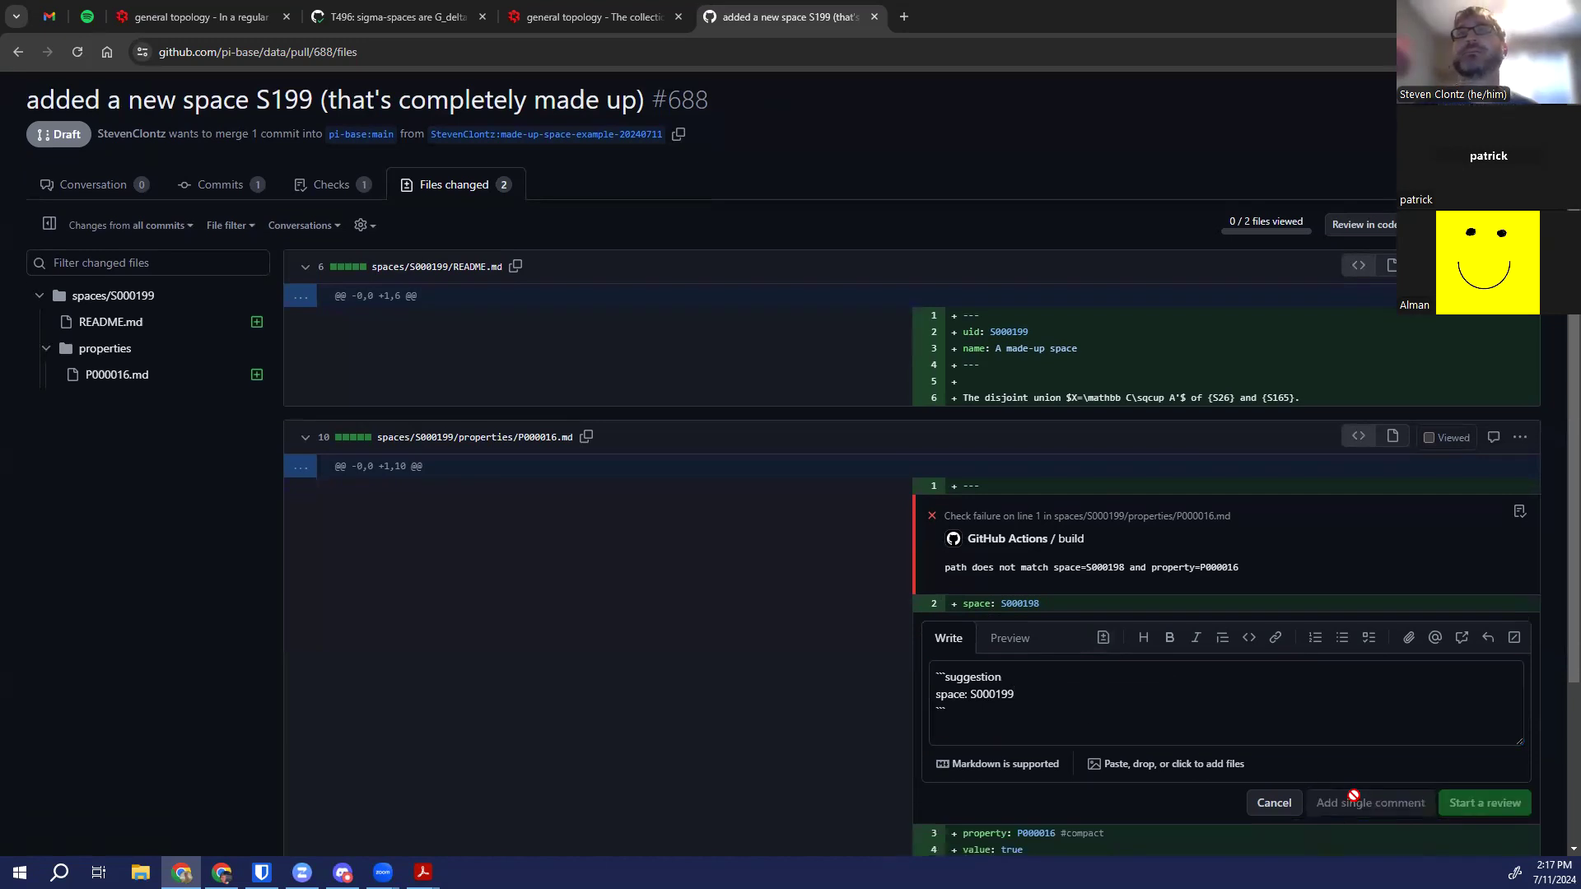
left_click(1368, 802)
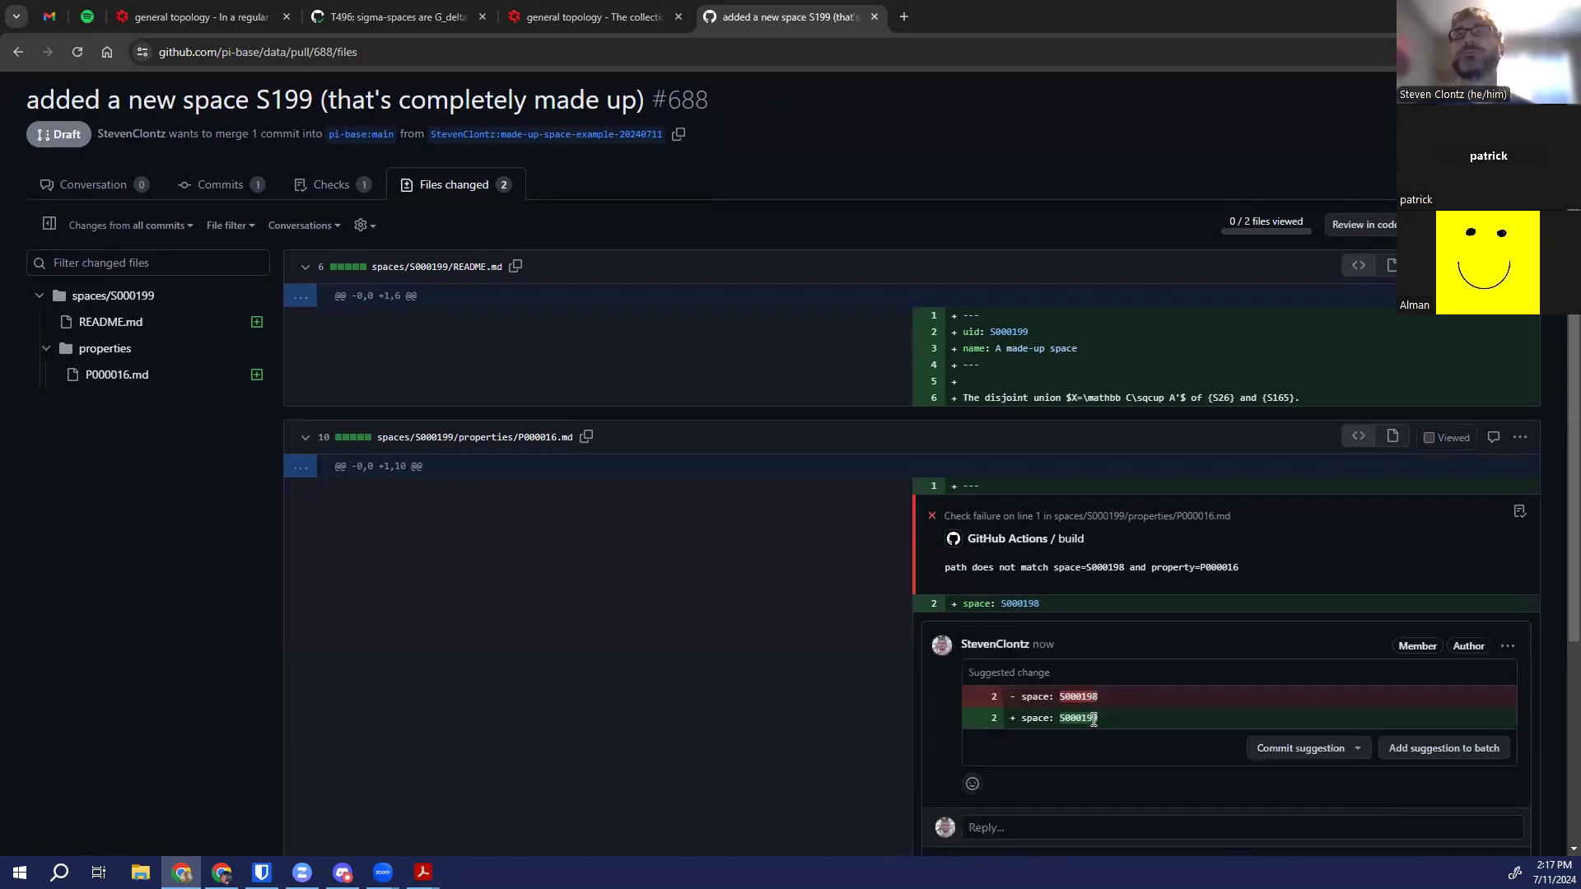
Commit the suggestion to the branch, adding a second commit to PR #688
scroll("down", 3)
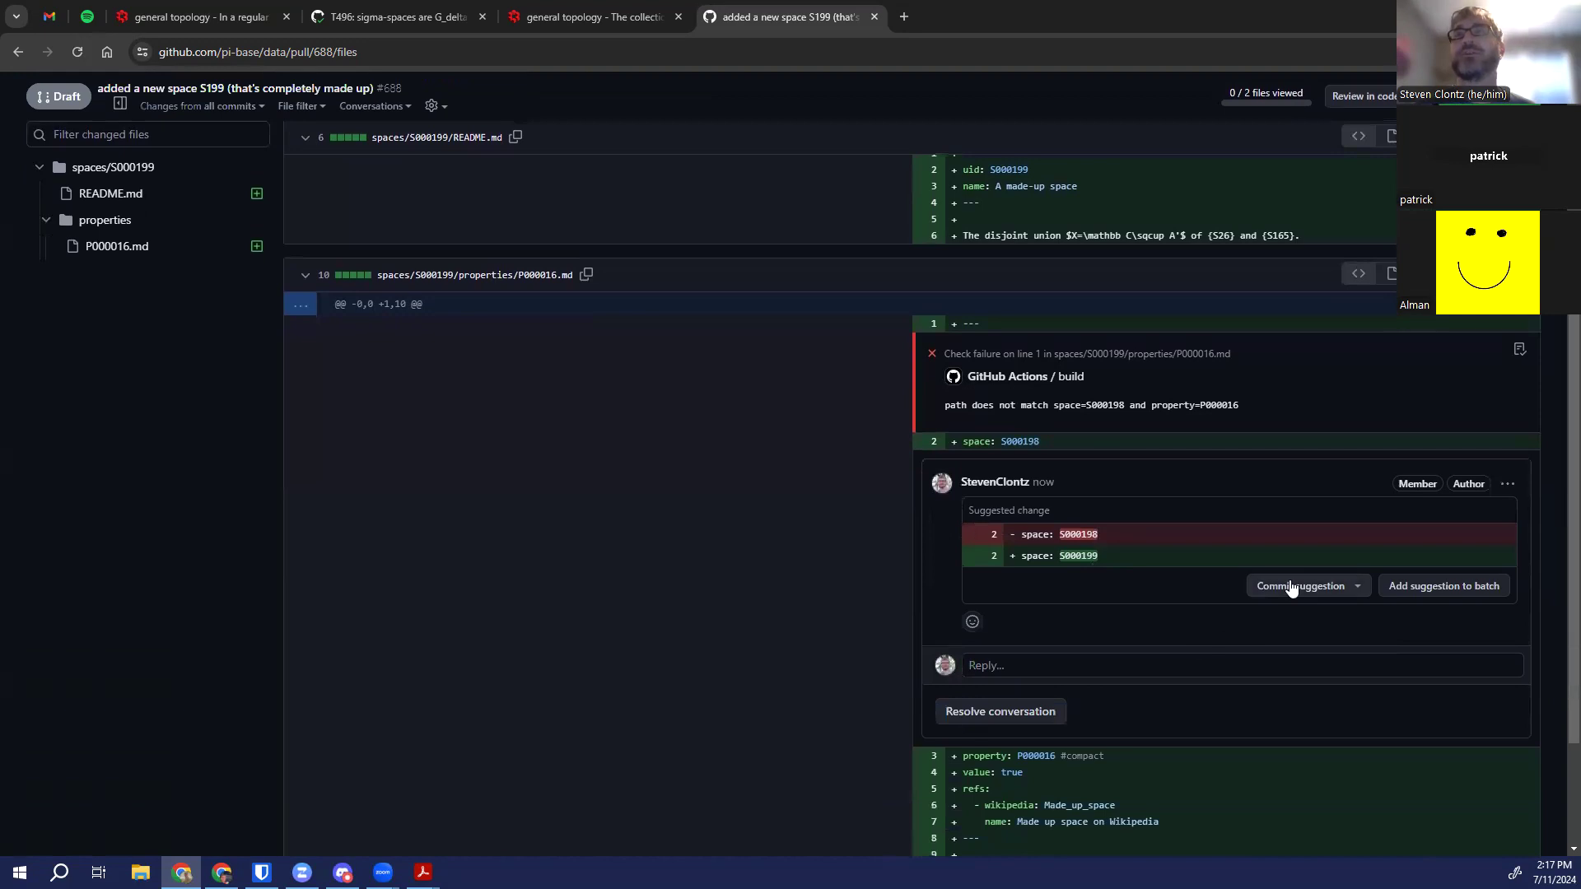
left_click(1300, 586)
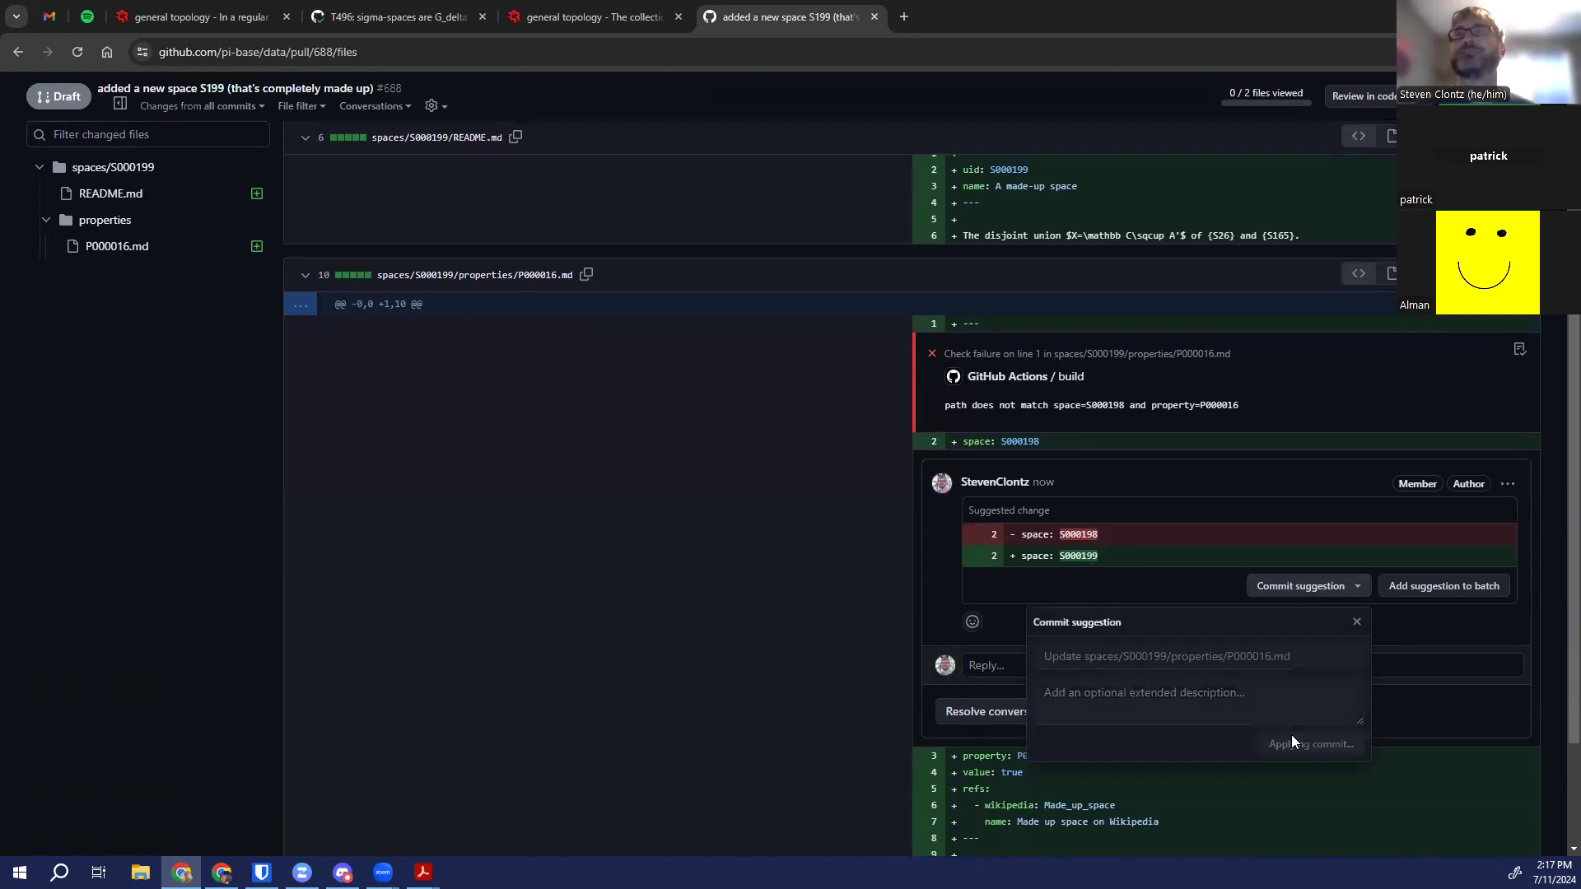
left_click(1308, 742)
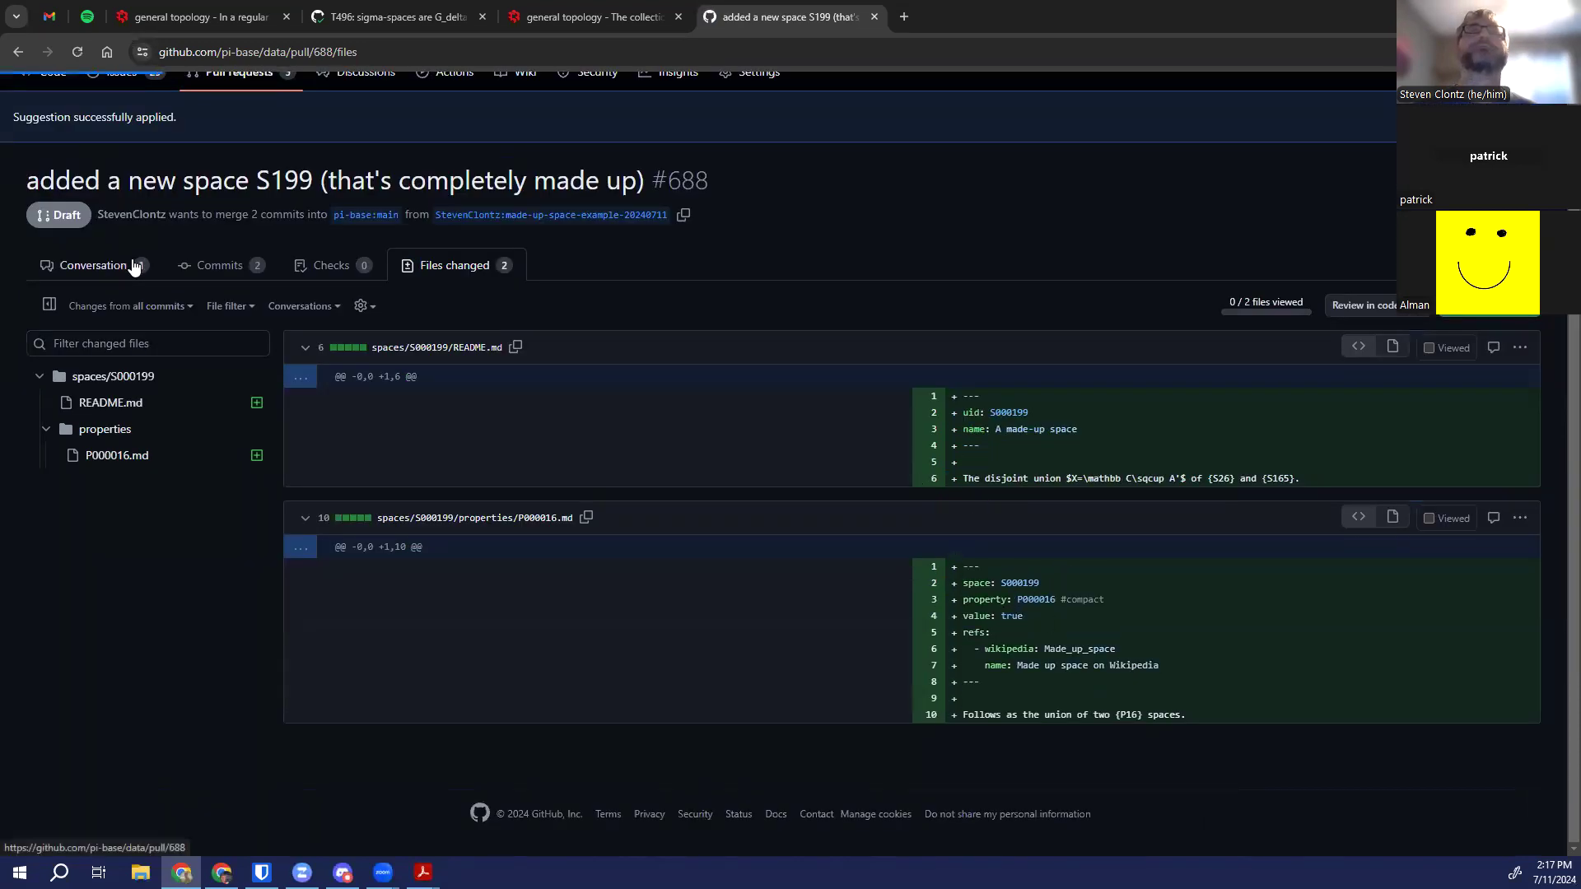
Return to the Conversation tab and reopen PR #688 in the github.dev editor
left_click(92, 265)
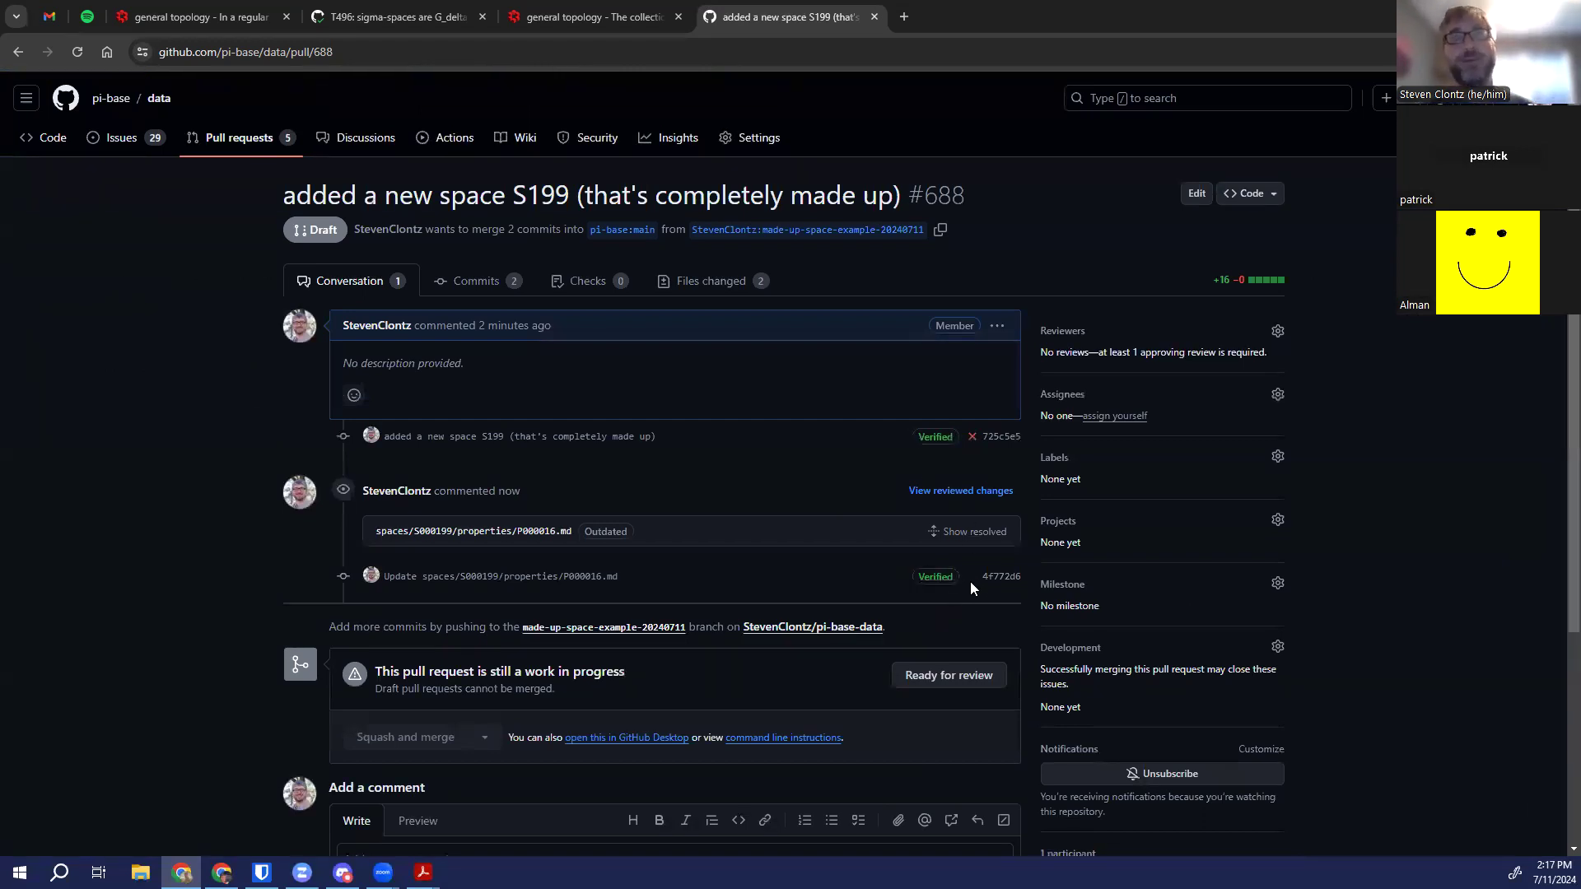
mouse_move(212, 537)
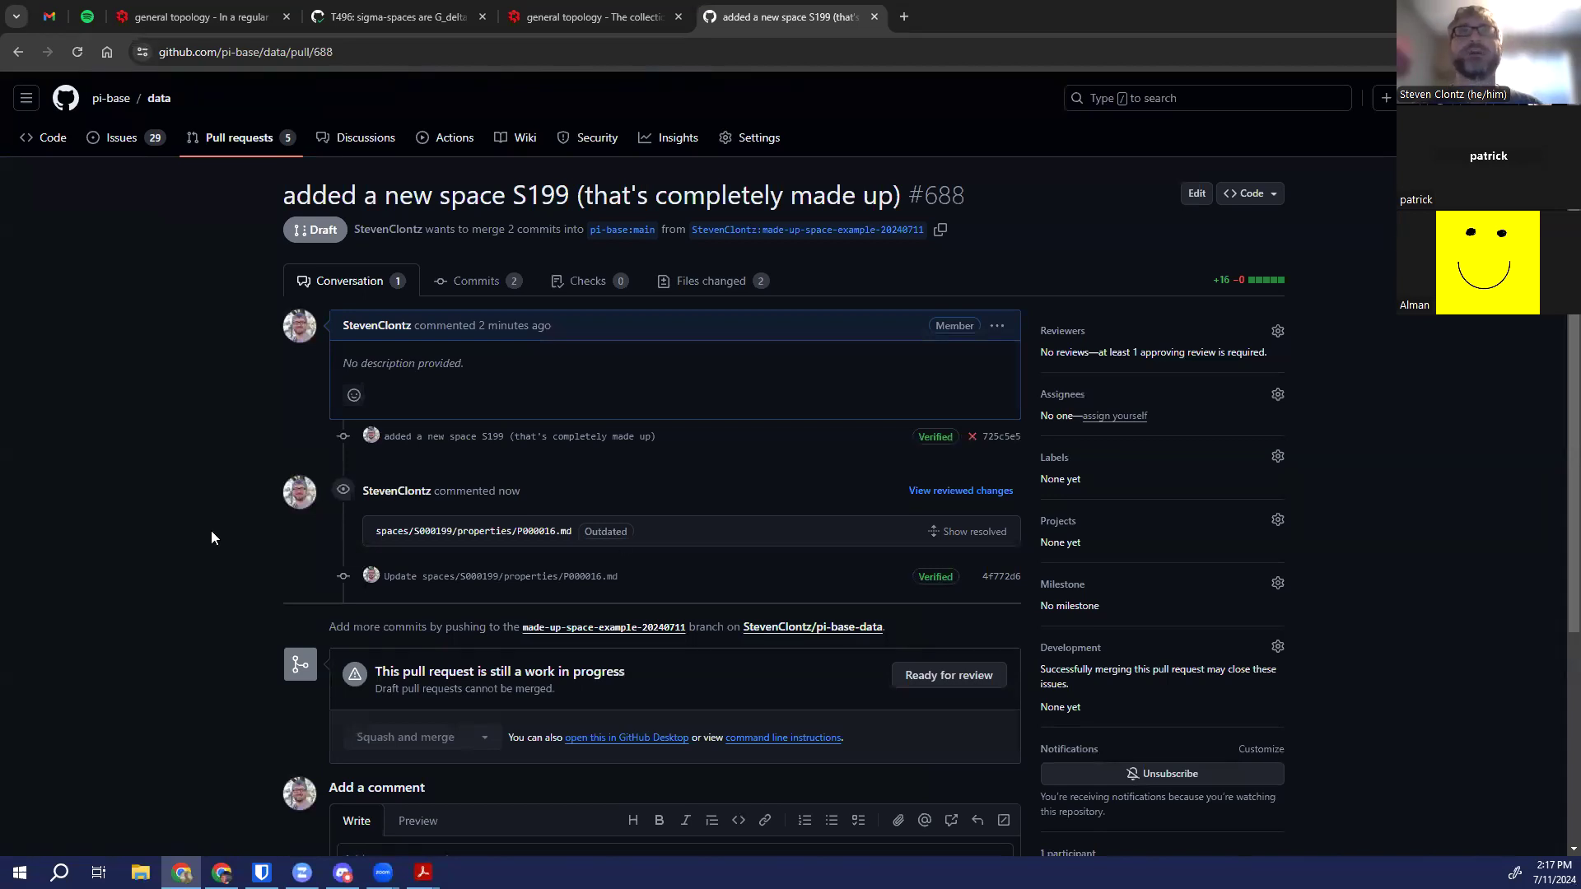
mouse_move(176, 533)
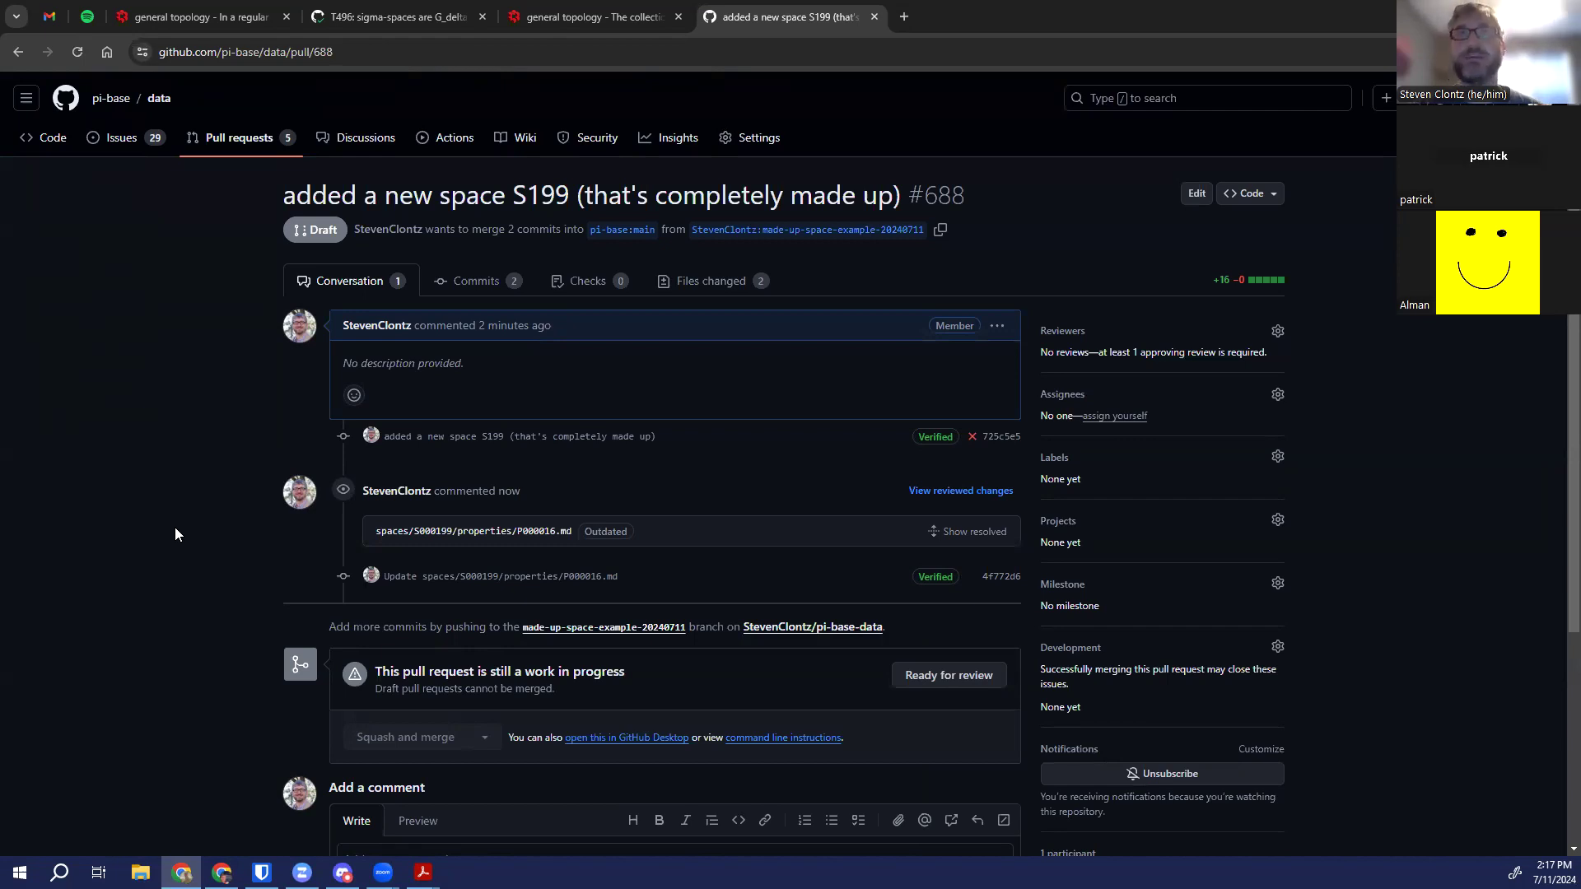
left_click(77, 51)
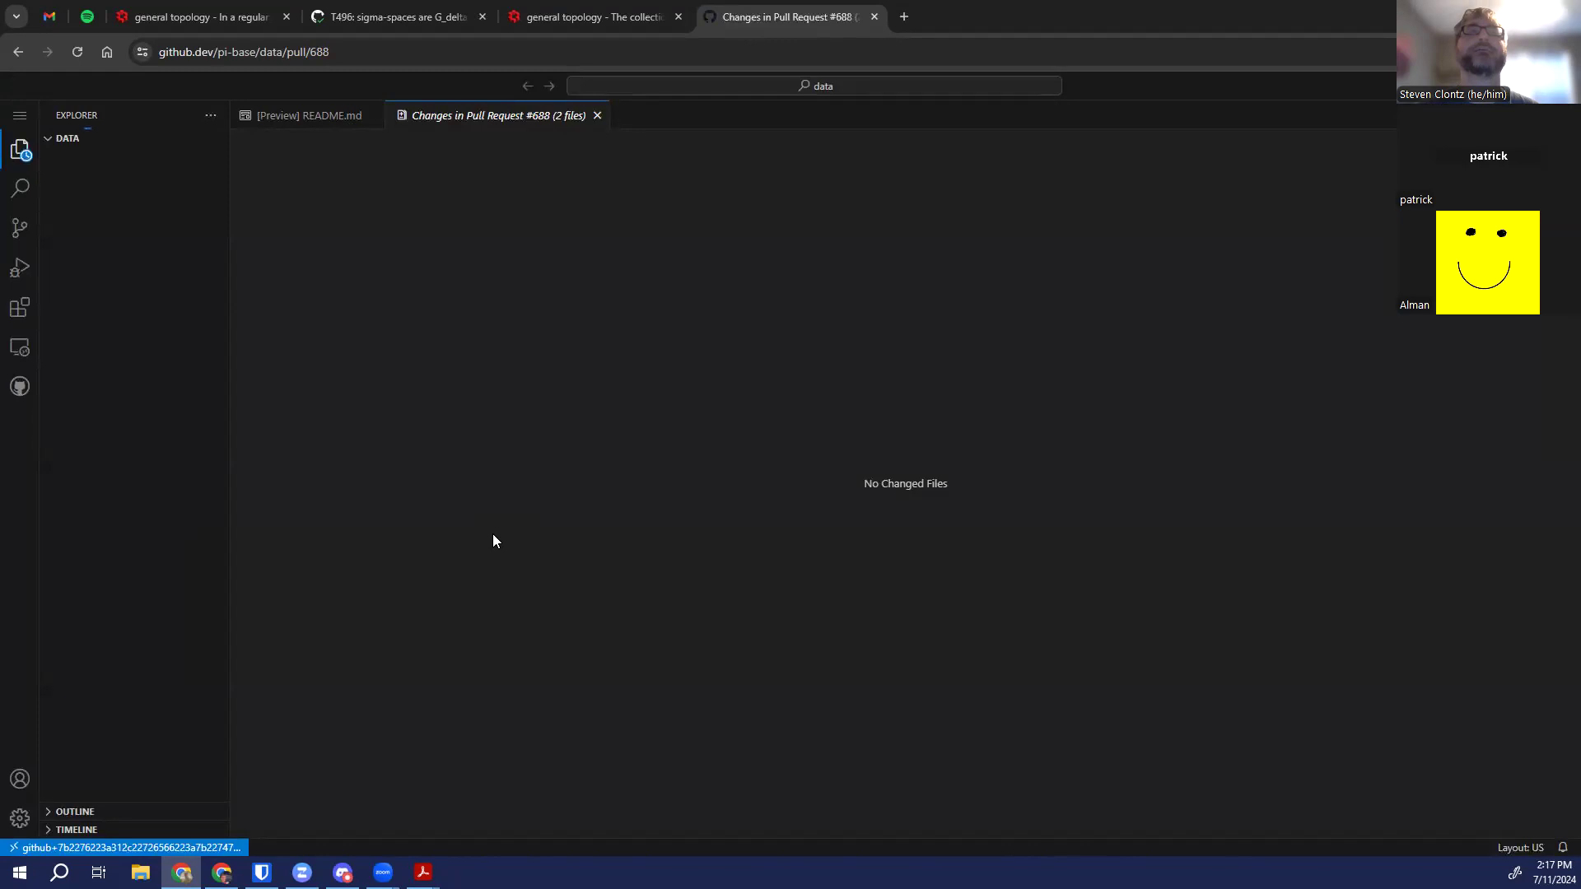
Review the pull request's changed files and check out a new branch named pr688-2
left_click(20, 425)
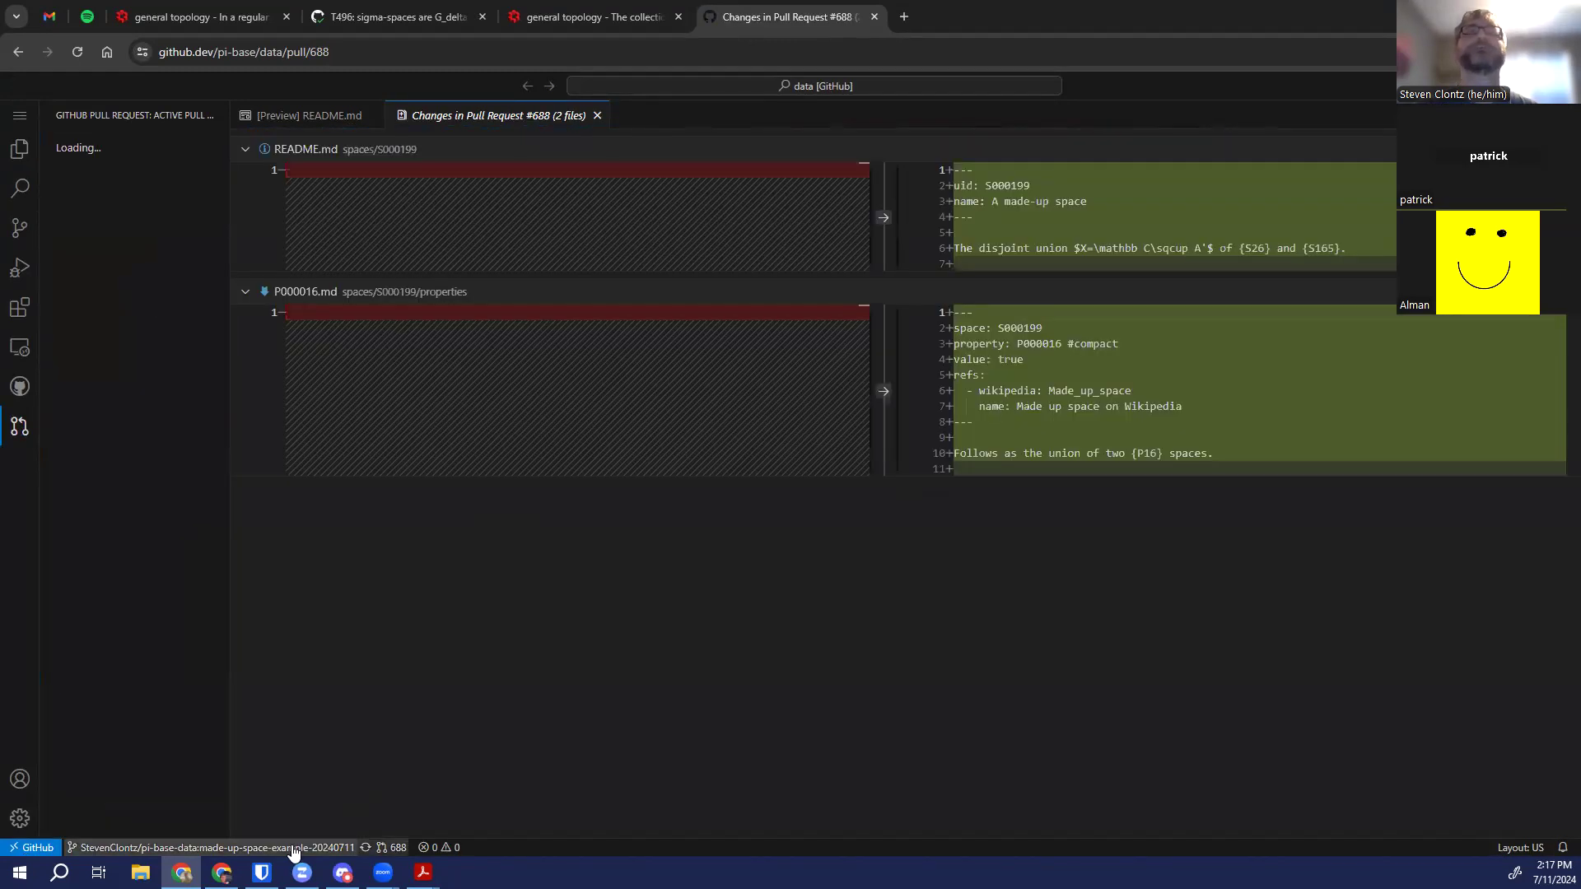
left_click(217, 846)
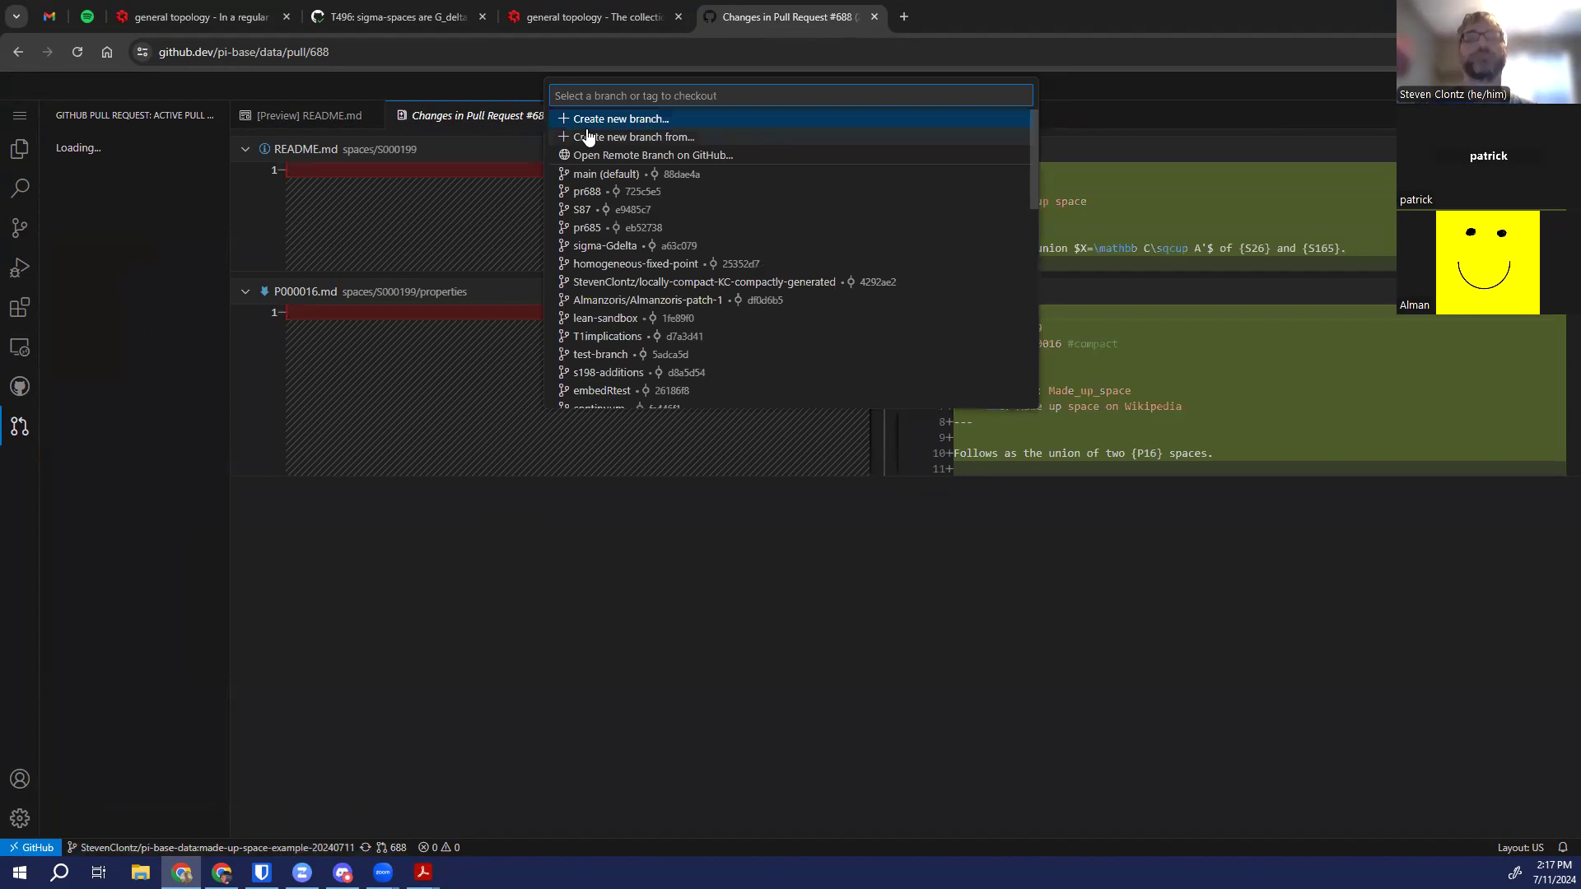
type("pr688-2")
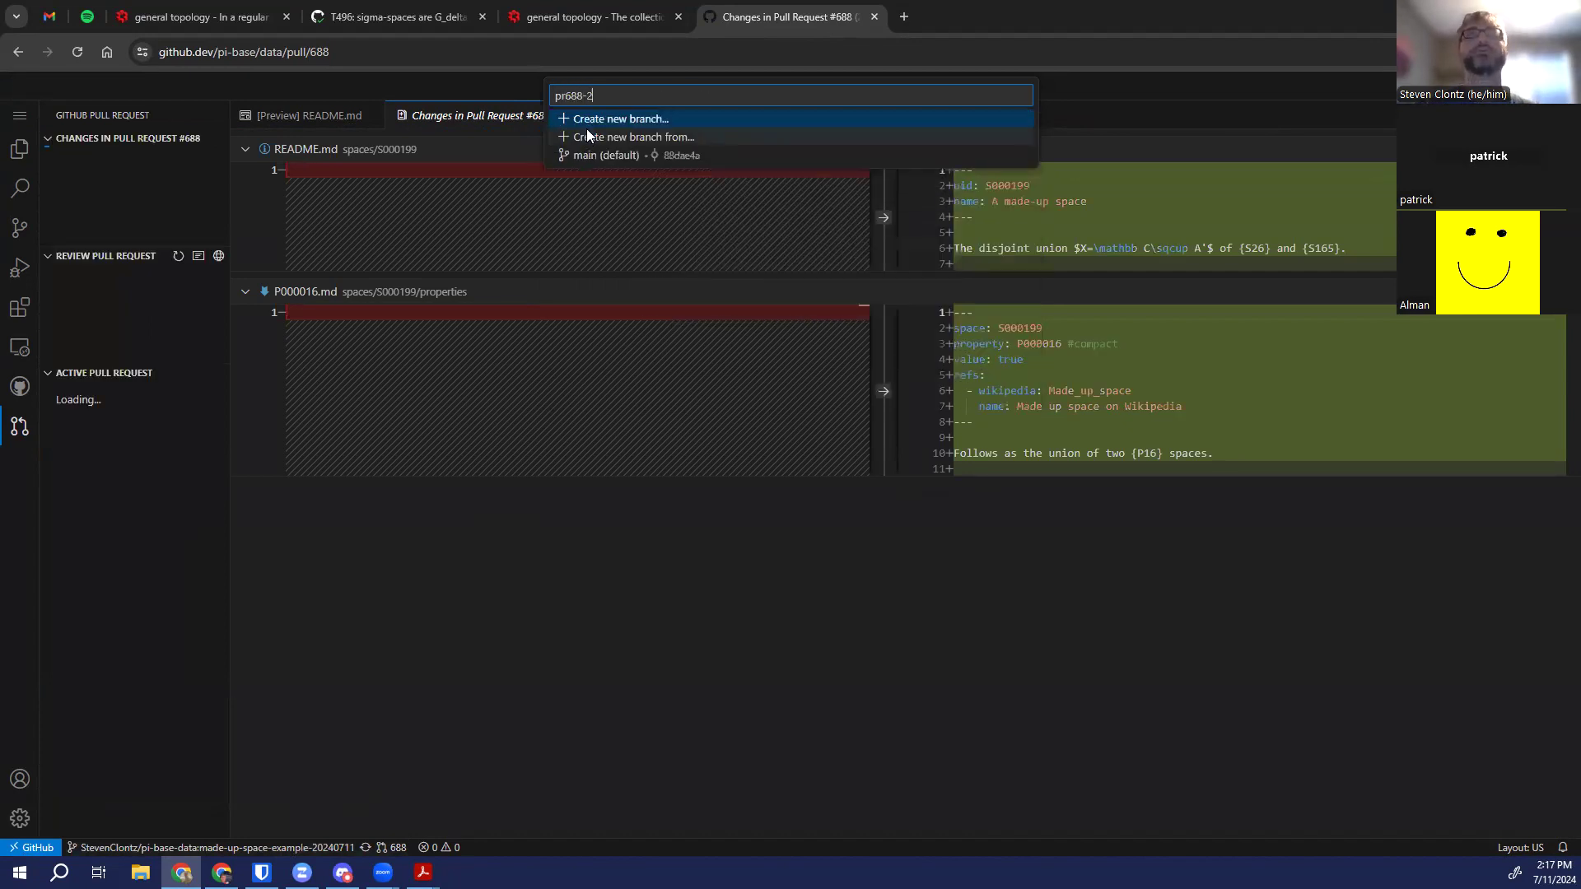
left_click(617, 119)
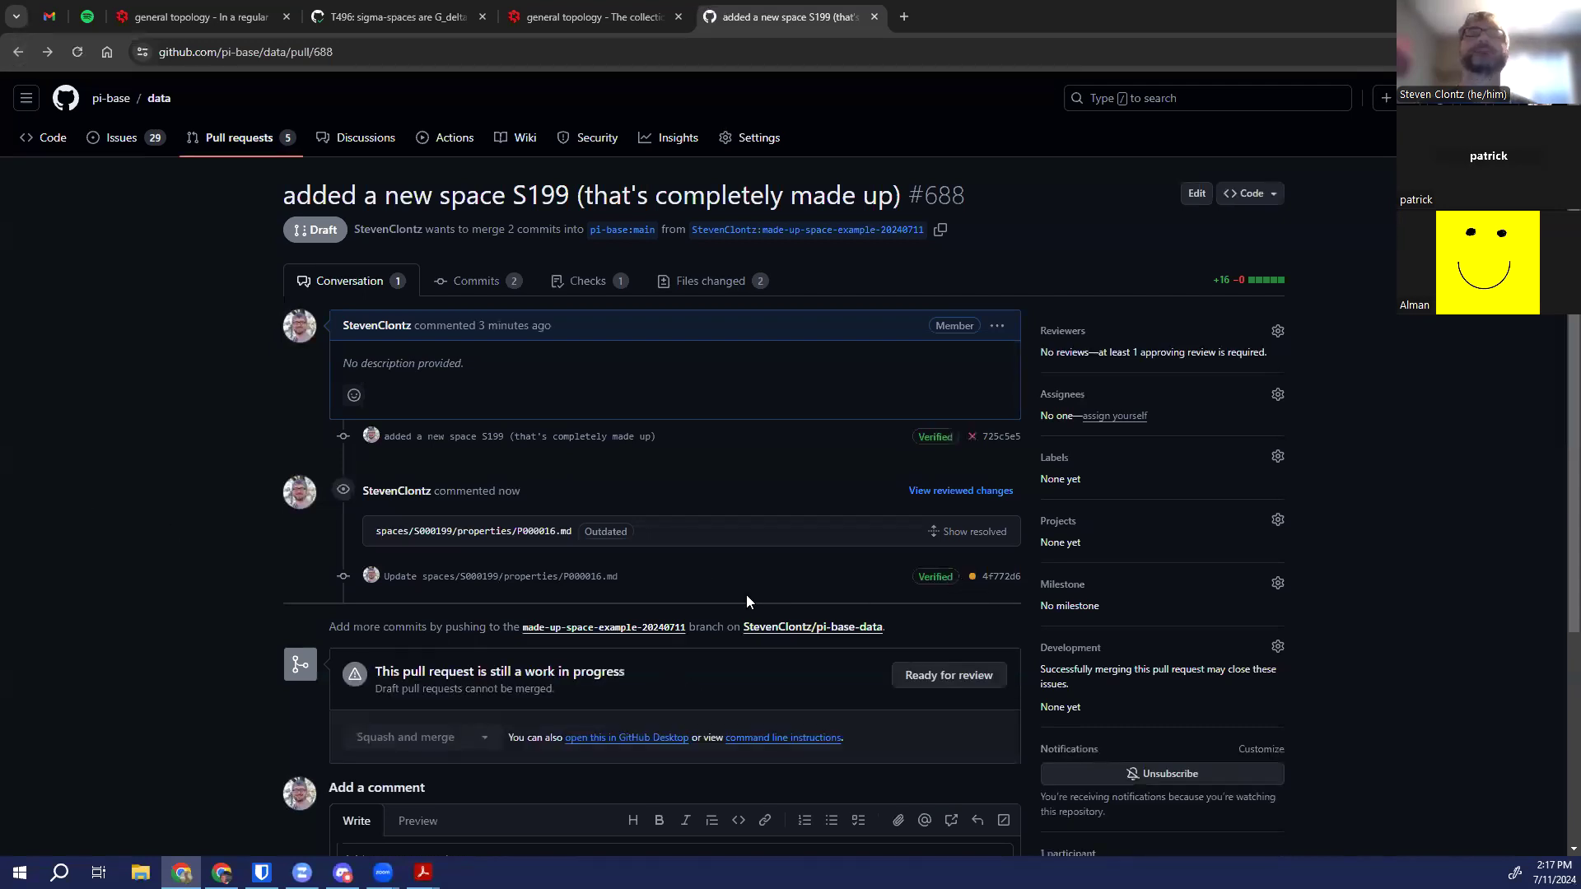
mouse_move(166, 604)
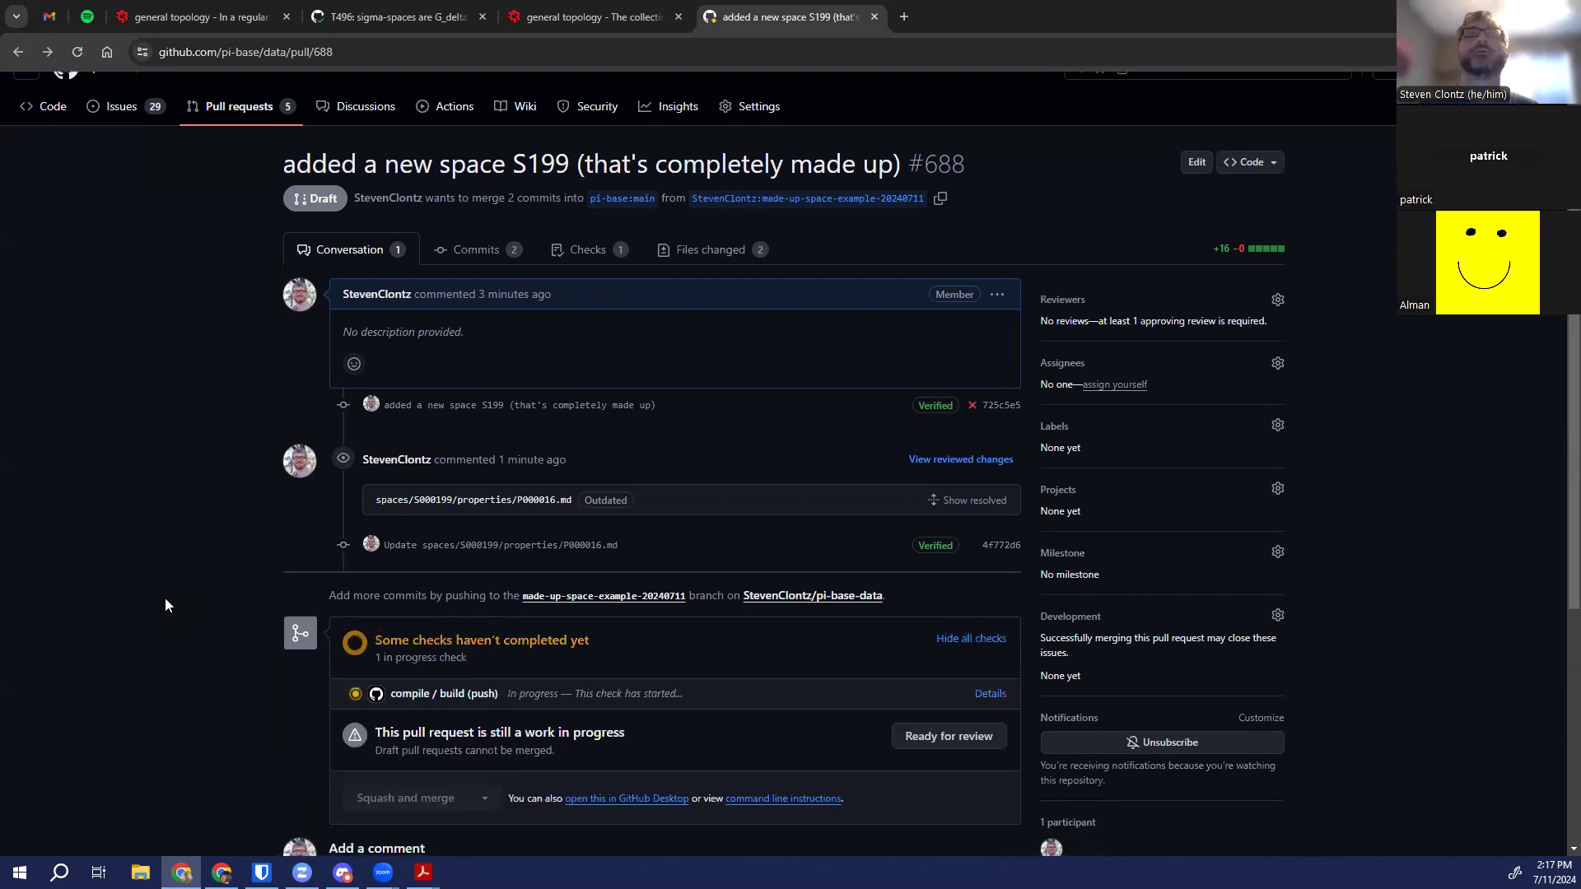
Mark the draft pull request #688 ready for review and watch its compile/build check pass
scroll("down", 3)
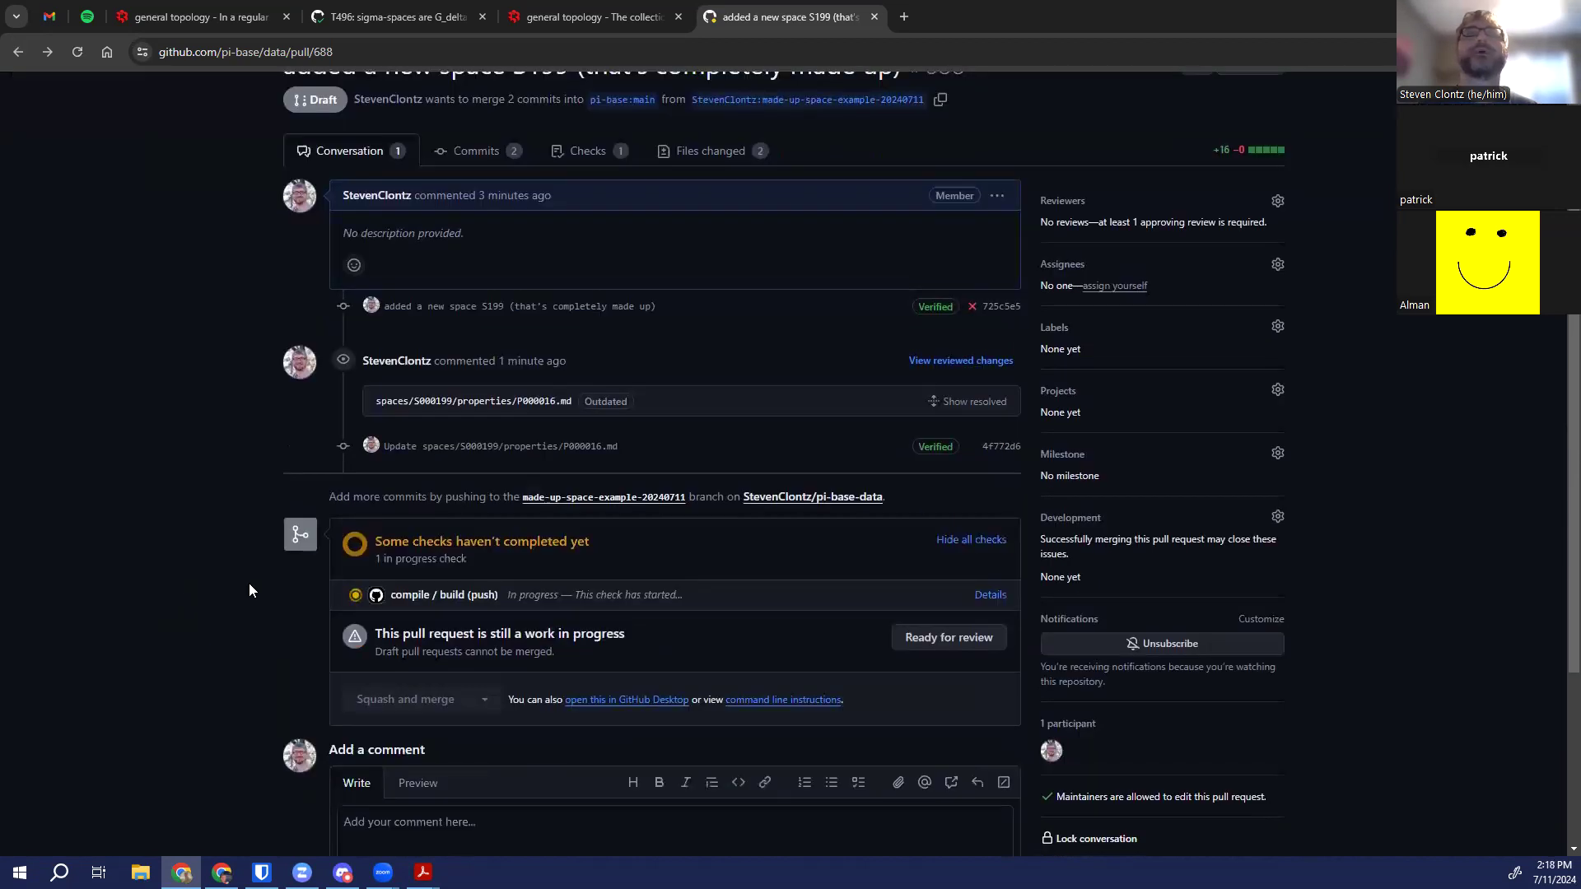
left_click(945, 637)
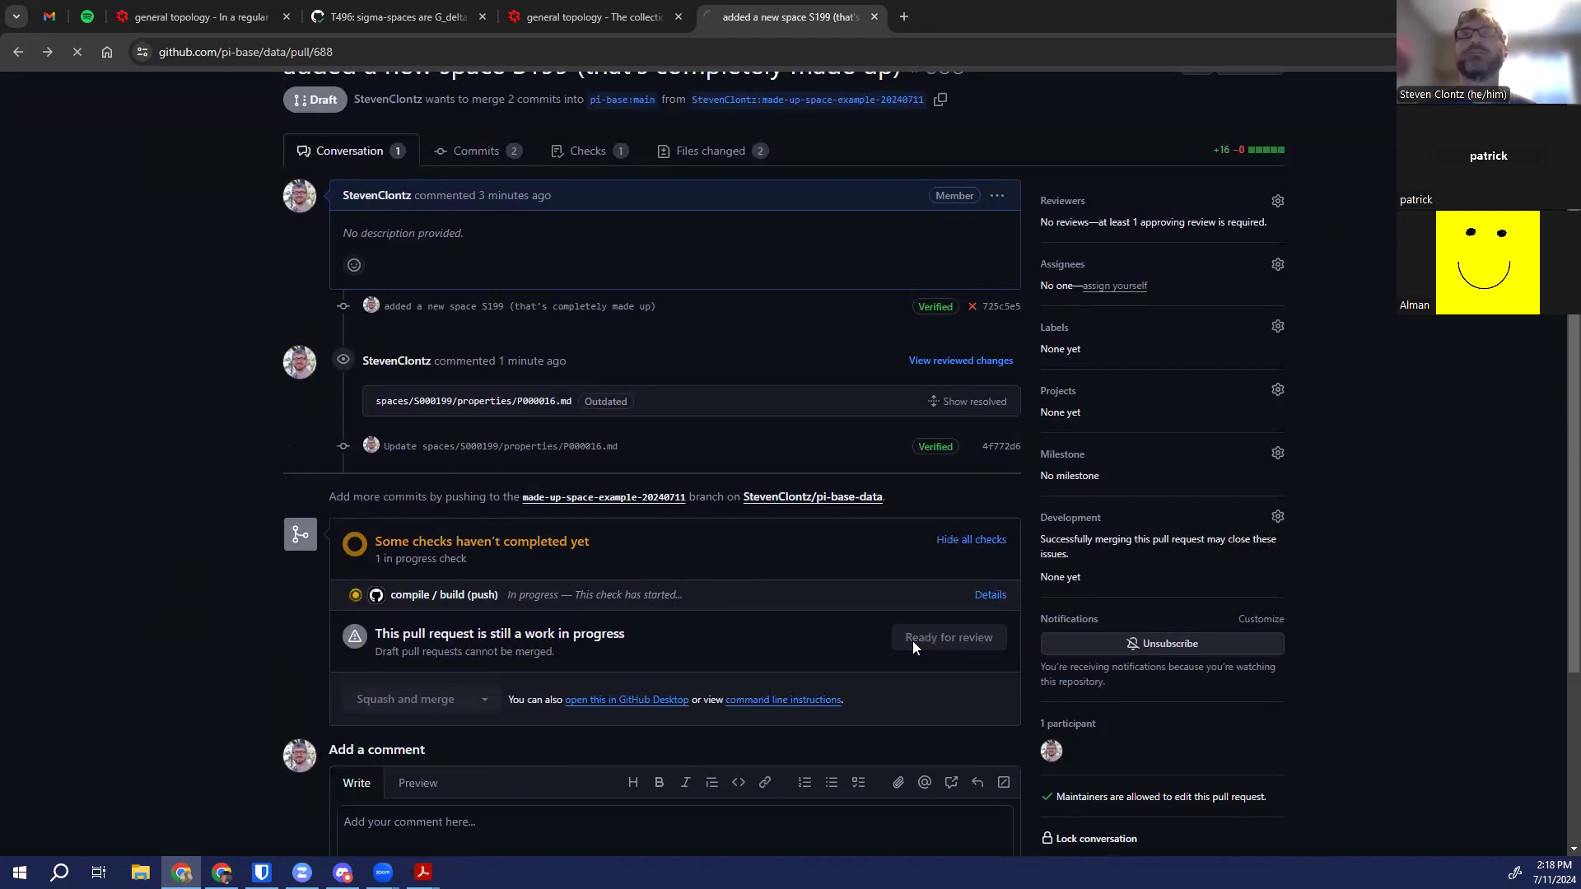
left_click(948, 637)
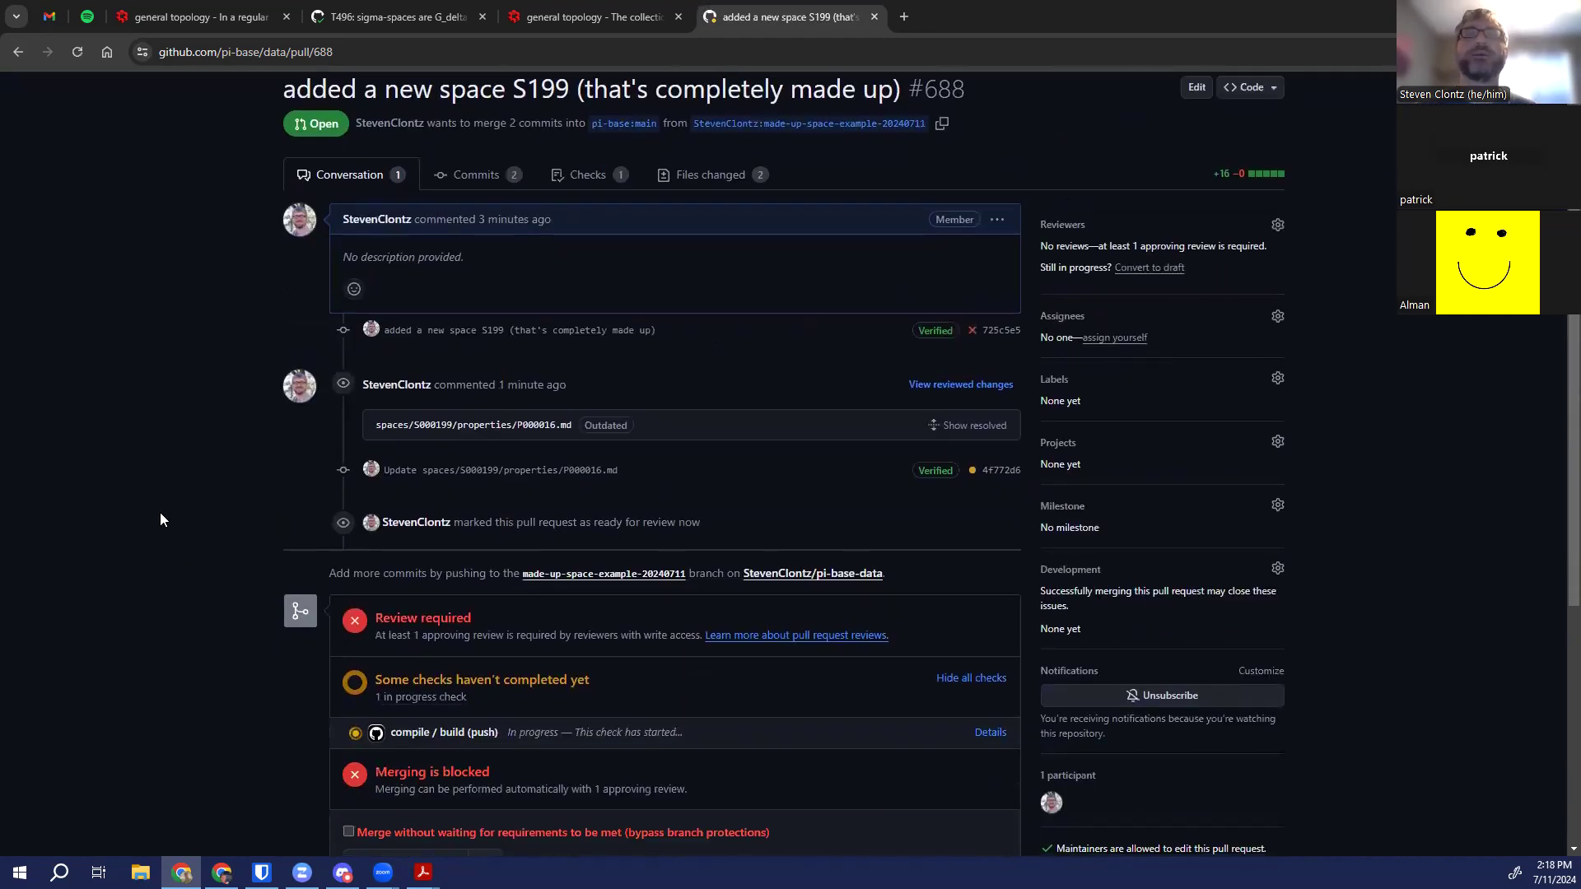
scroll("down", 3)
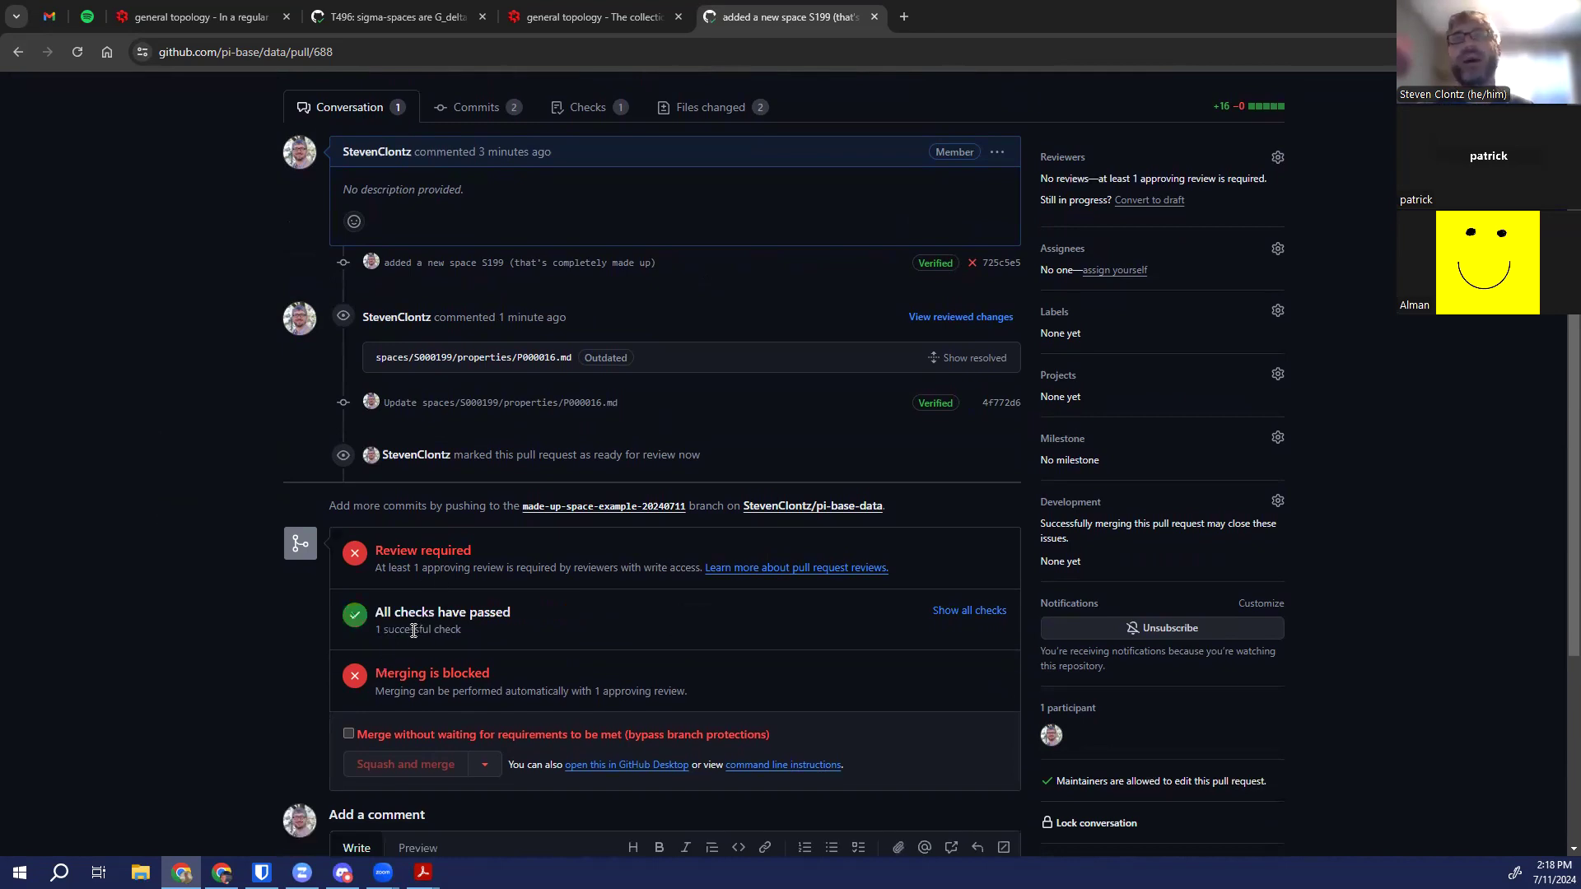
mouse_move(741, 446)
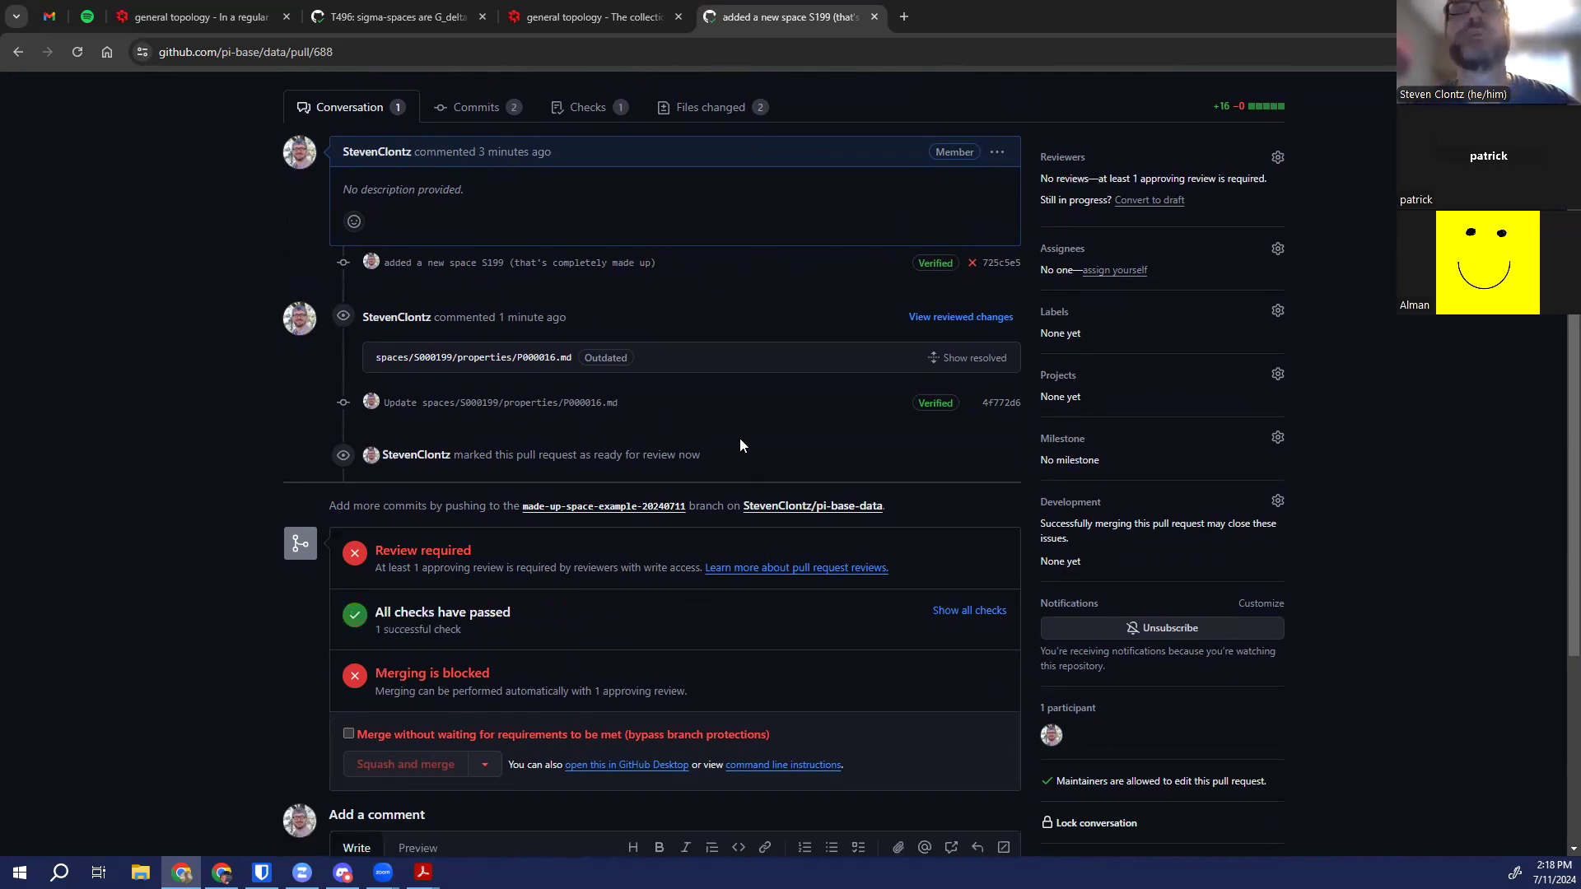
scroll("up", 3)
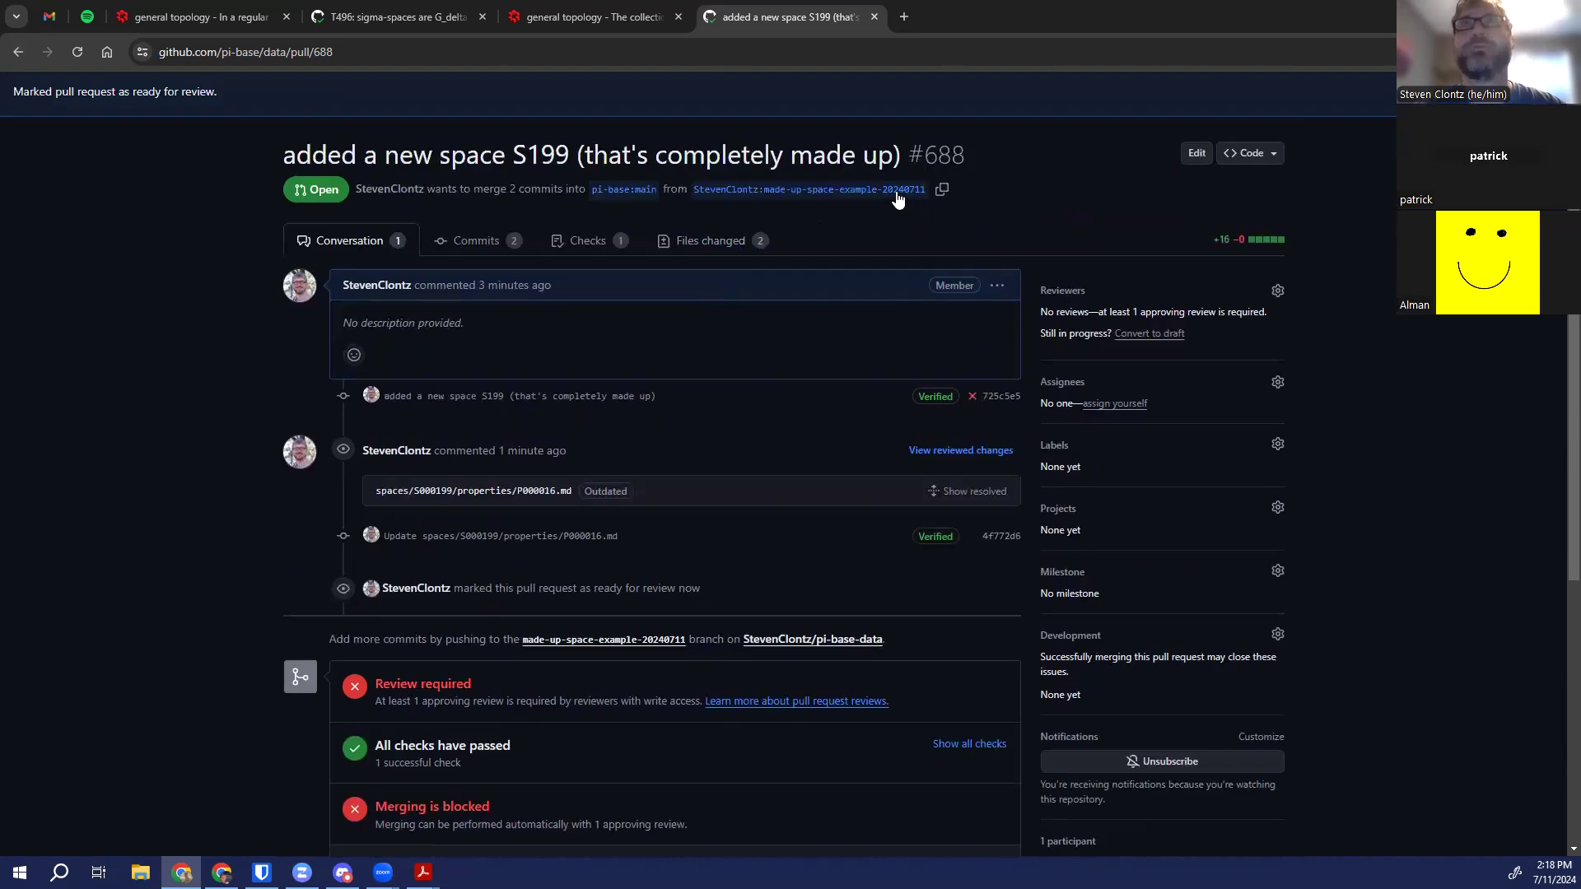
mouse_move(622, 189)
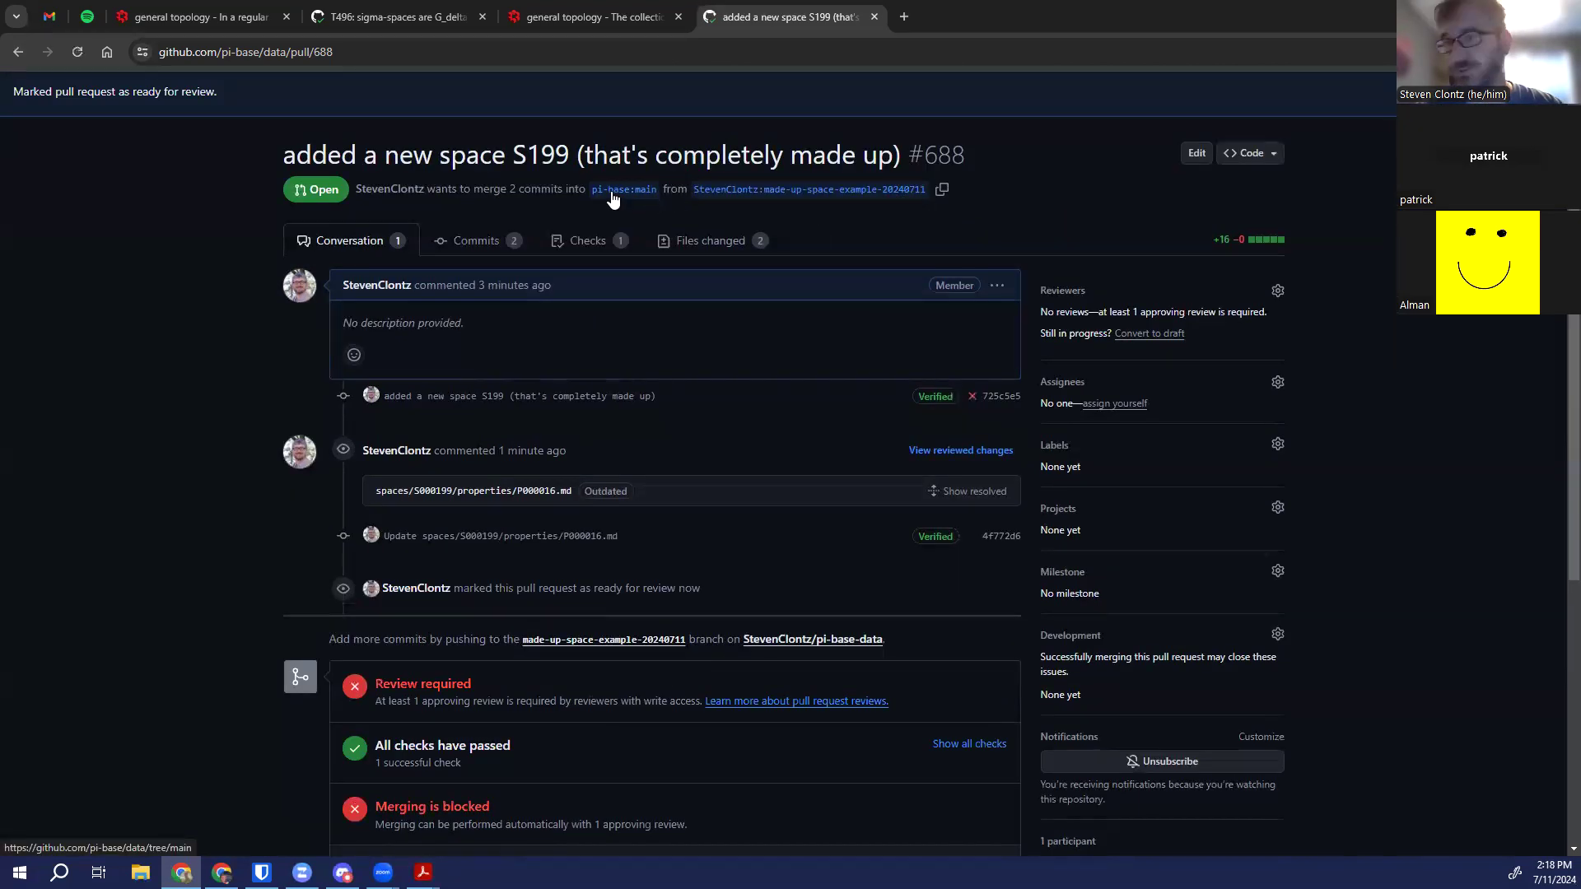
mouse_move(827, 234)
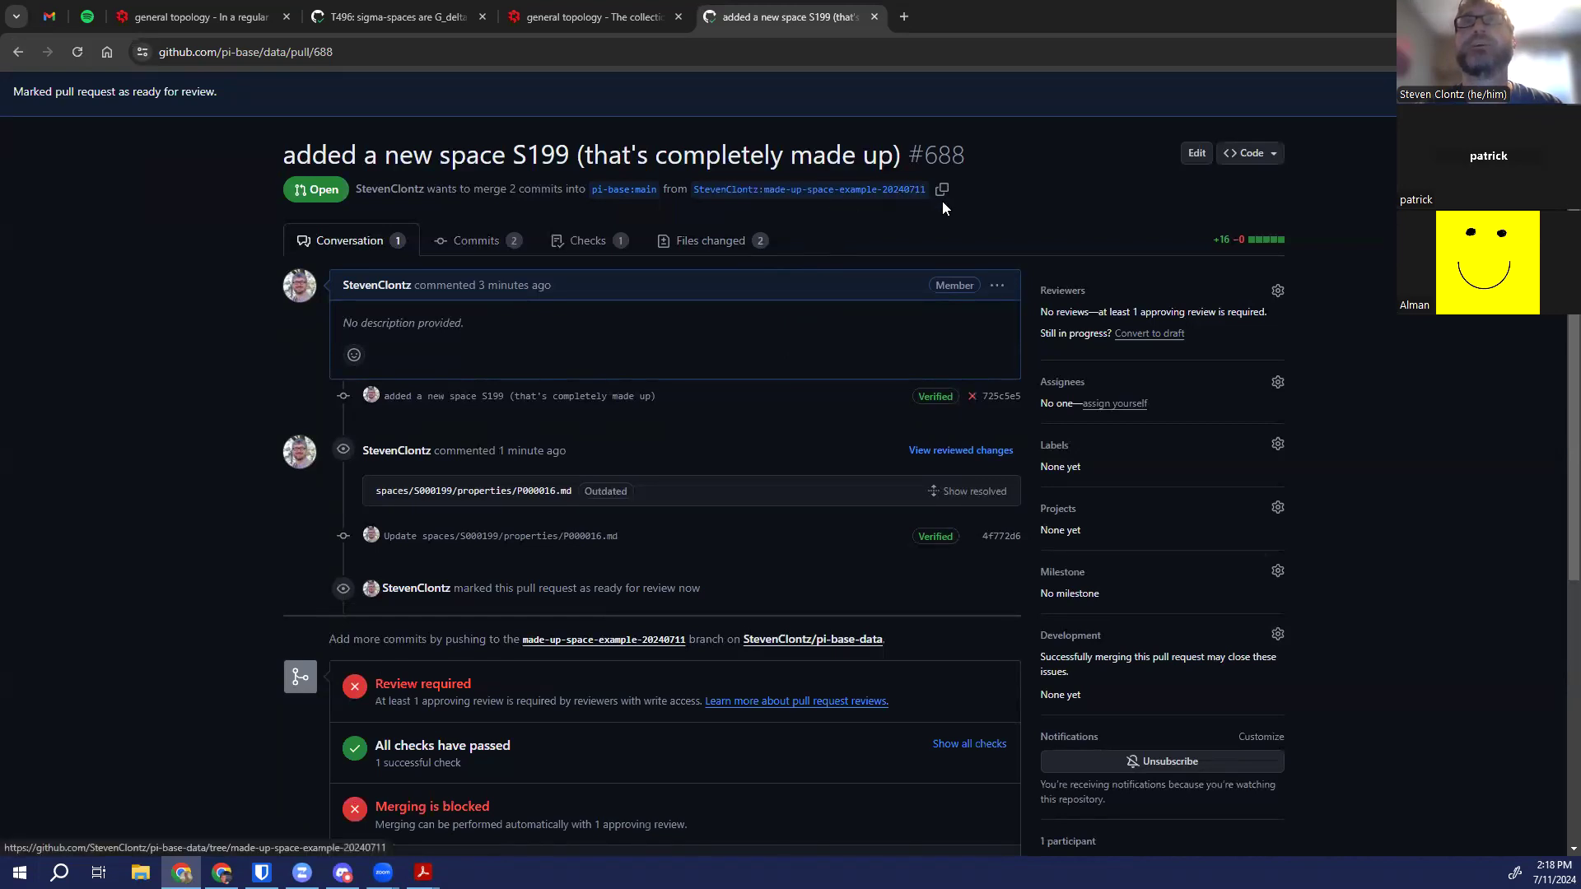
mouse_move(728, 200)
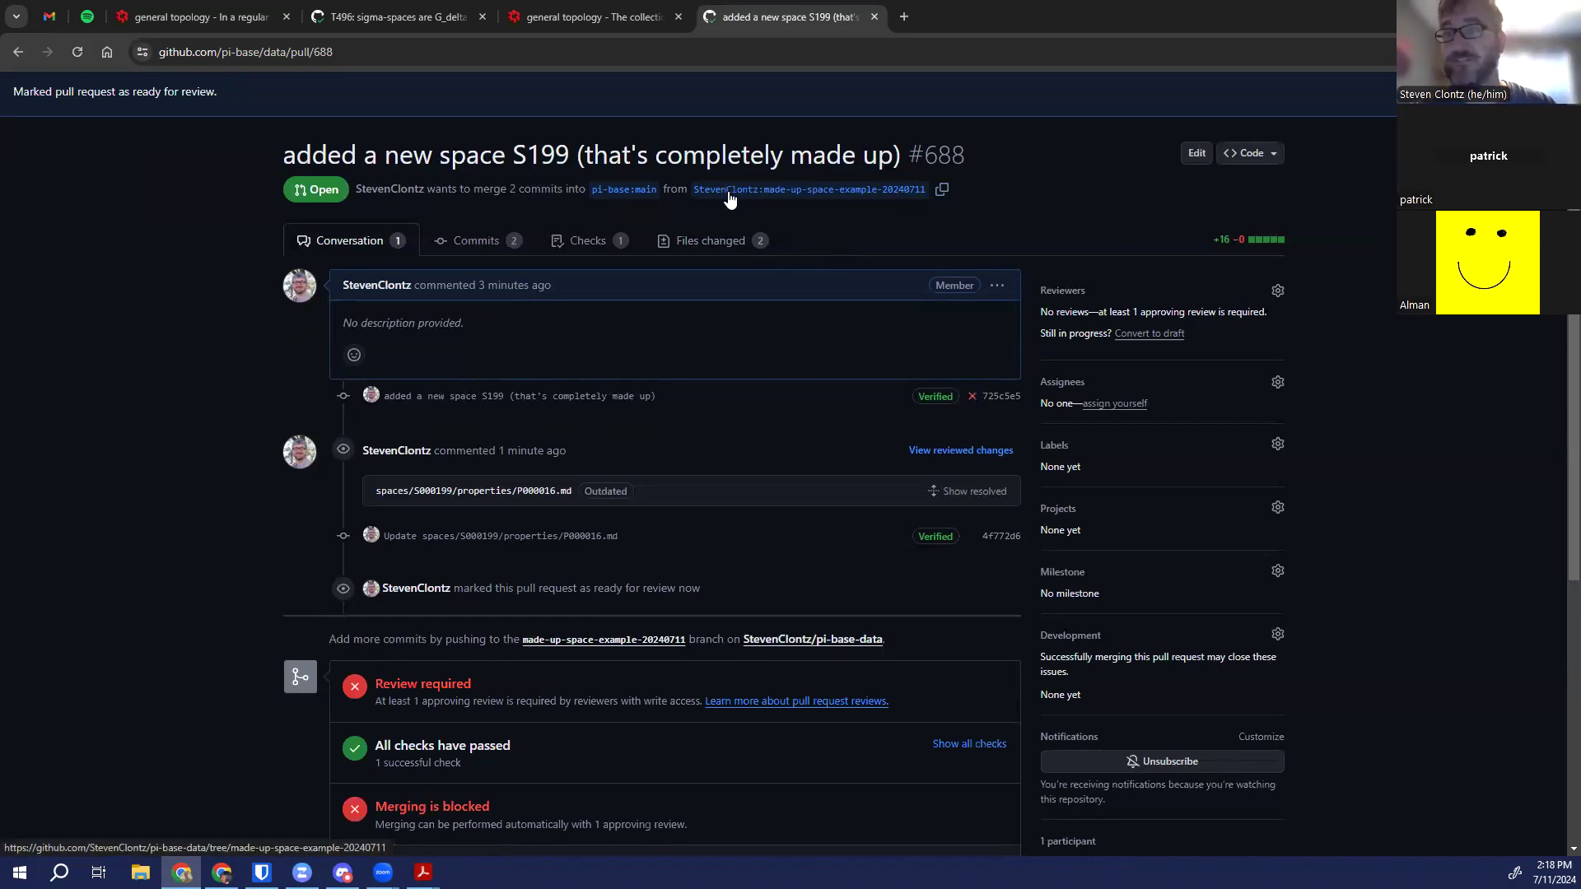
mouse_move(726, 196)
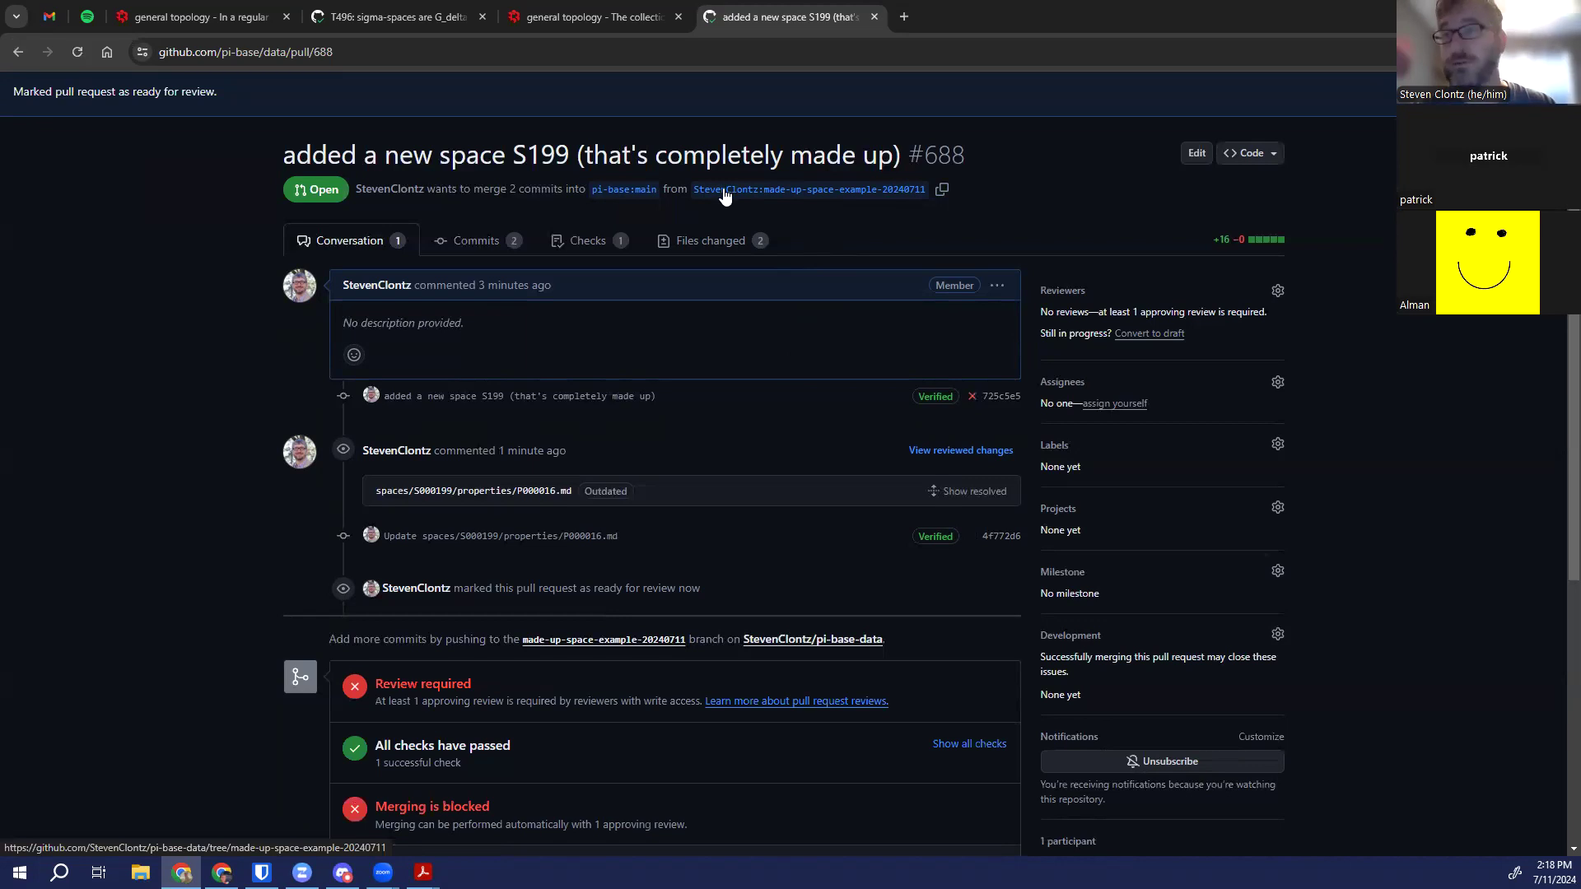
scroll("down", 3)
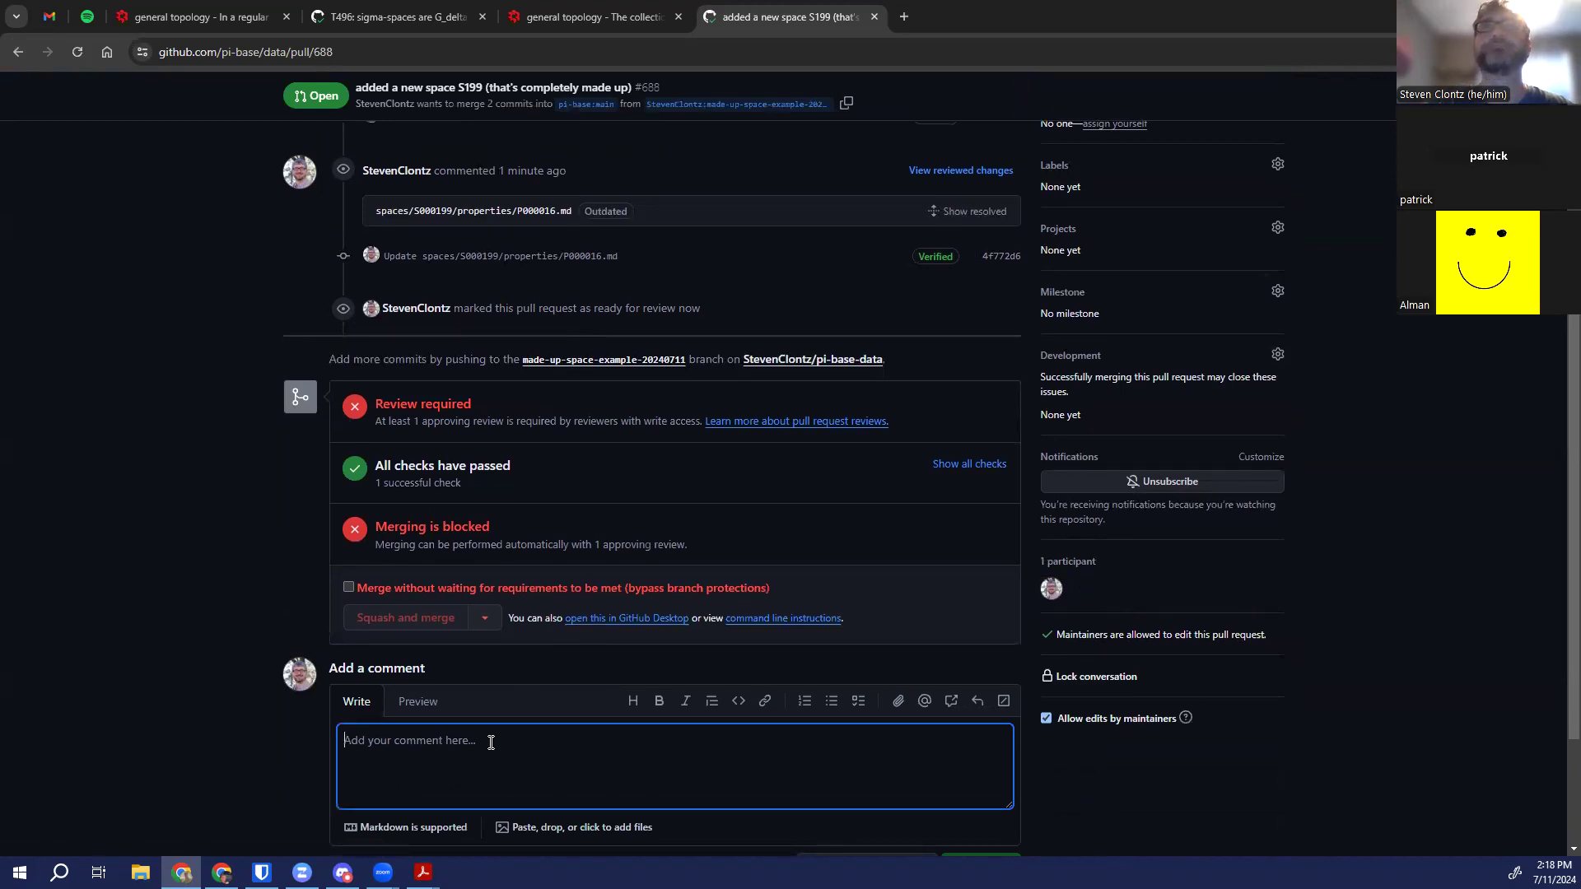
Comment 'Commit 4f772d6 is available as branch pr688-2' on the pull request
type("Commit")
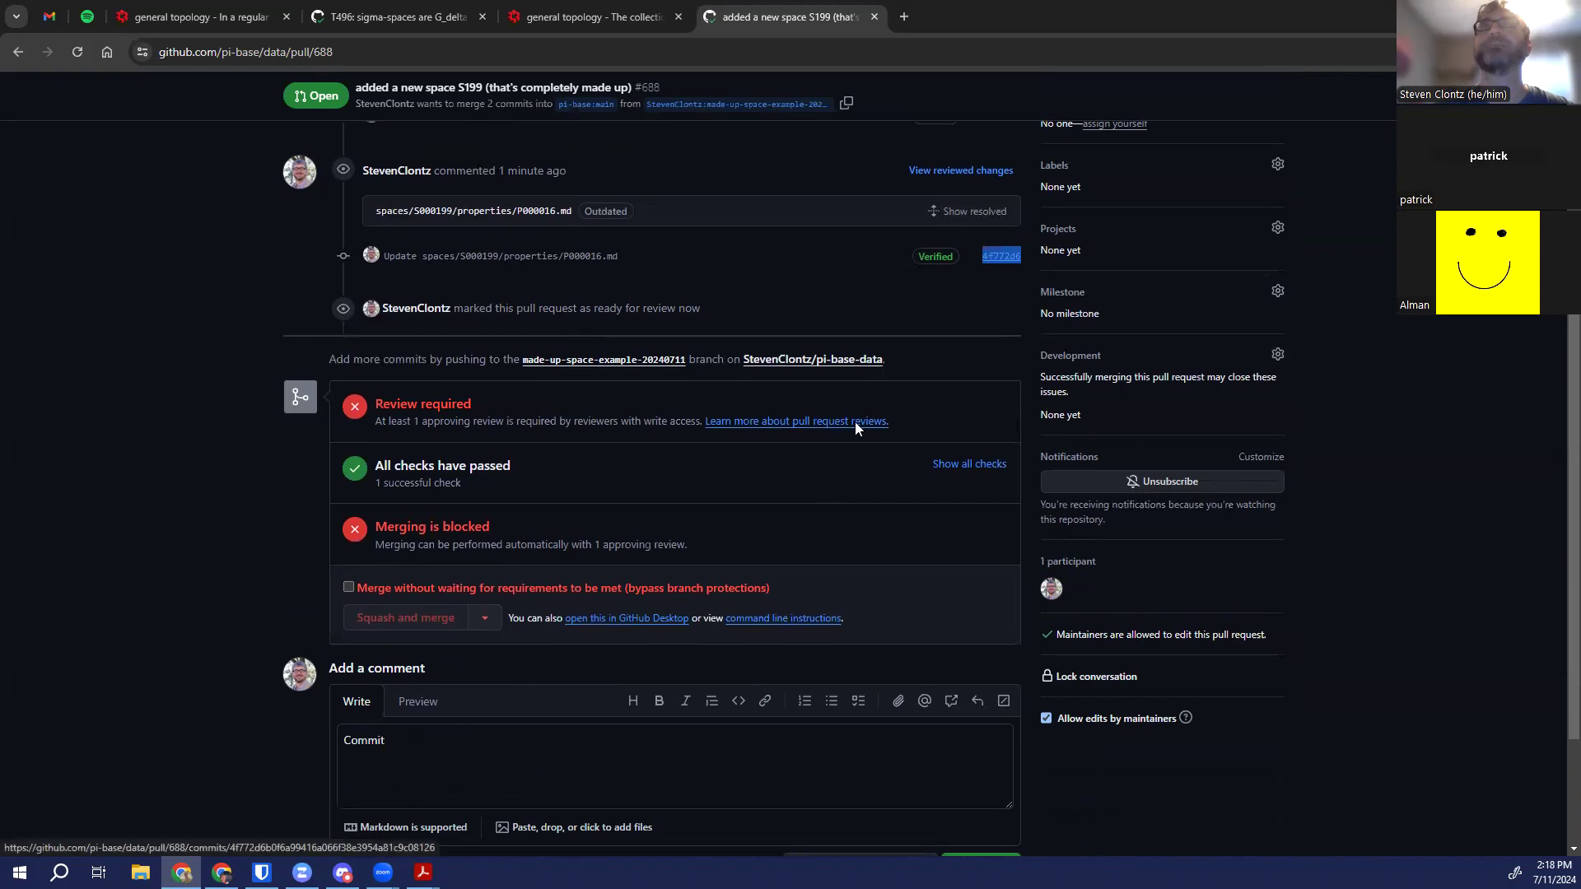
type("4f772d6")
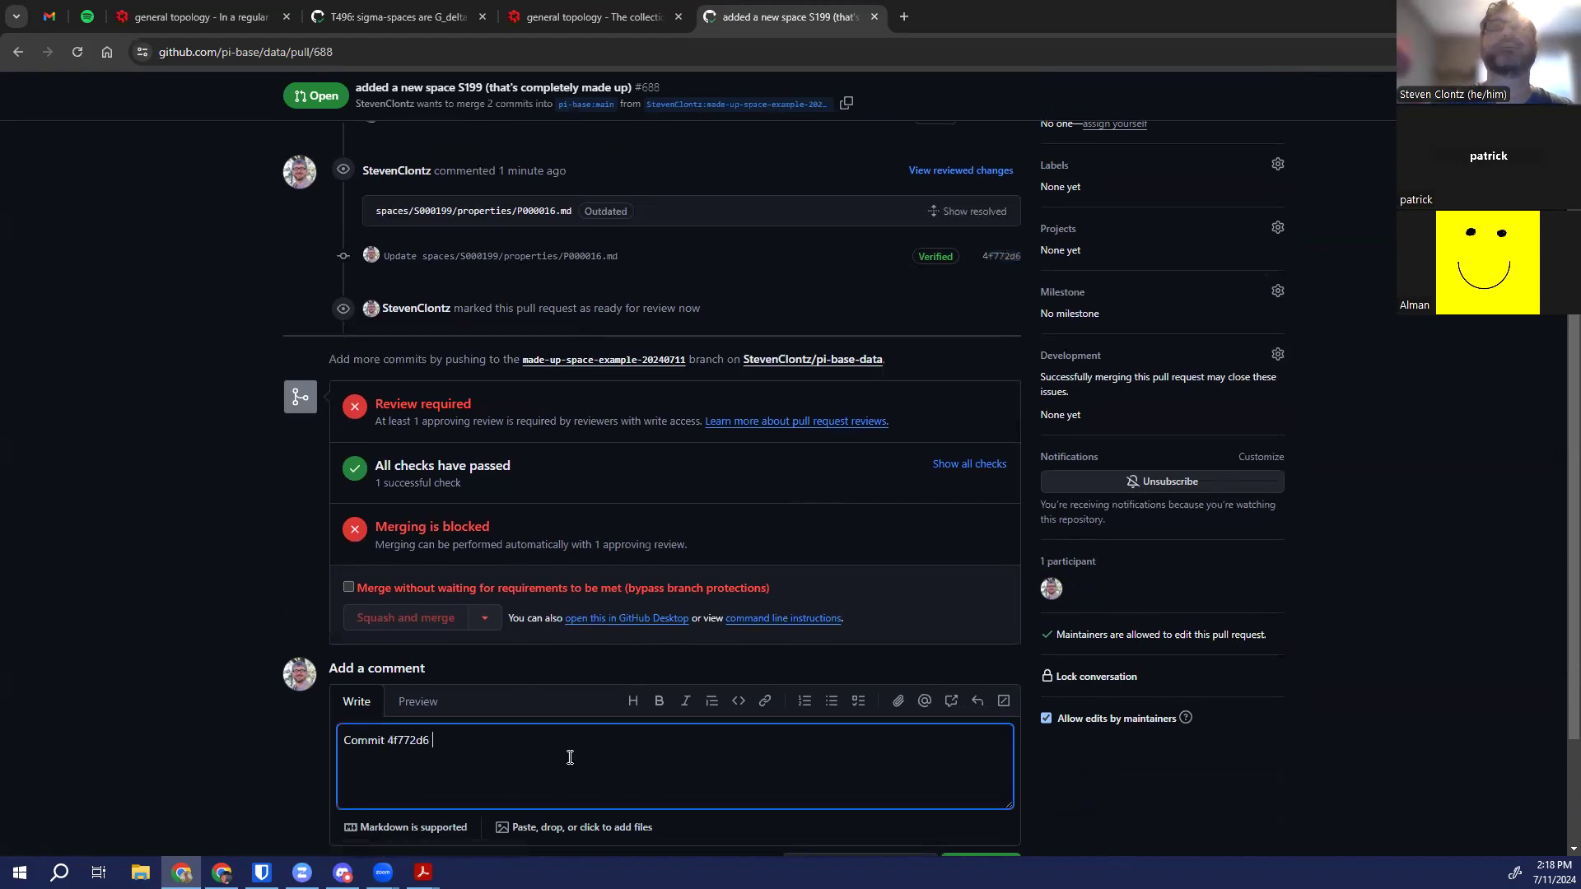
type("is available as")
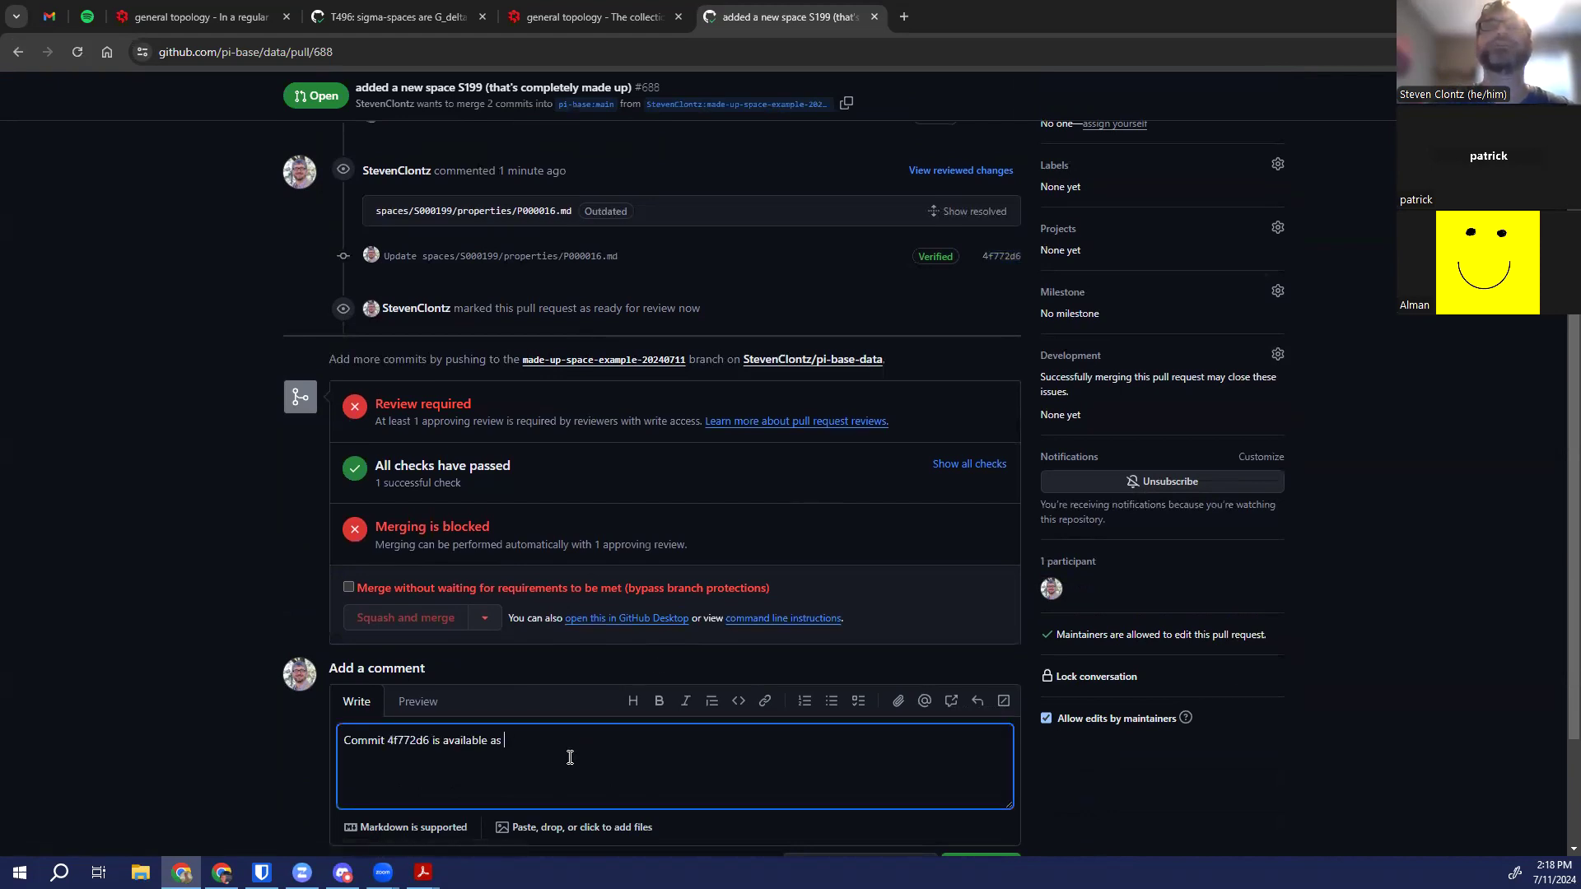
type("branch pr")
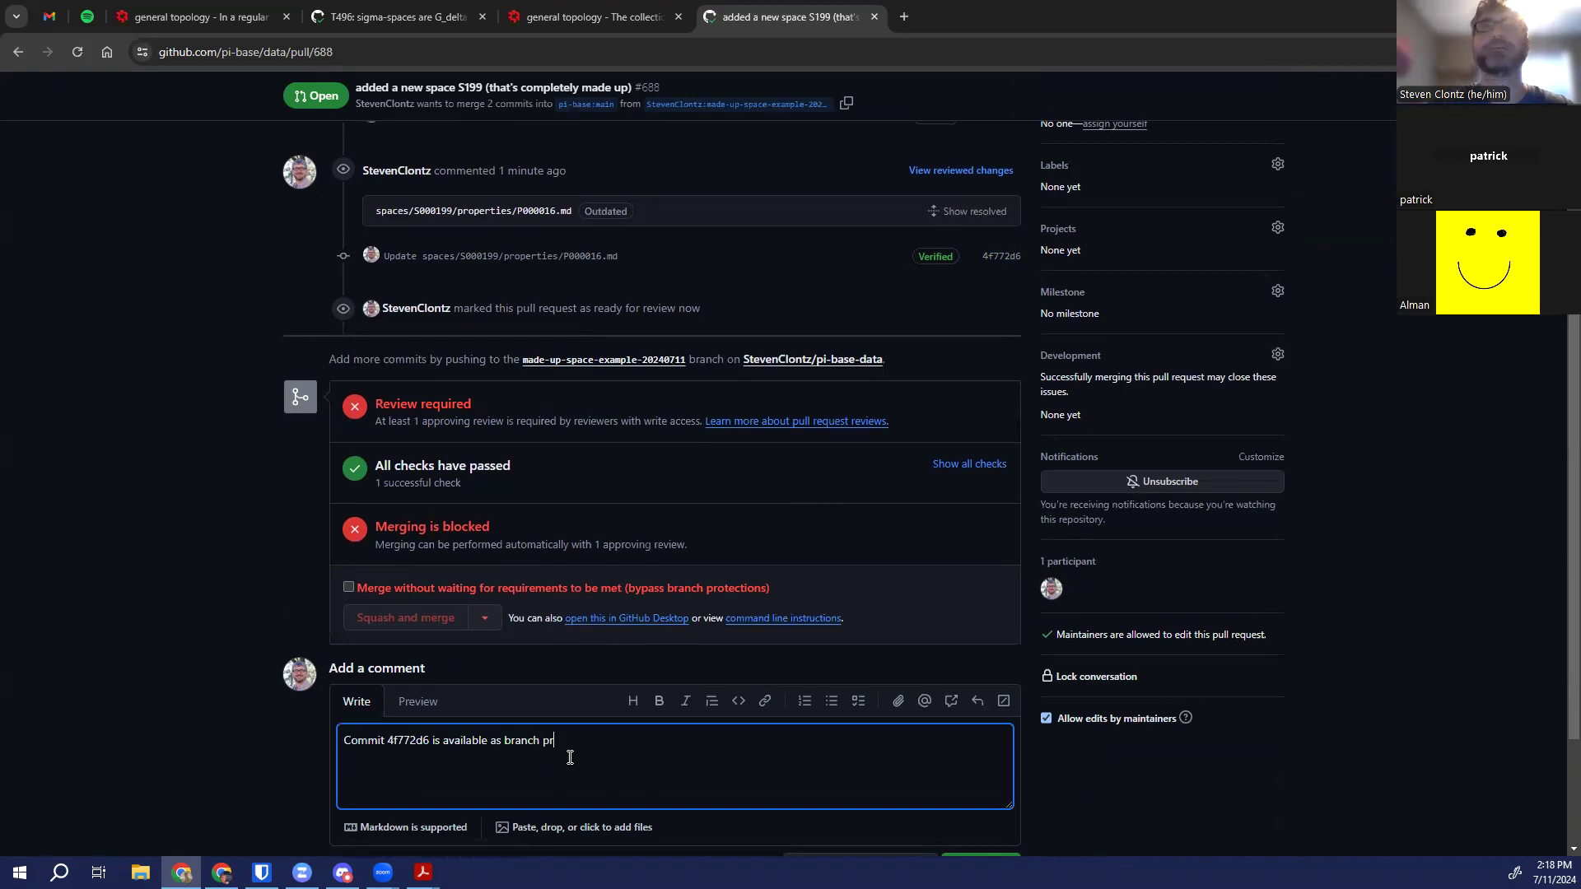
type("688-2`")
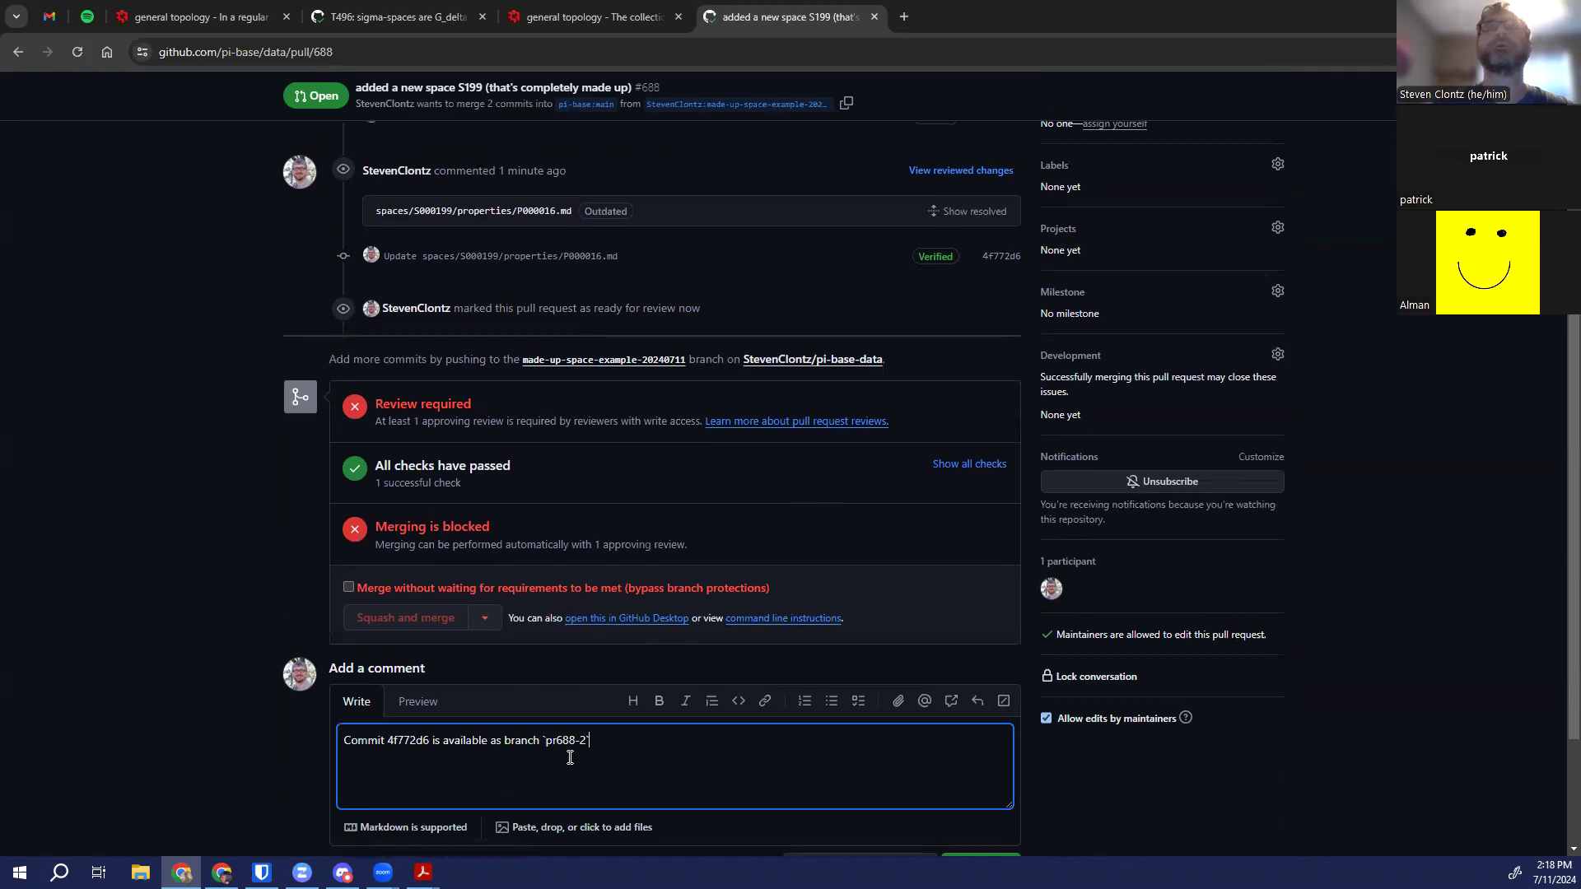
scroll("down", 3)
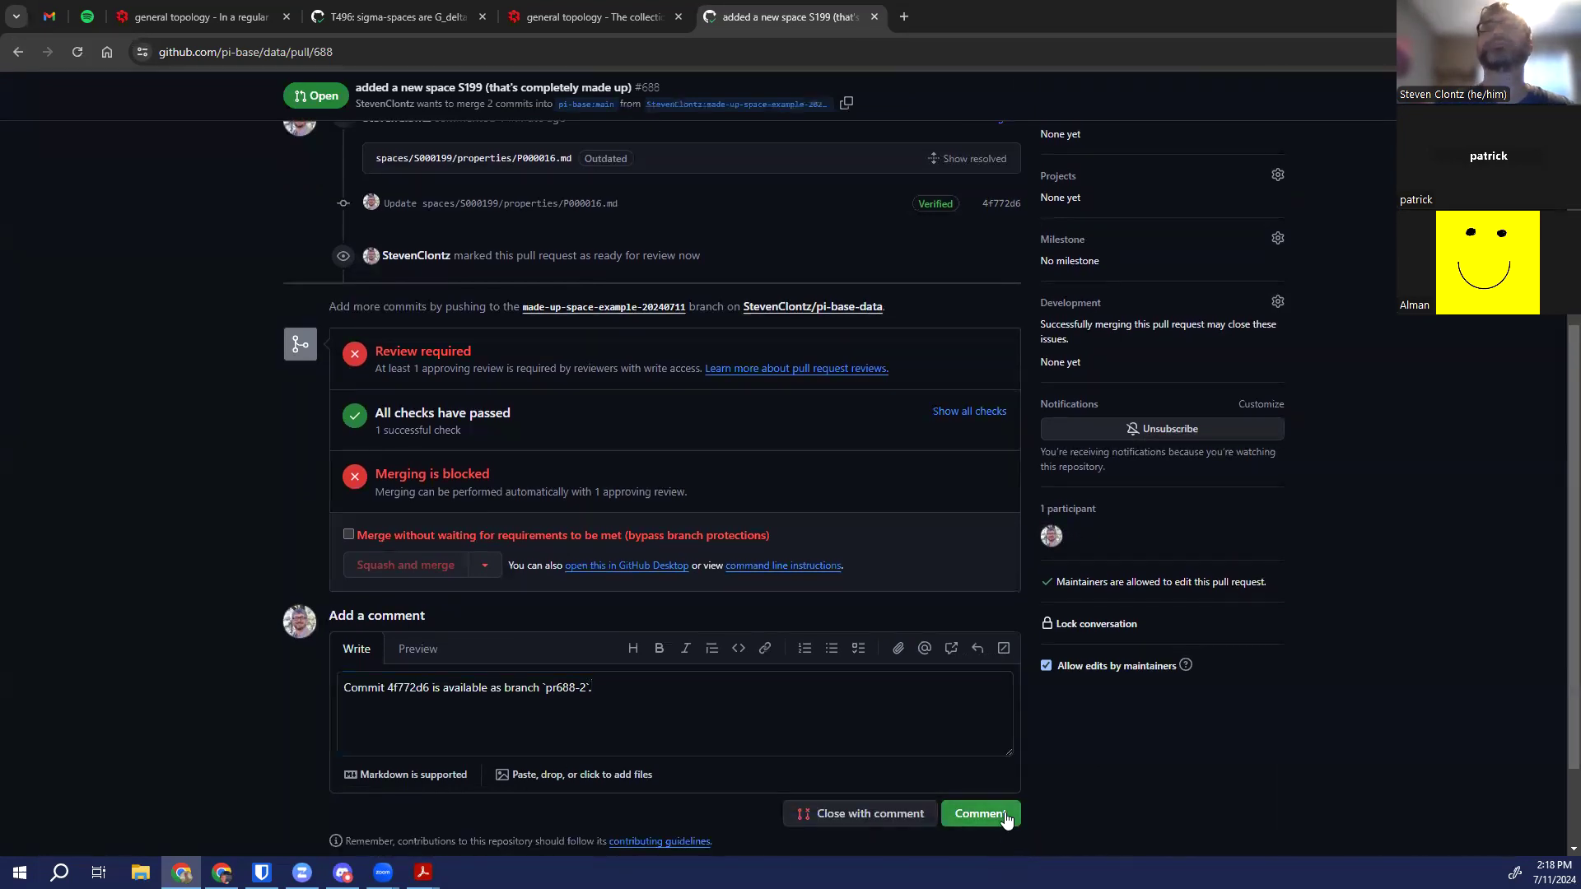
left_click(978, 813)
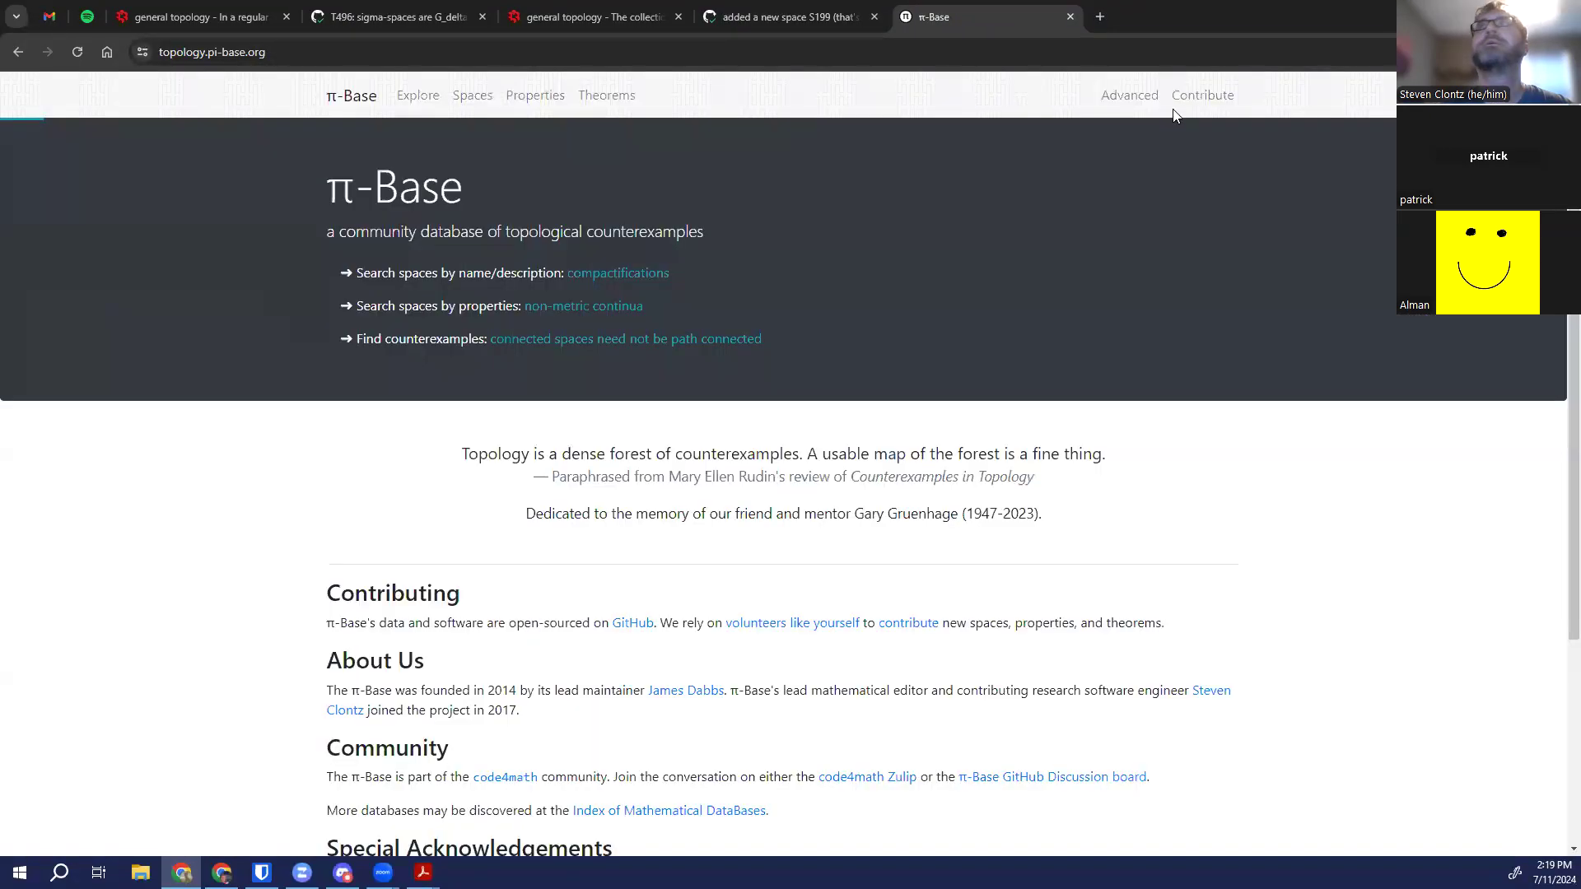
From the Spaces list, view space S199 'A made-up space' and return to the pull request
left_click(1128, 95)
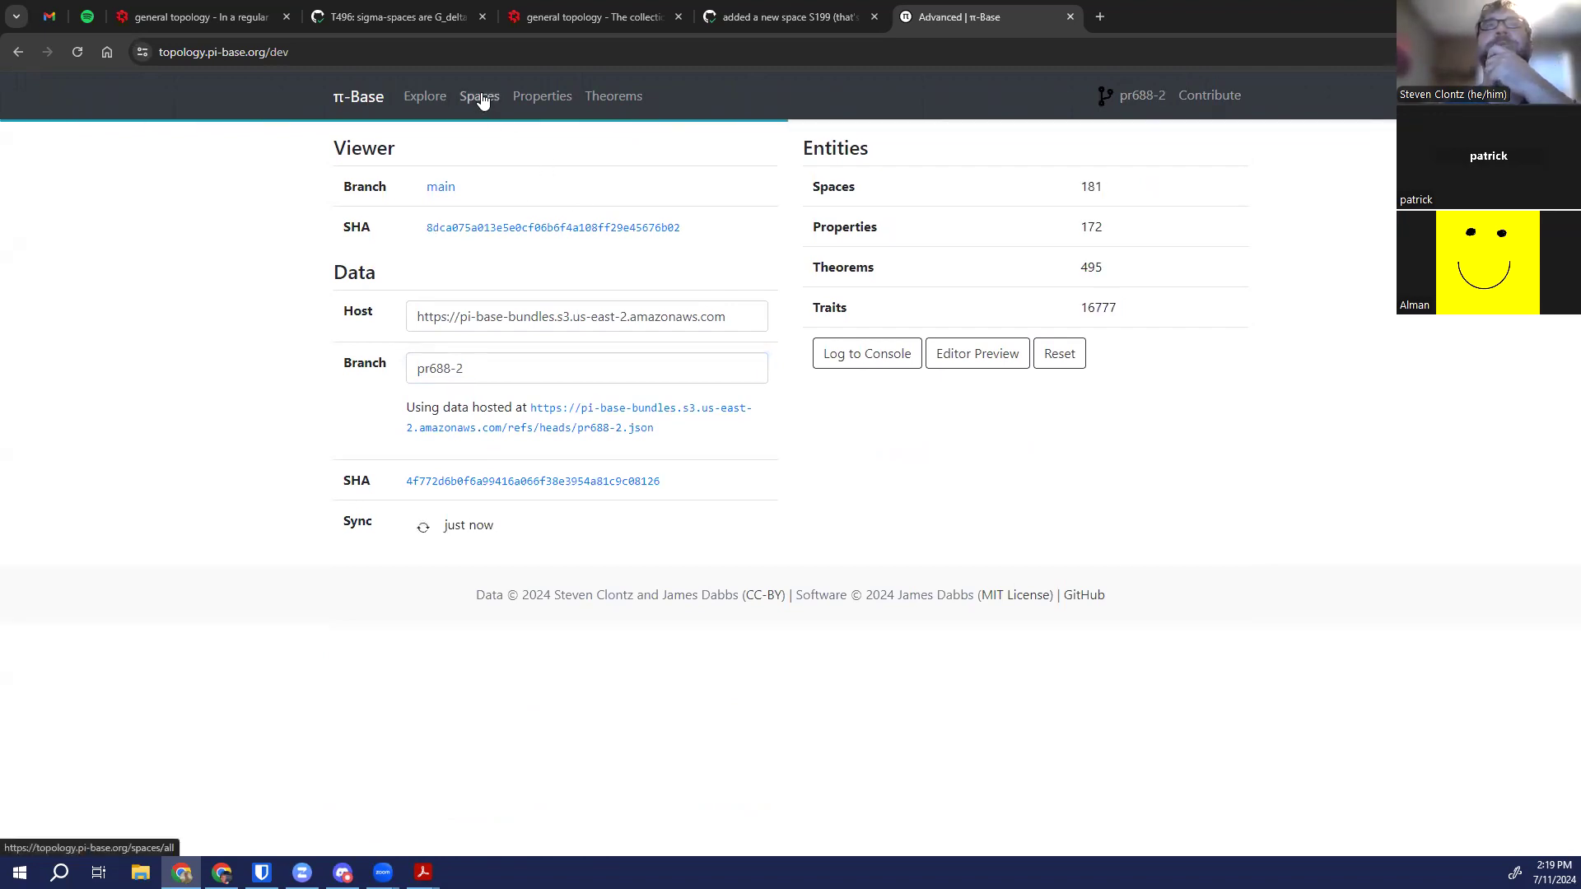
left_click(480, 96)
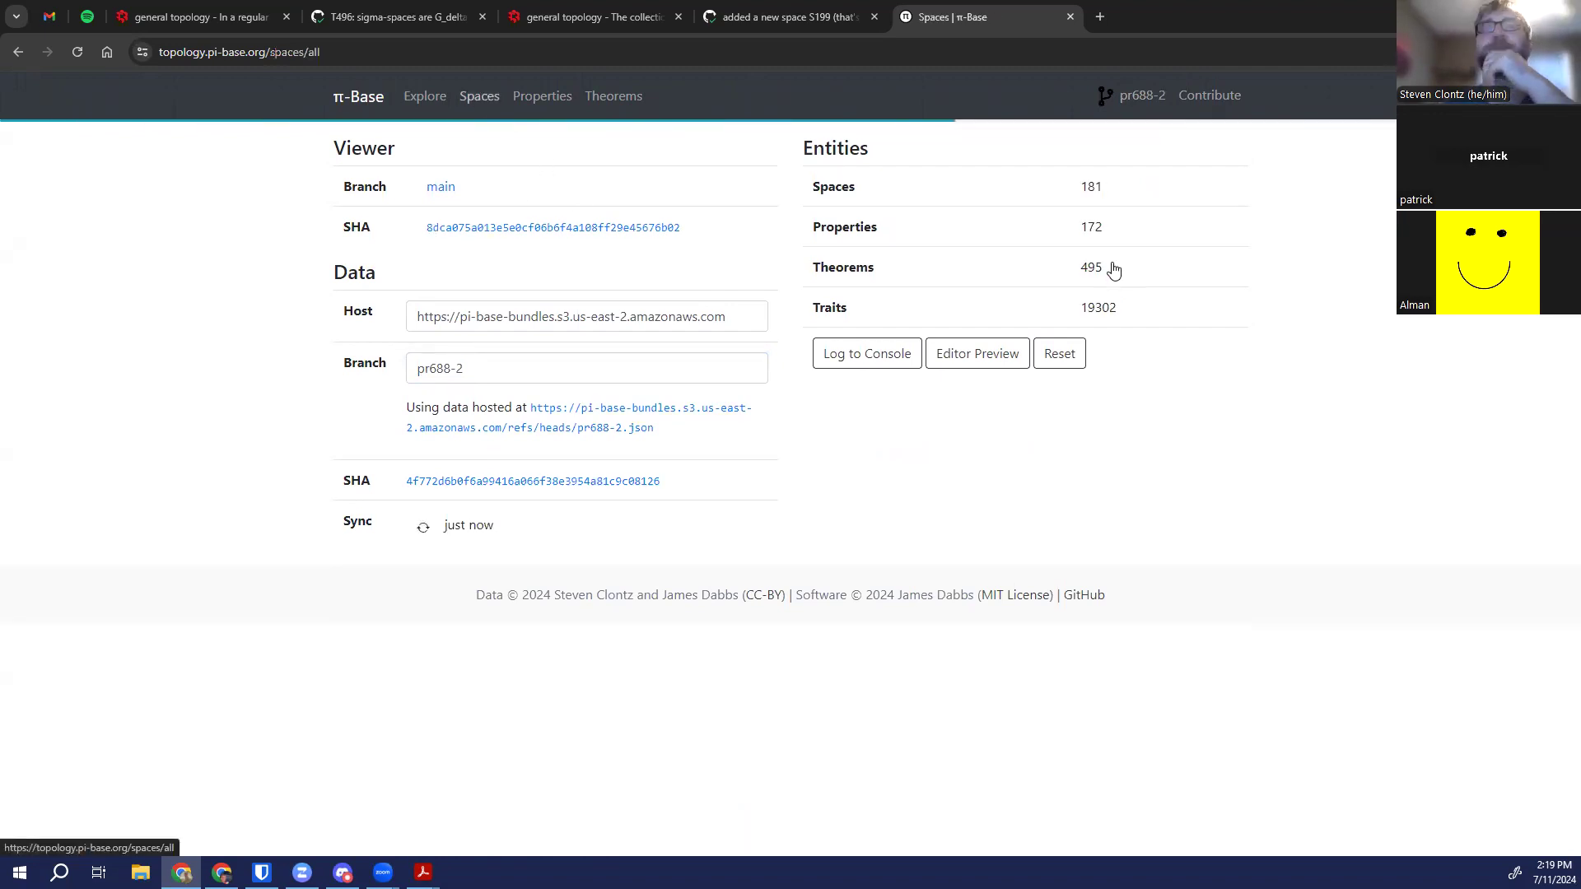
mouse_move(493, 125)
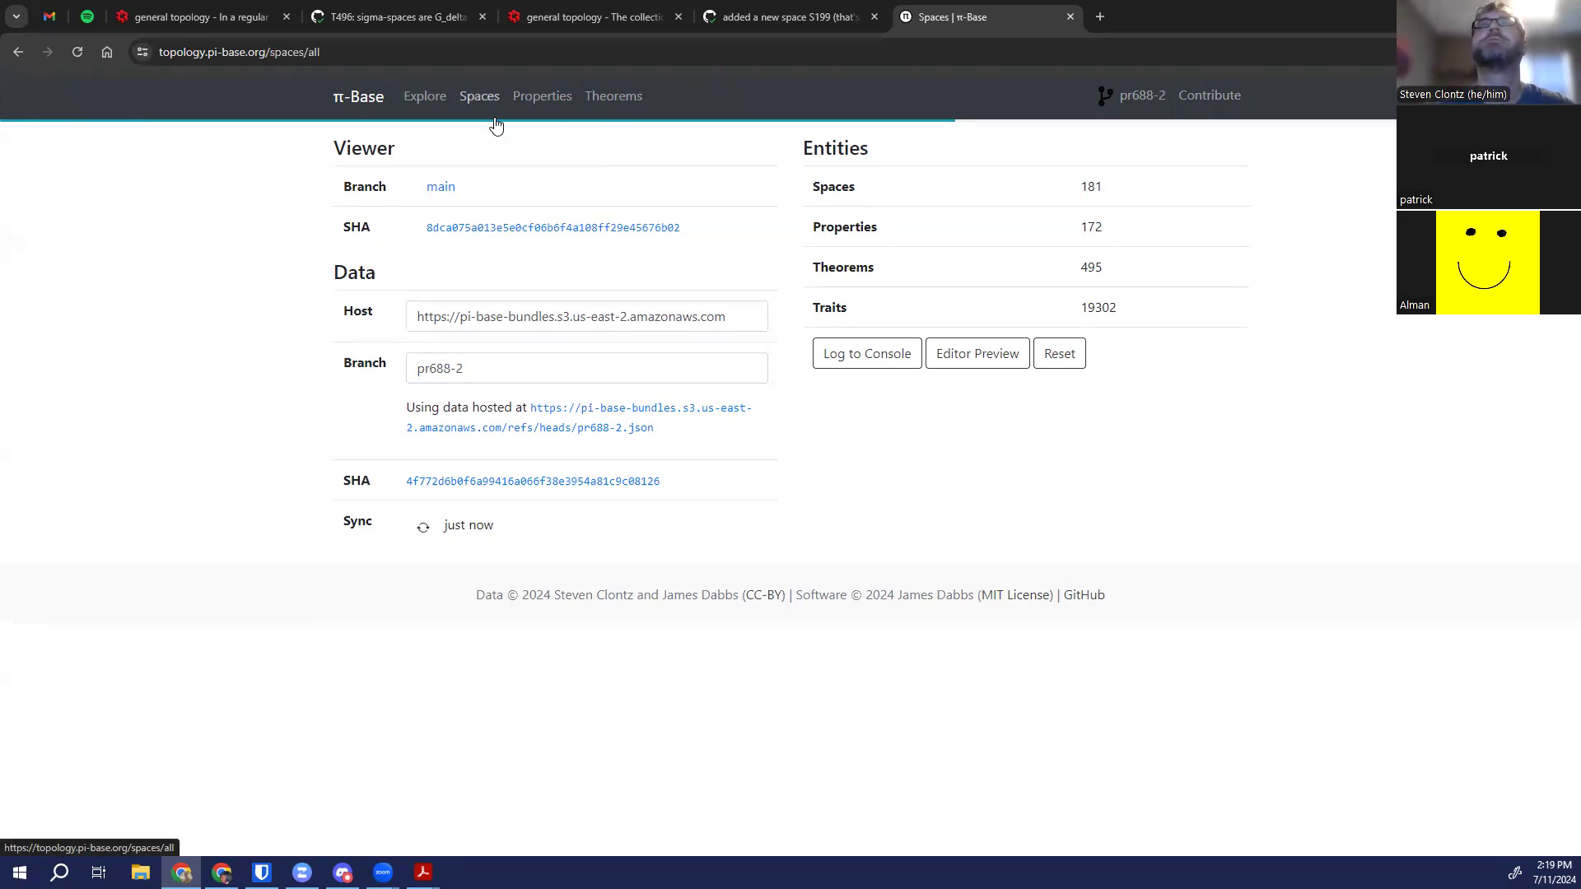
left_click(479, 96)
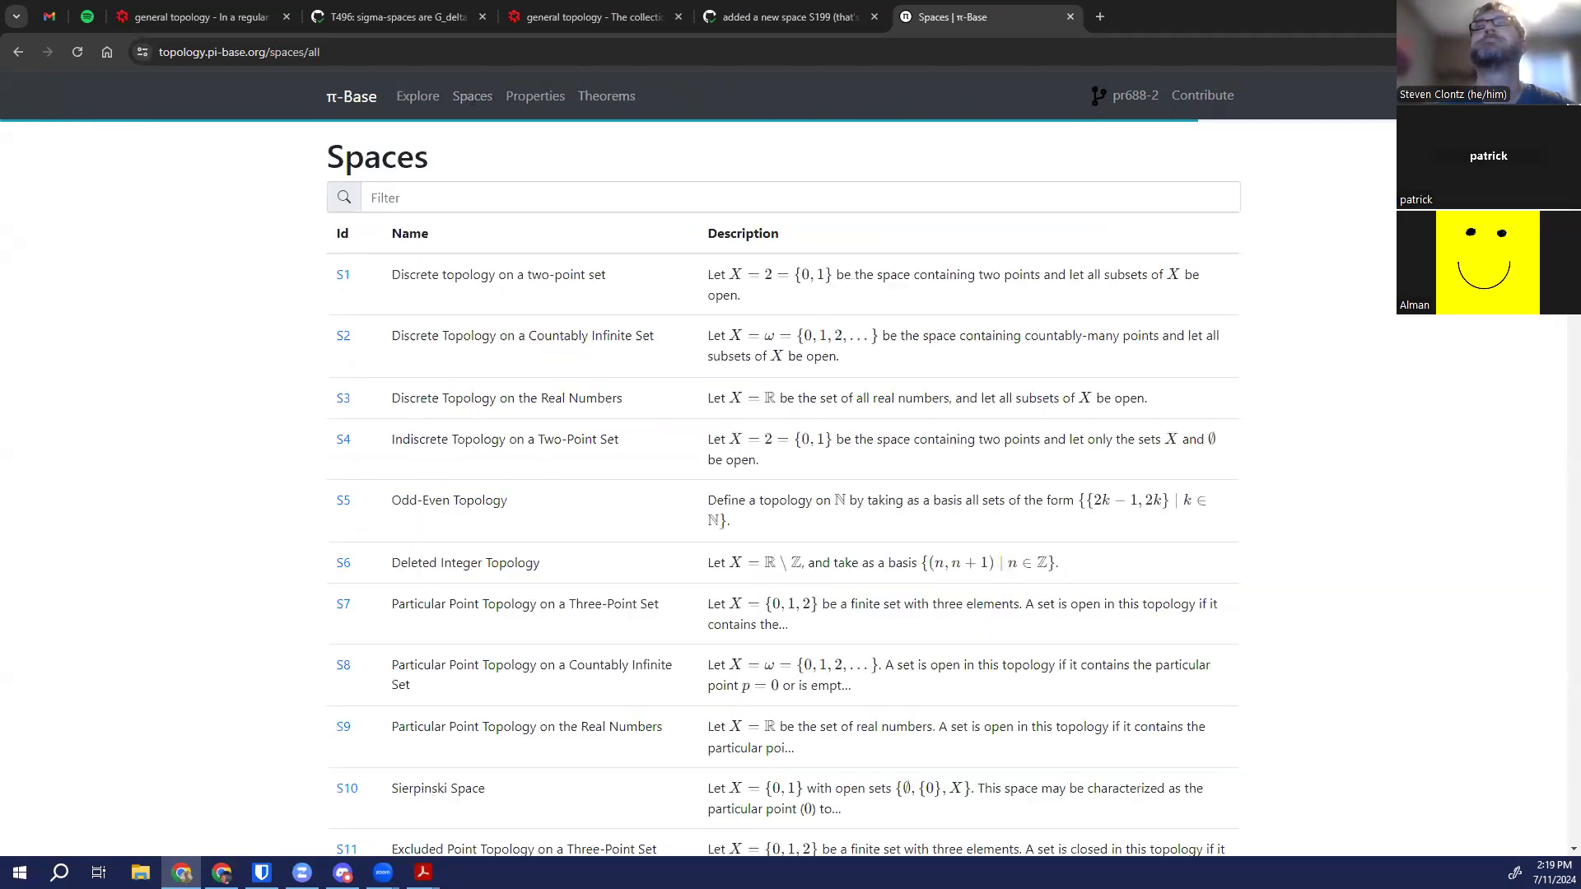
scroll("down", 3)
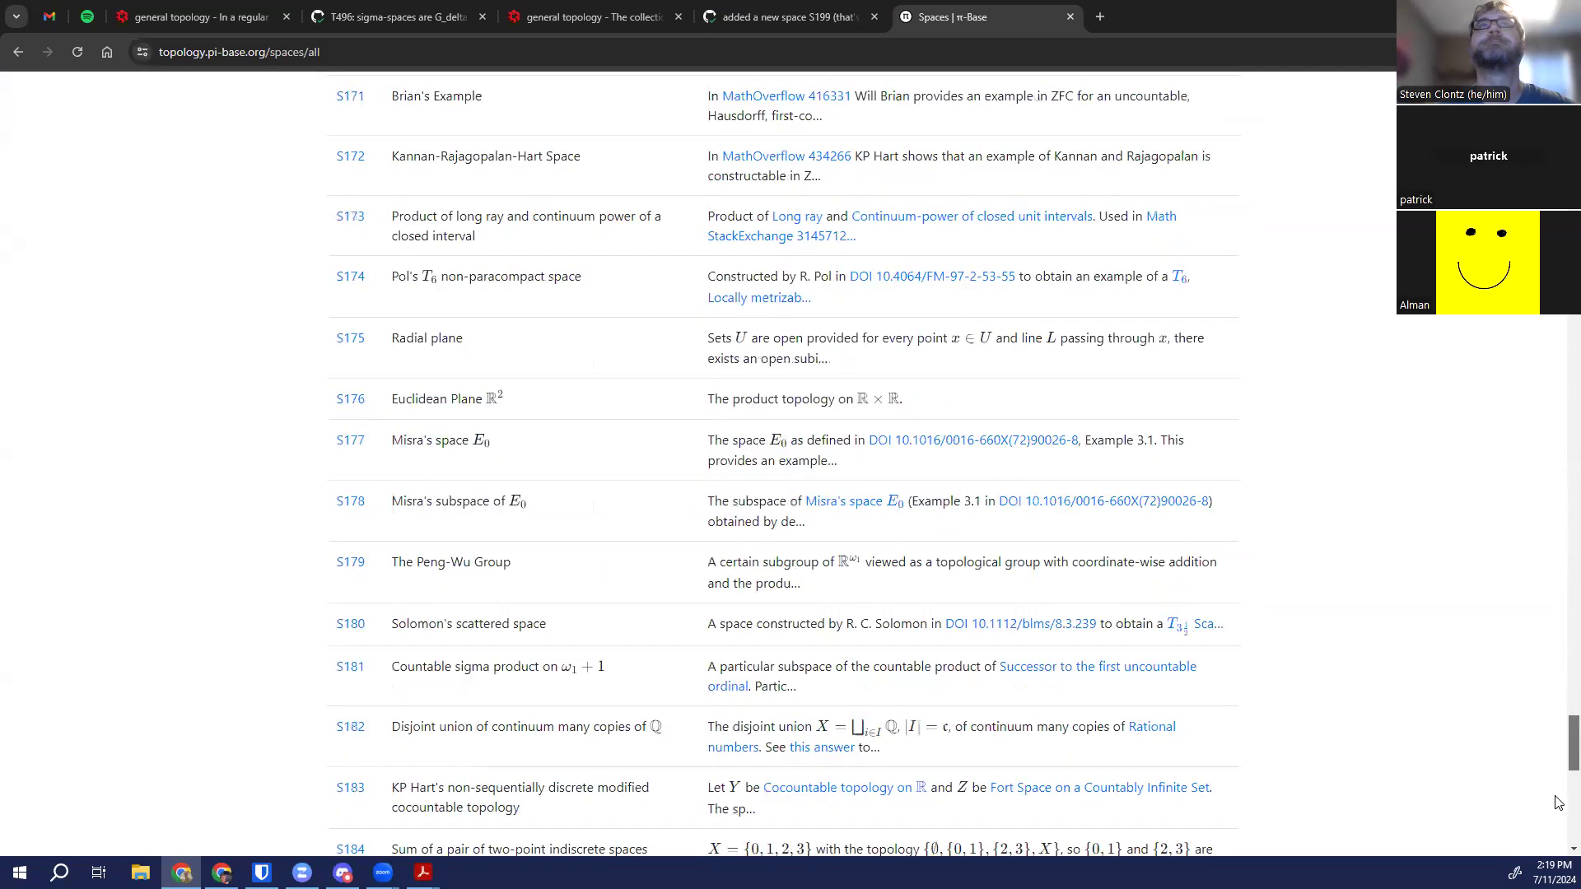
scroll("down", 3)
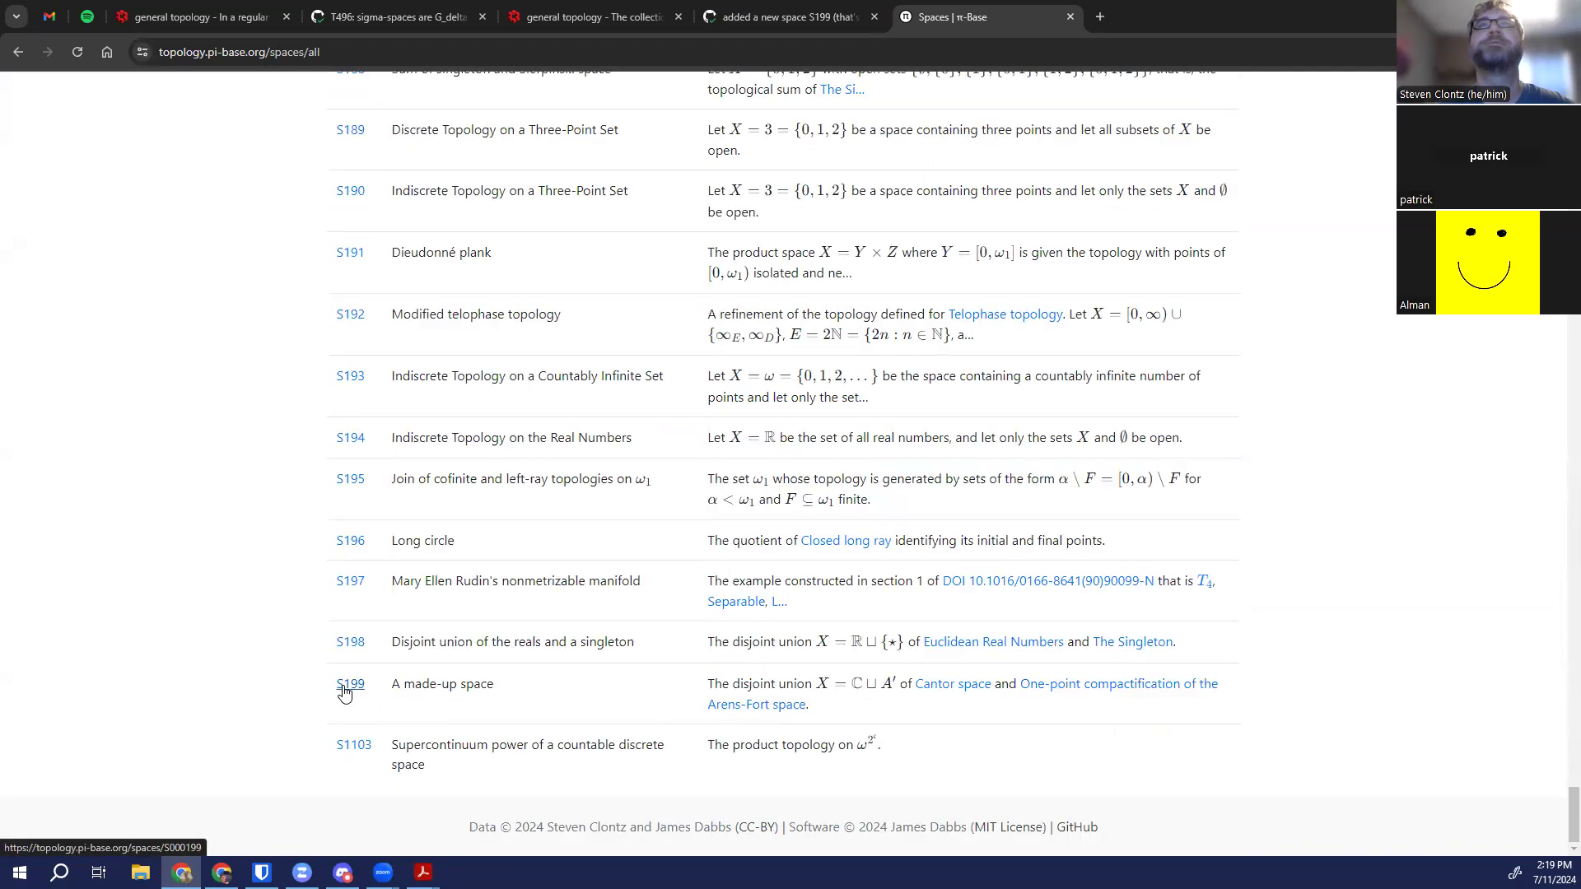
left_click(349, 683)
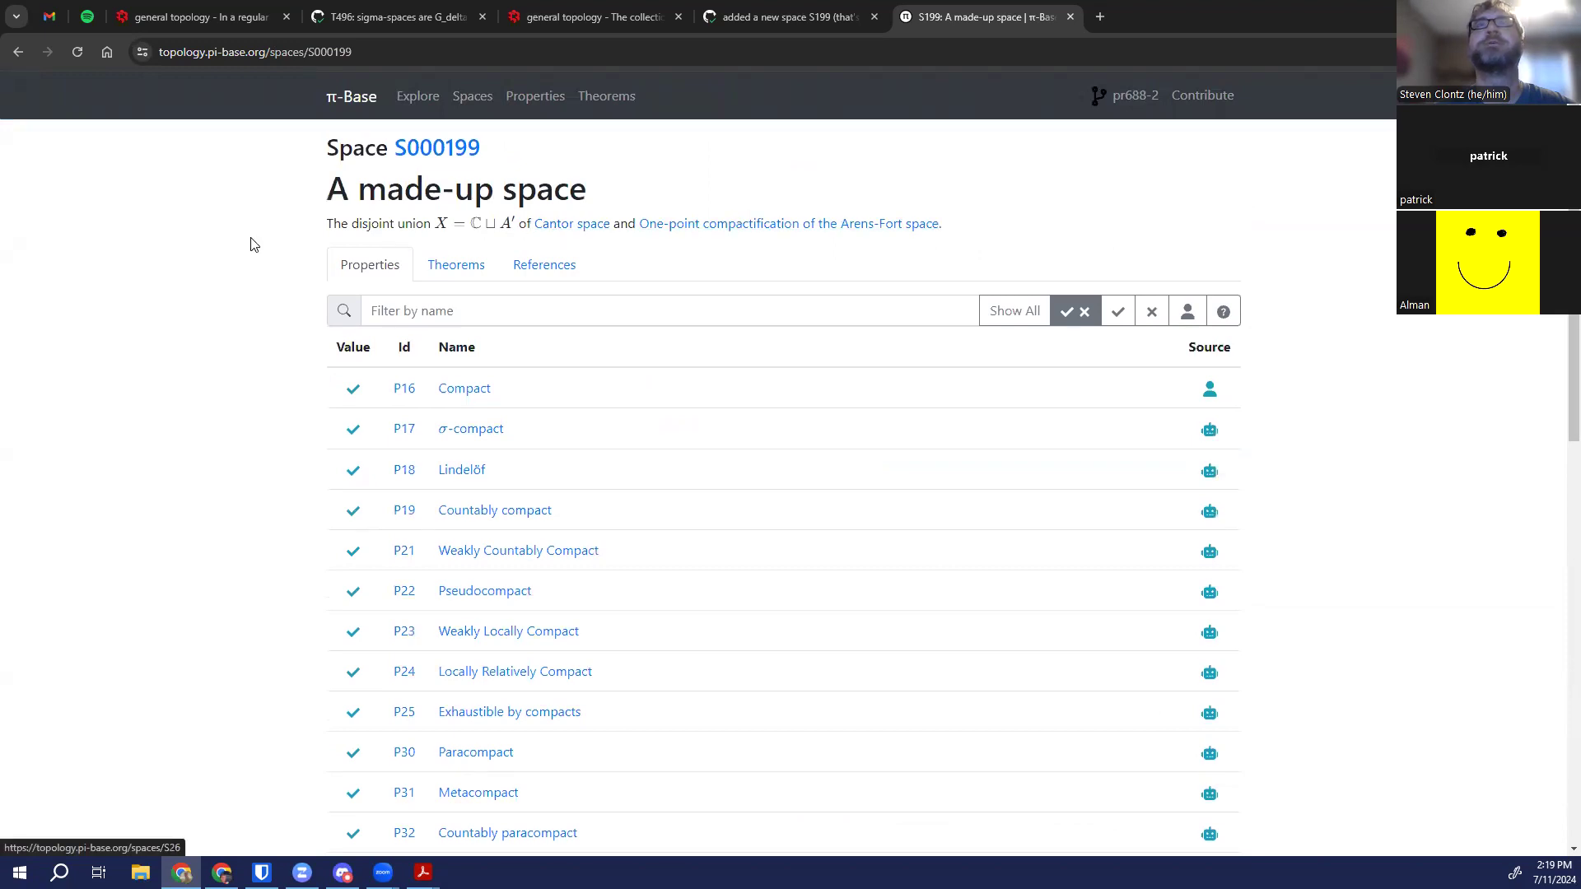
left_click(792, 16)
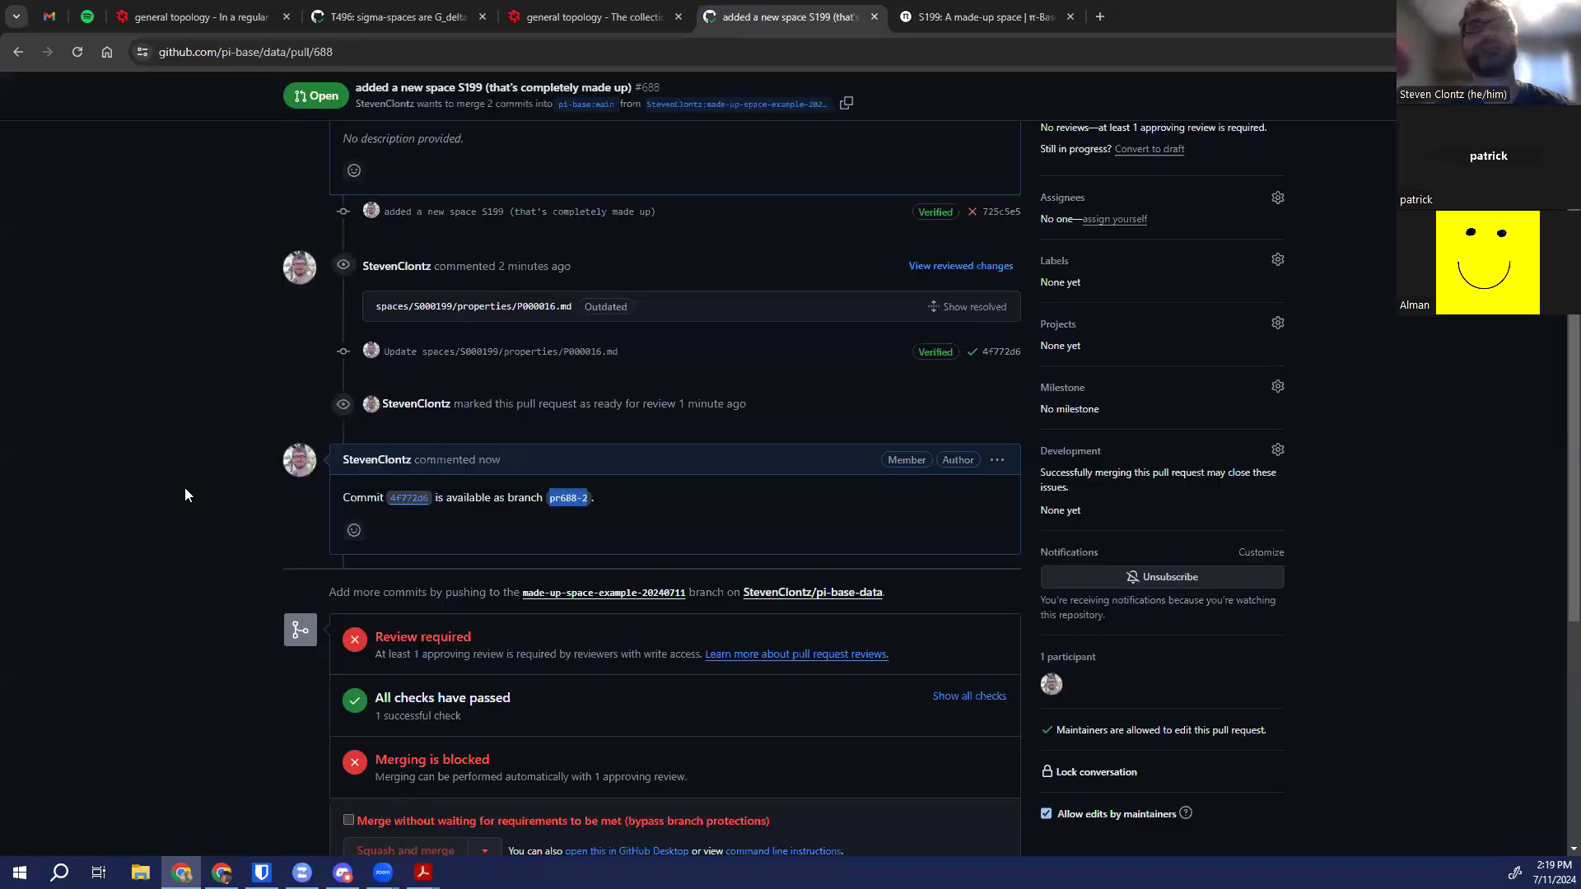
scroll("down", 3)
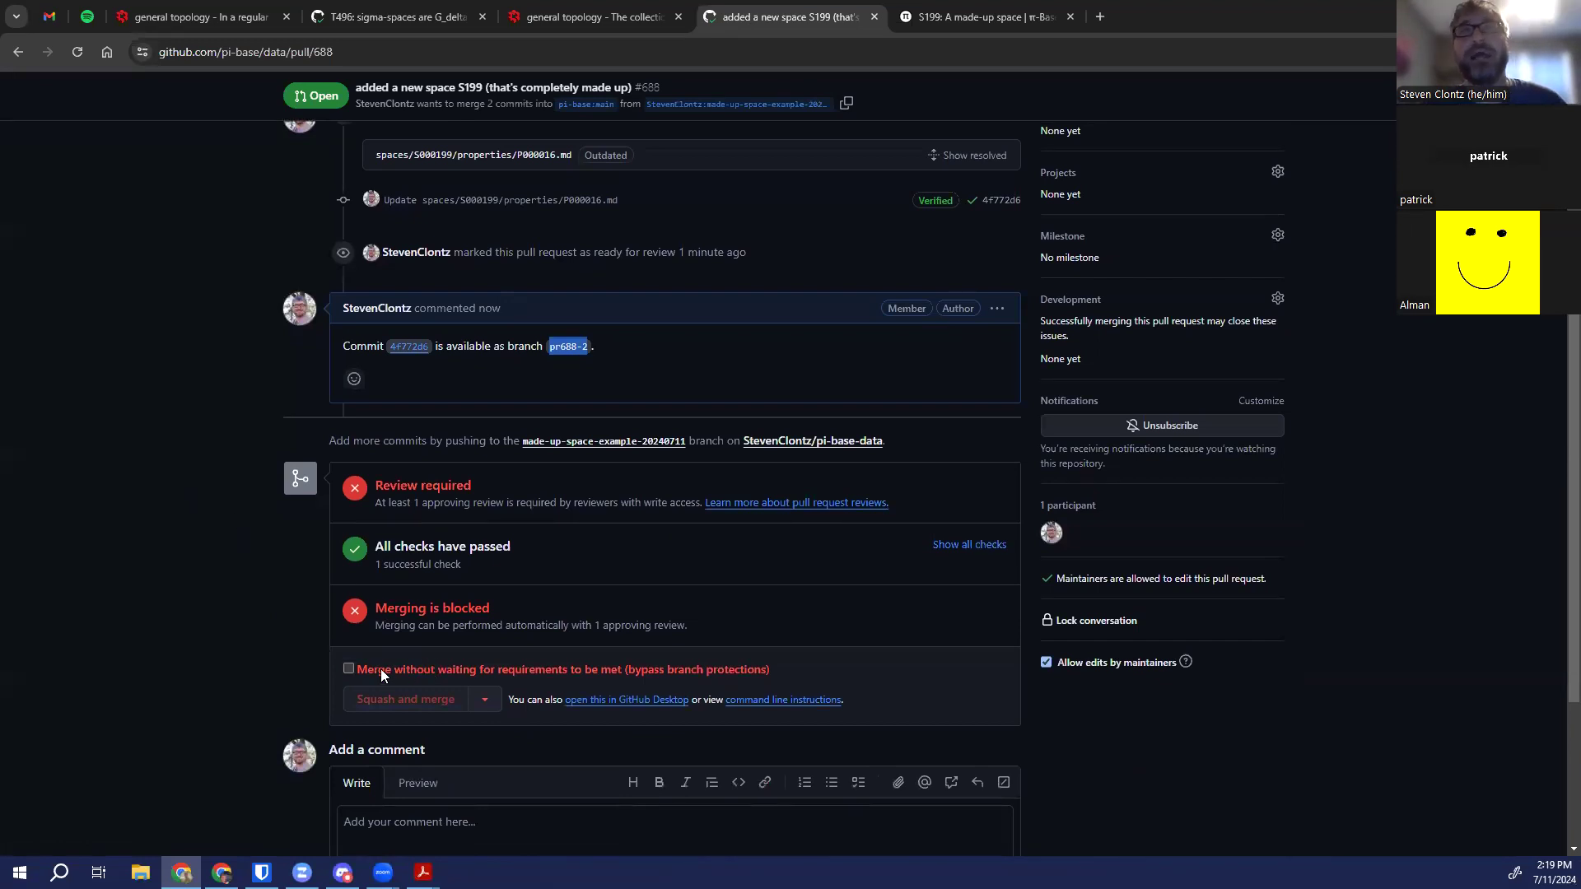
left_click(348, 670)
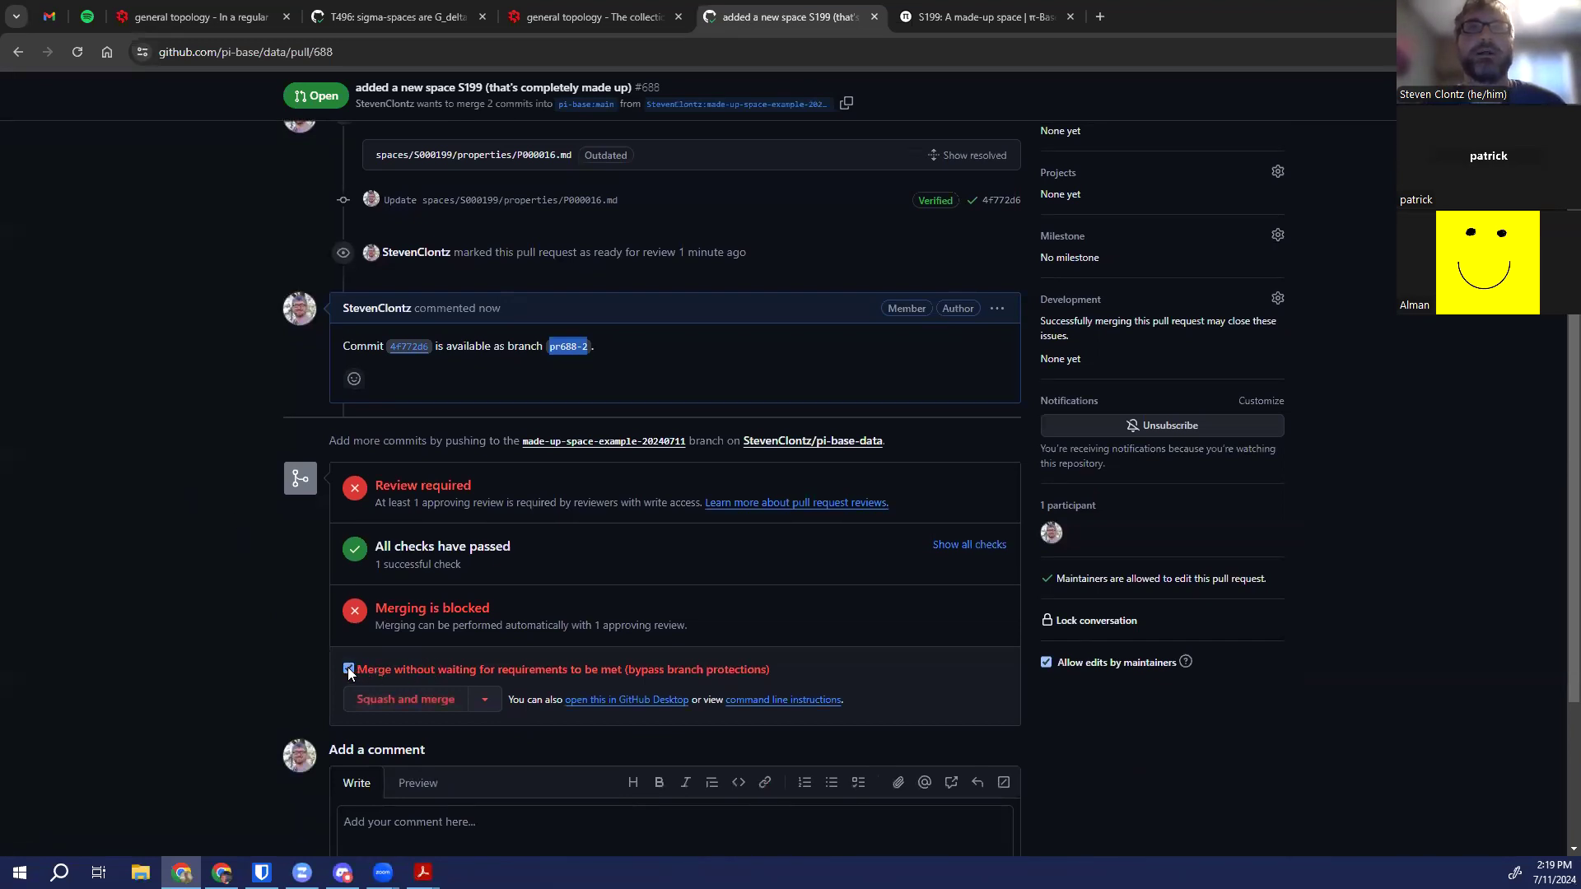
left_click(347, 669)
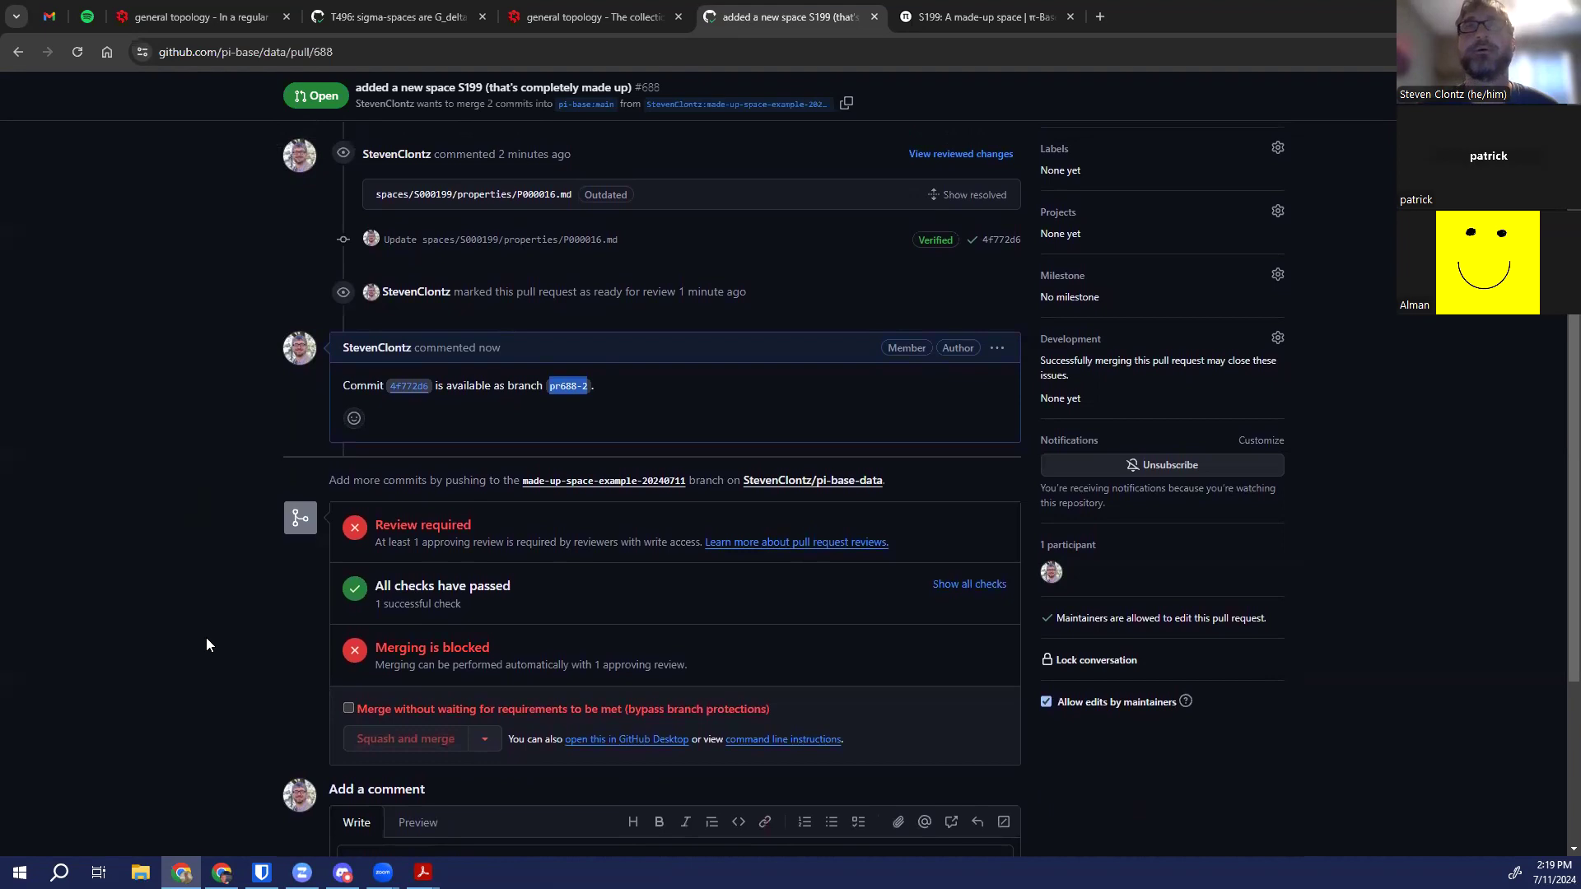
View the files changed, check S199's Compact property in π-Base, and return to README.md and P000016.md diffs
scroll("up", 3)
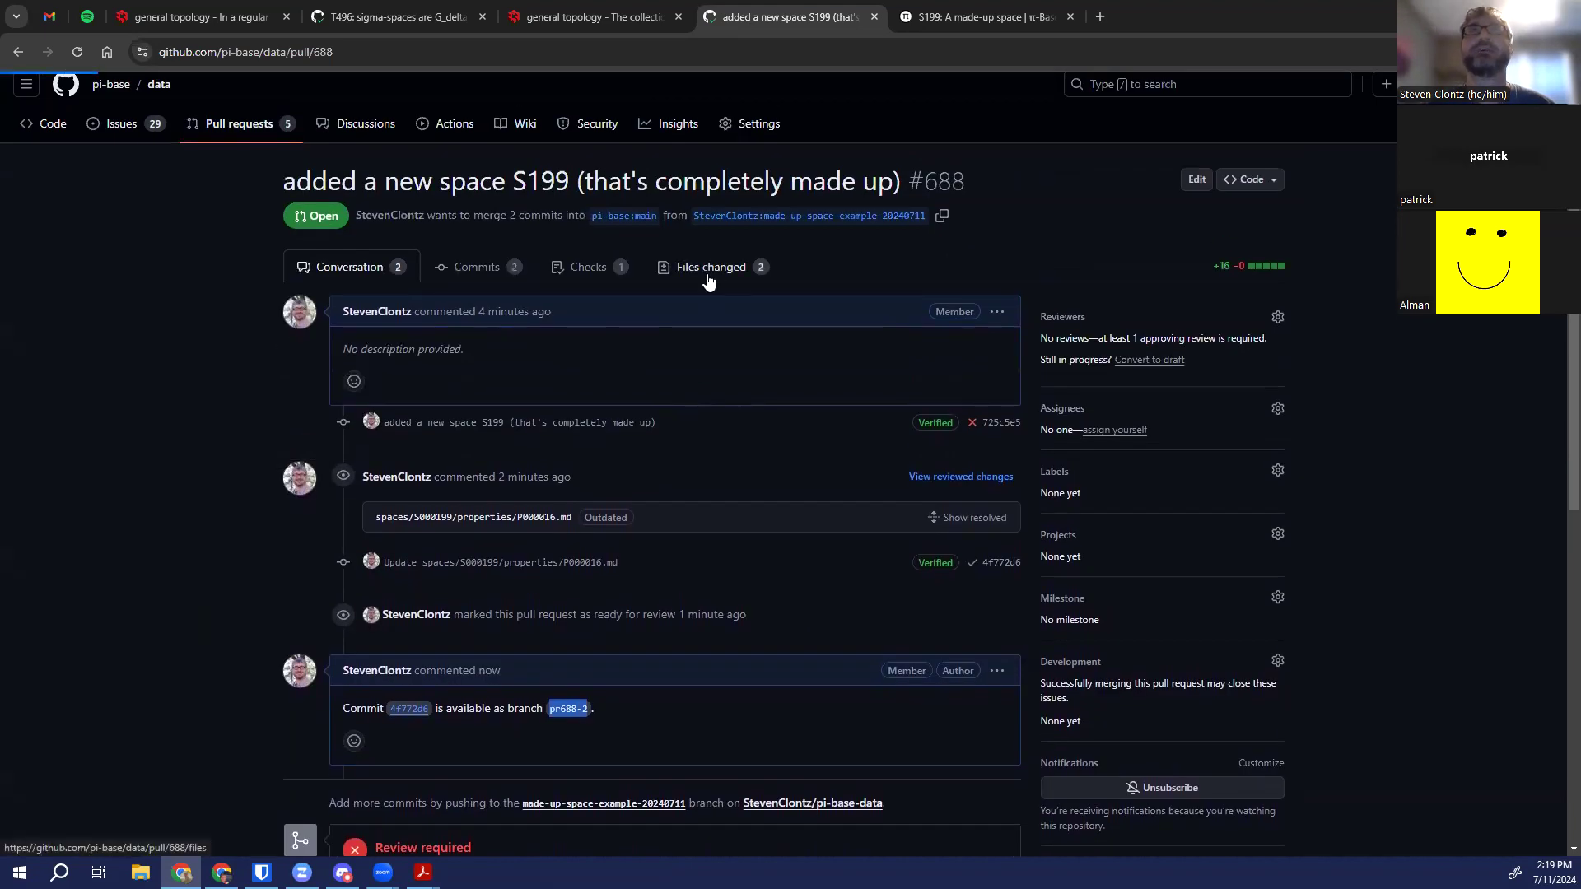
left_click(712, 266)
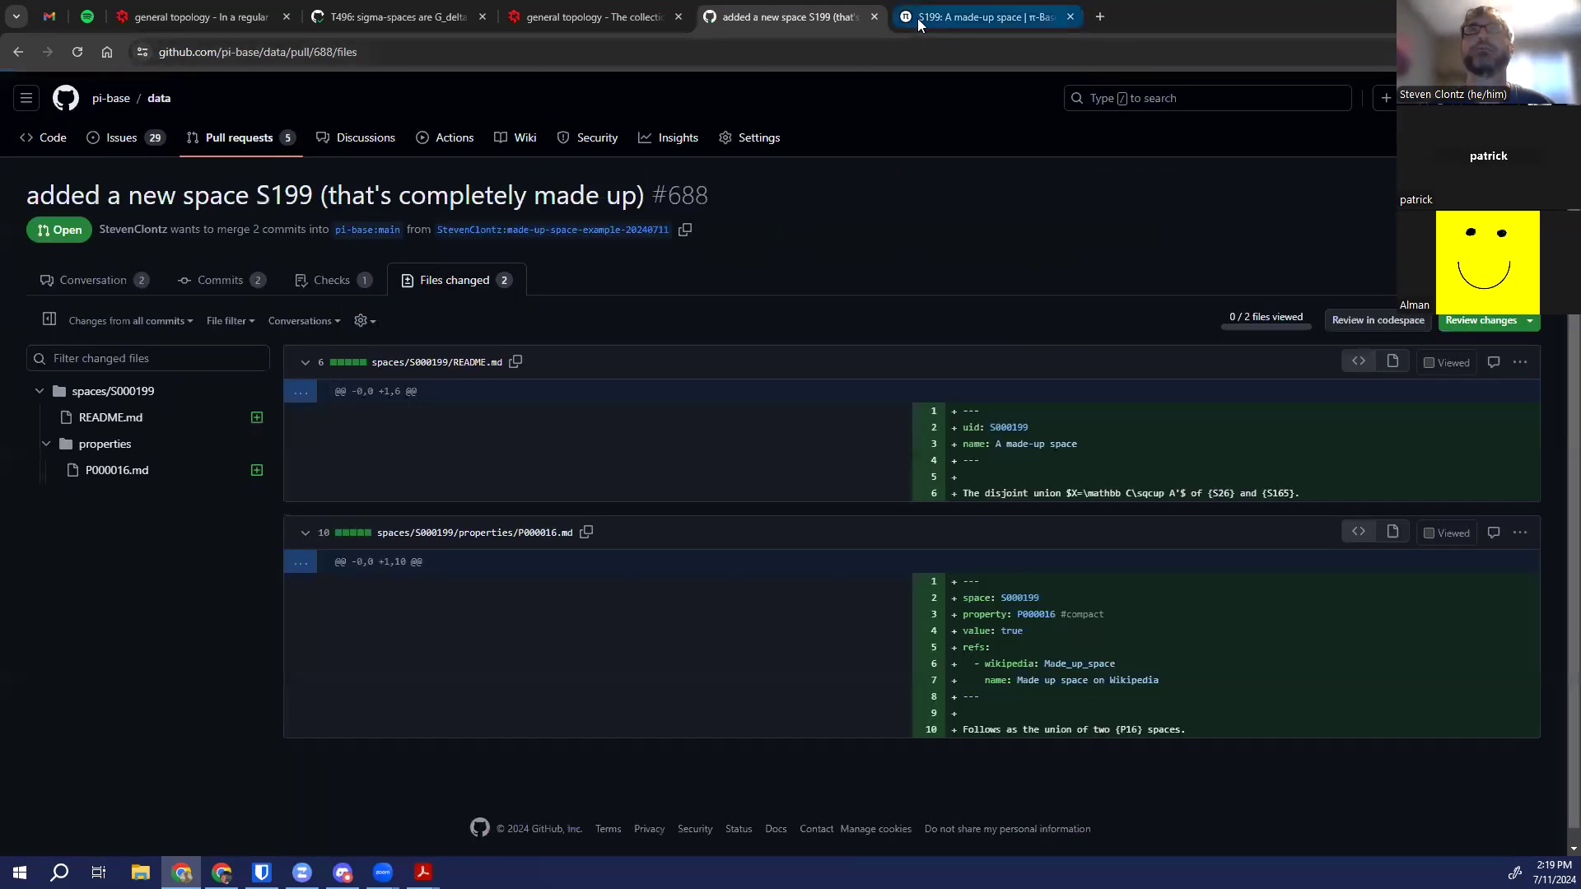
left_click(983, 16)
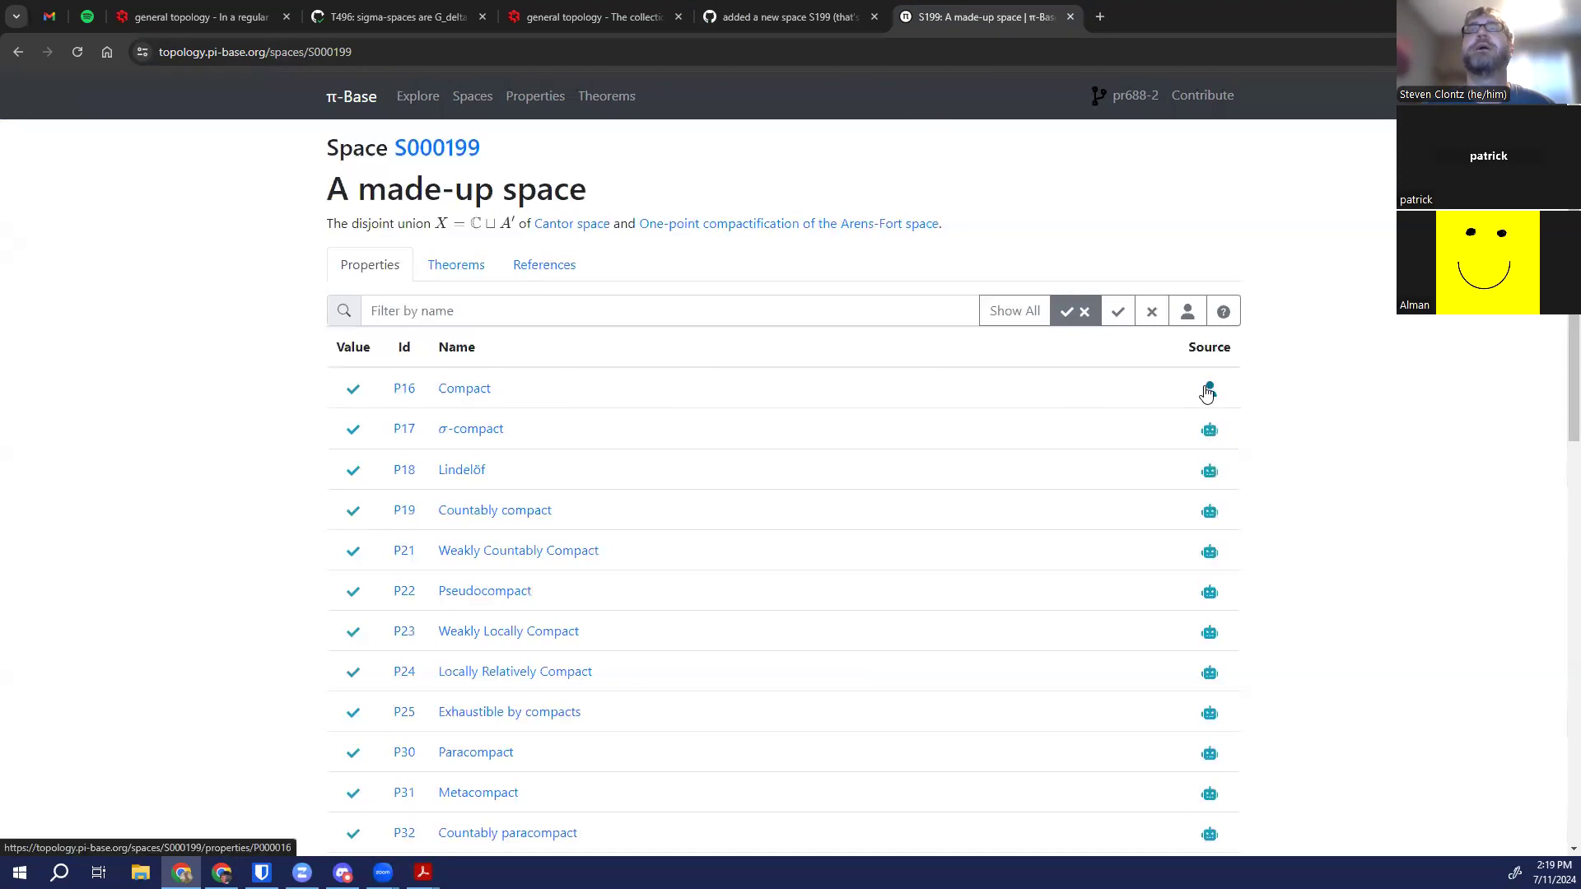
left_click(1207, 392)
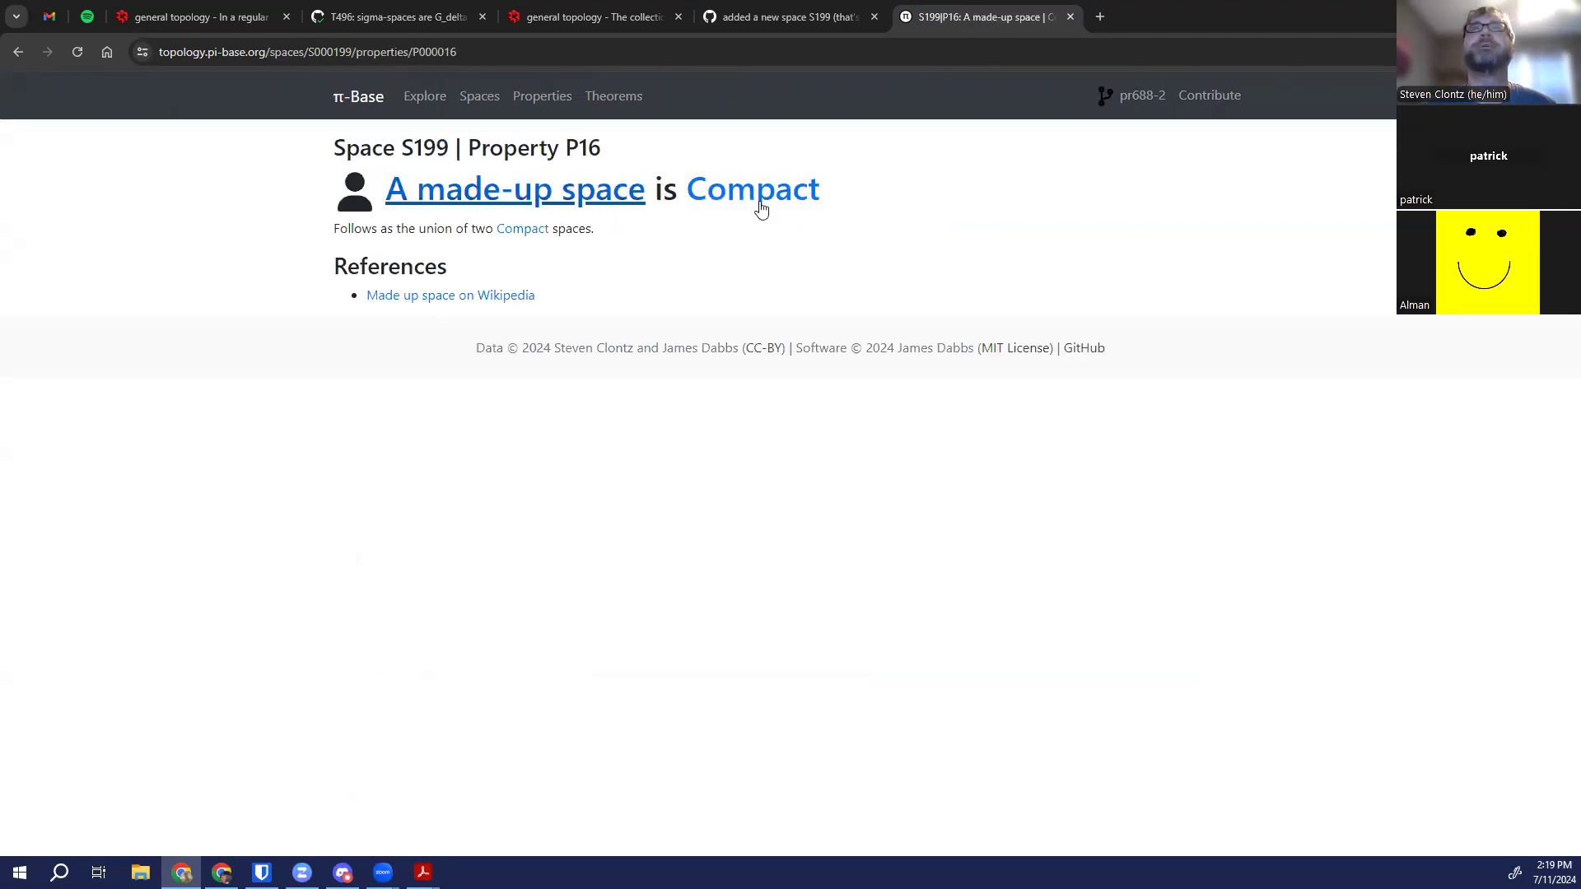
left_click(791, 16)
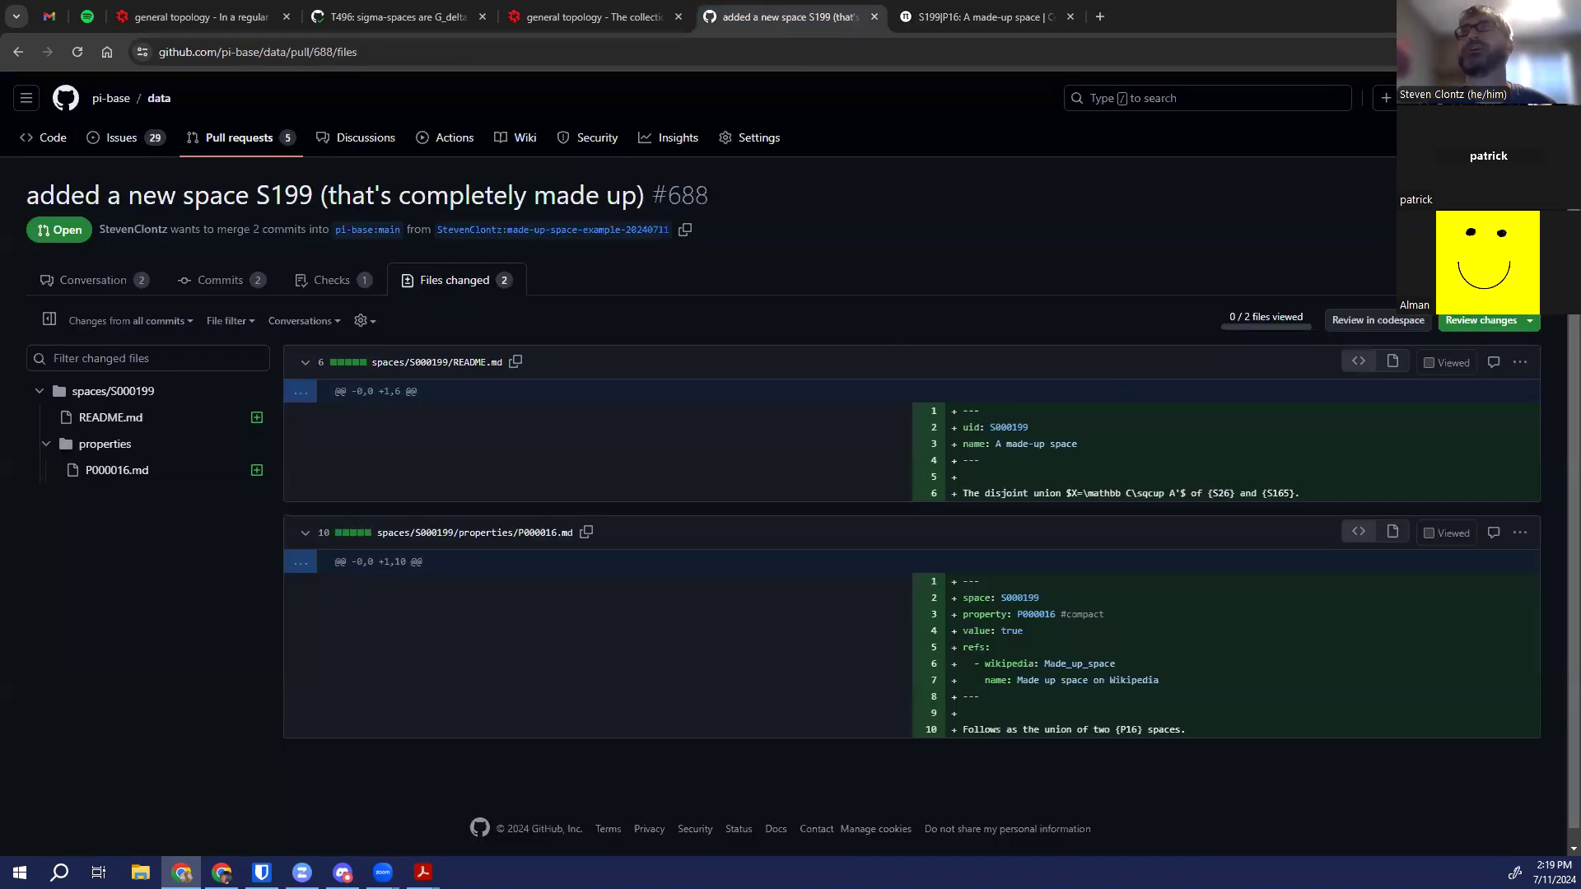
left_click(1480, 321)
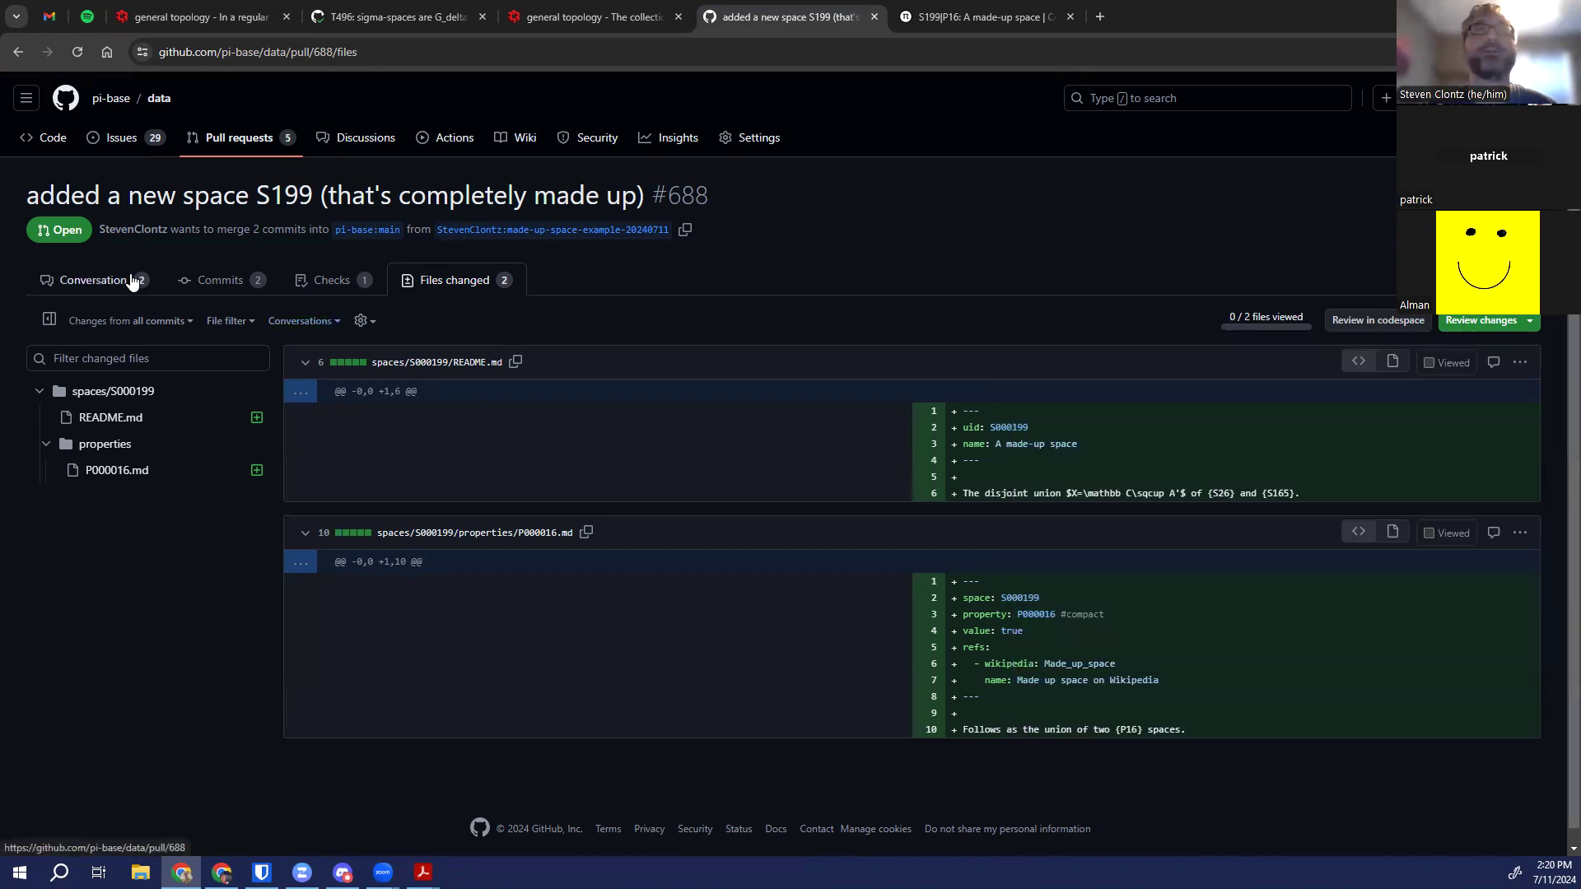
Scroll through the pull request conversation and reopen it in the github.dev editor
left_click(97, 280)
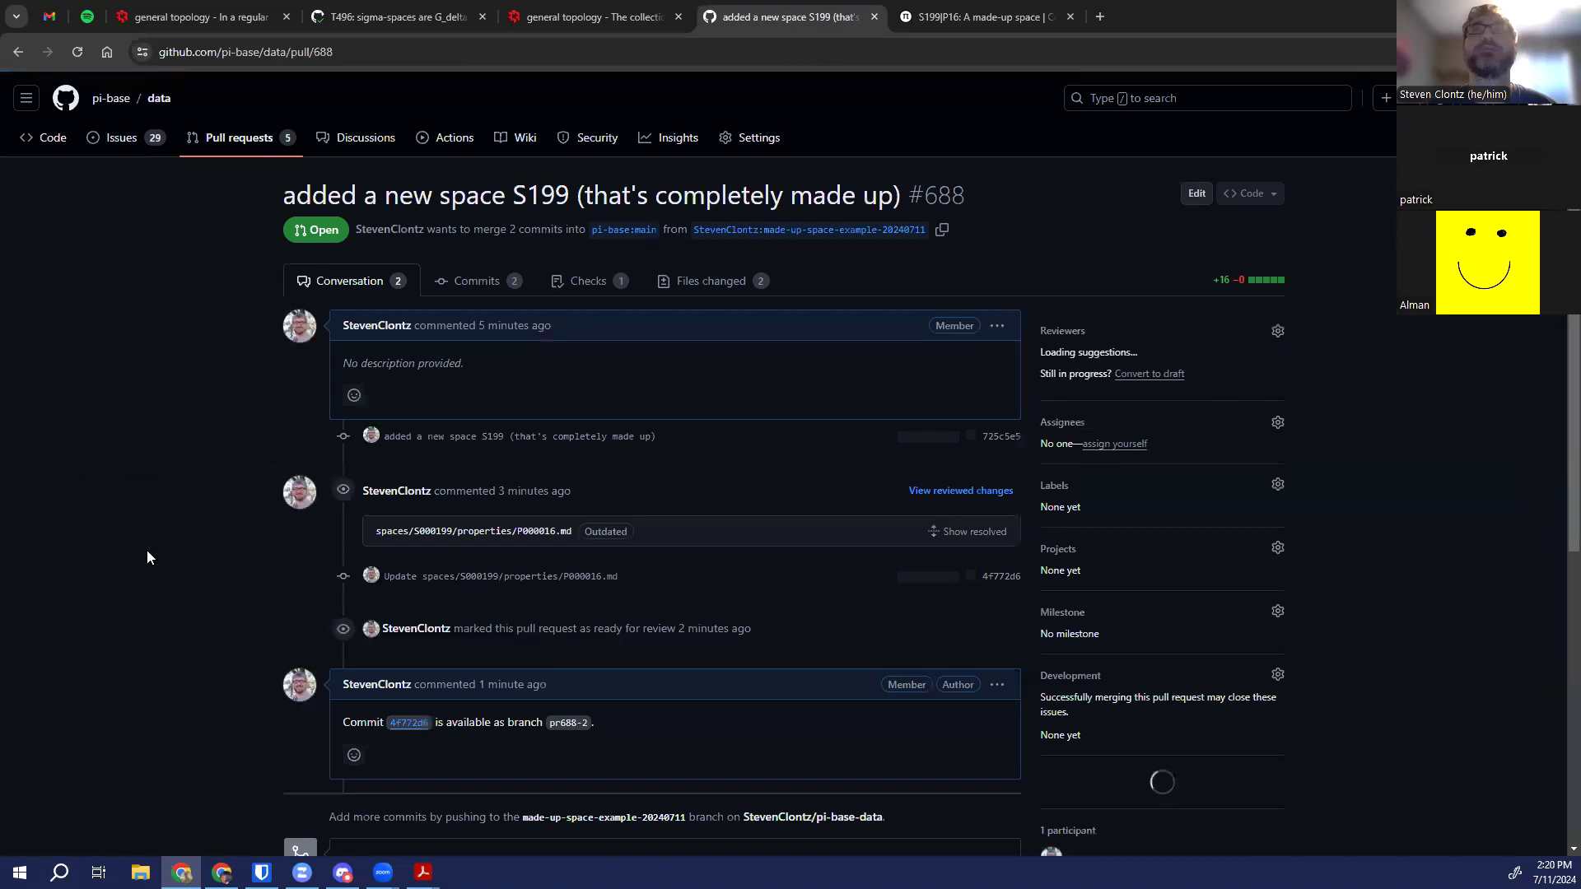
scroll("down", 3)
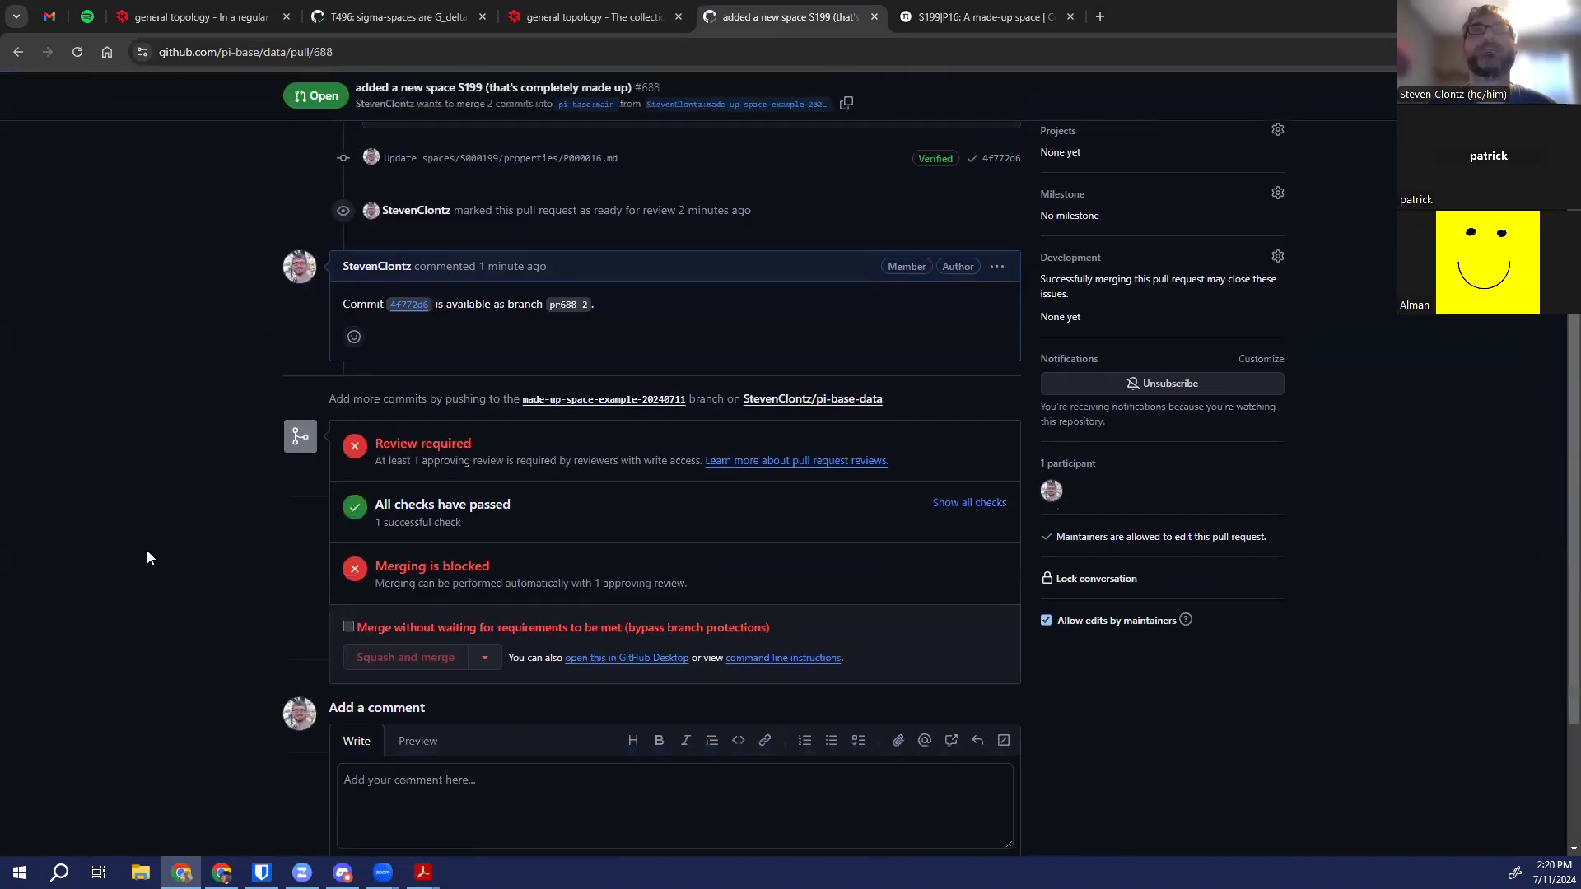
scroll("down", 3)
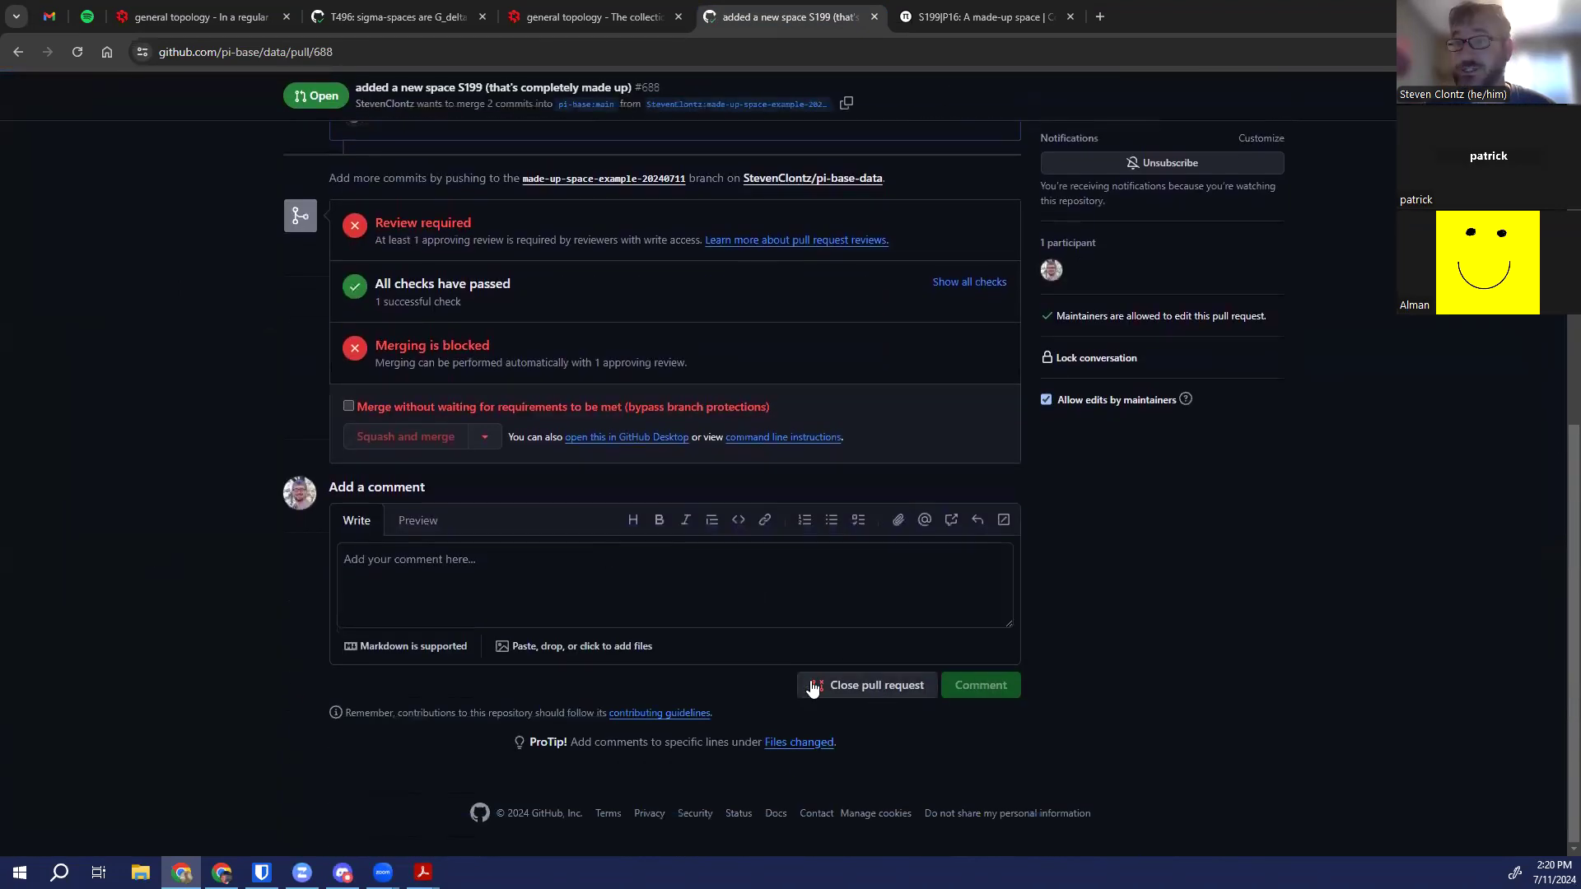
scroll("up", 3)
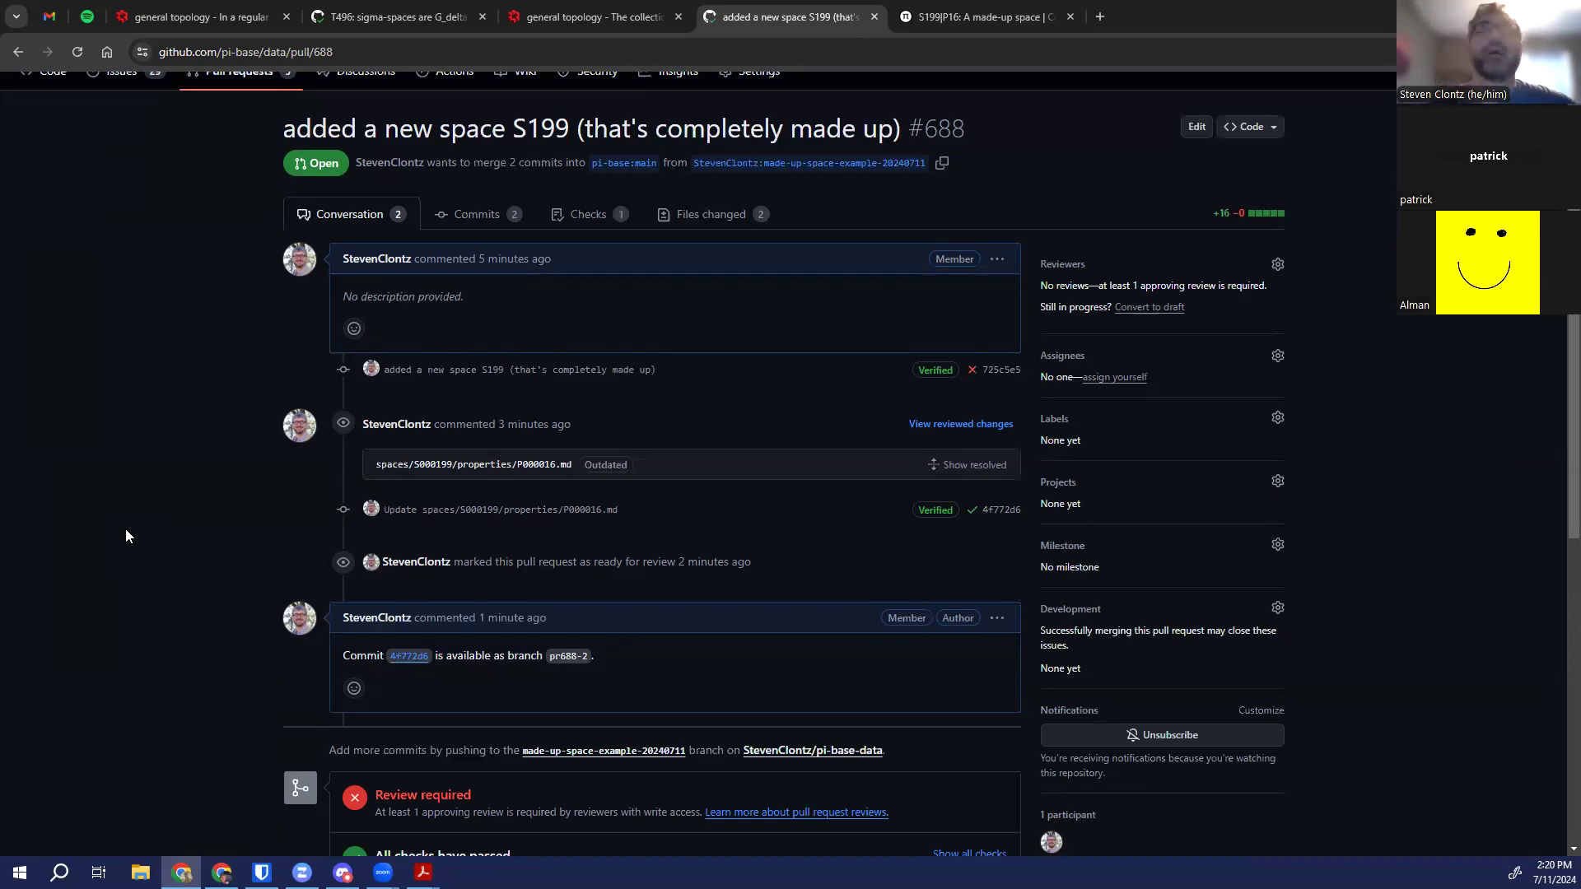
scroll("up", 3)
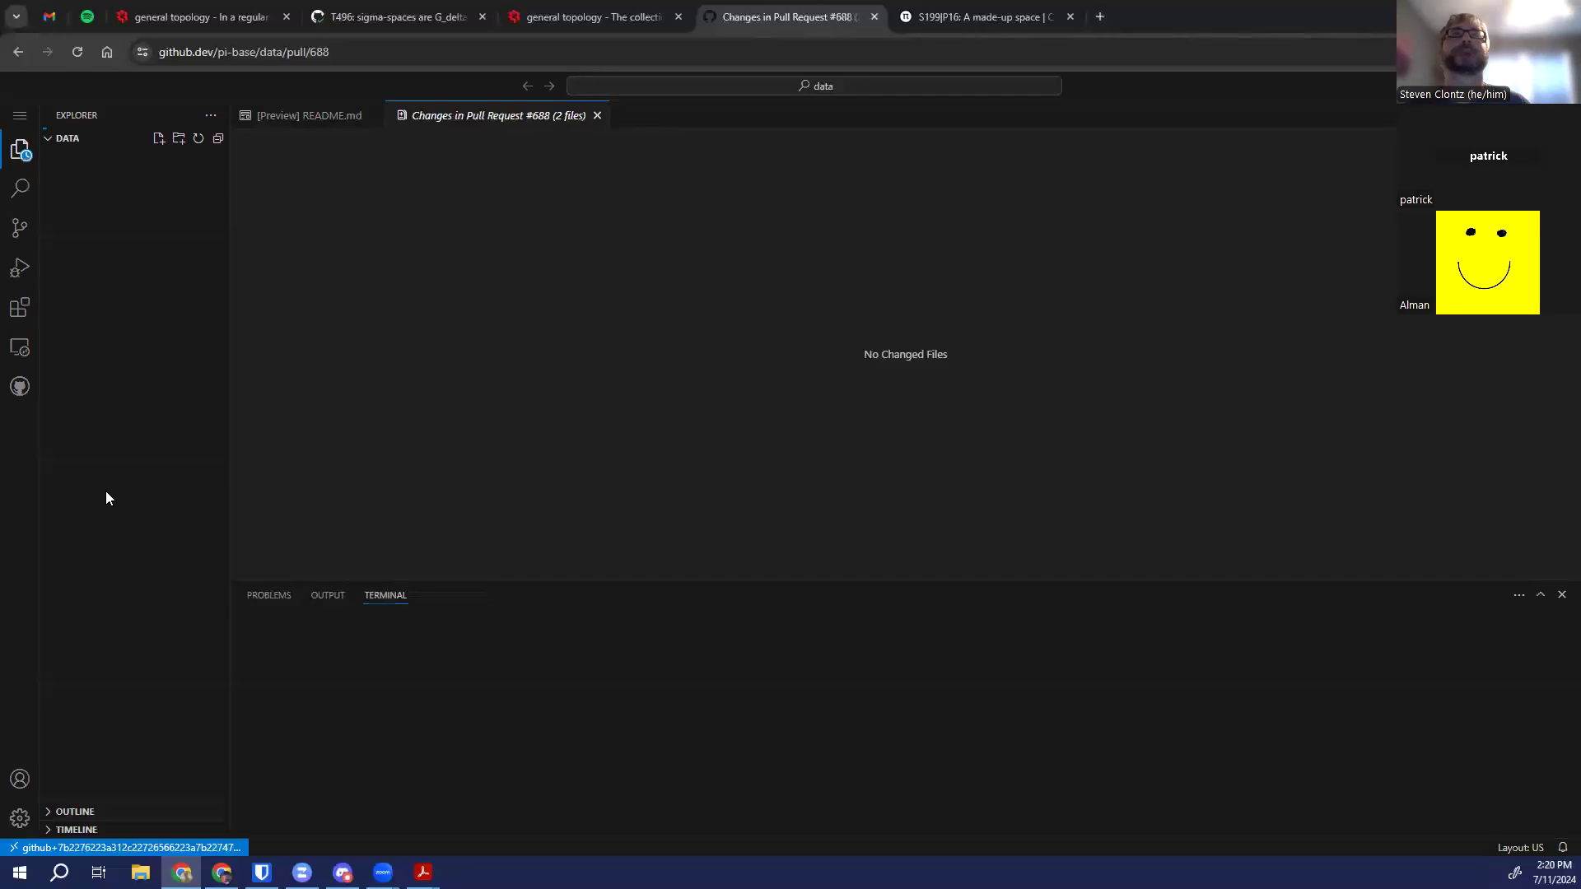
Show the pull request's diffs of README.md and P000016.md with the review panel
left_click(20, 427)
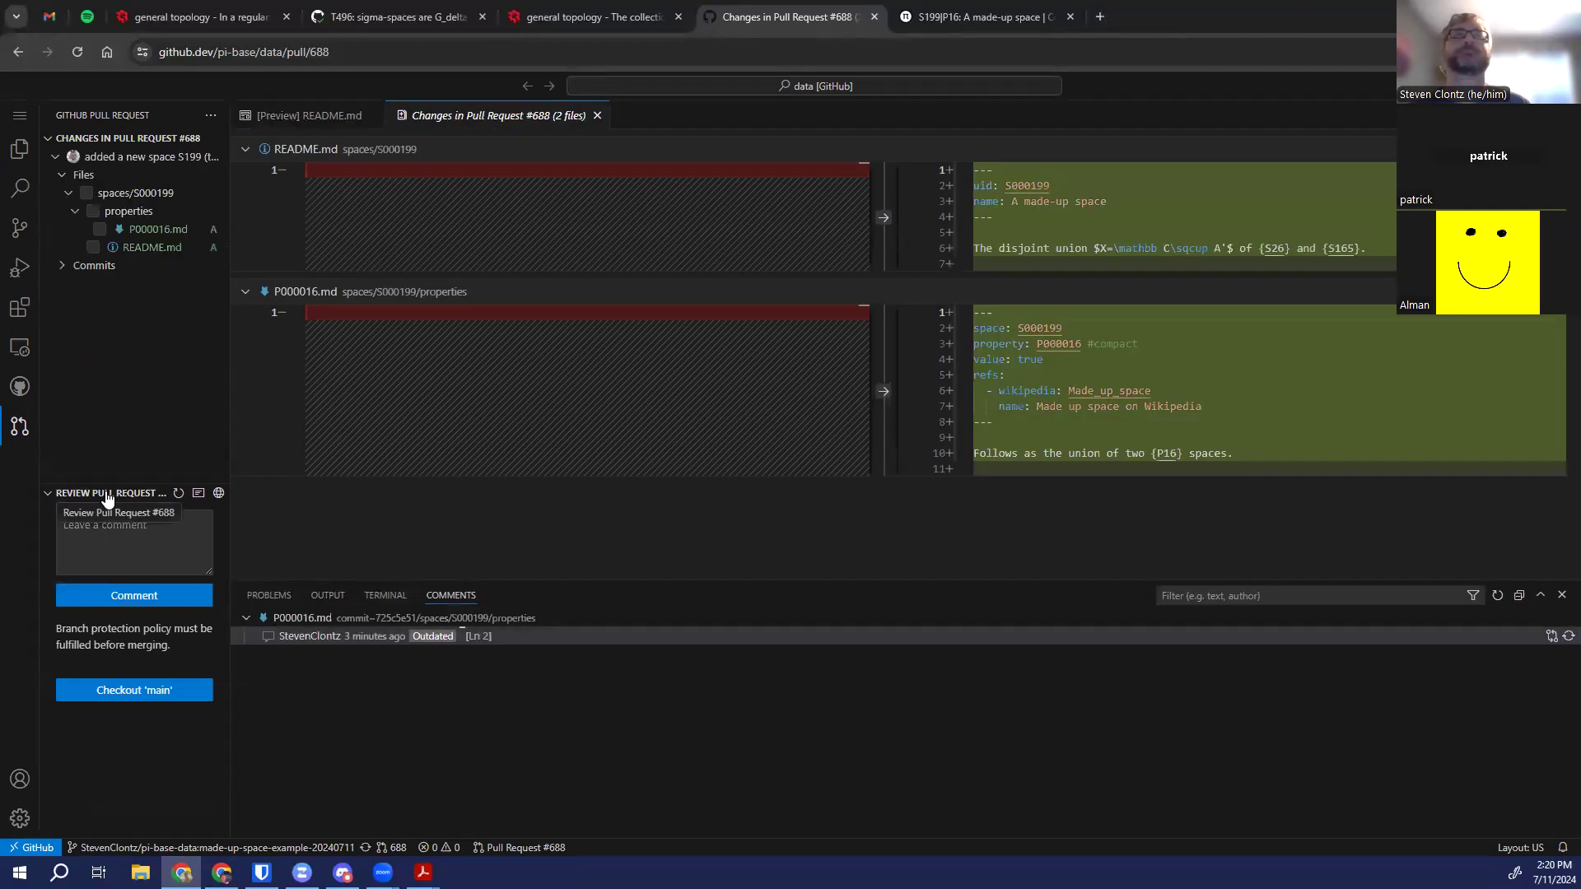
mouse_move(19, 389)
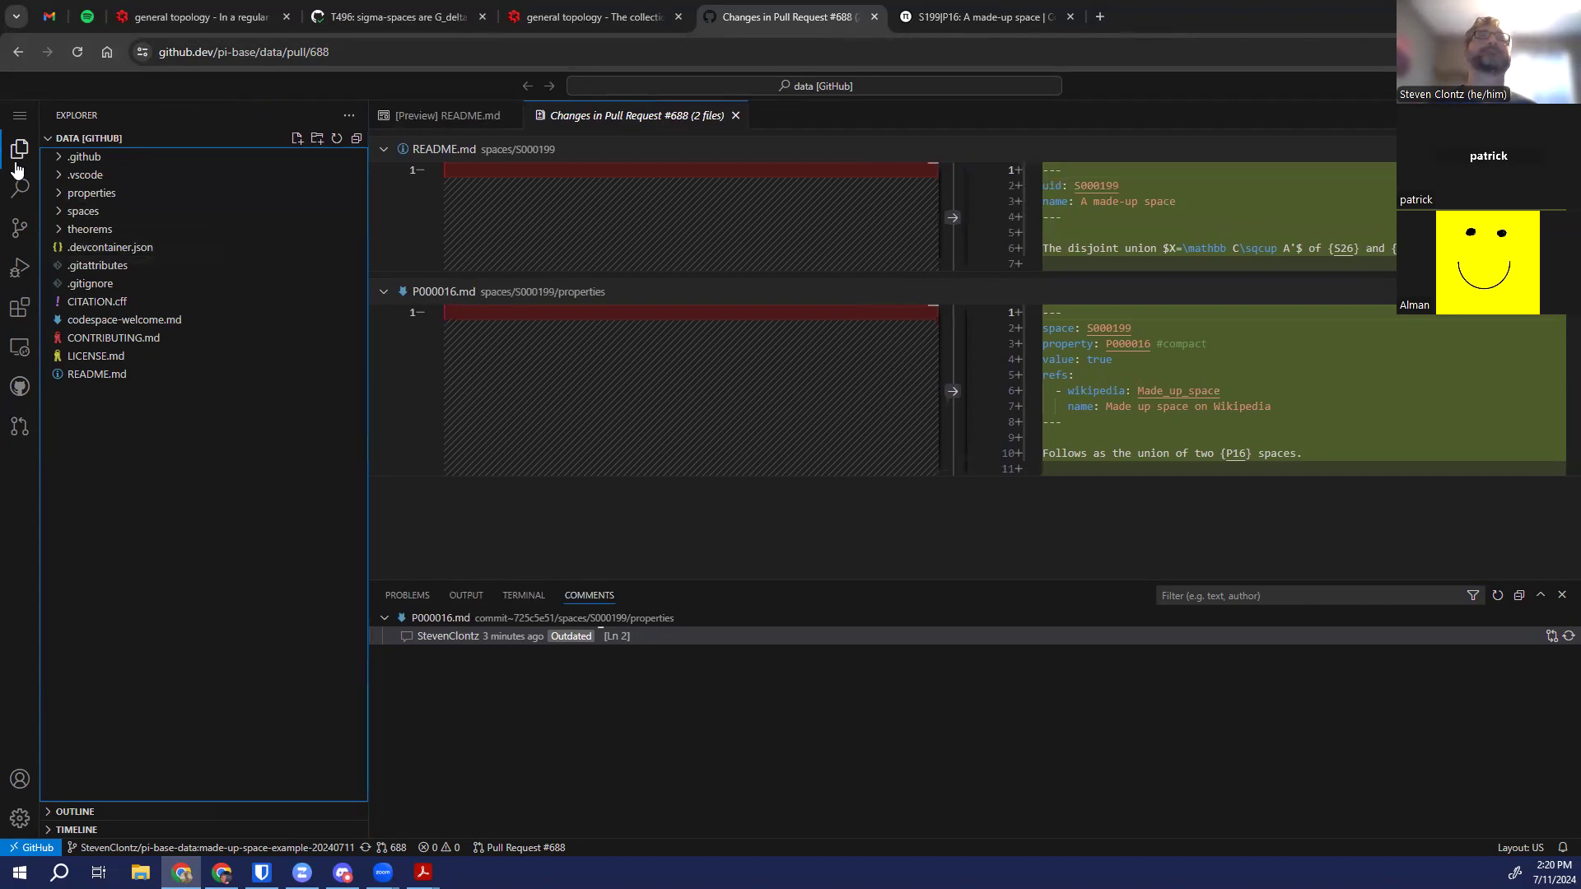
mouse_move(18, 188)
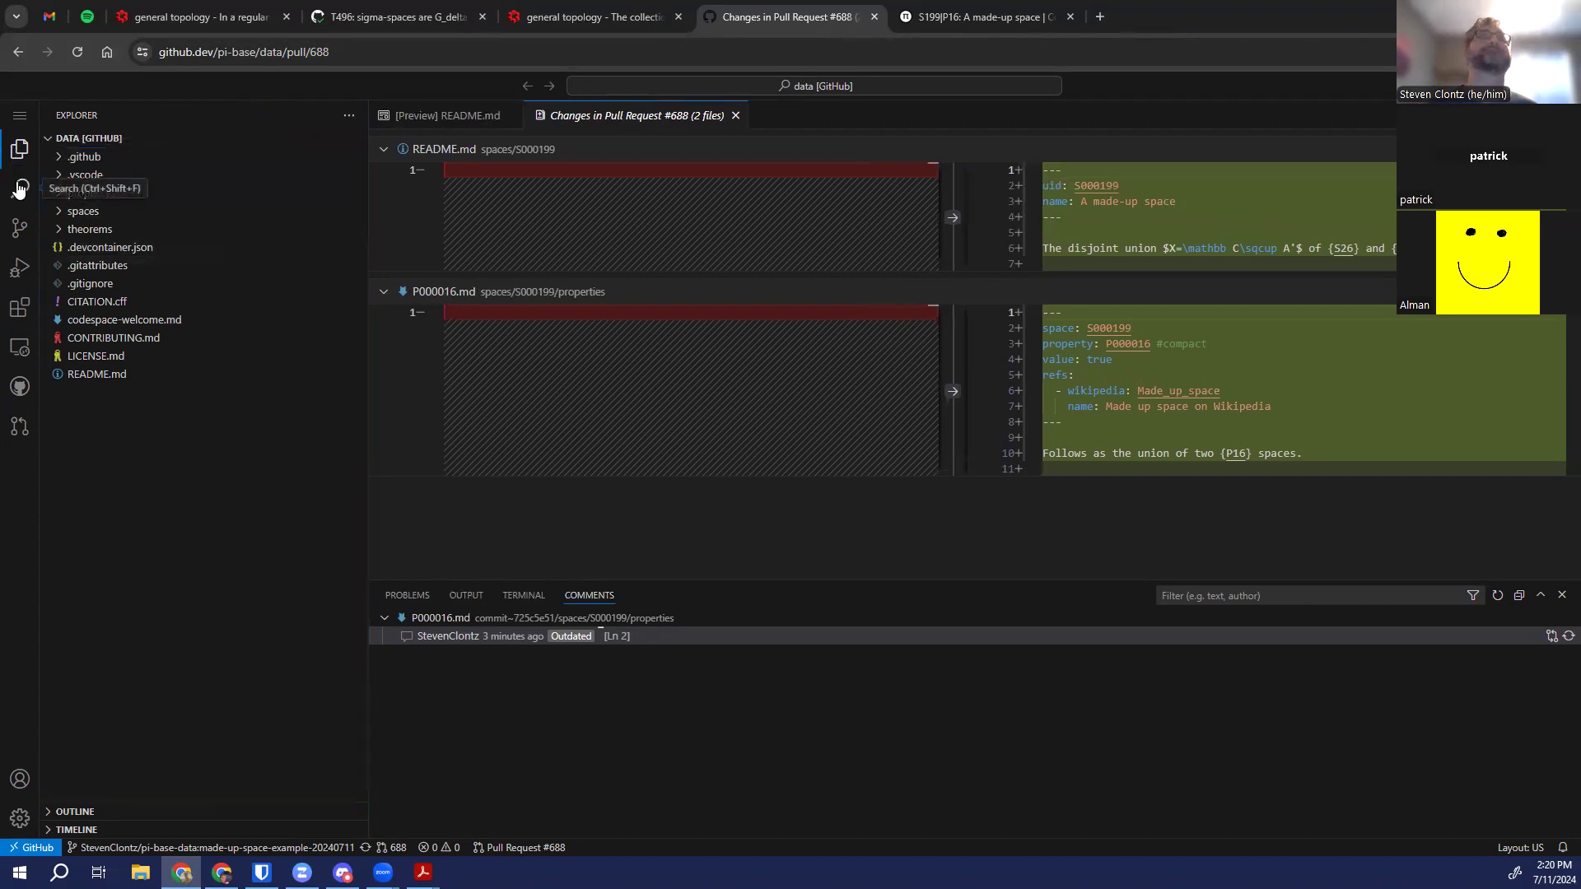
Search the repository for 'General Topology' and open P000004.md at its first match
left_click(20, 187)
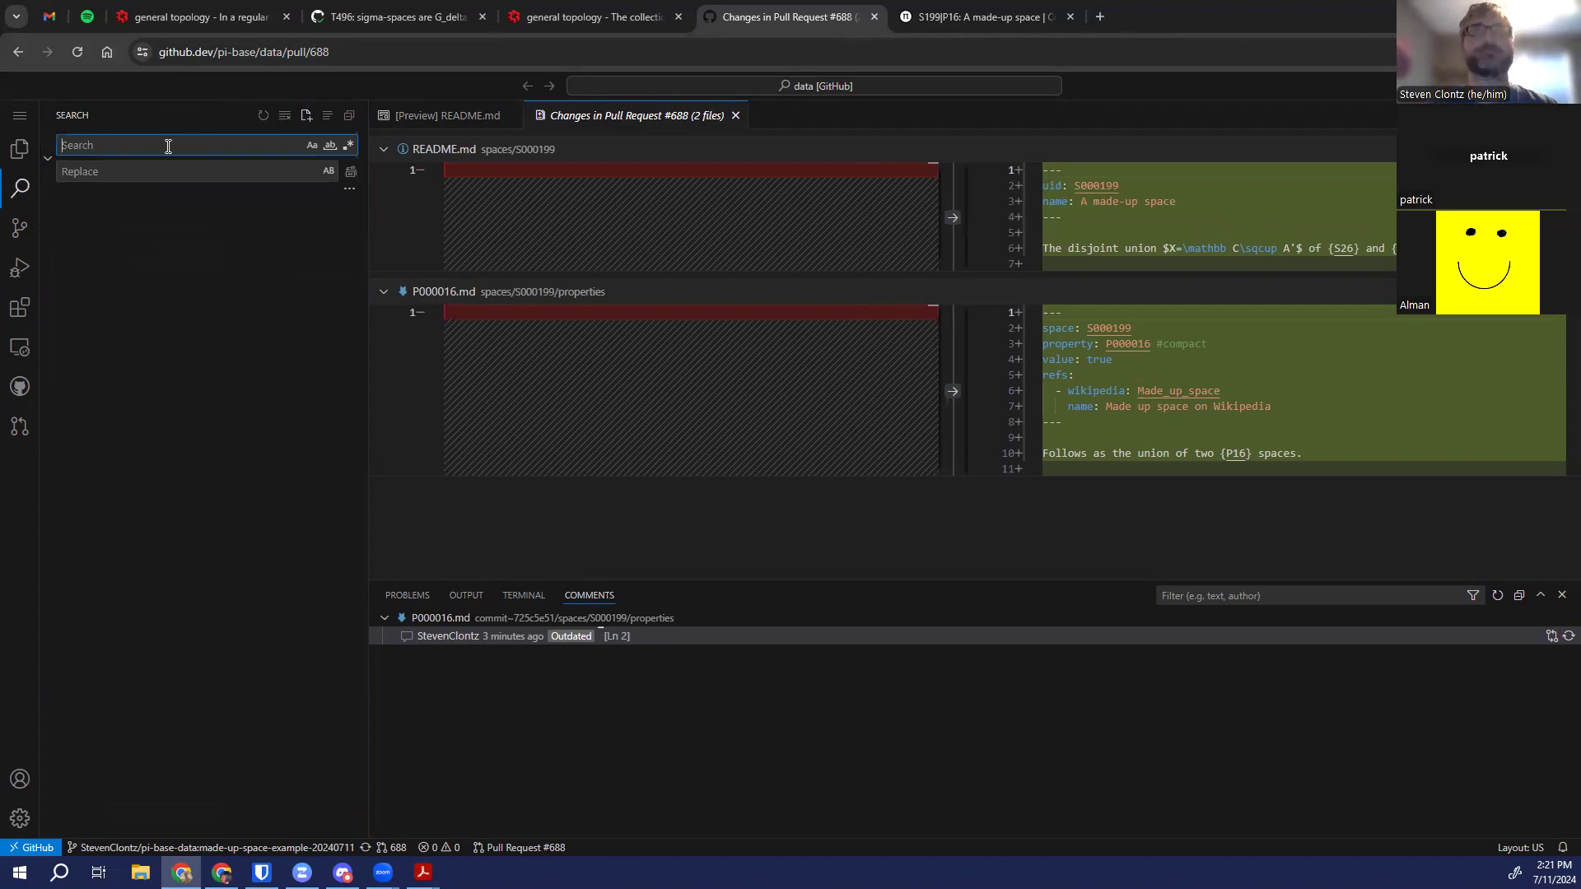
type("General Topolo")
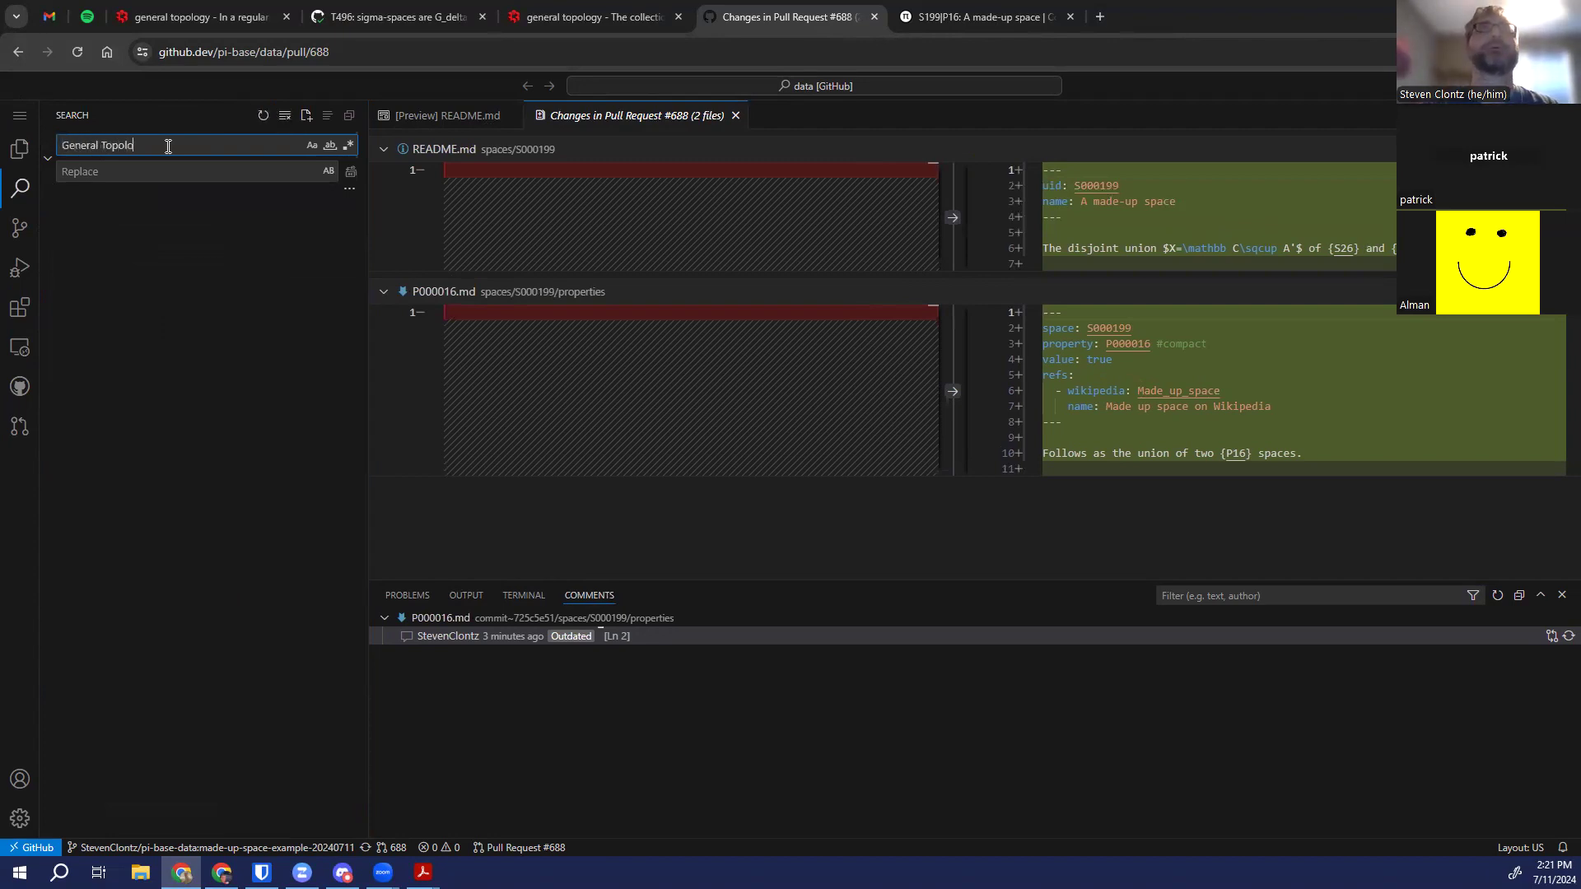
type("gy")
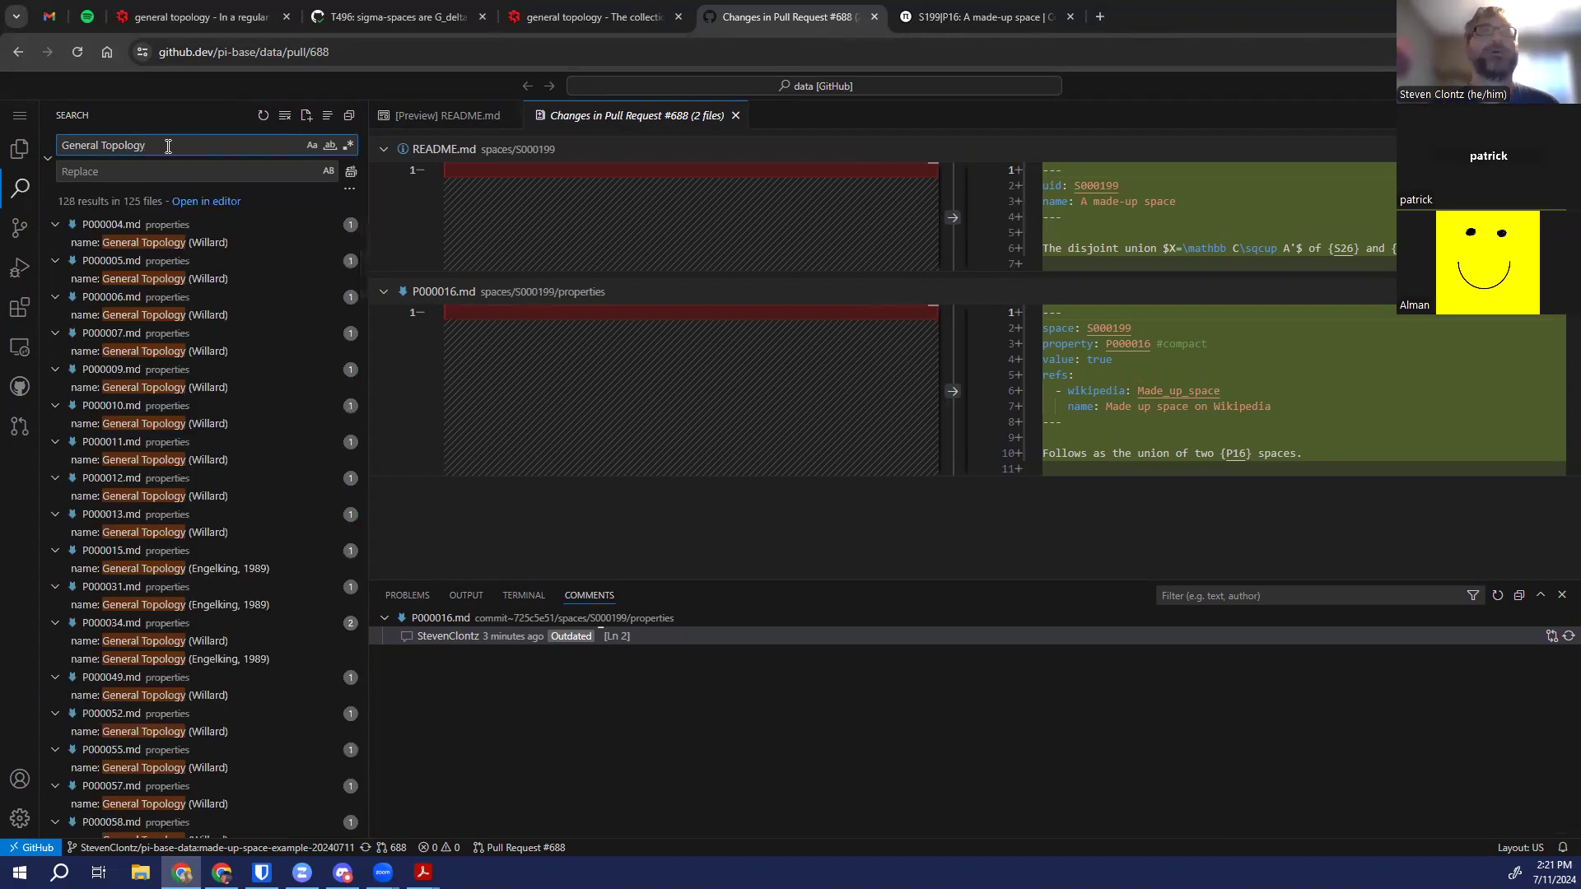
left_click(143, 242)
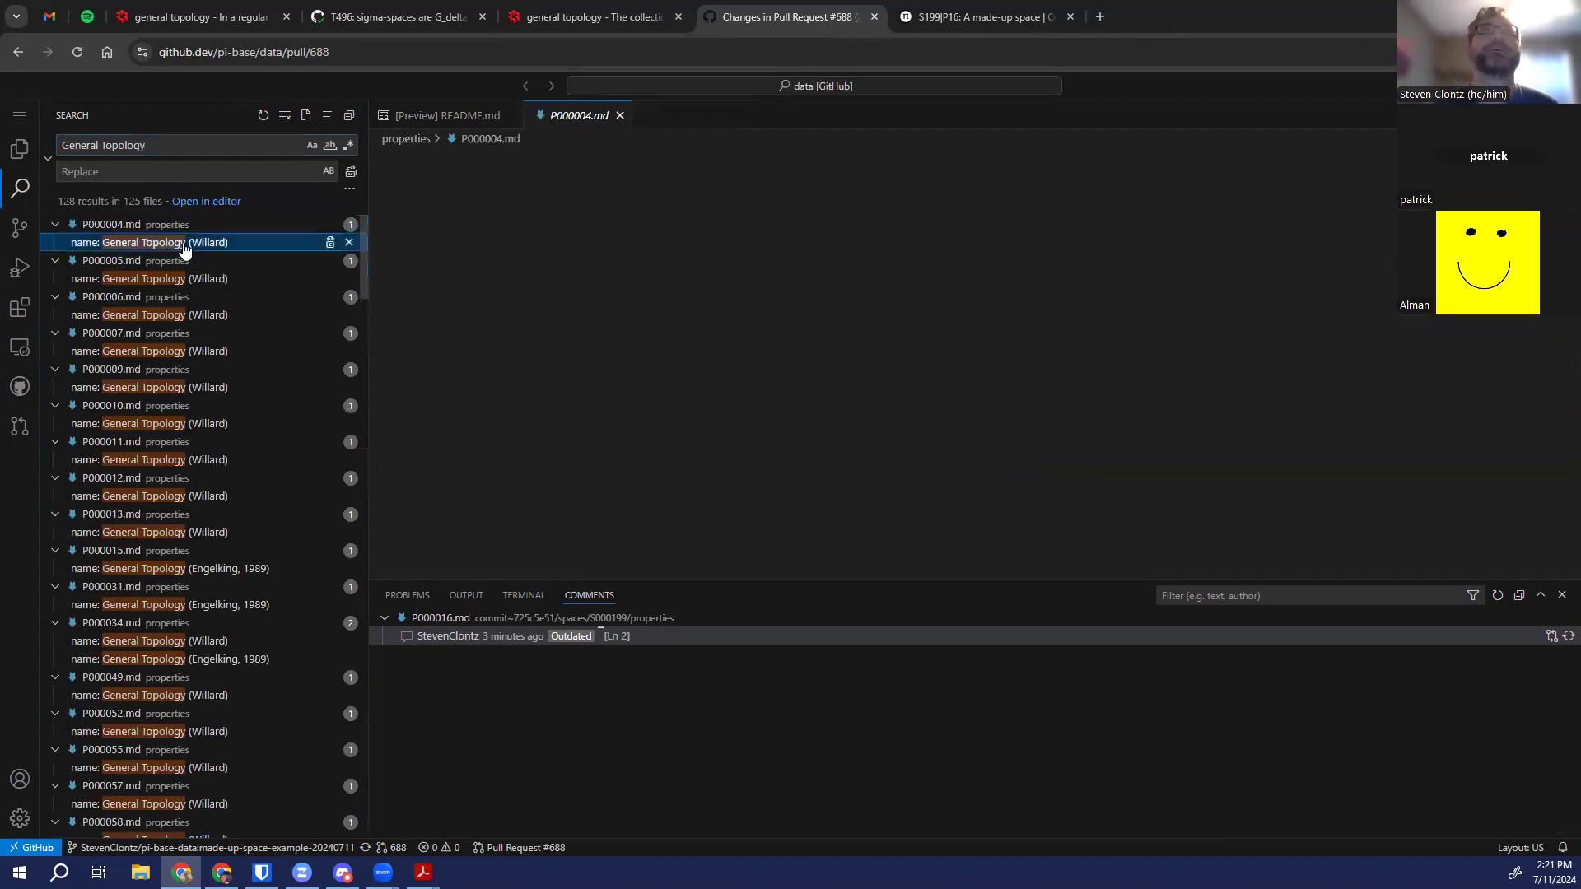
left_click(150, 242)
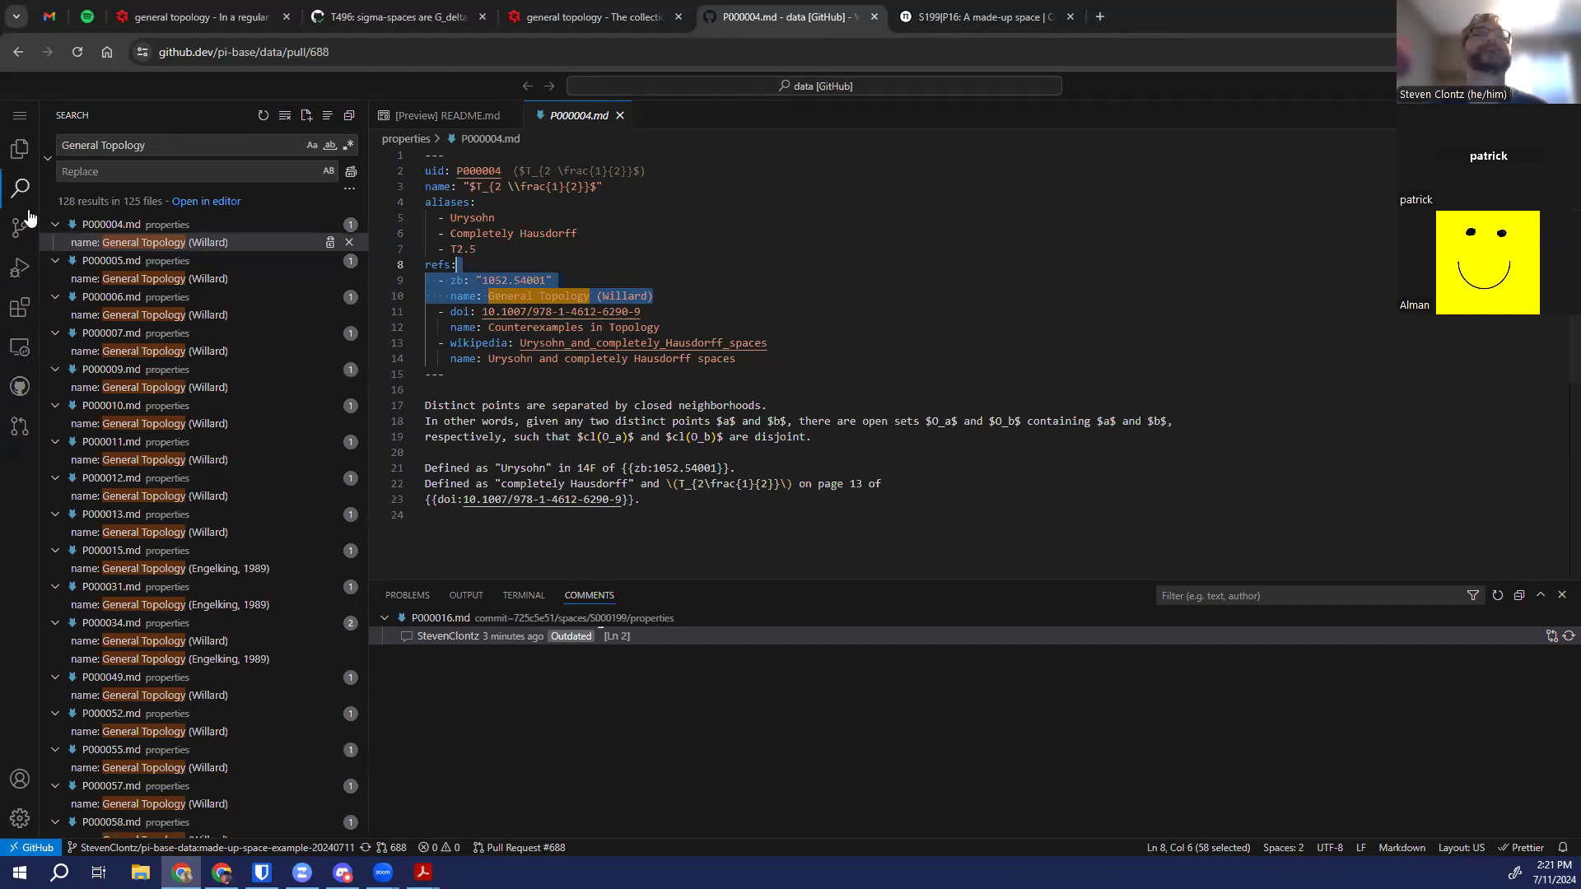
mouse_move(18, 231)
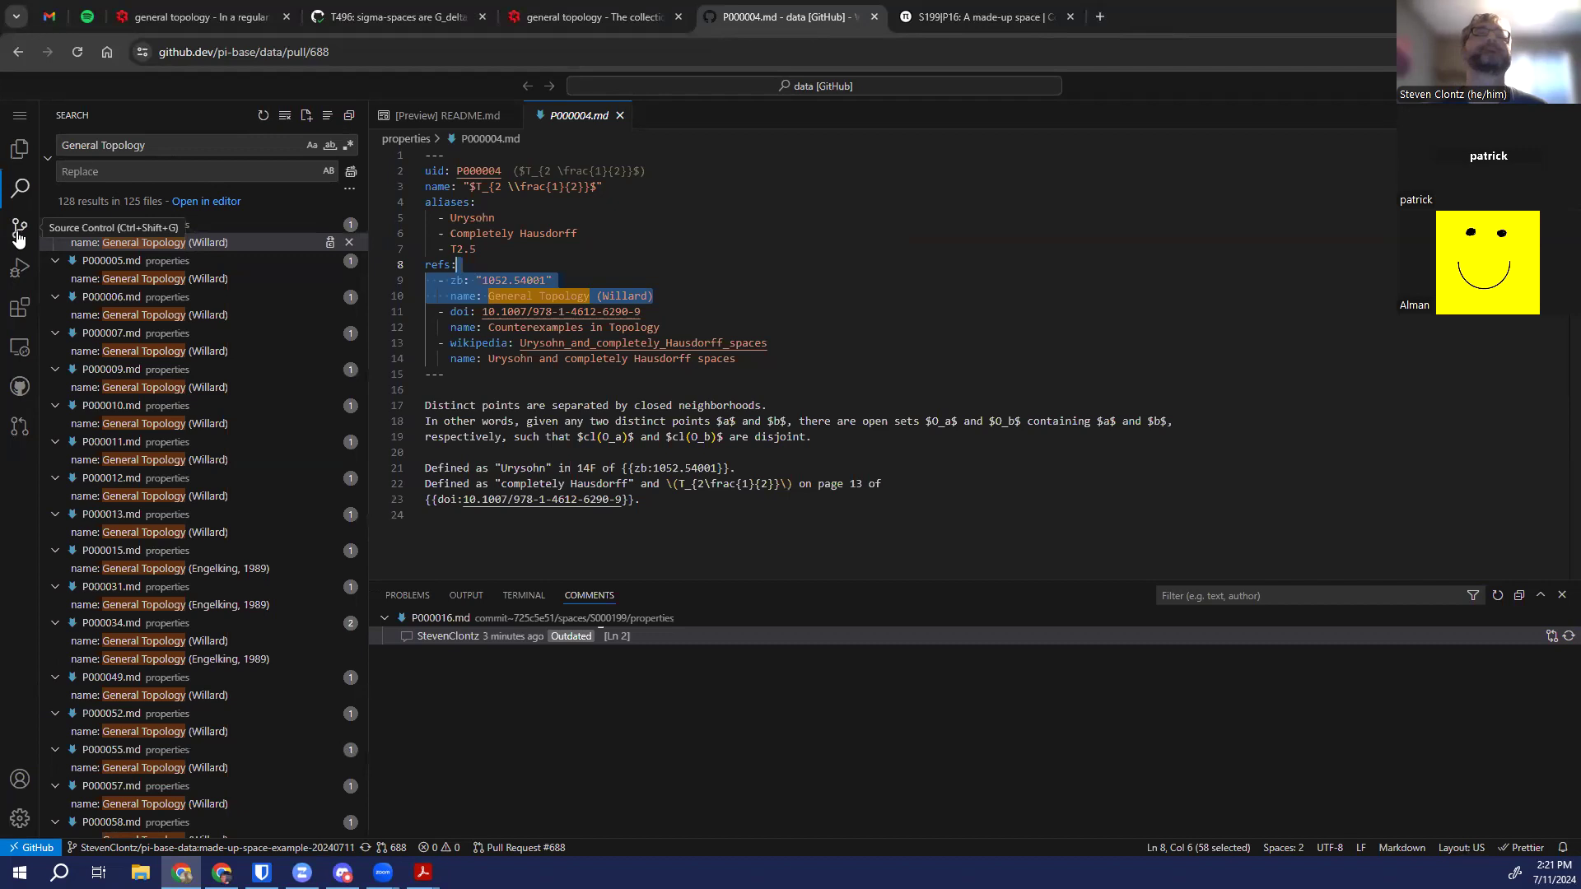
Add a 'bogus change somewhere' alias line to P000004.md, view its diff, then discard it
left_click(19, 229)
type("- bogus change som")
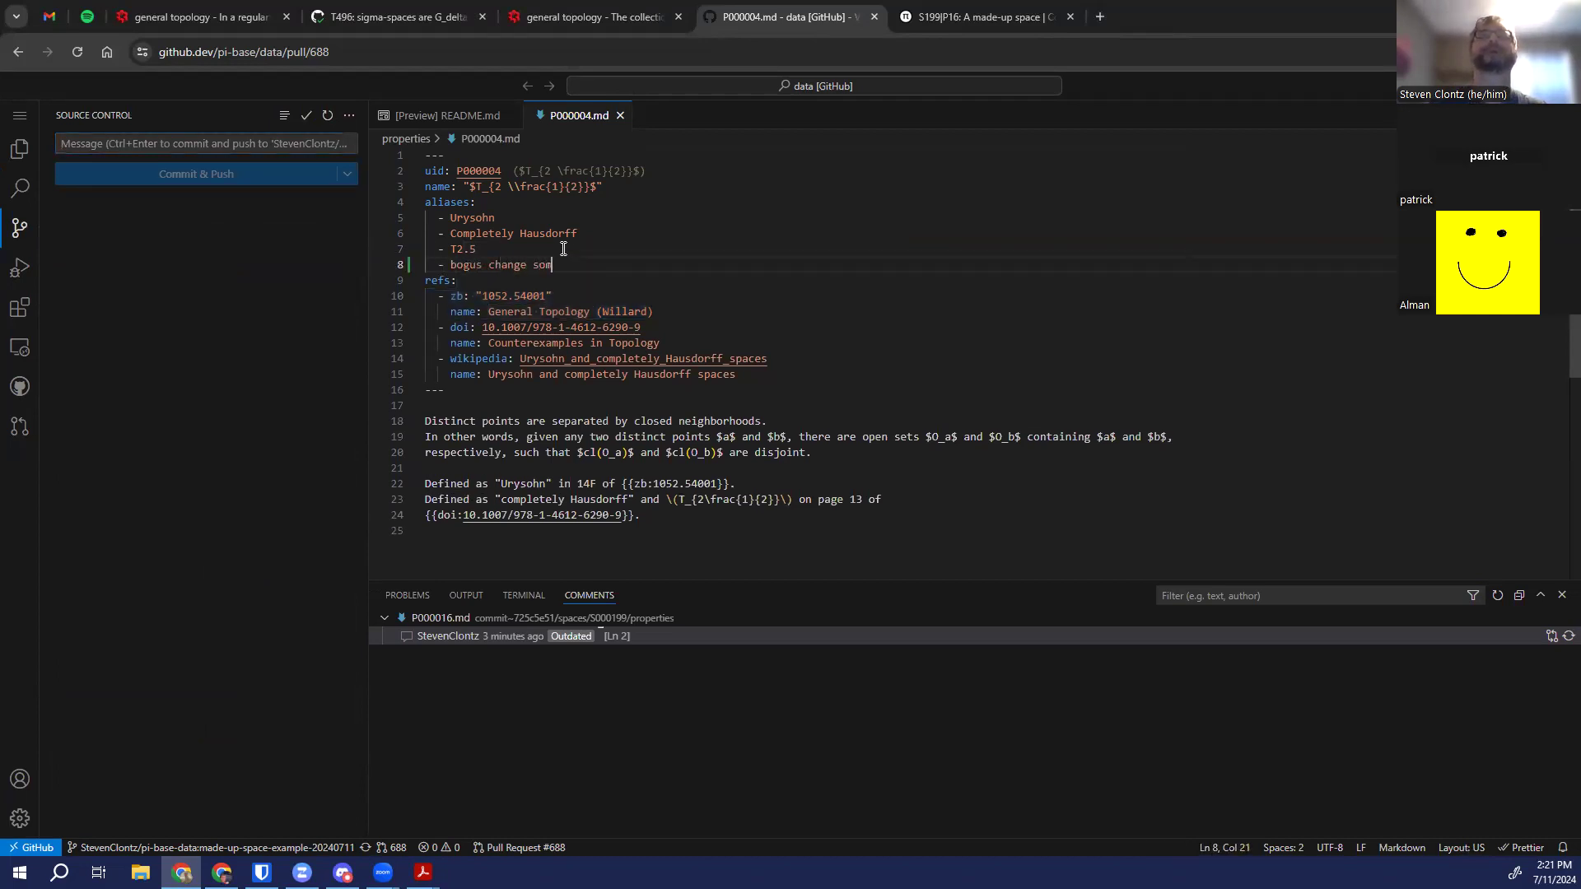
type("ewhere")
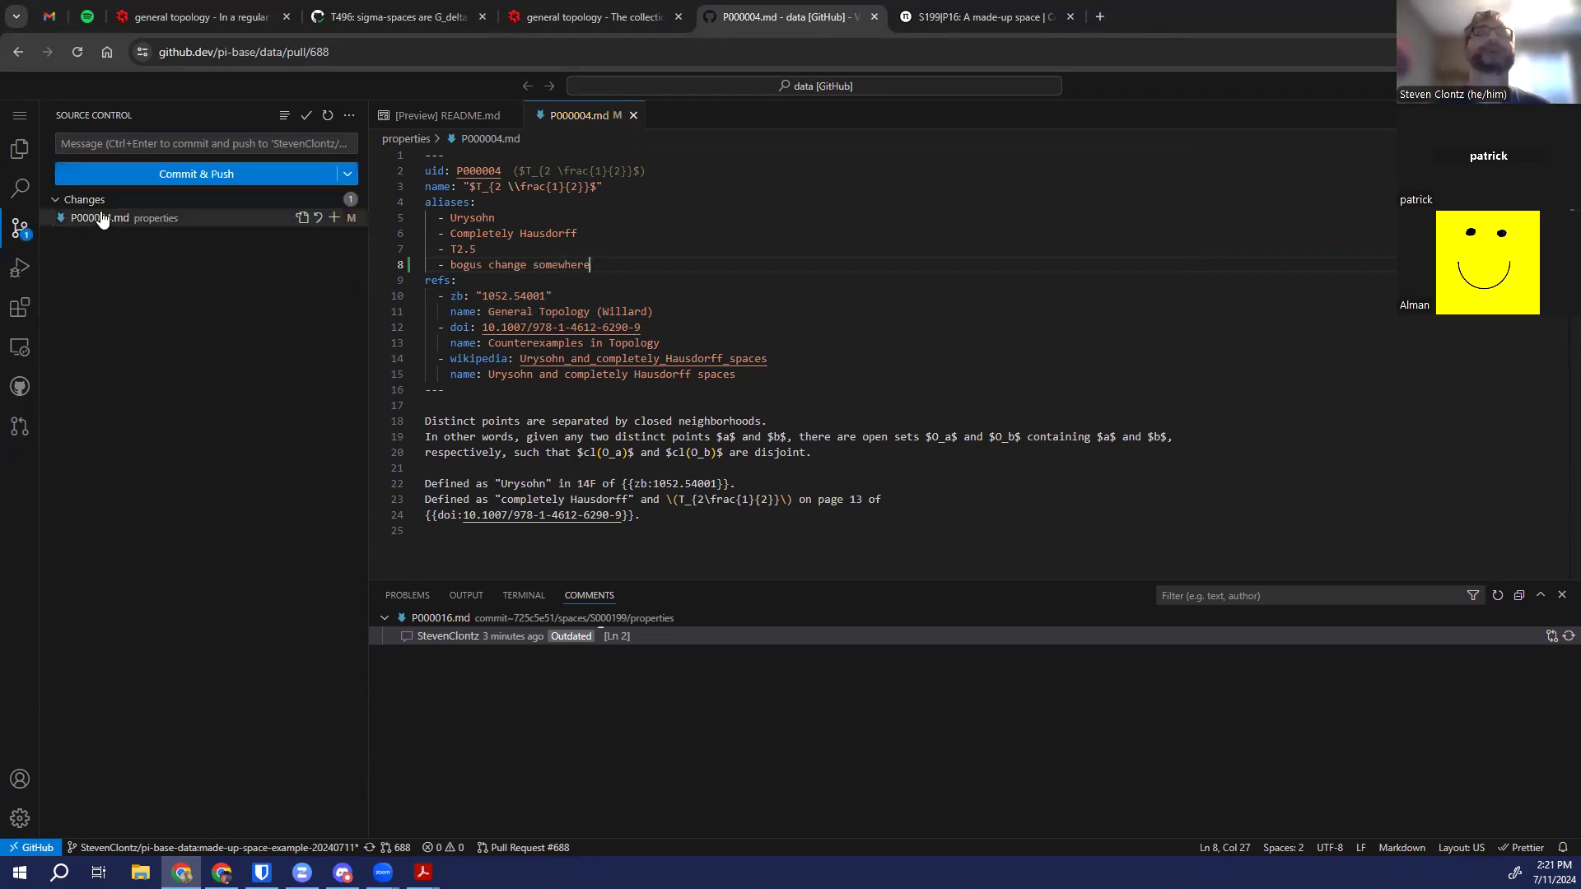
left_click(95, 217)
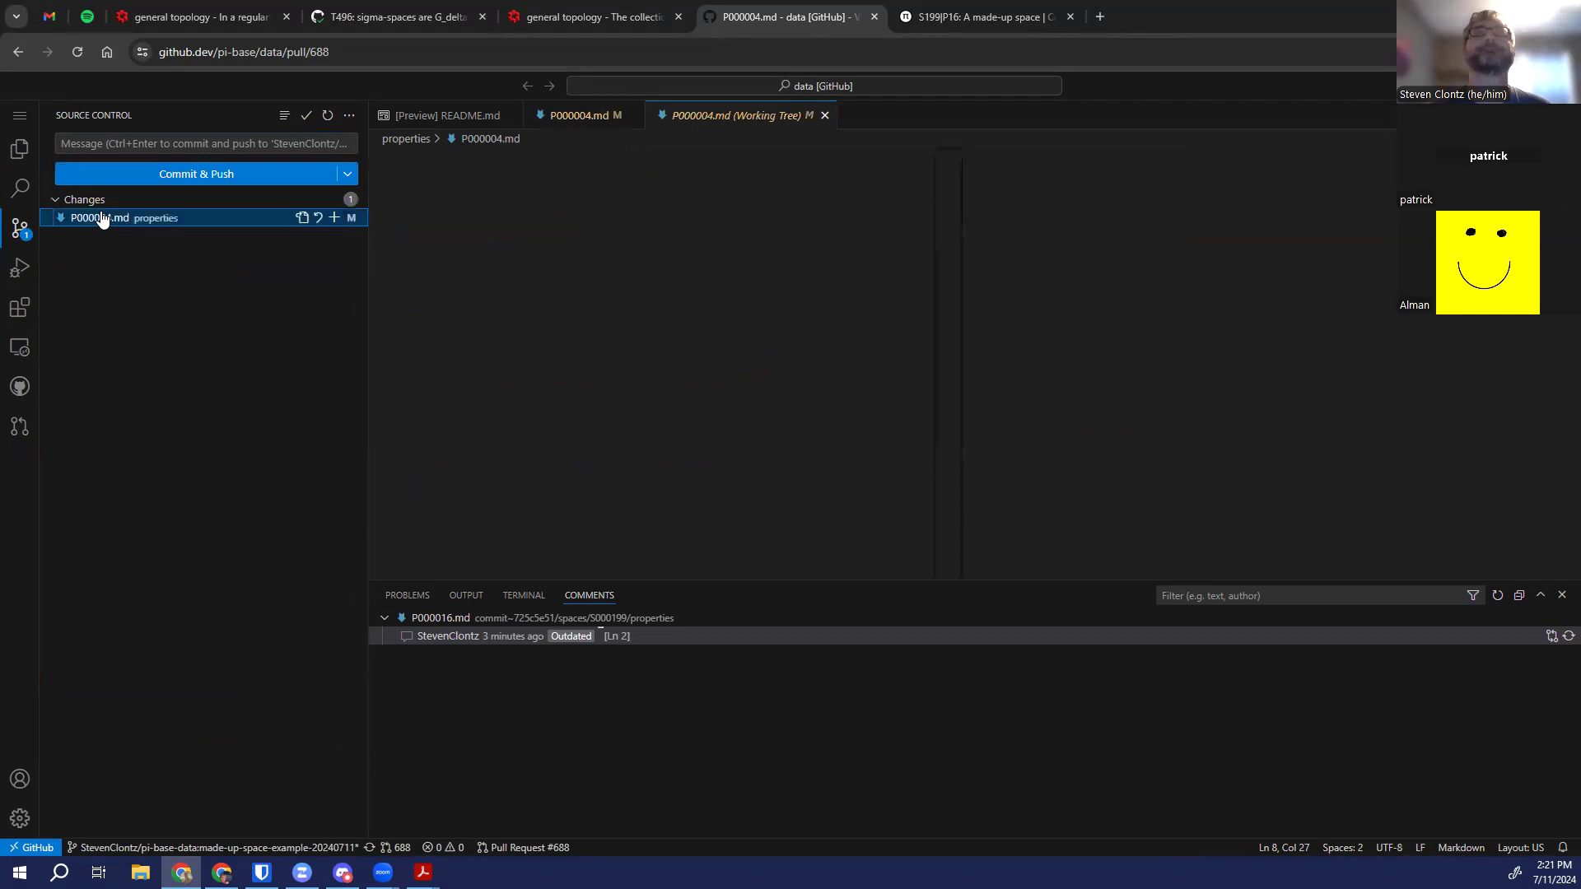
left_click(96, 217)
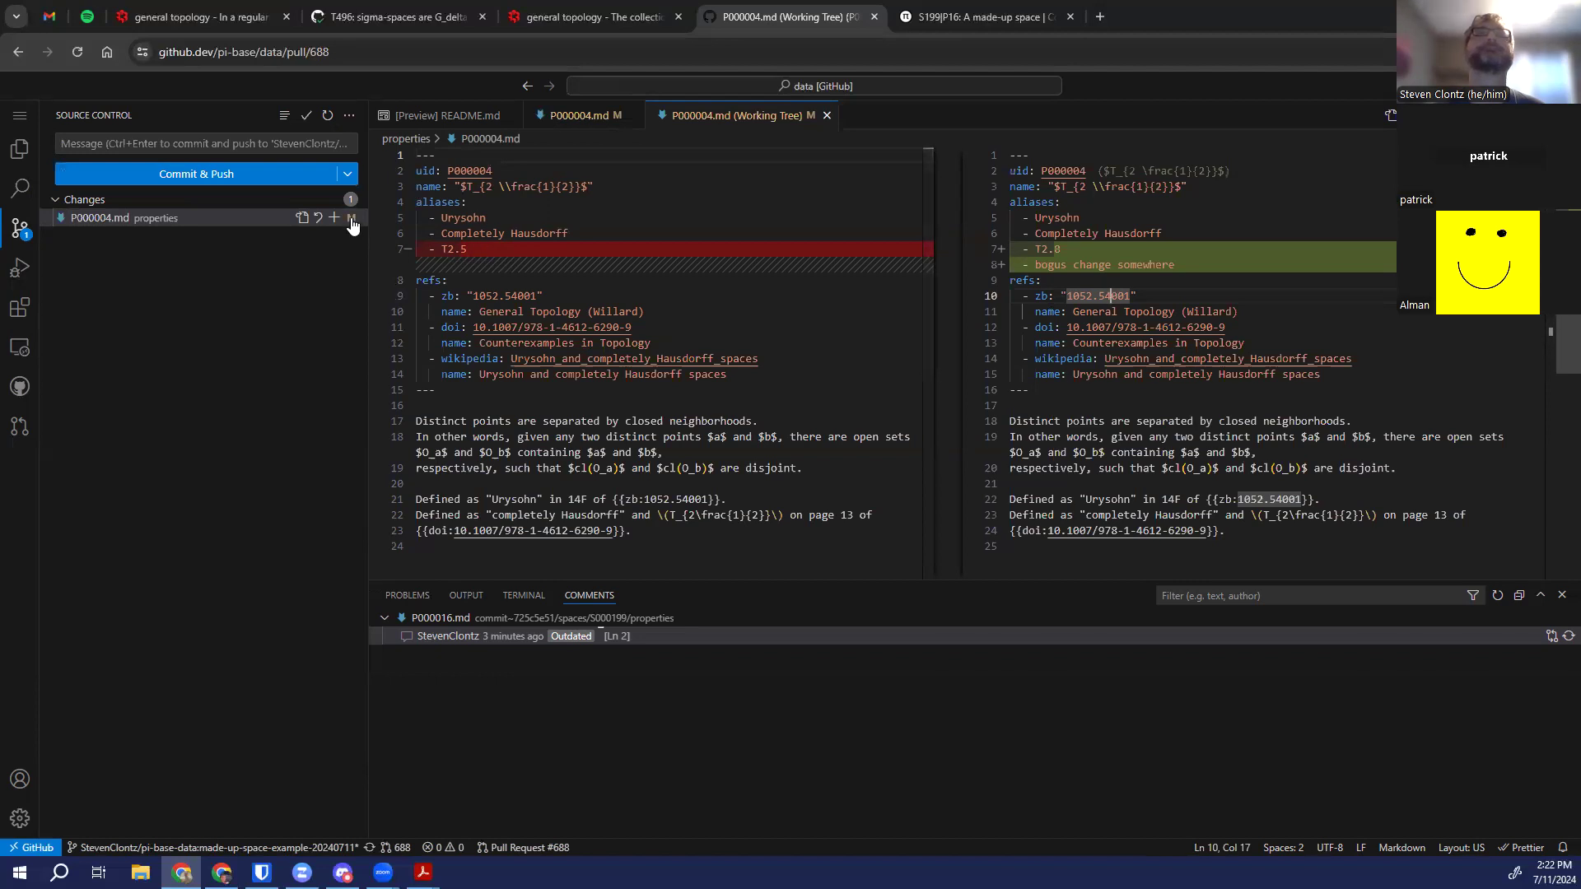
mouse_move(316, 217)
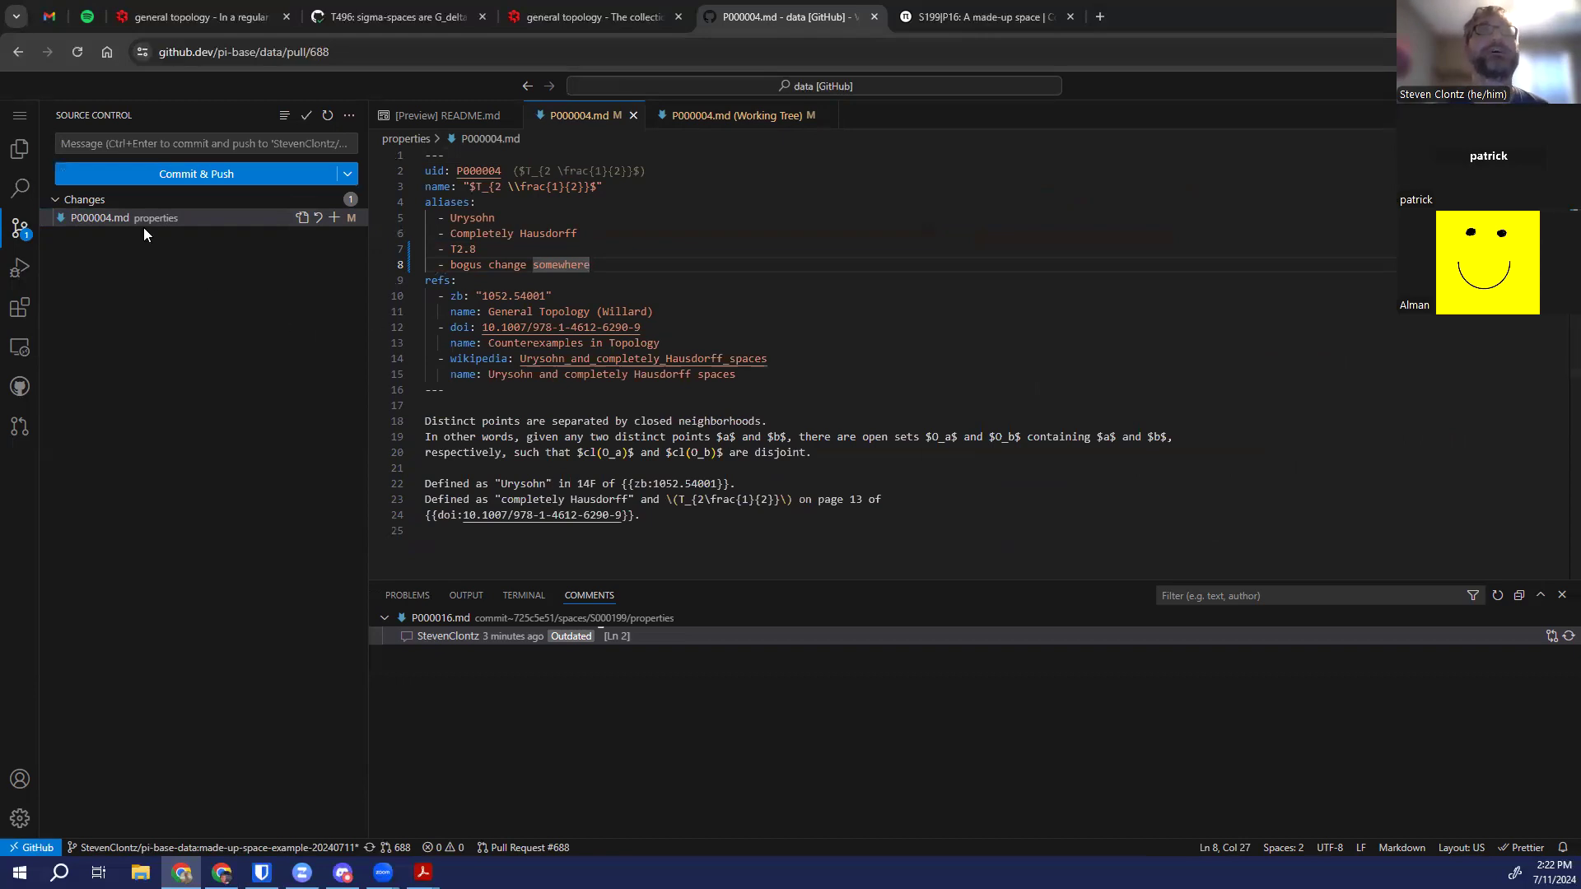
mouse_move(318, 218)
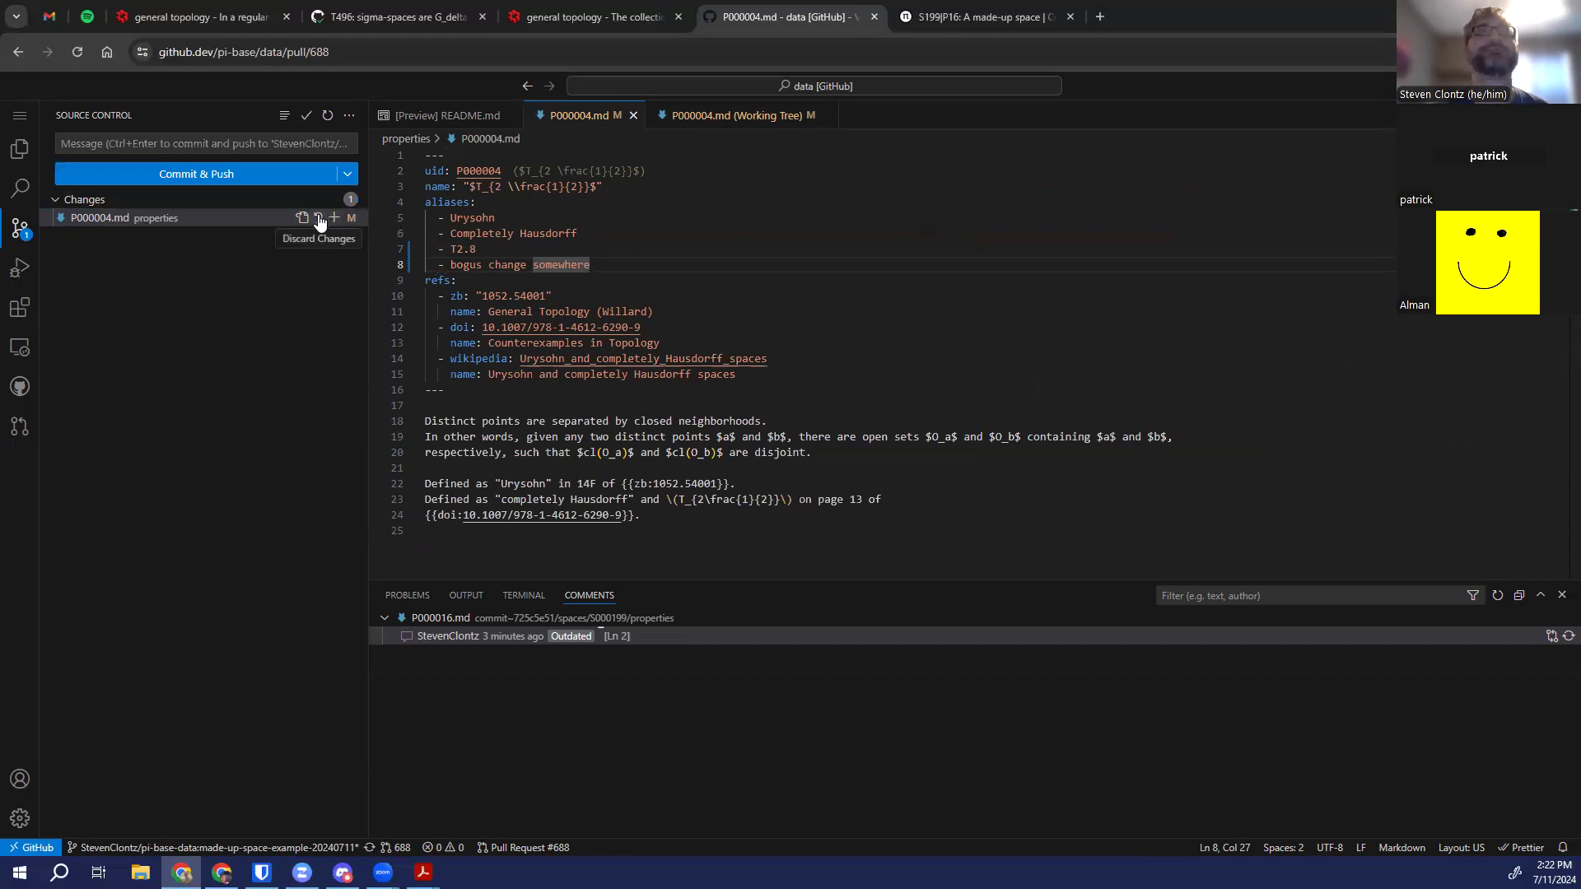
left_click(318, 217)
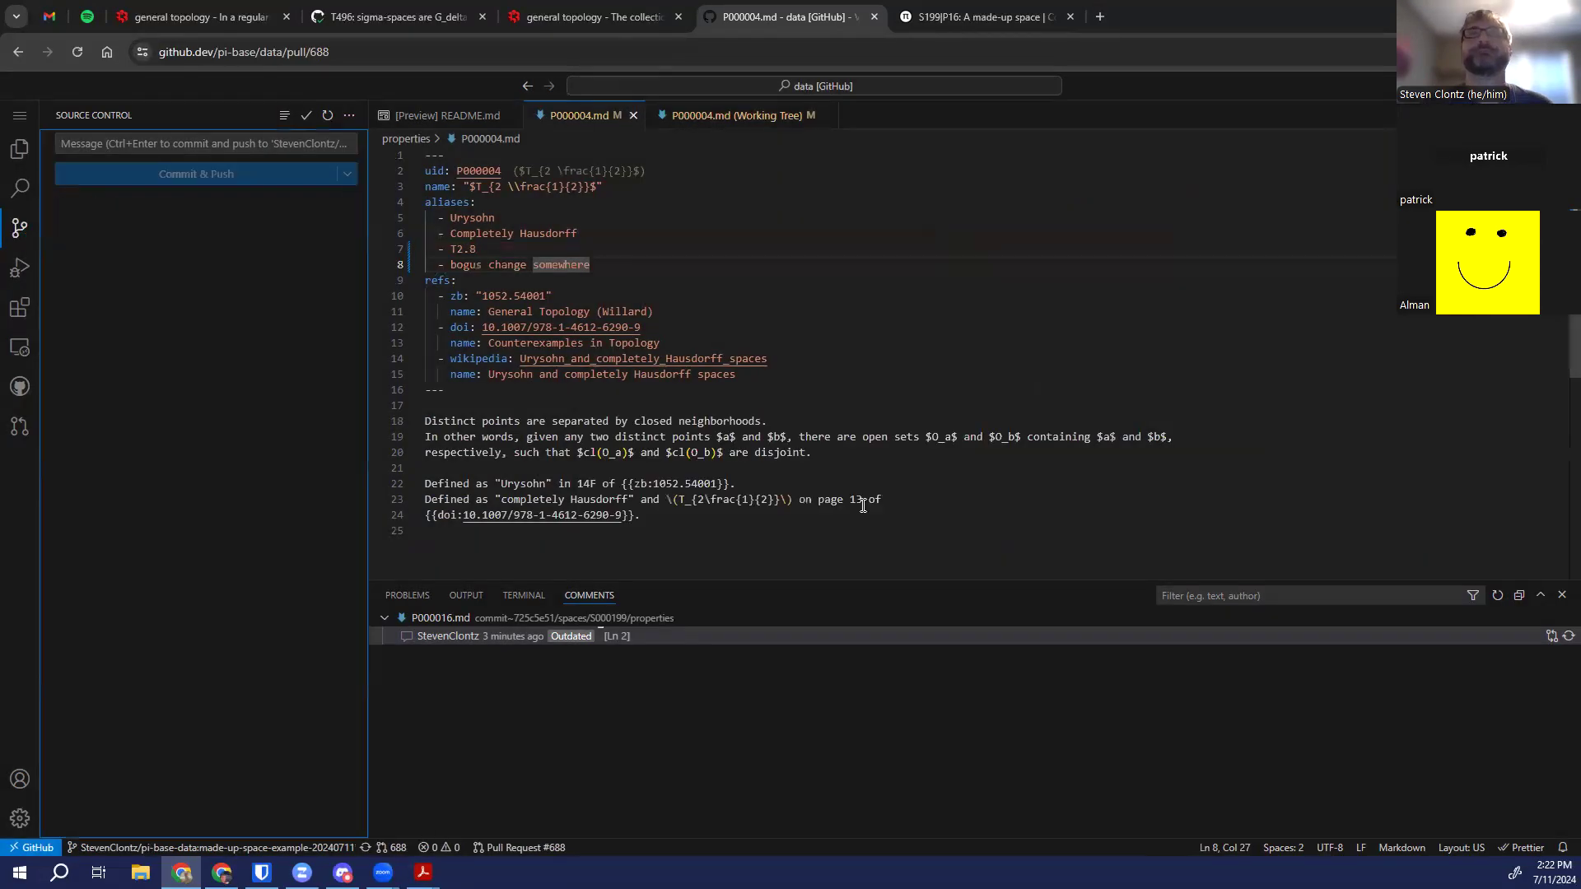
Undo the edit, then view the installed π-base extension's details, pre-release v0.1.18
key("Ctrl+z")
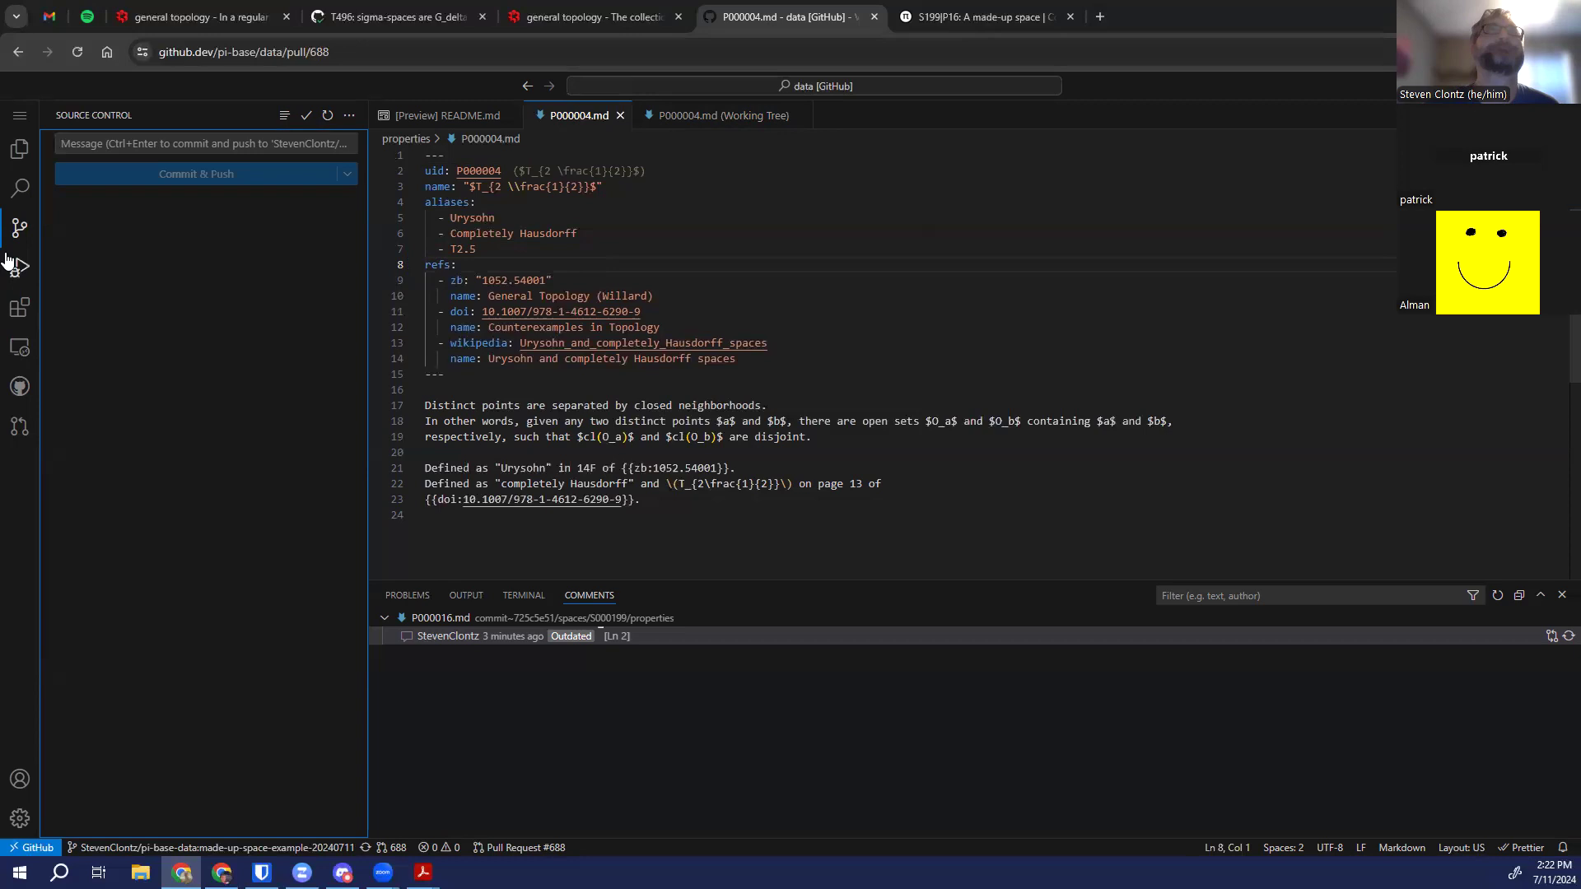
mouse_move(19, 306)
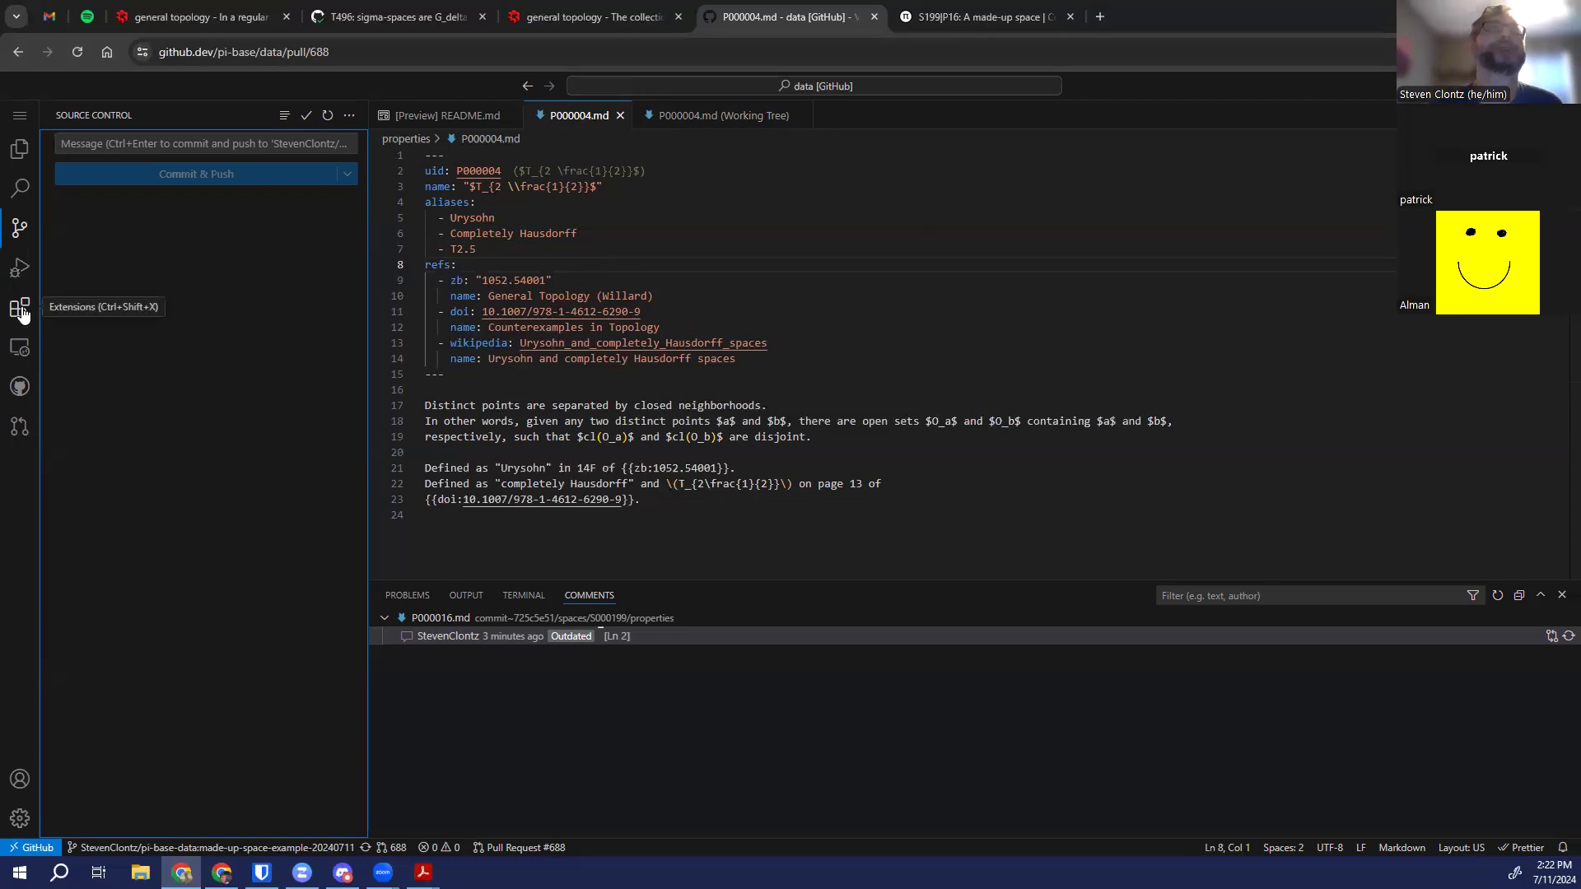
left_click(20, 308)
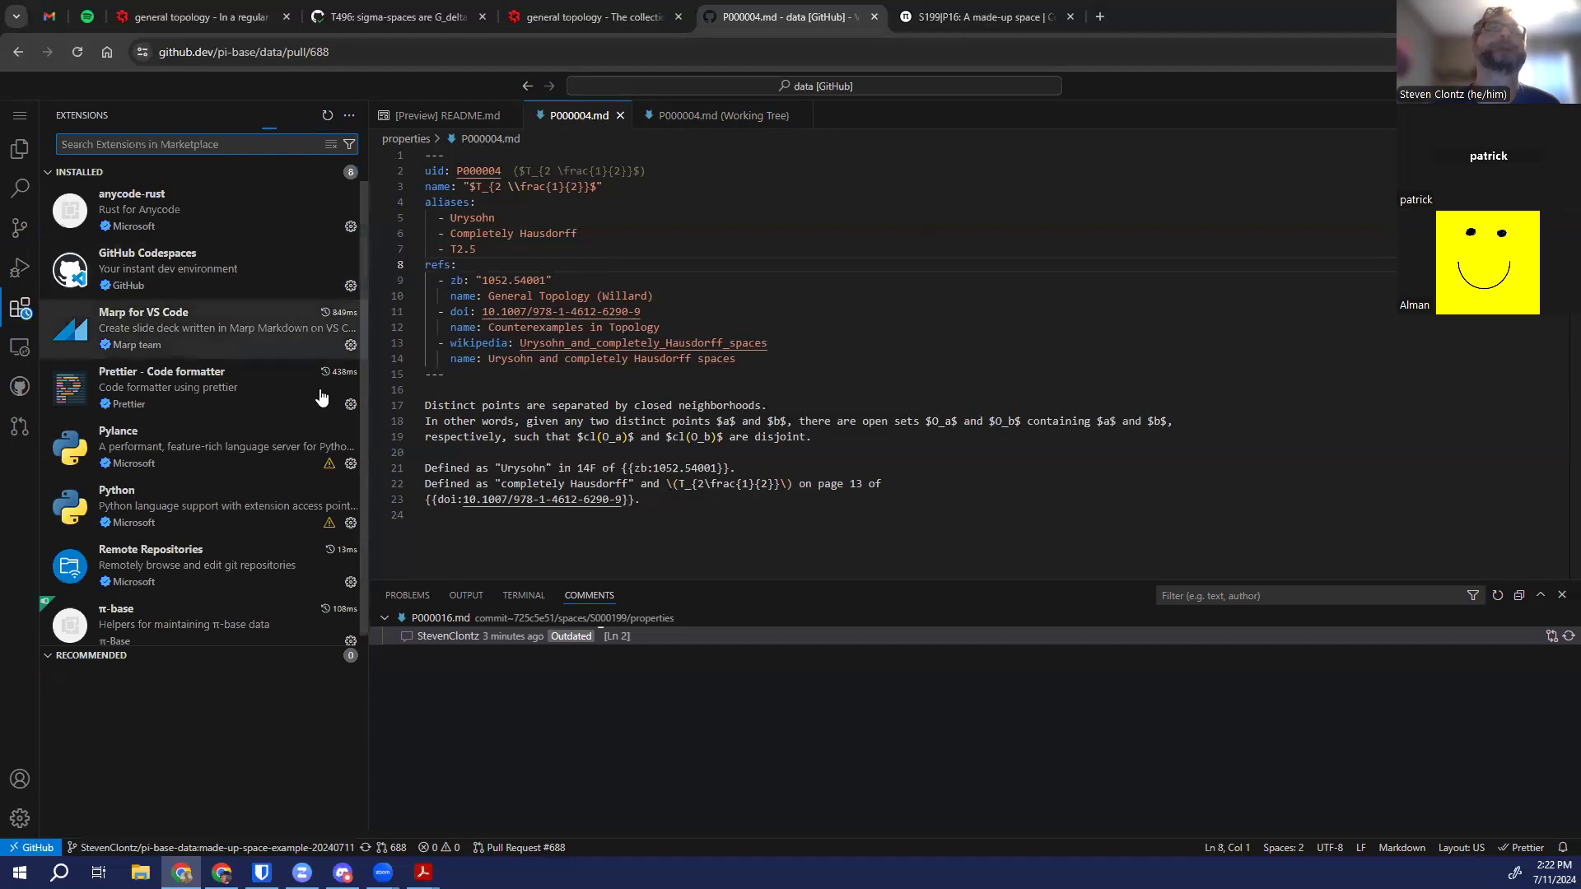
scroll("down", 3)
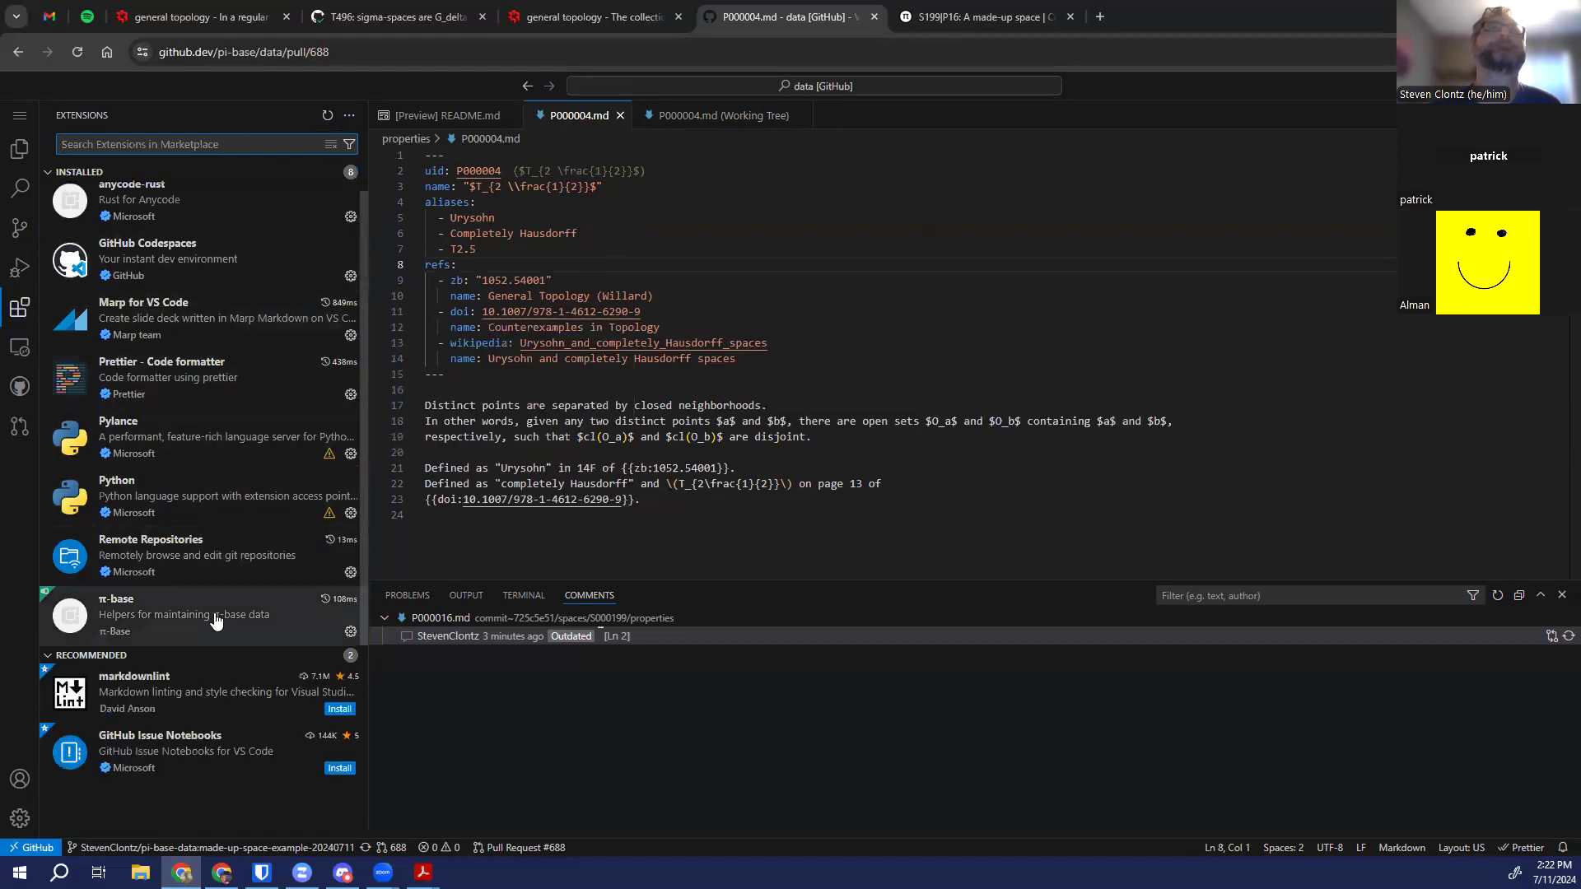
mouse_move(142, 614)
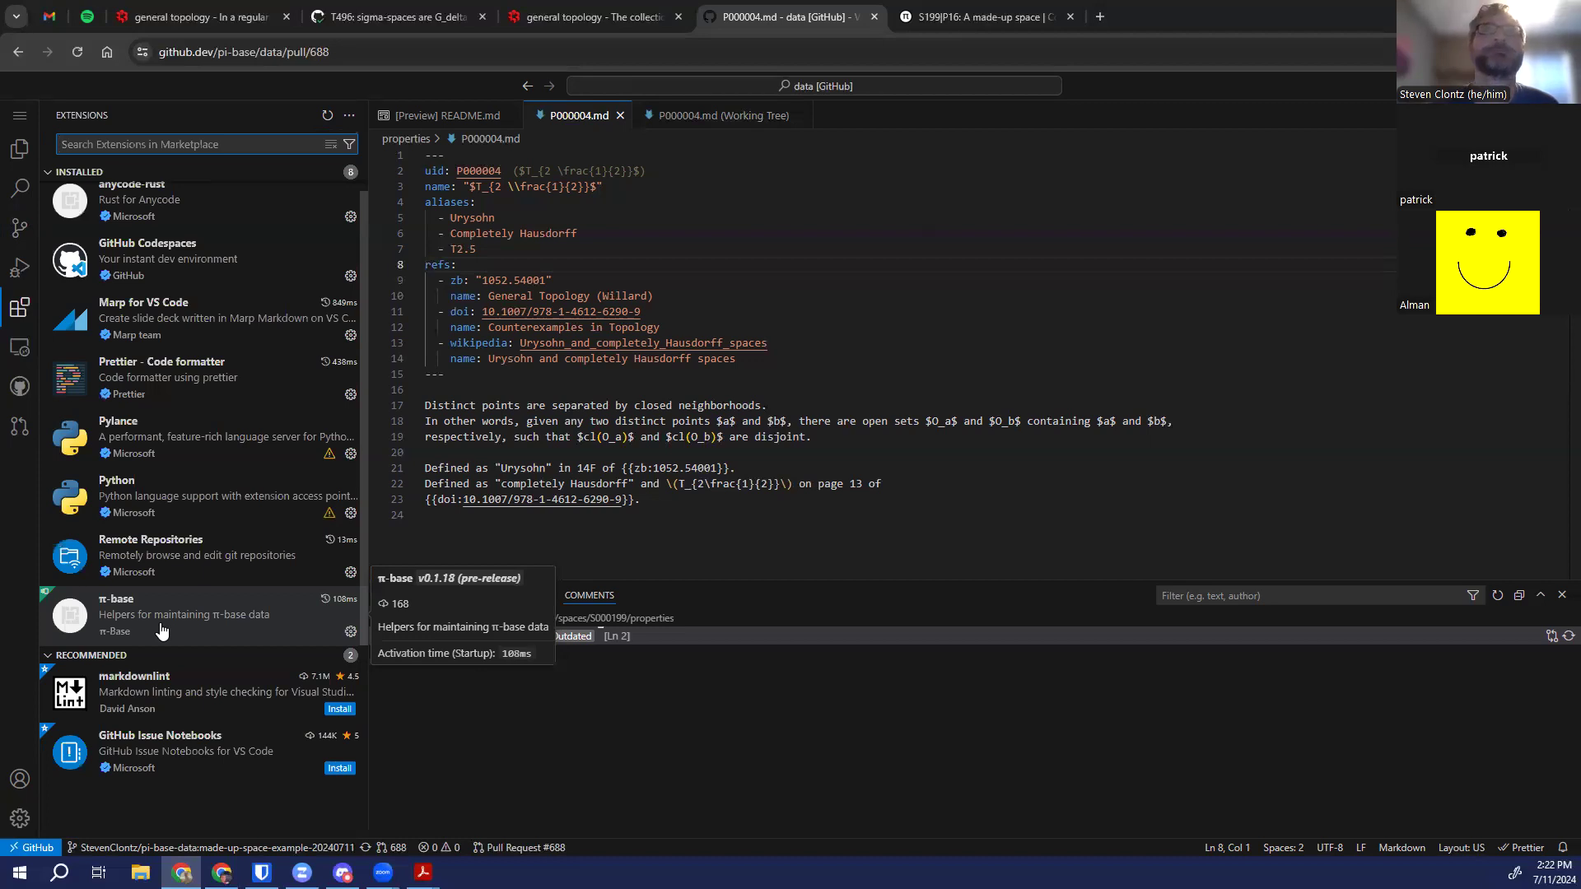
left_click(115, 614)
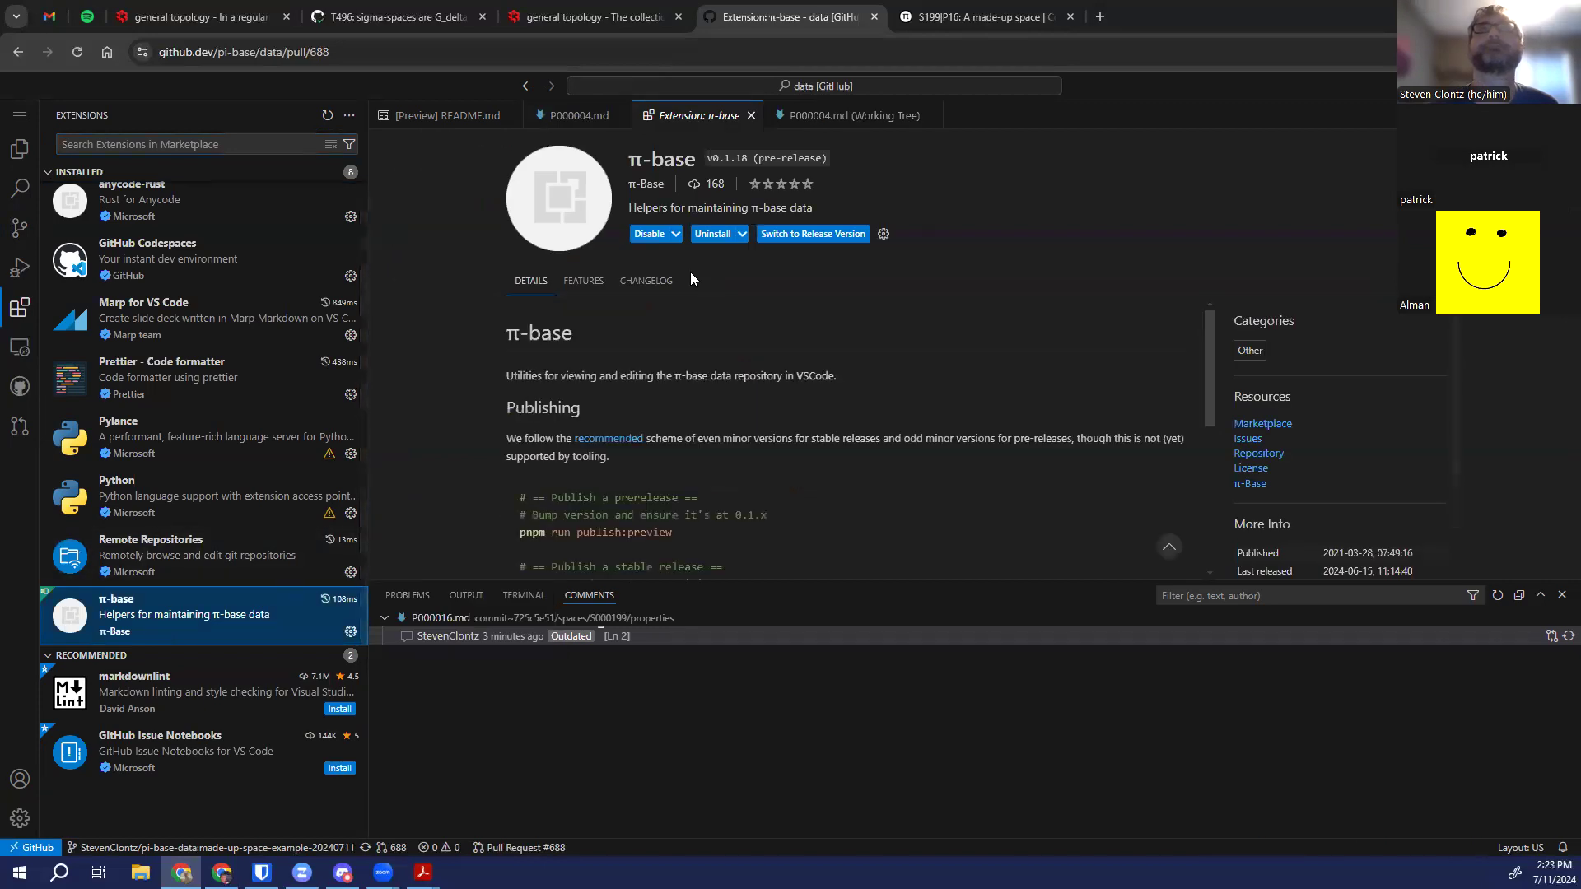
mouse_move(649, 232)
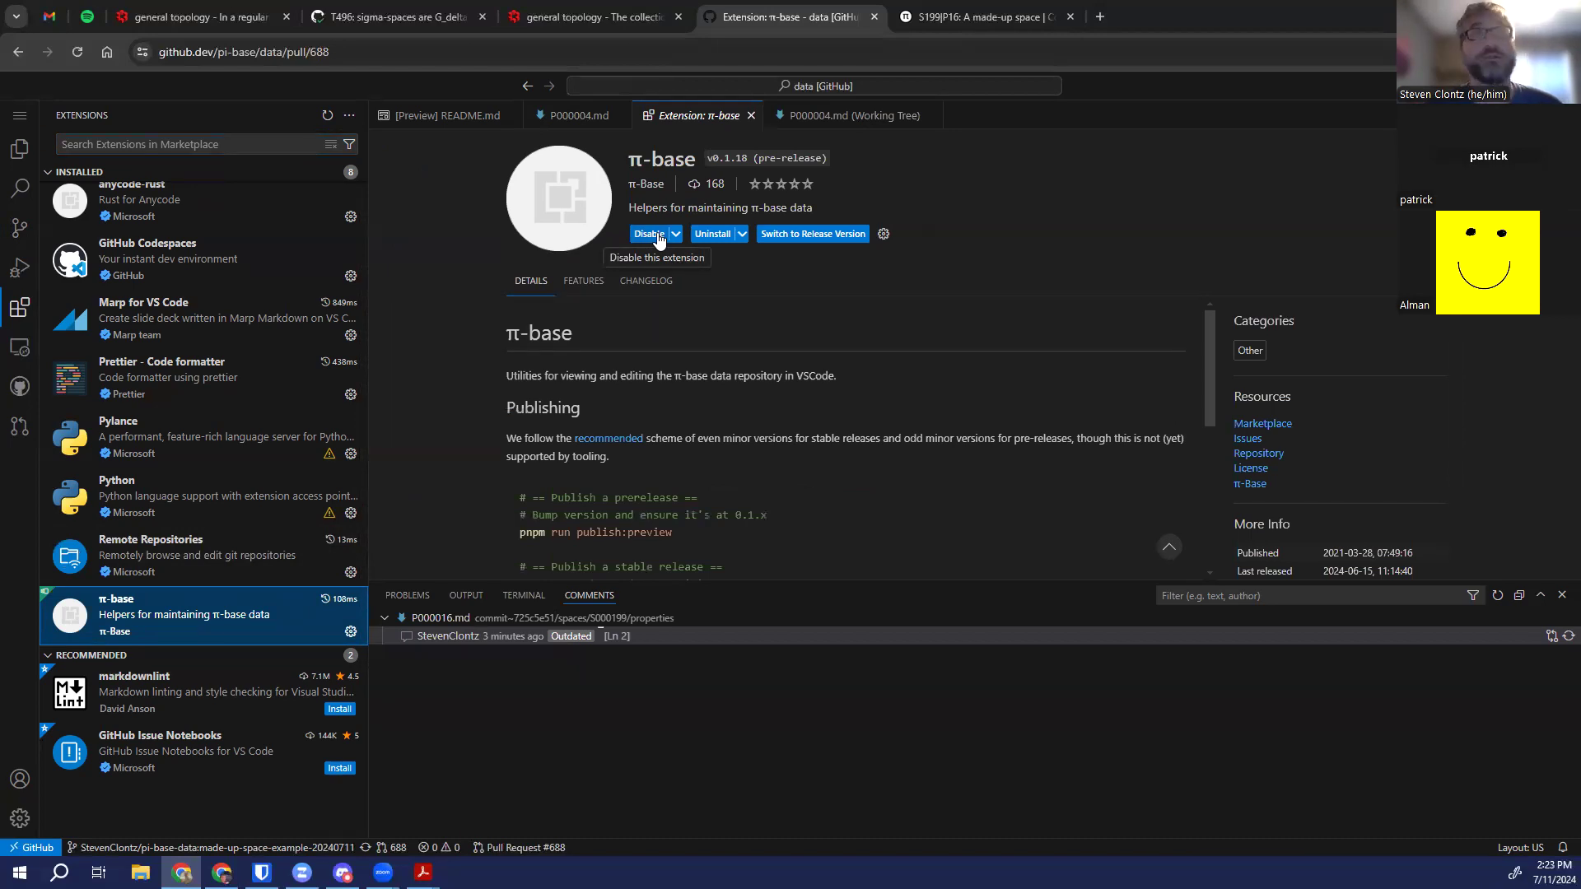
mouse_move(632, 199)
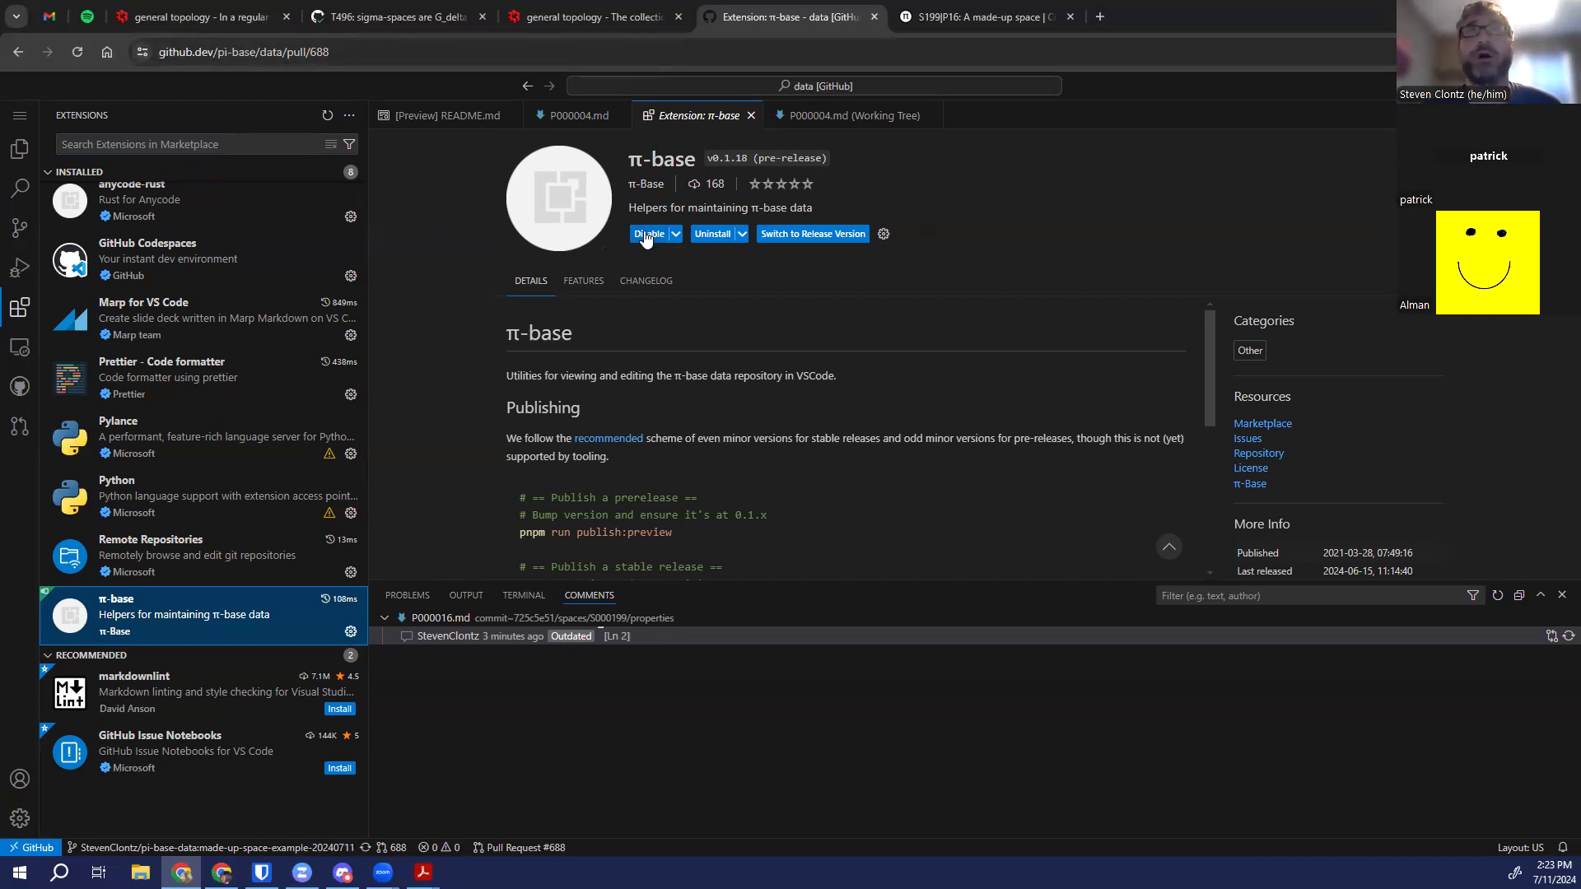
mouse_move(648, 234)
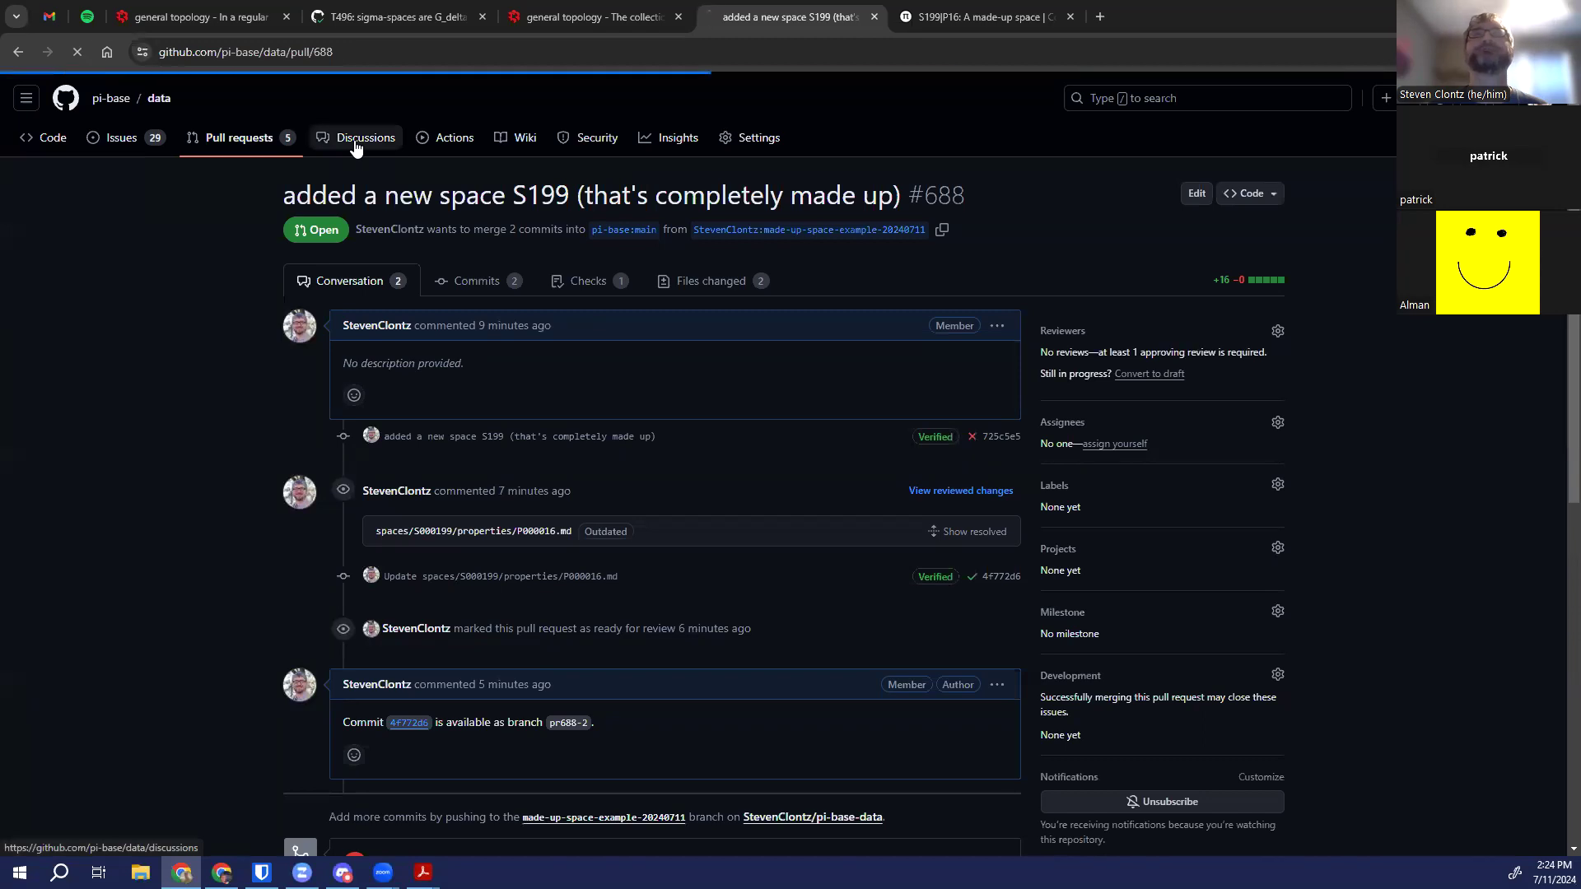
Show the pi-base Discussions page with the July 11 community call announcement
left_click(366, 137)
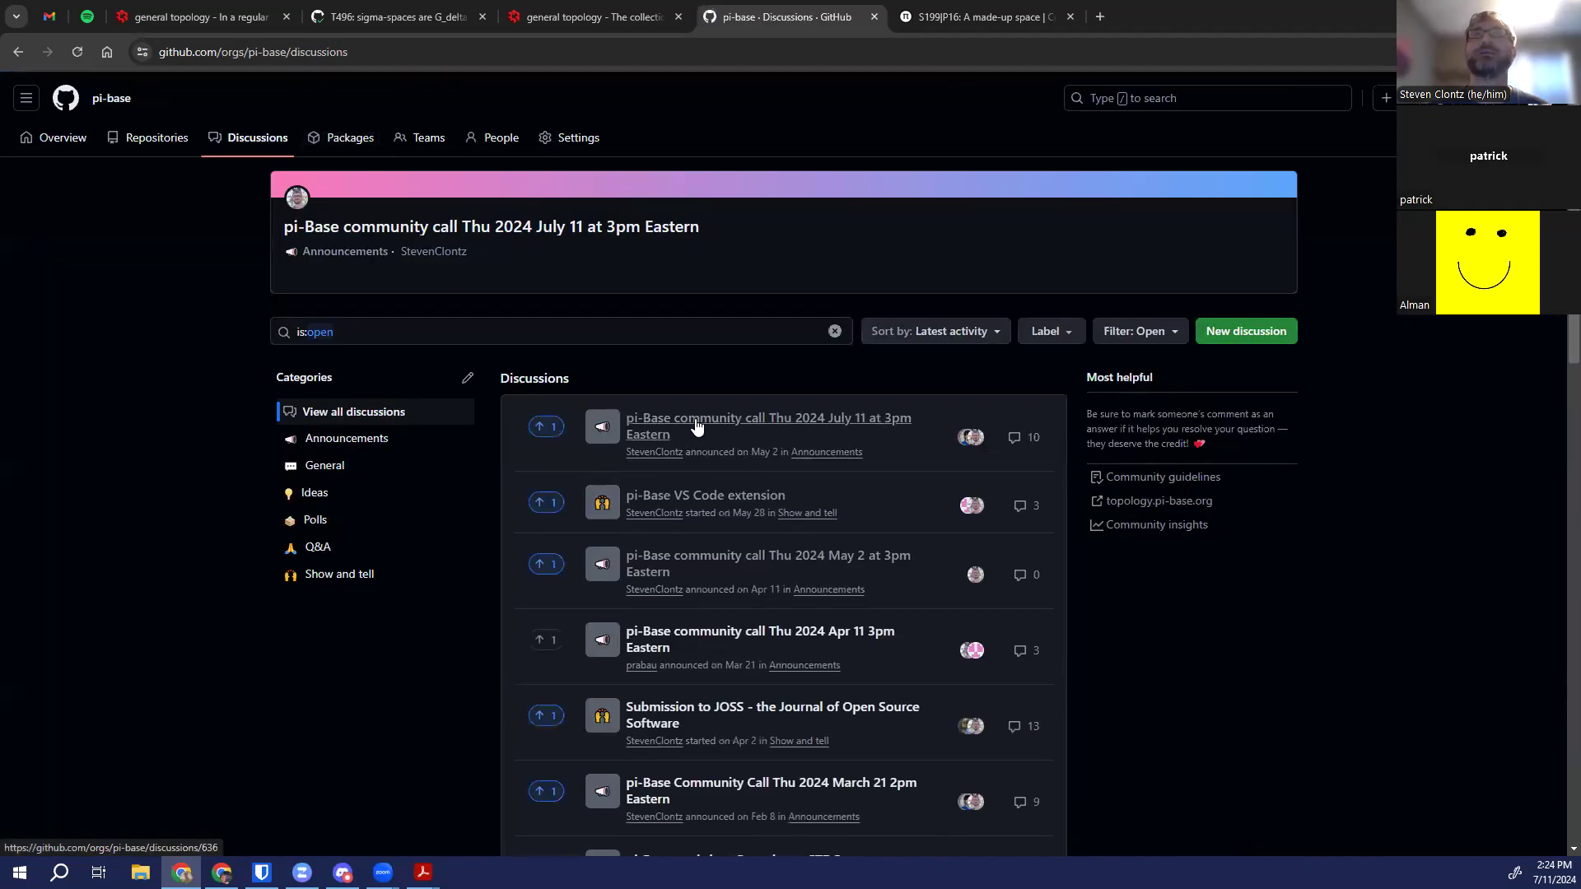
mouse_move(787, 425)
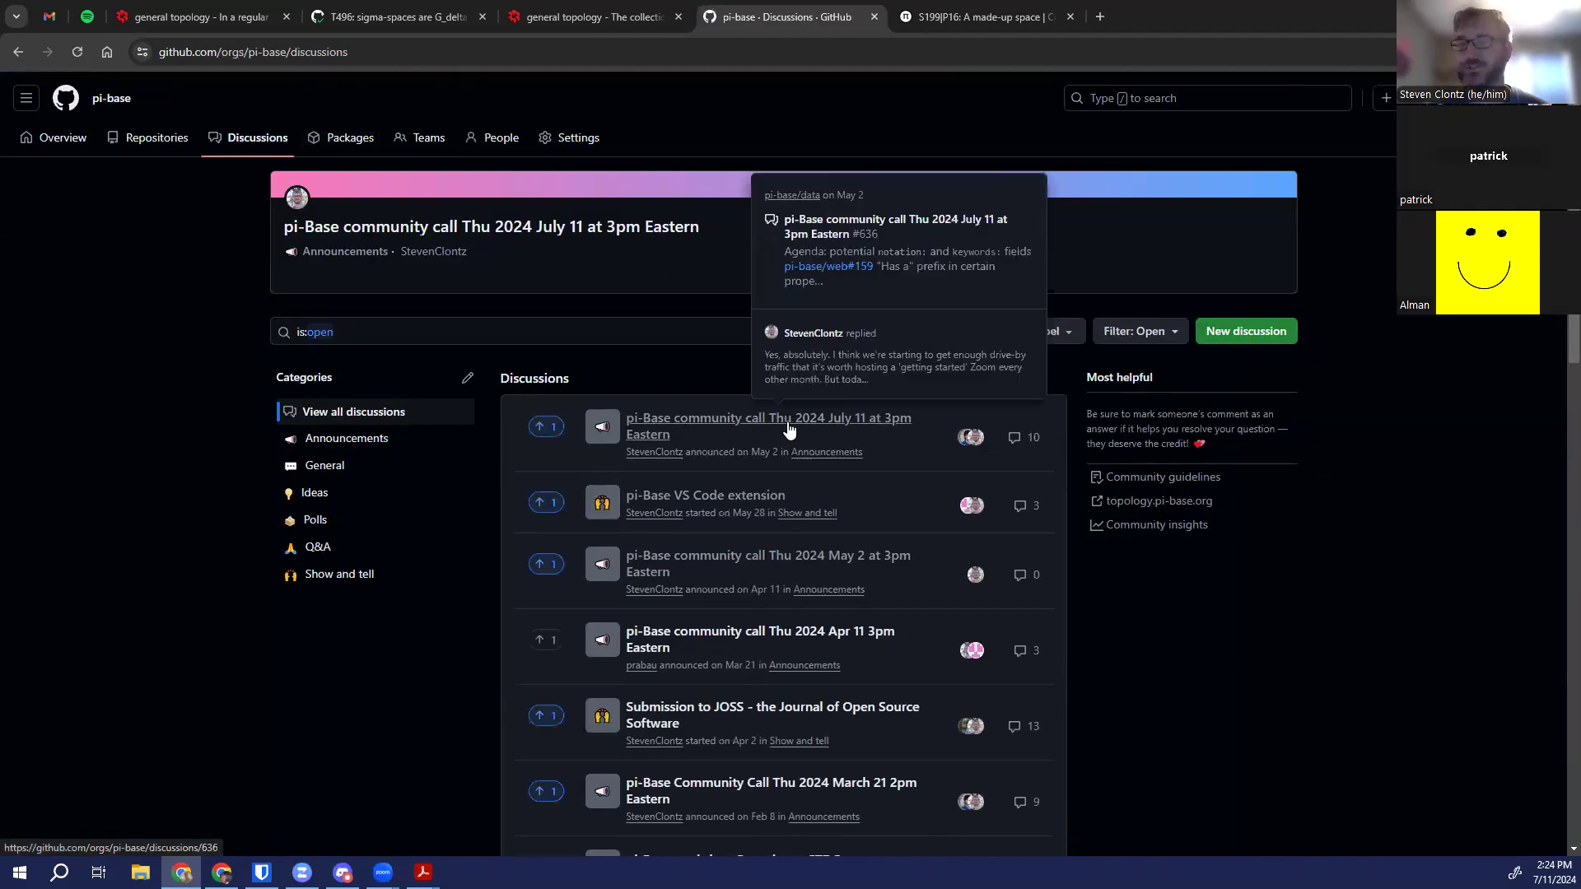
mouse_move(852, 701)
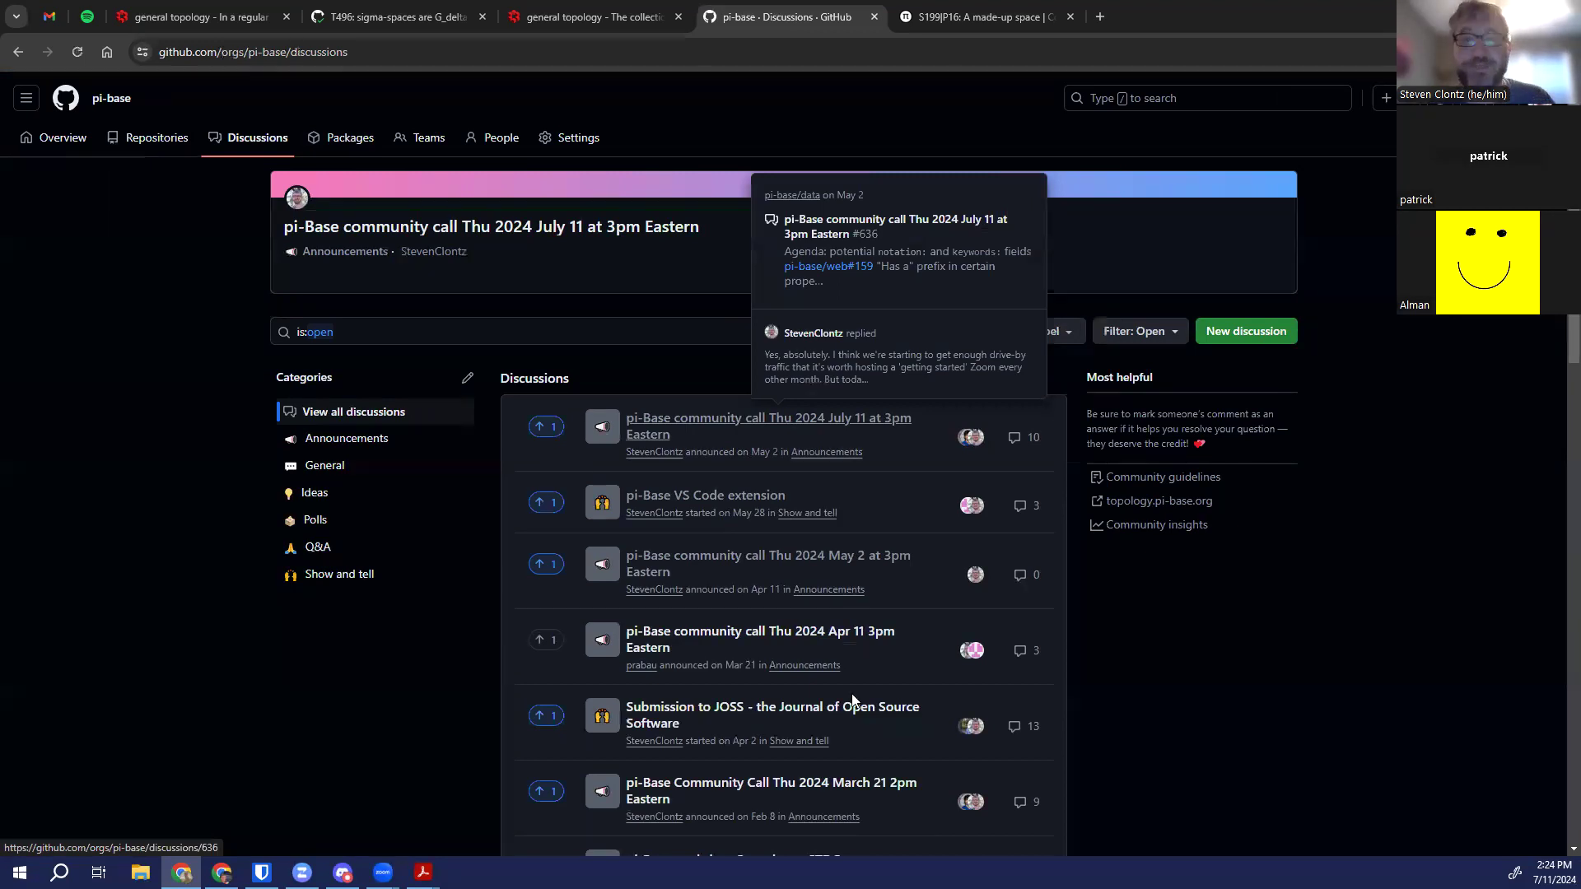
mouse_move(854, 701)
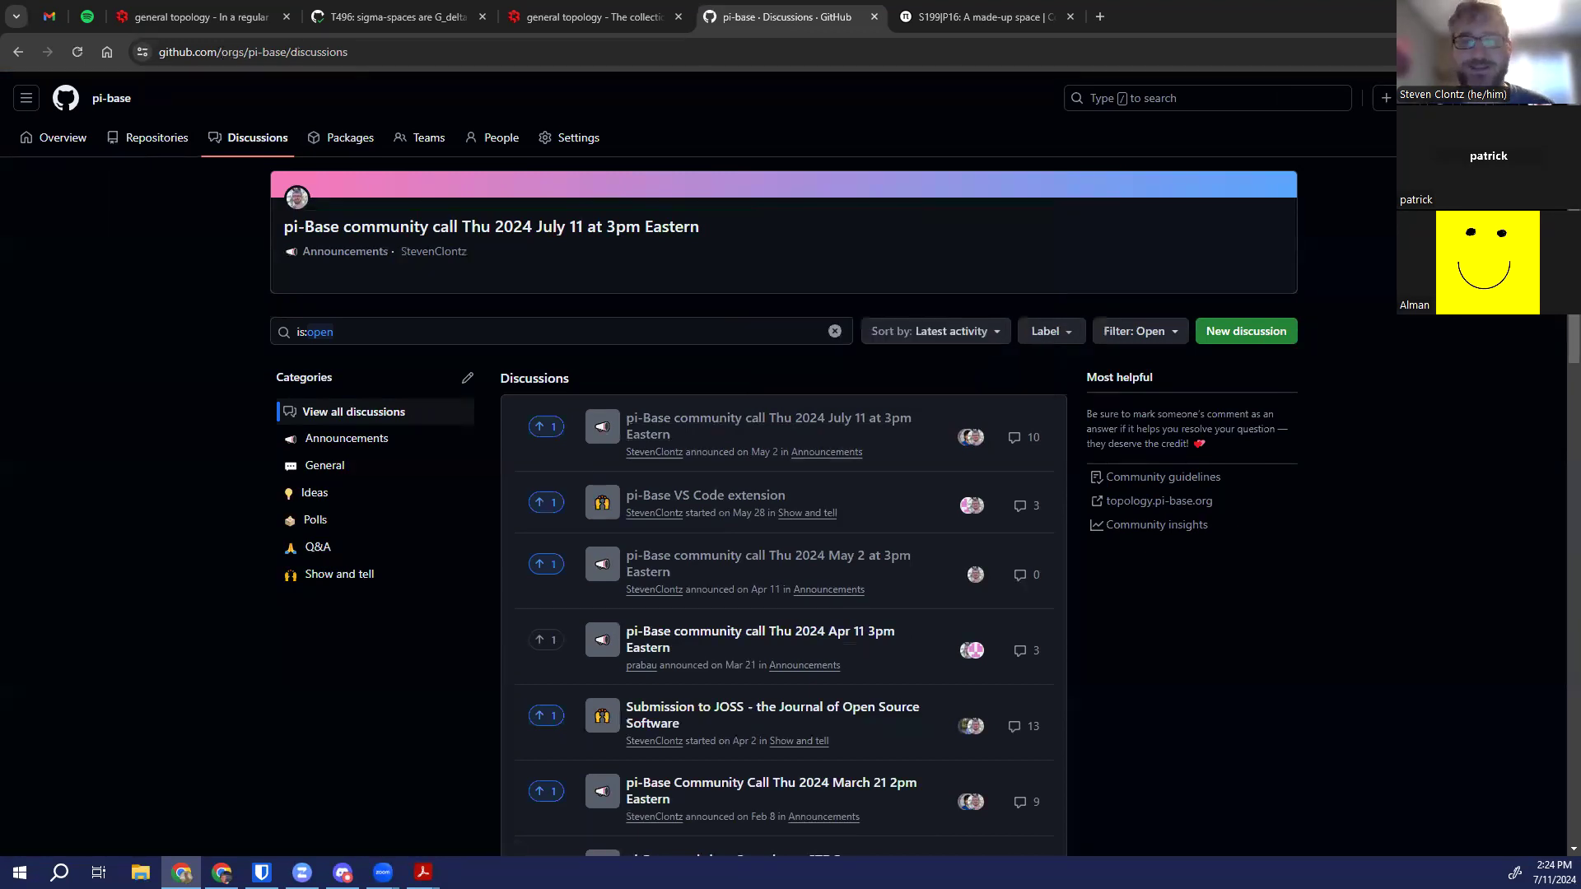